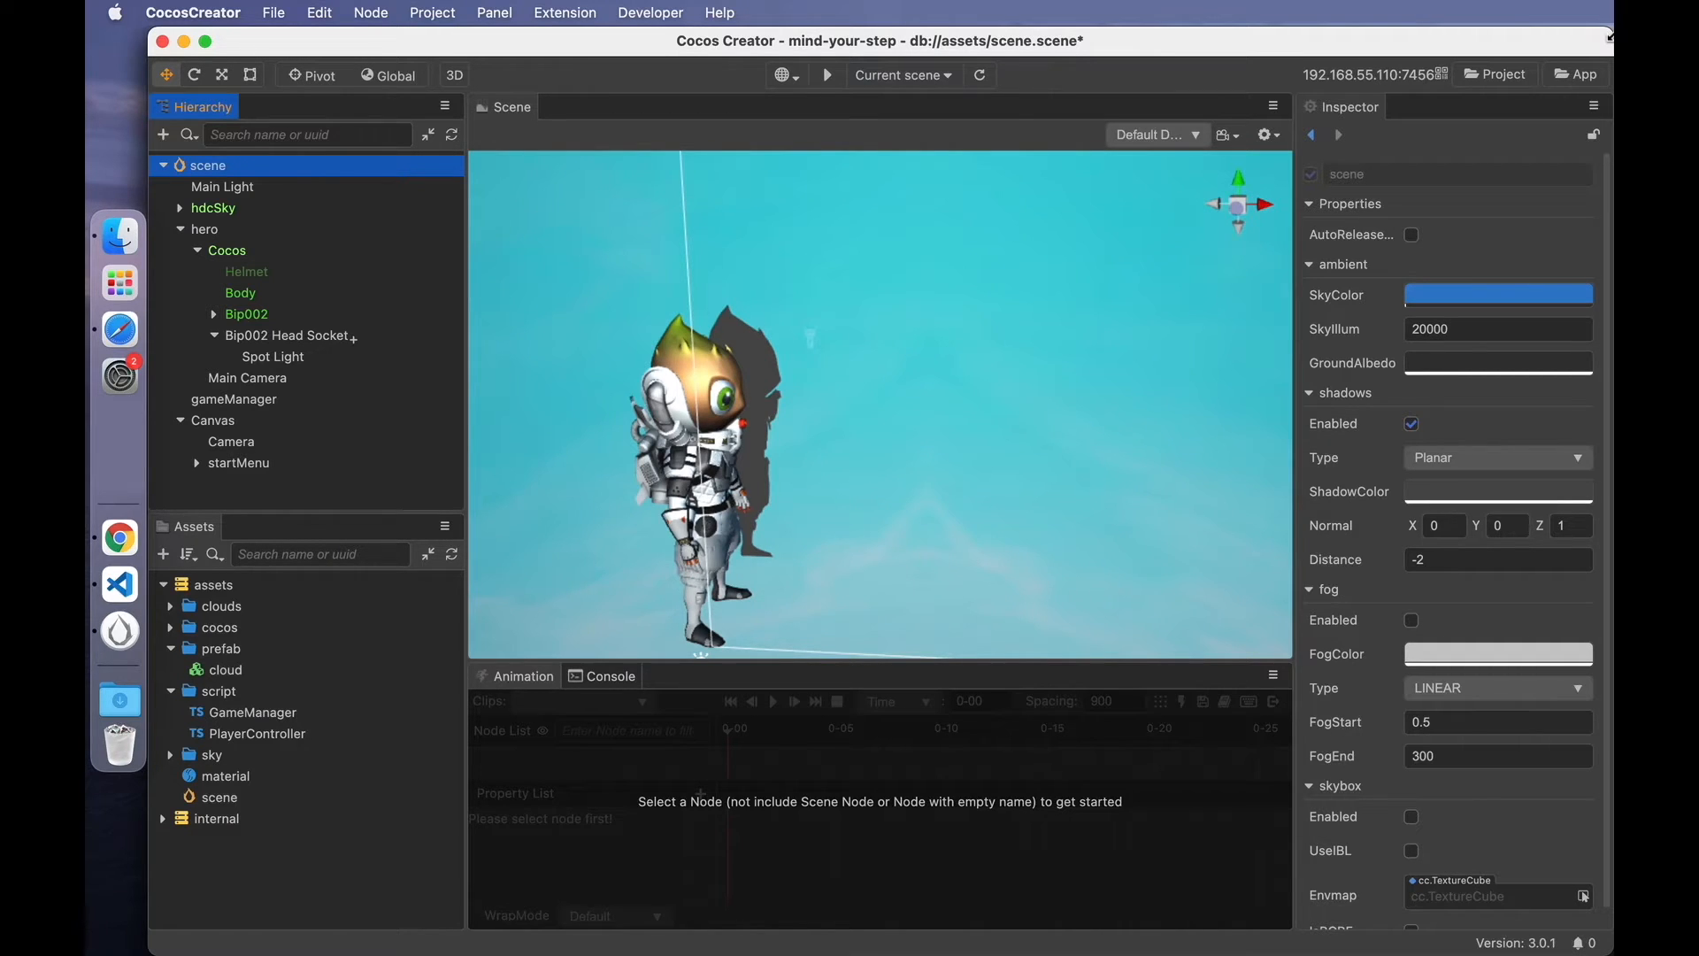
- Switch the Scene view to 2D and expand the resultMenu node in the Hierarchy
click(453, 75)
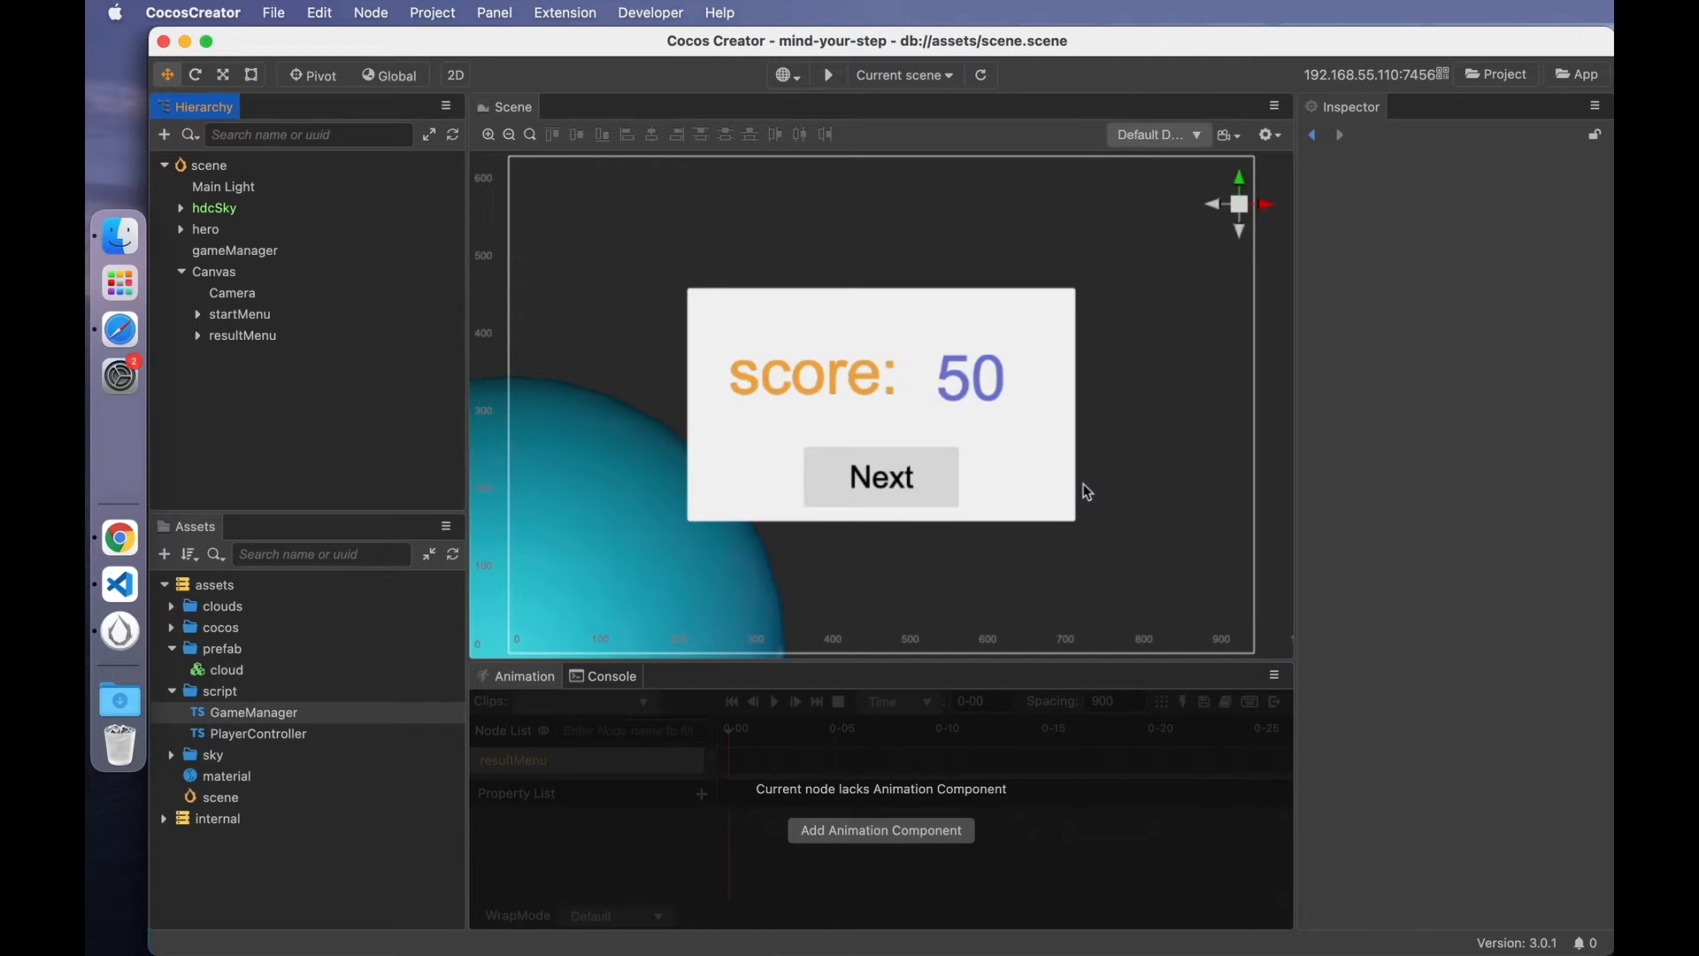
mouse_move(1041, 481)
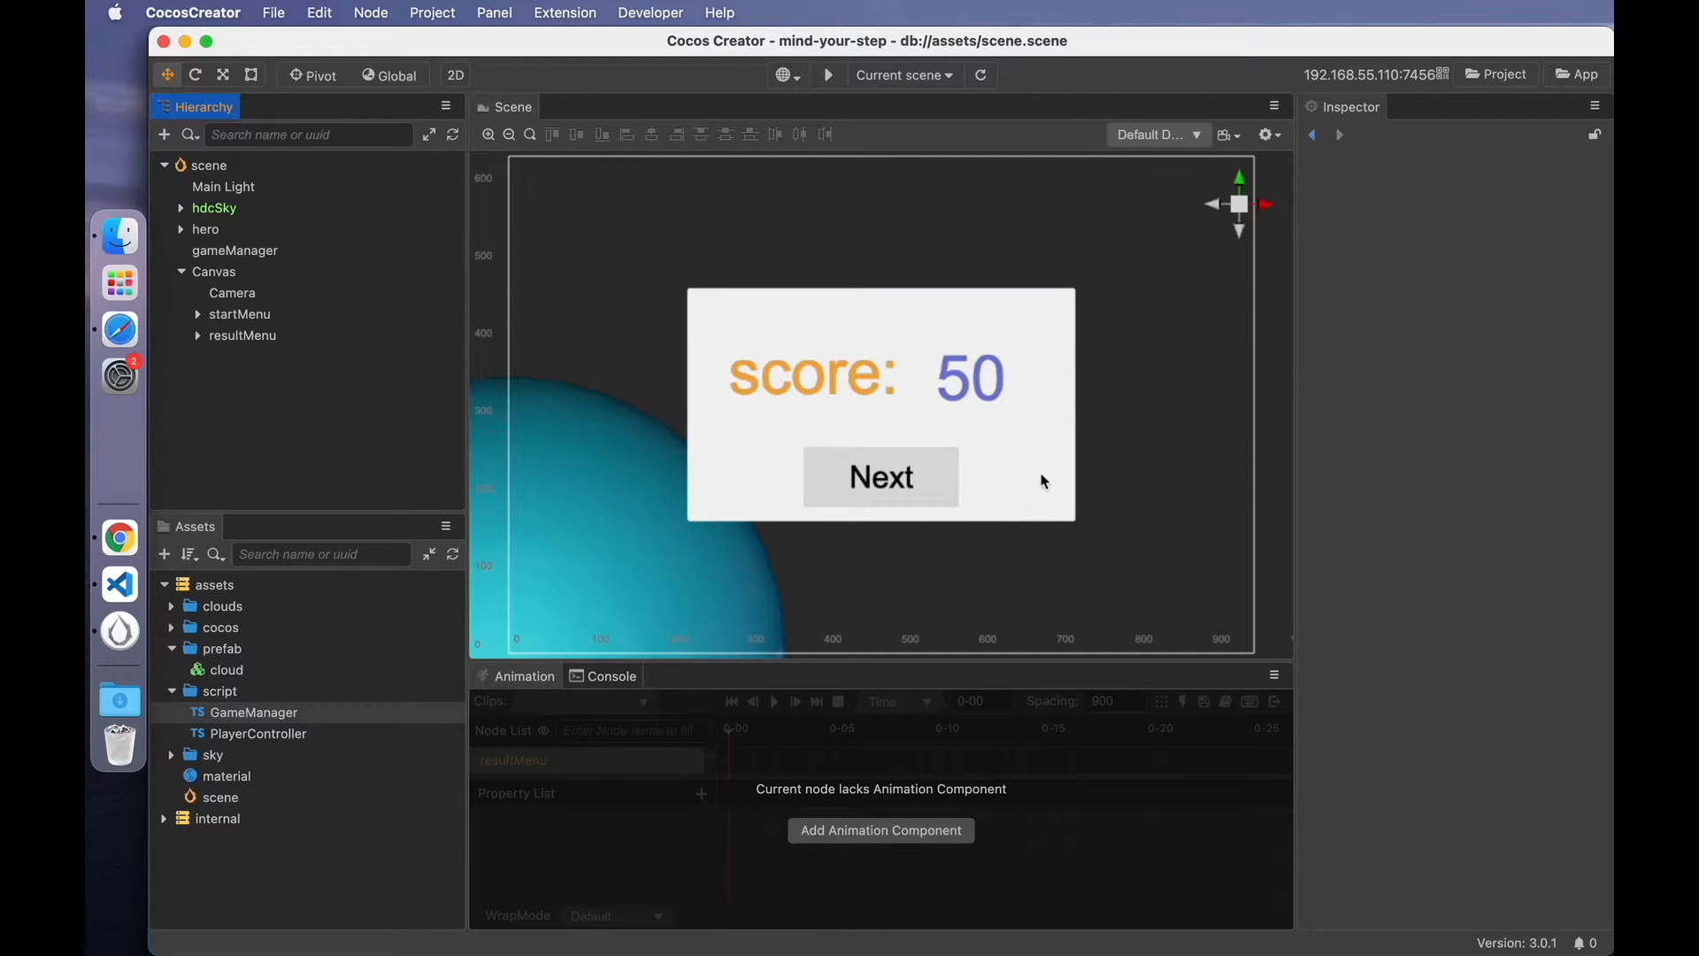
mouse_move(283, 373)
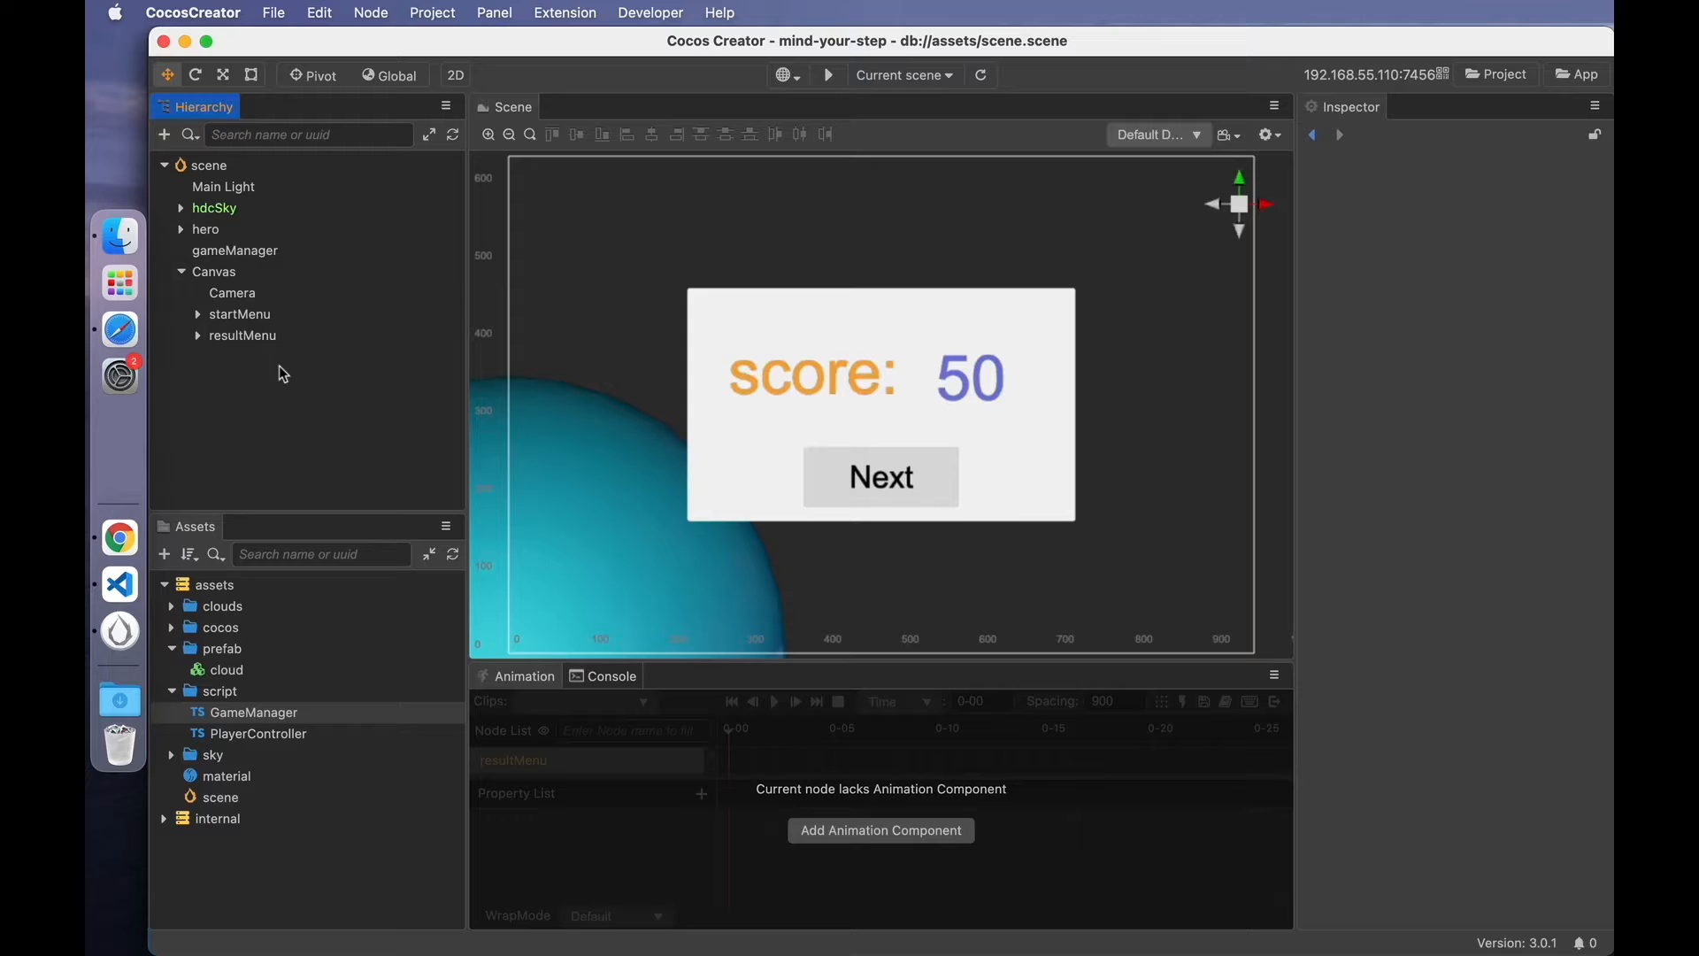
click(242, 334)
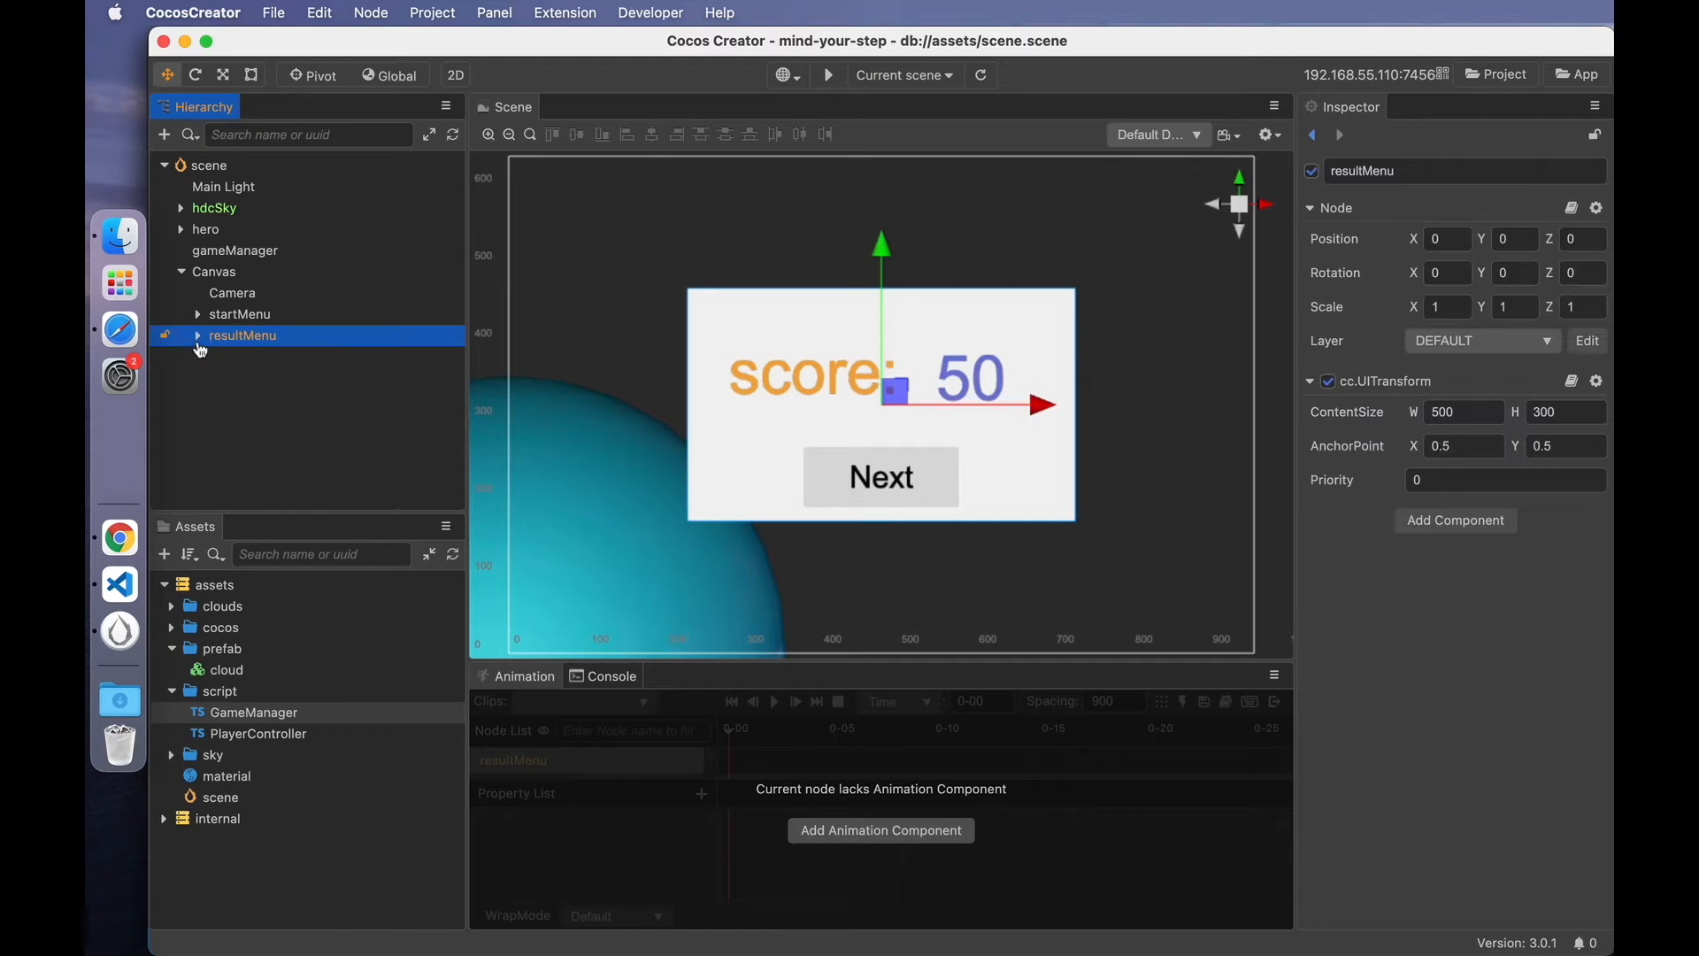
click(170, 334)
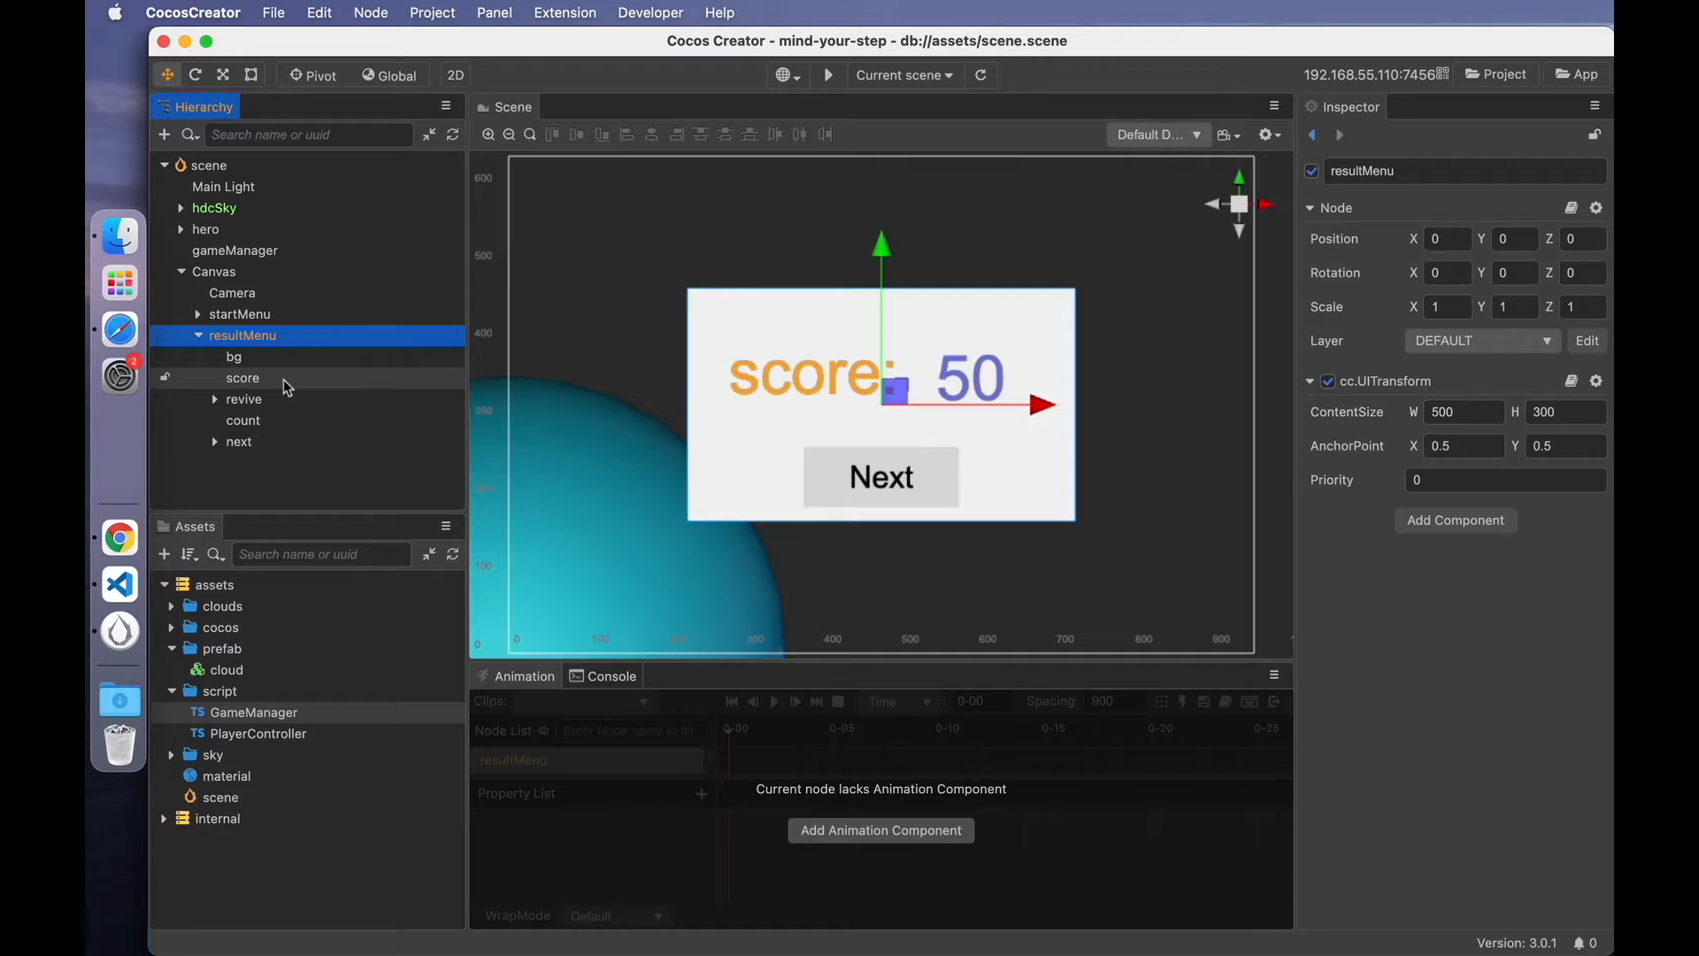
- Inspect the revive and next button nodes, then reselect resultMenu
click(244, 398)
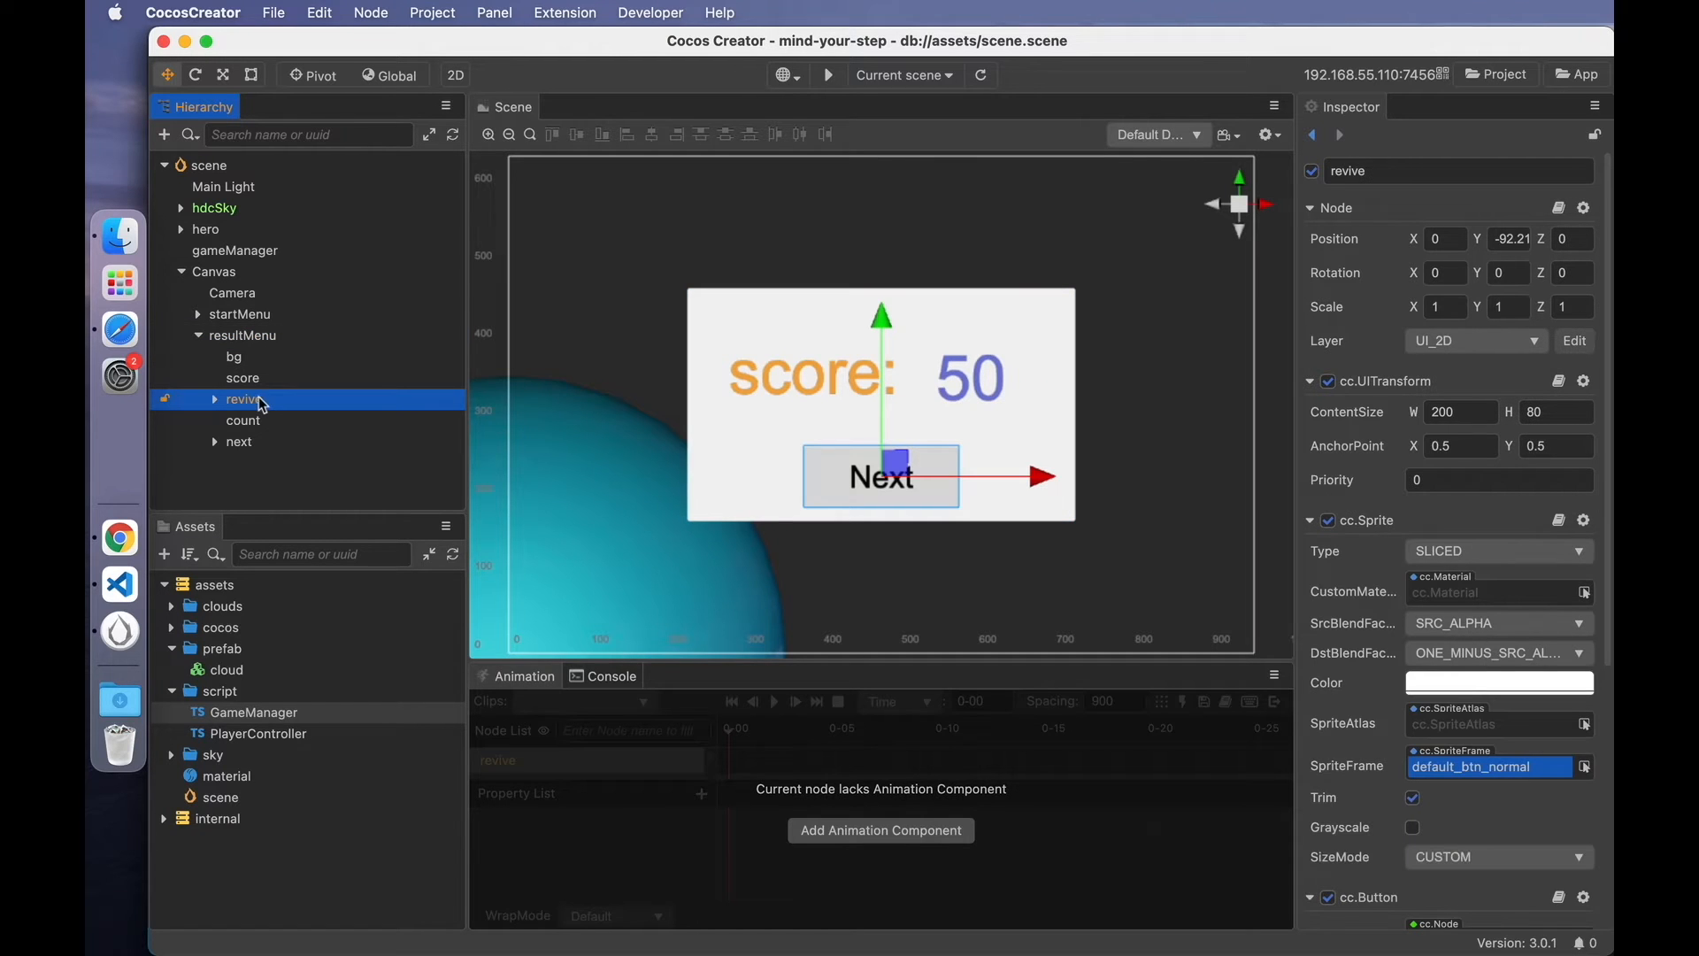
click(239, 441)
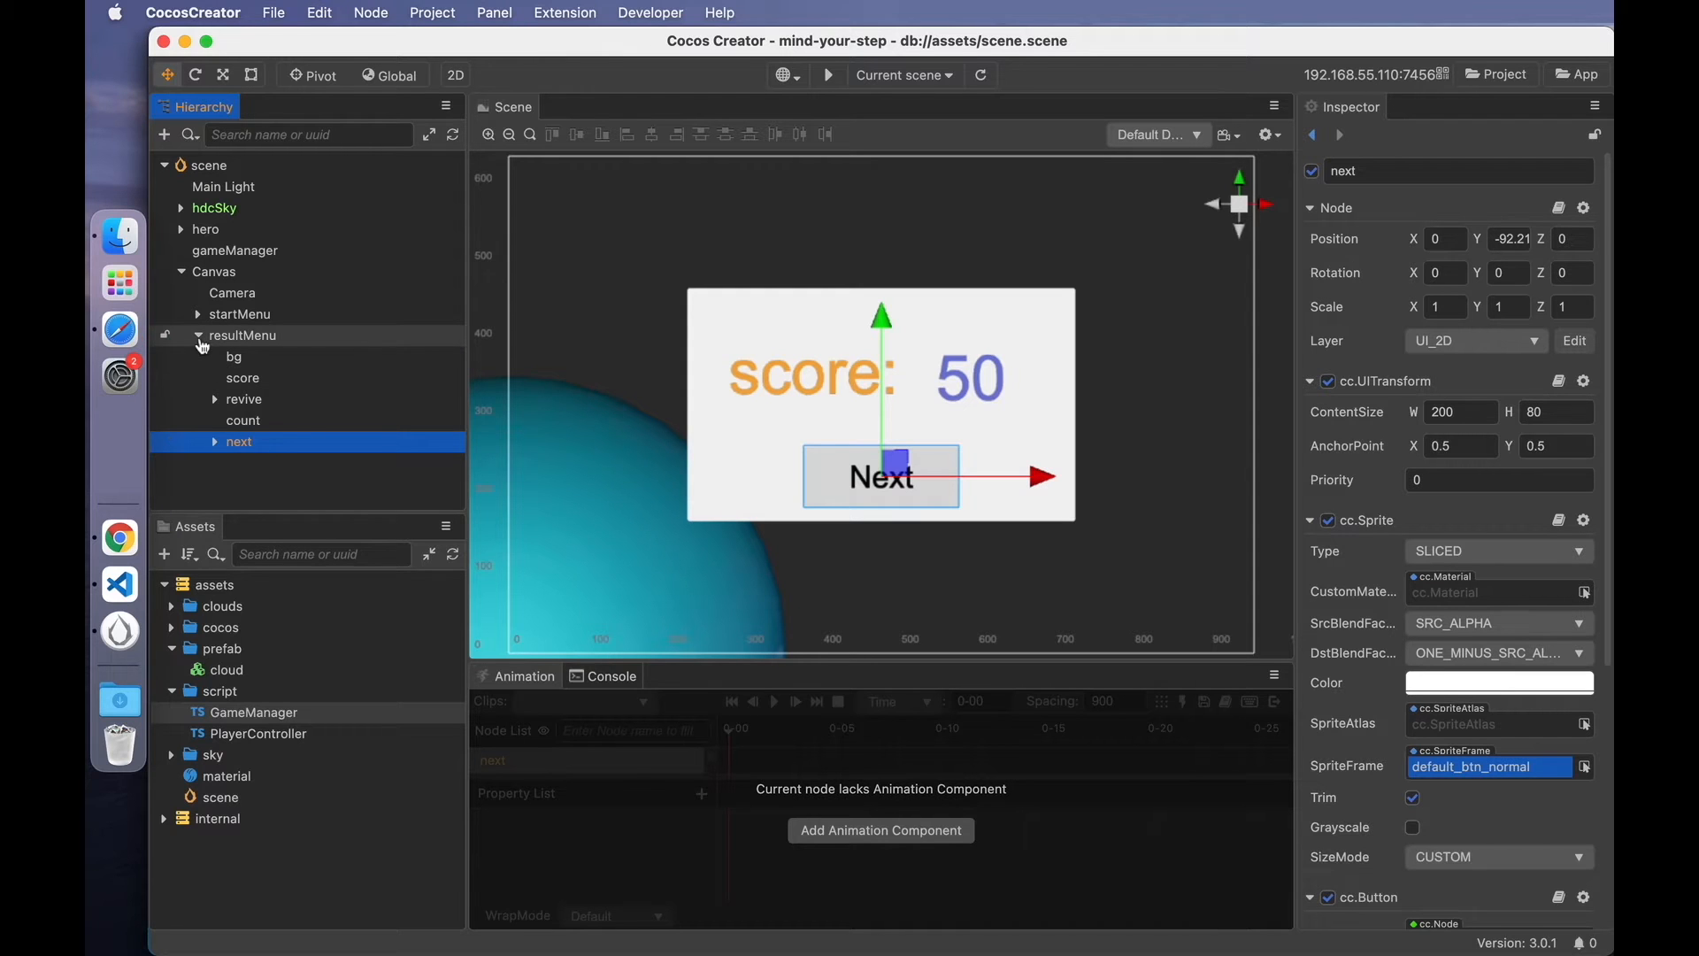
click(200, 335)
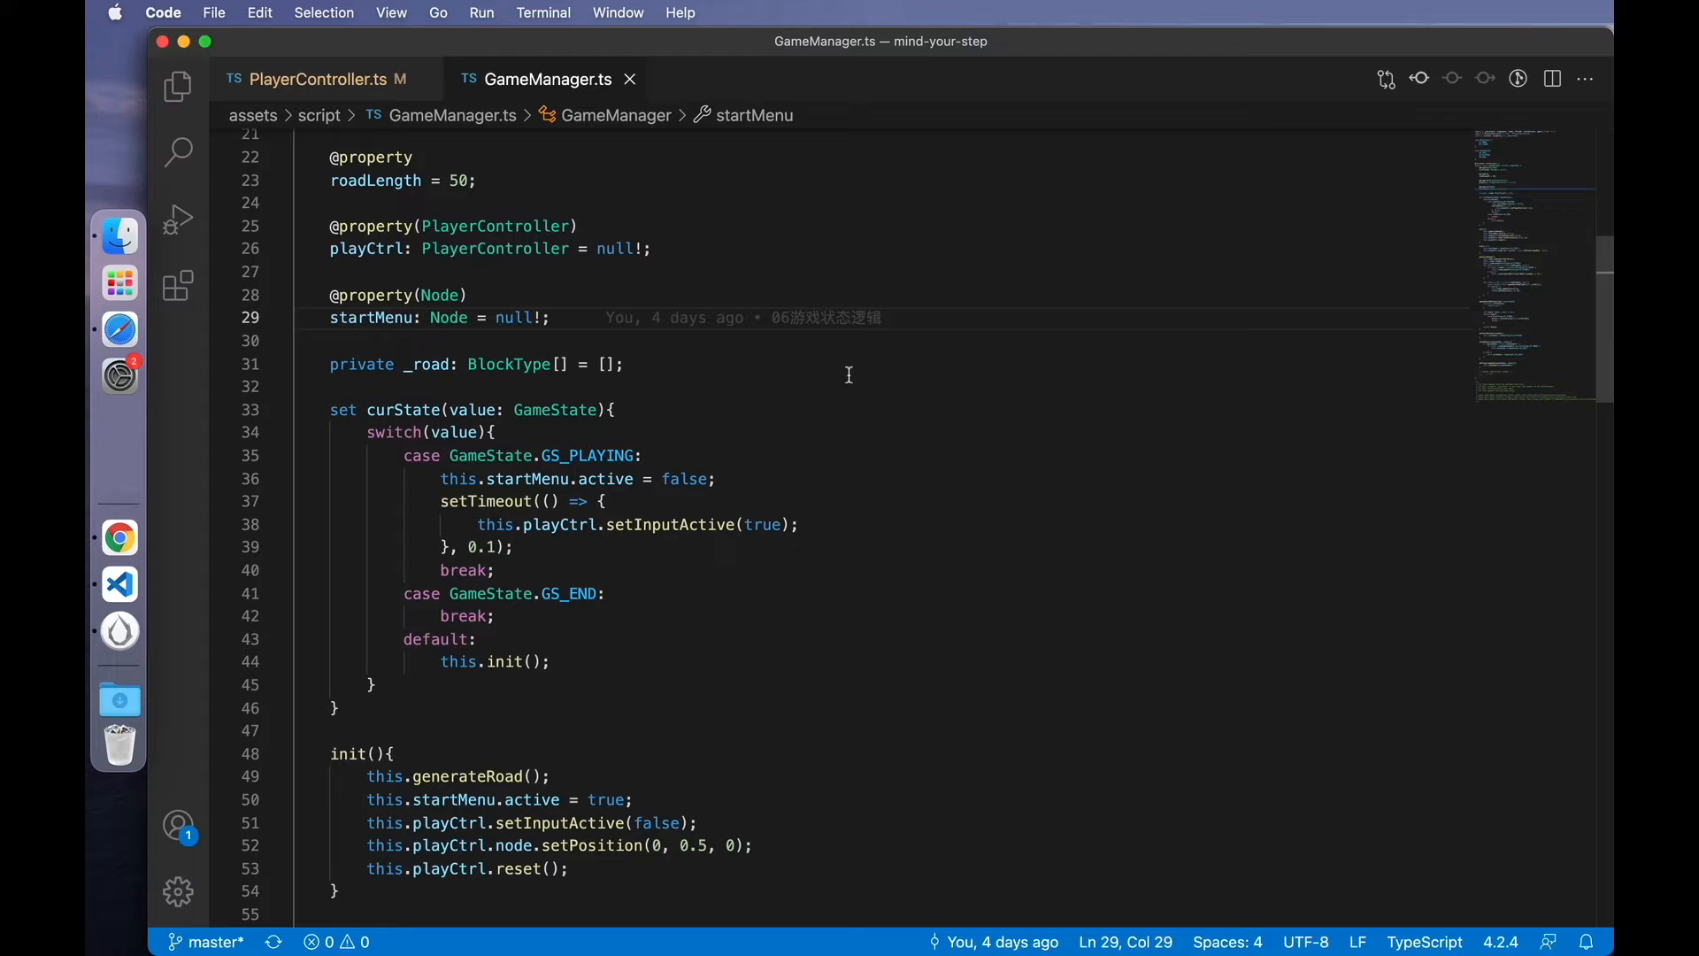
mouse_move(574, 342)
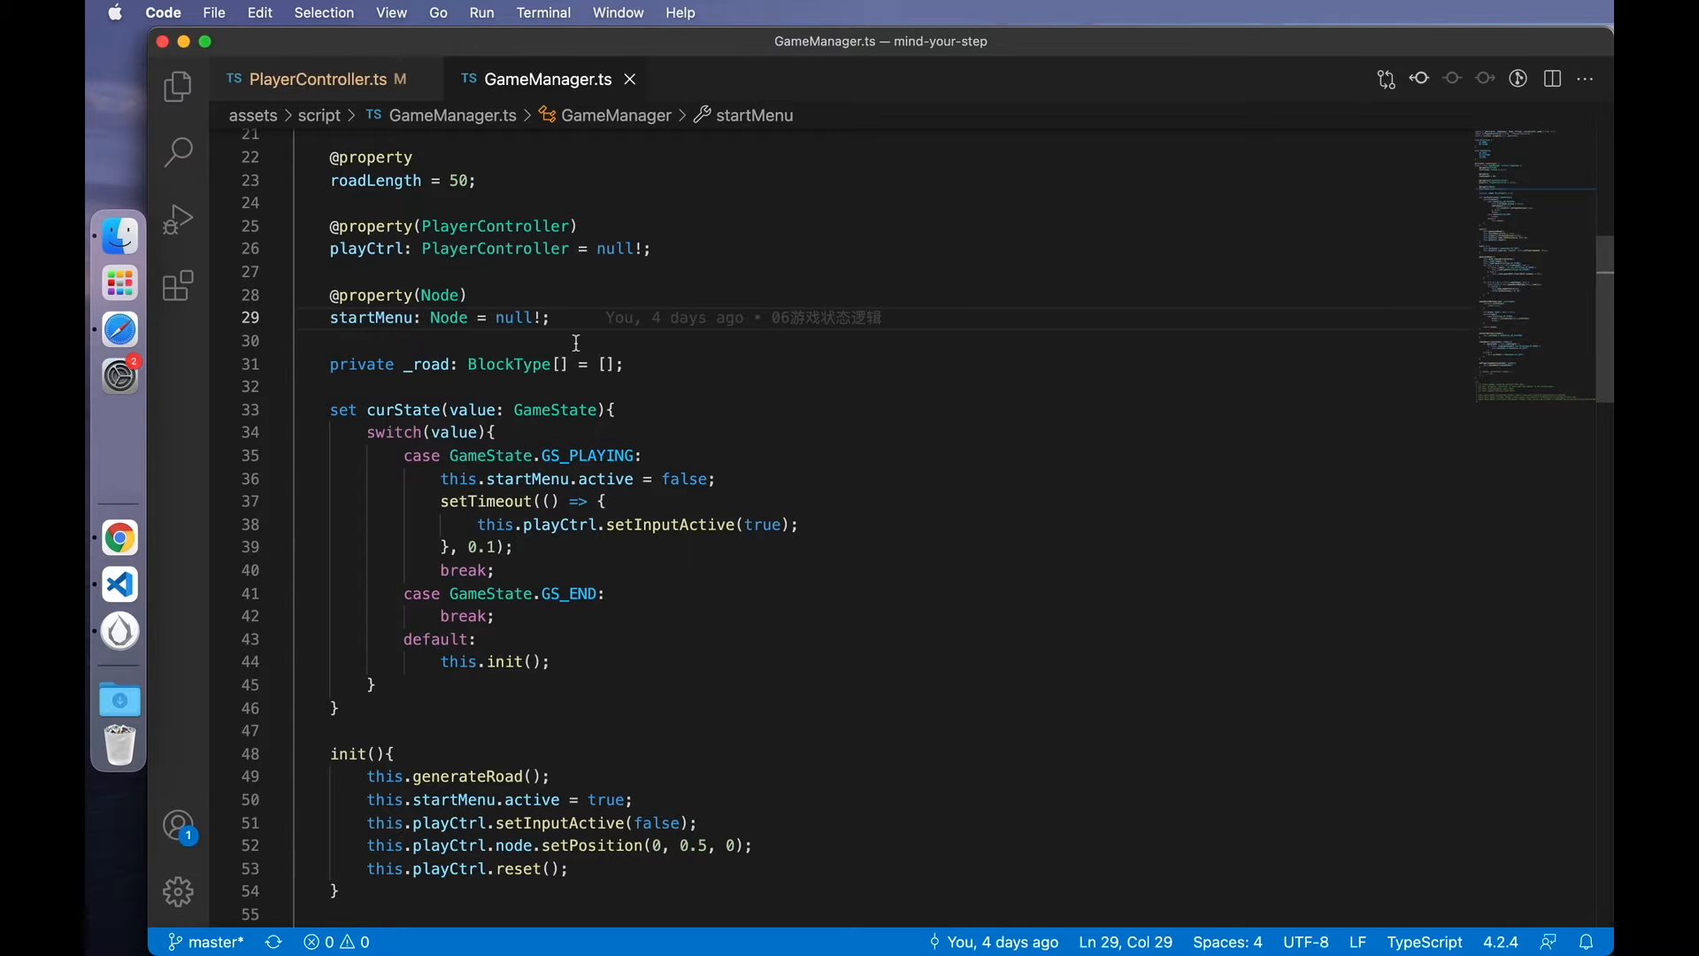
- Declare resultMenu: Node and score: Label properties below startMenu and begin an onRevive handler
text(@property()
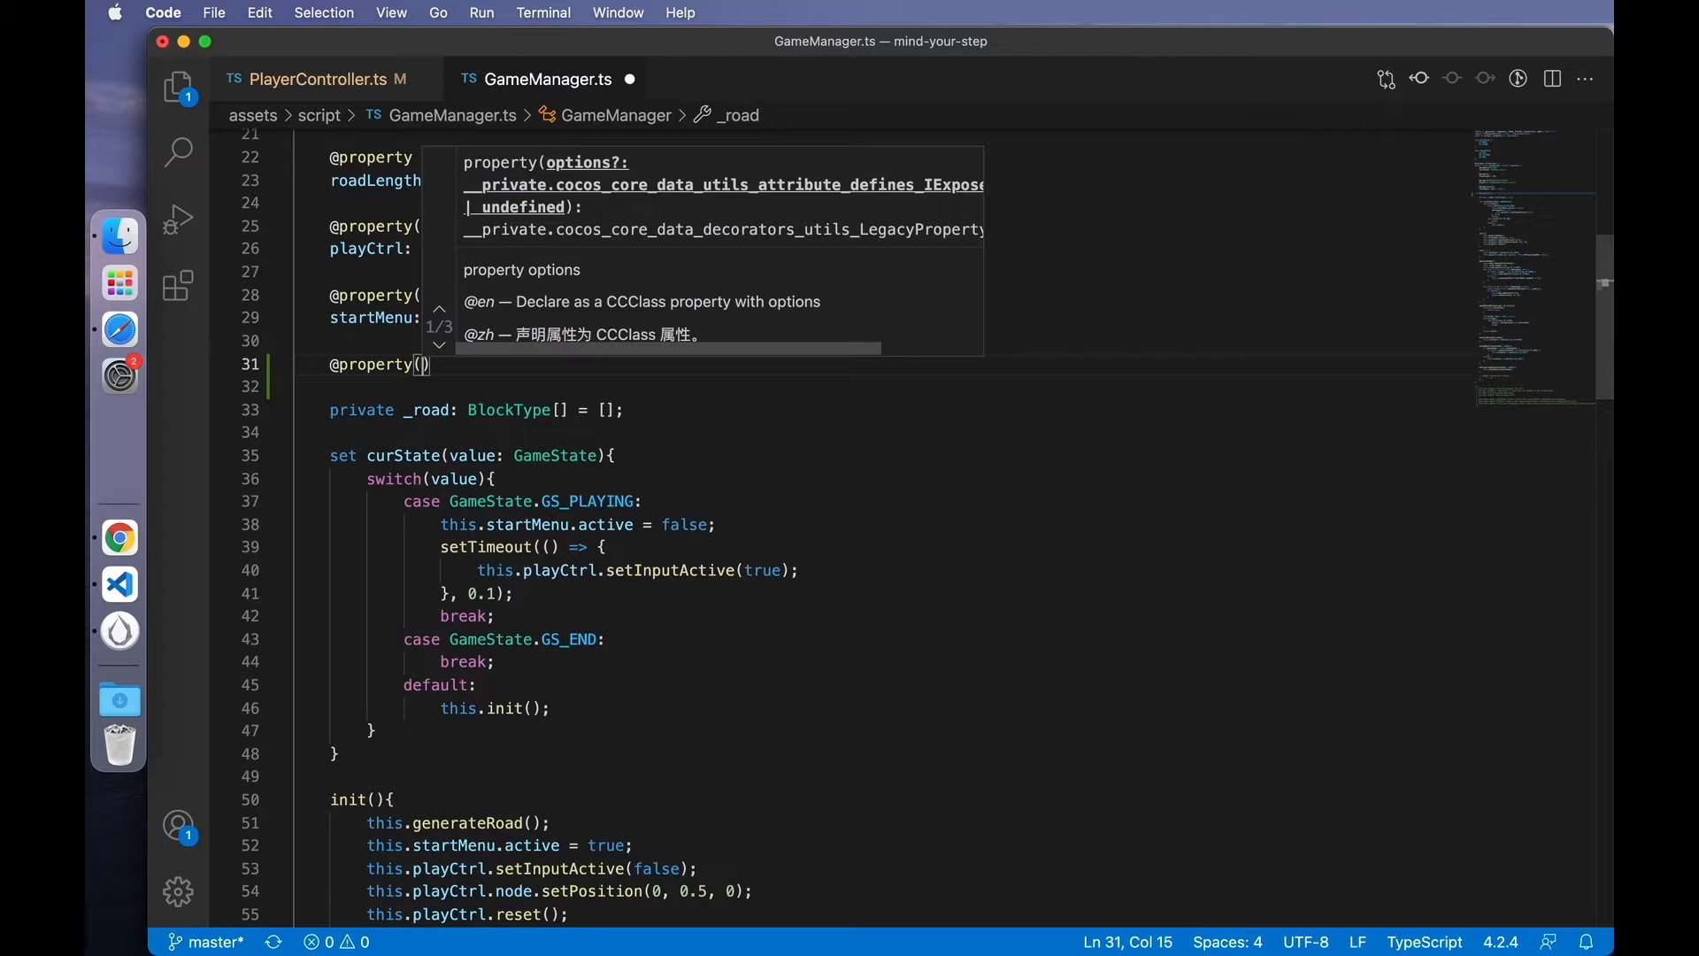
text(resultMenu: Node = null!;)
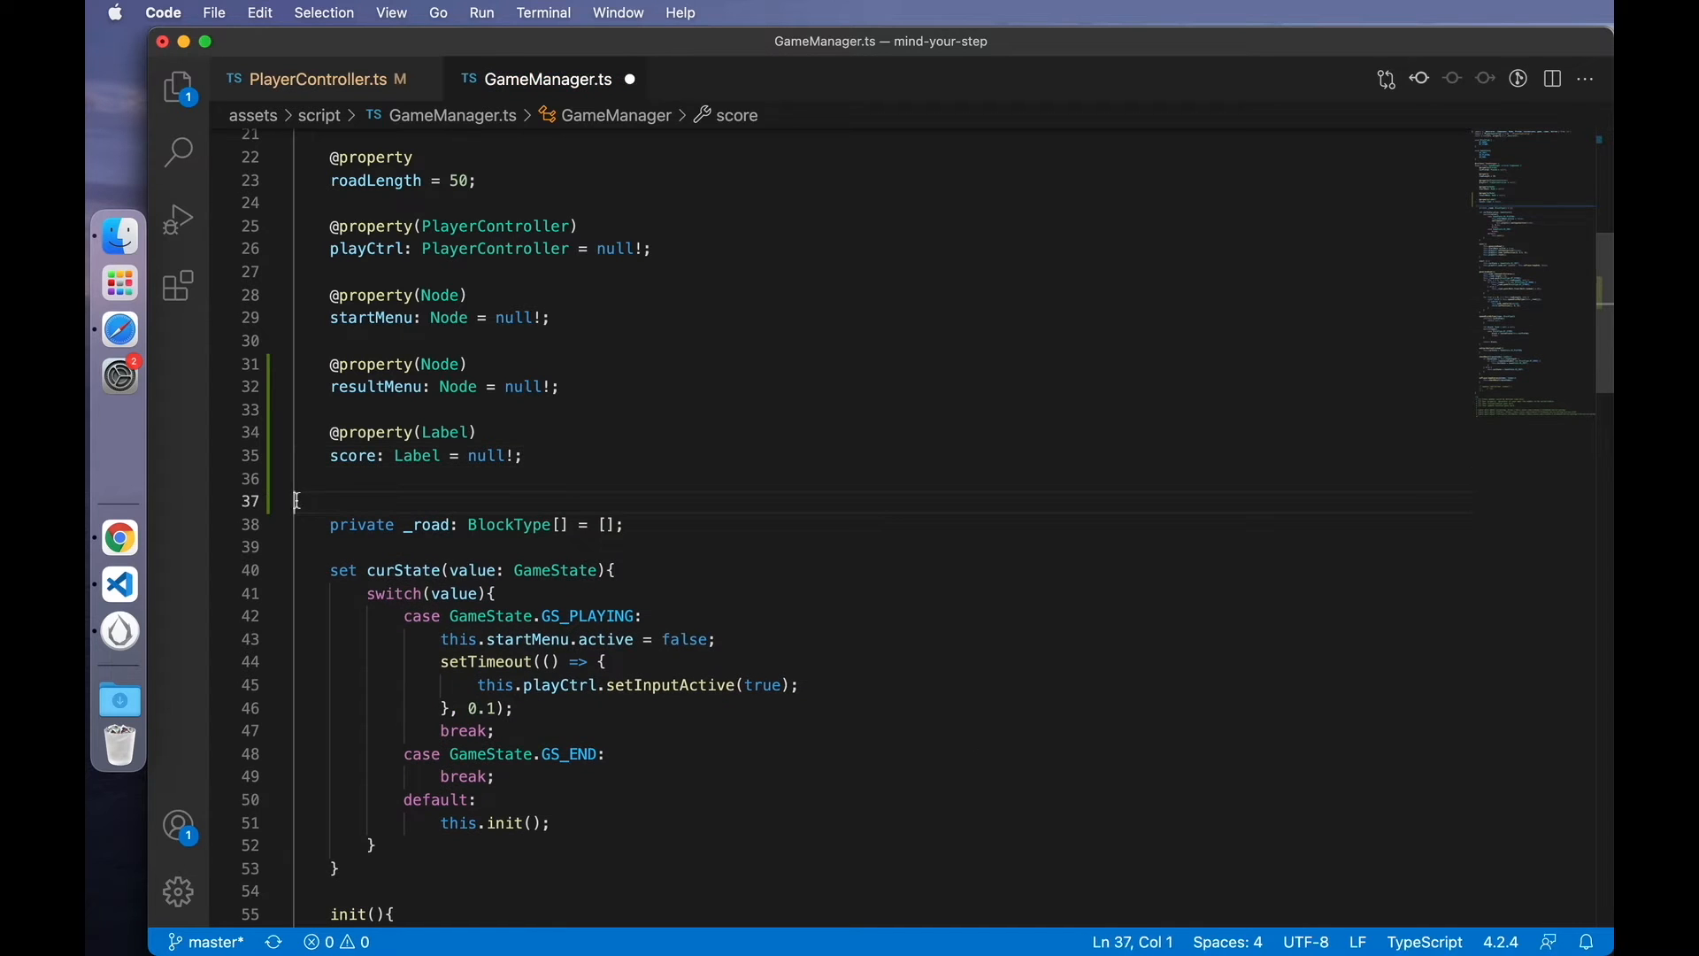
scroll(down, 3)
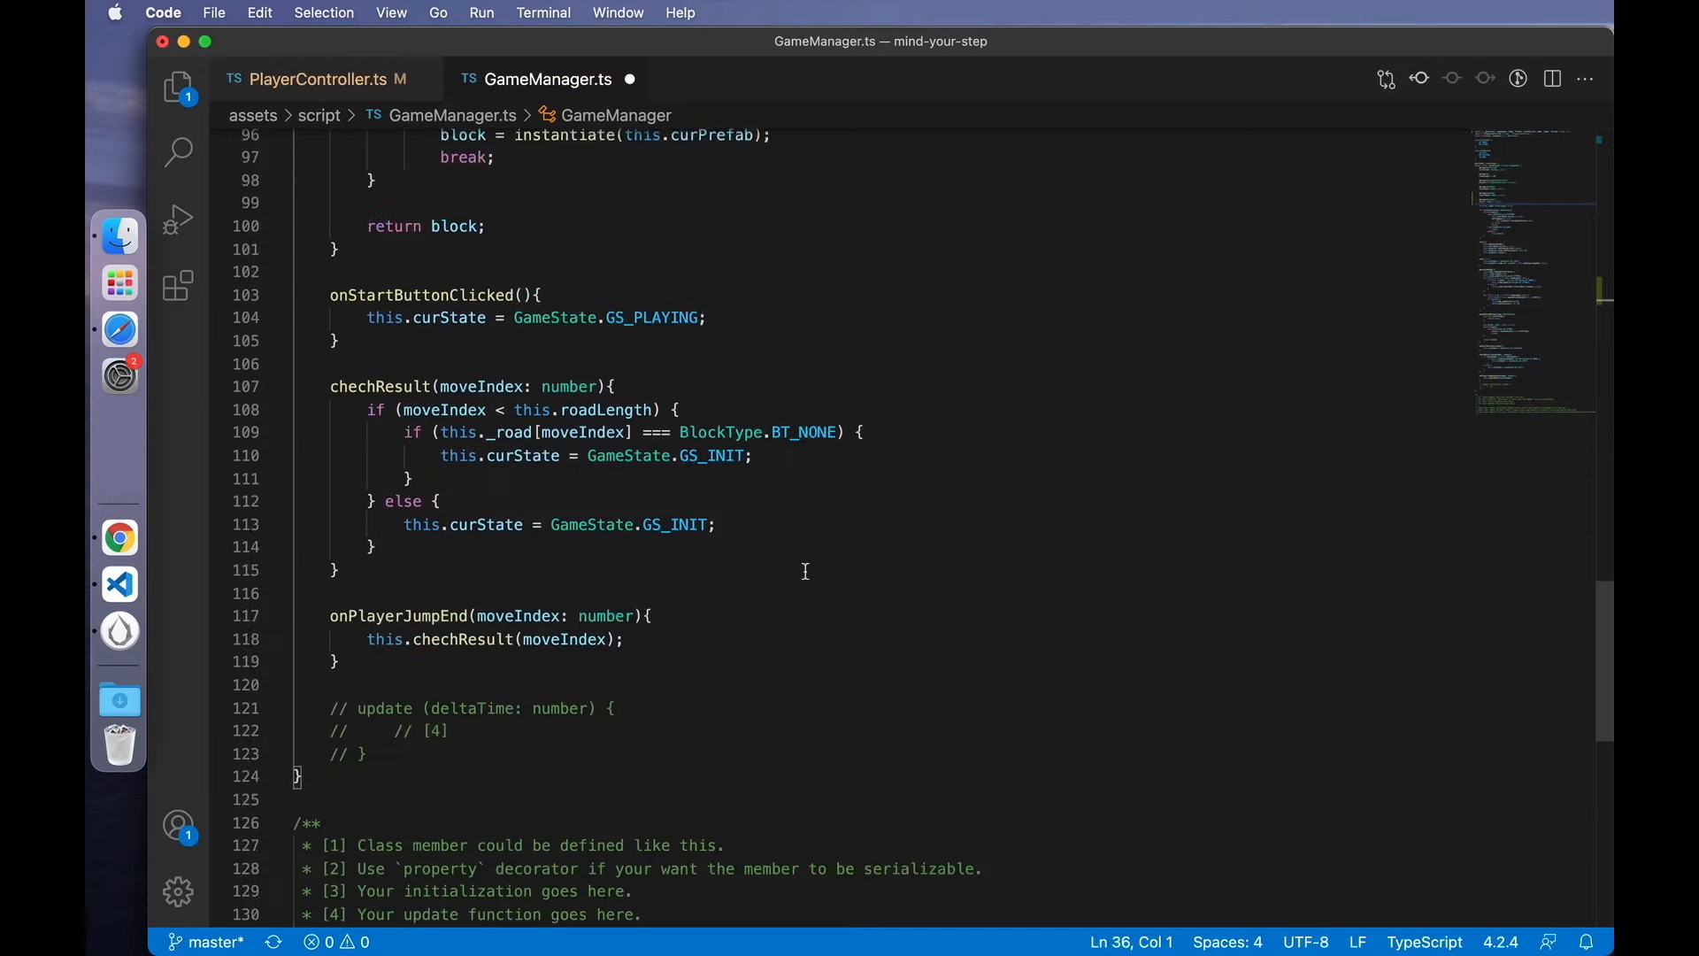
text(onR)
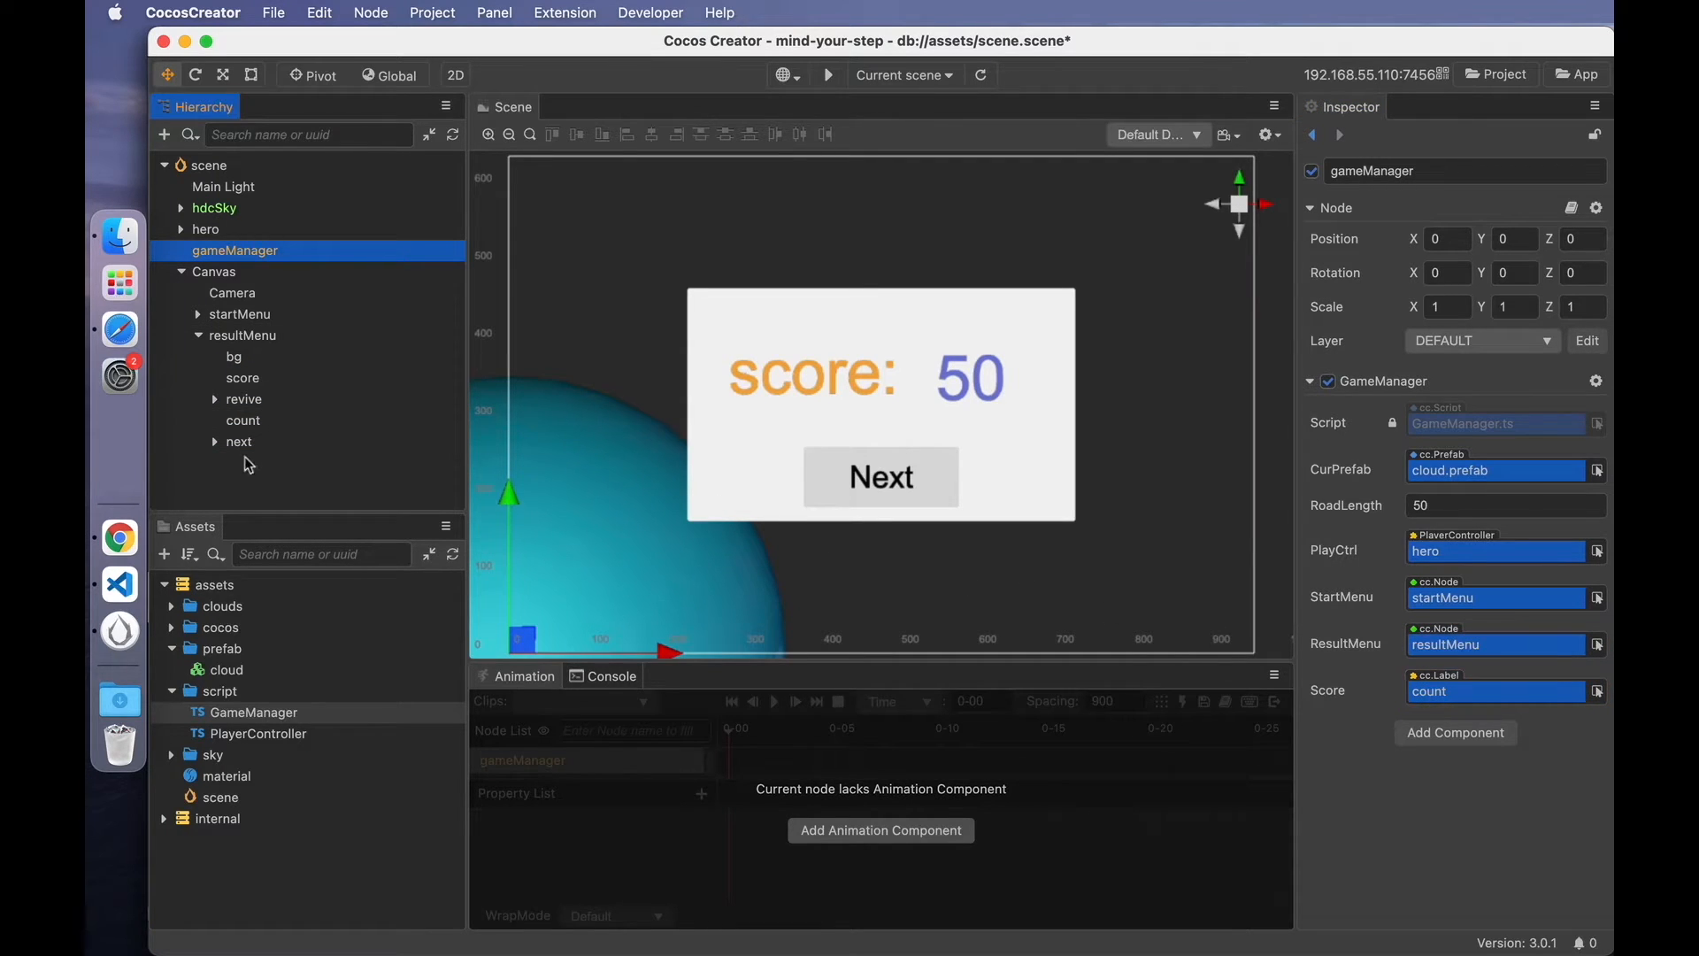
- Wire the revive and next button ClickEvents to gameManager's onRevive and onNext handlers
click(244, 398)
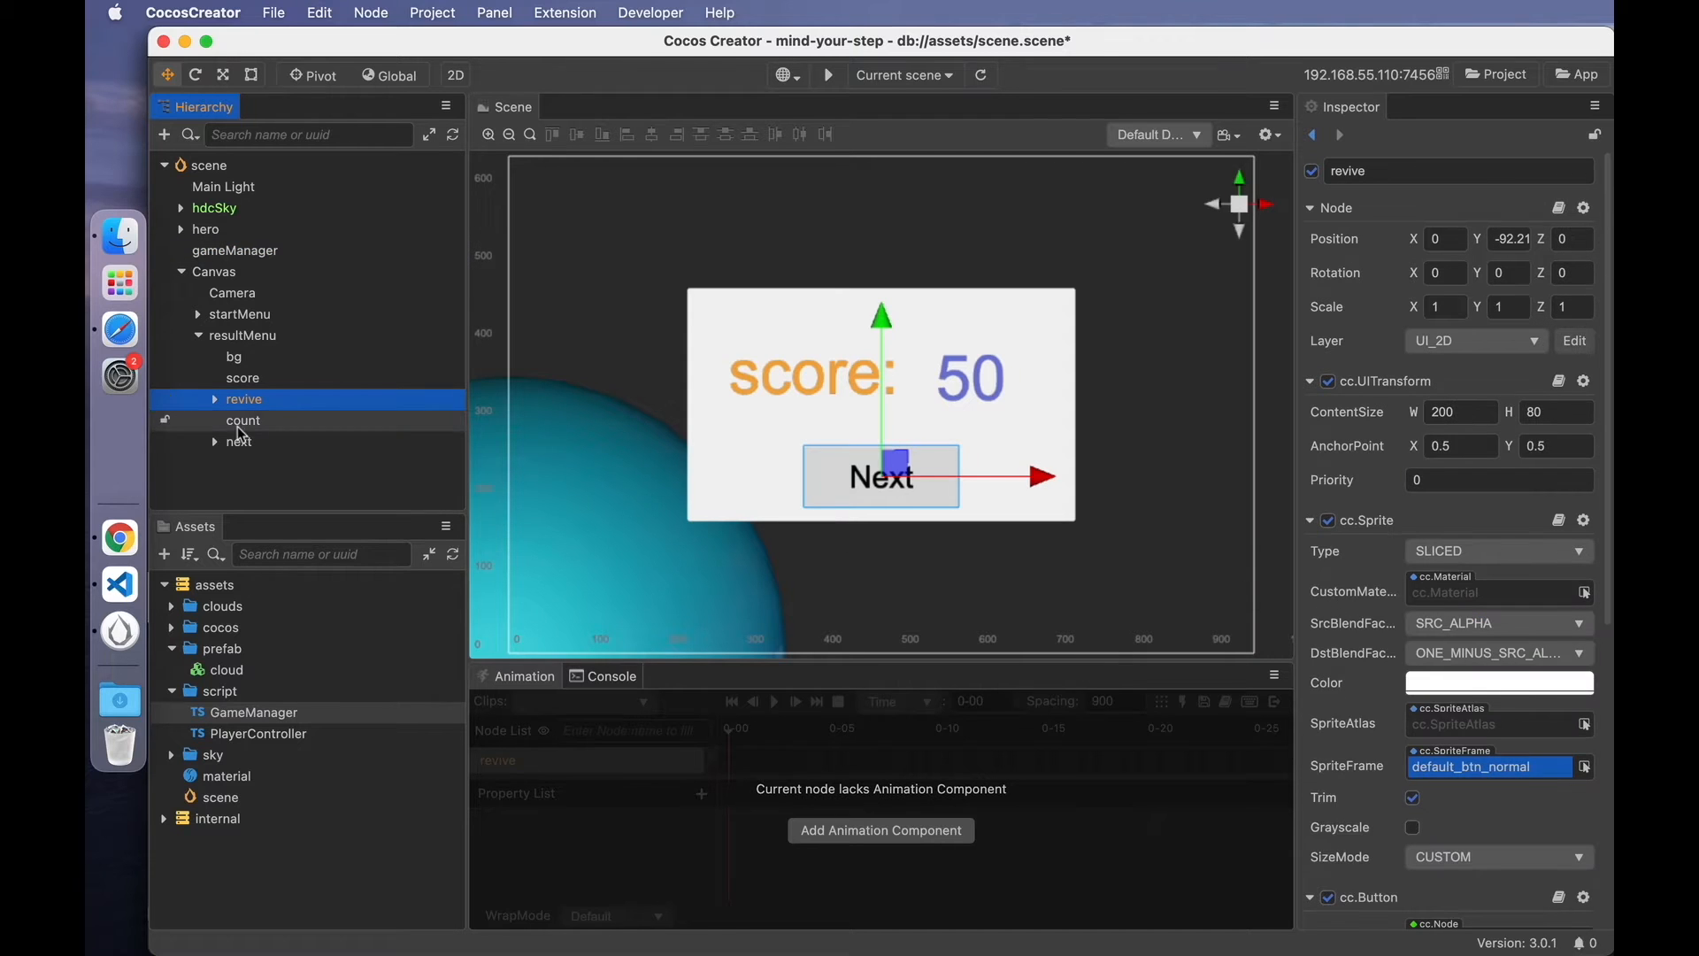
scroll(down, 3)
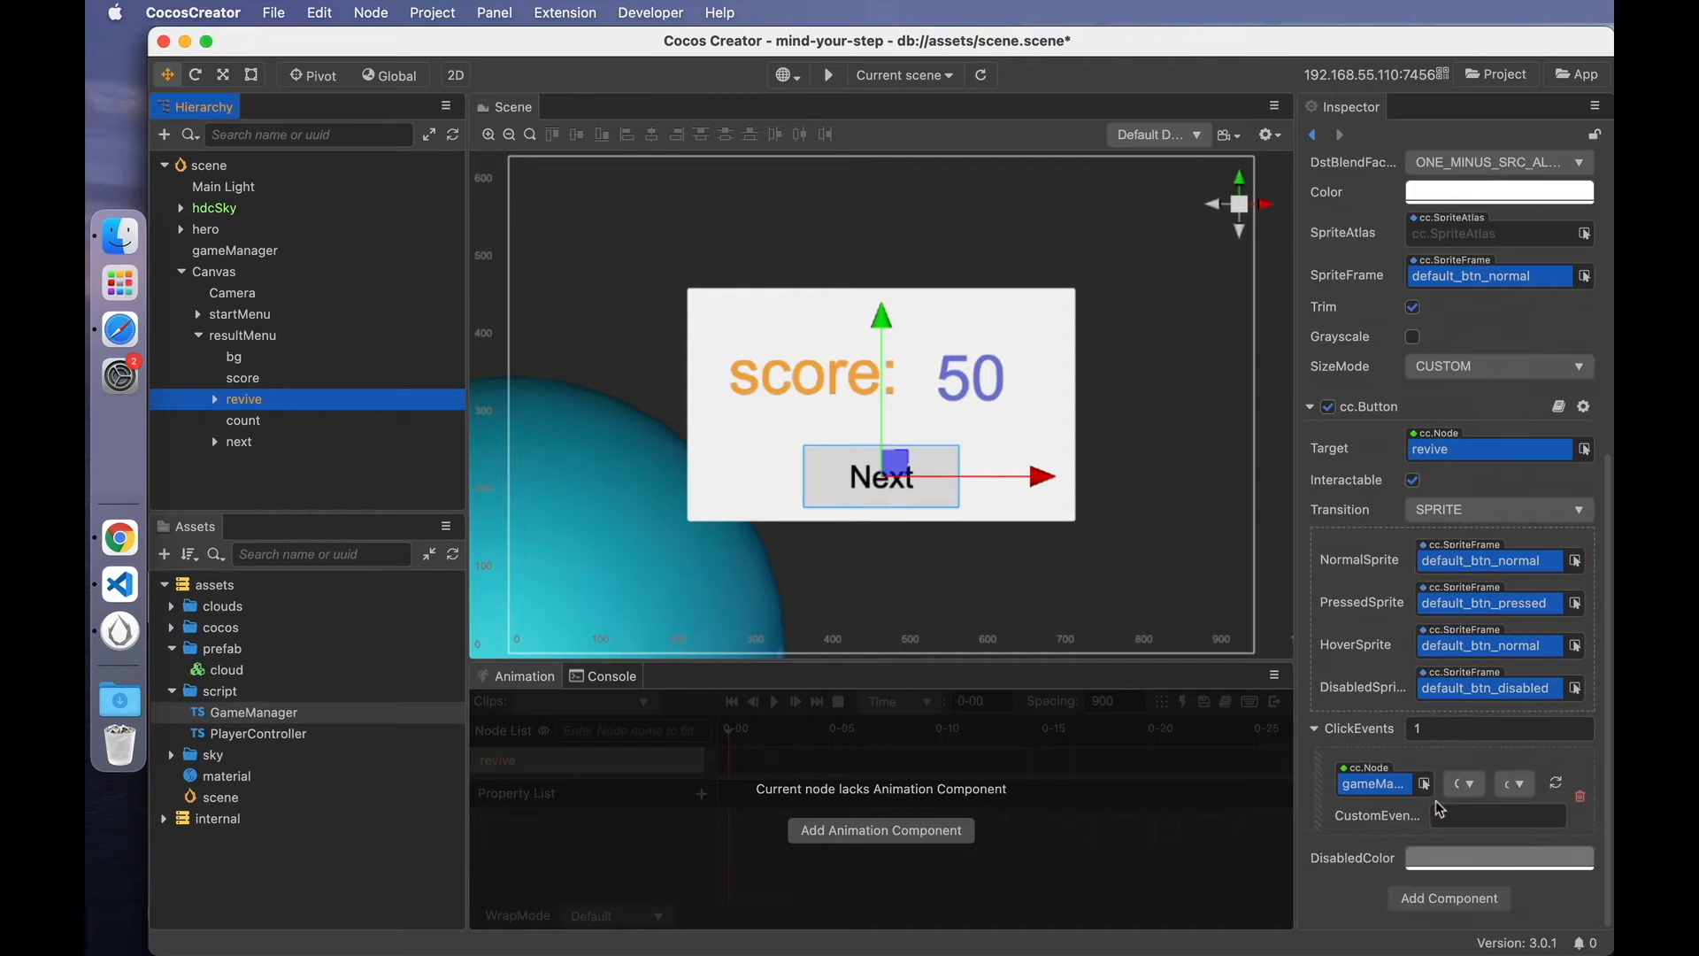
click(1464, 782)
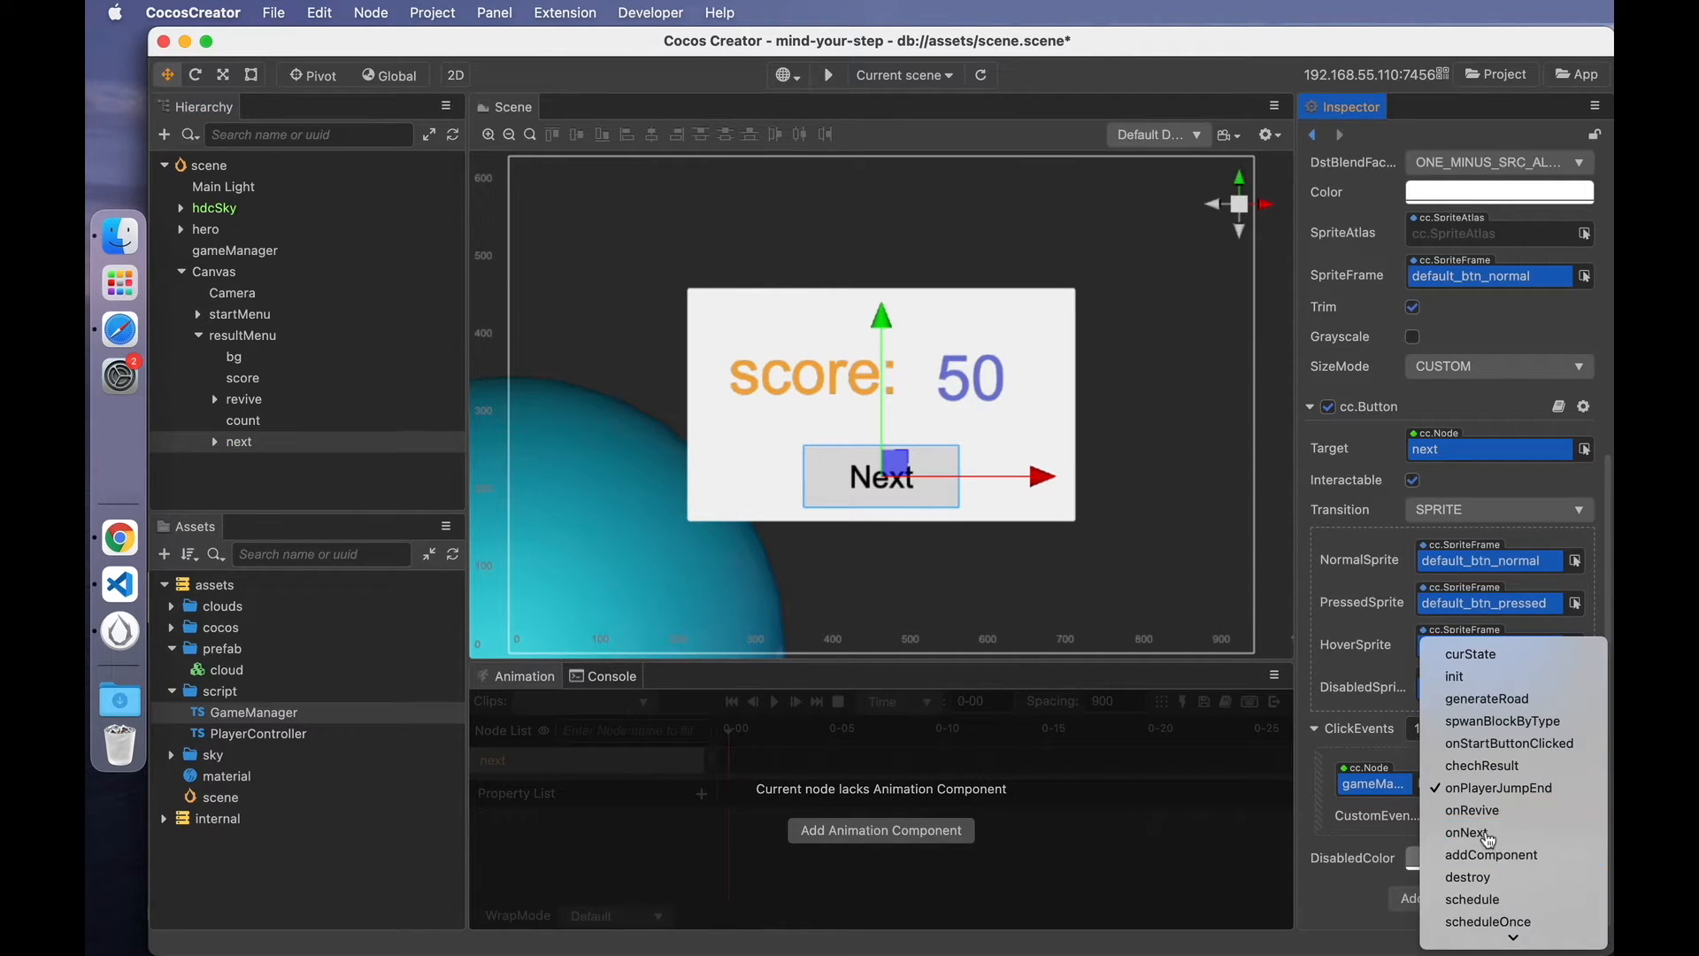
click(1472, 832)
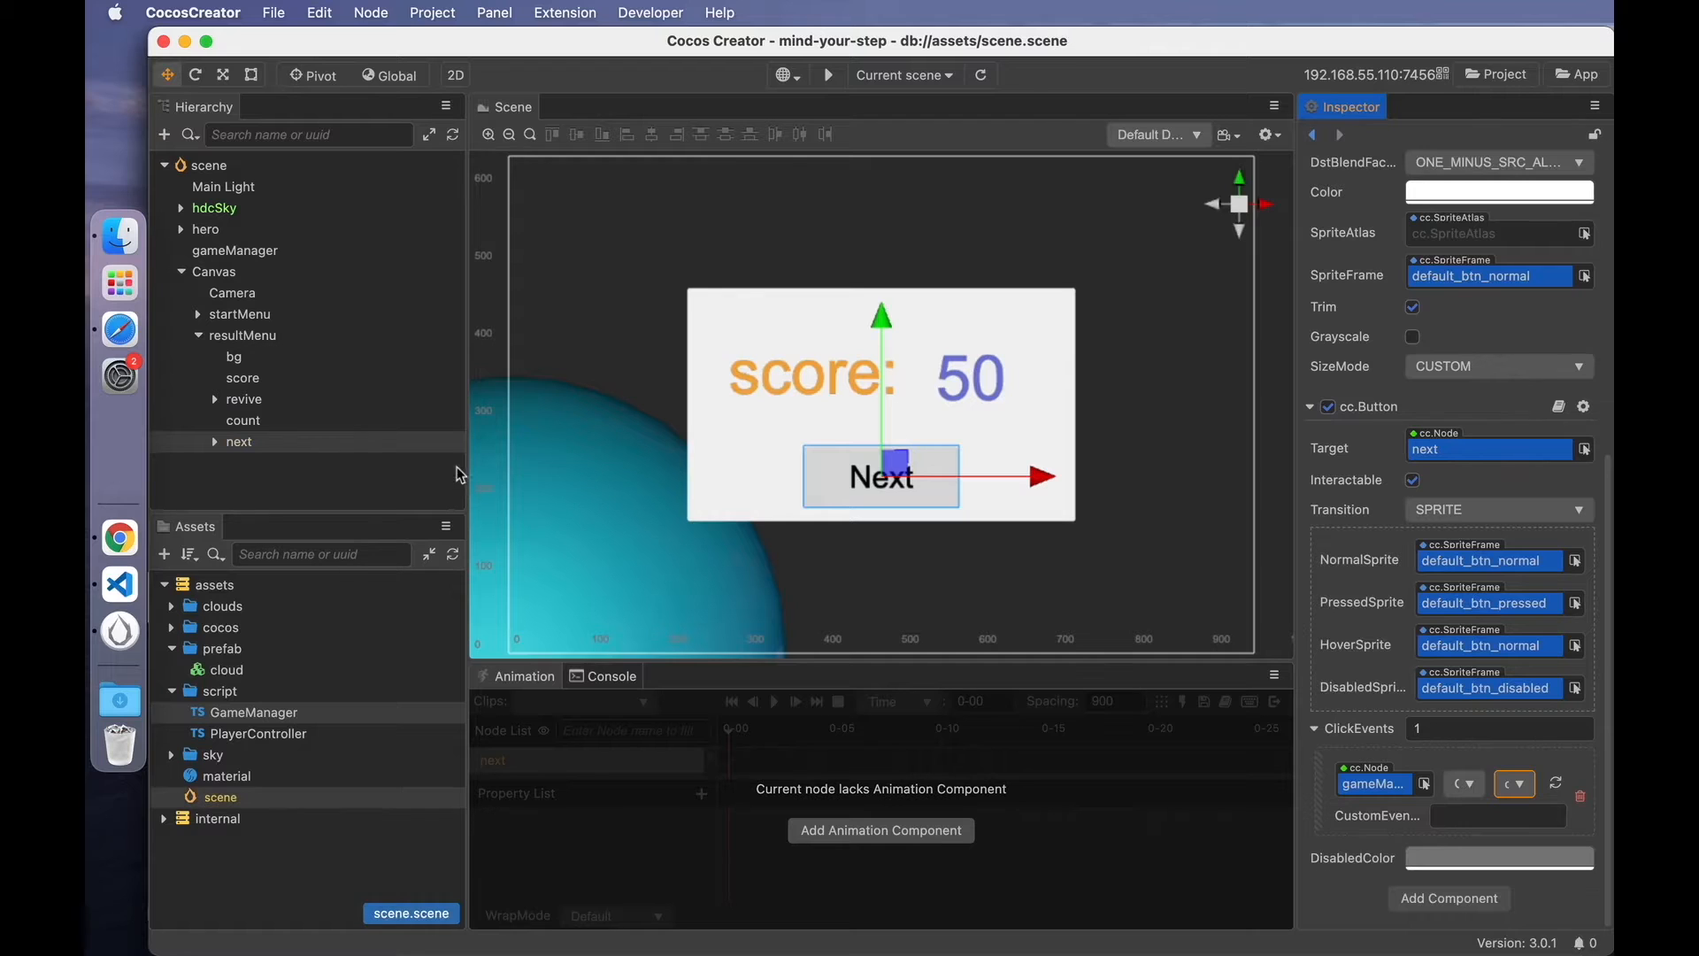
click(118, 584)
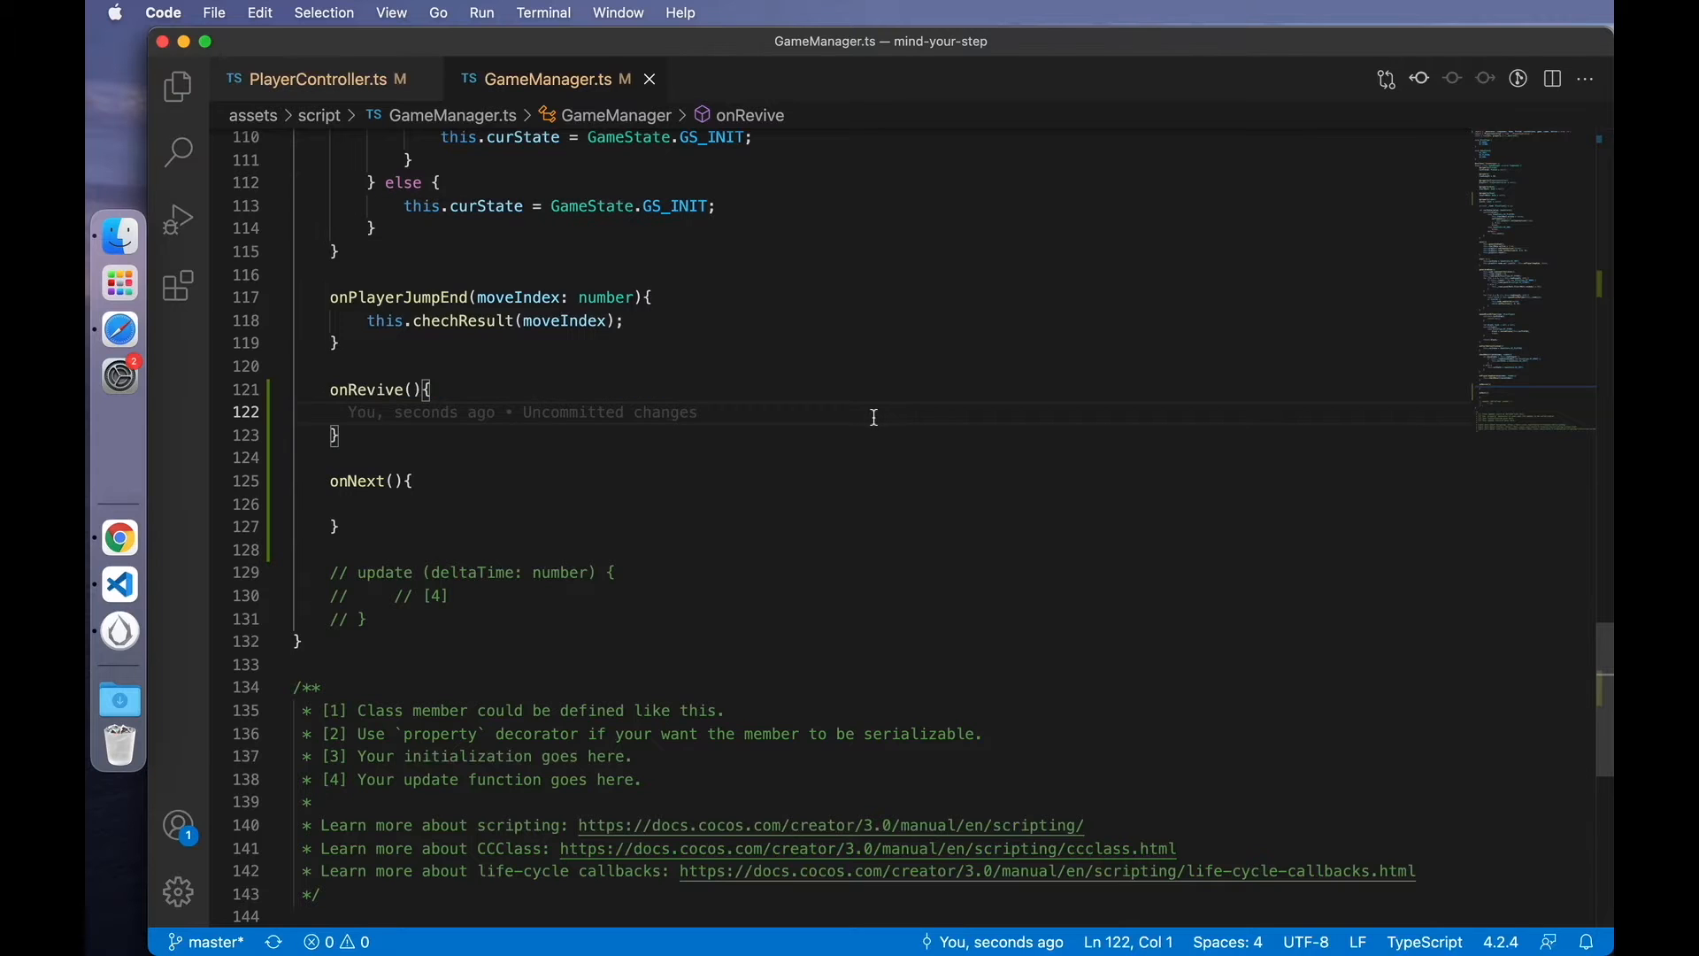
- Add a GS_END_REVIVE case to the curState switch alongside GS_END
scroll(up, 3)
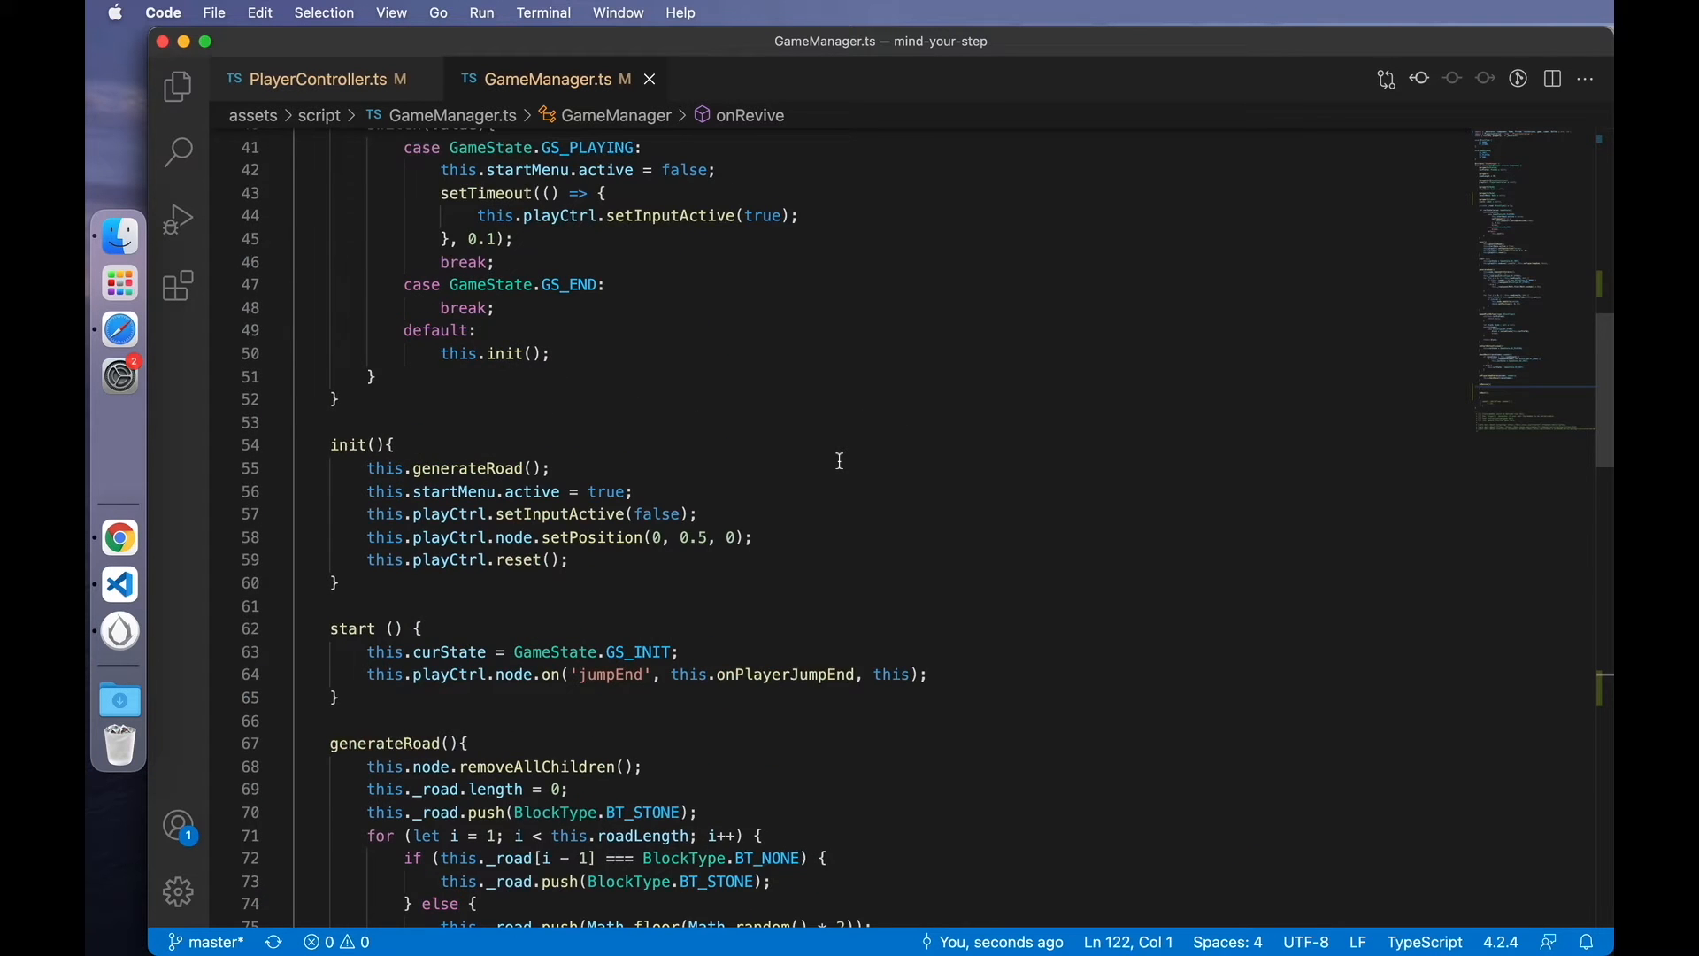
scroll(down, 3)
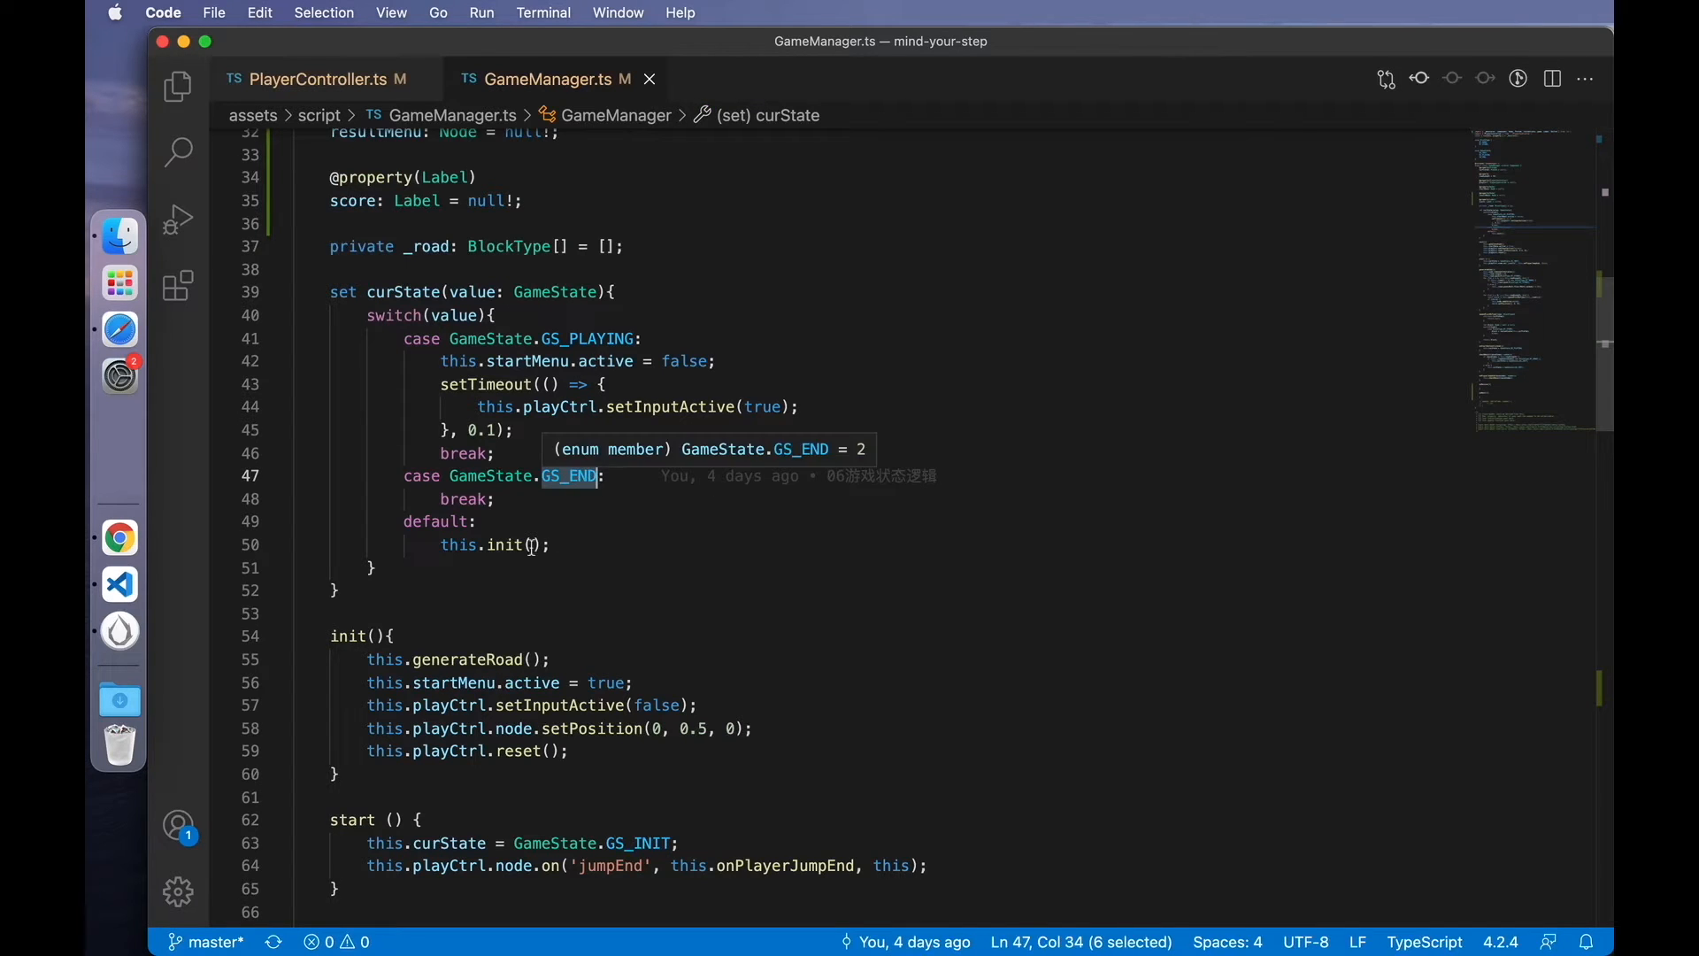
mouse_move(602, 476)
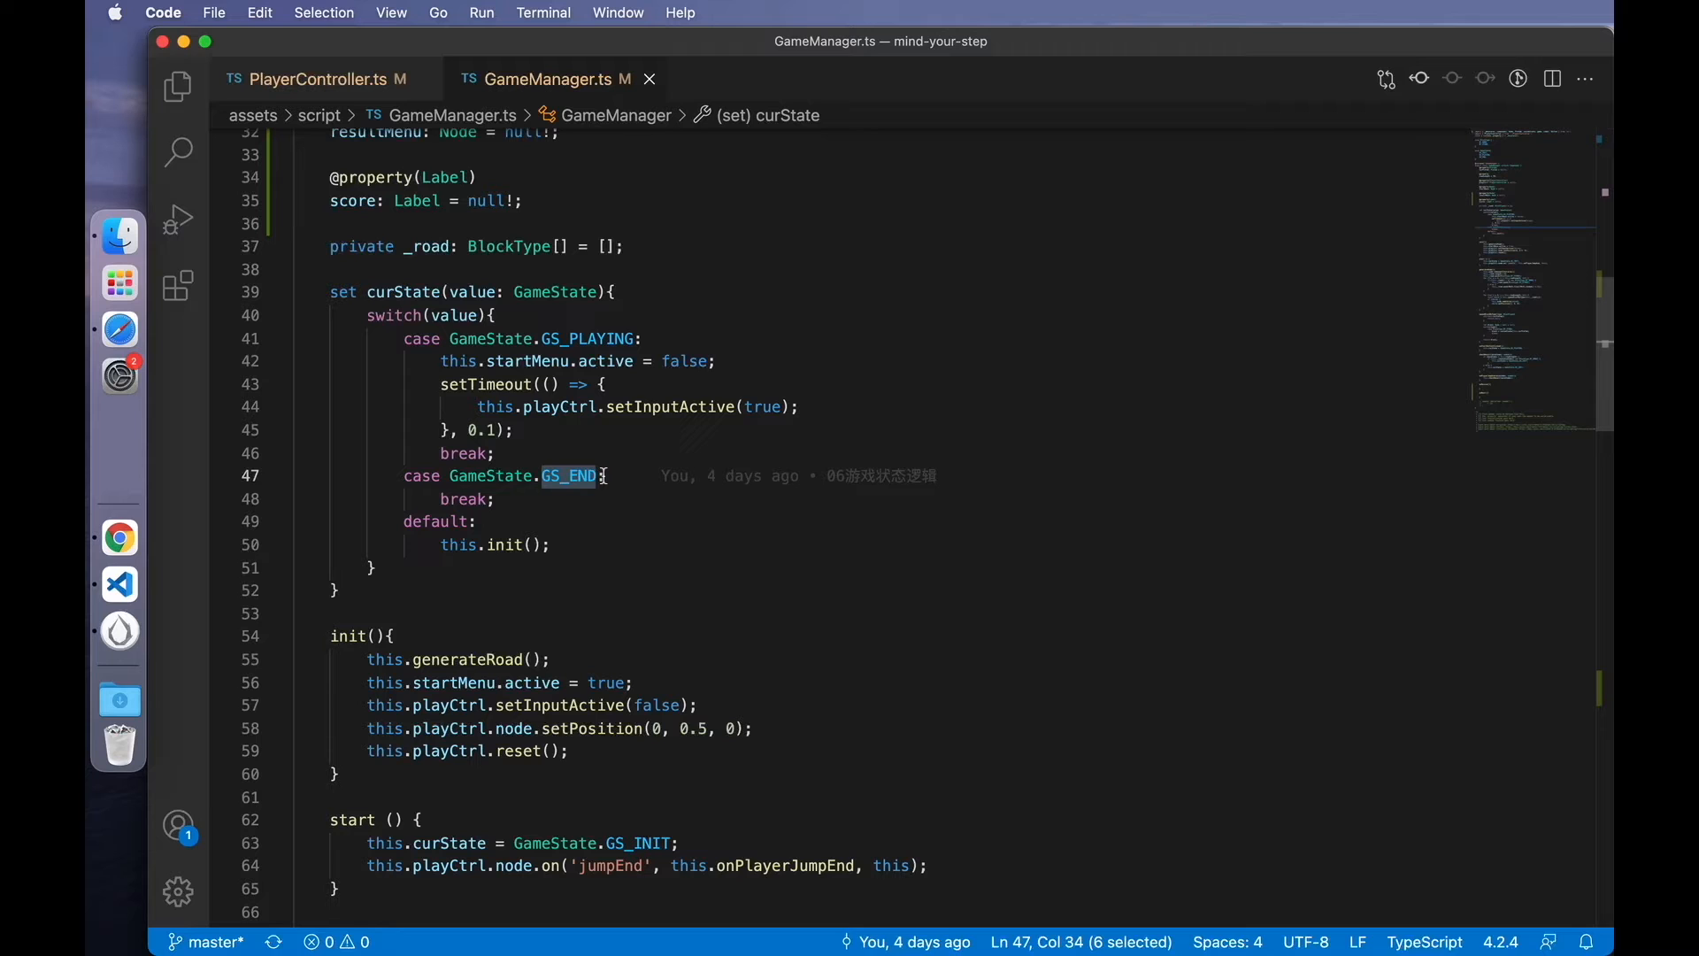
mouse_move(568, 476)
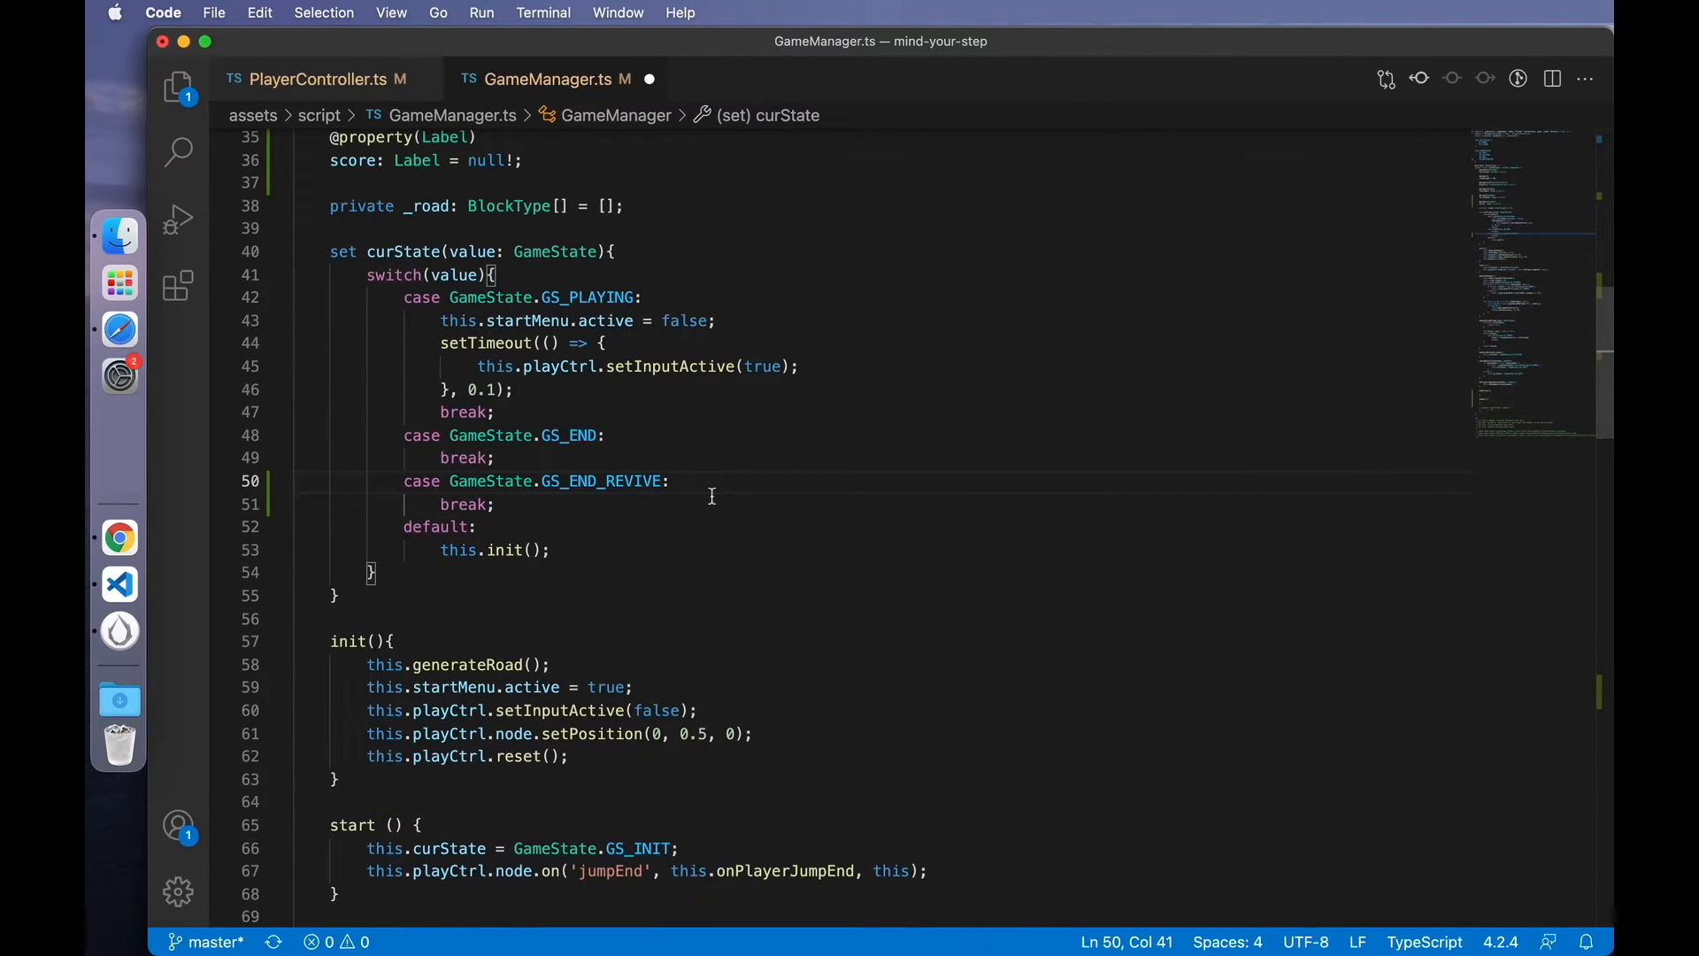
scroll(down, 3)
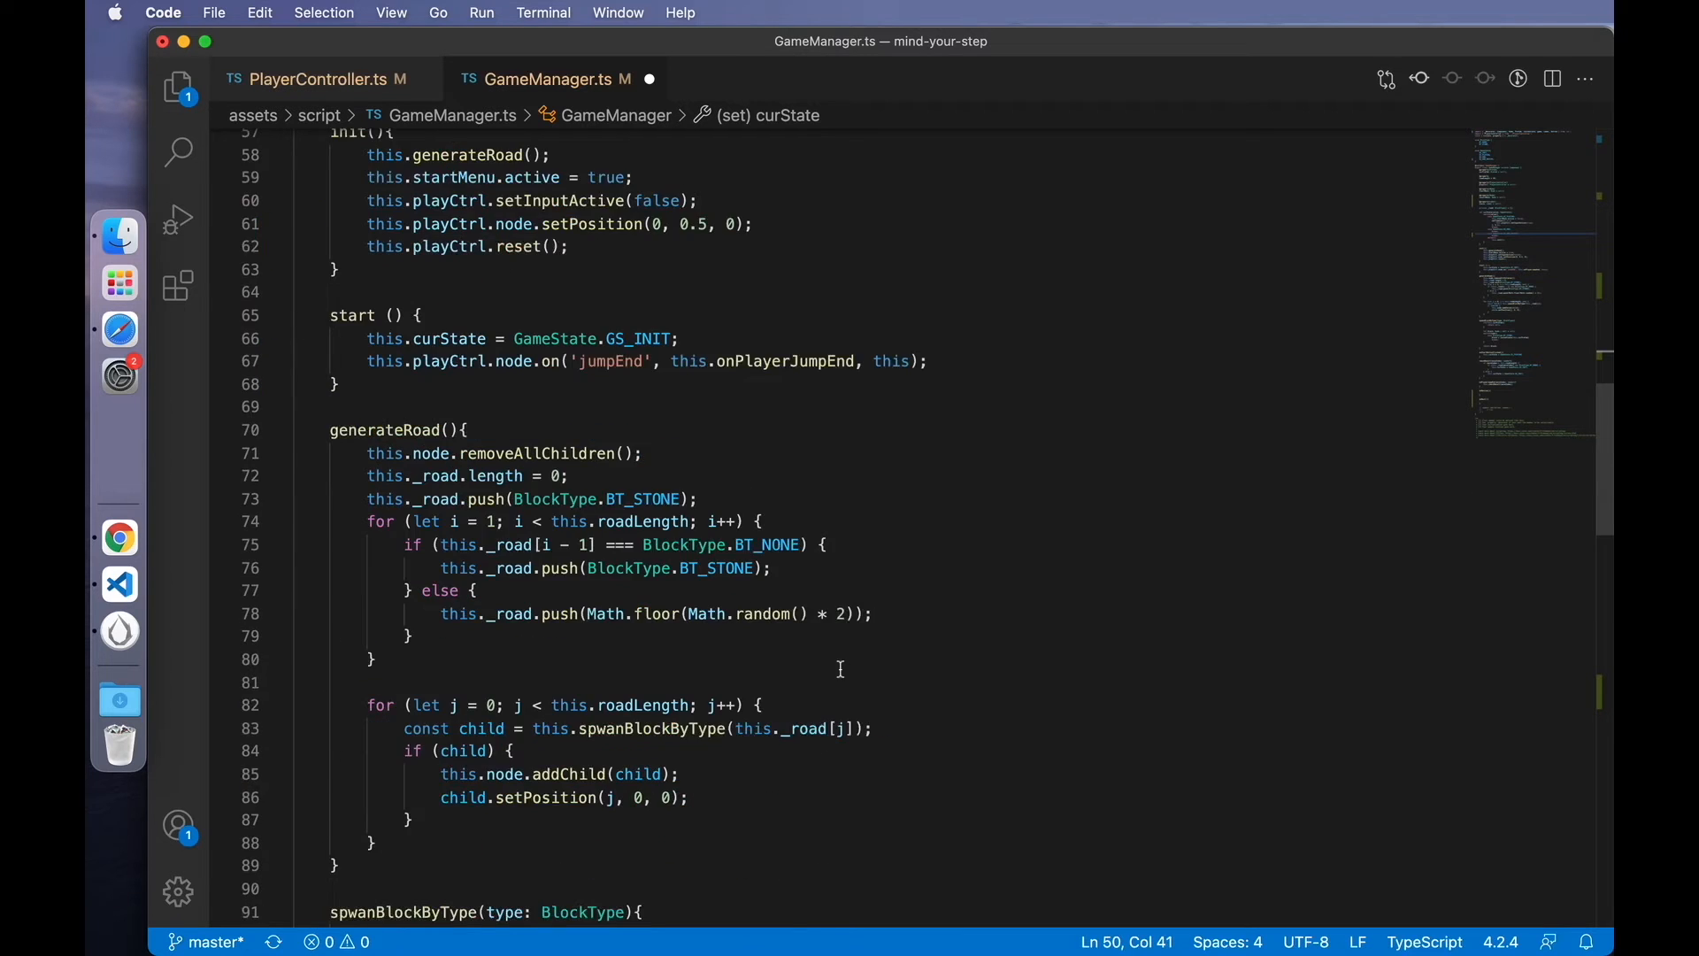
scroll(down, 3)
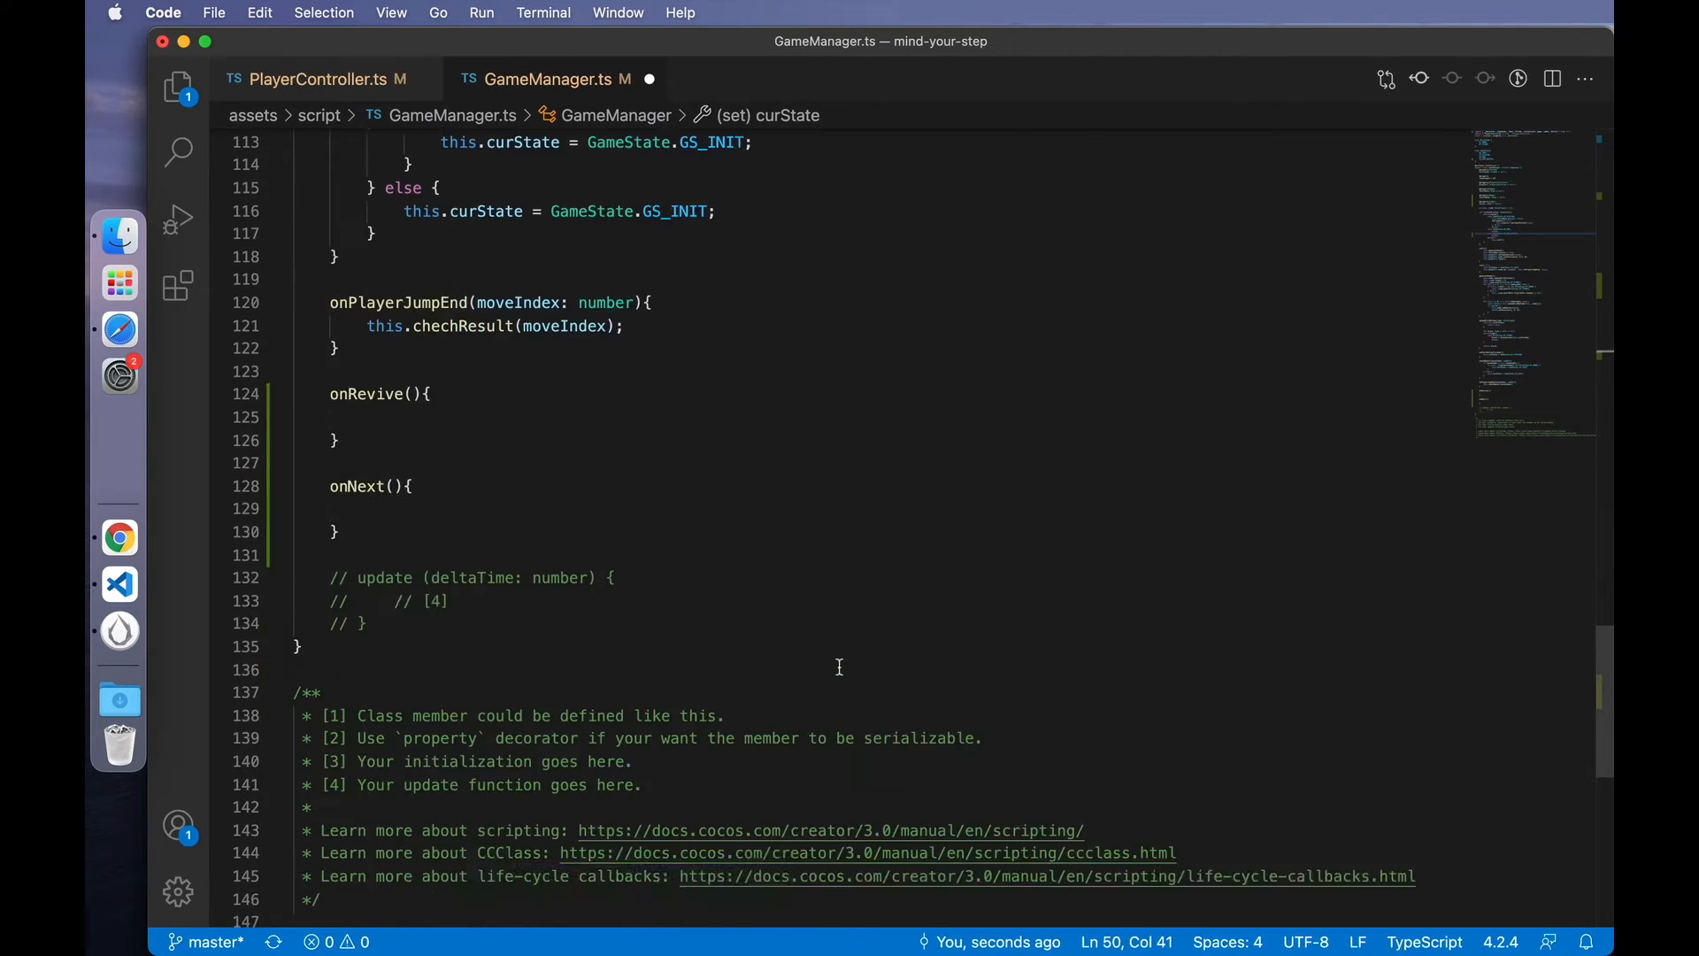
scroll(up, 3)
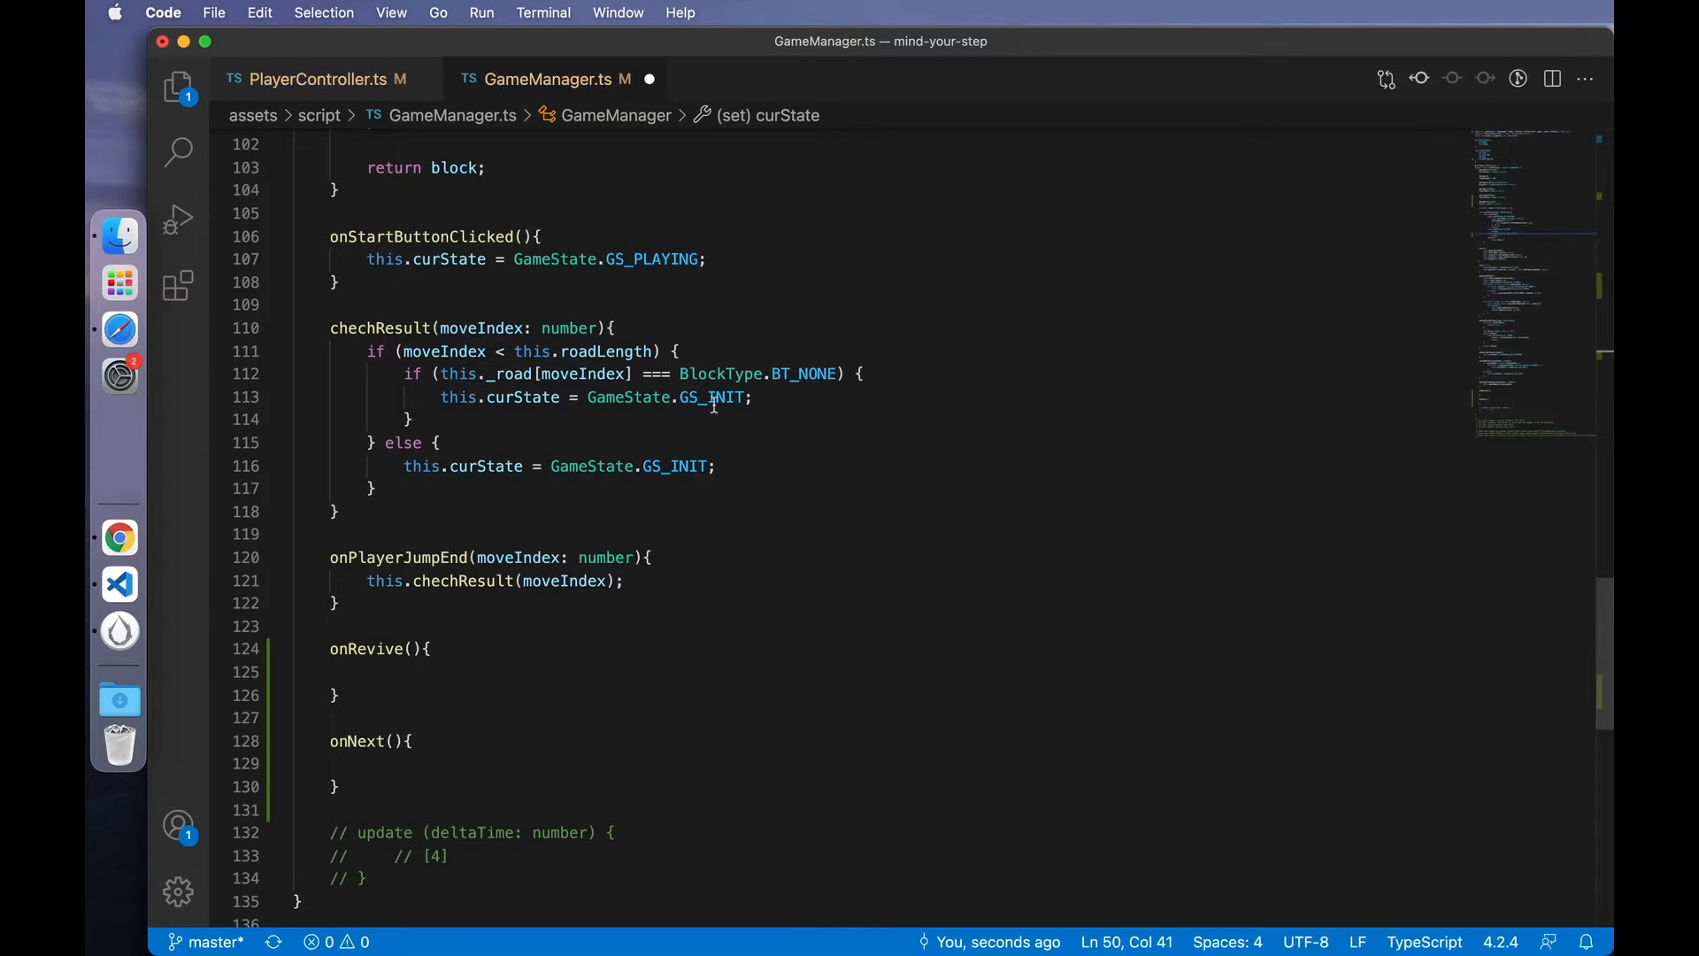
text(gs)
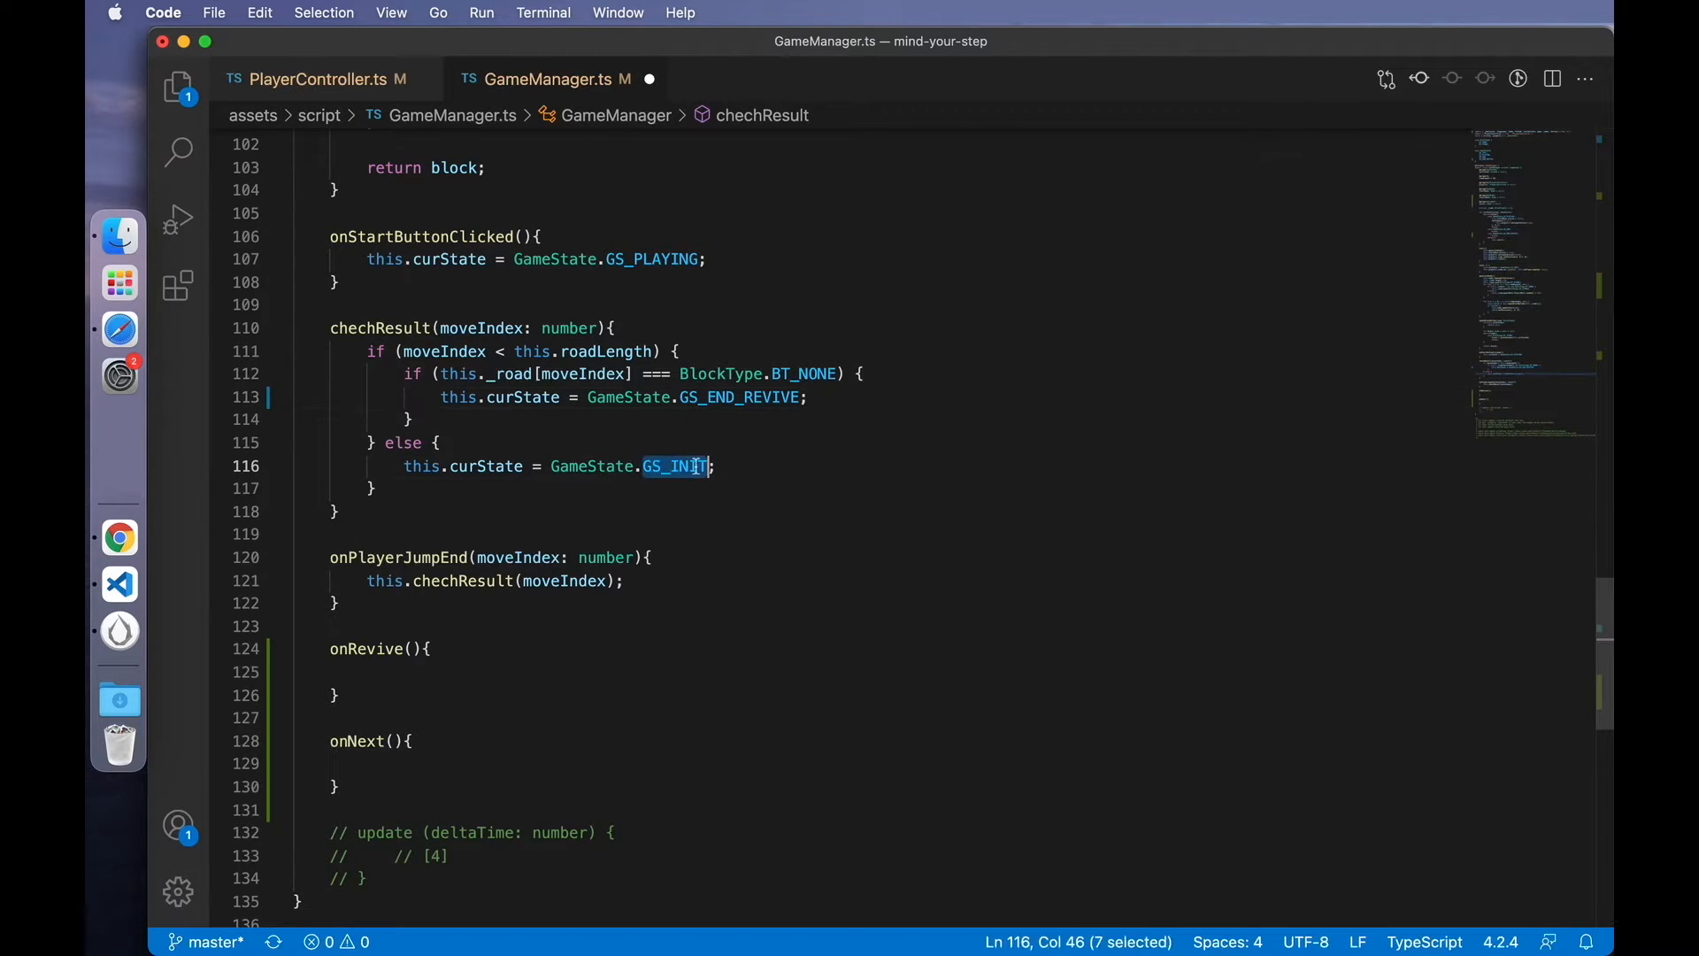
text(GS_END)
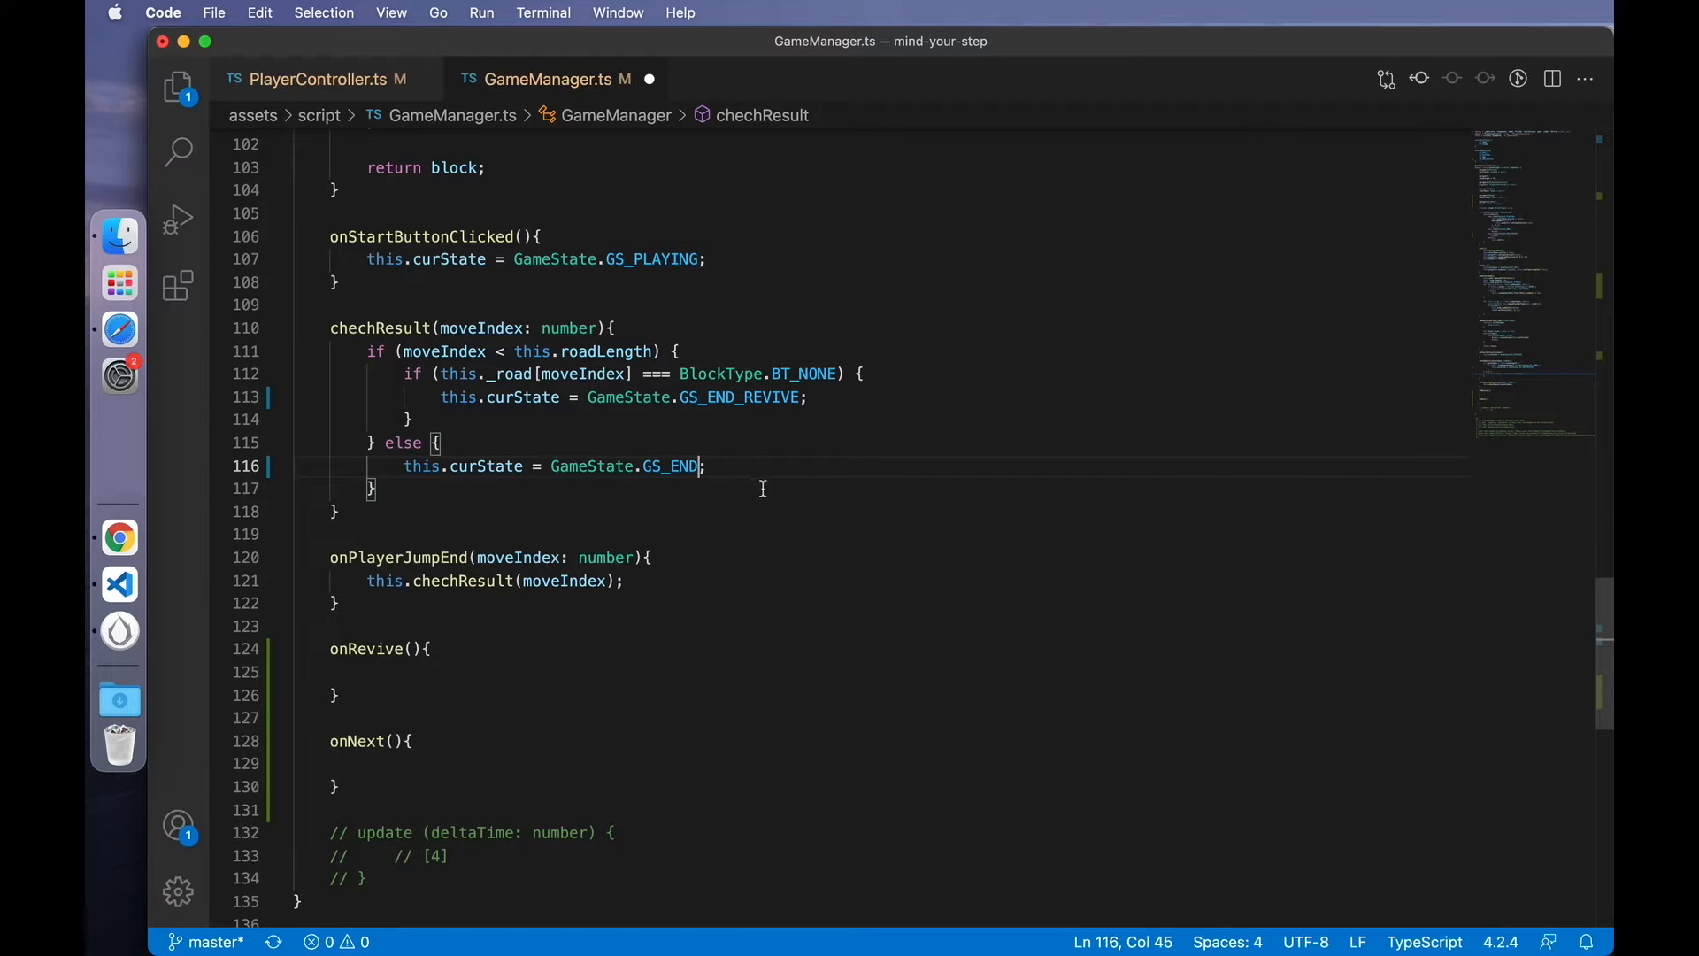
- Make chechResult set GS_END_REVIVE on an empty block and GS_END otherwise
scroll(up, 3)
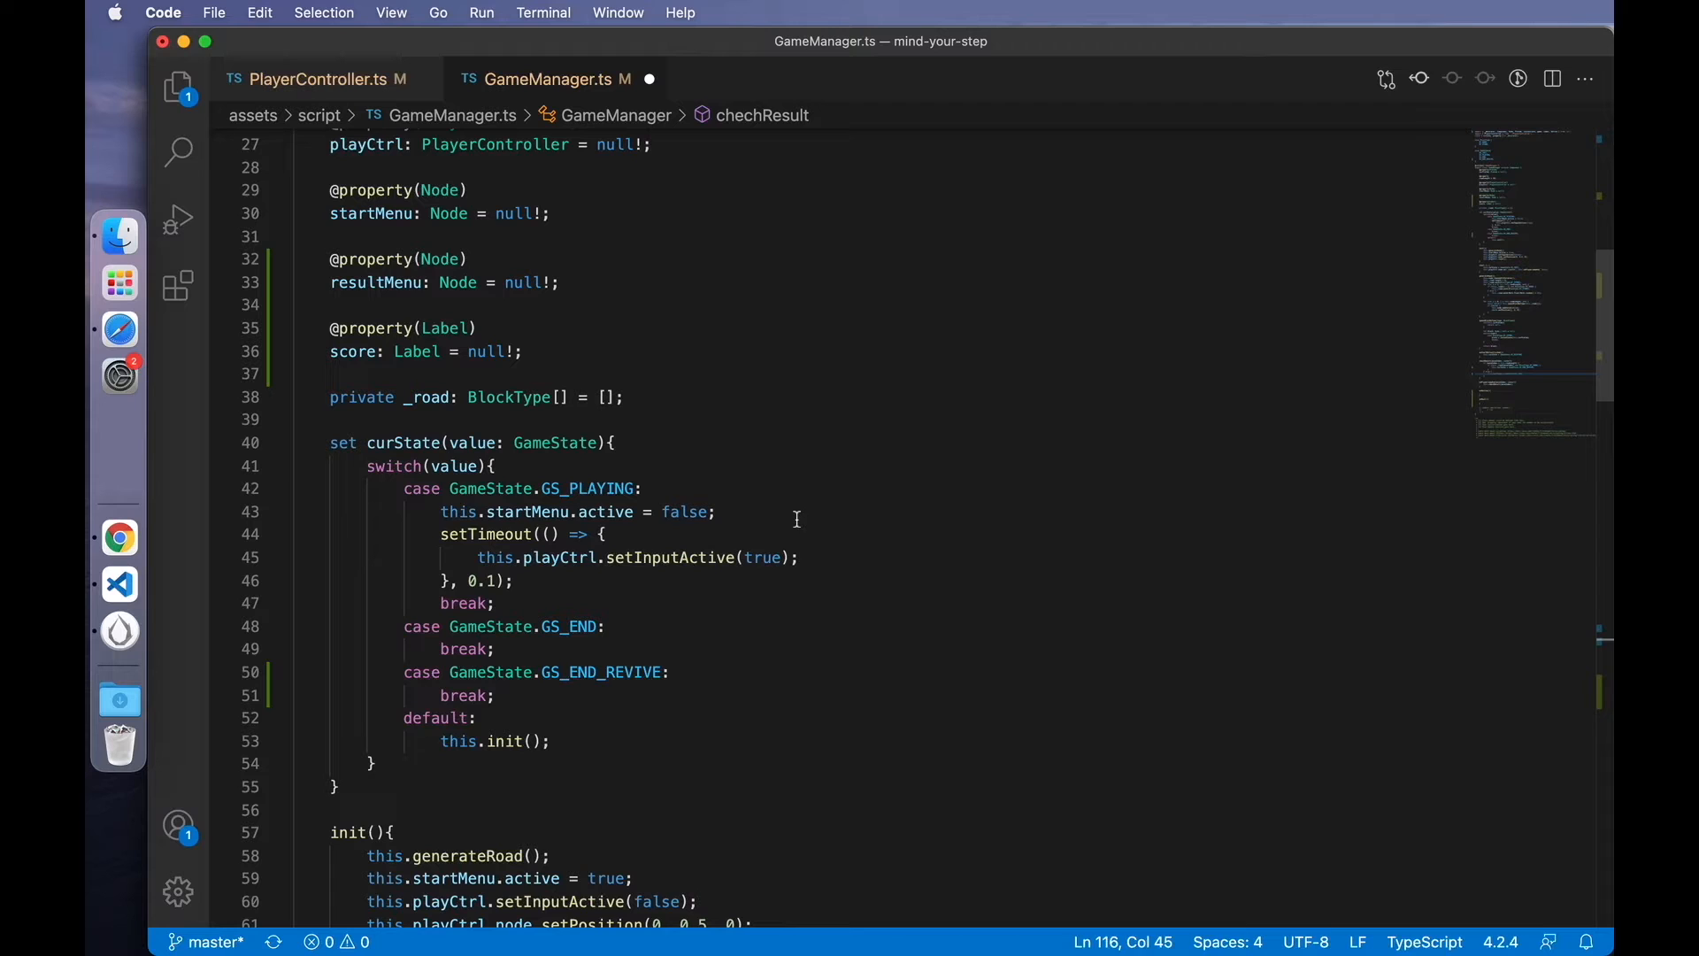
click(629, 648)
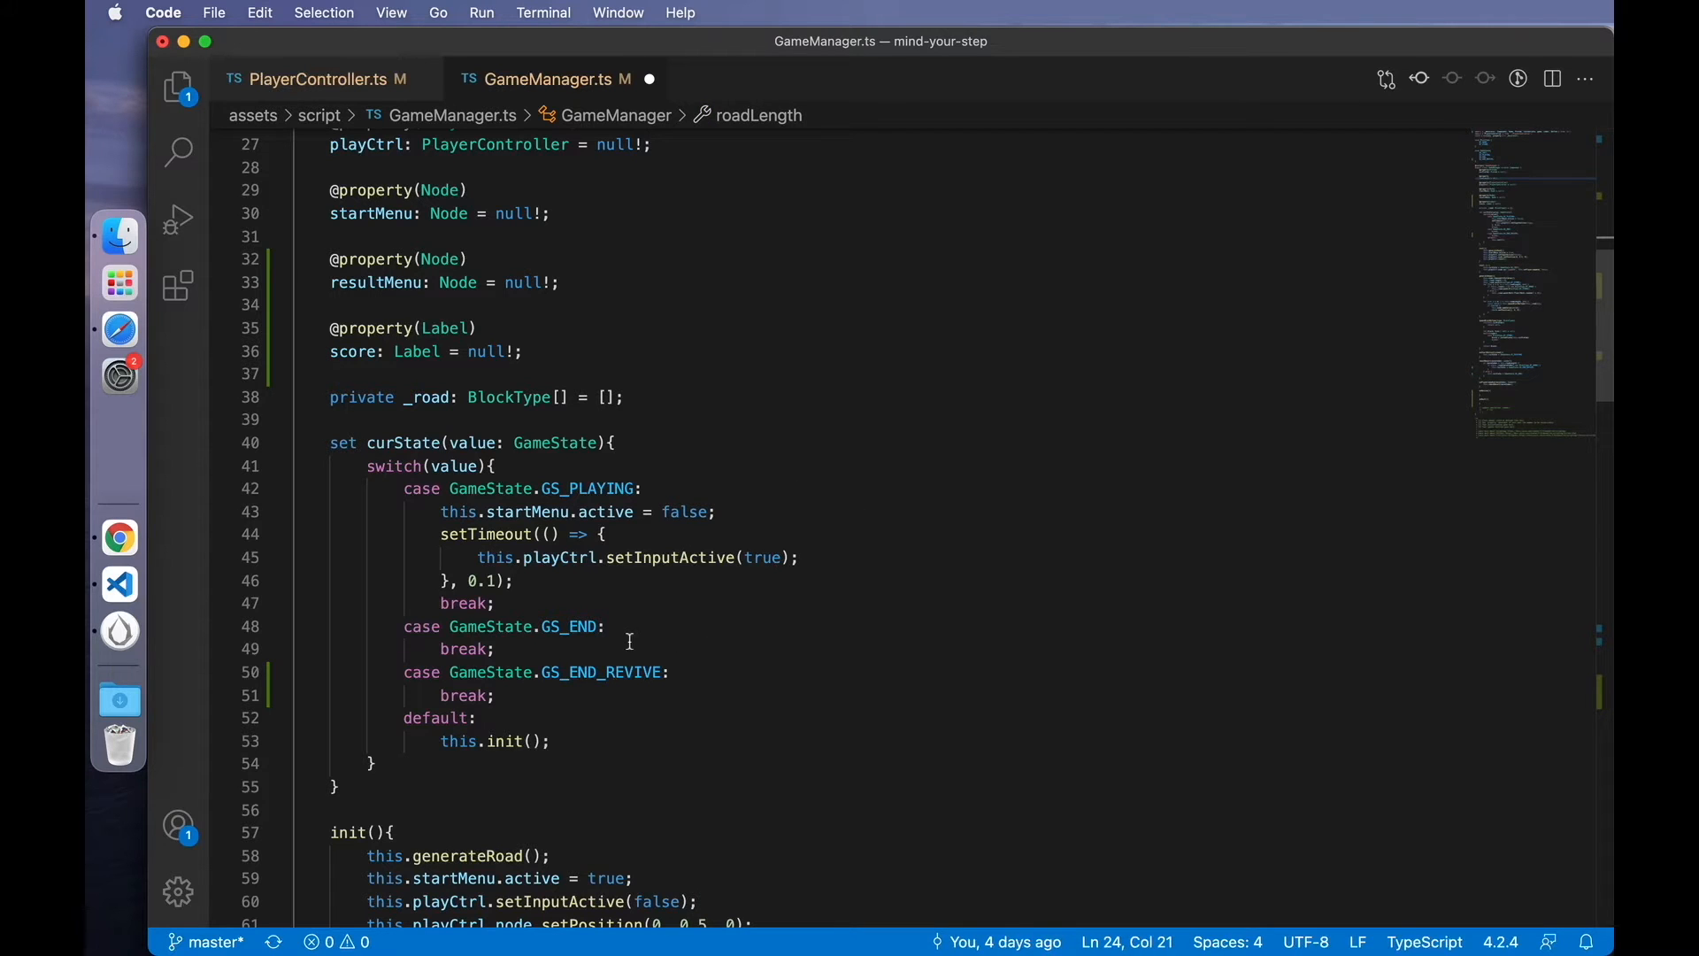
scroll(down, 3)
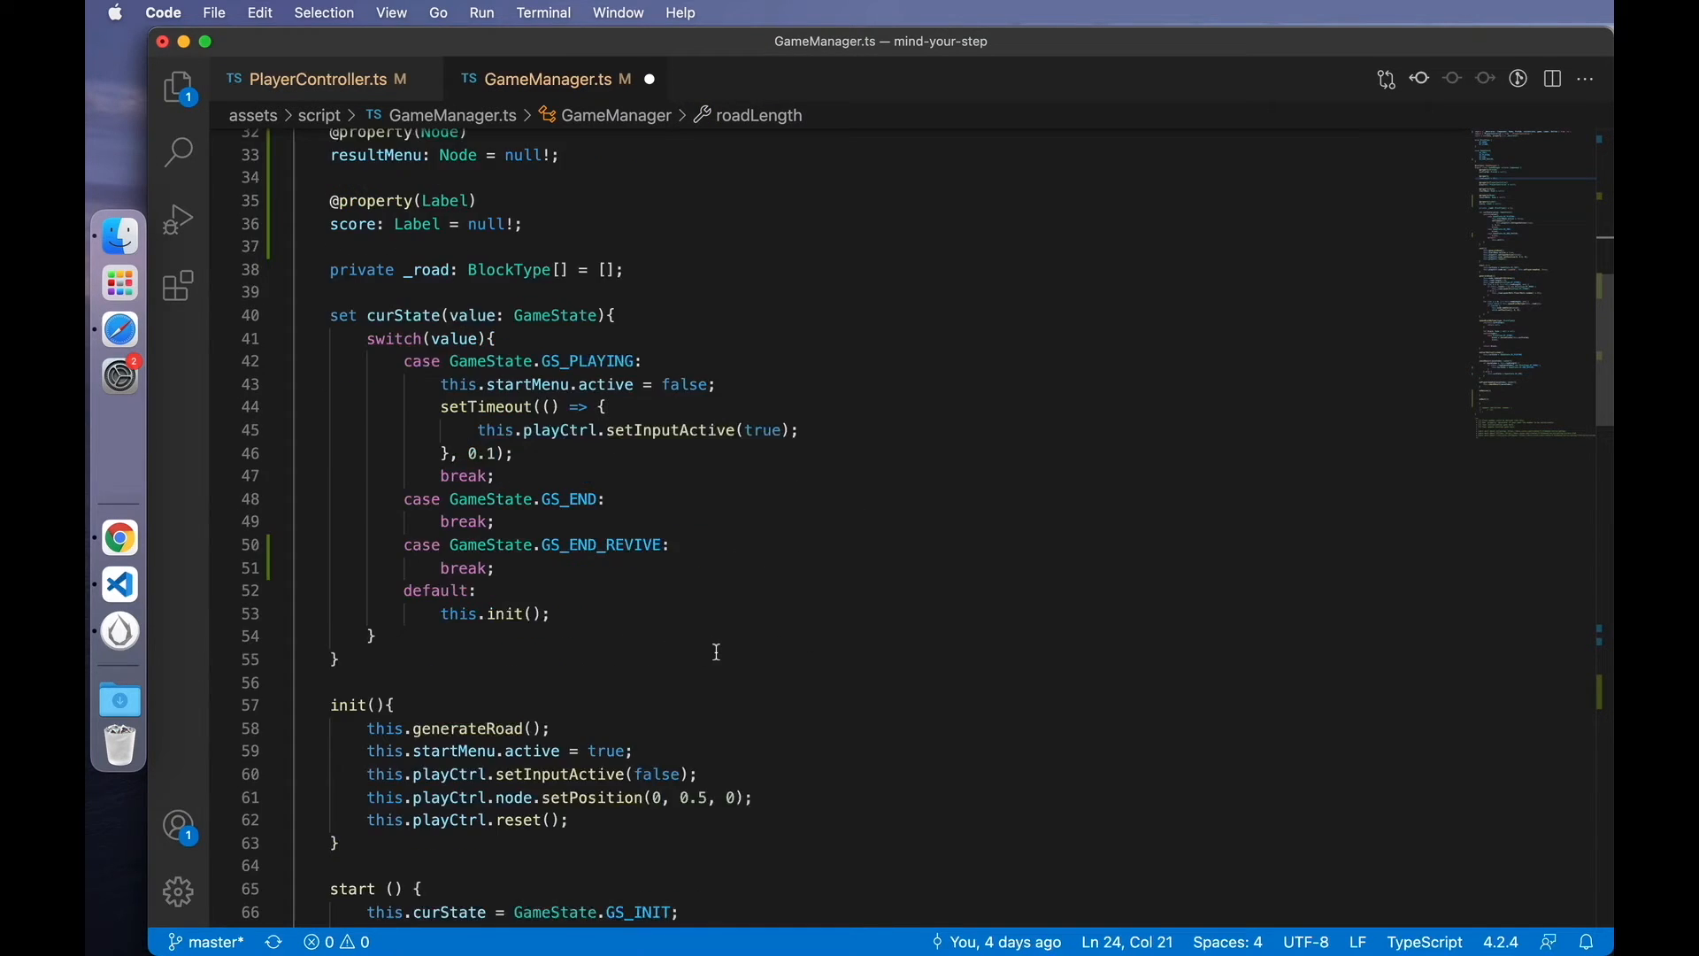
scroll(down, 3)
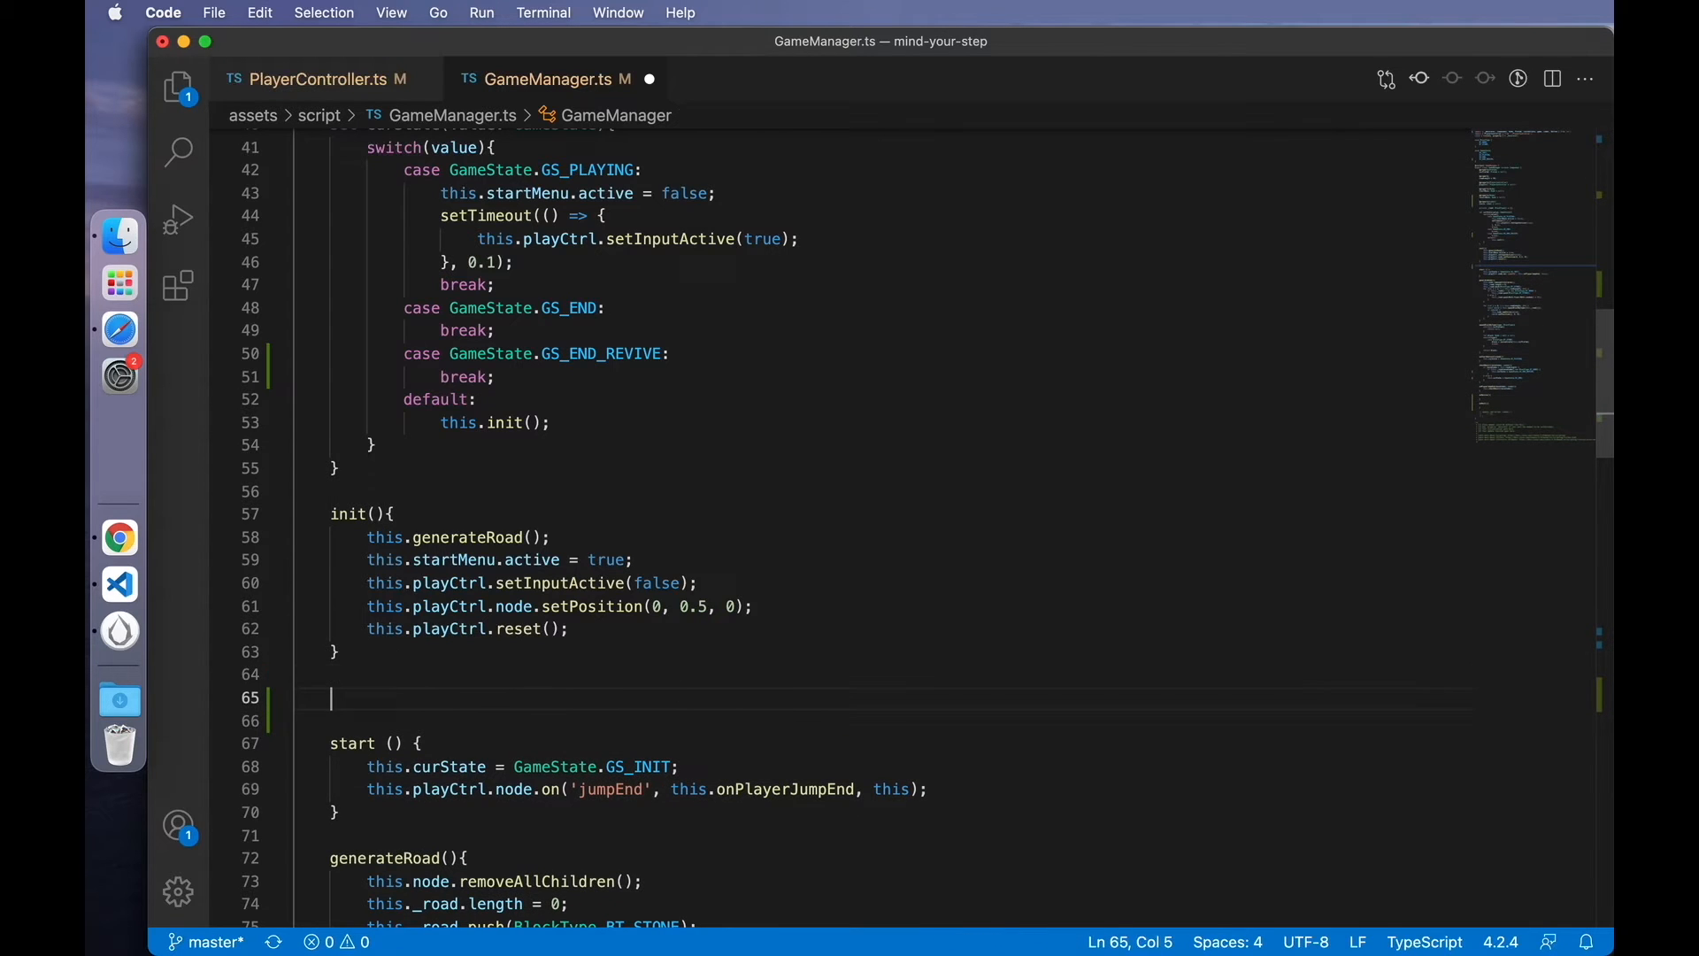
- Write a revive() method that sets startMenu inactive, called from GS_END_REVIVE
text(revive(){)
text(this.revive();)
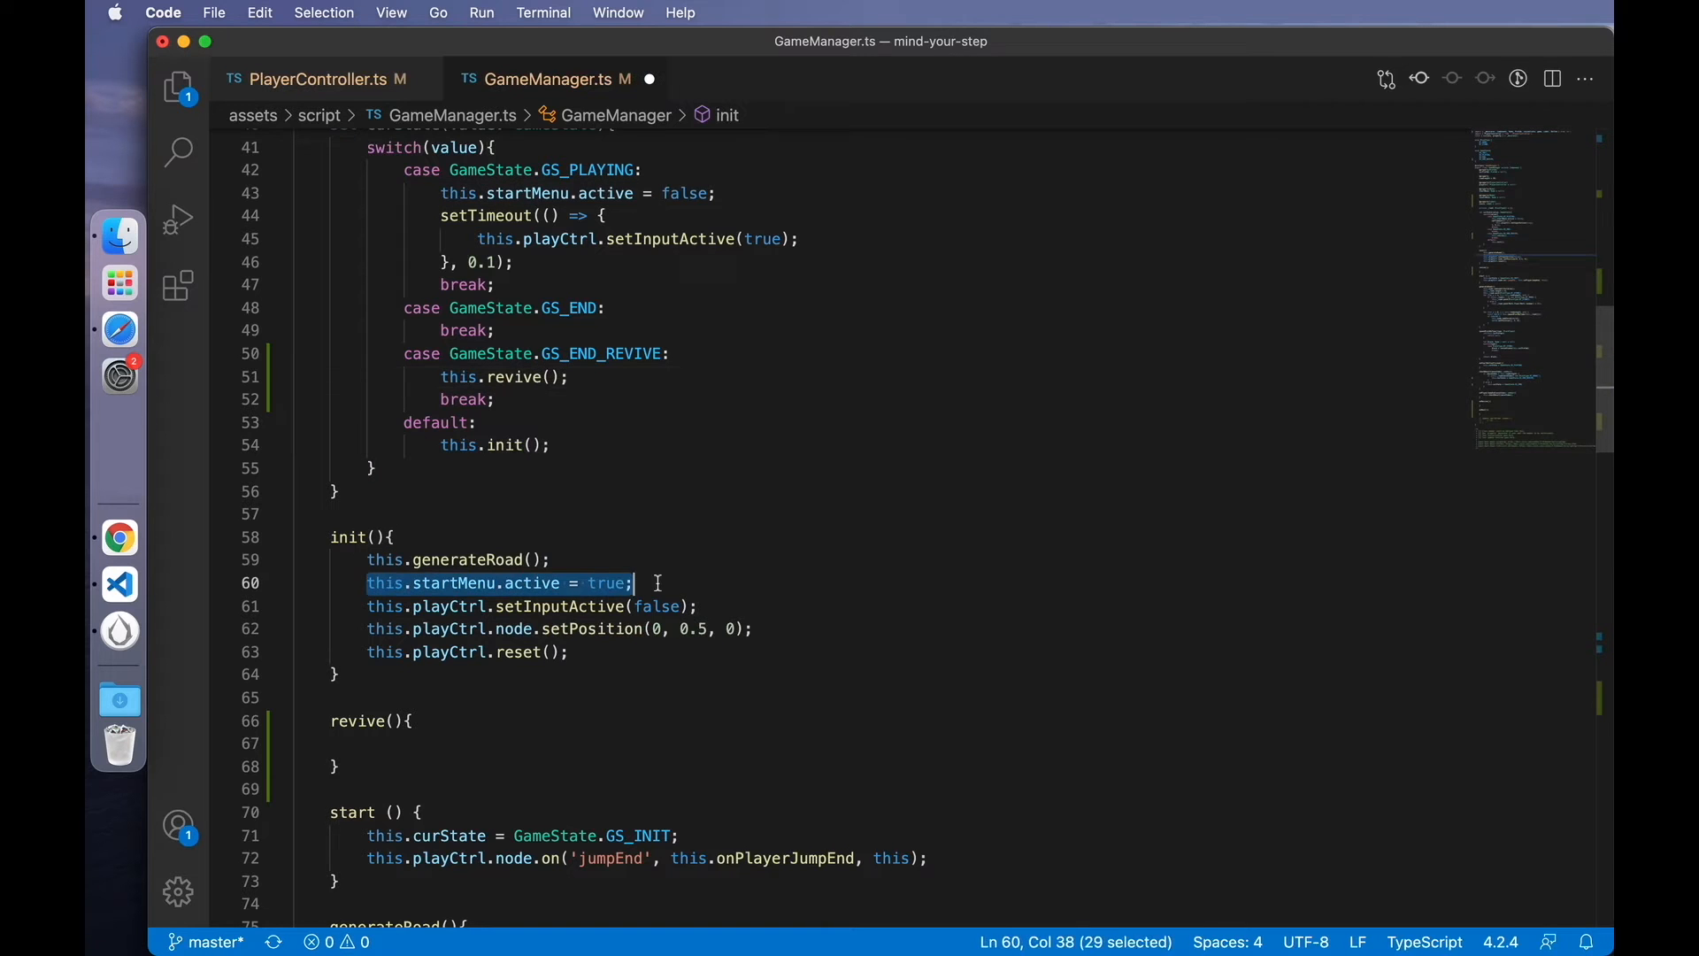
text(this.startMenu.active = false;)
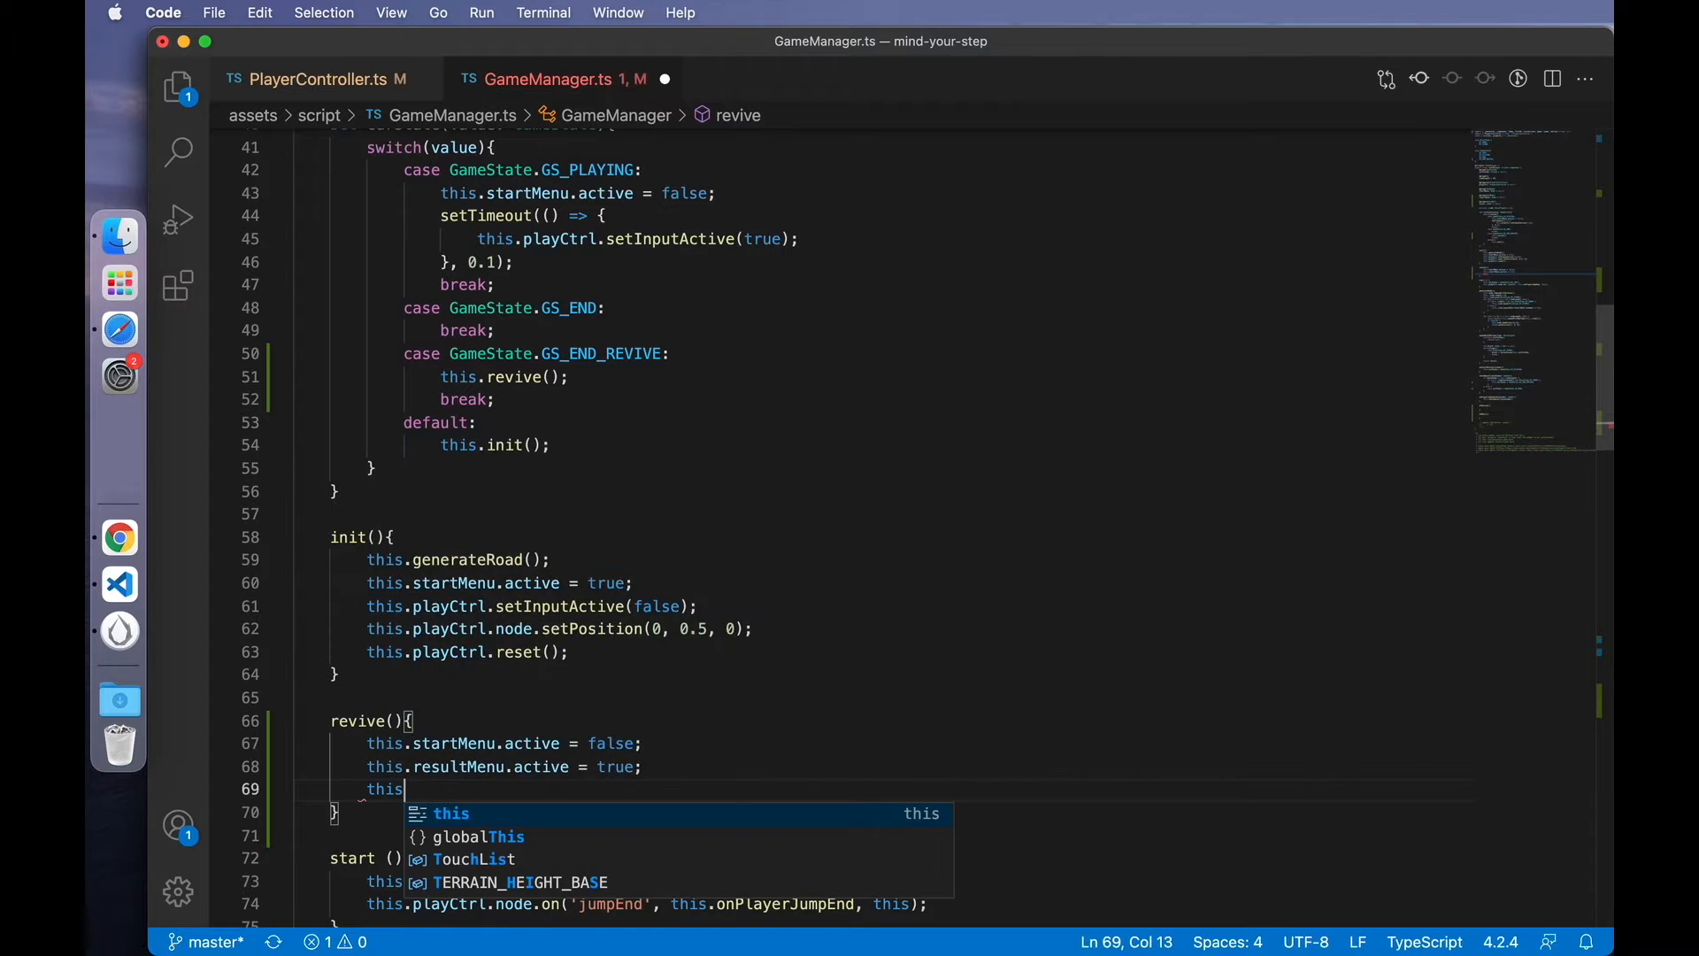
- Declare nextButton and reviveButton node properties copied from resultMenu
text(.nex)
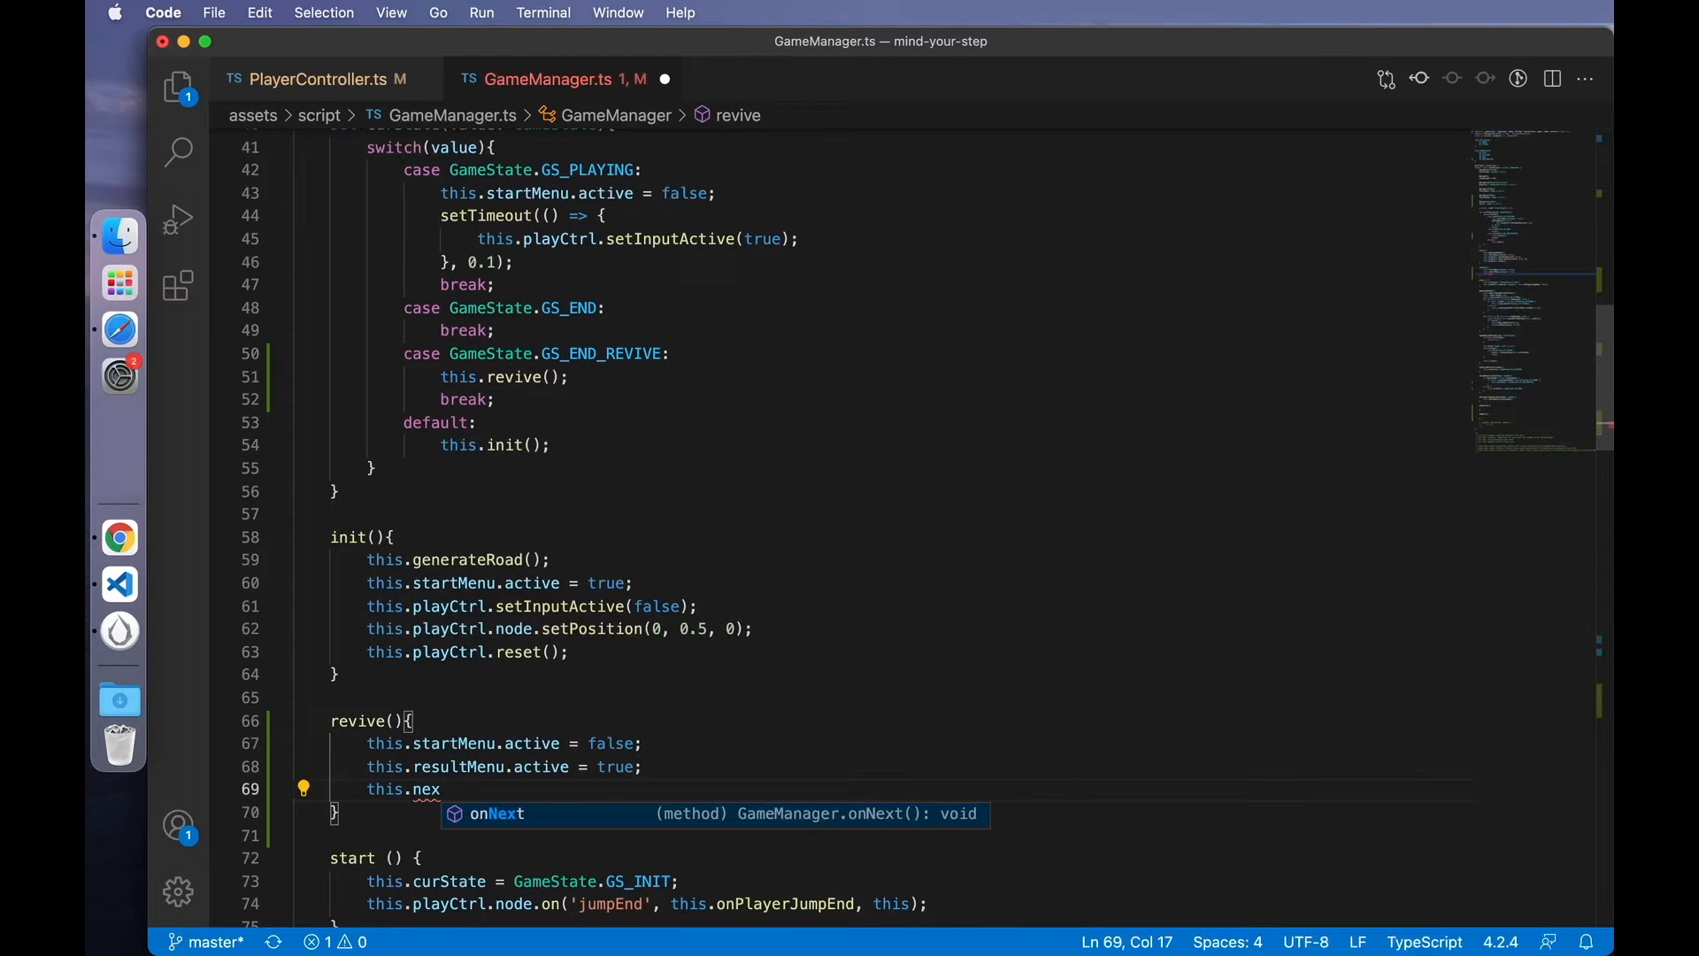
key(Backspace)
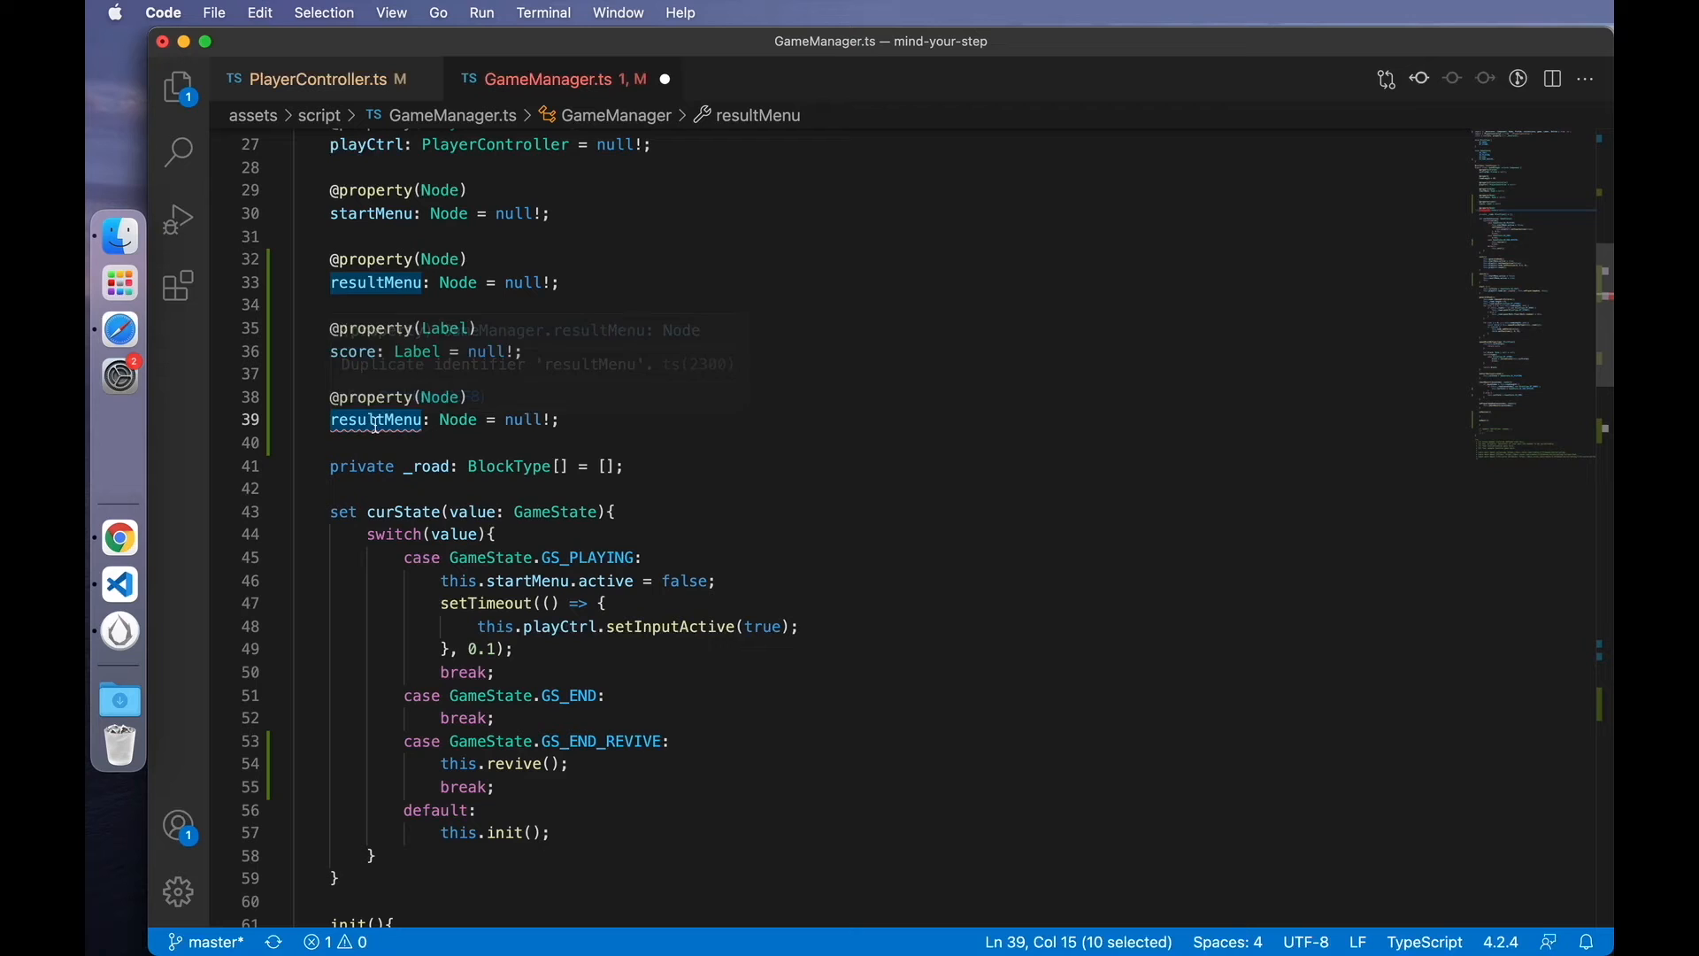
text(nextButton)
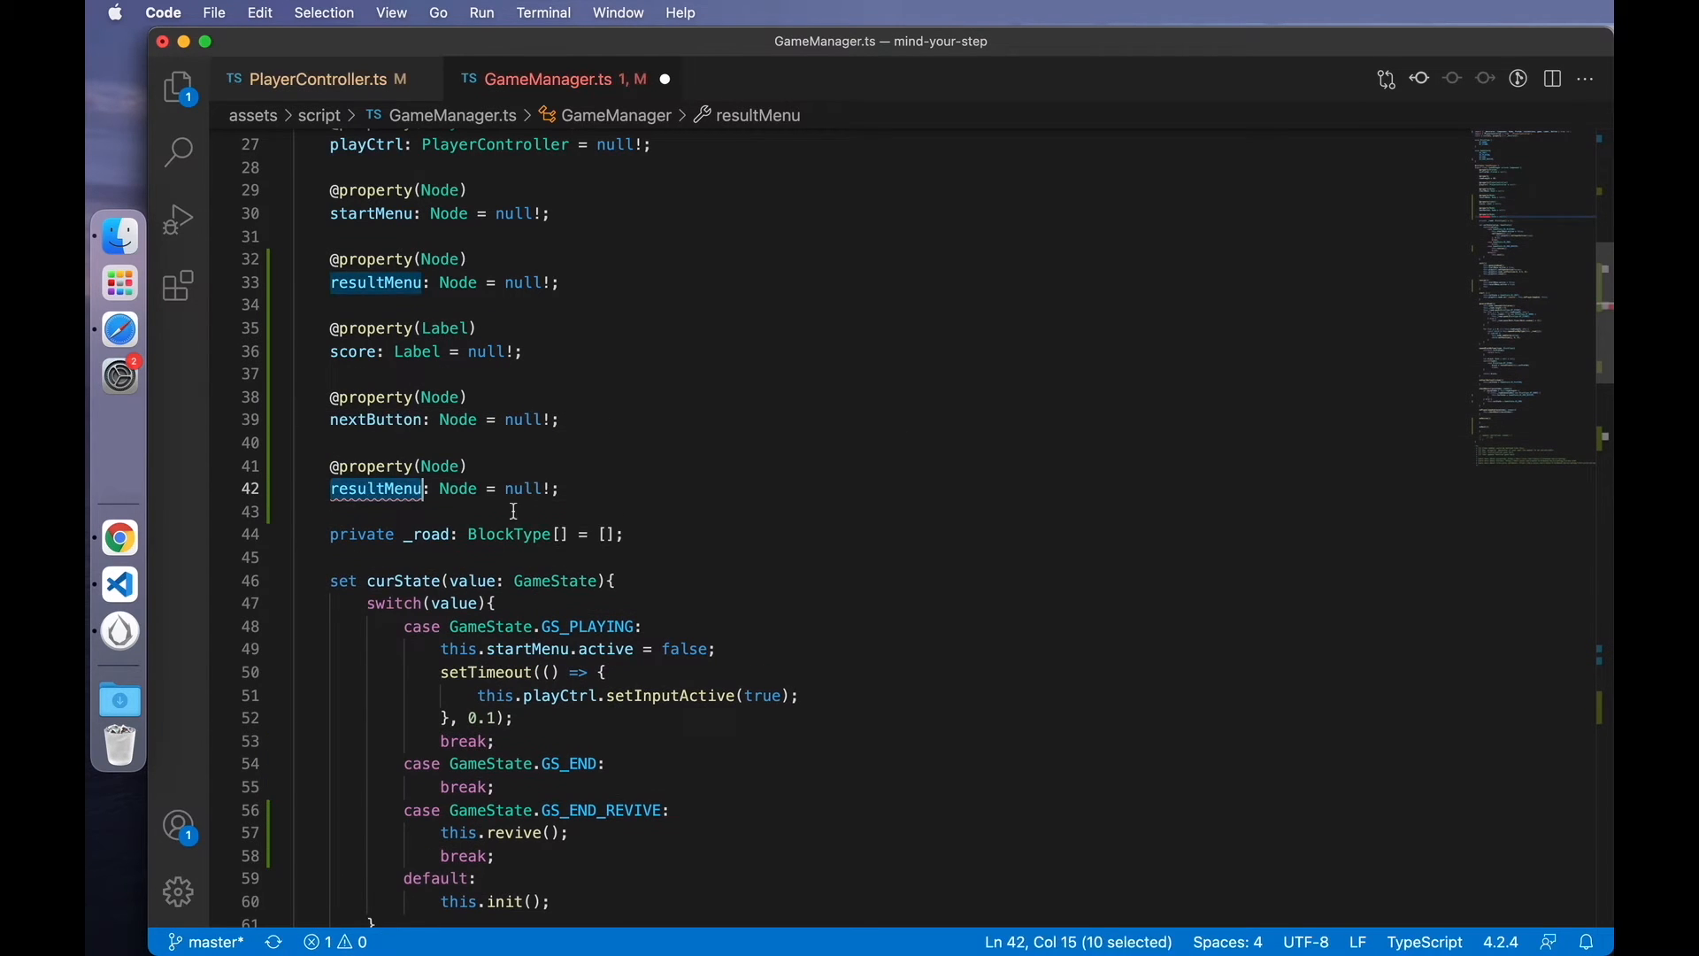
text(reviveButton)
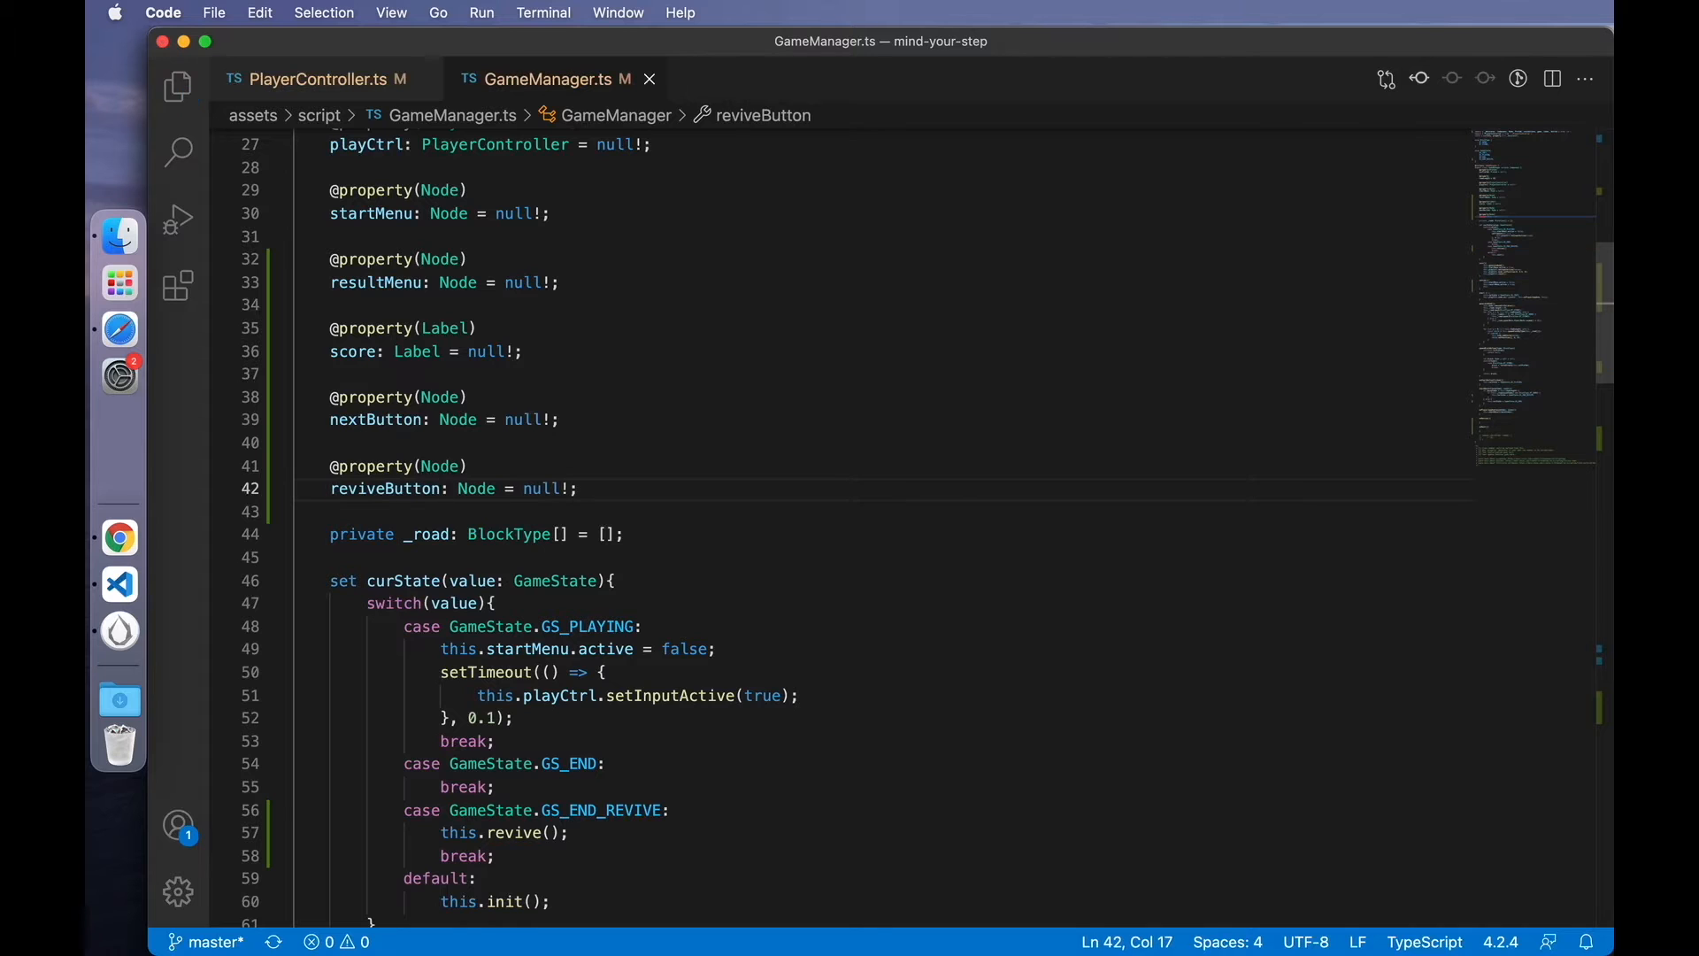
click(118, 630)
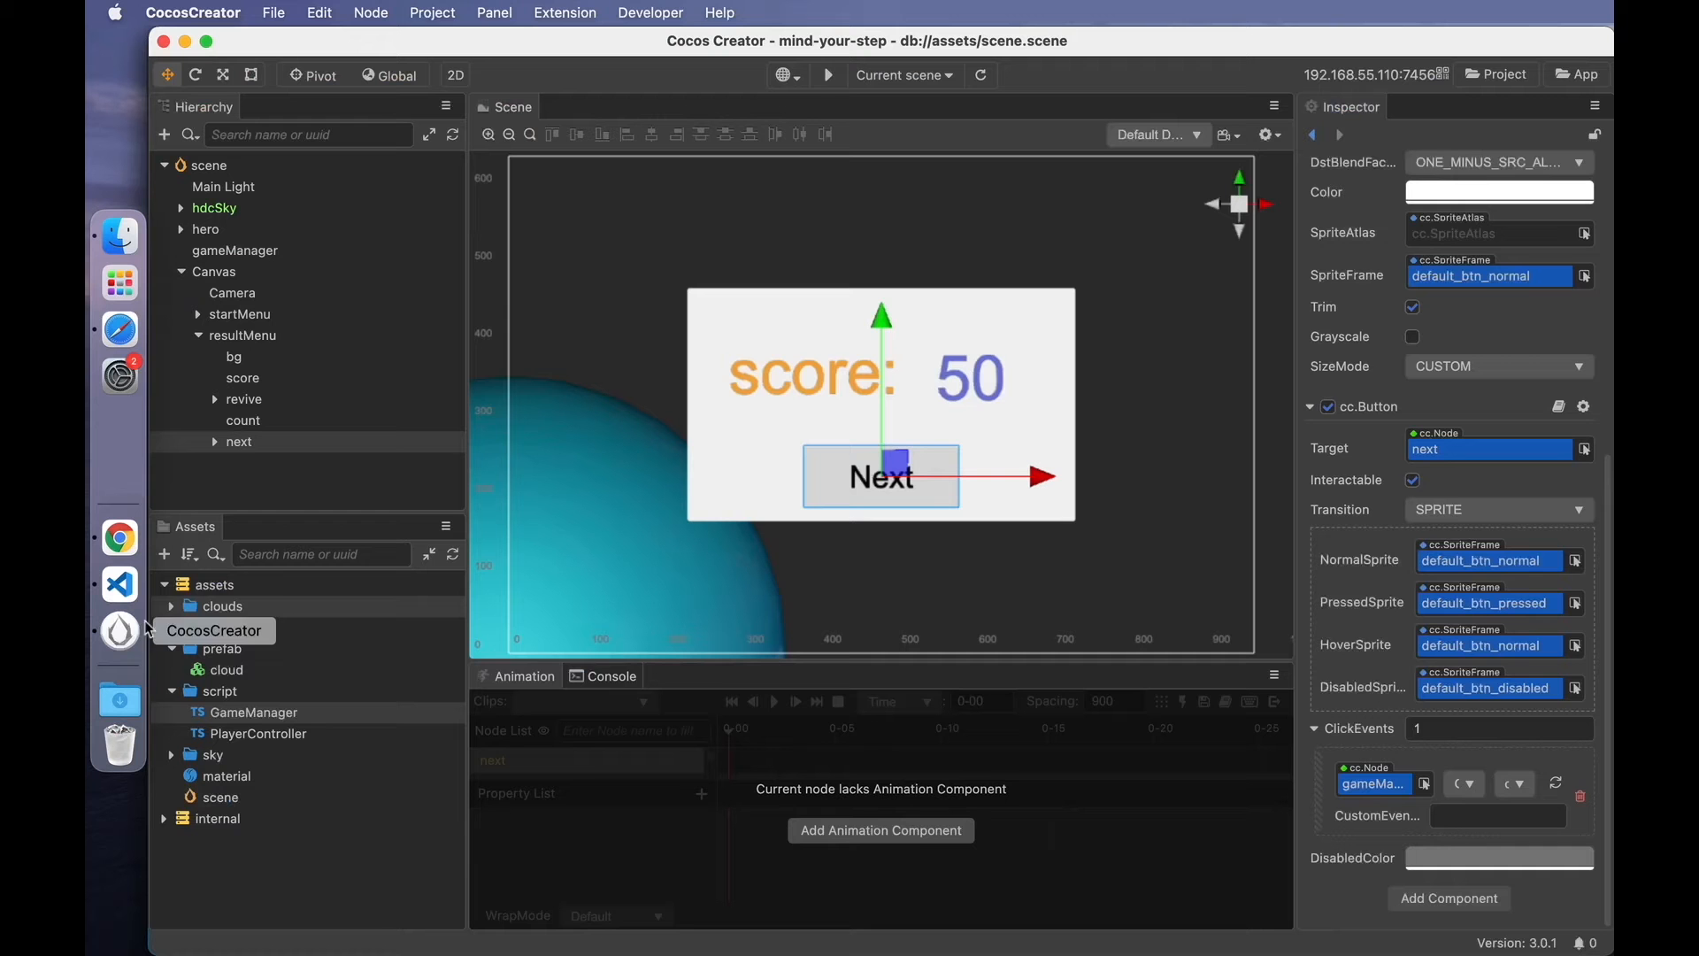
click(233, 250)
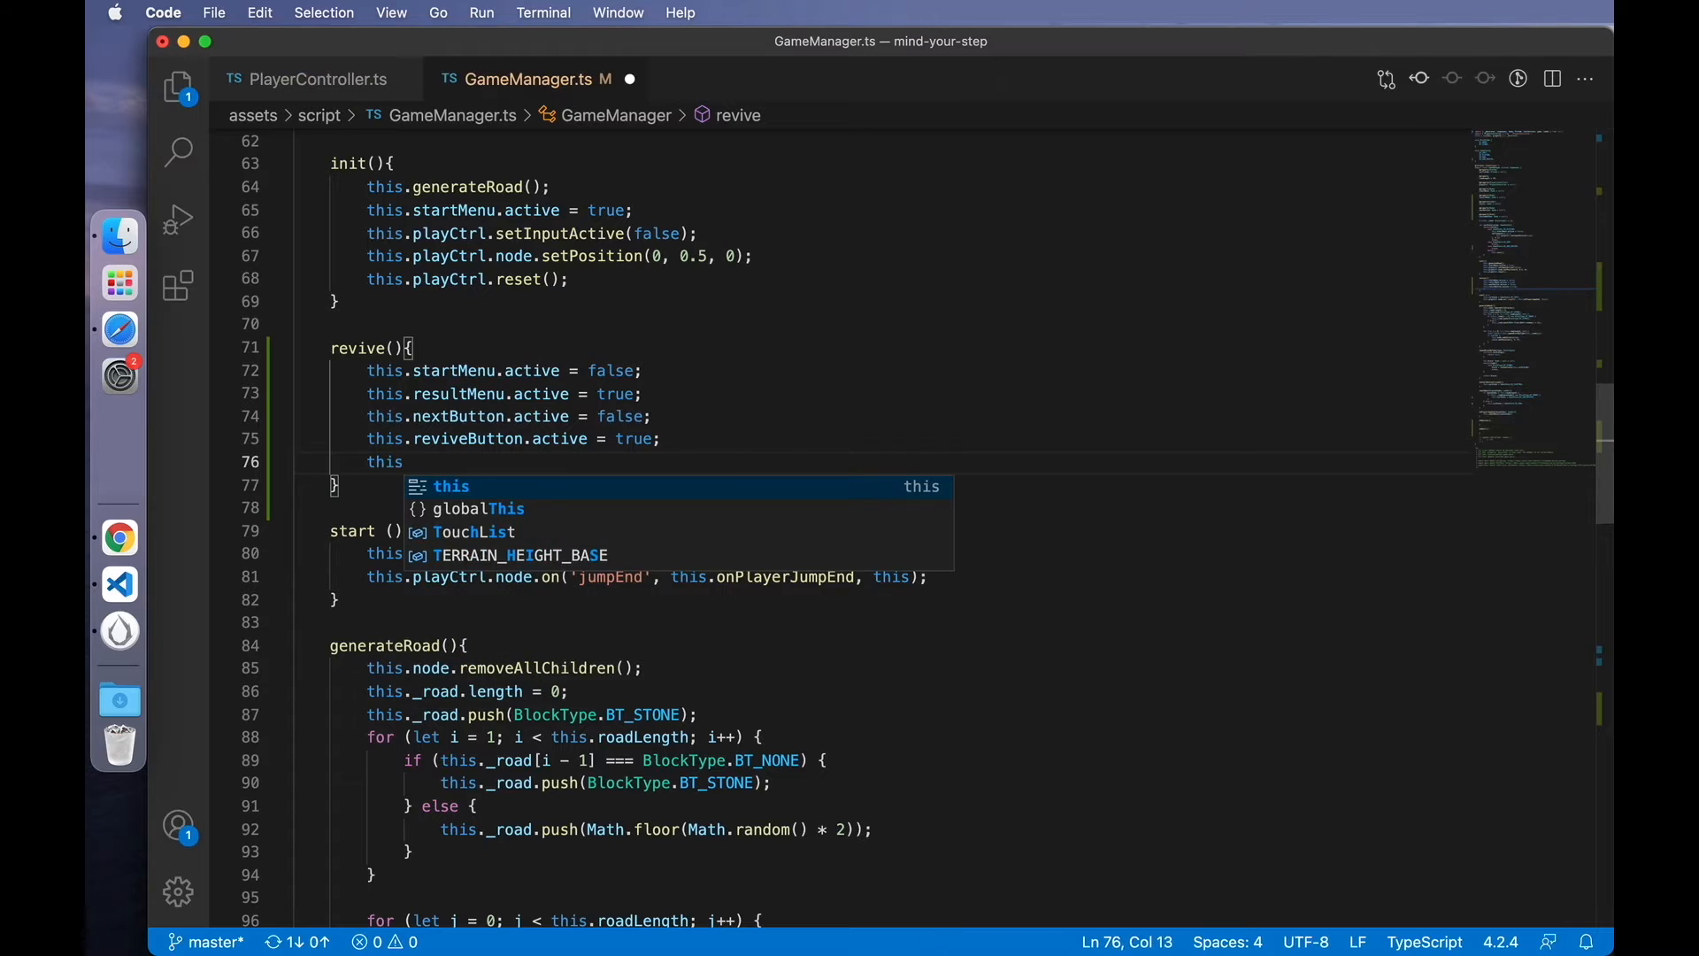
- Finish revive() and start an empty nextLevel() method
text(.)
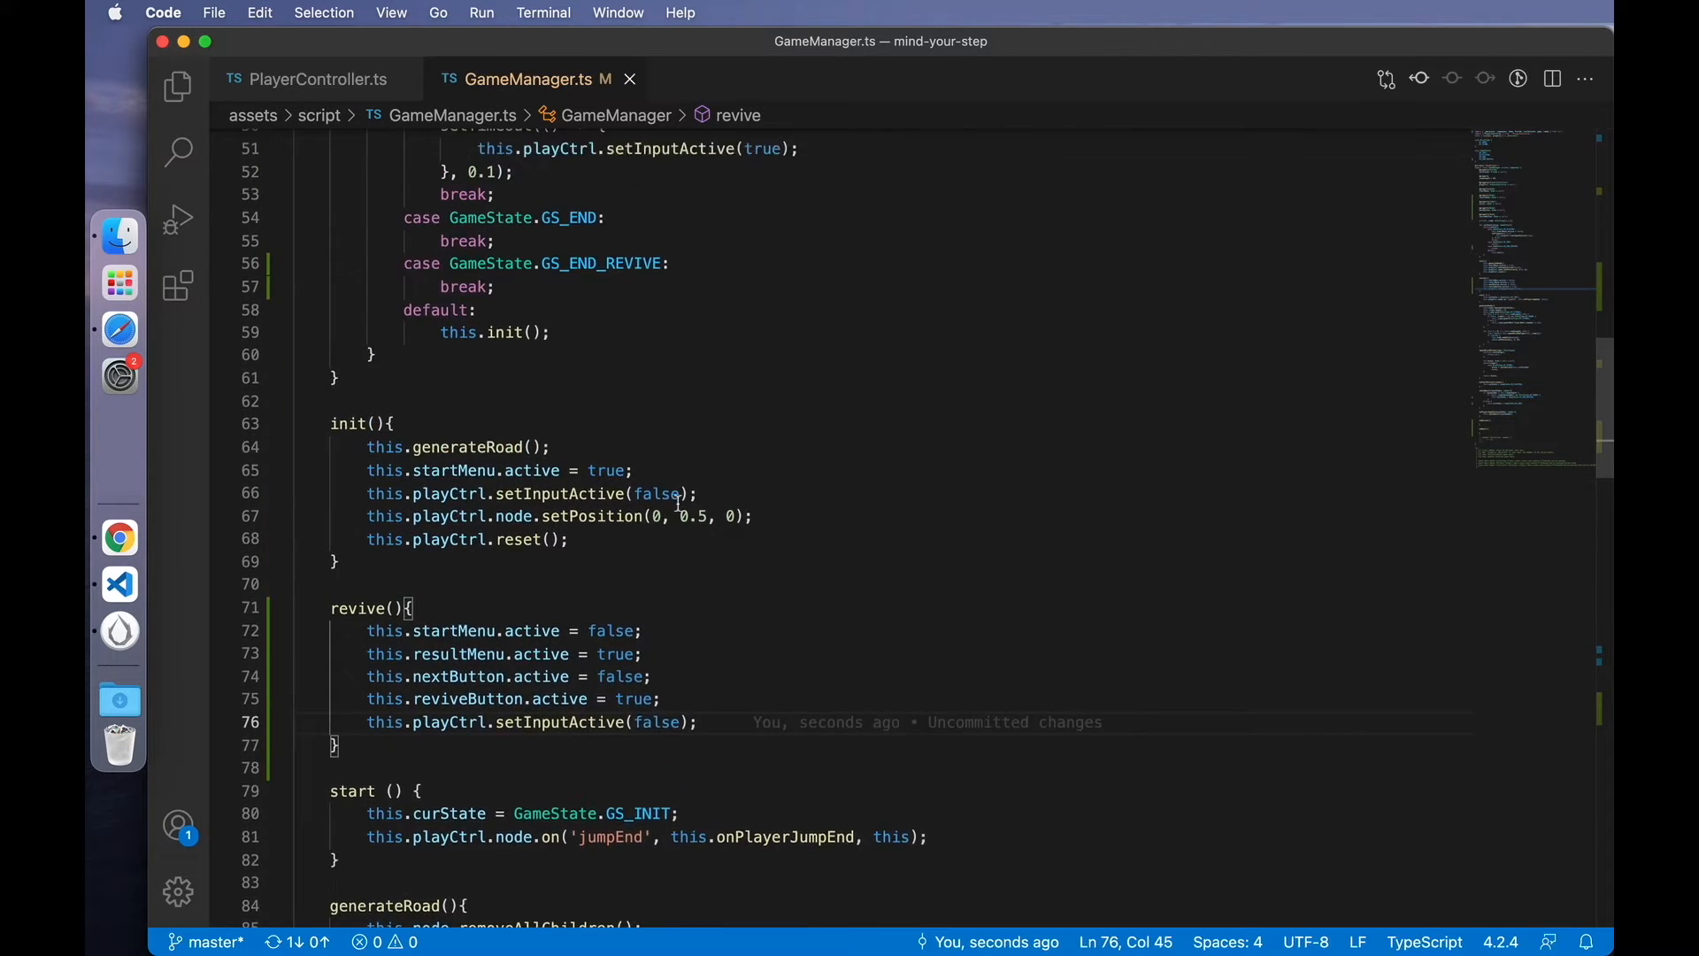
scroll(up, 3)
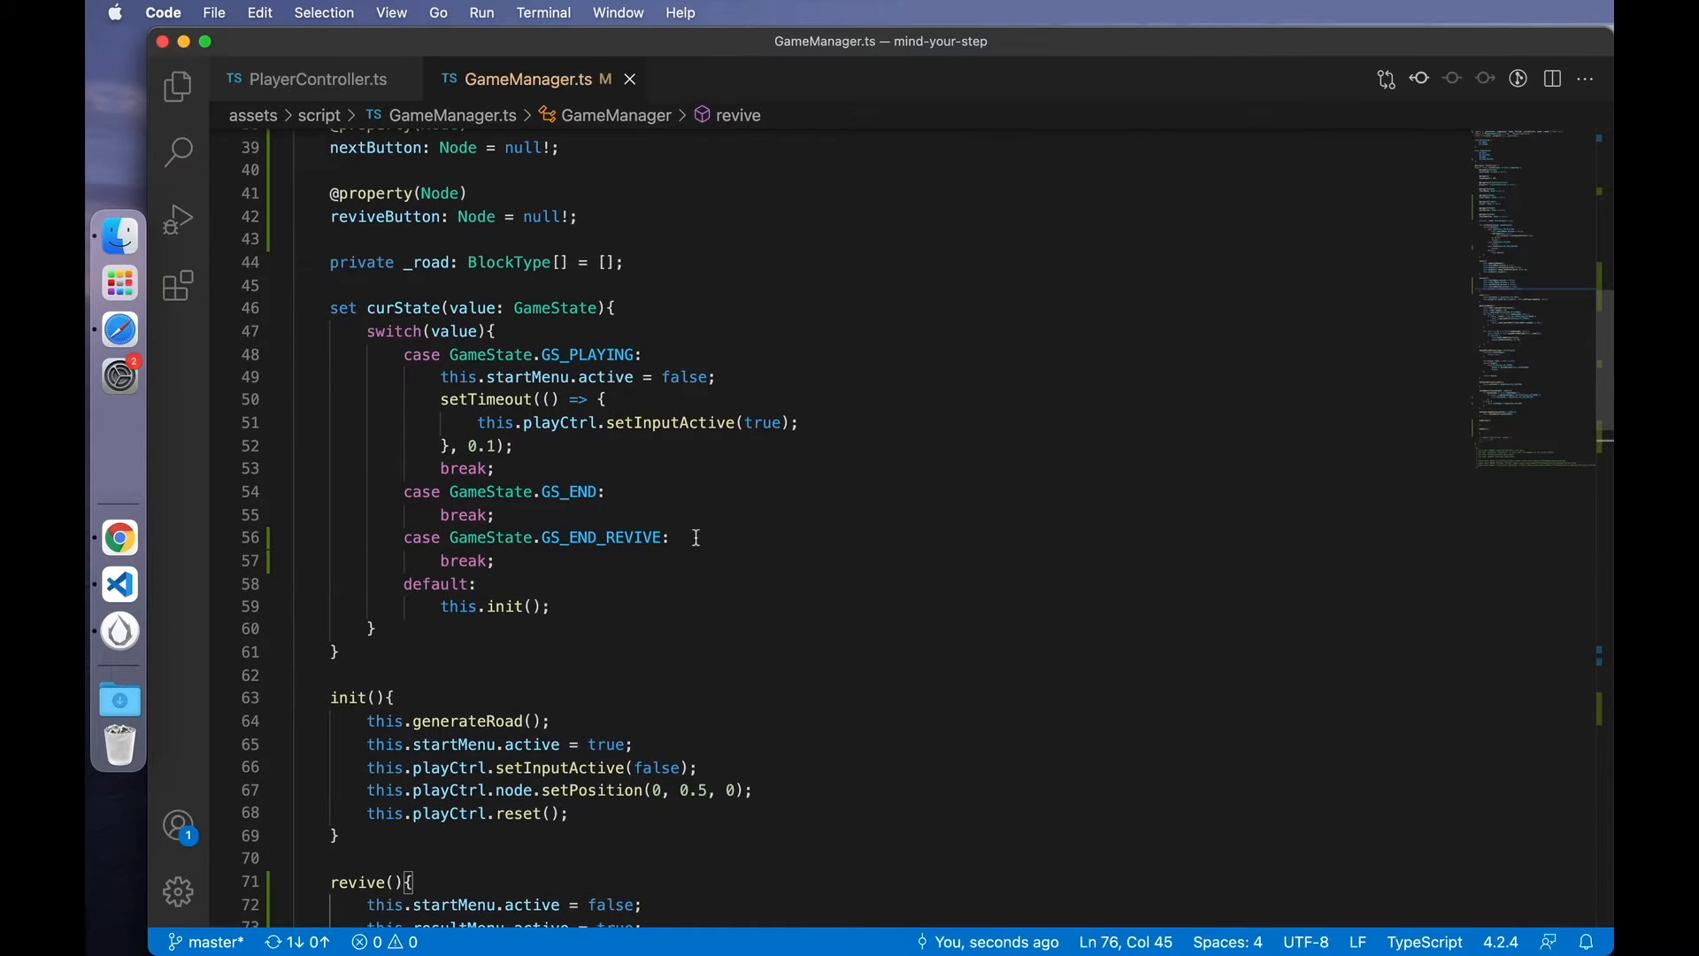
text(this.revive();)
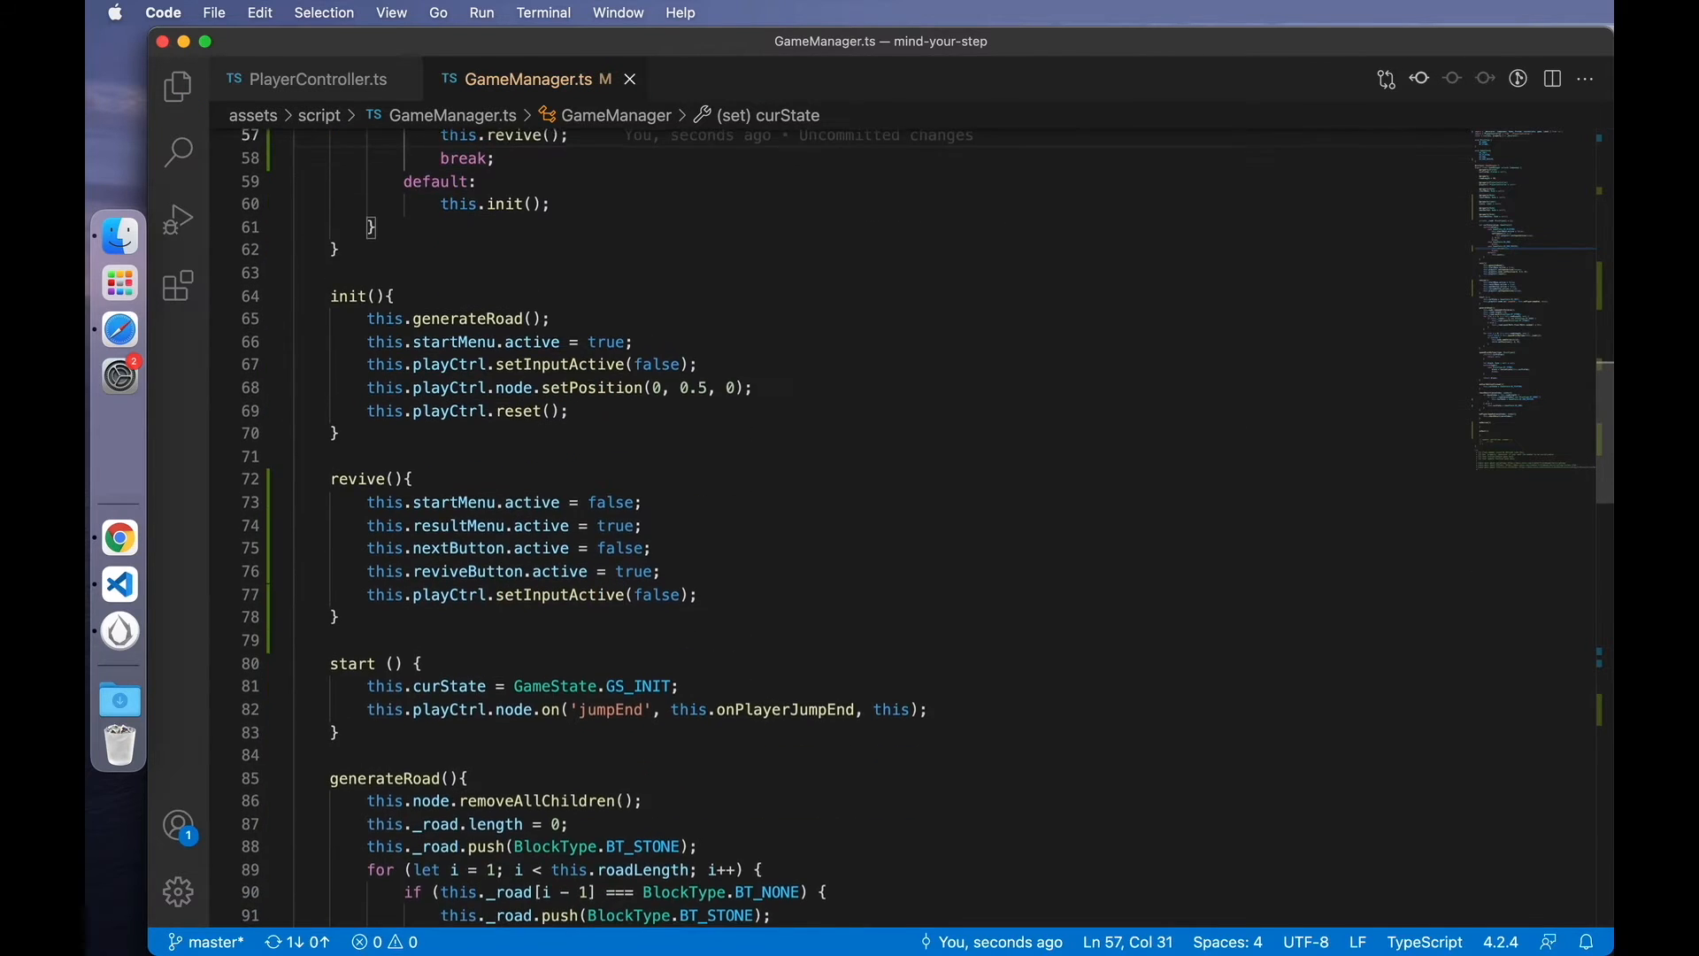
scroll(down, 3)
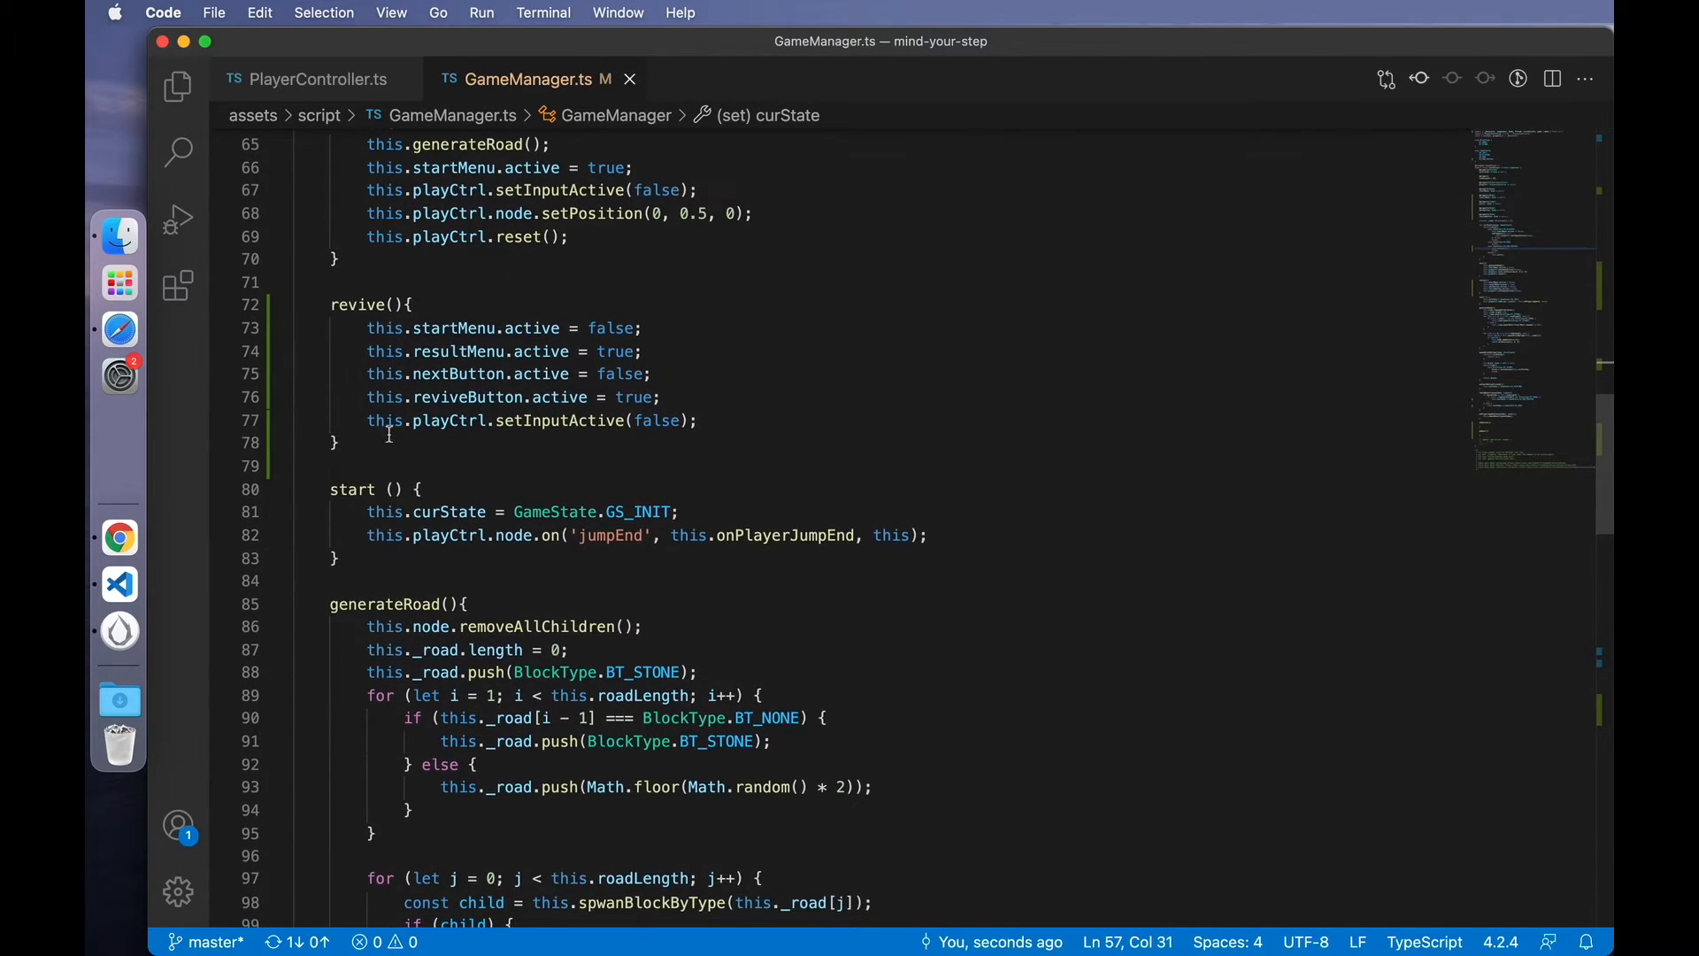
text(nextLevel)
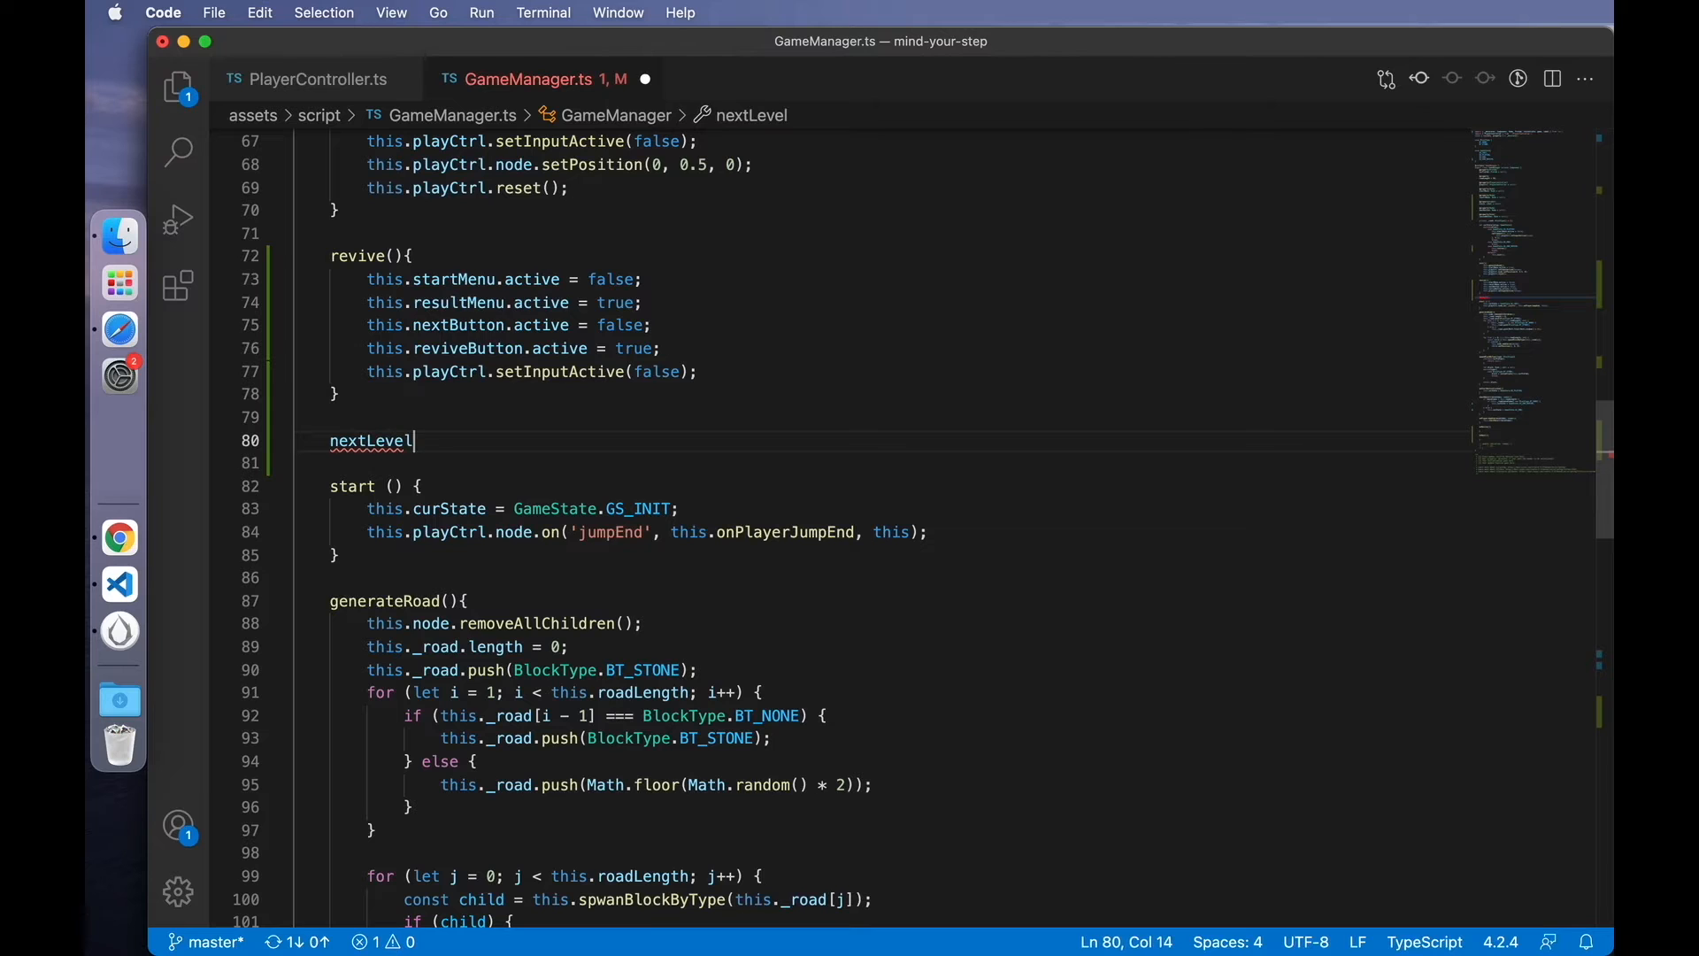
text((){)
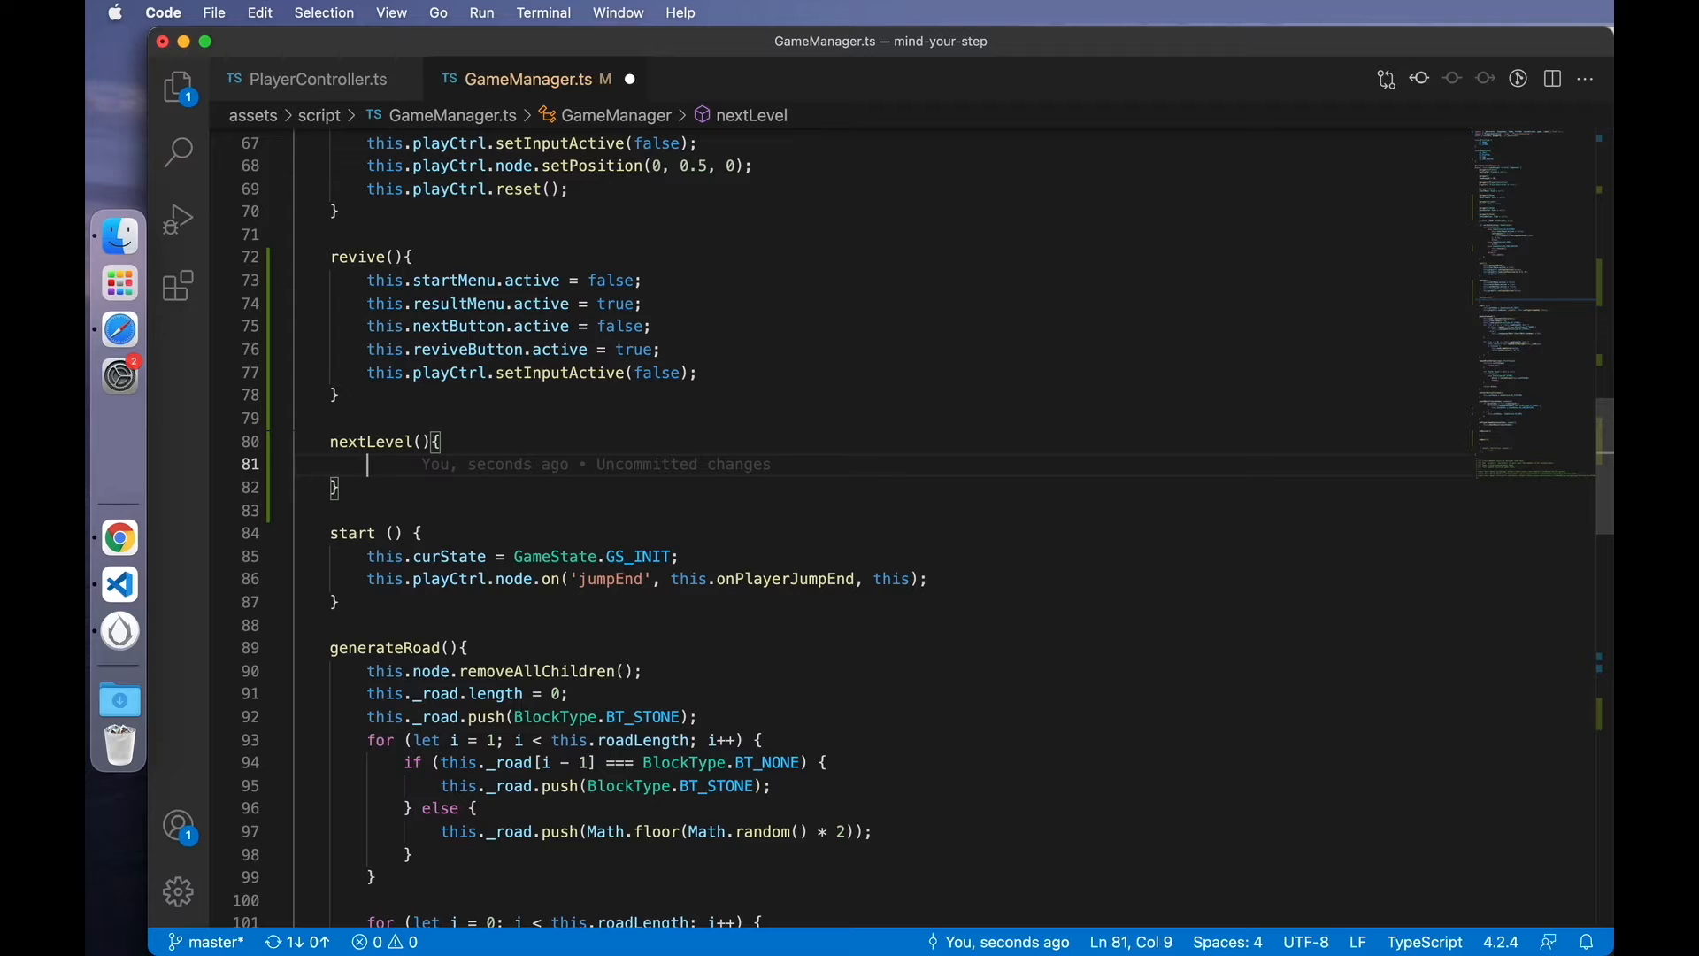
- Fill nextLevel() with generateRoad, resultMenu active true and reviveButton inactive
scroll(up, 3)
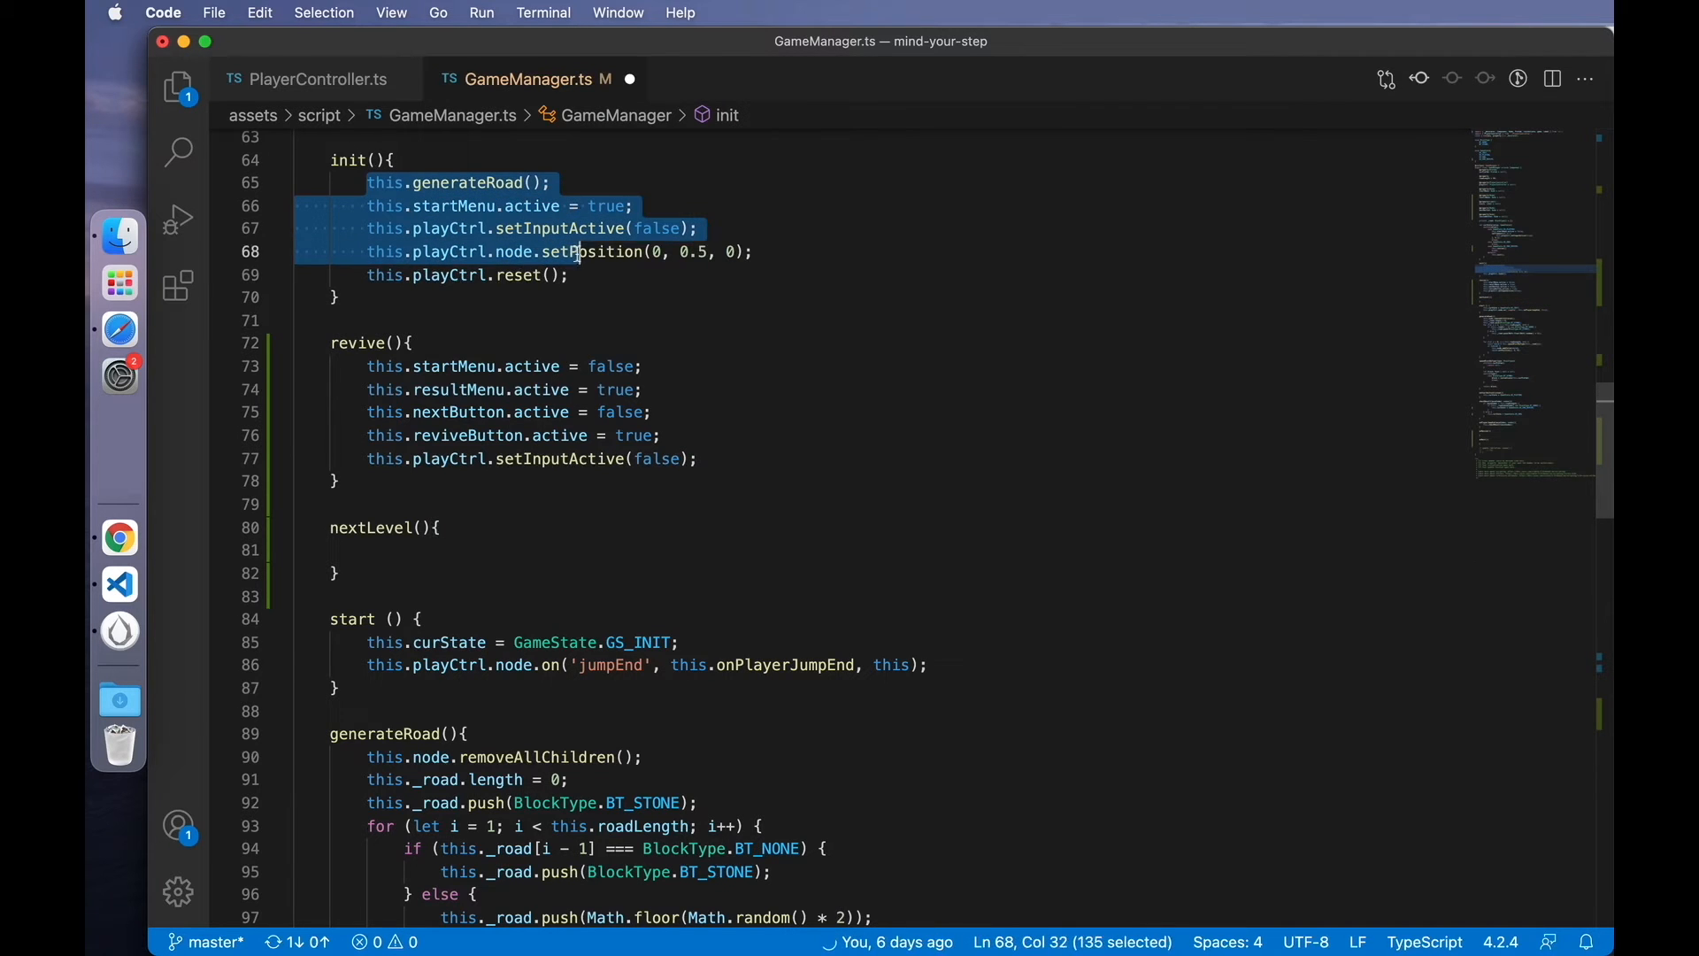
click(390, 549)
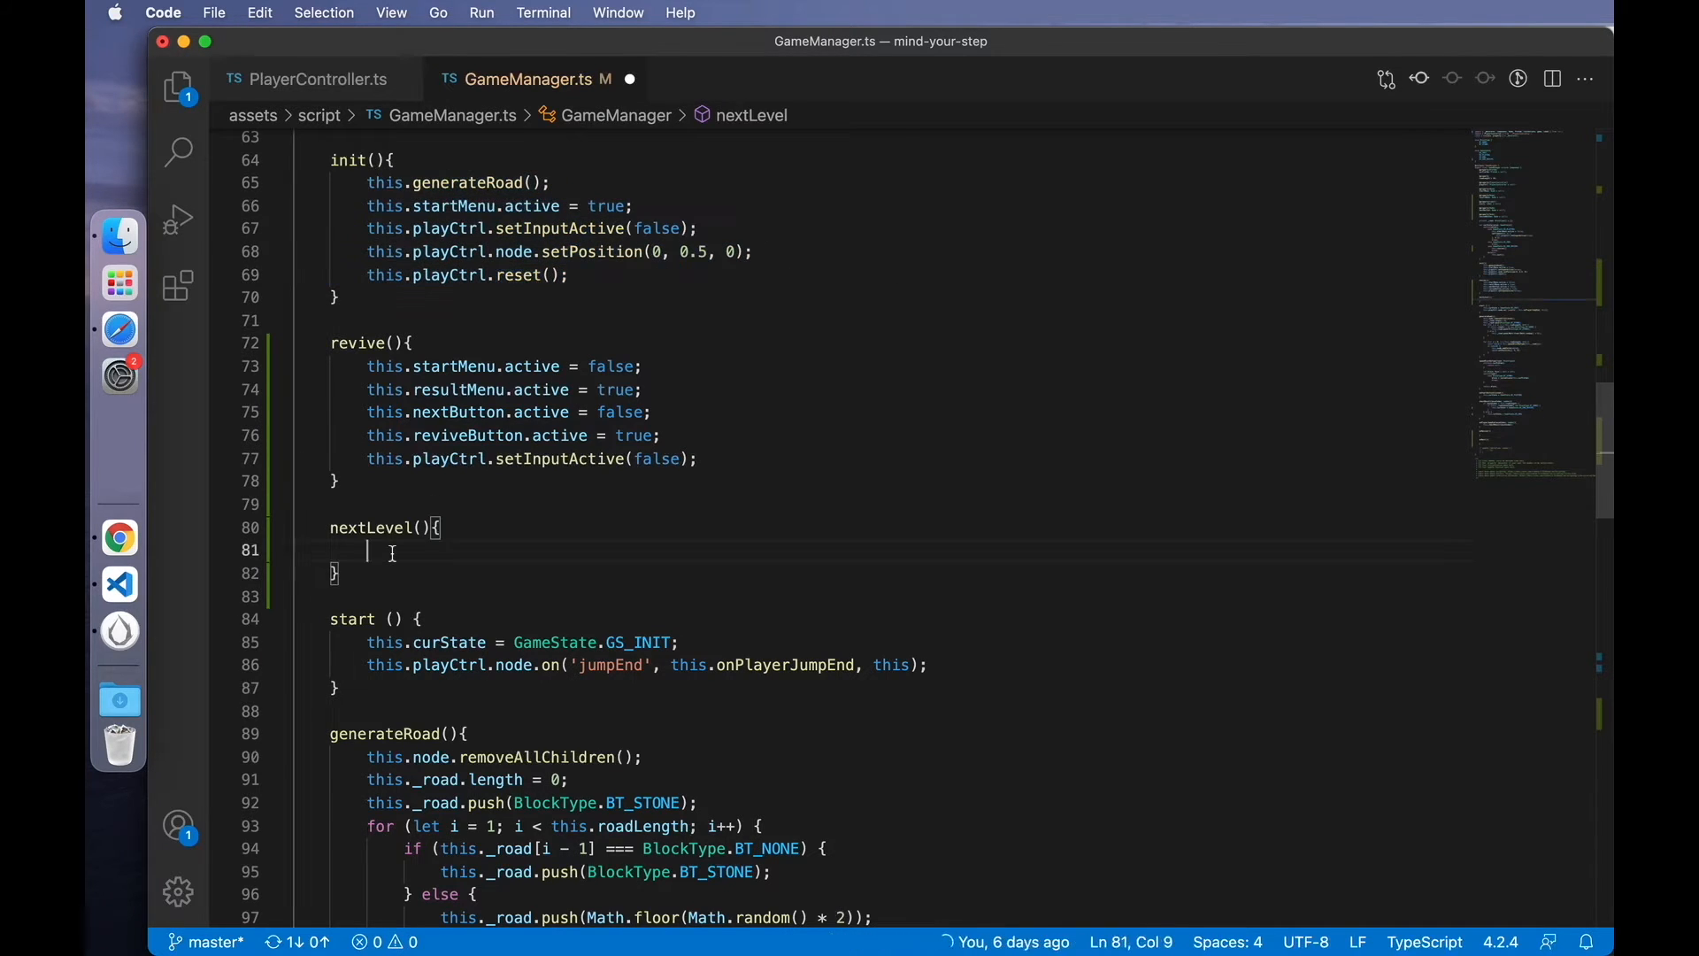
text(this.generateRoad();)
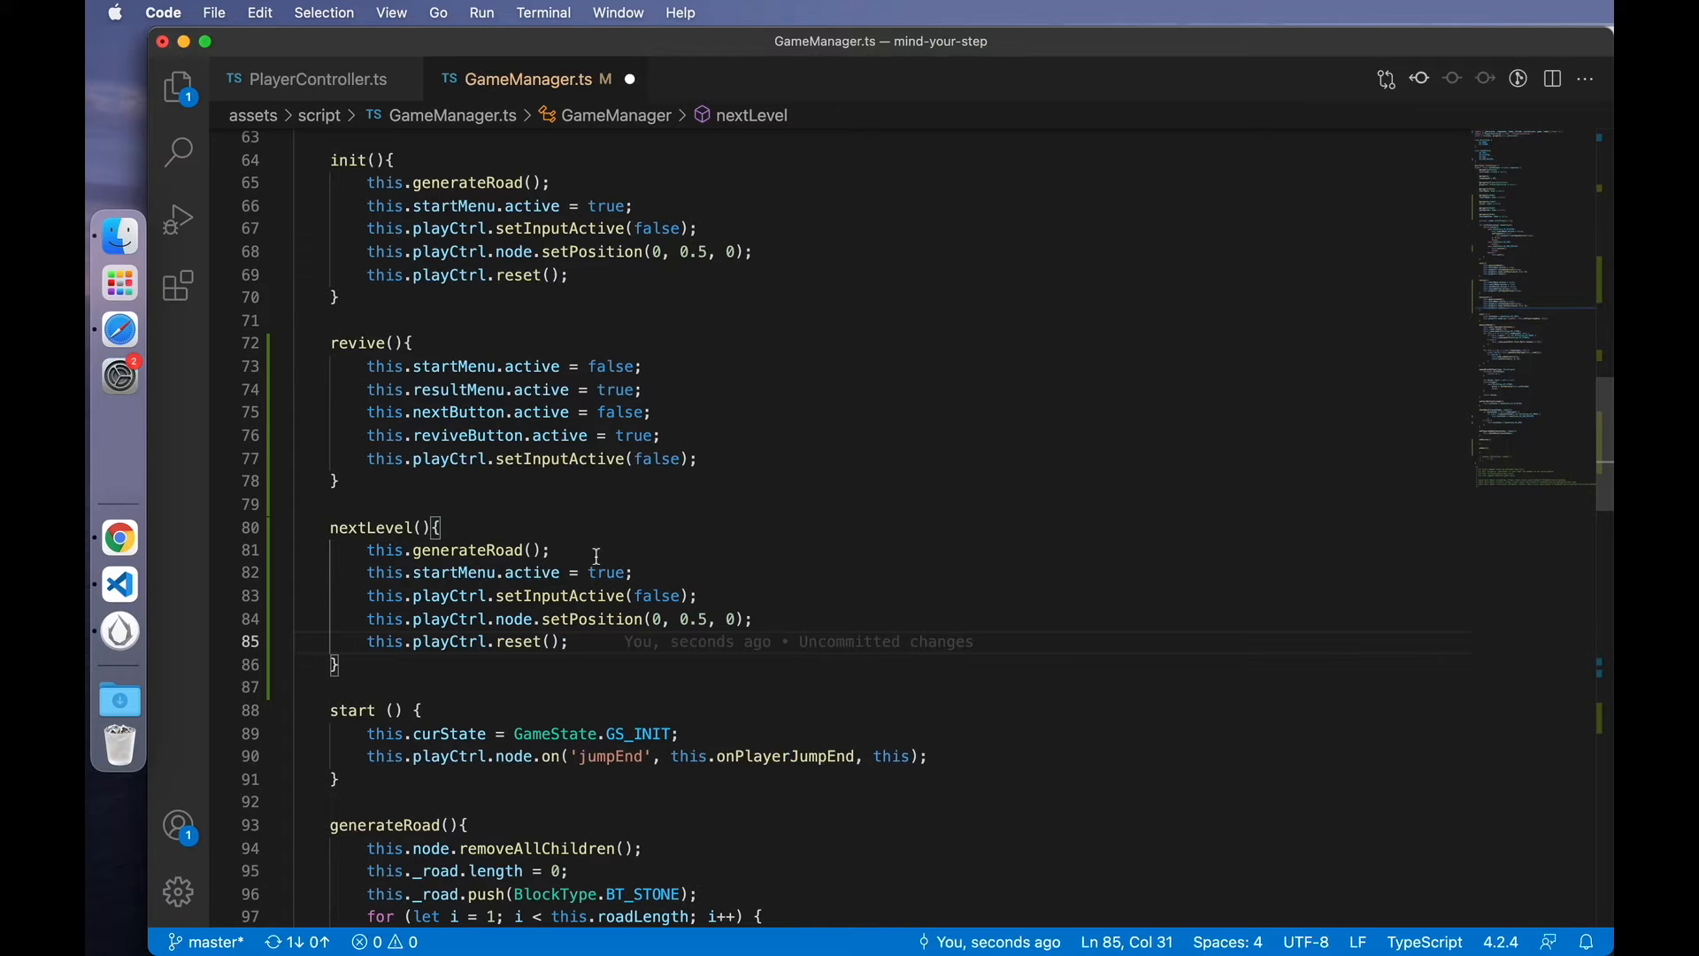
text(fals)
text(this.)
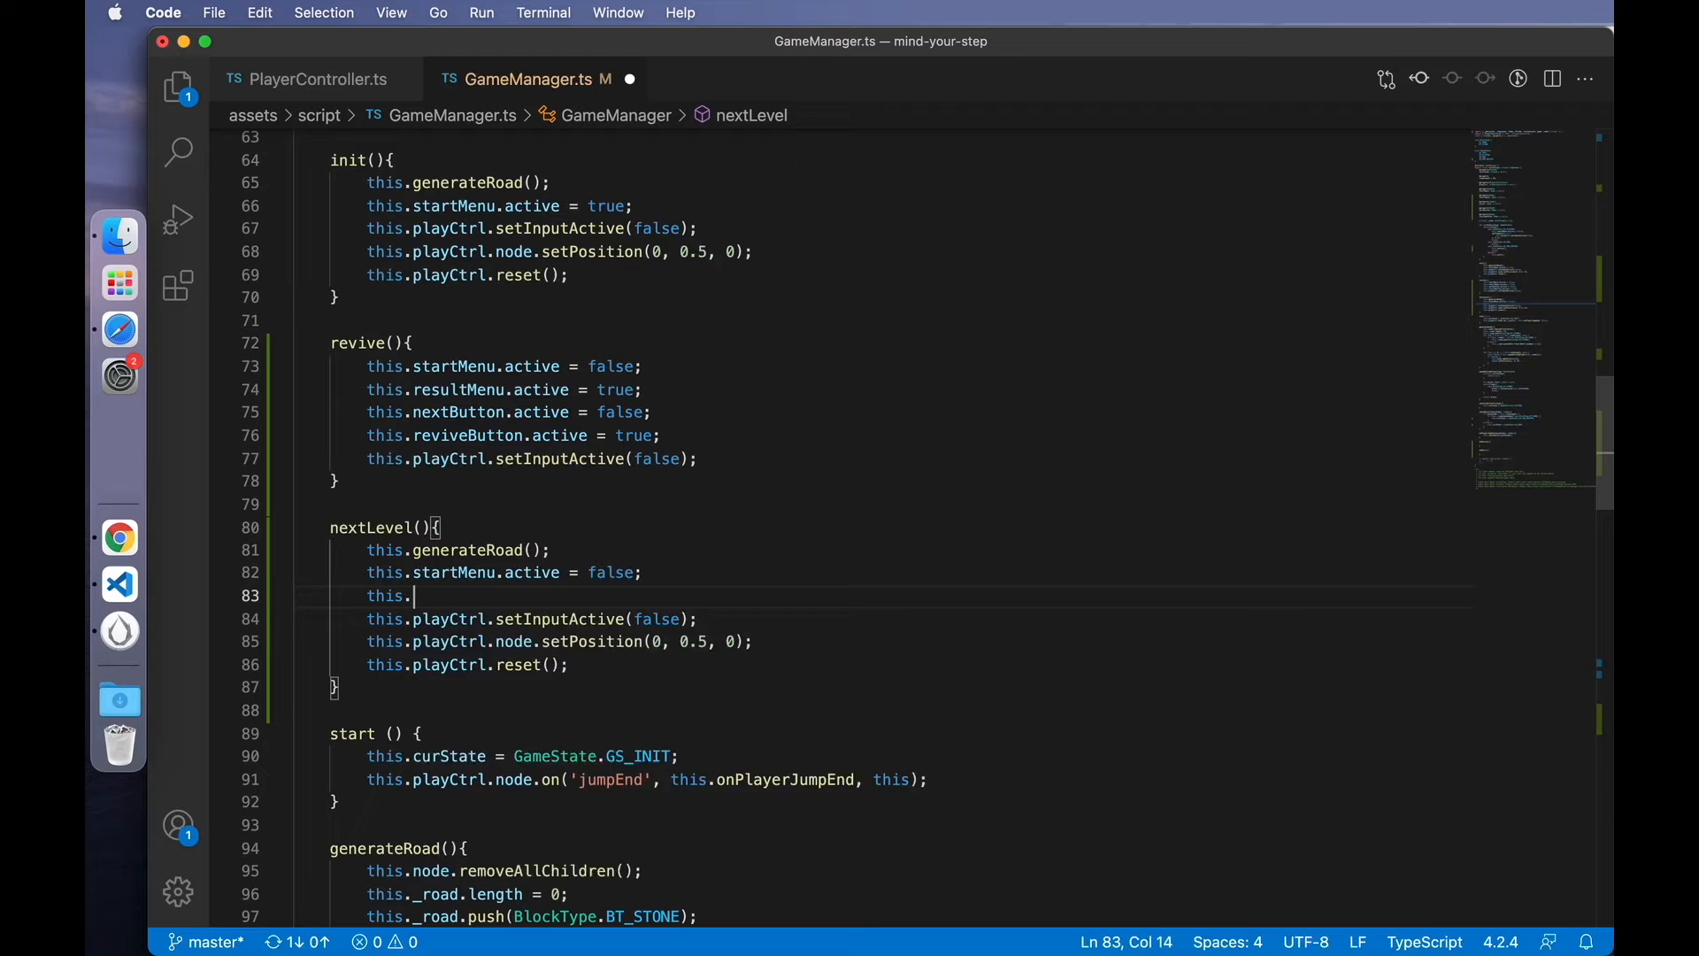
text(resu)
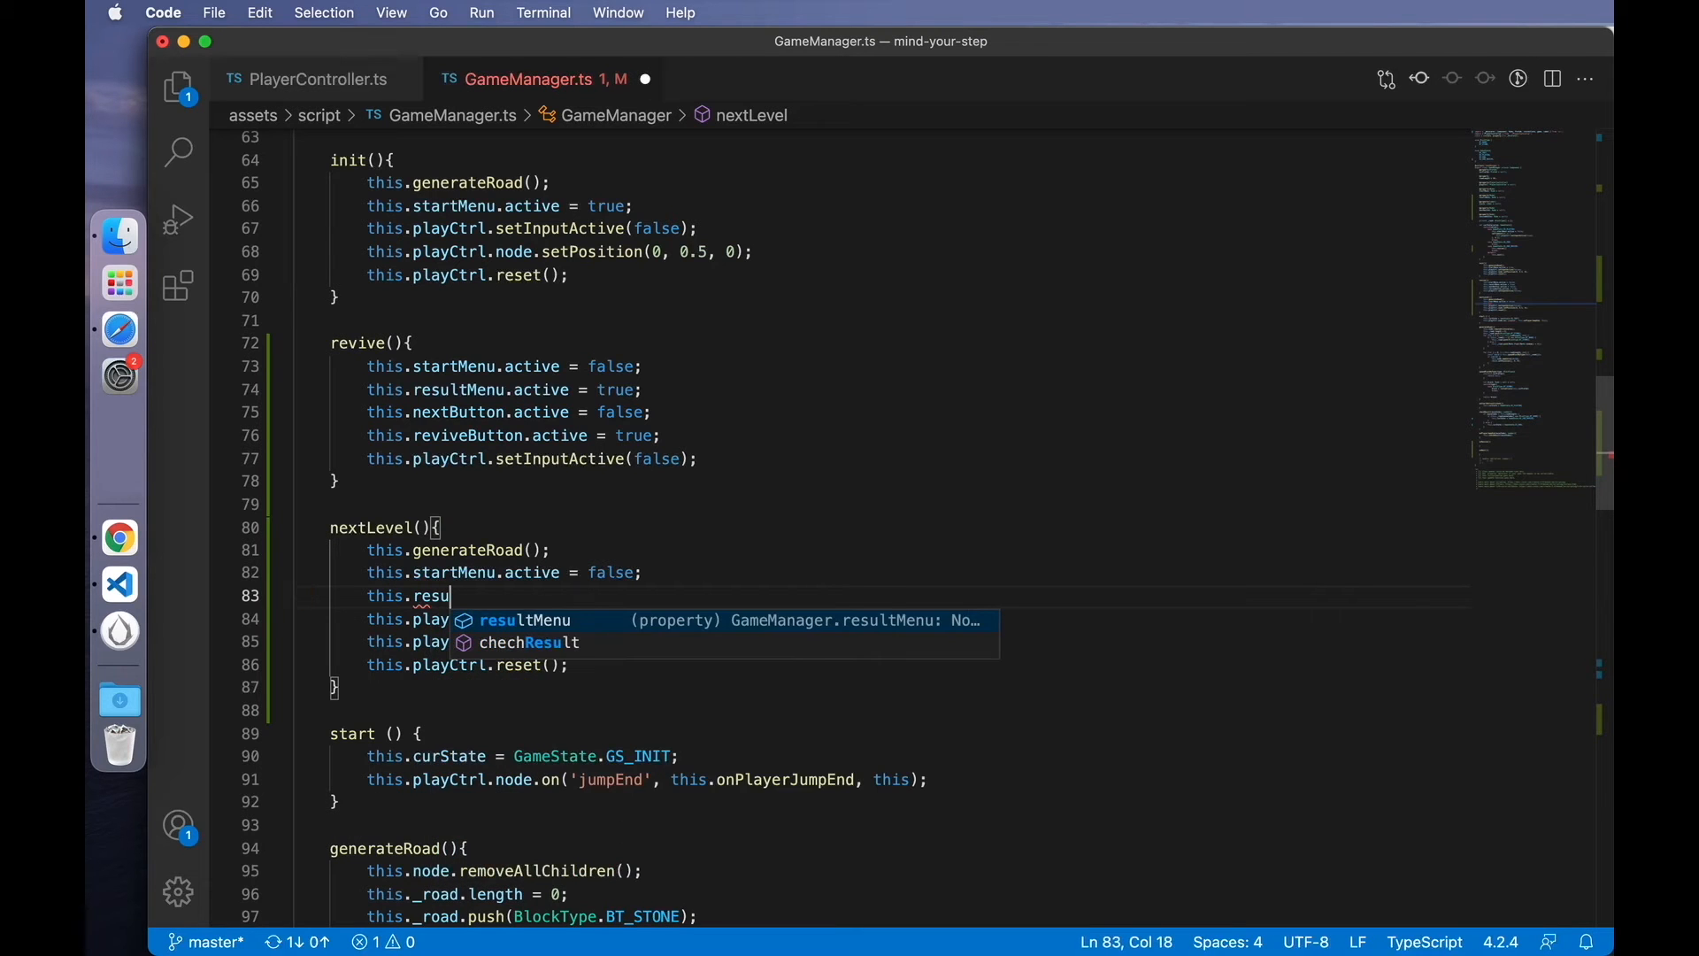
text(ltMenu.active = true;)
text(this.nextButton.active = true)
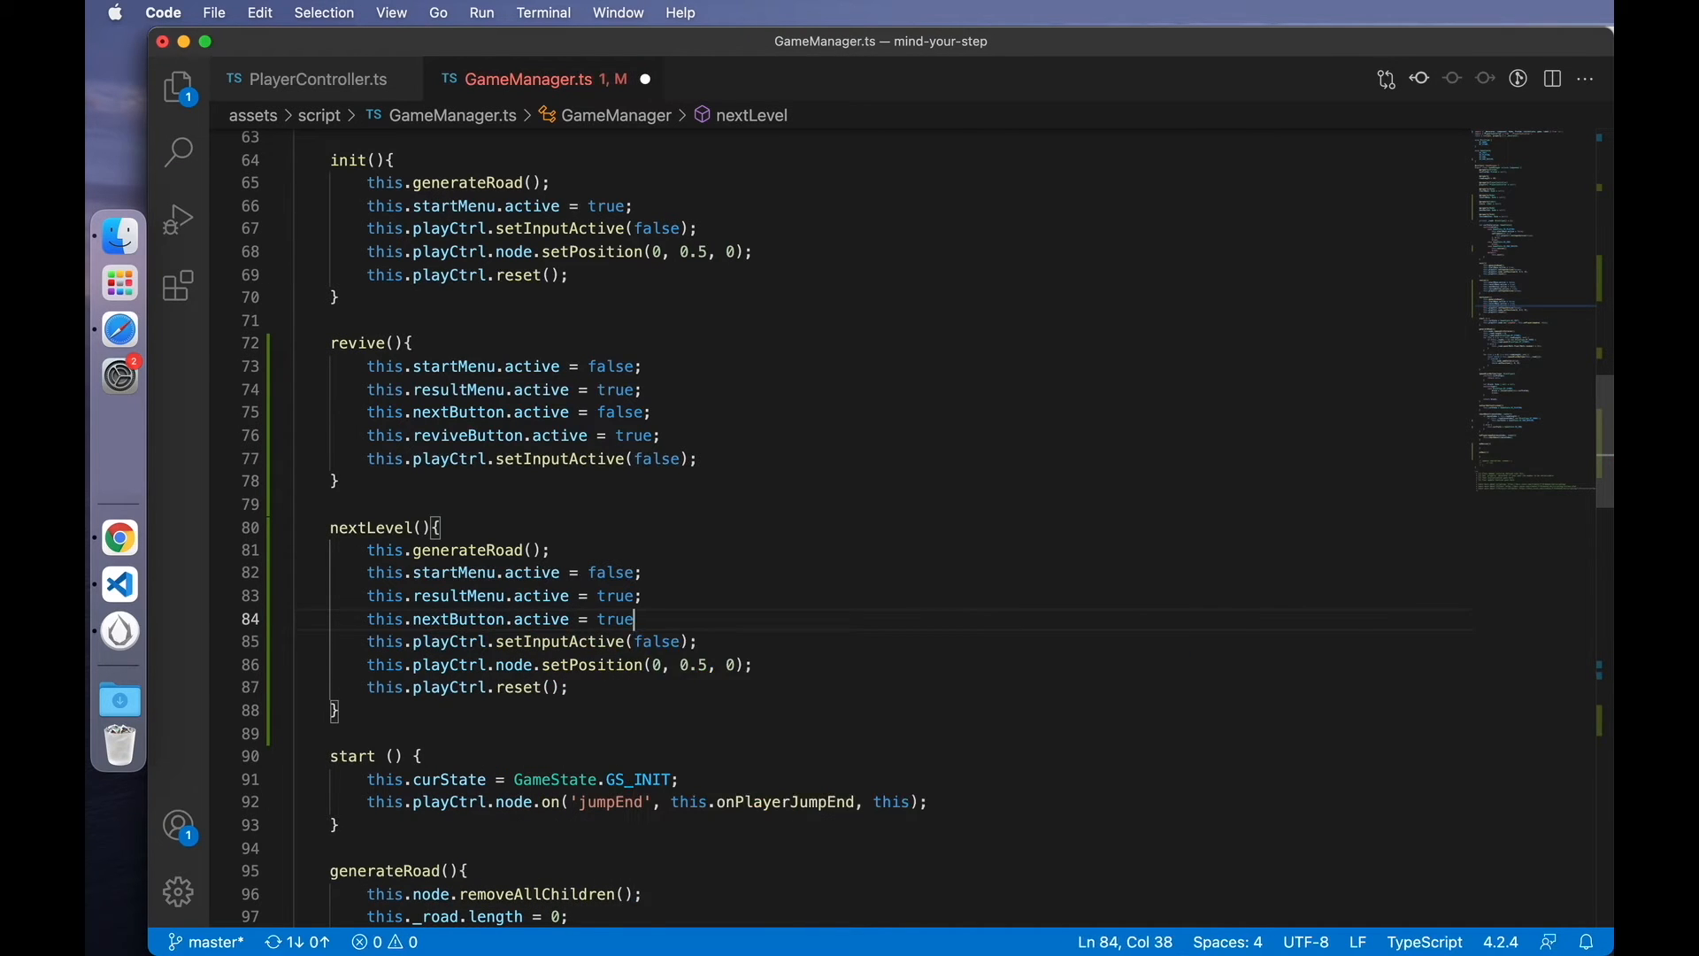
text(this.reviveButton.active = false;)
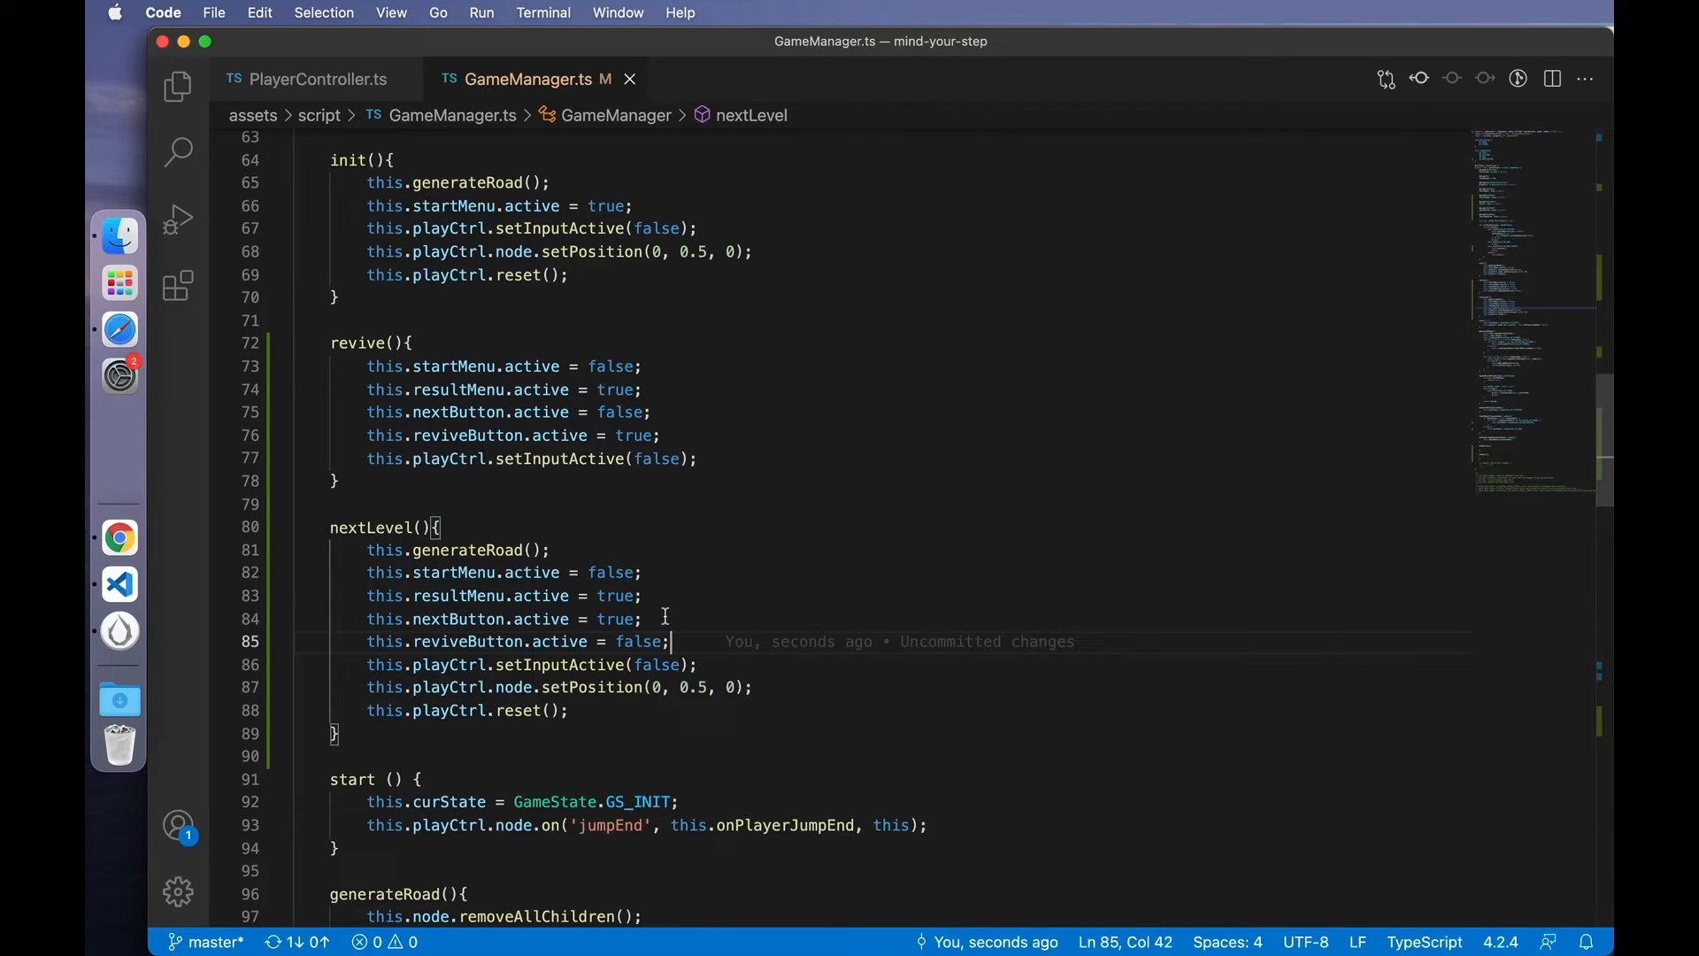
mouse_move(710, 669)
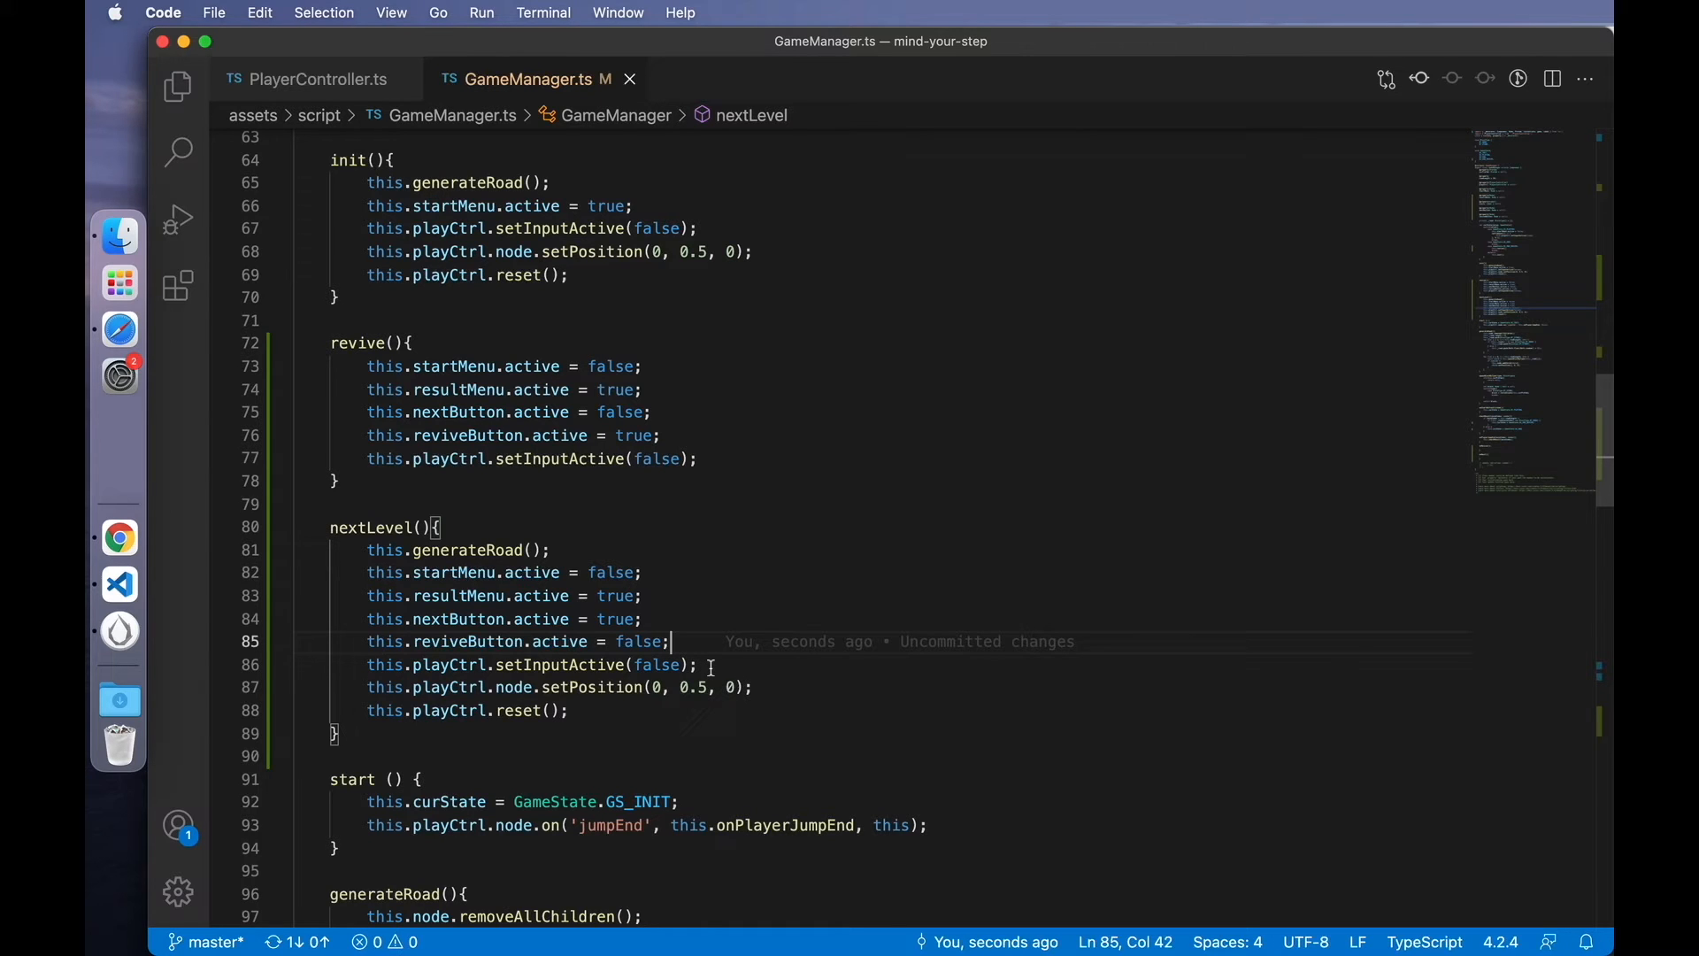
mouse_move(766, 687)
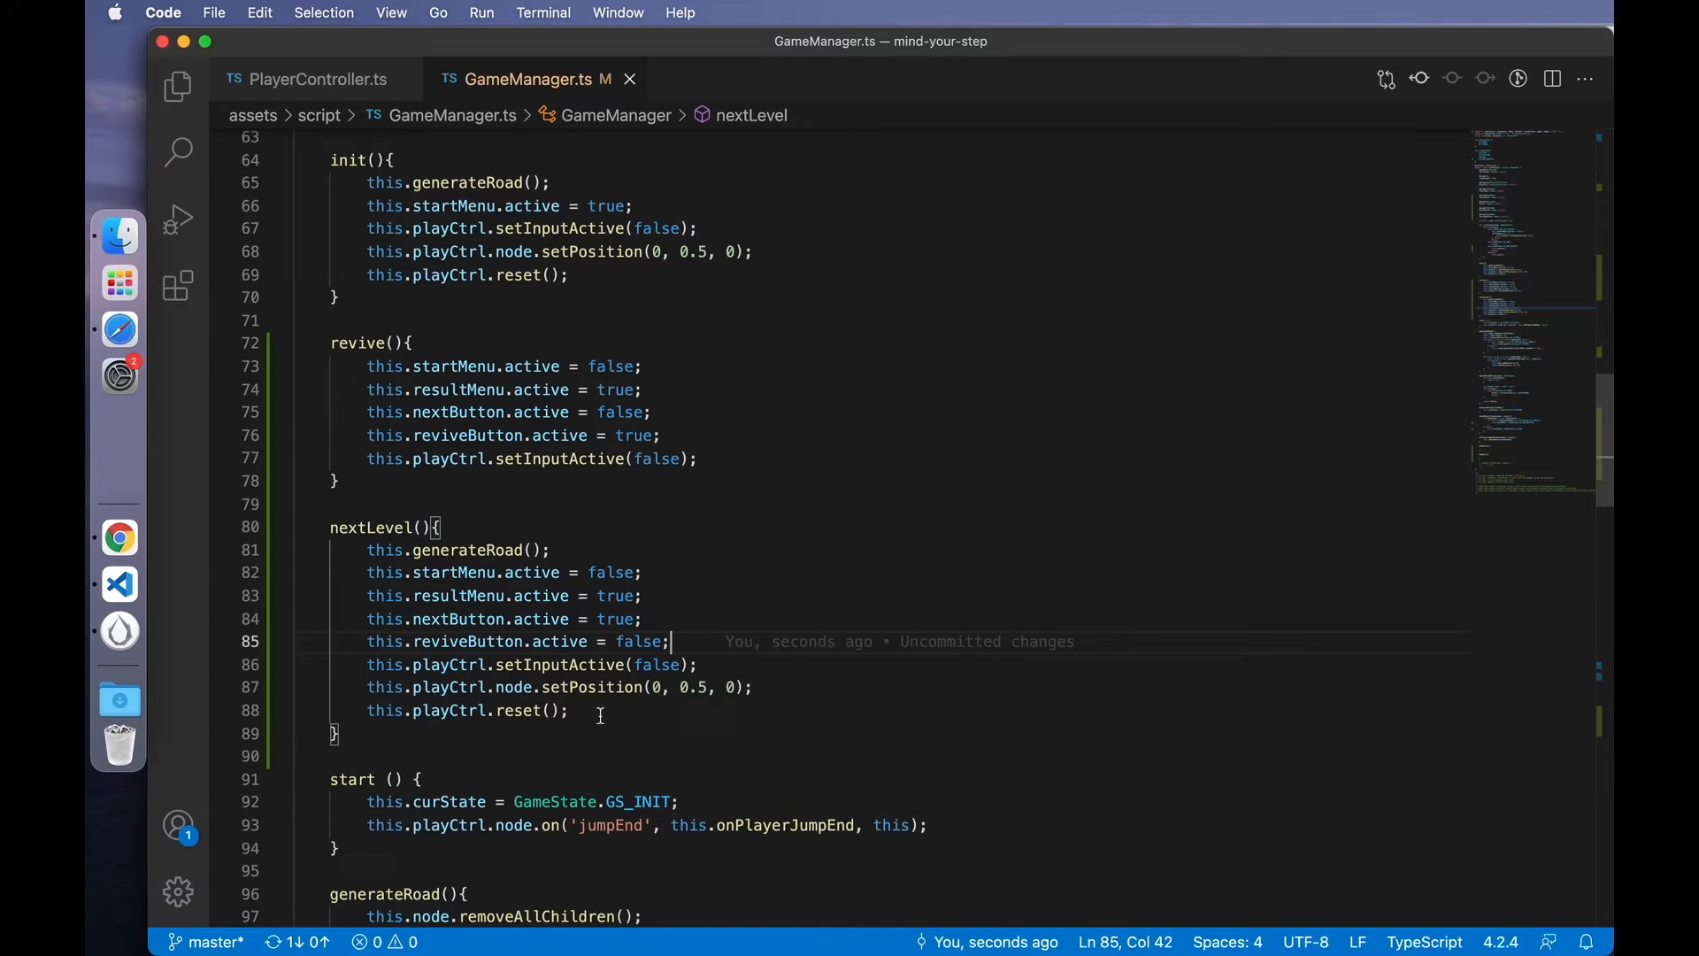
- Add this.resultMenu.active = false to init()
scroll(up, 3)
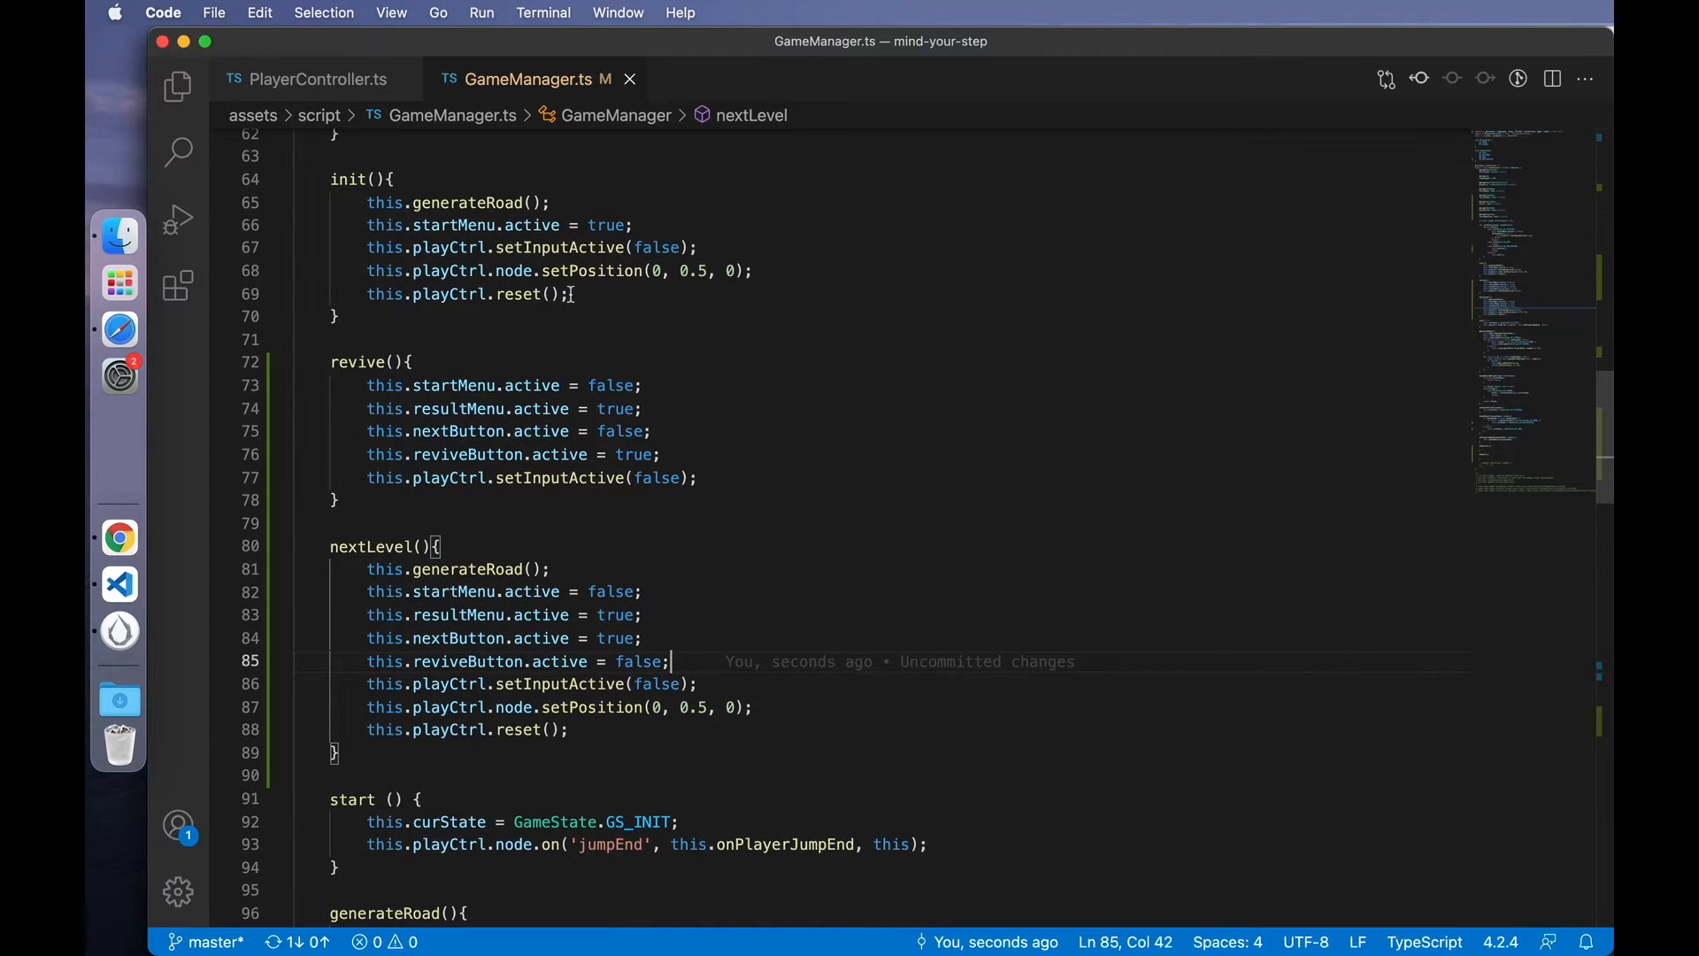
text(this)
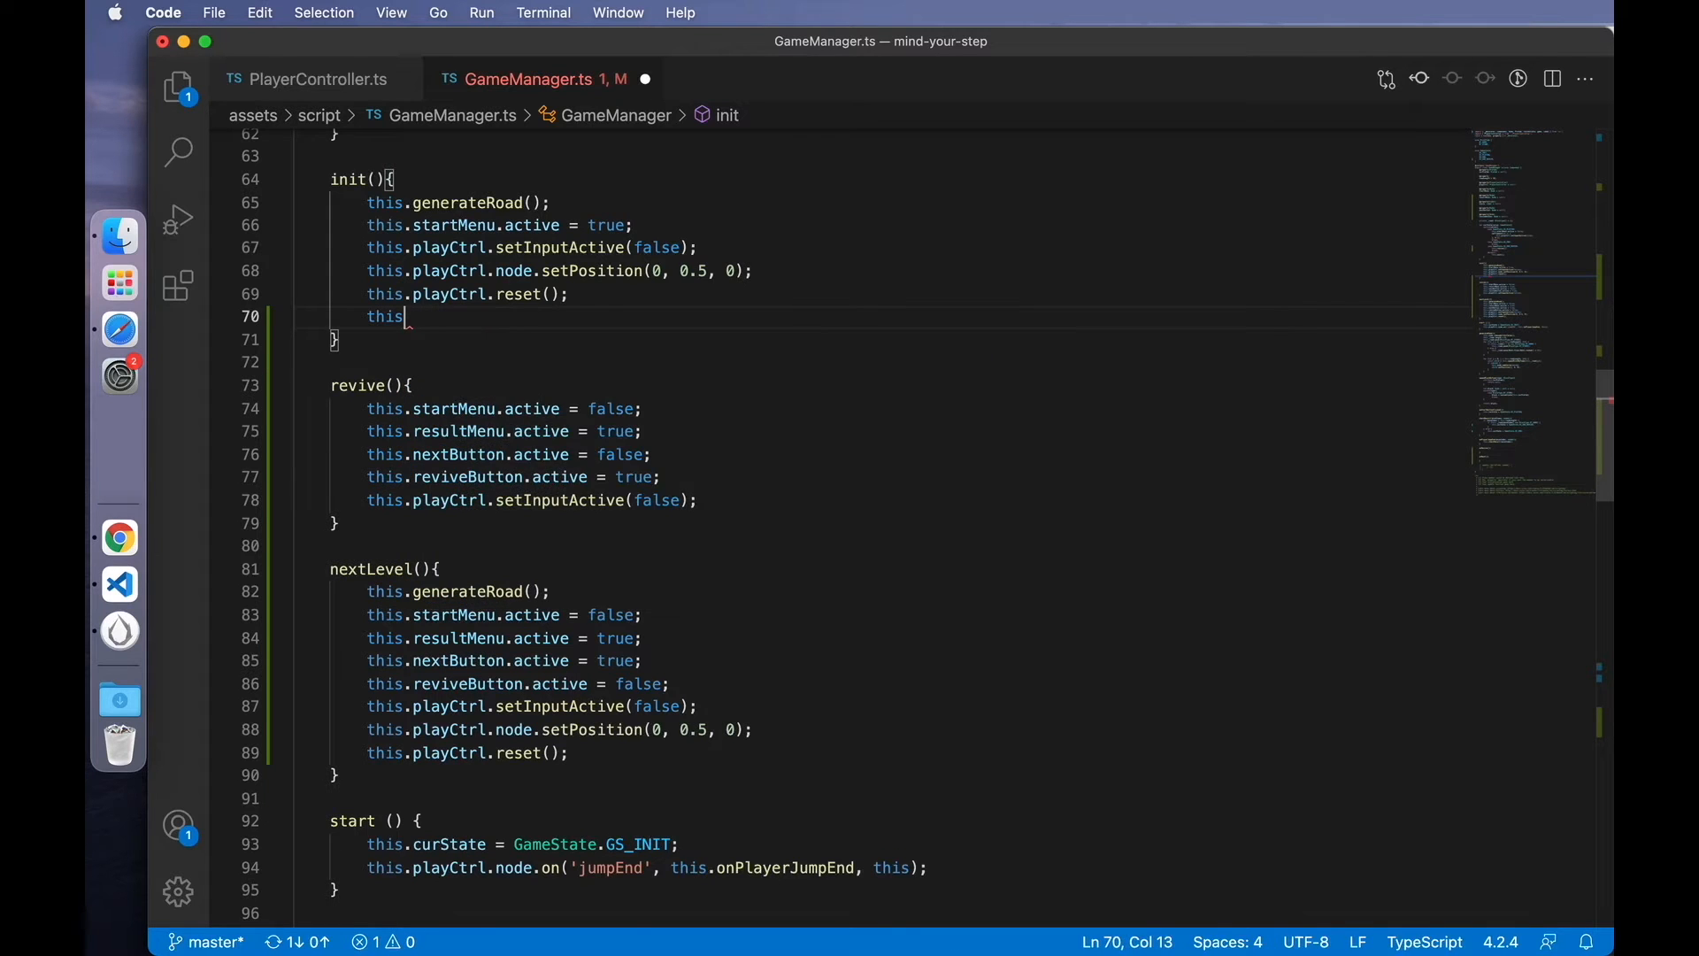
text(.resultMenu.active = false;)
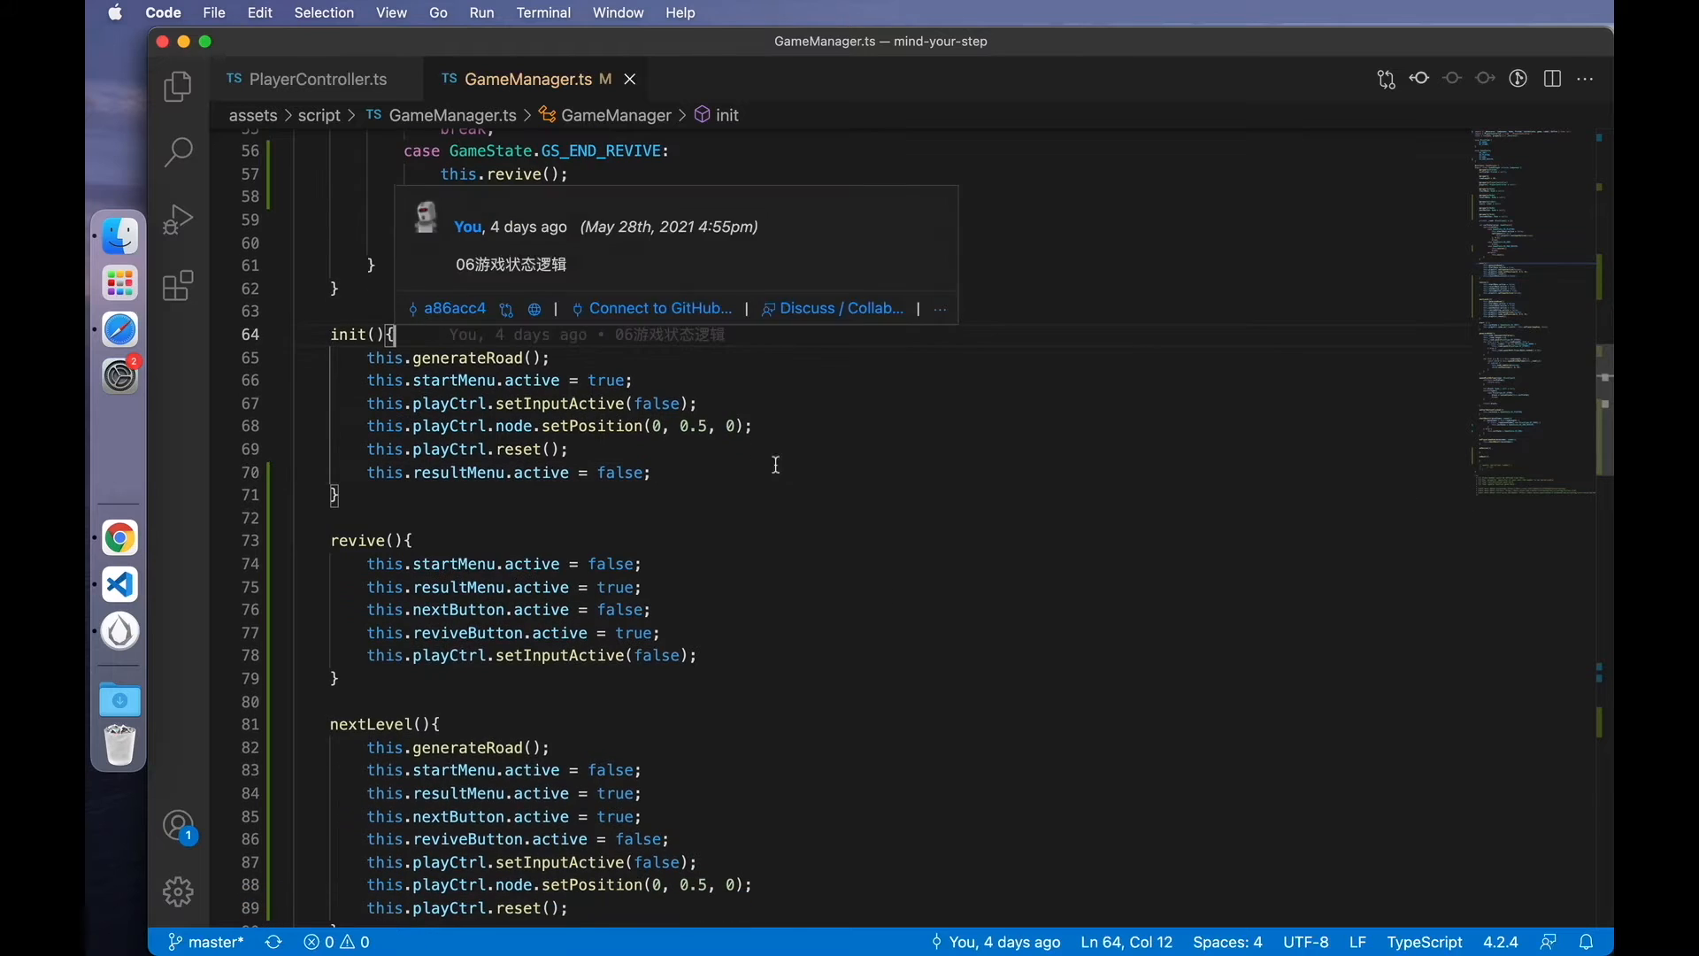
- Rename onRevive and onNext to onReviveButtonClicked and onNextButtonClicked
scroll(down, 3)
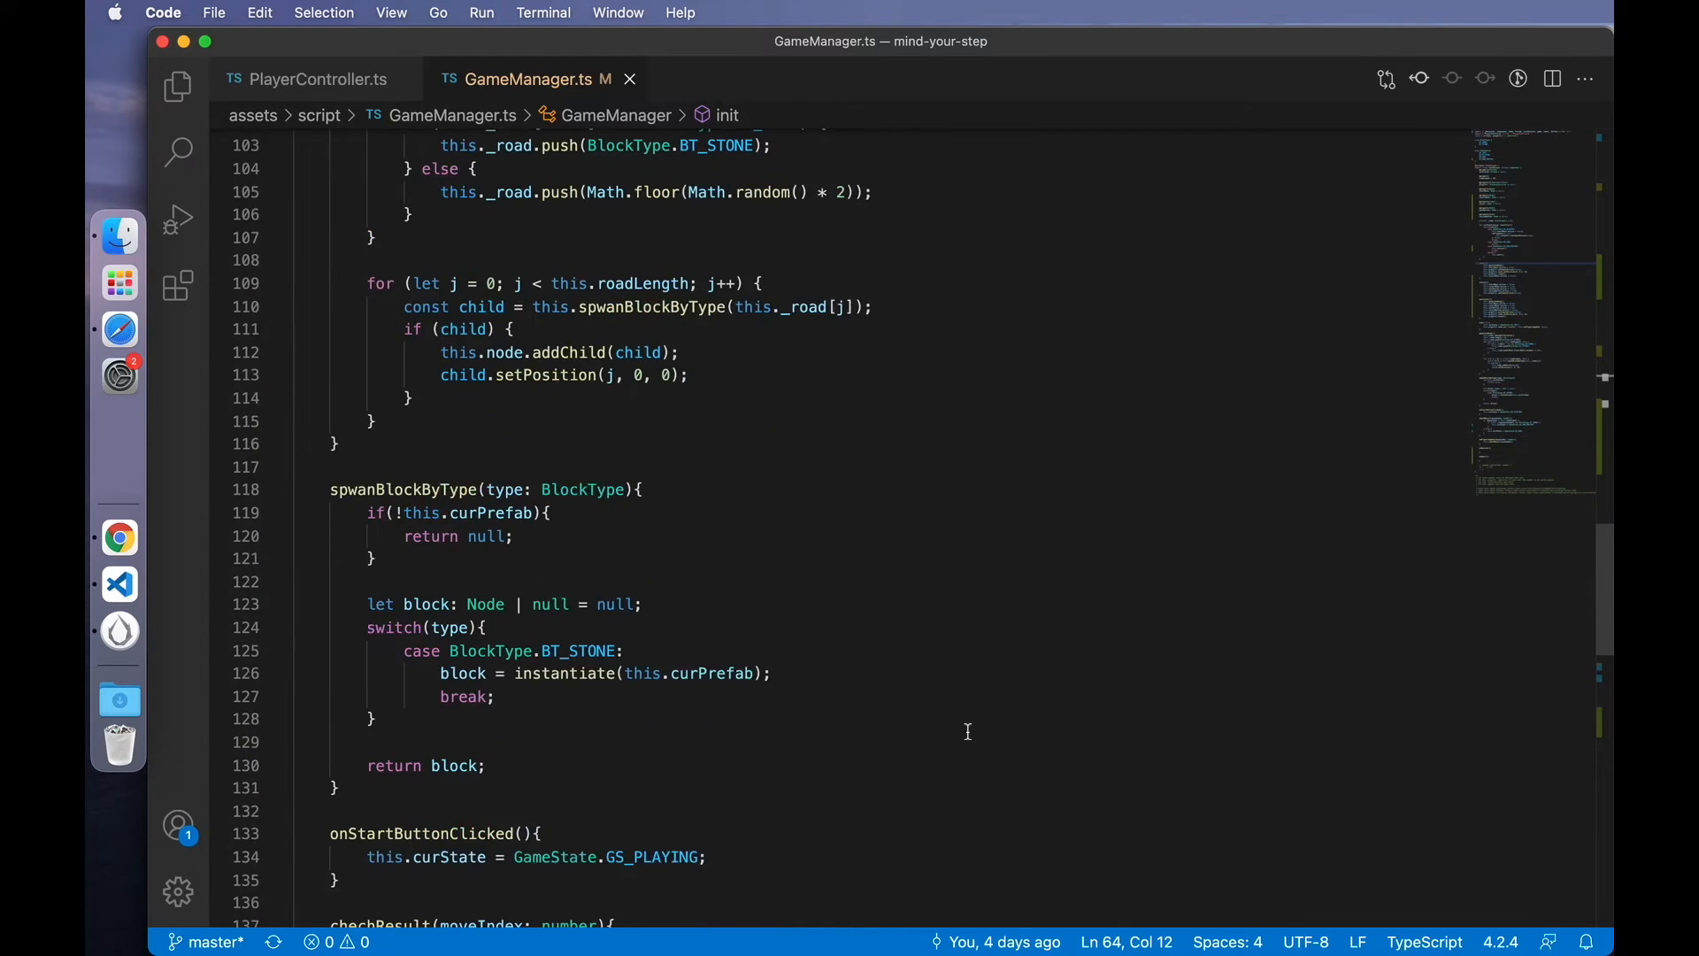
scroll(down, 3)
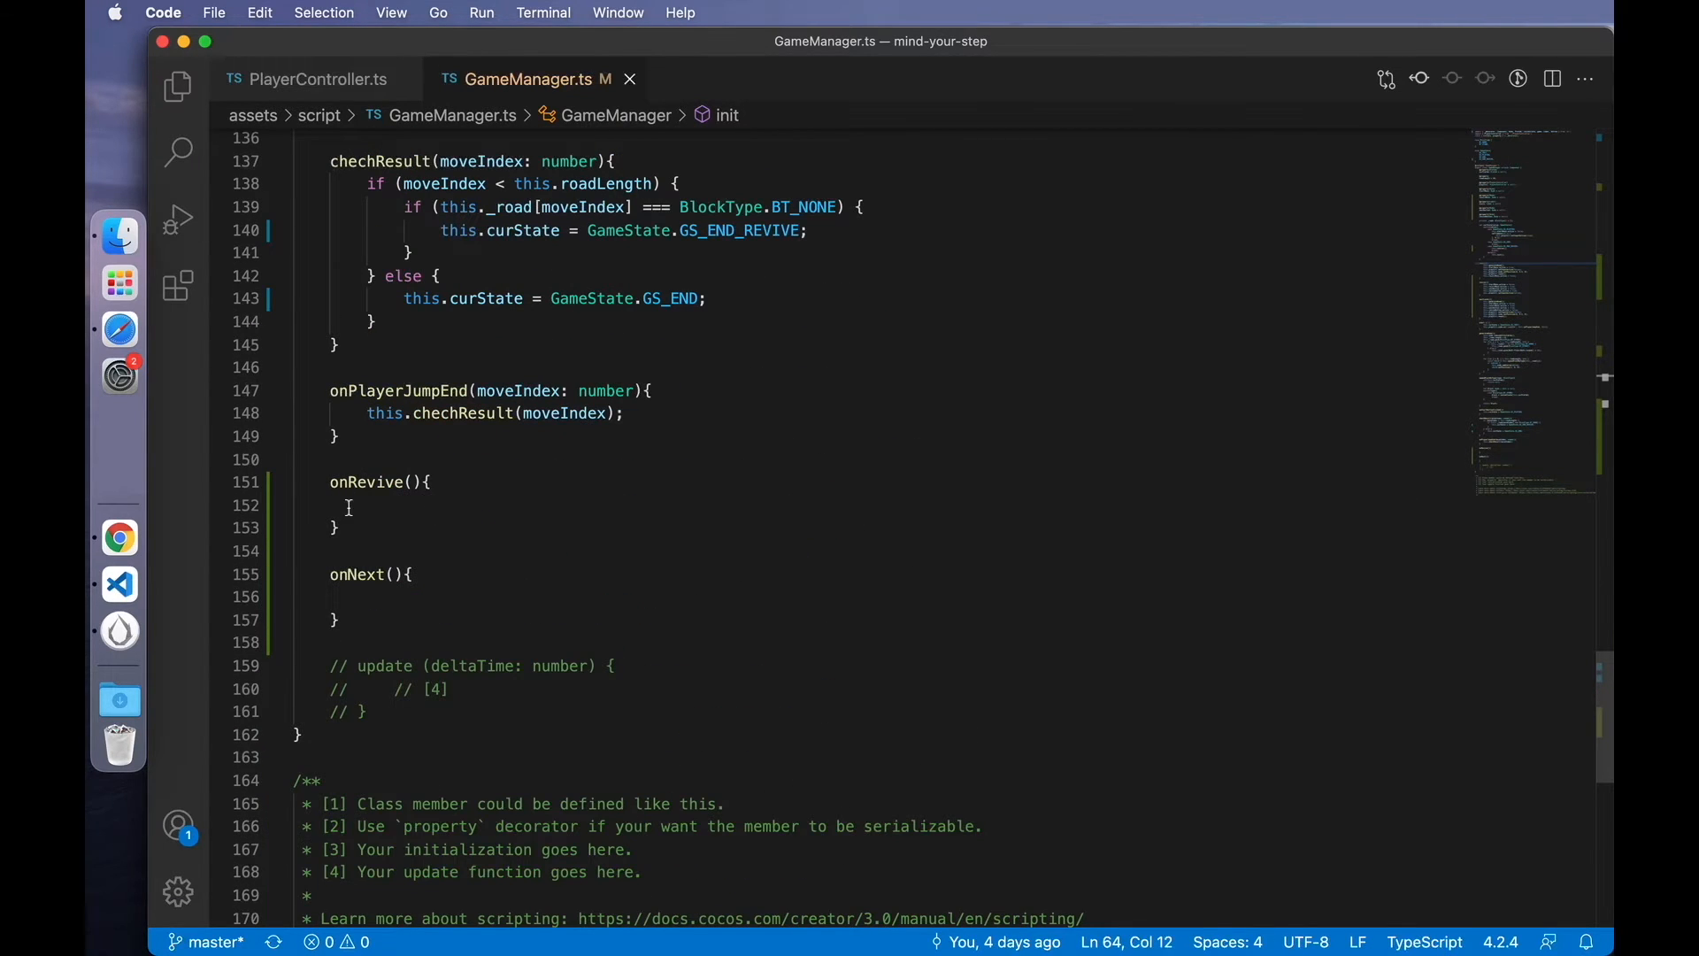
click(368, 504)
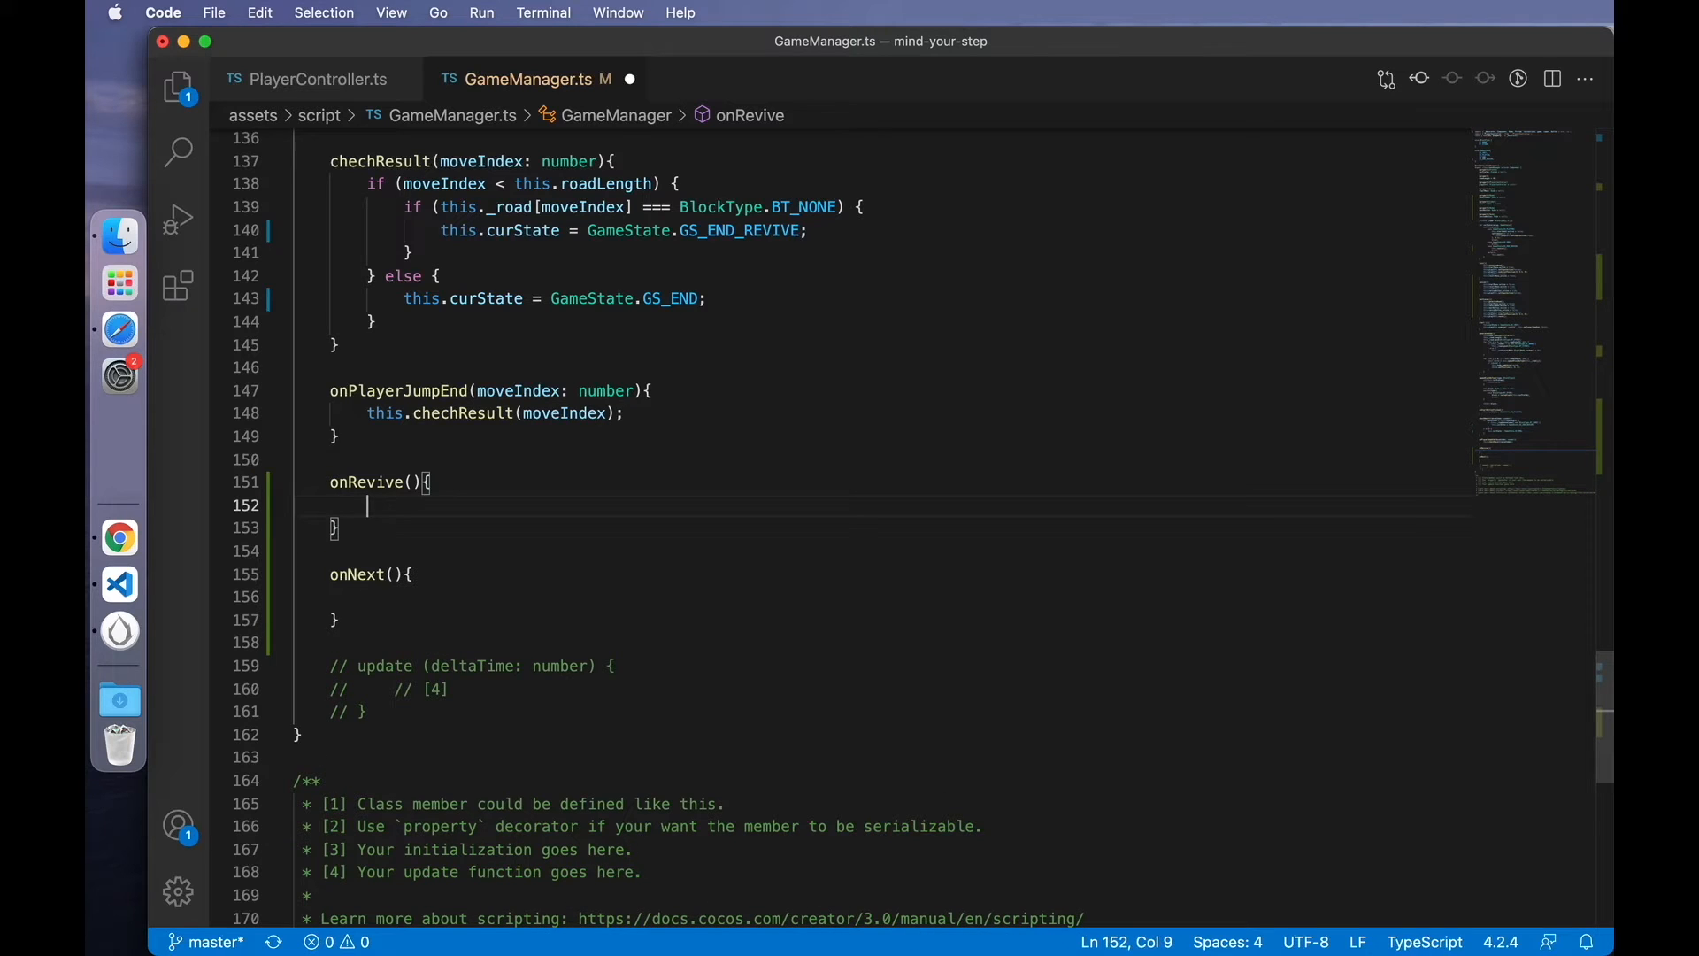
scroll(up, 3)
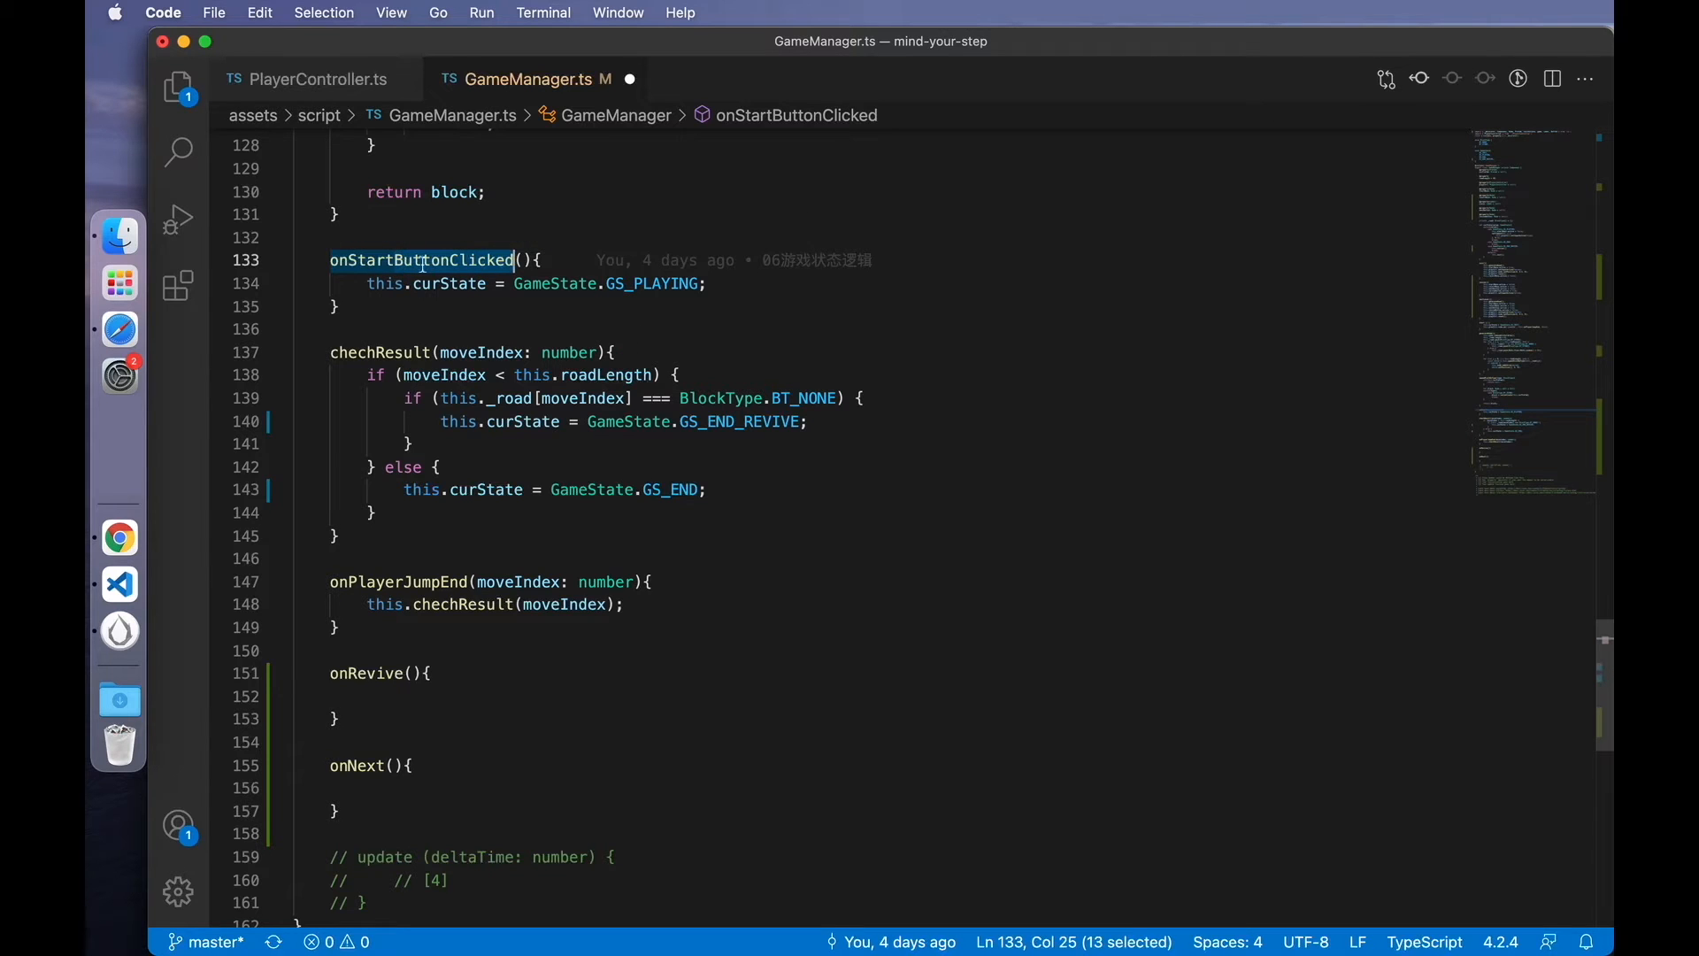
mouse_move(423, 260)
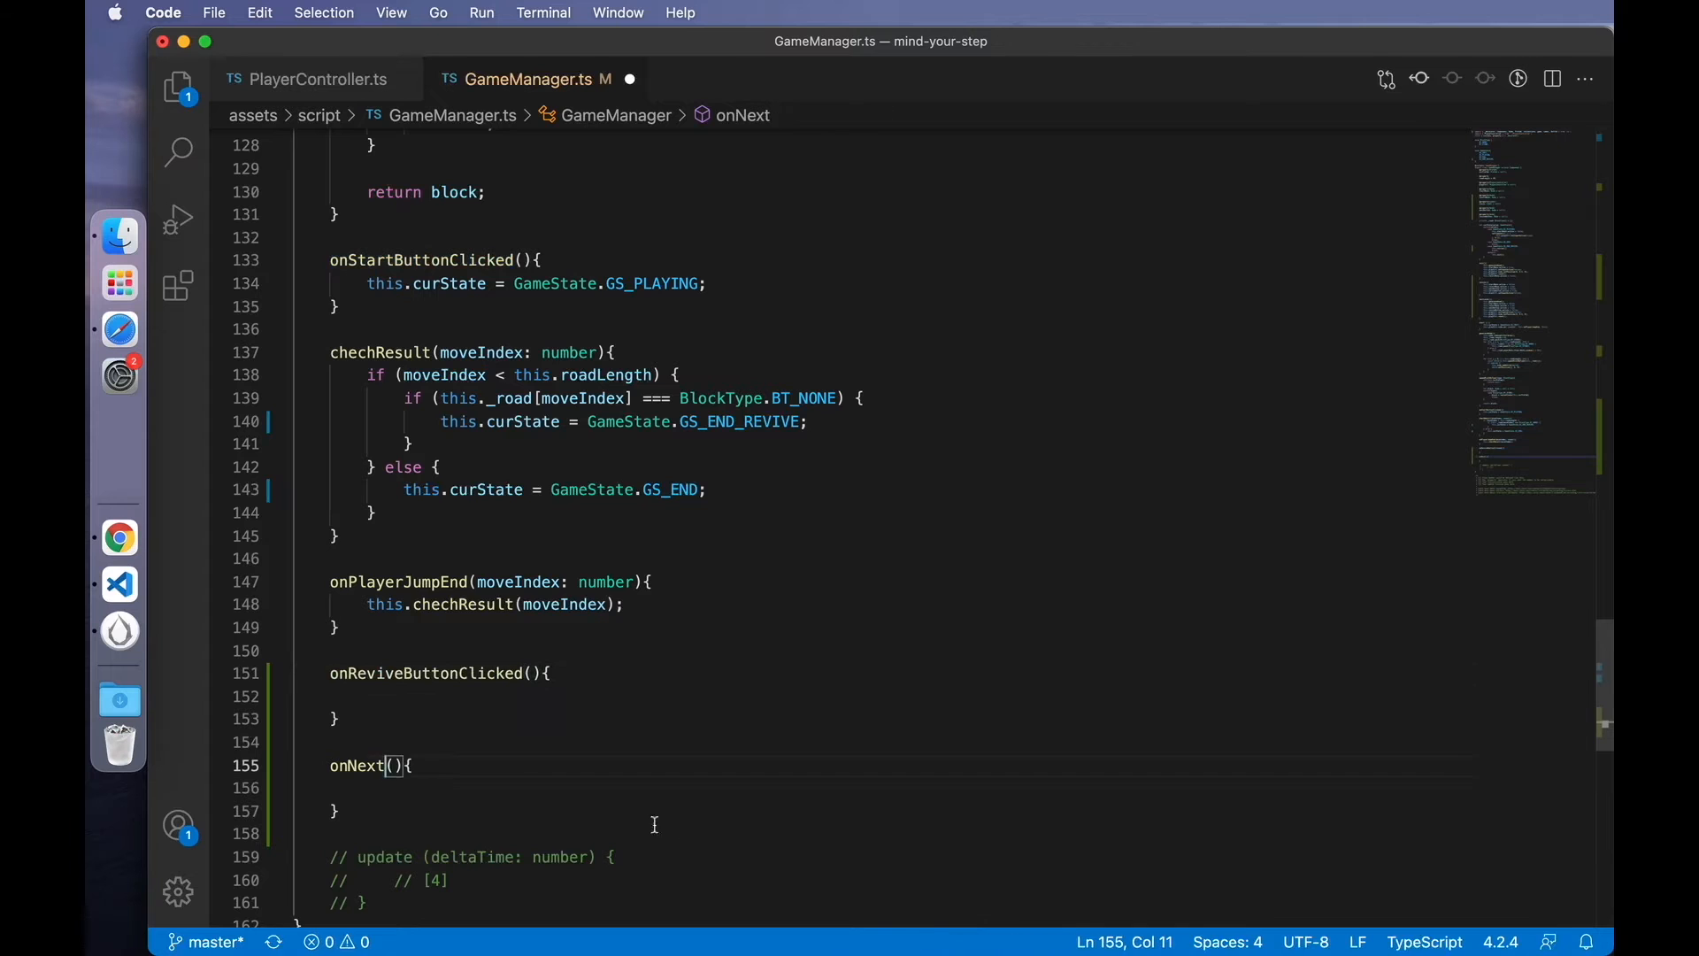
text(ButtonClicked)
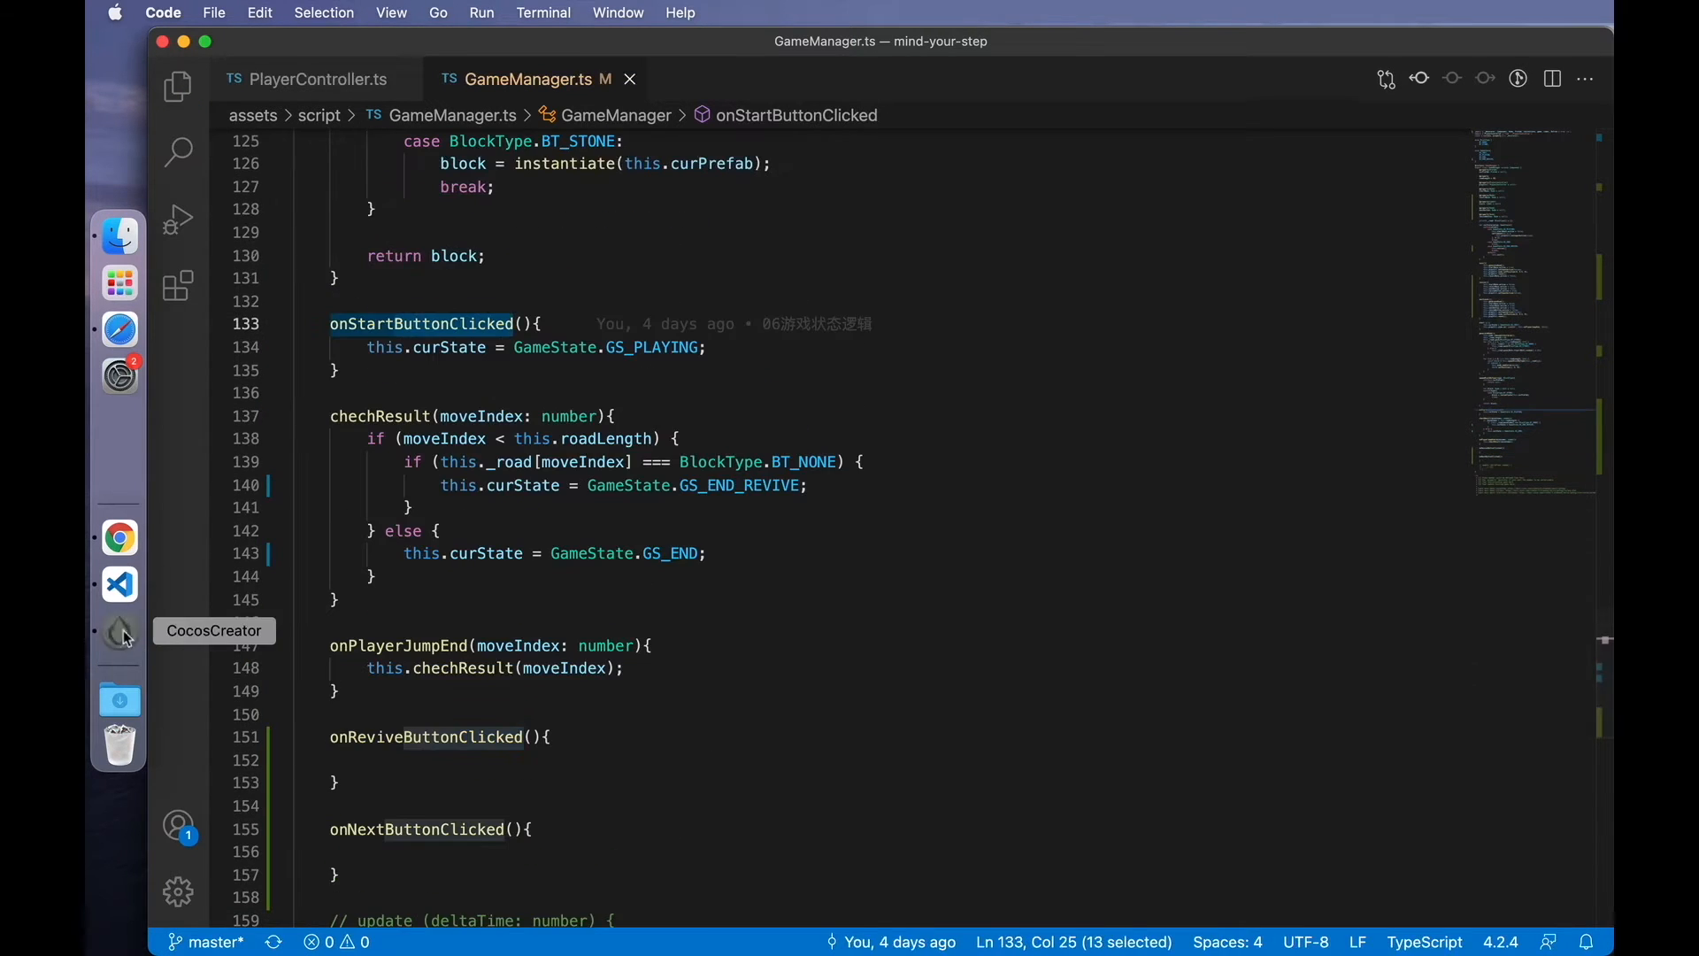
- Check the revive button's ClickEvents handler choices in the Cocos Creator Inspector
click(119, 632)
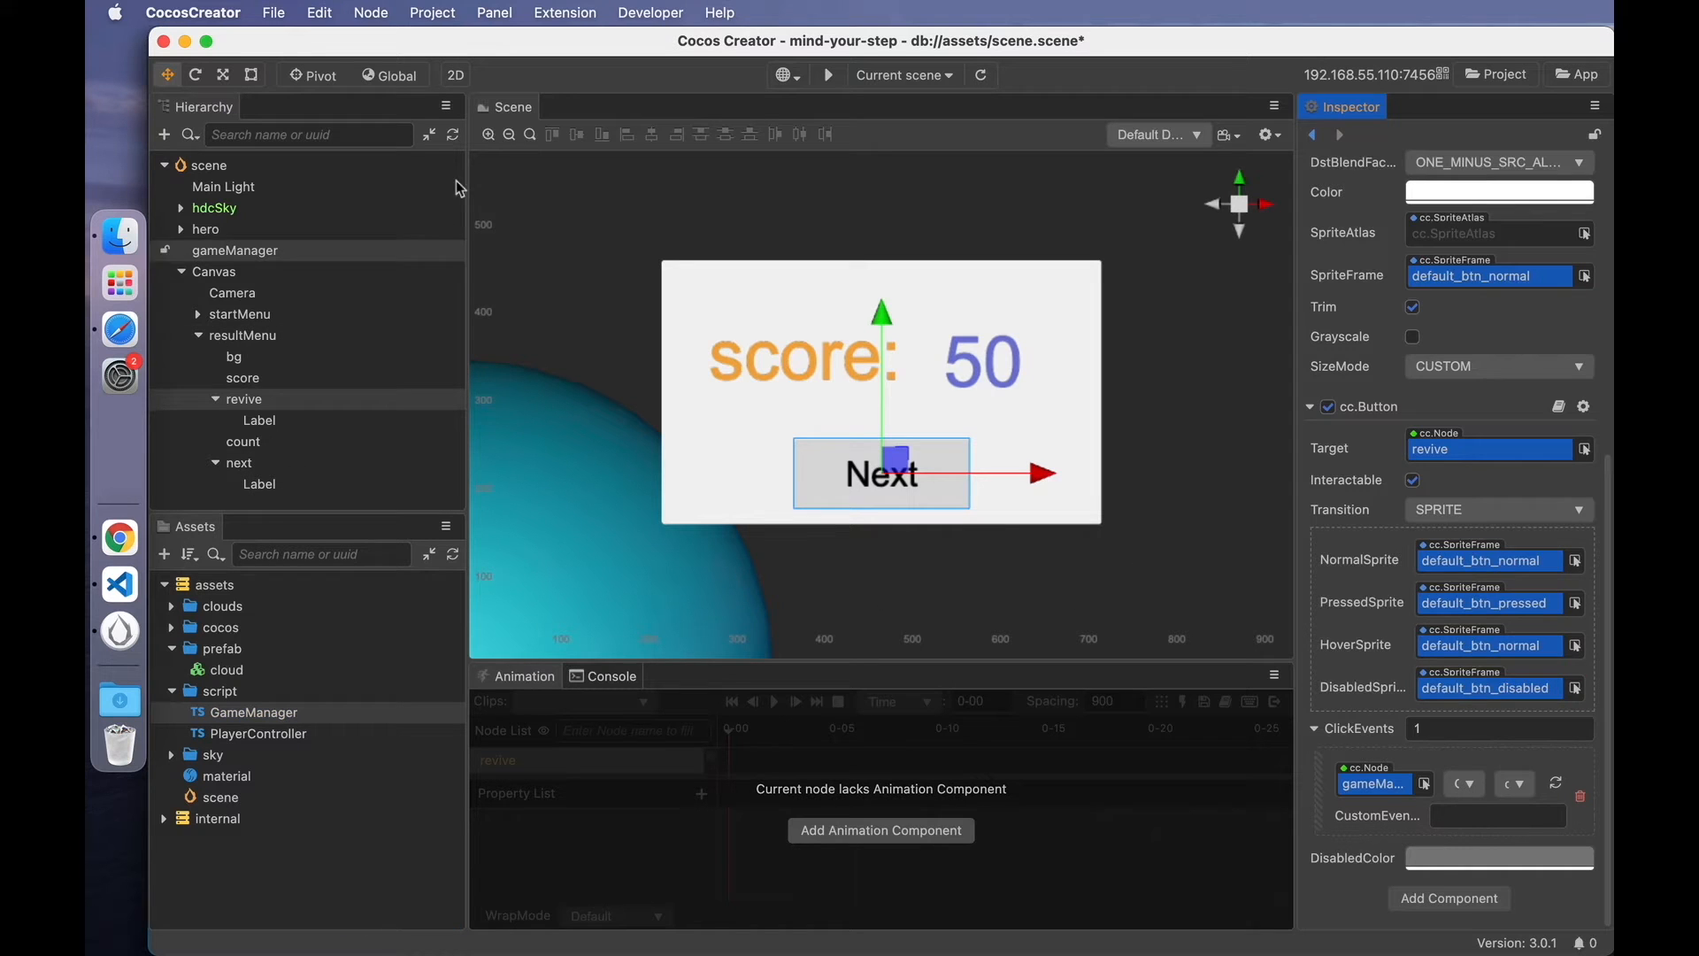
click(244, 399)
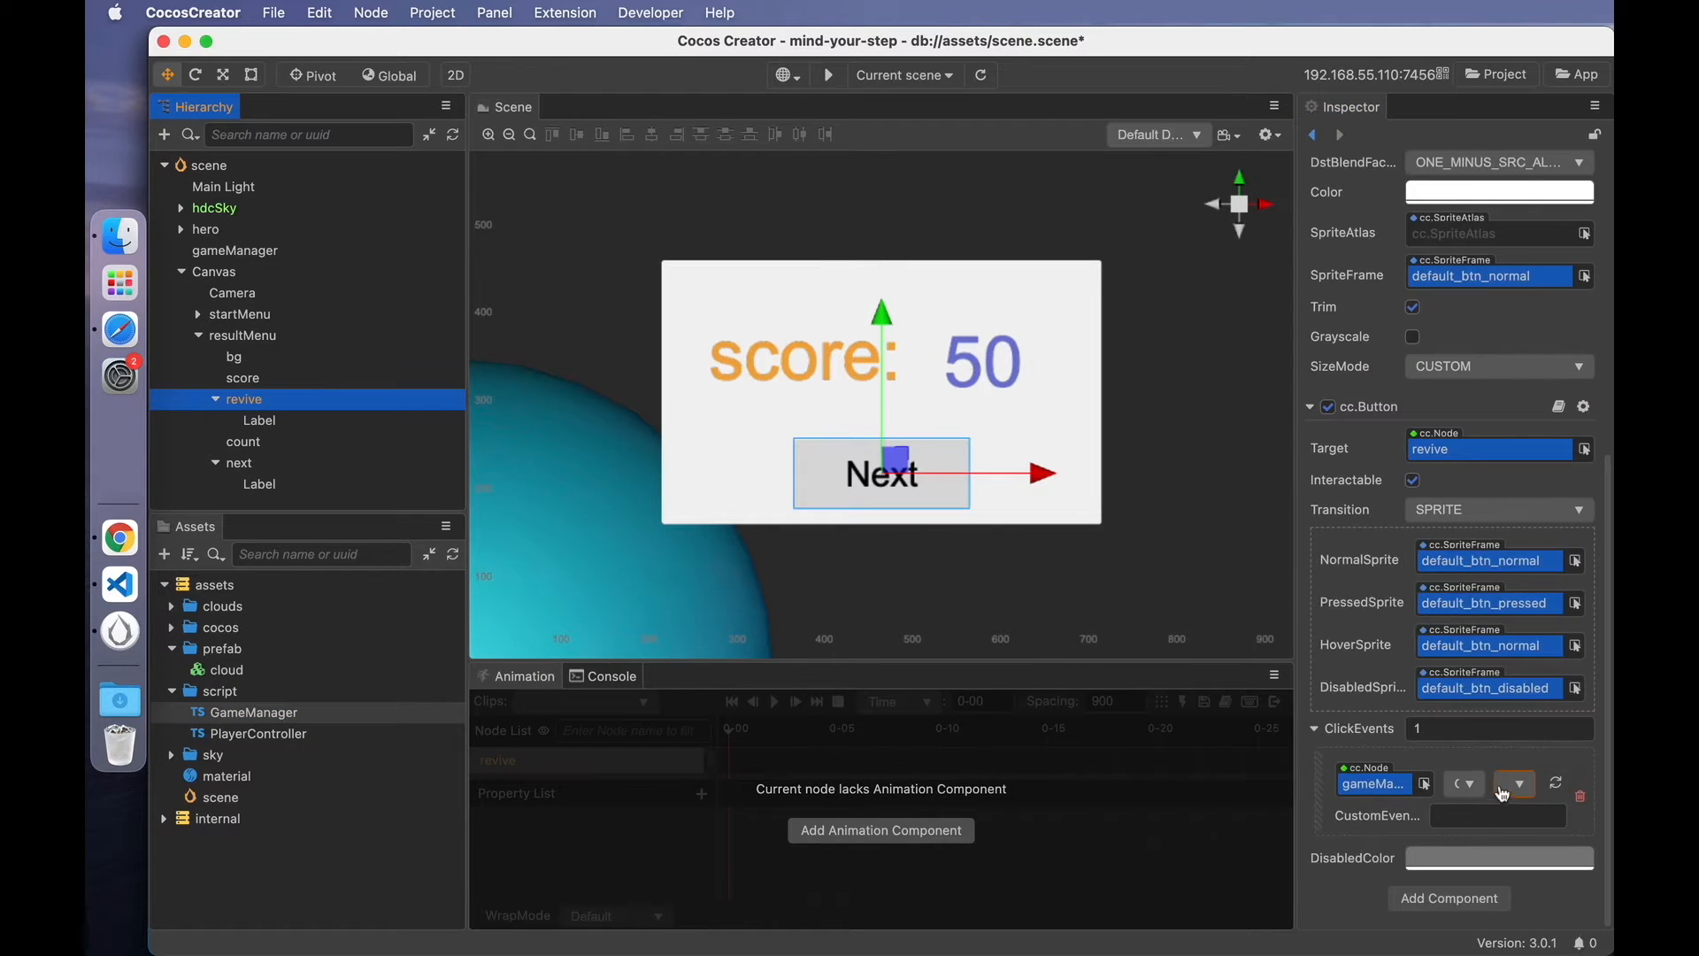
click(1515, 782)
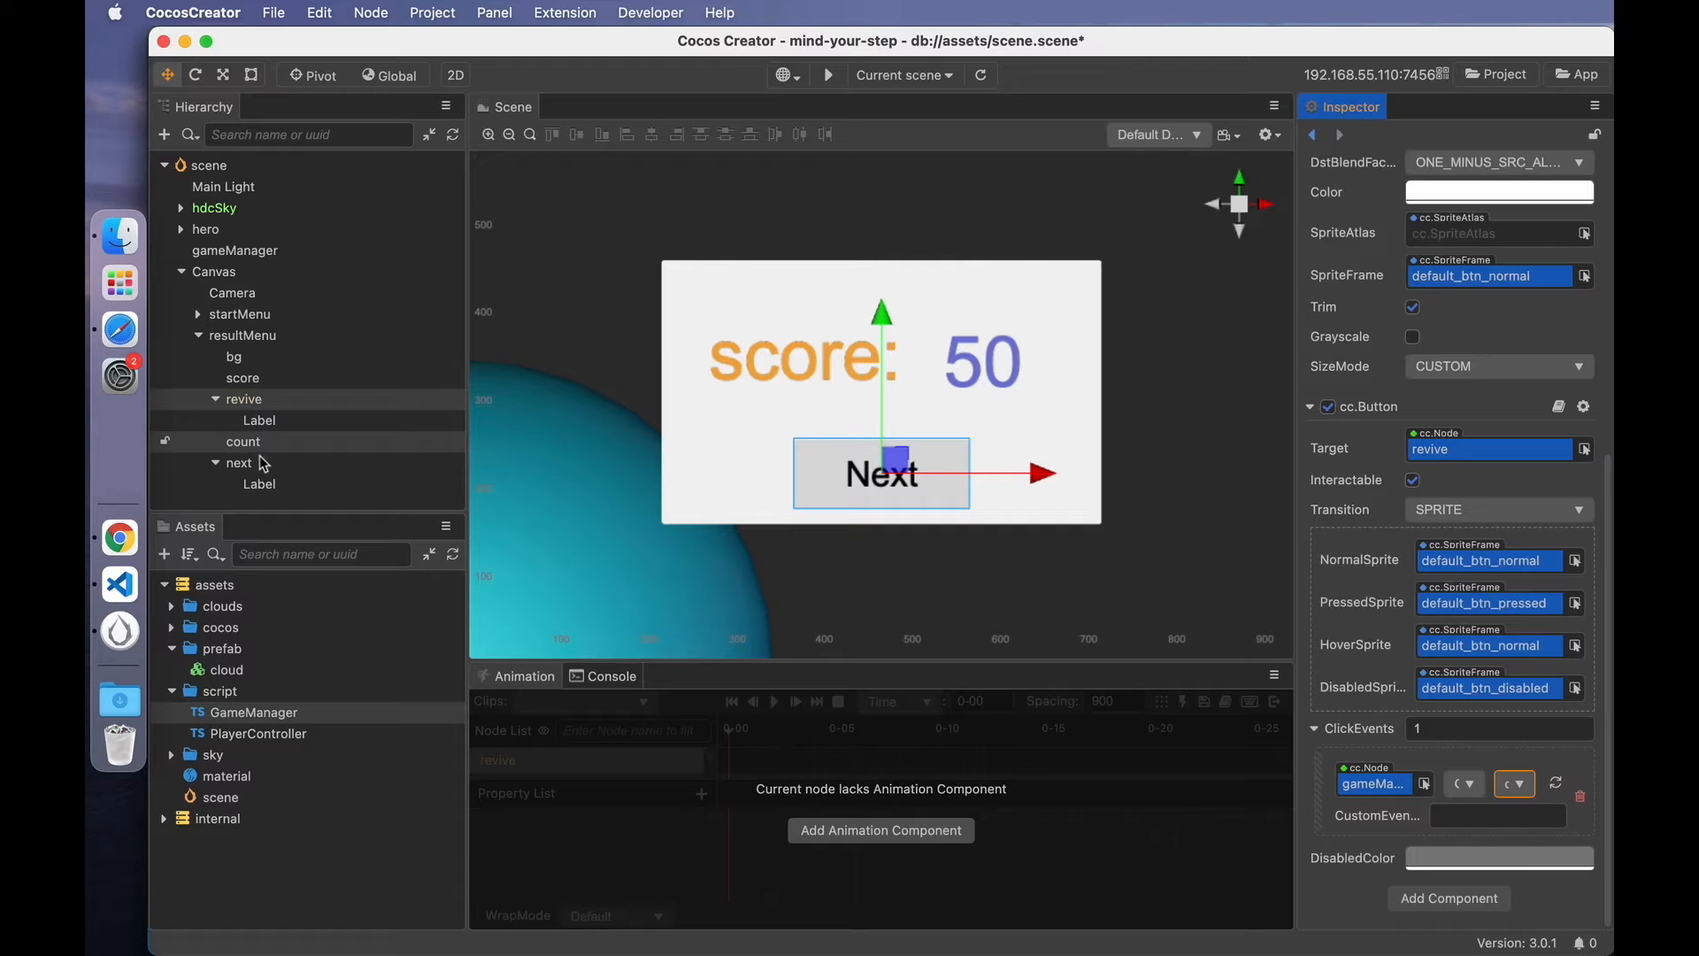
click(237, 462)
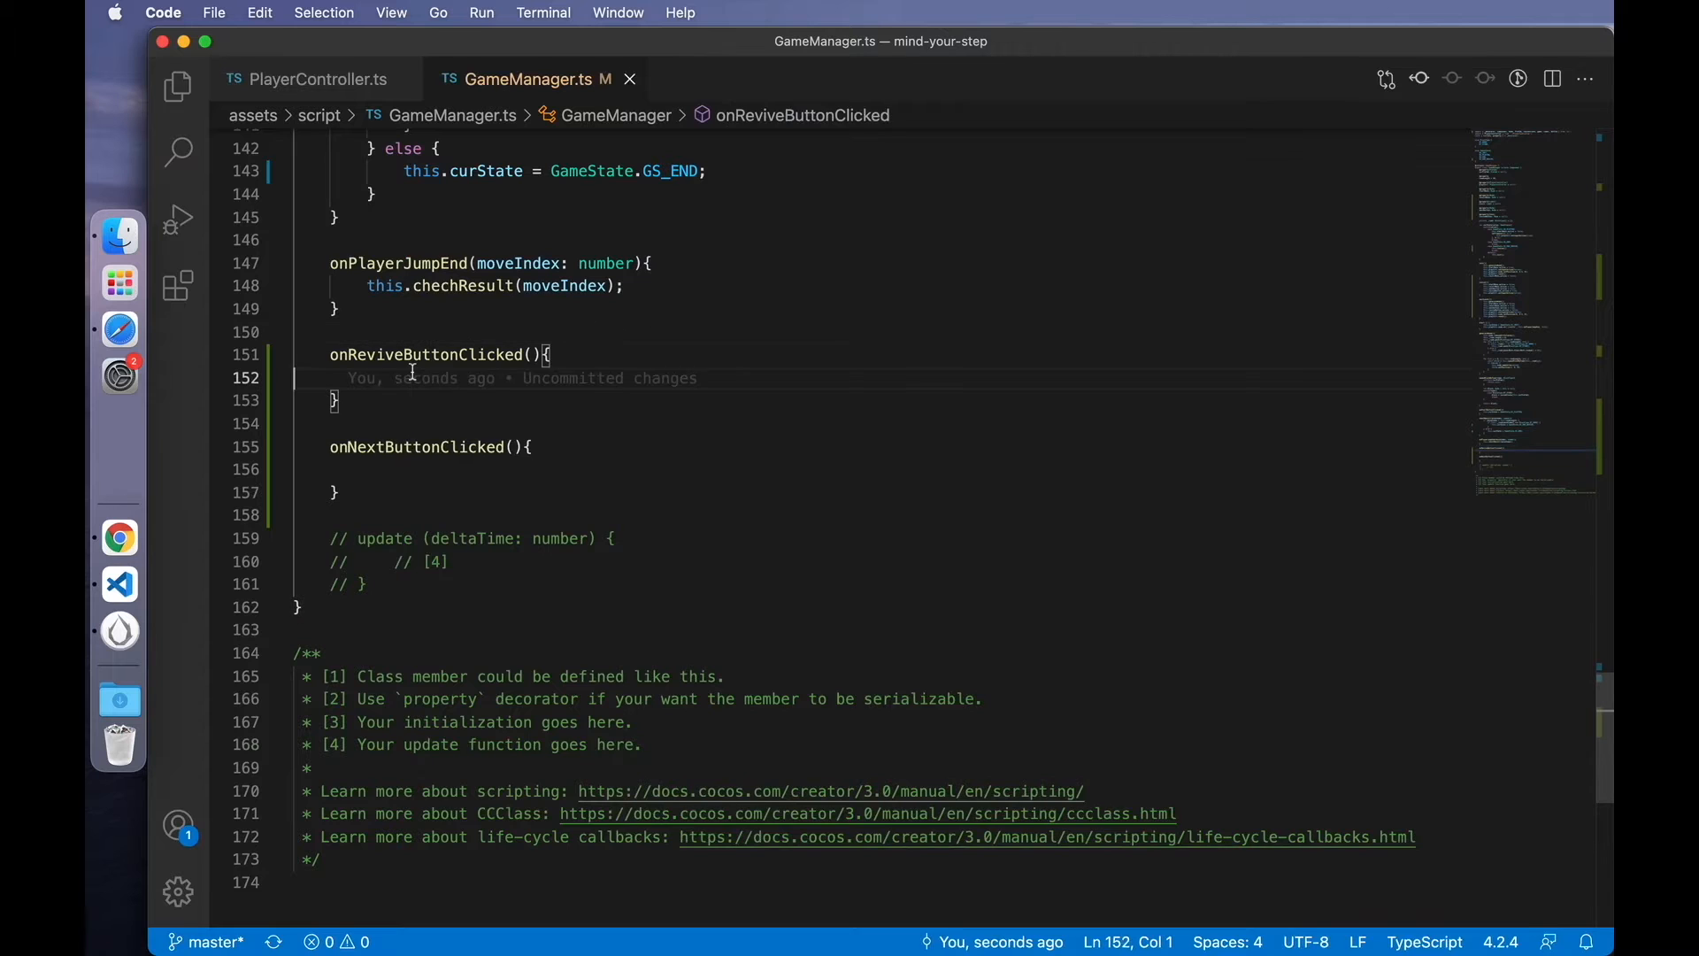
- Set this.resultMenu.active = false in both onReviveButtonClicked and onNextButtonClicked
text(this.)
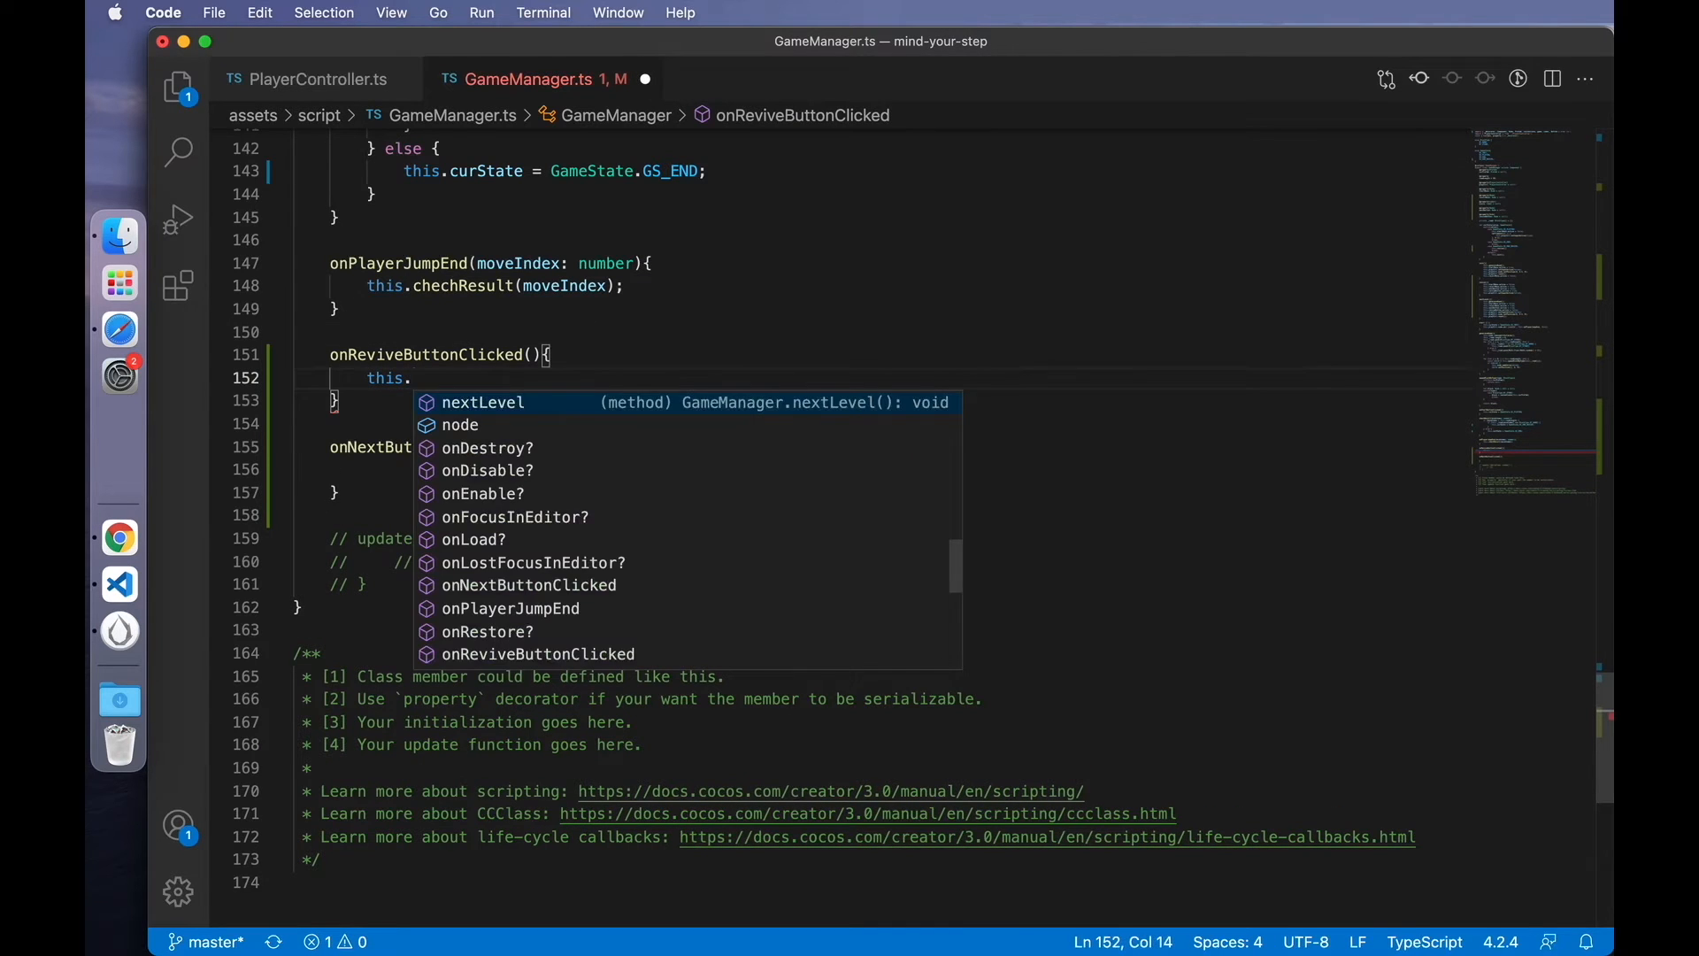
text(resultMenu.active)
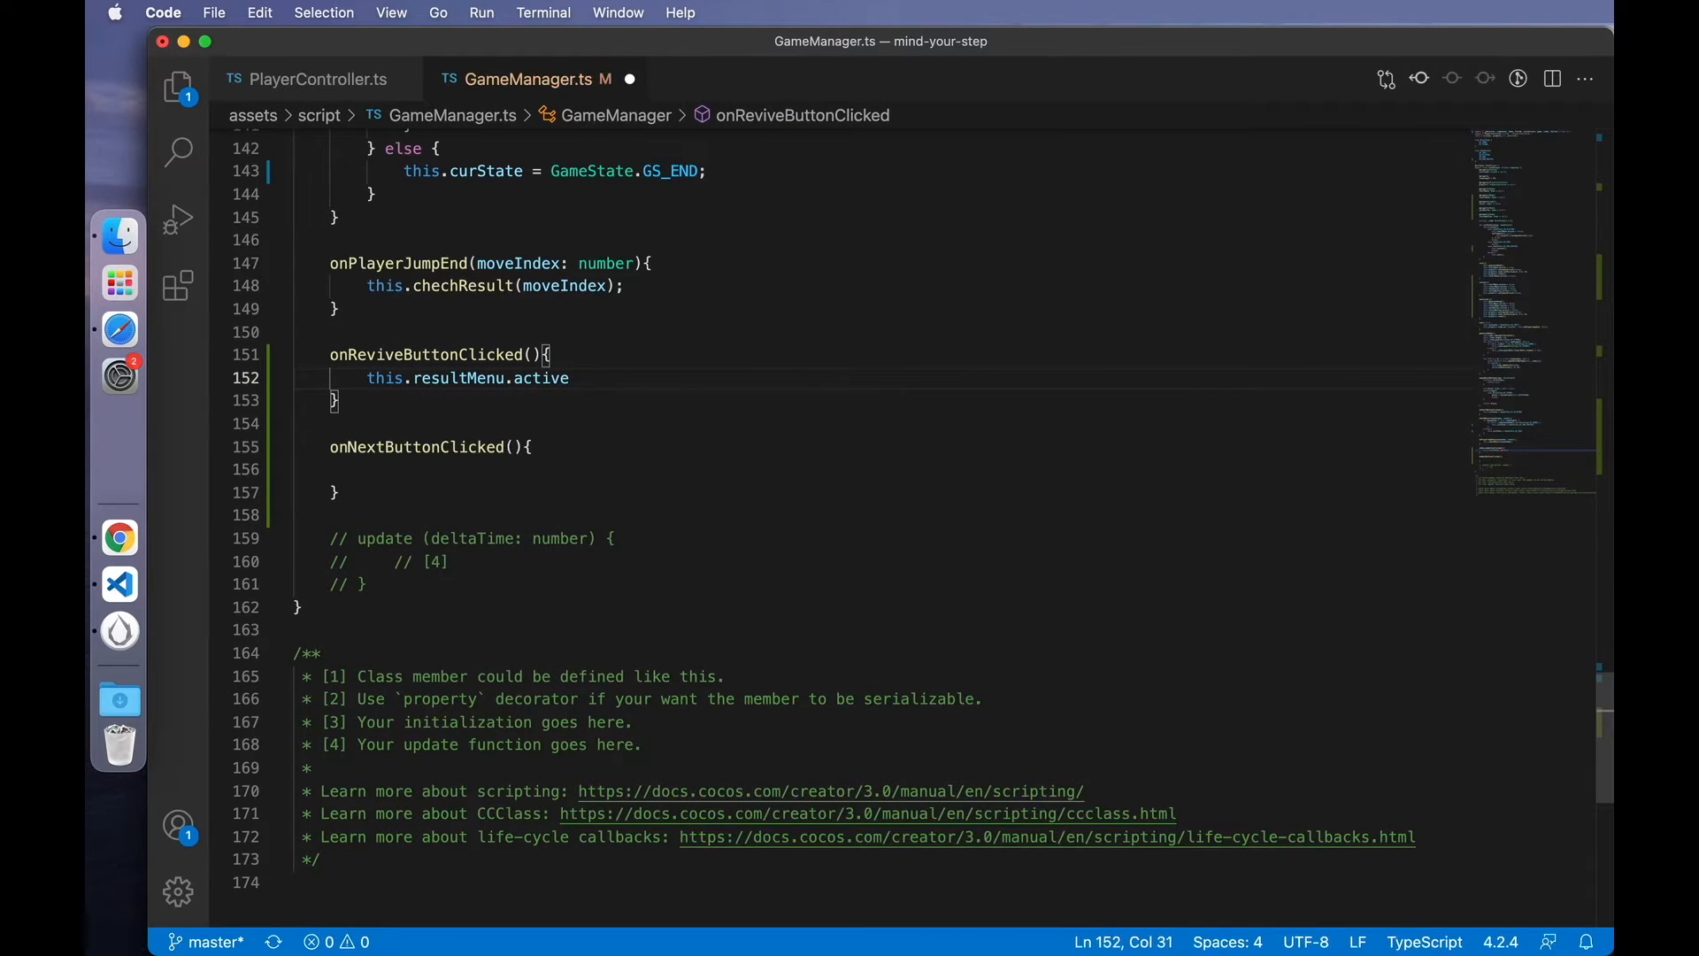
text(= false;)
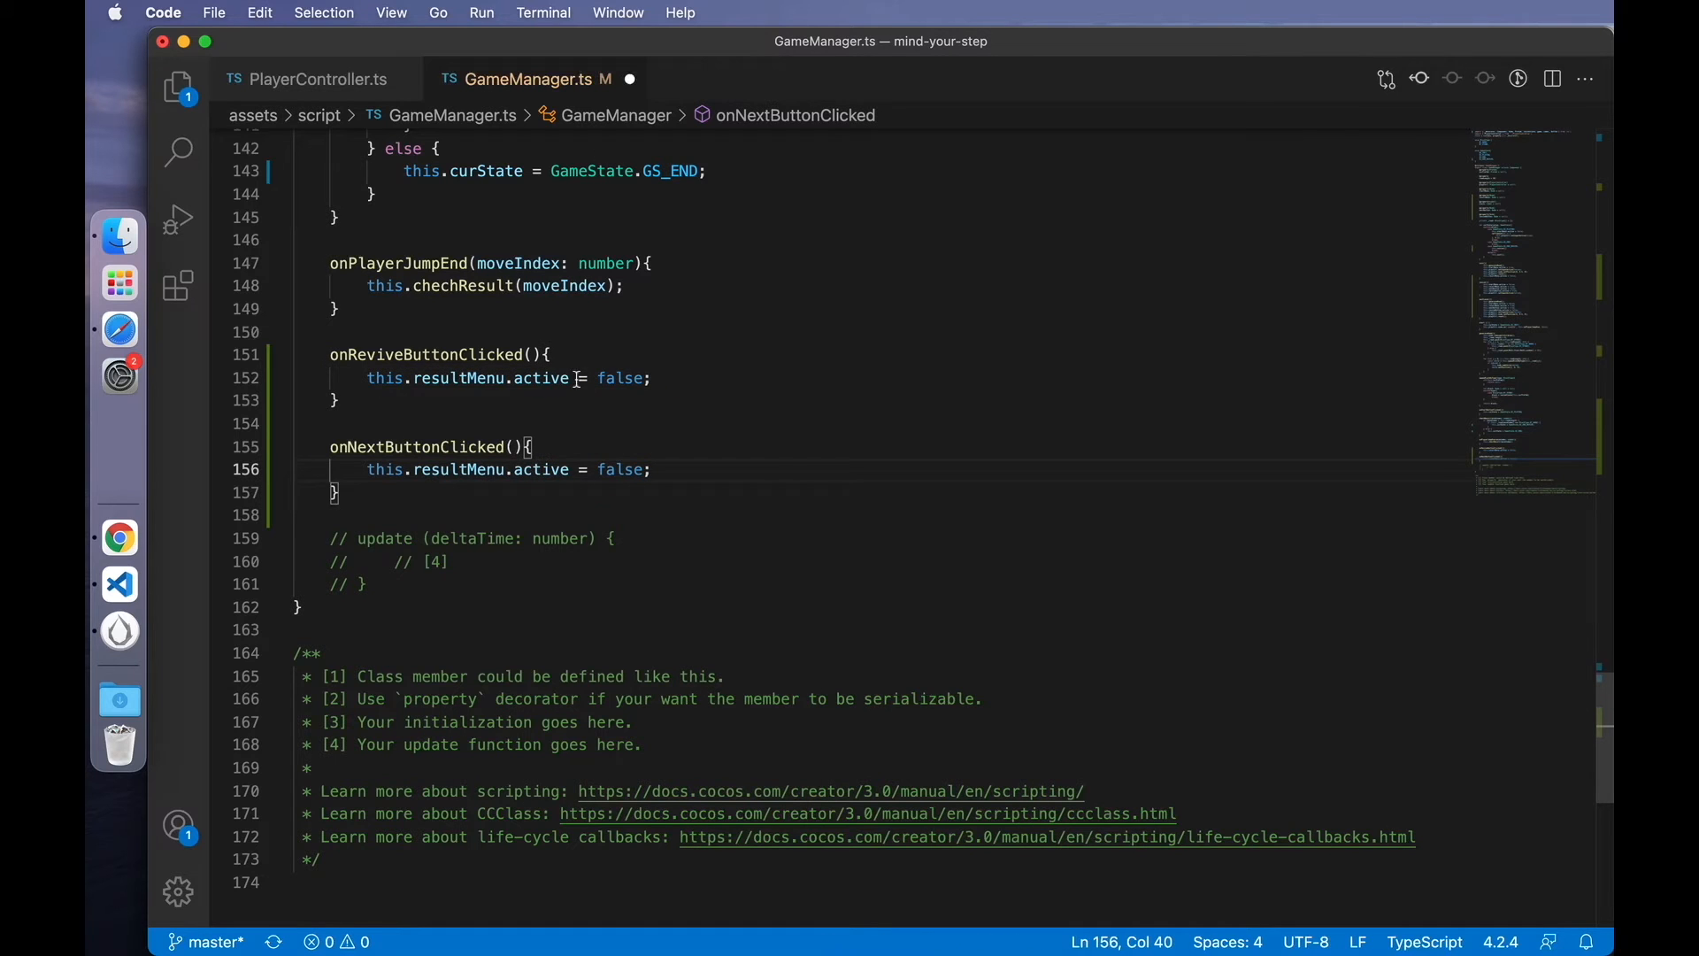
click(678, 400)
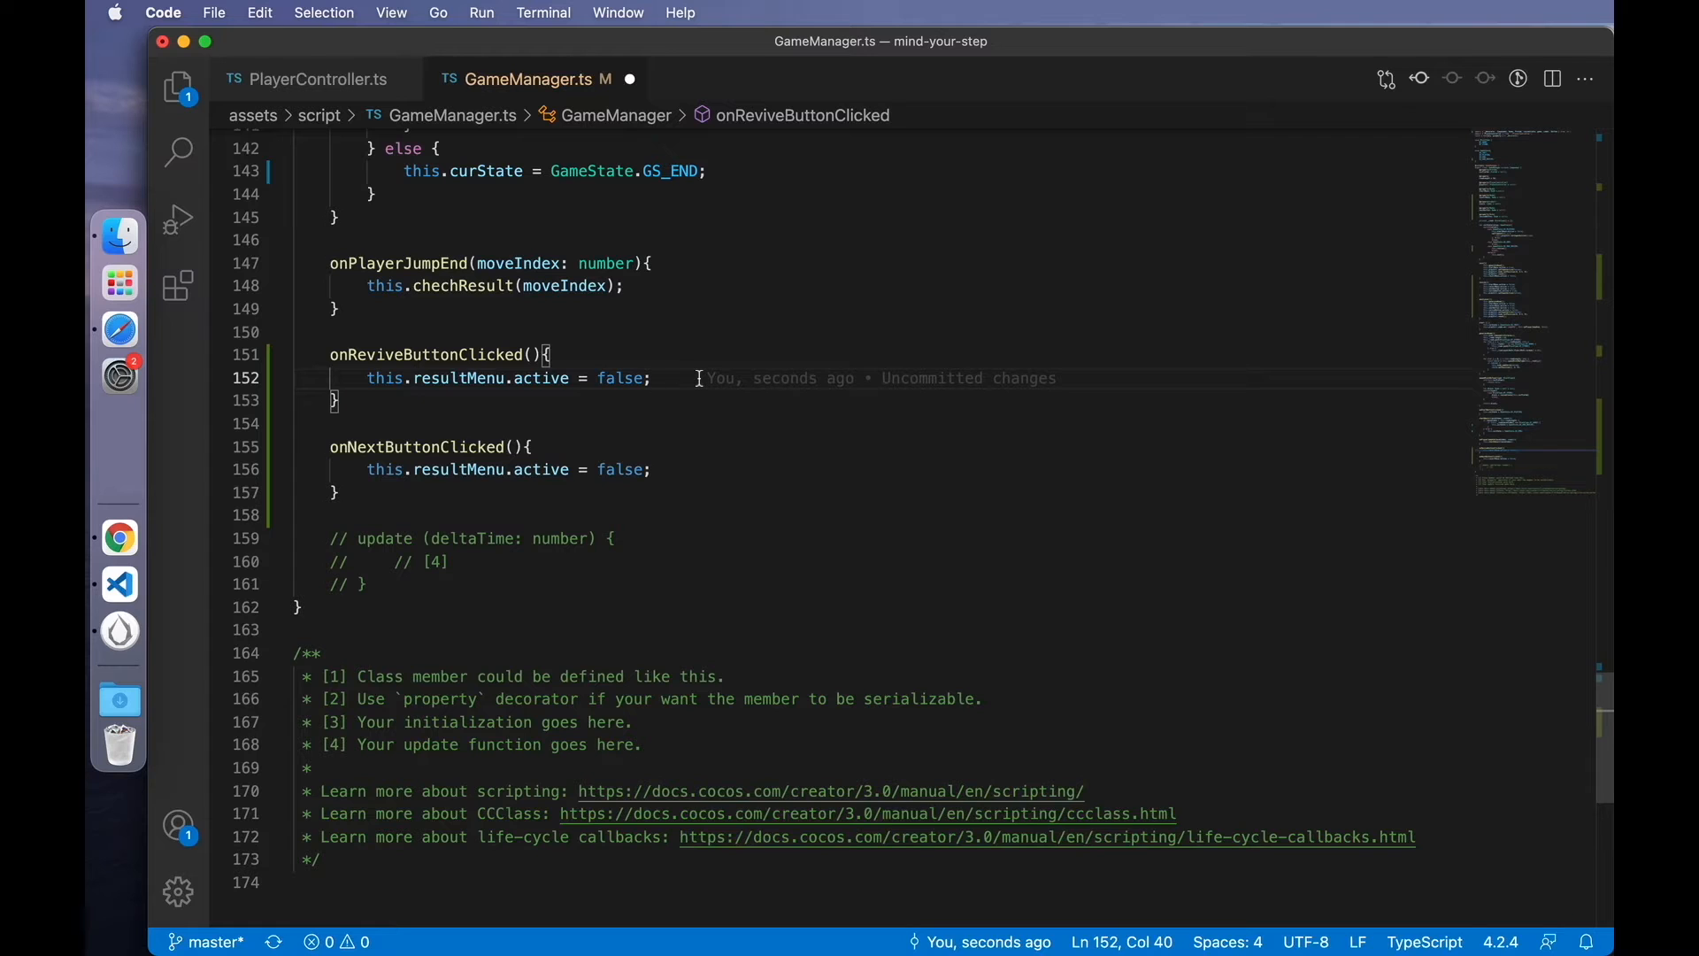
mouse_move(326, 79)
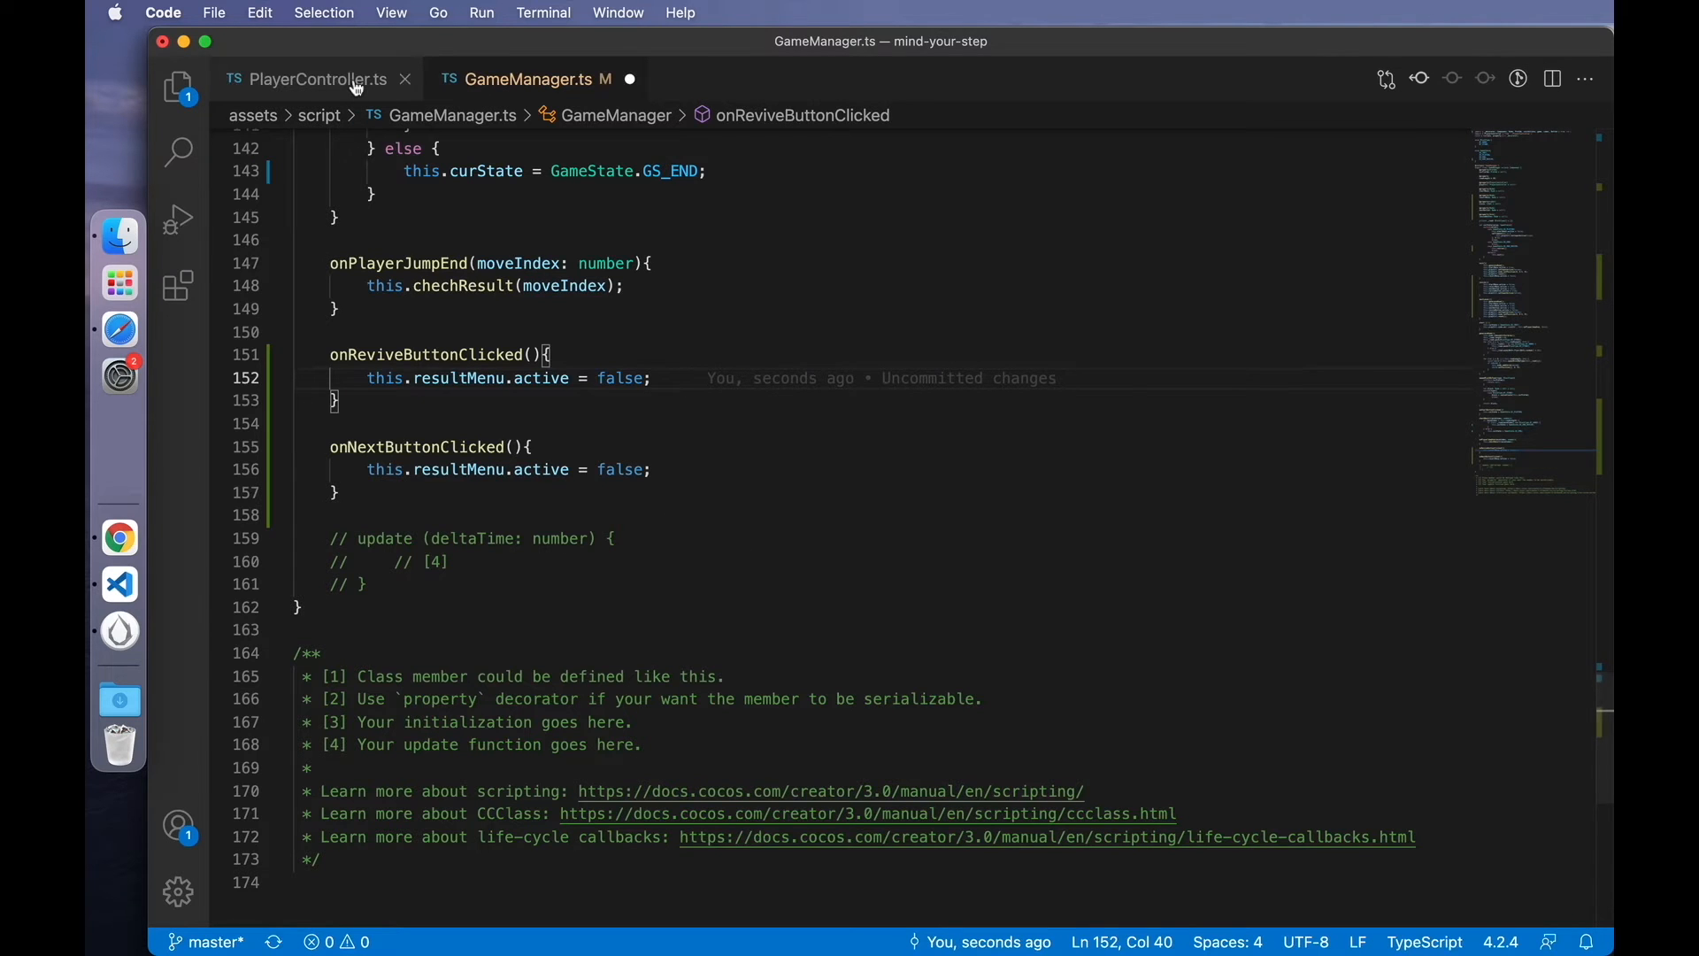
- In PlayerController.ts add revive() decrementing _curMoveIndex and a curMoveIndex getter
click(317, 78)
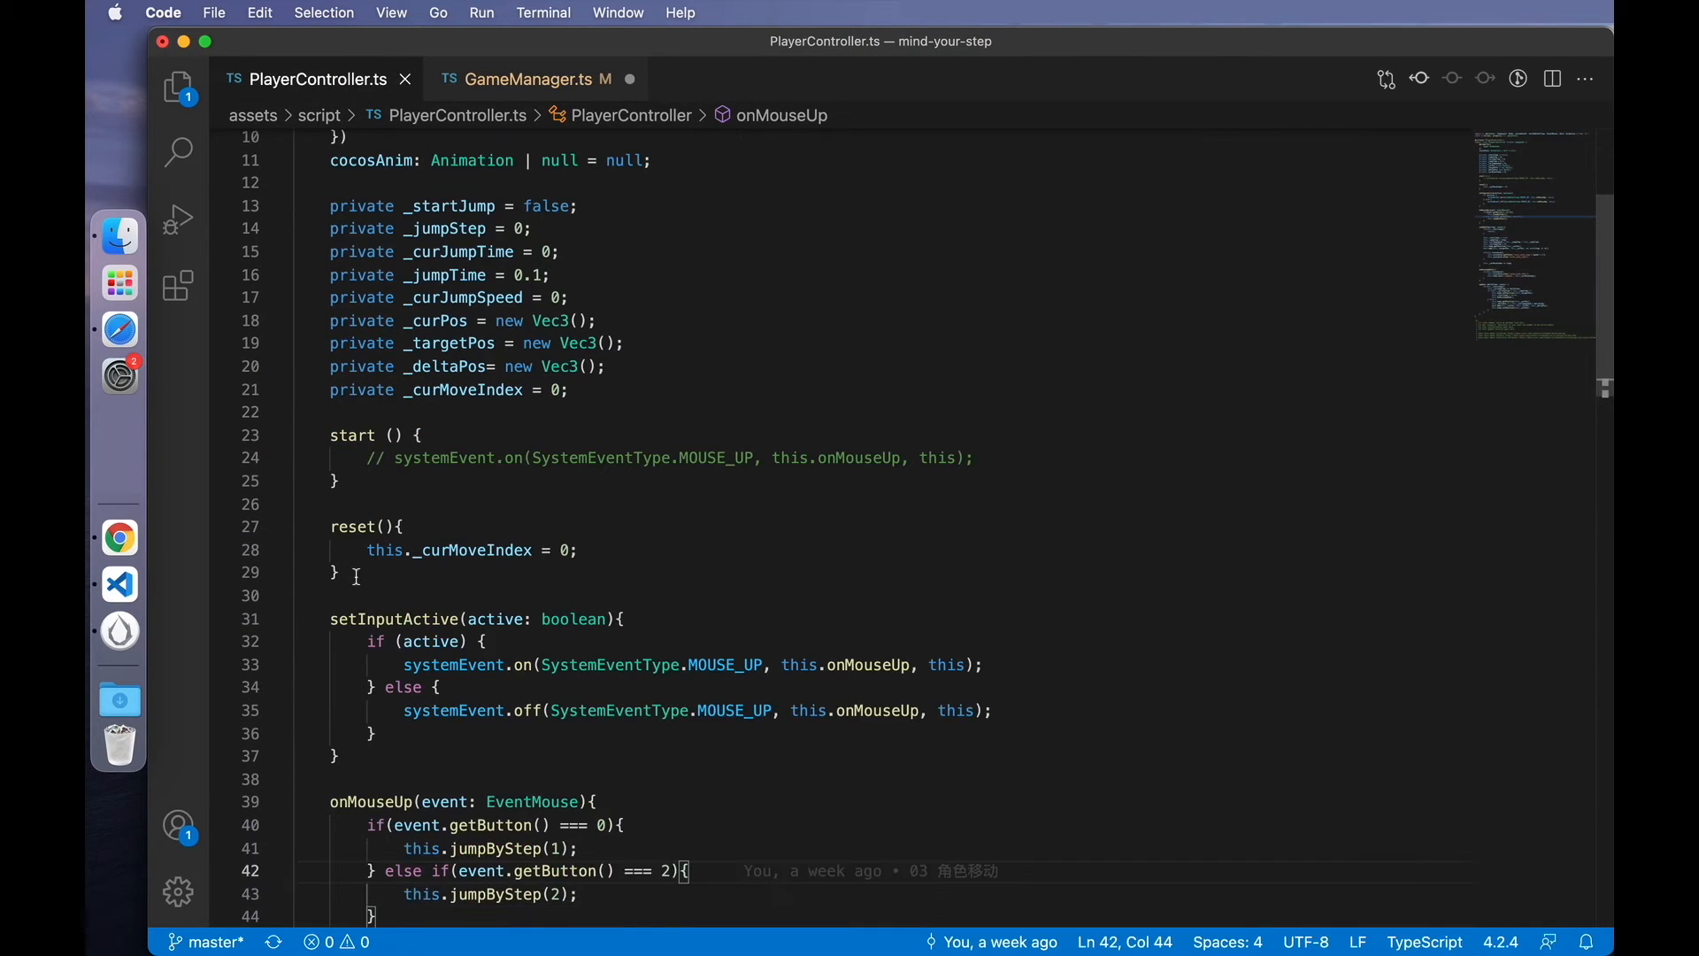
text(revi)
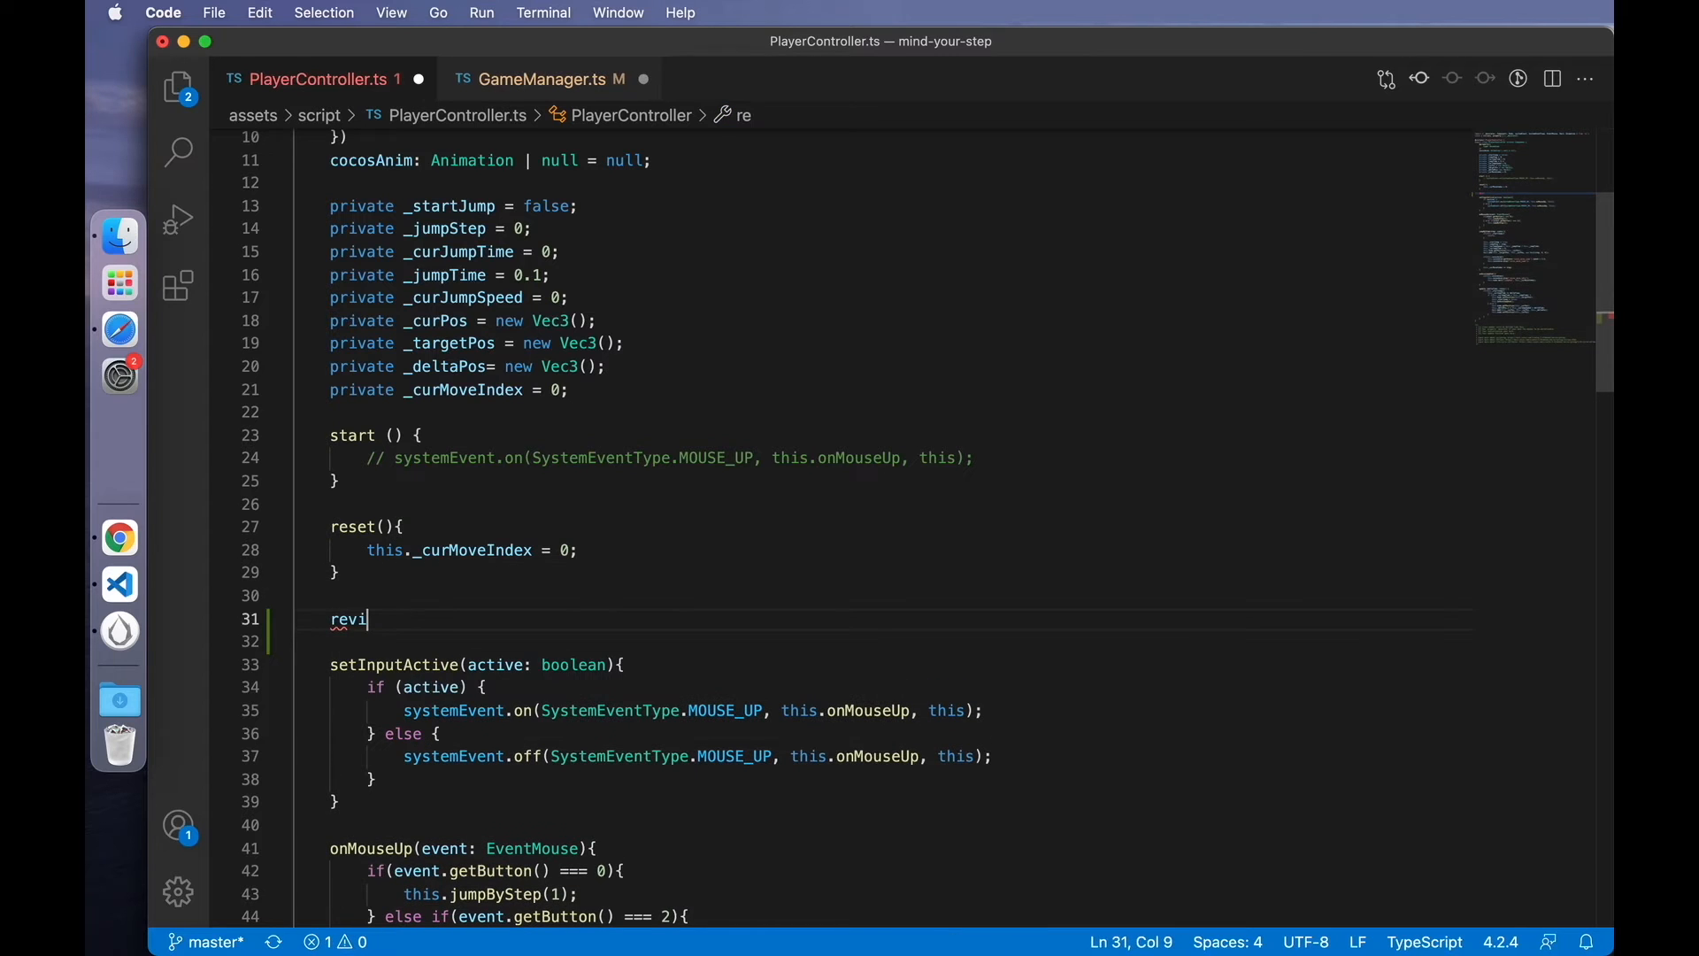
text(ve(){})
text(this._curMoveIndex --;)
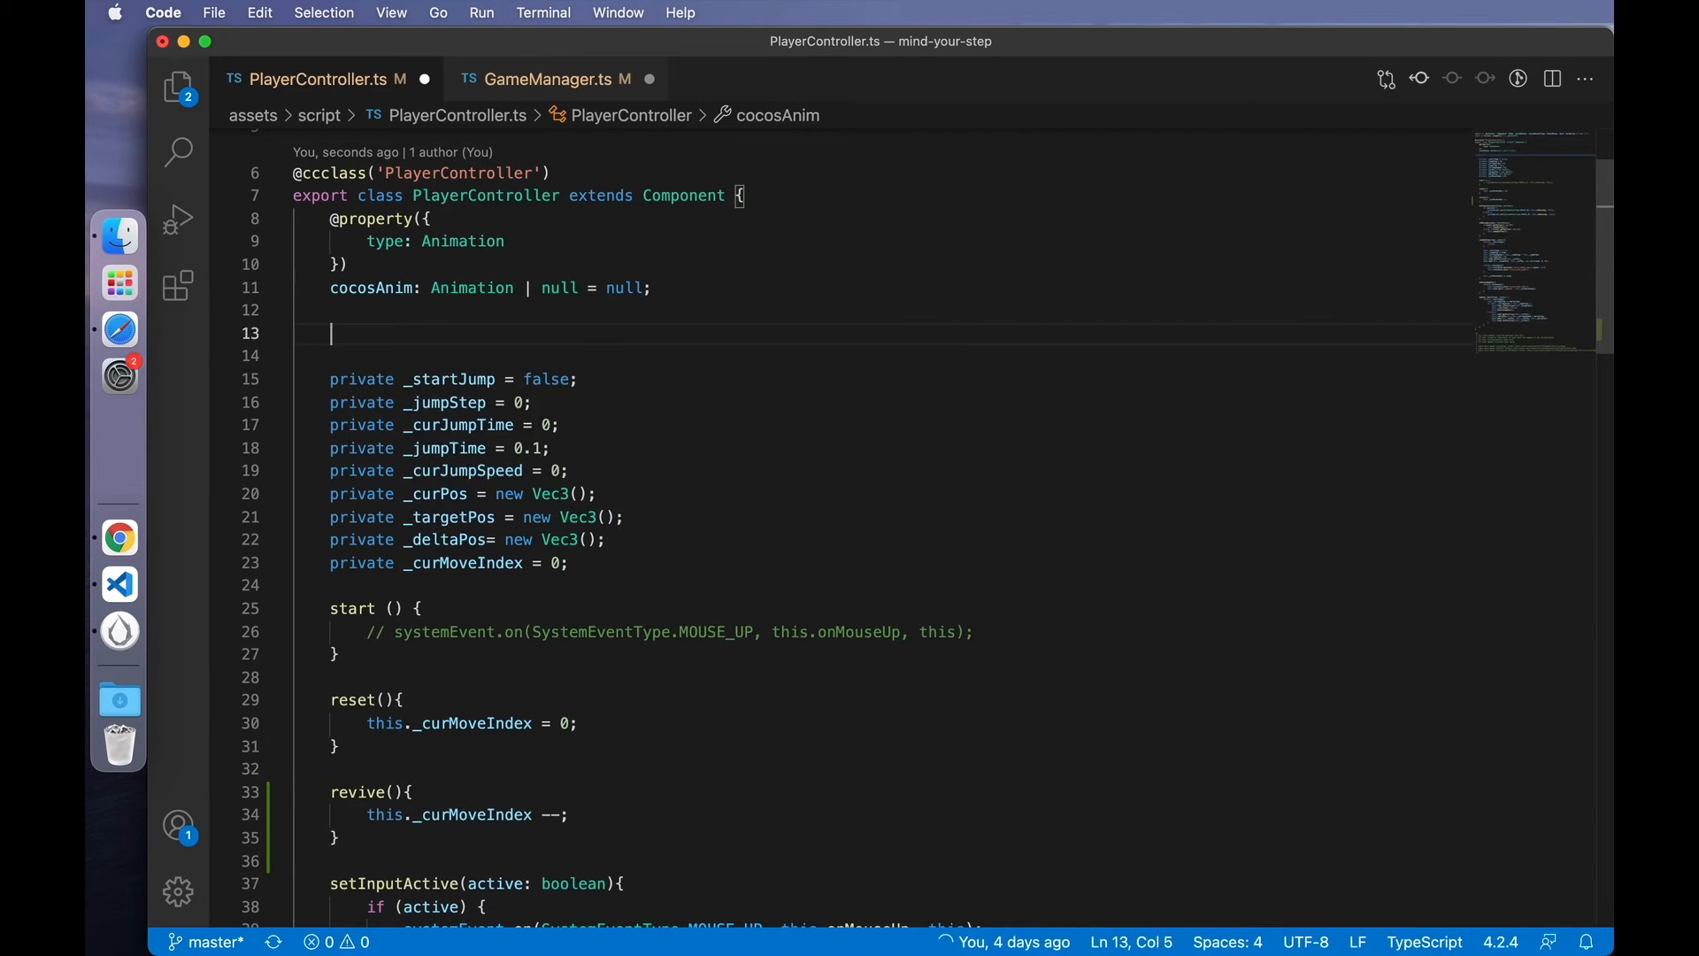
text(get curMoveIndex(){)
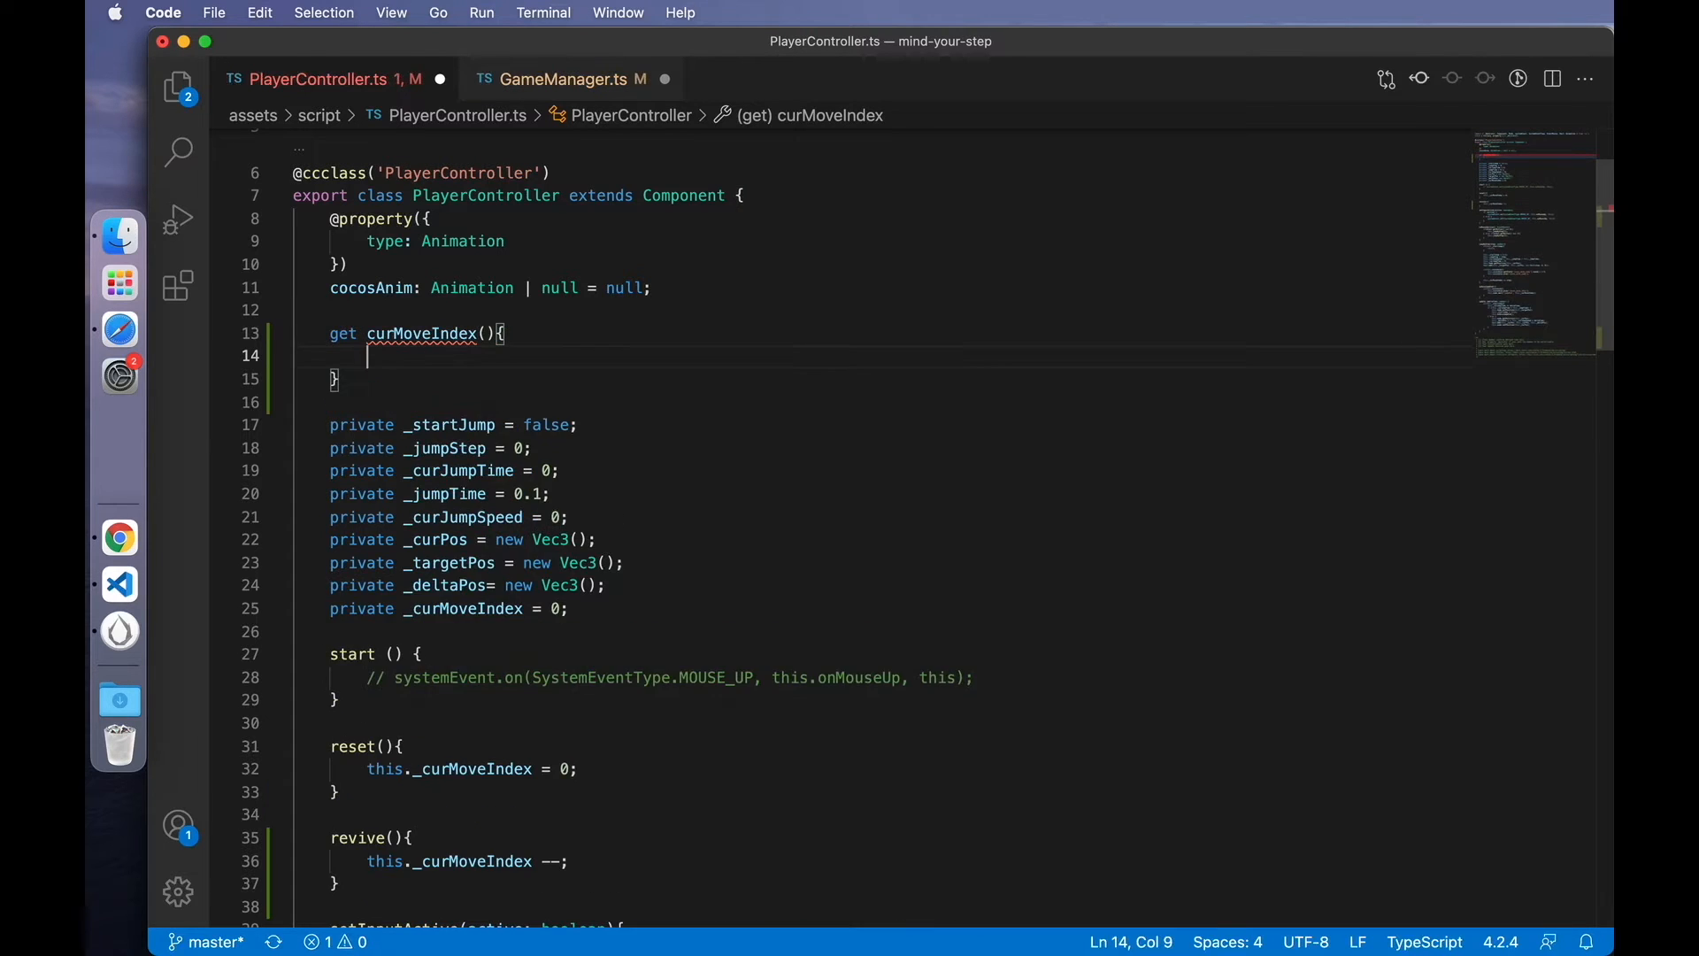
text(return this._curMoveIndex;)
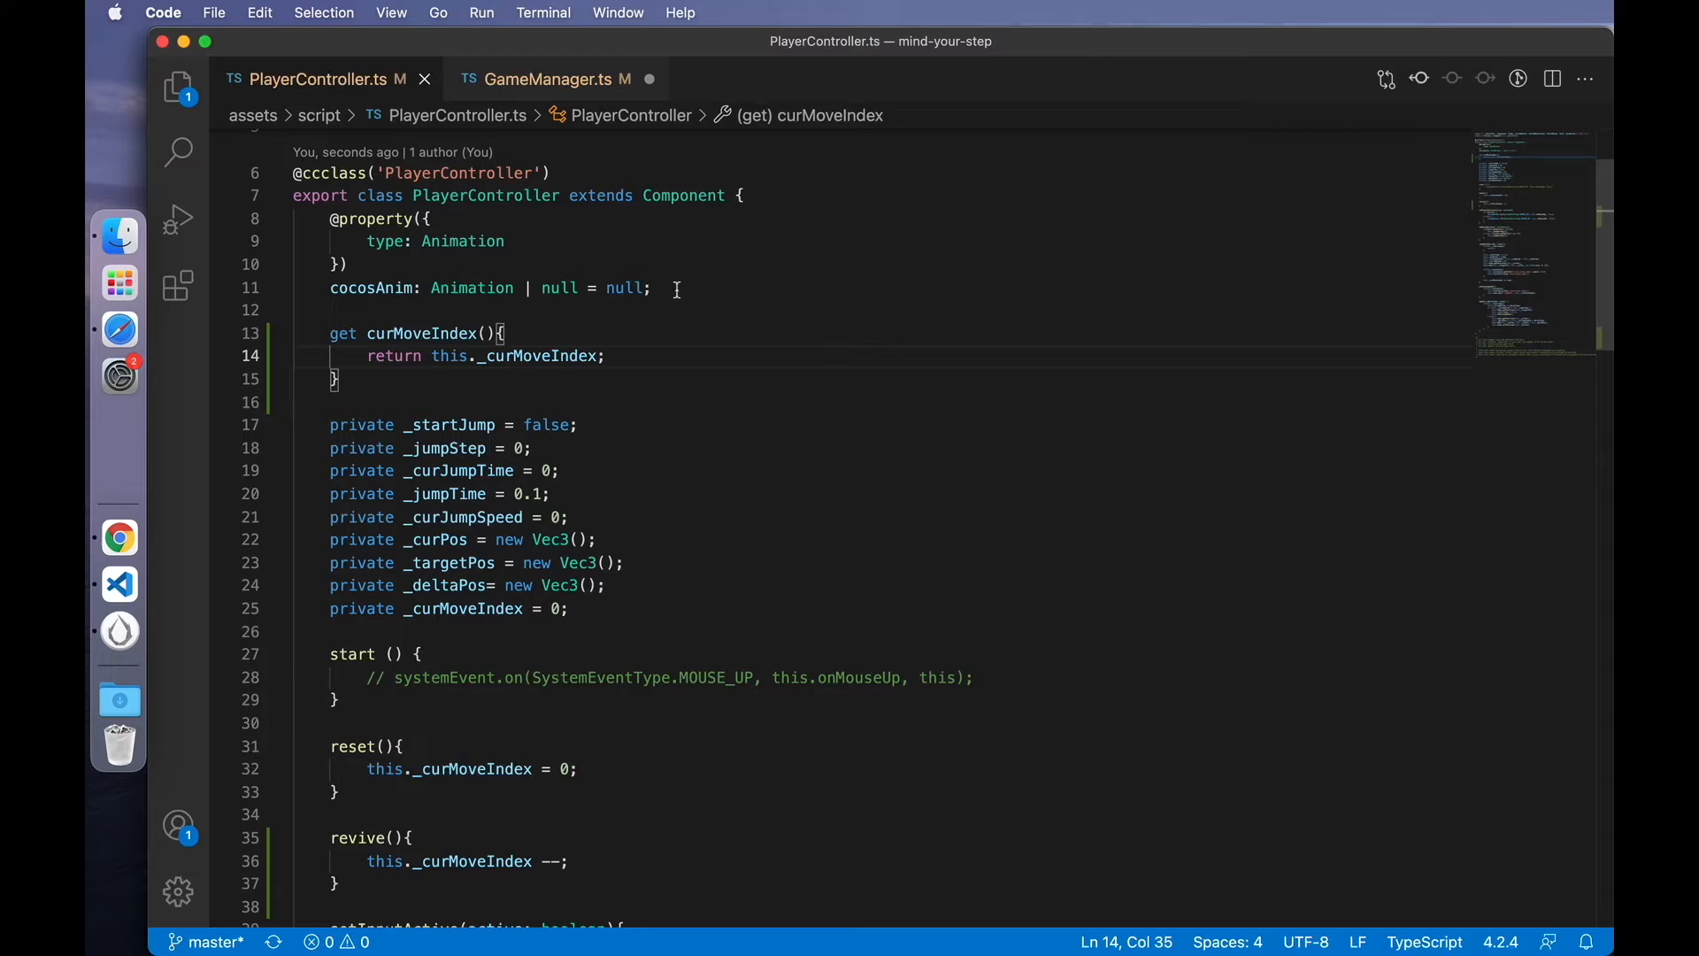
click(553, 78)
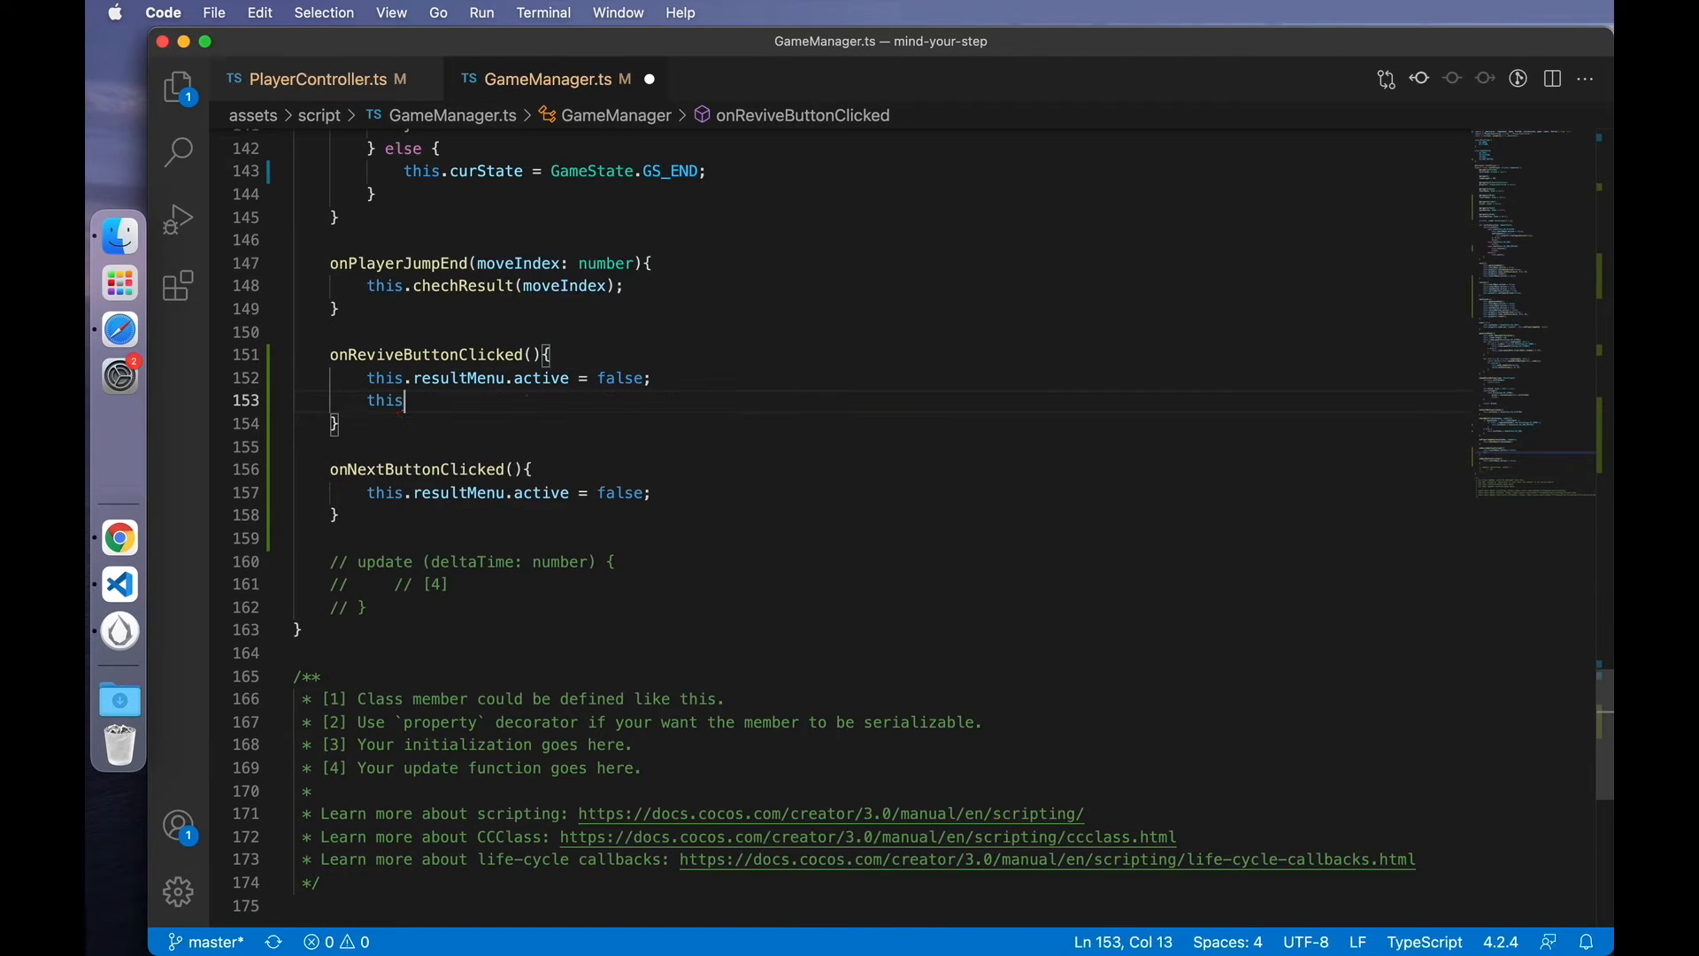
- Have onNextButtonClicked re-enable player input with this.playCtrl.setInputActive(true)
text(rl.revive();)
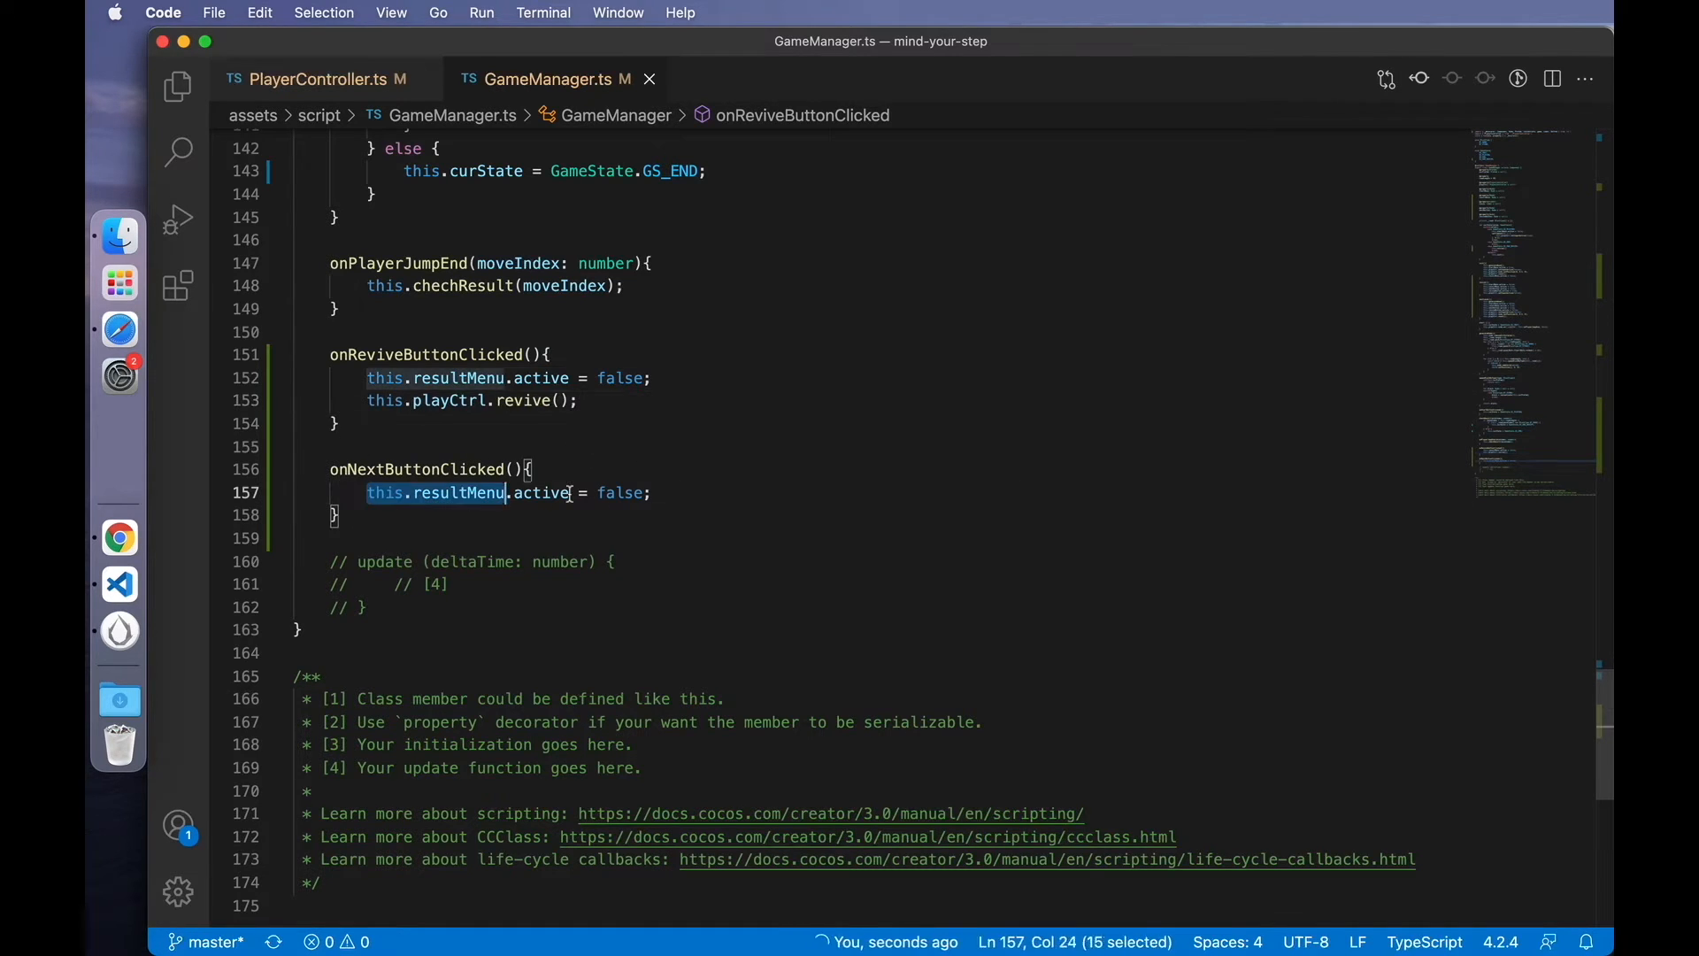
click(649, 494)
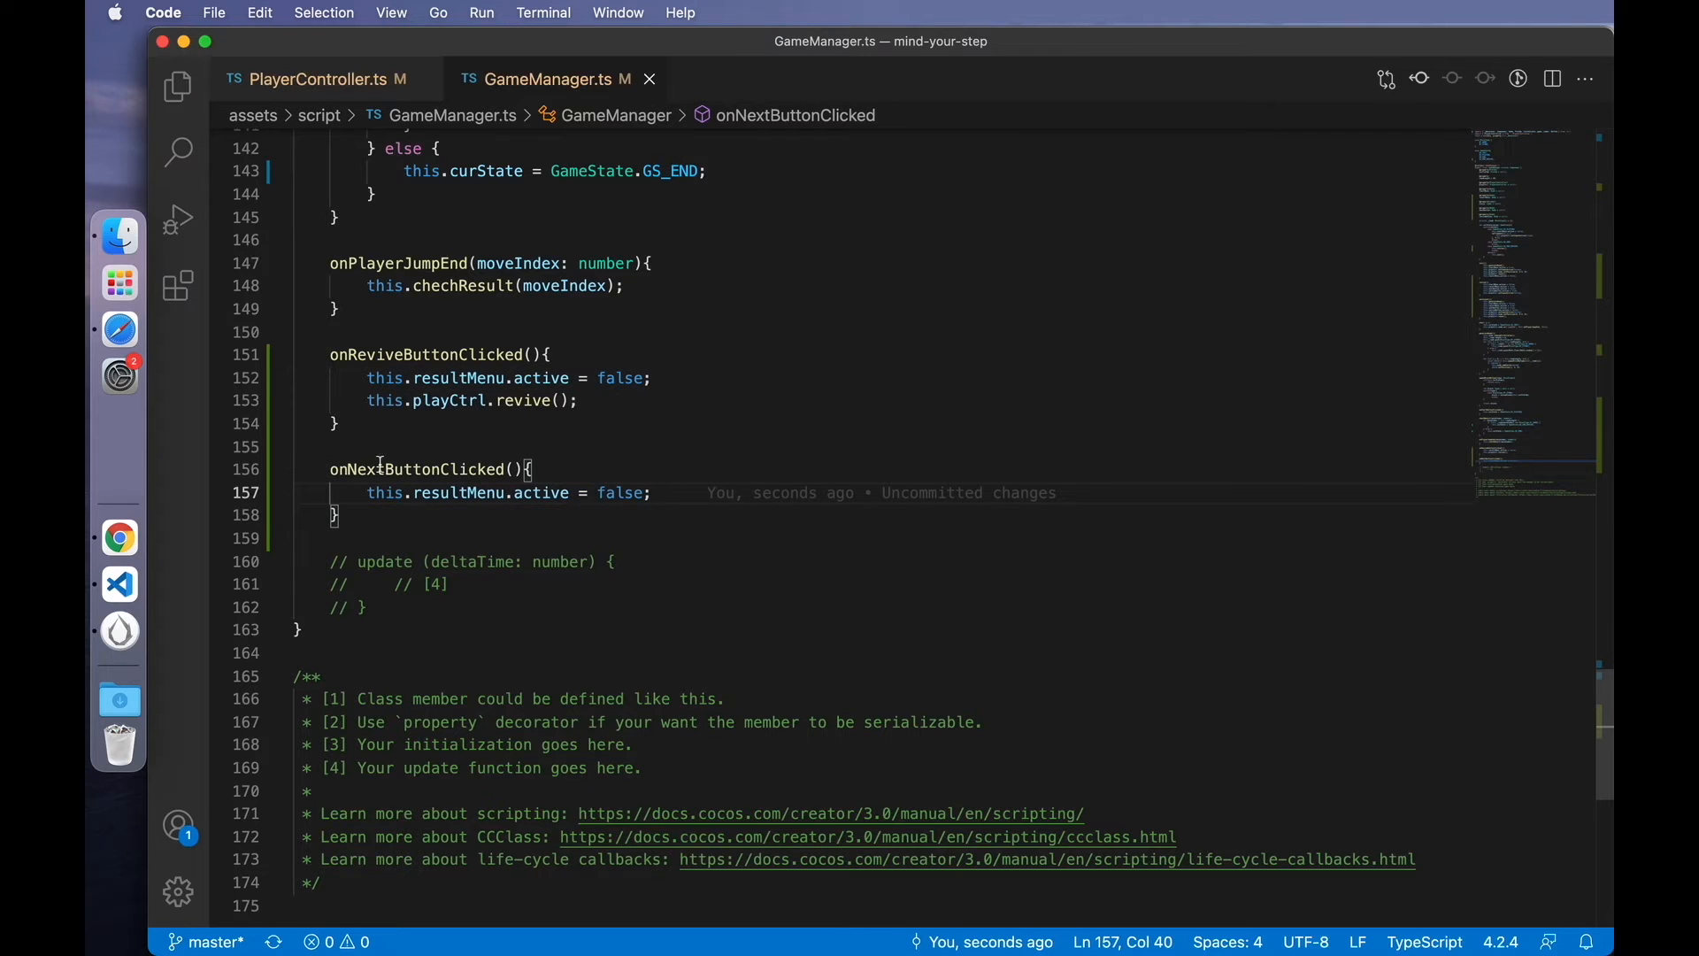
click(655, 492)
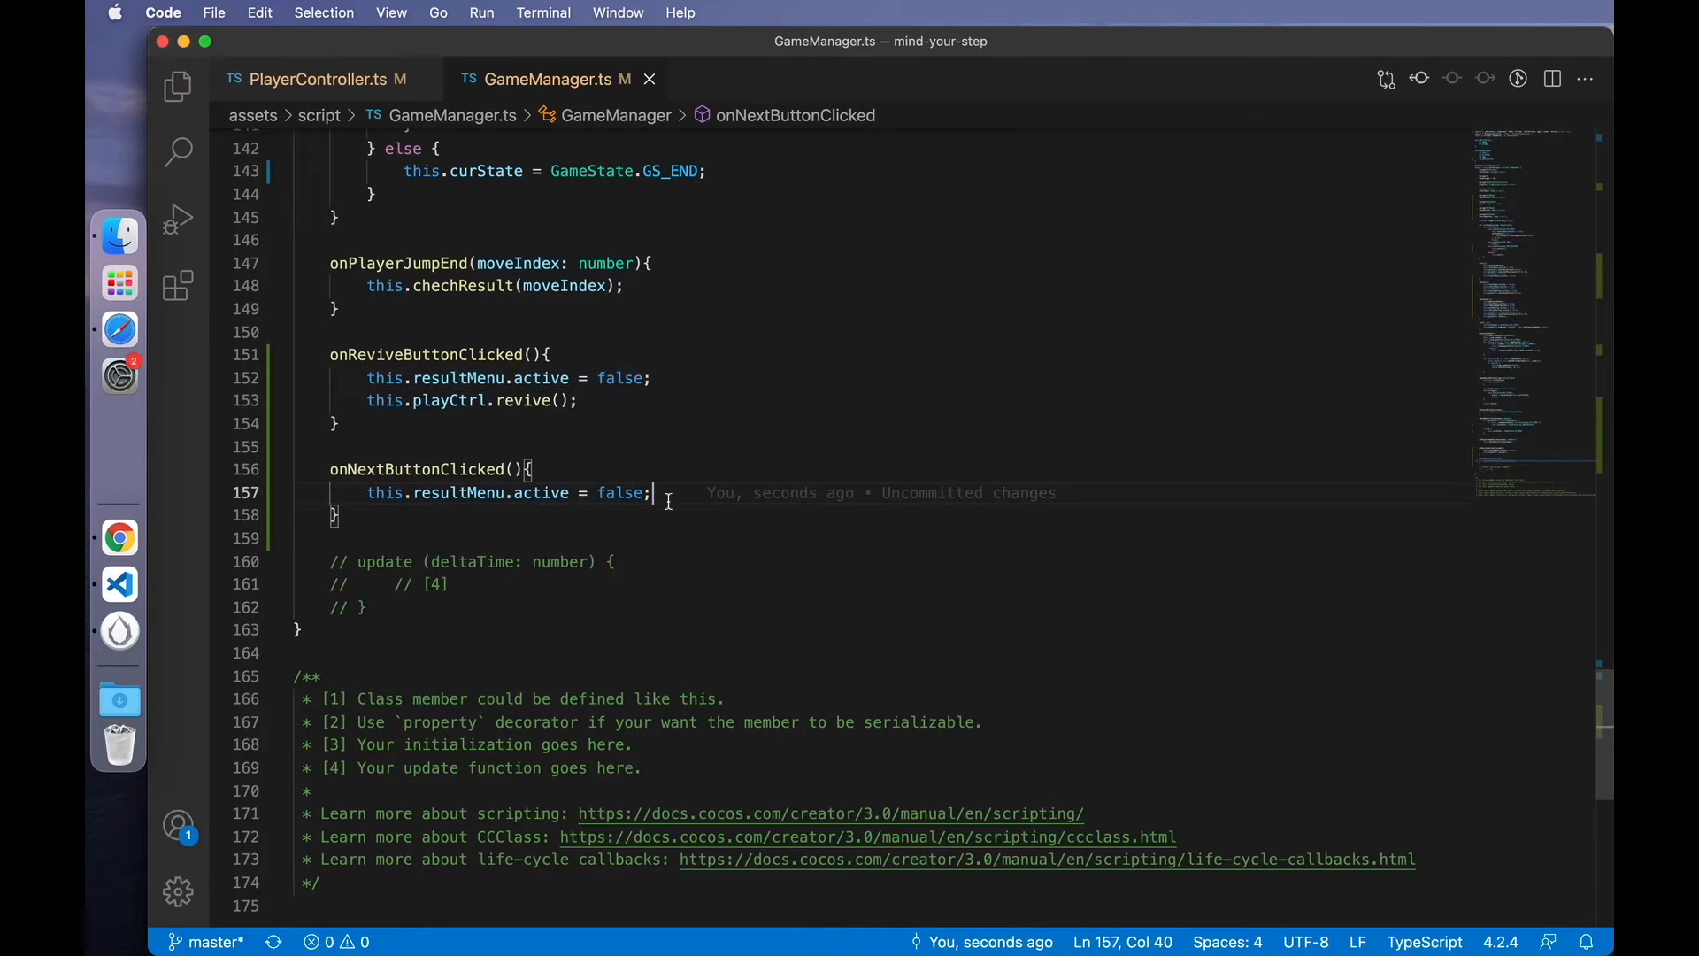
scroll(up, 3)
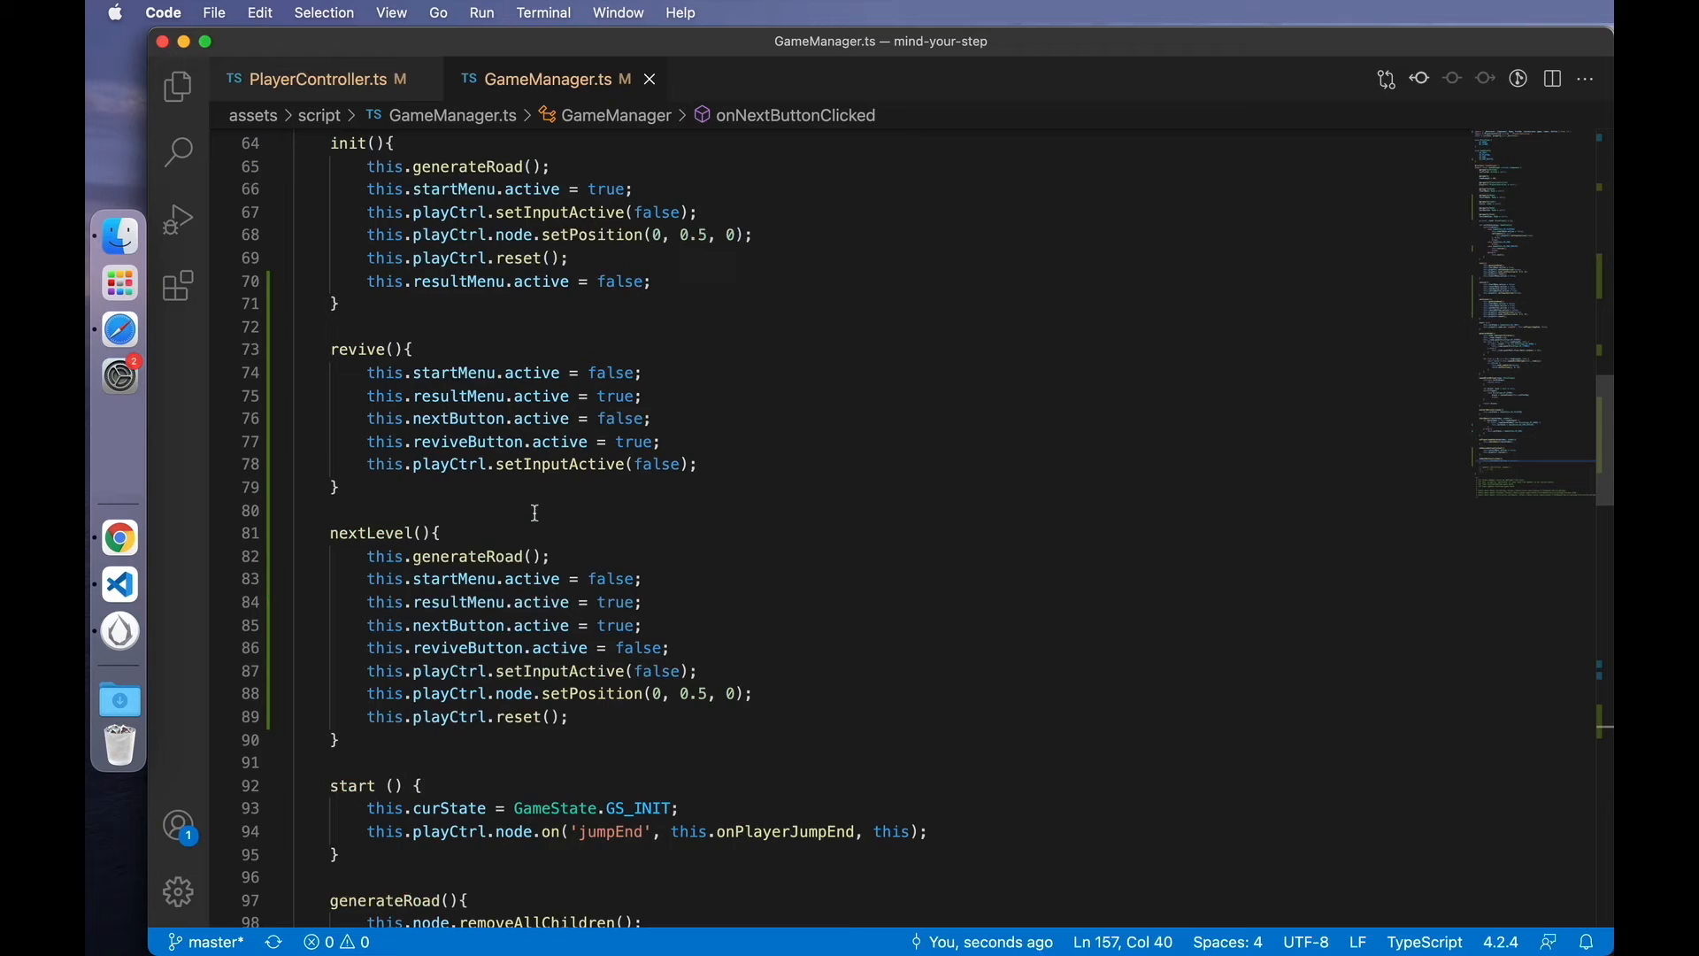
scroll(up, 3)
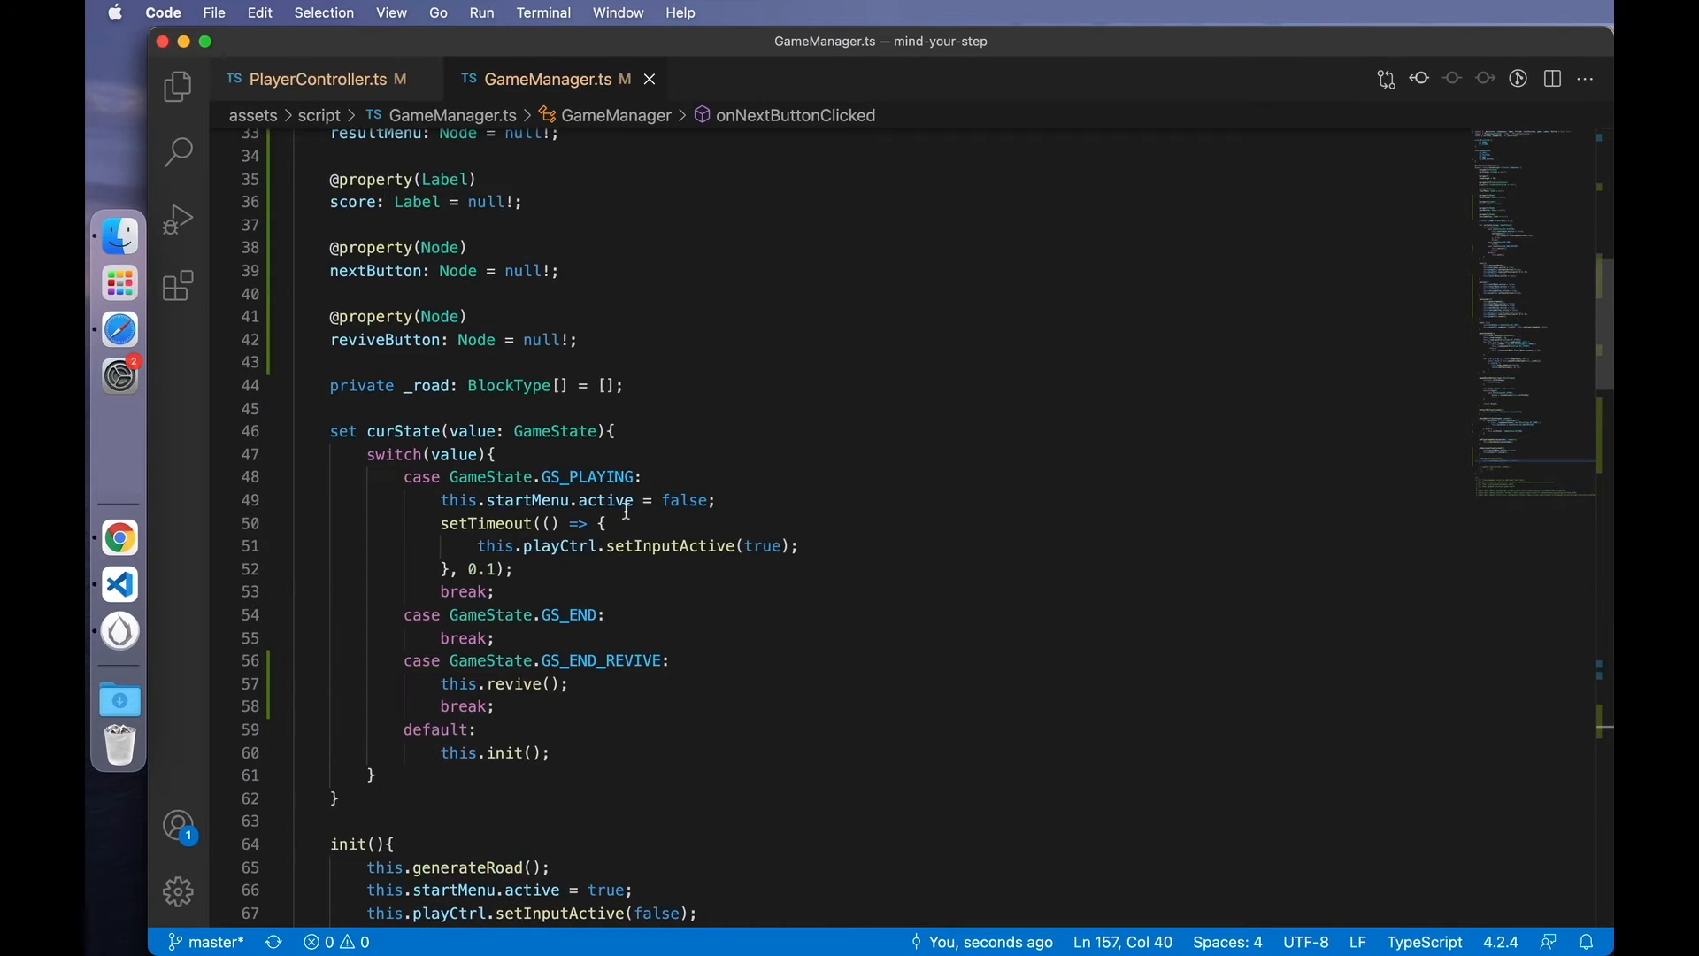
scroll(down, 3)
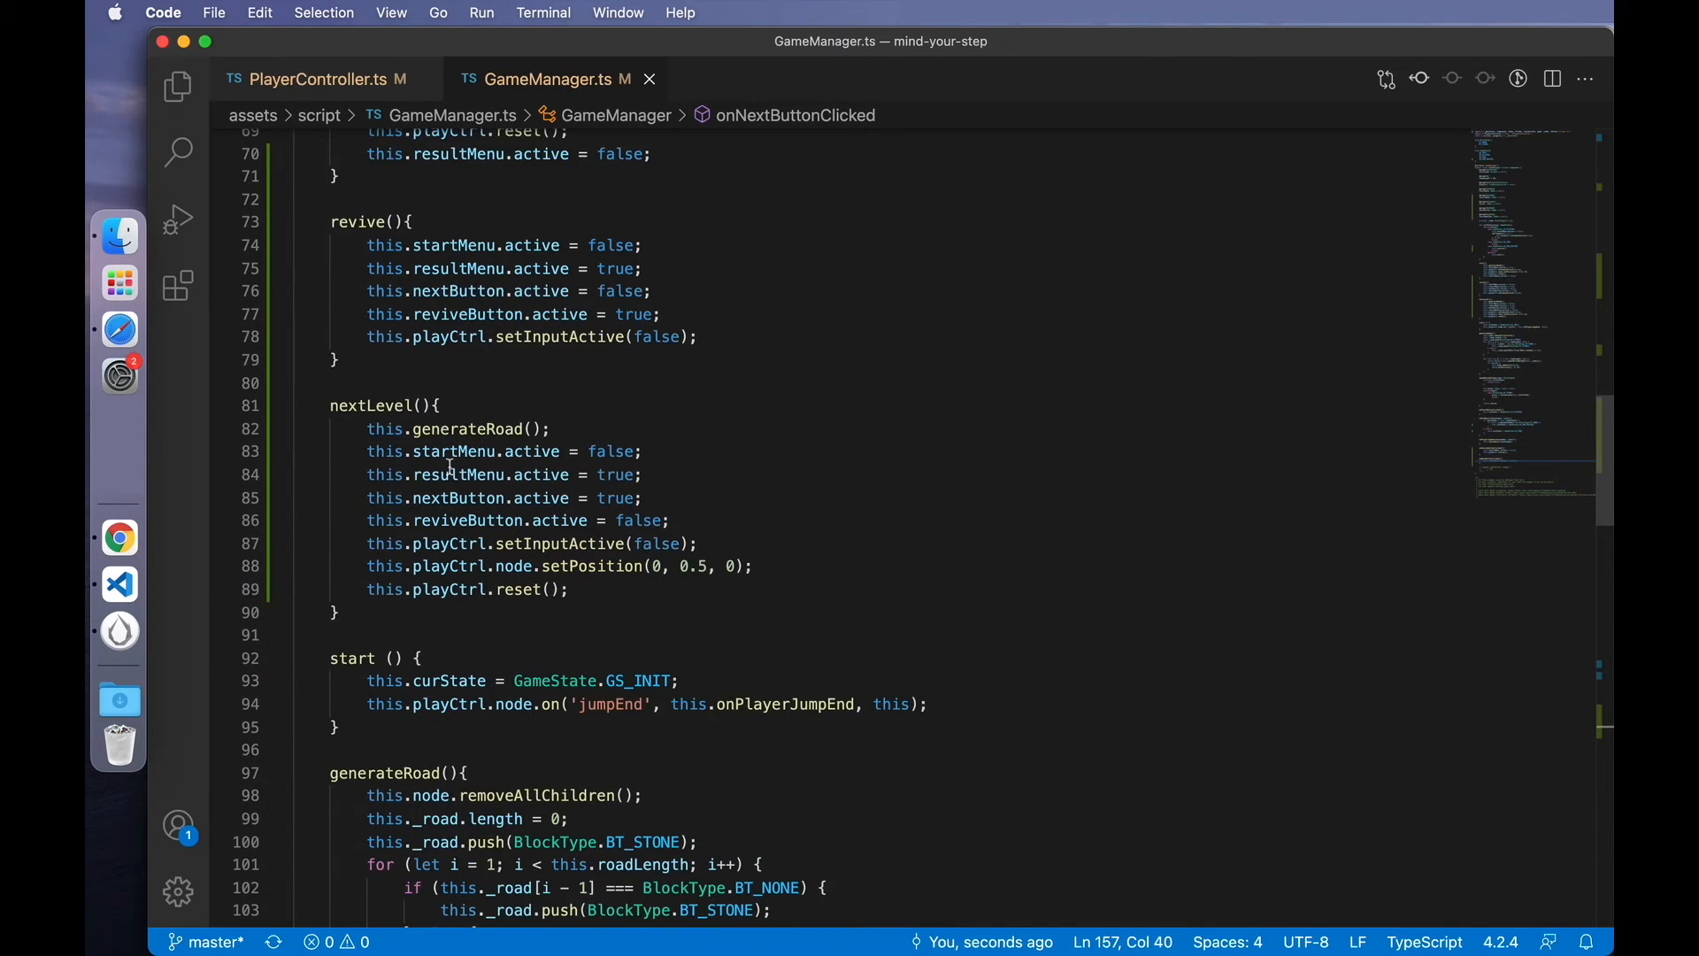
double_click(515, 525)
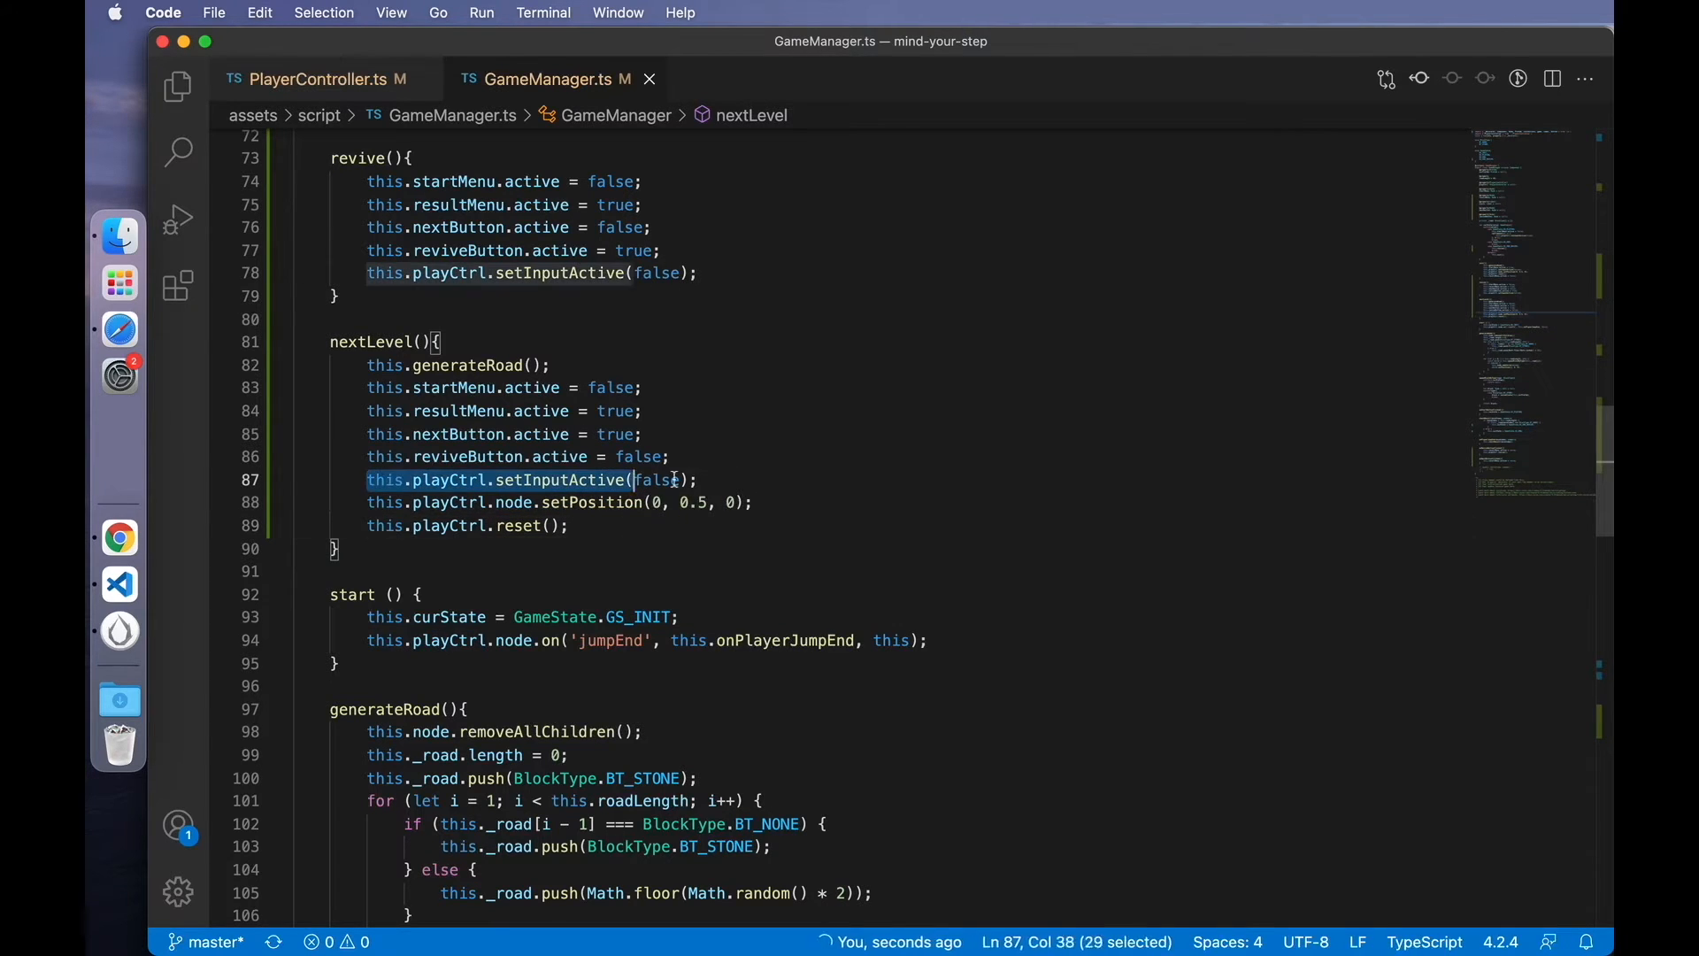
scroll(down, 3)
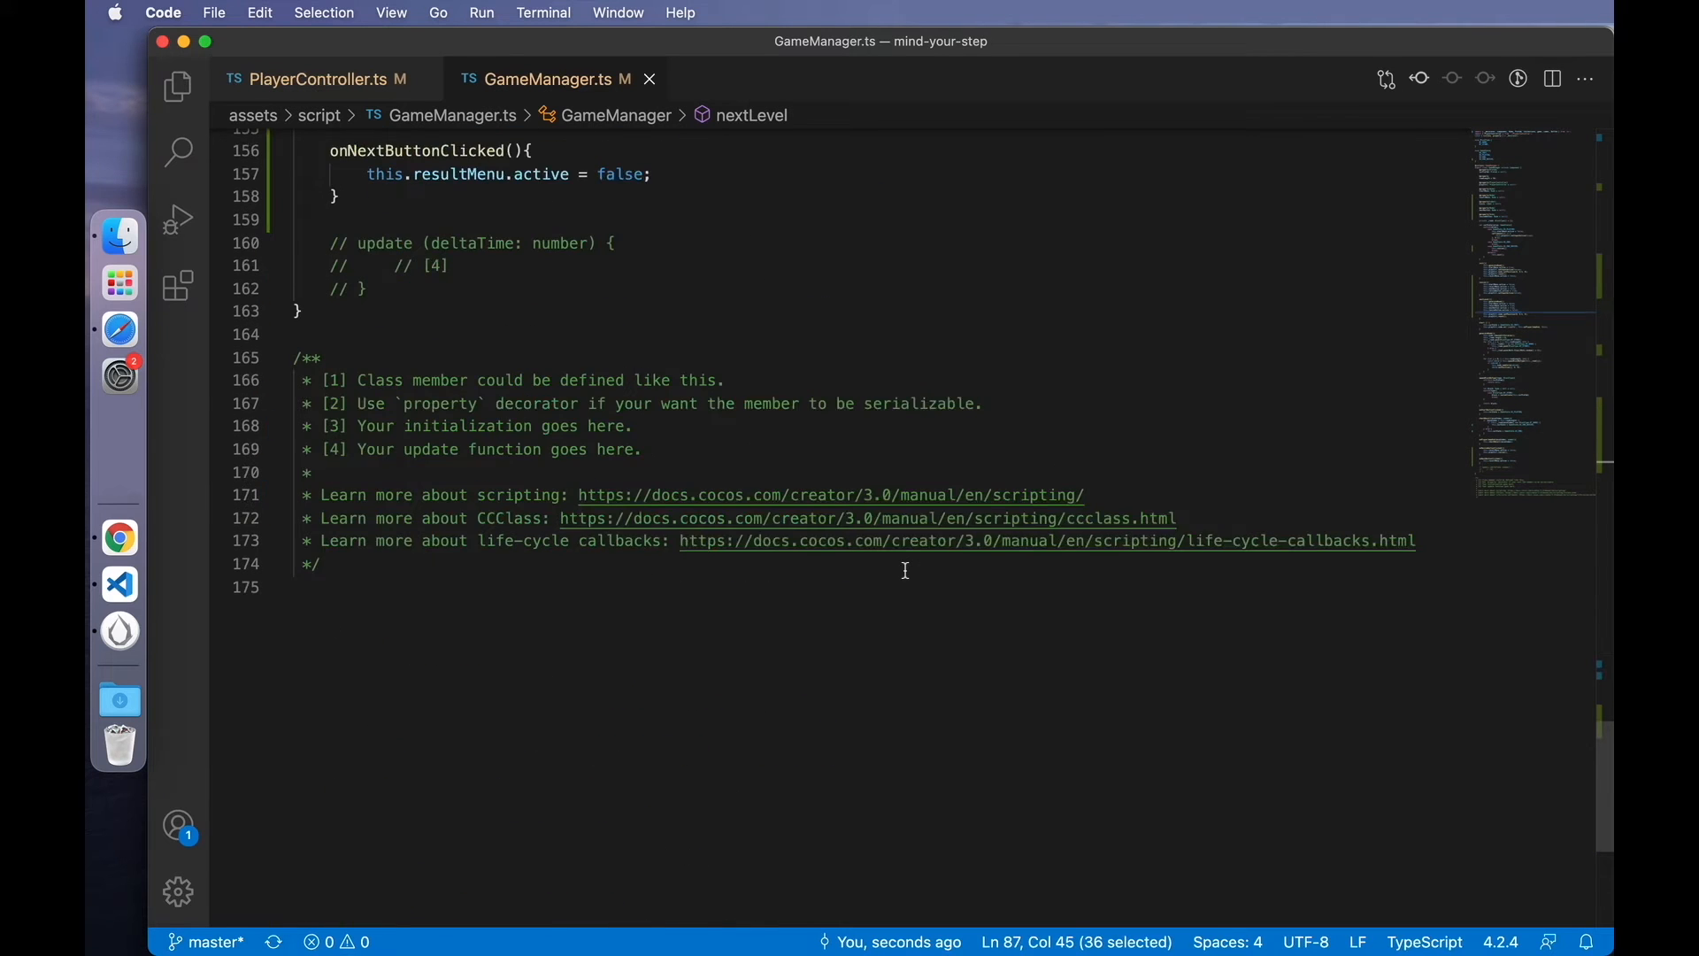
scroll(up, 3)
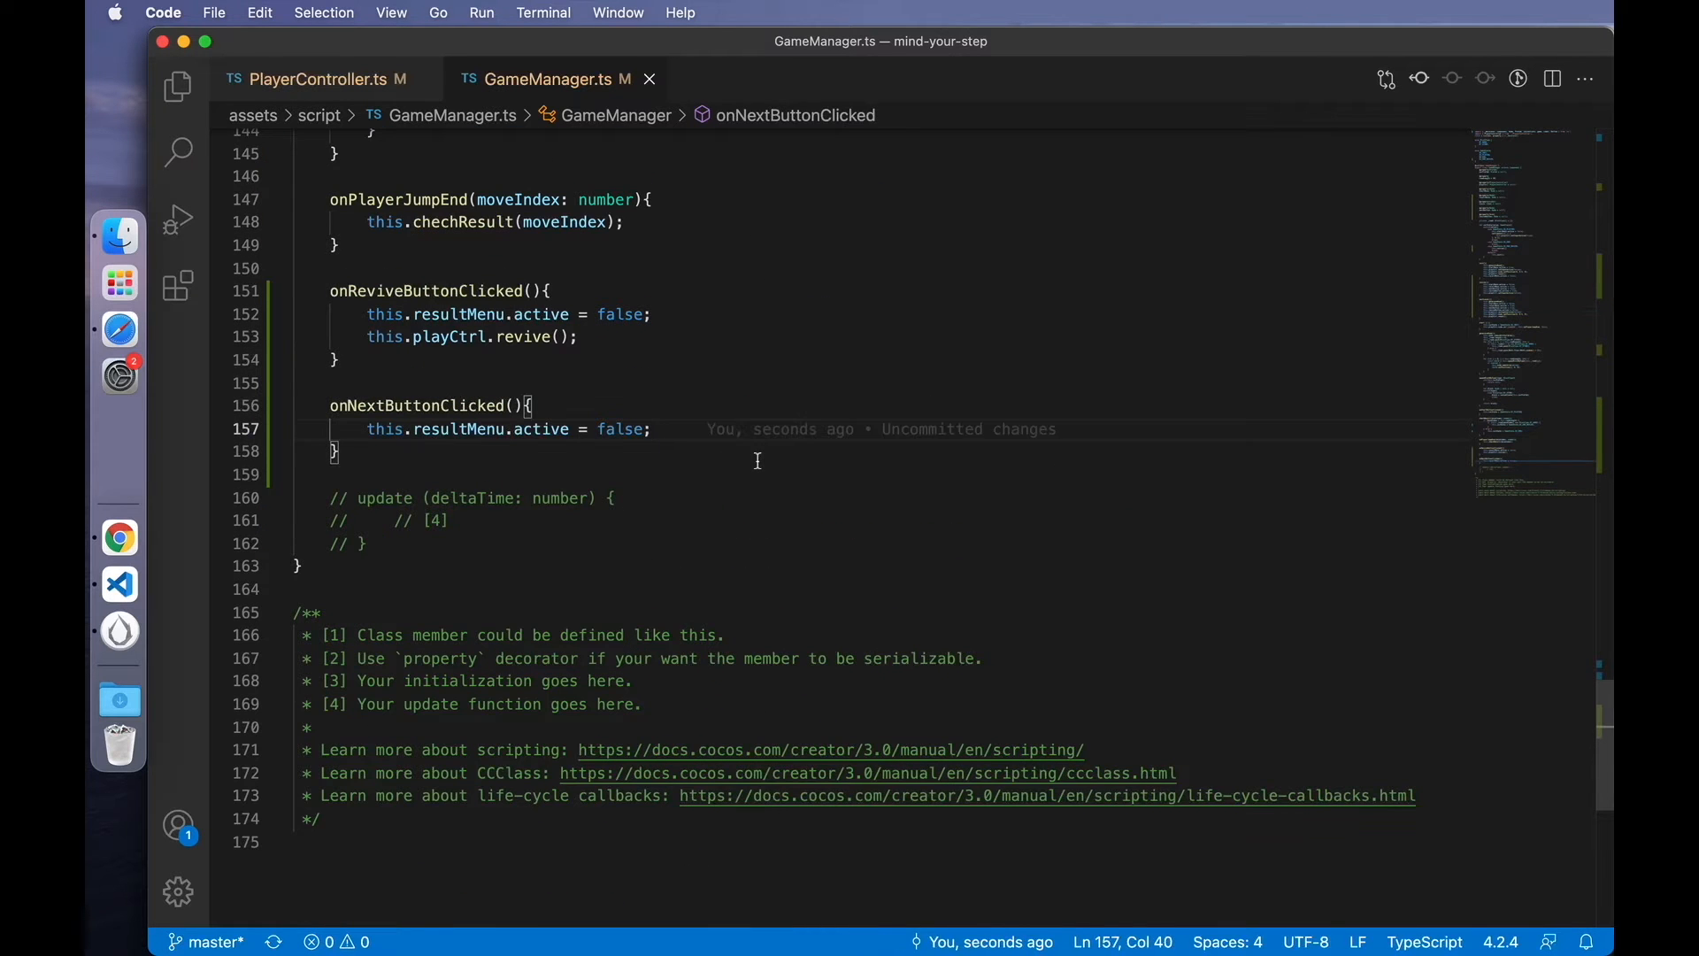
text(this.playCtrl.setInputActive(false);)
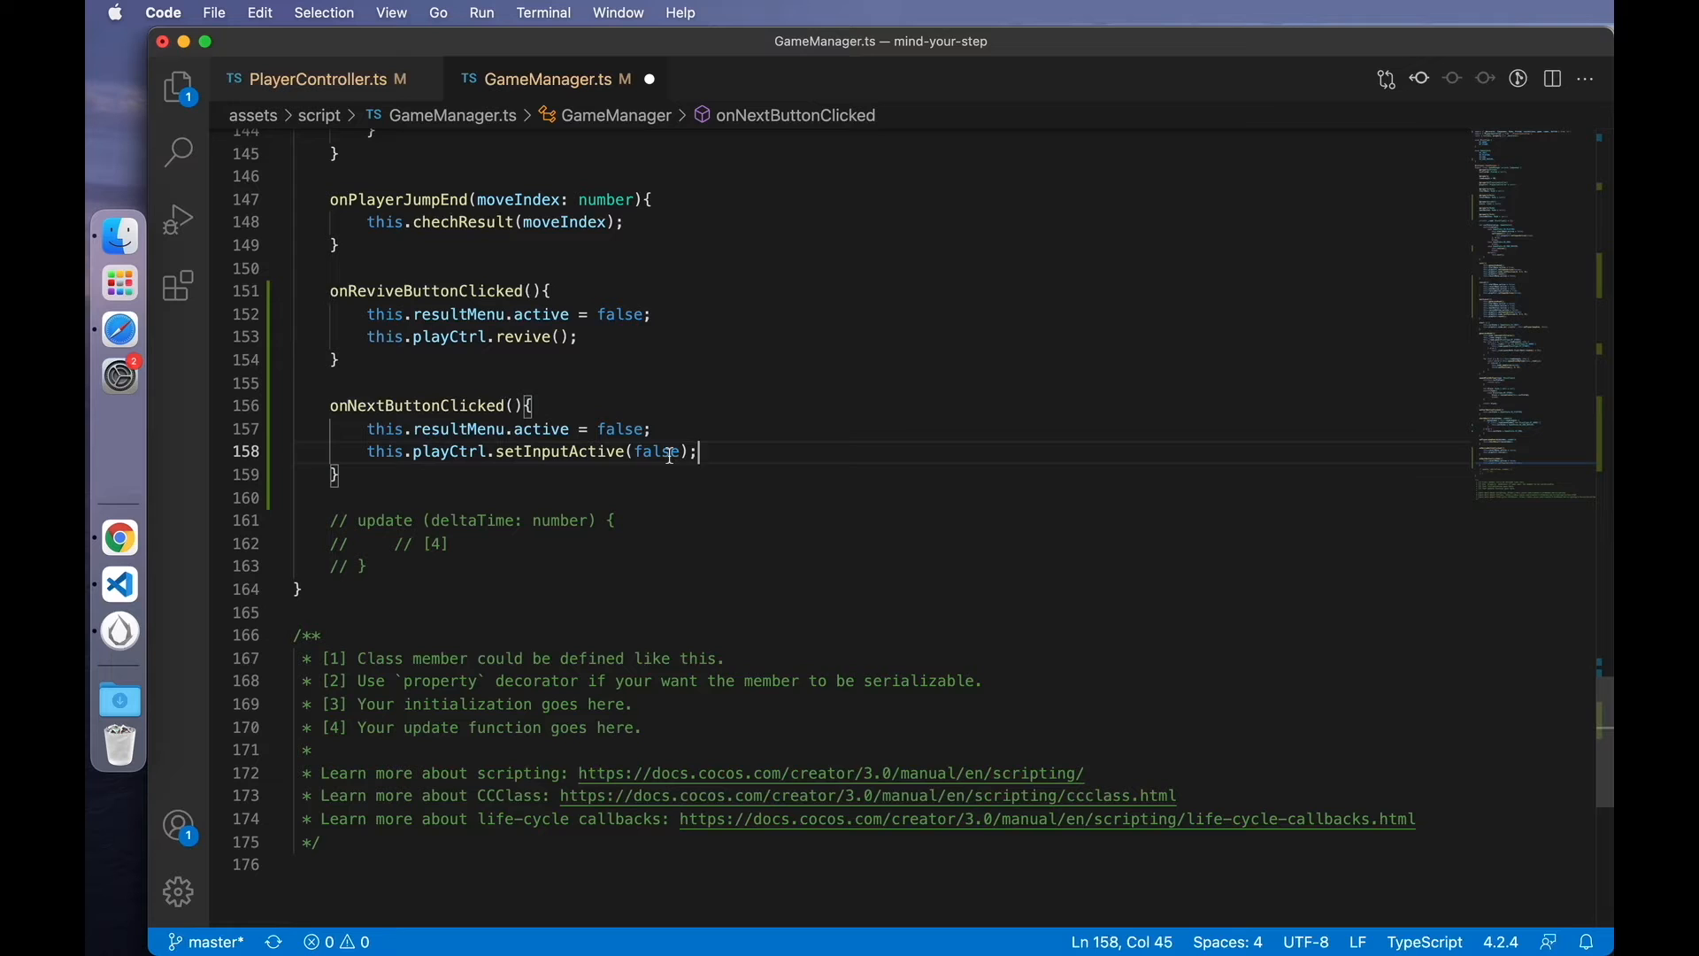
text(true)
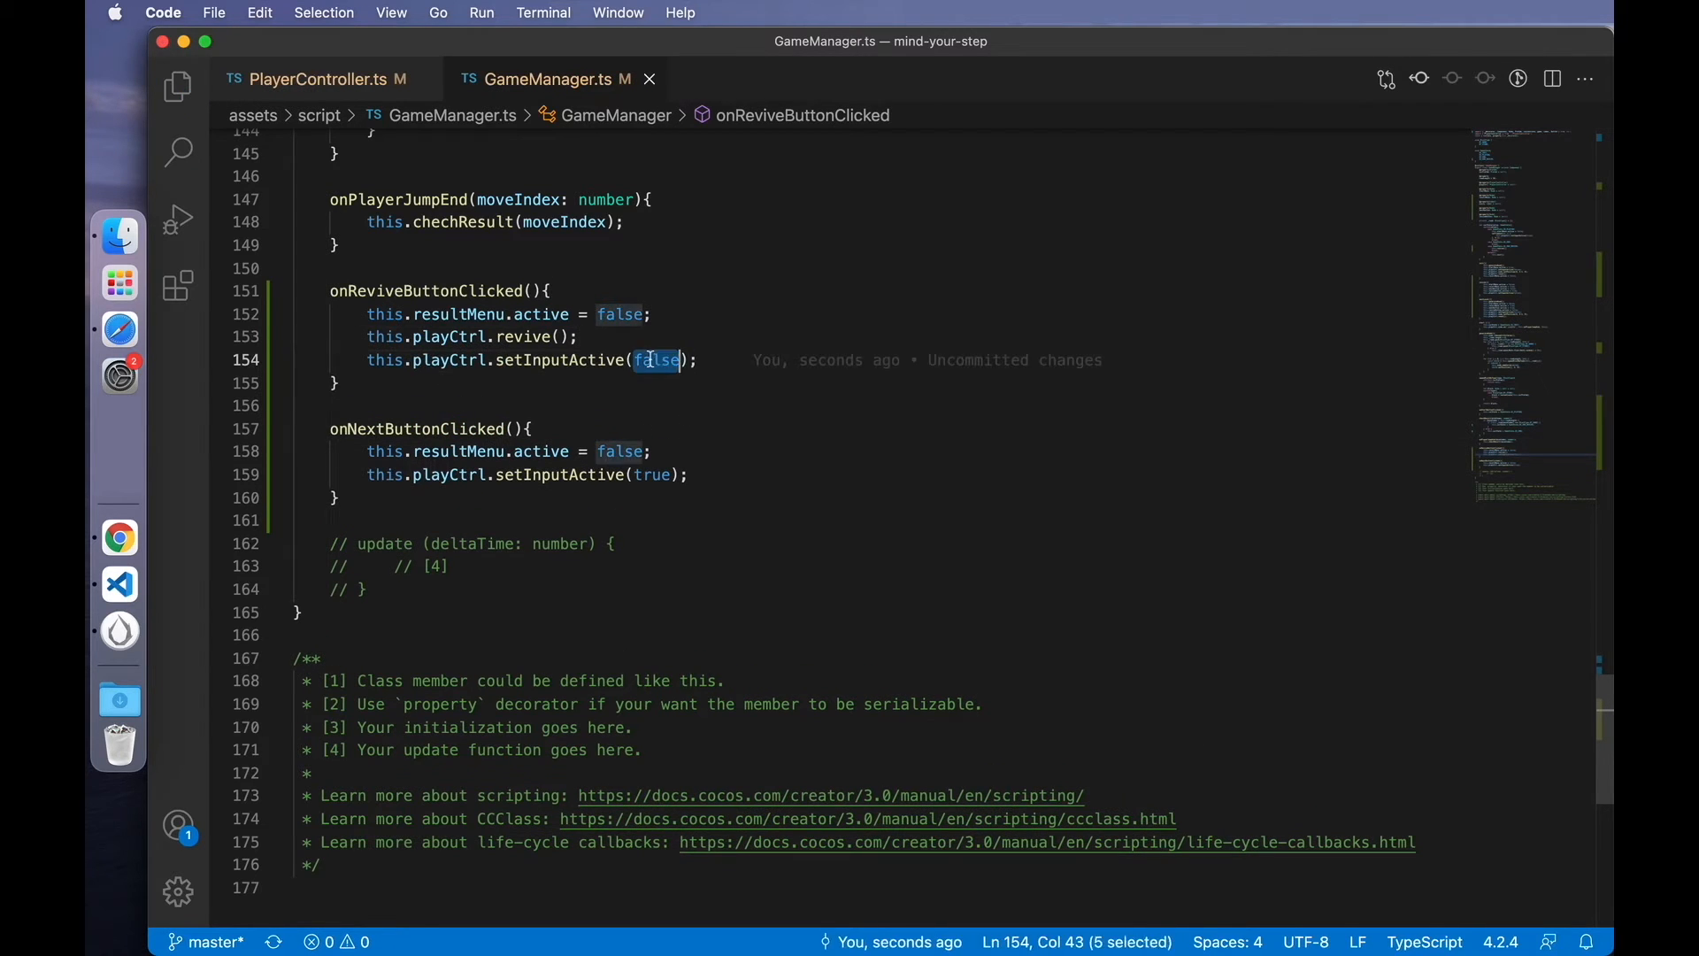
text(true)
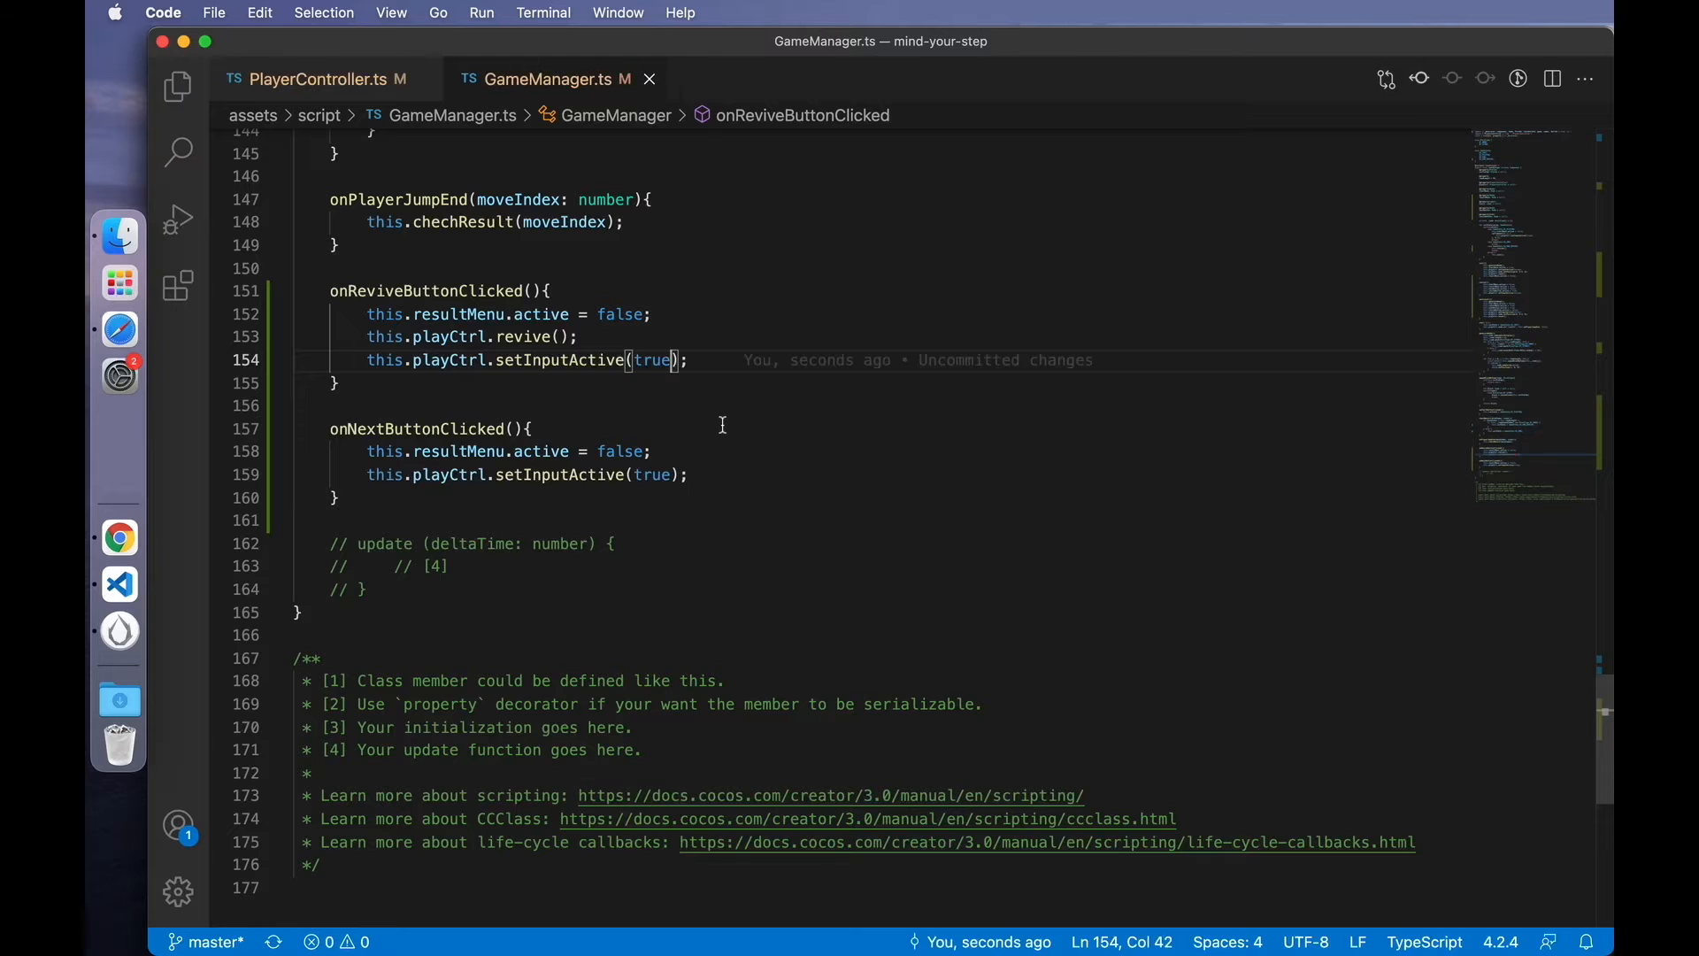
- Have onReviveButtonClicked call this.playCtrl.revive() after the next-button handler
scroll(up, 3)
text(this.onNextButtonClicked();)
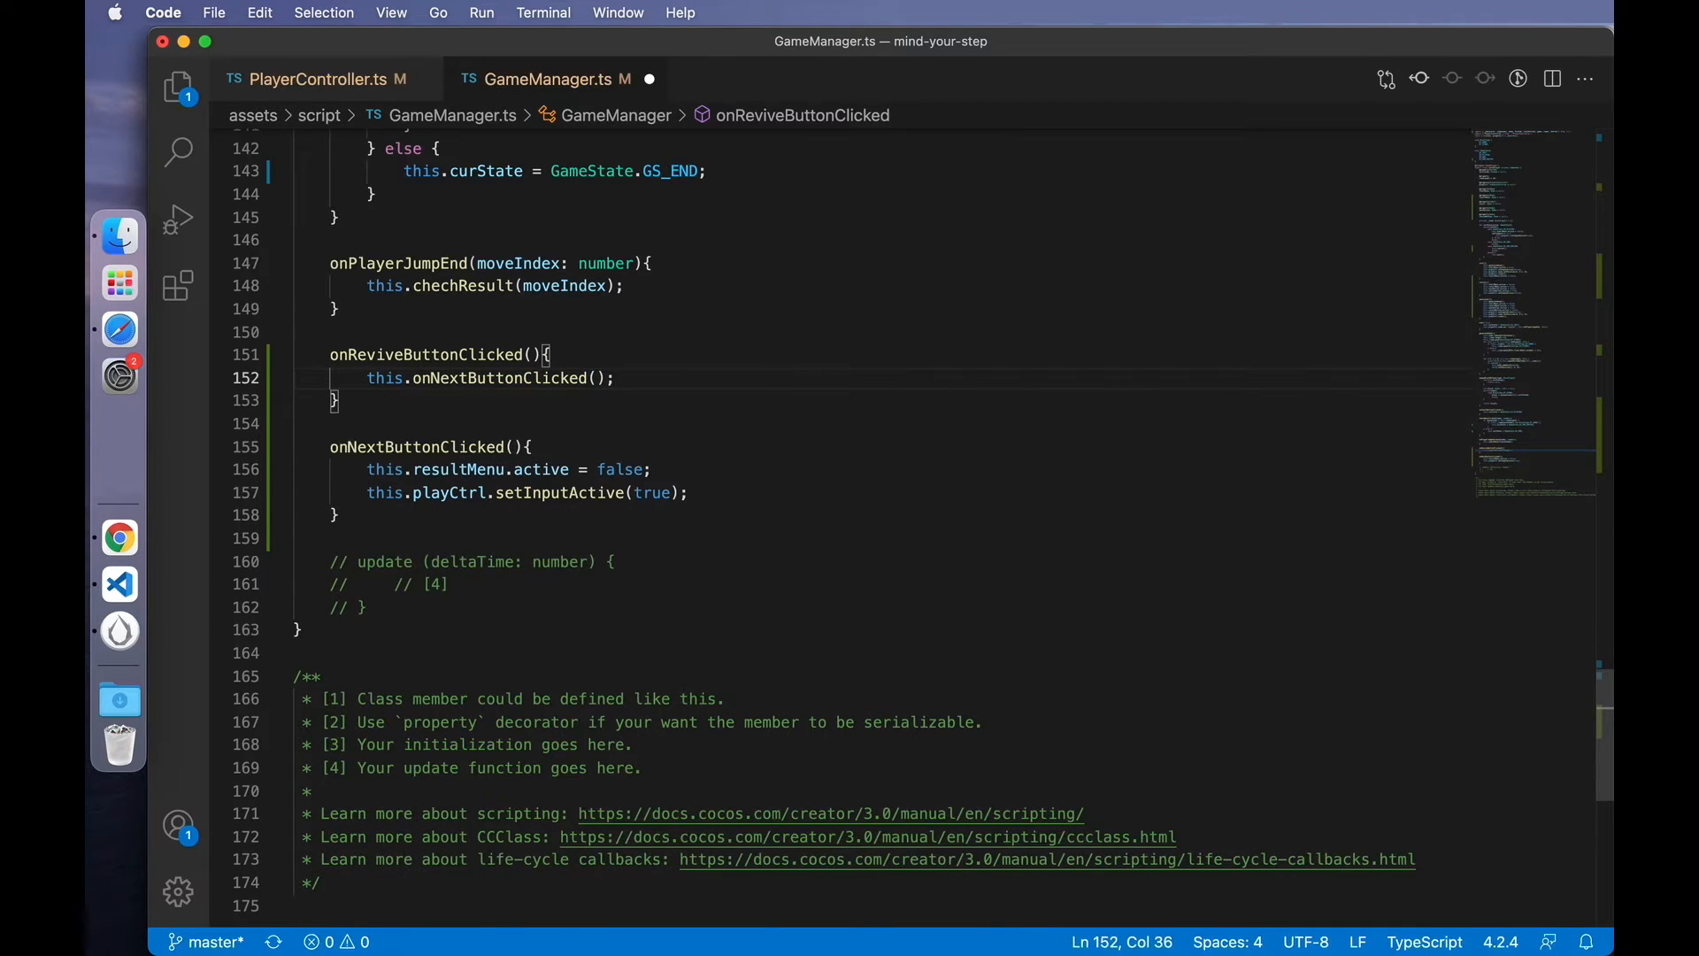
text(this.playCtrl.revive();)
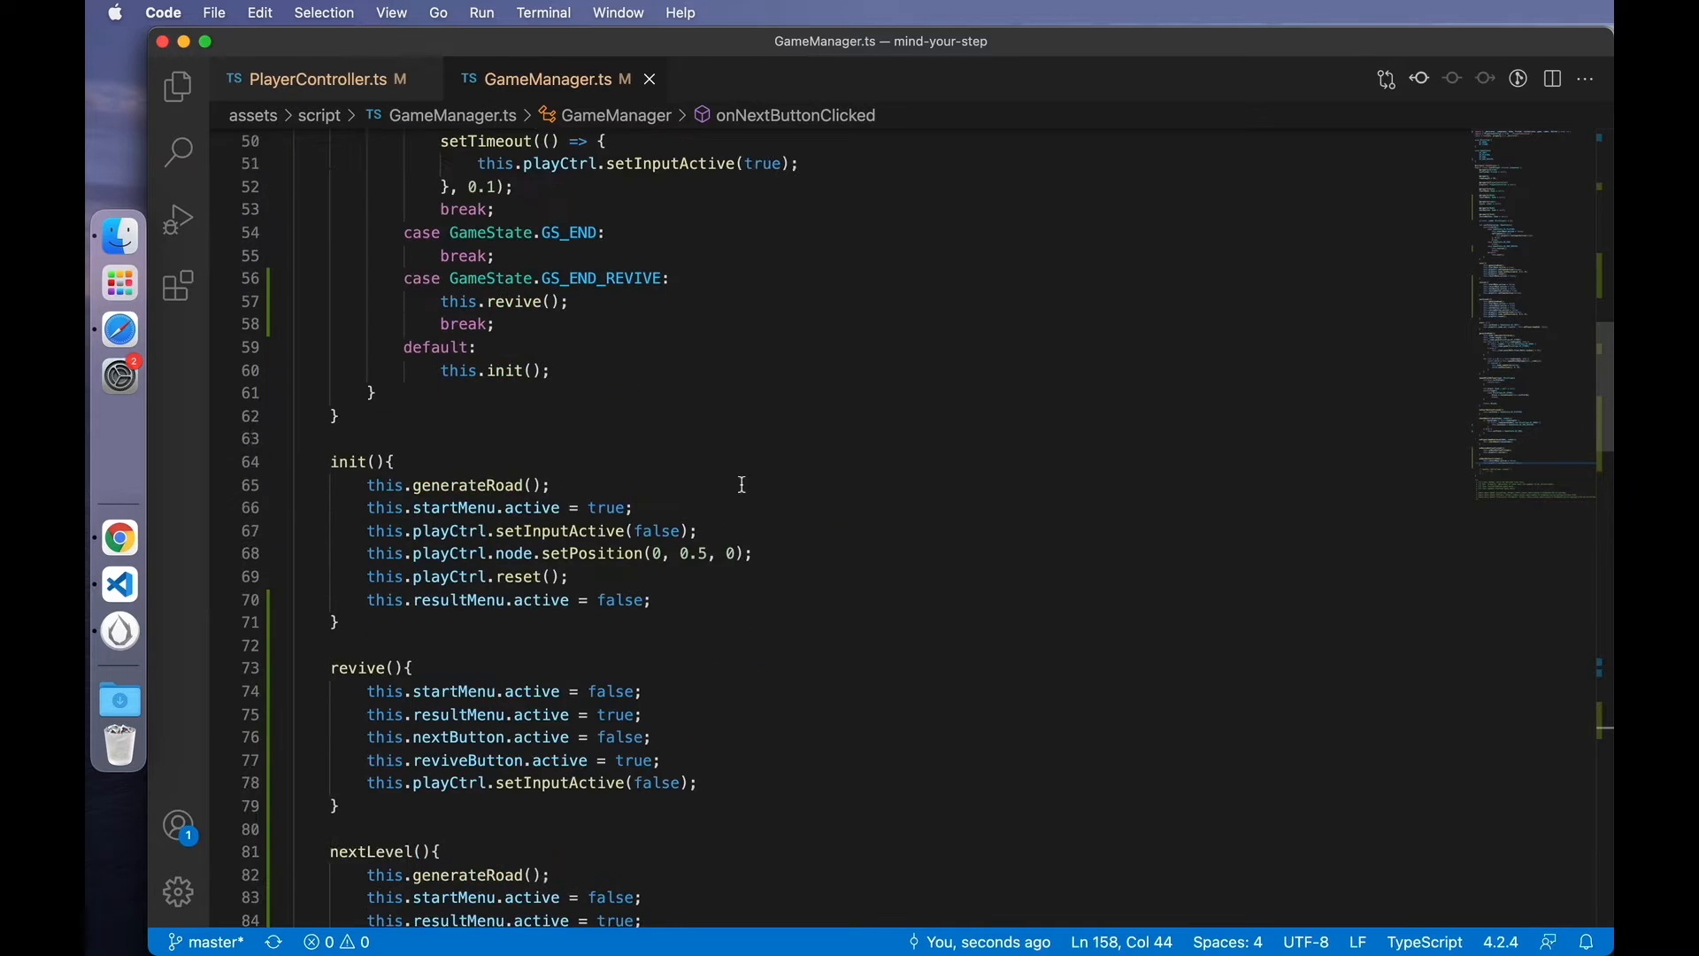
- Set this.score.string to this.playCtrl.curMoveIndex.toString() in revive() and nextLevel()
scroll(up, 3)
text(this.)
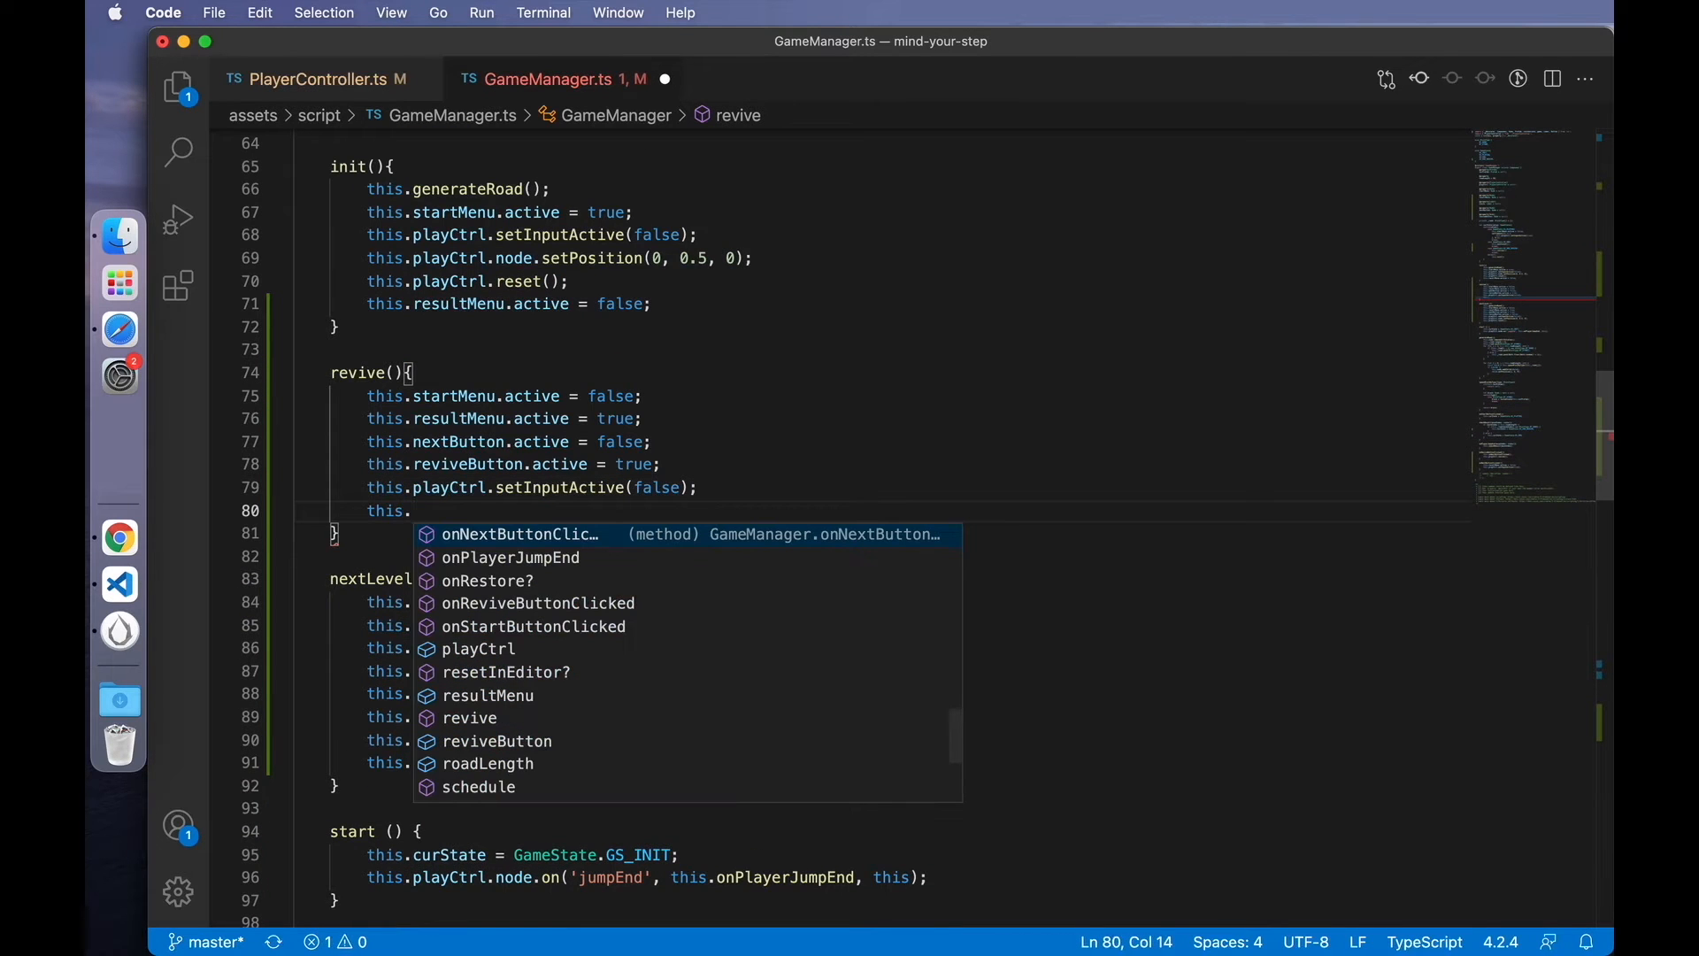
text(s)
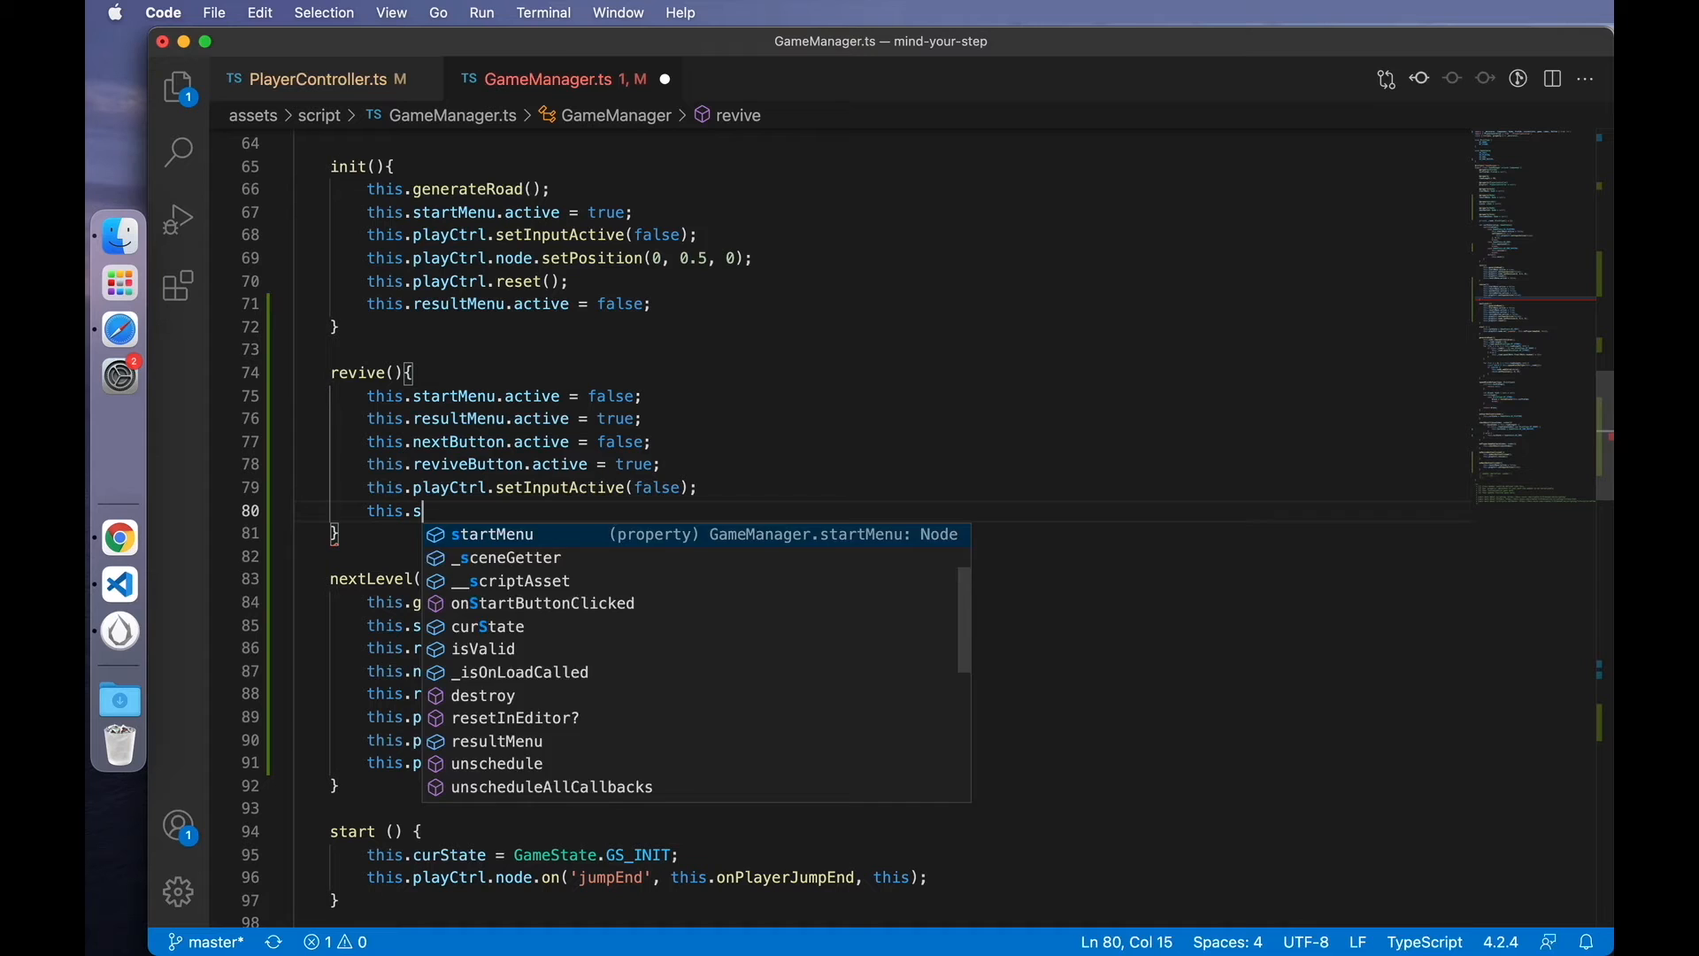
text(core.string)
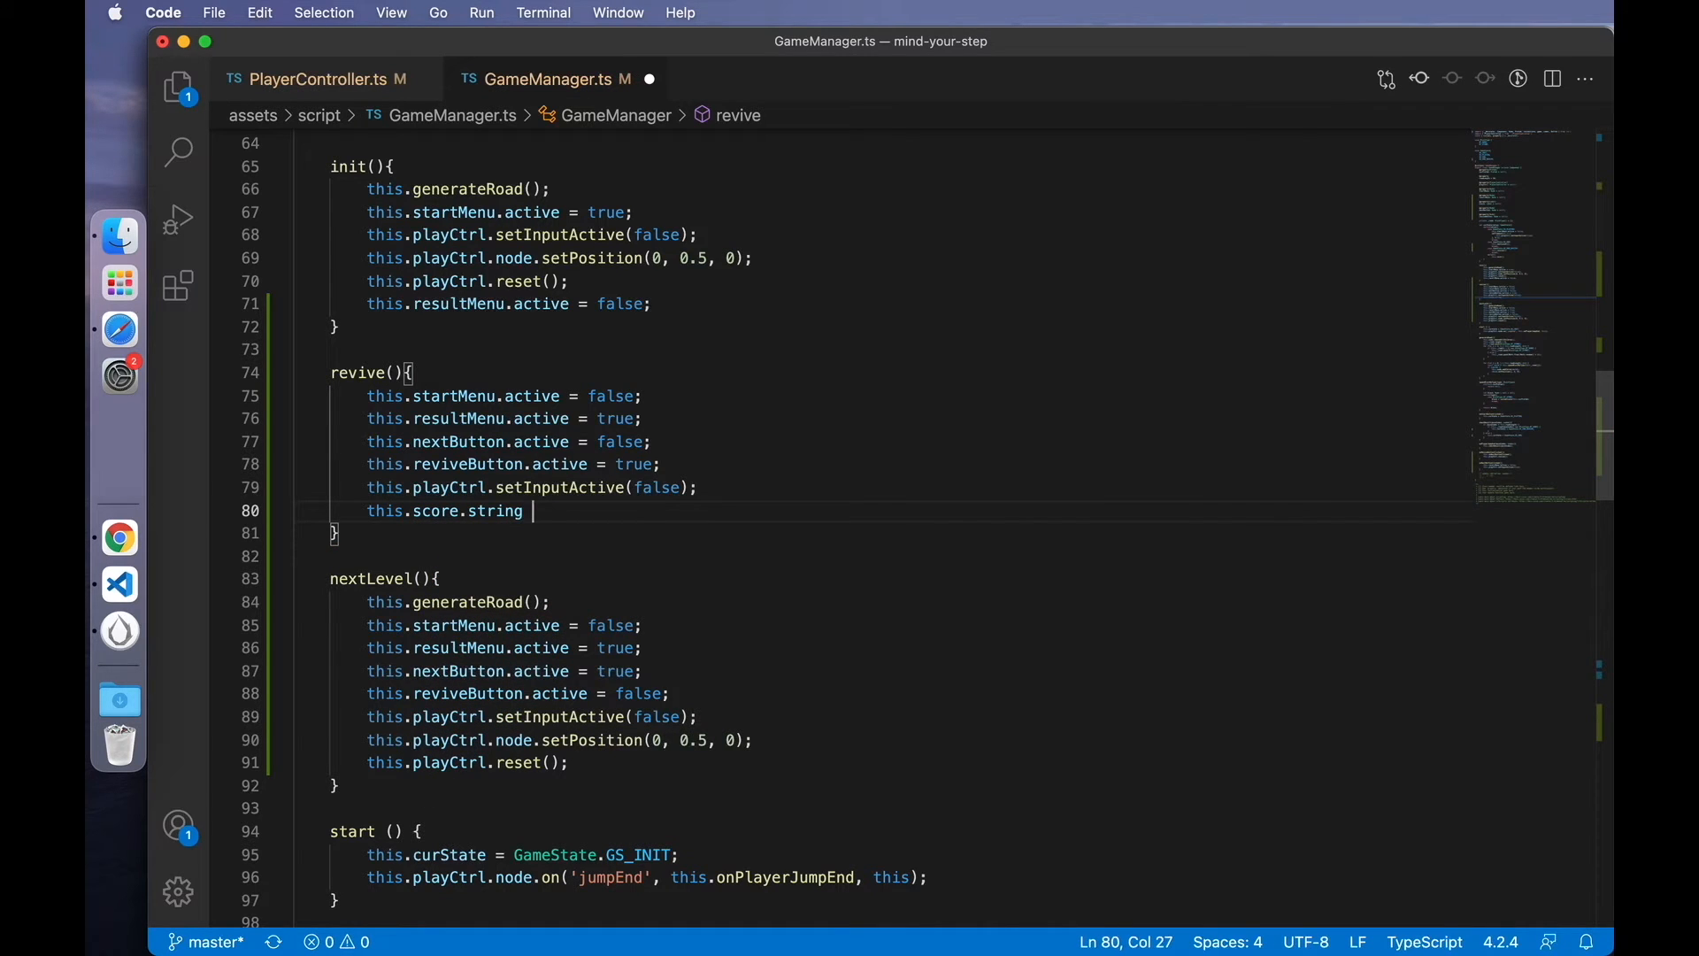
text(=)
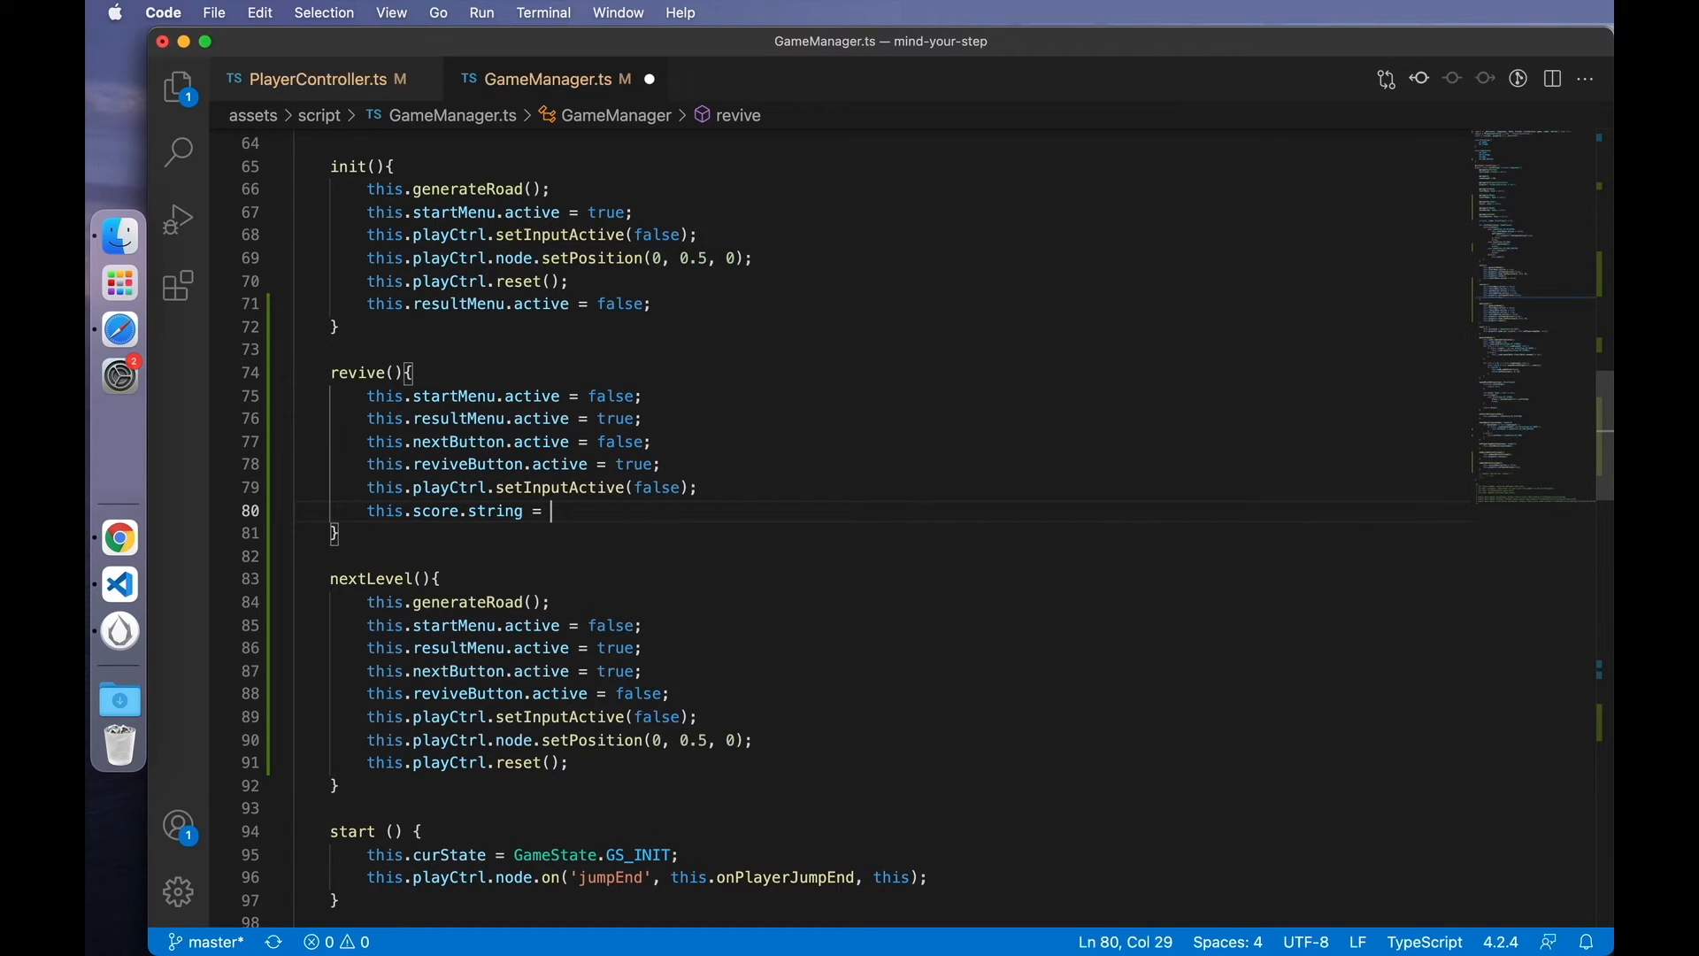
text(this.playCtrl.)
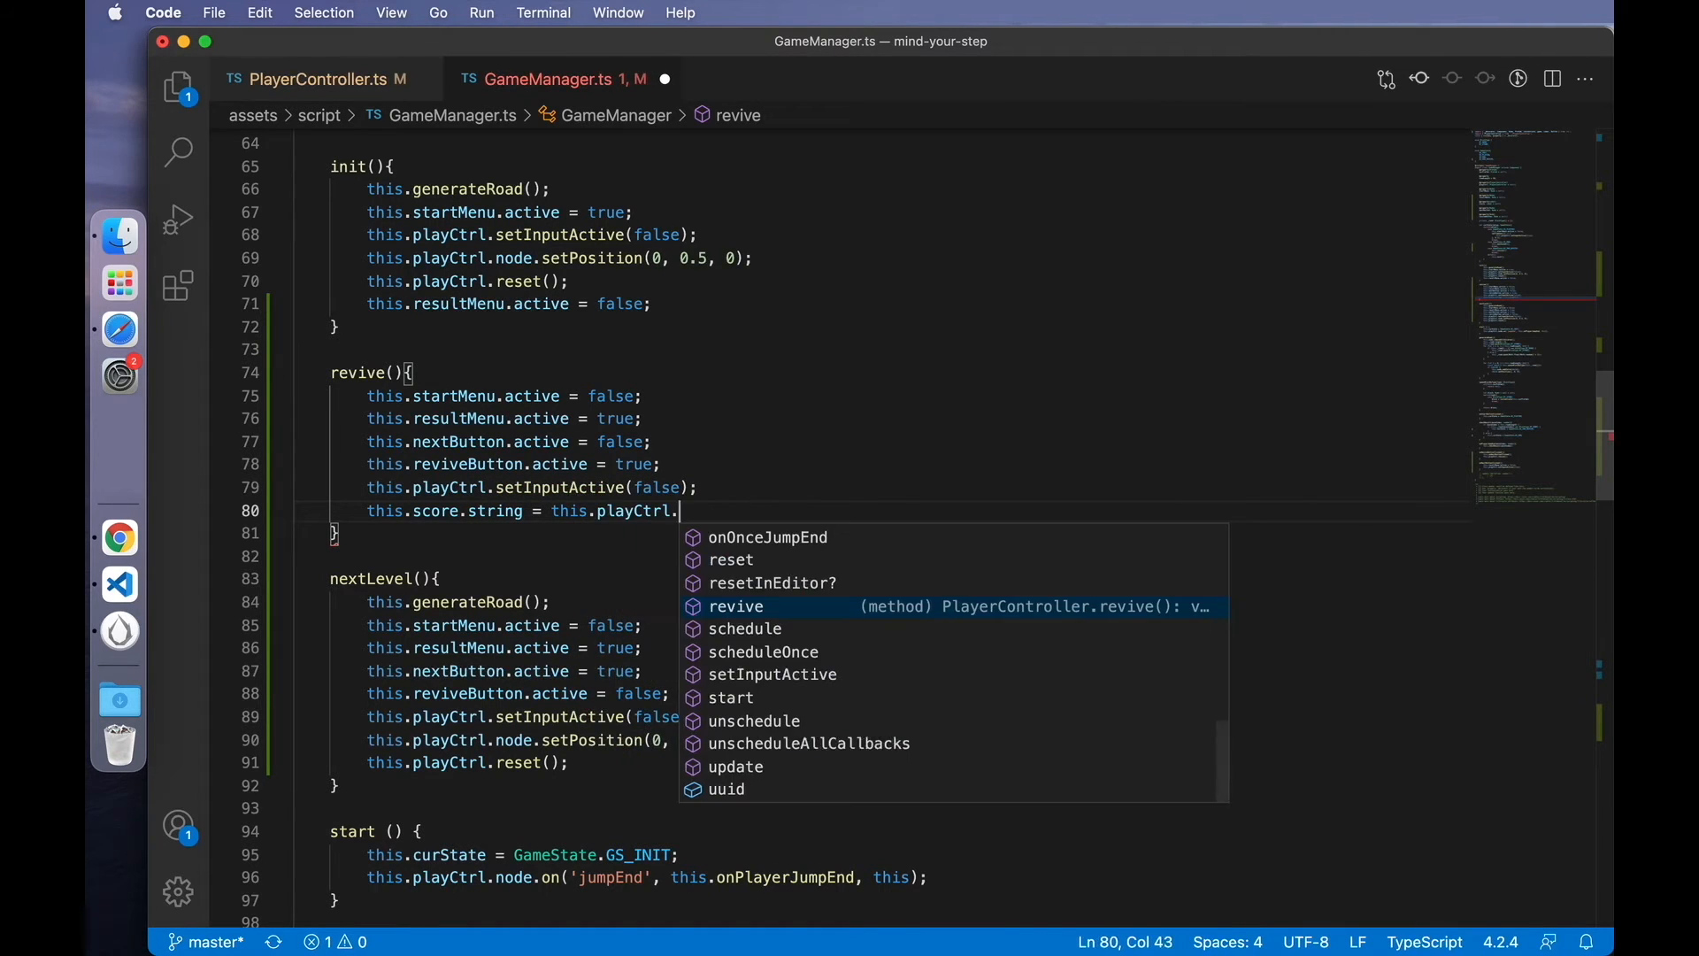
text(veIndex()
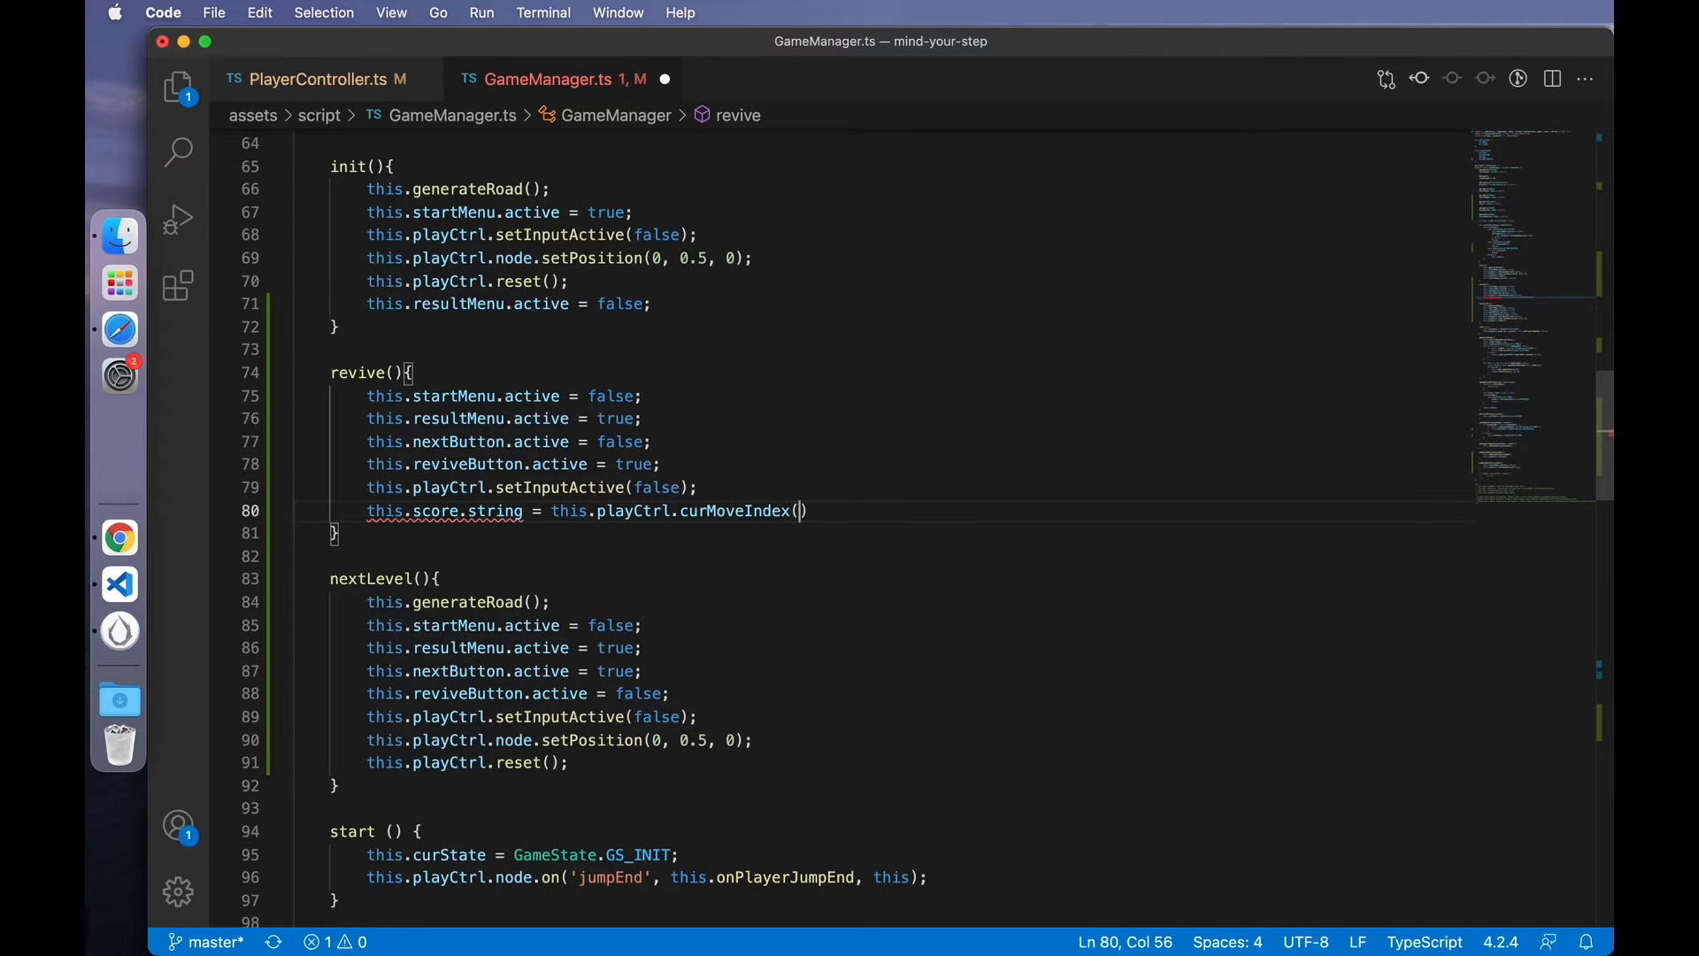
text(;)
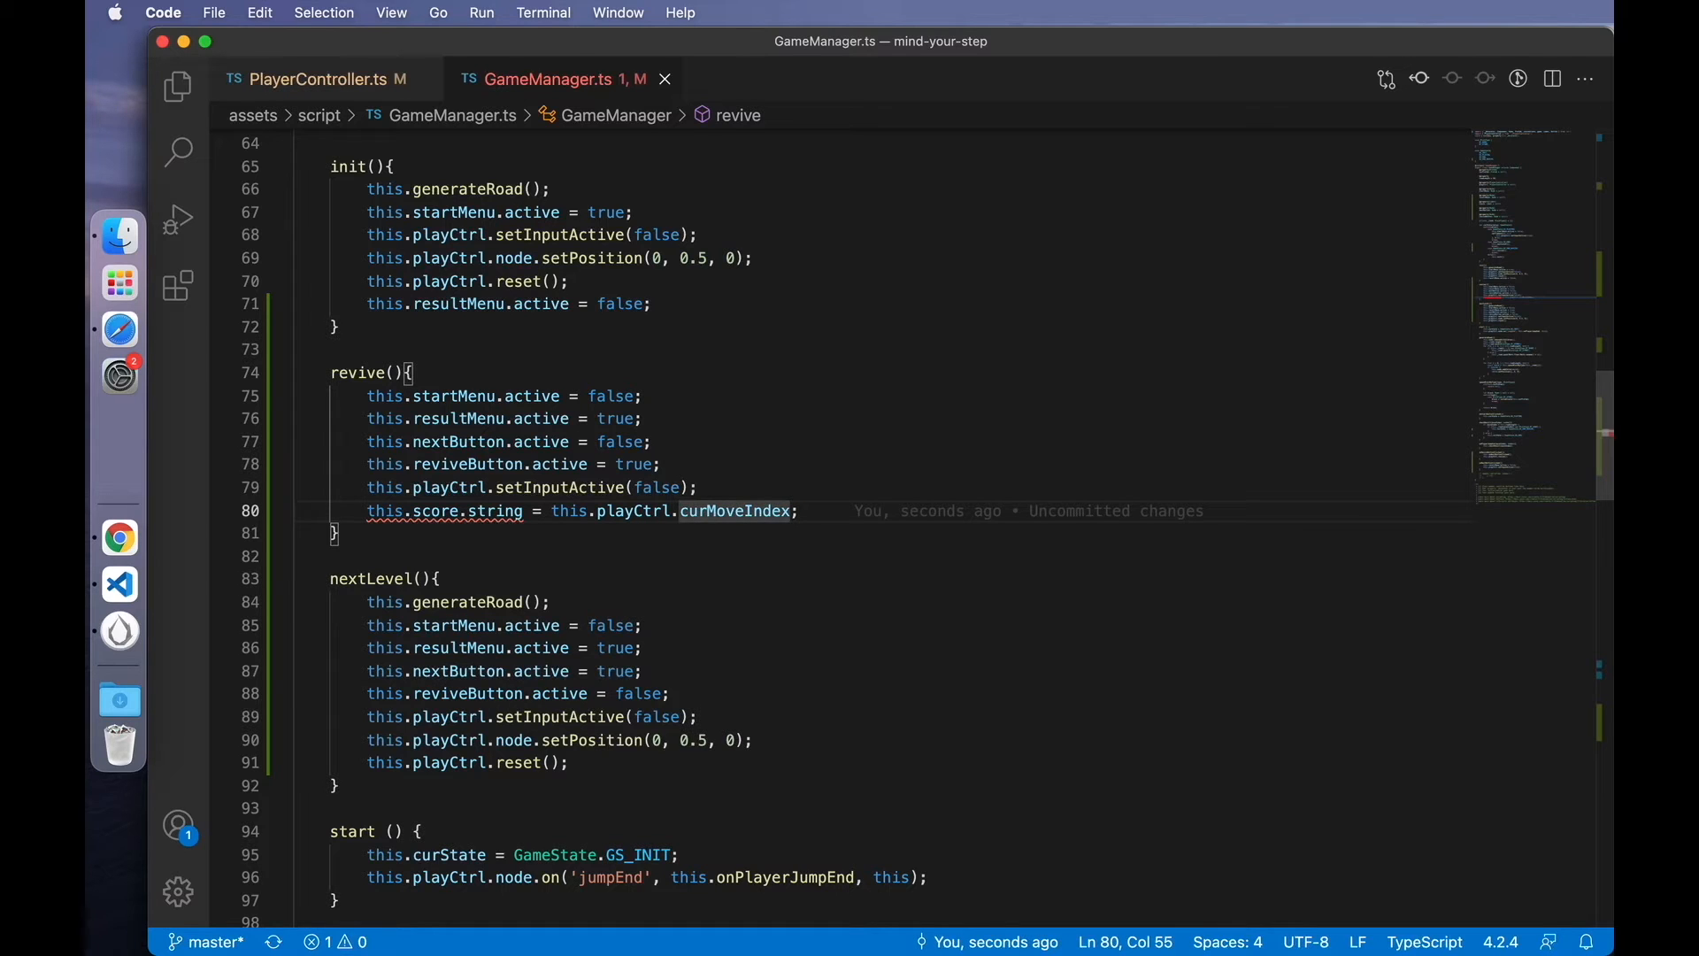
text(.toString()
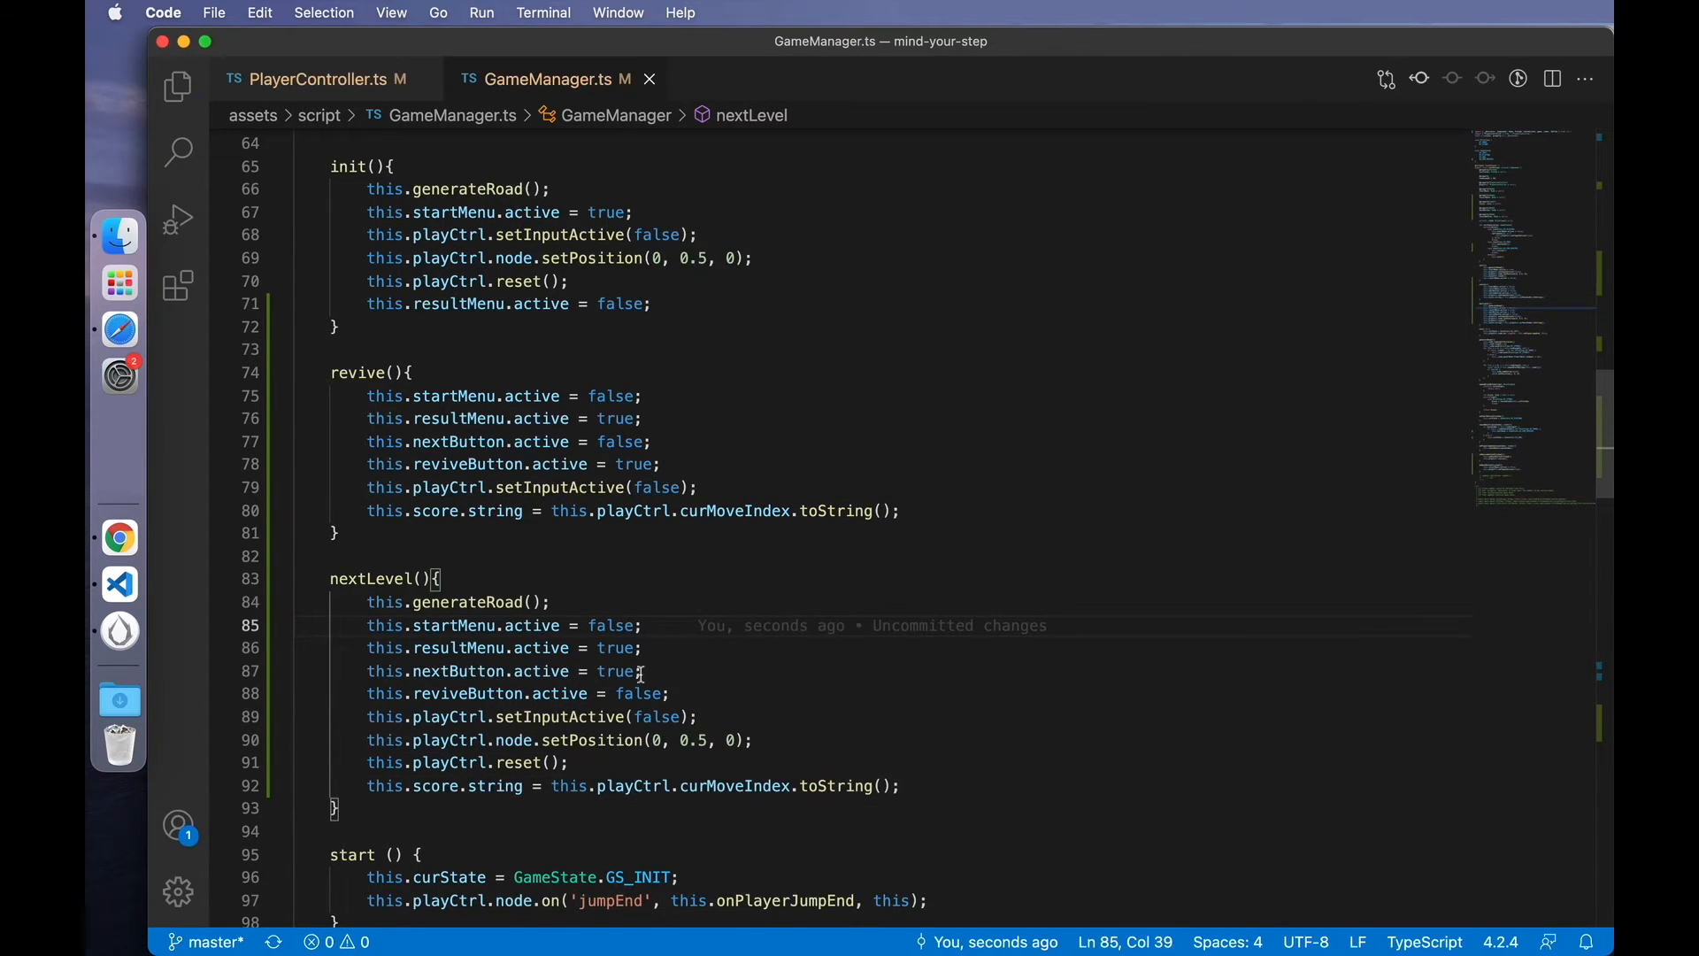
- Position the player node at (curMoveIndex, 0.5, 0) after reviving, and save GameManager.ts
scroll(down, 3)
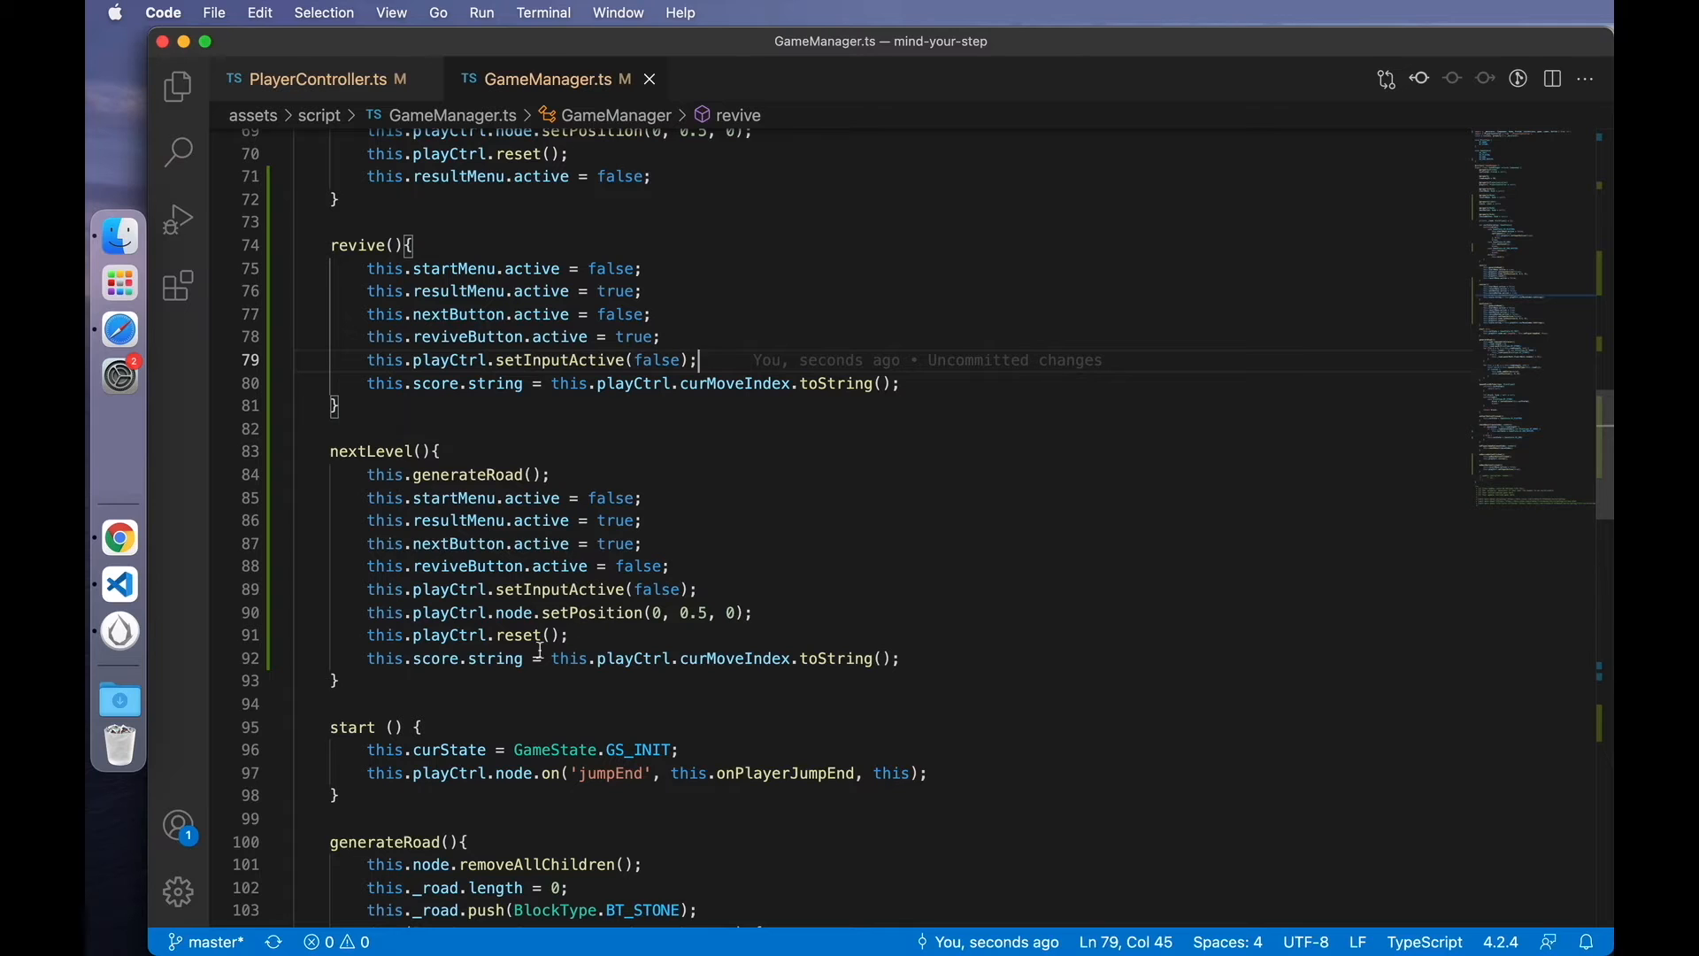
click(754, 613)
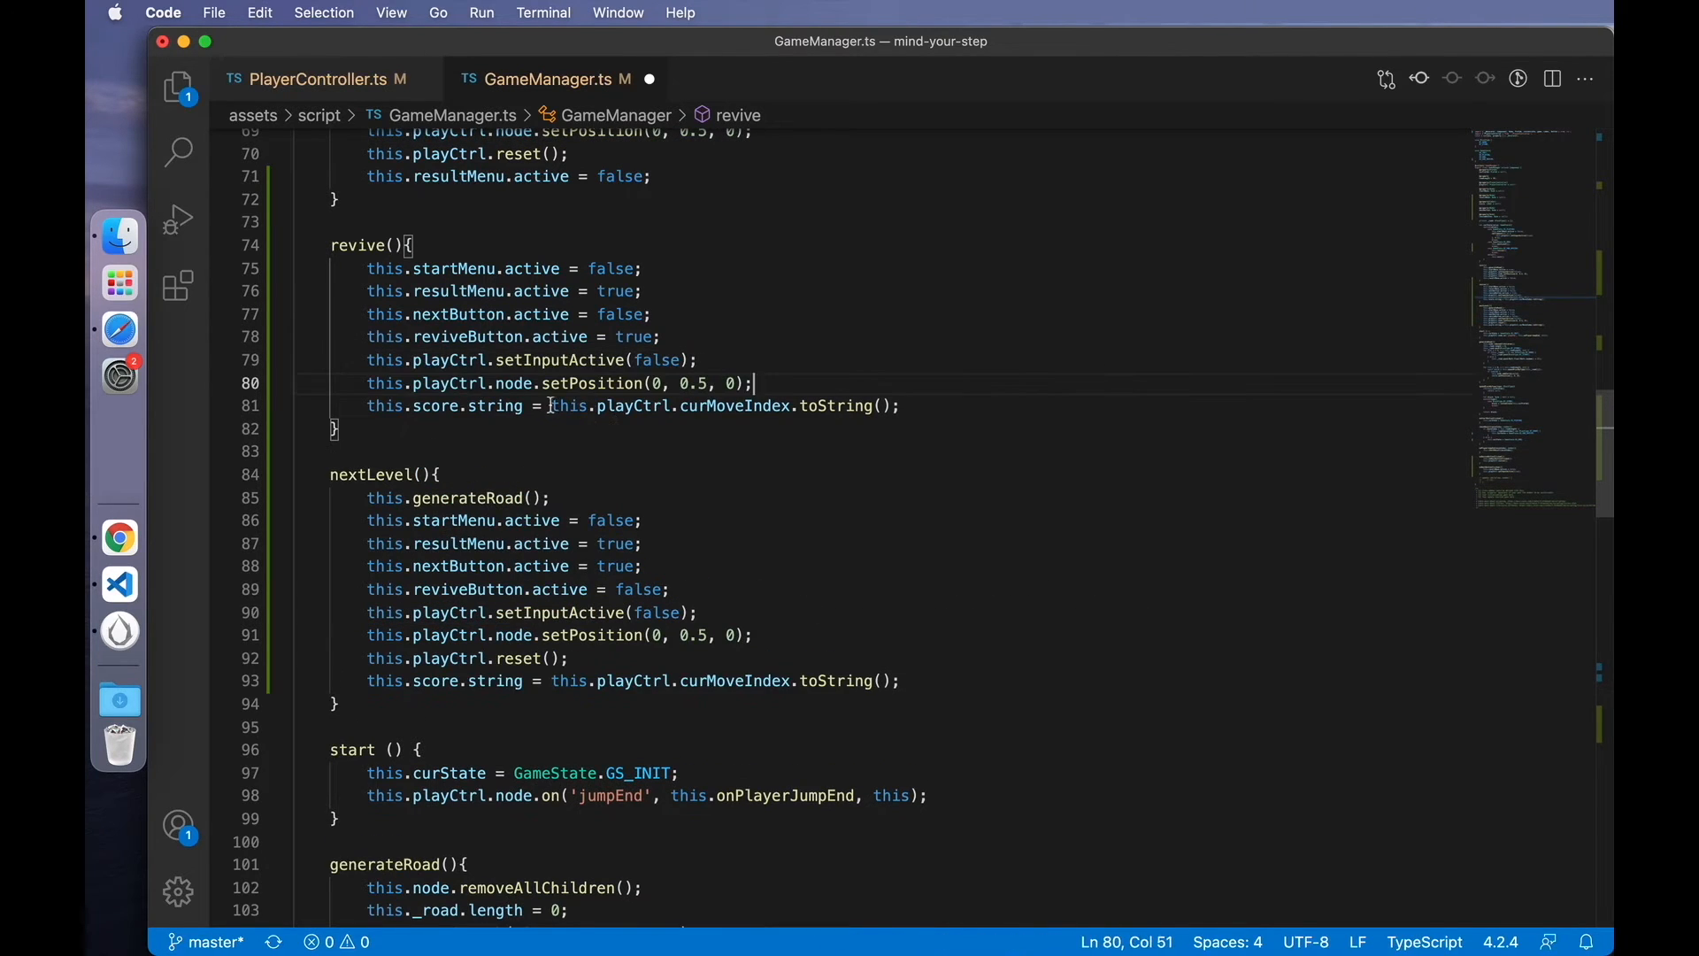
text(this.playCtrl.curMoveIndex)
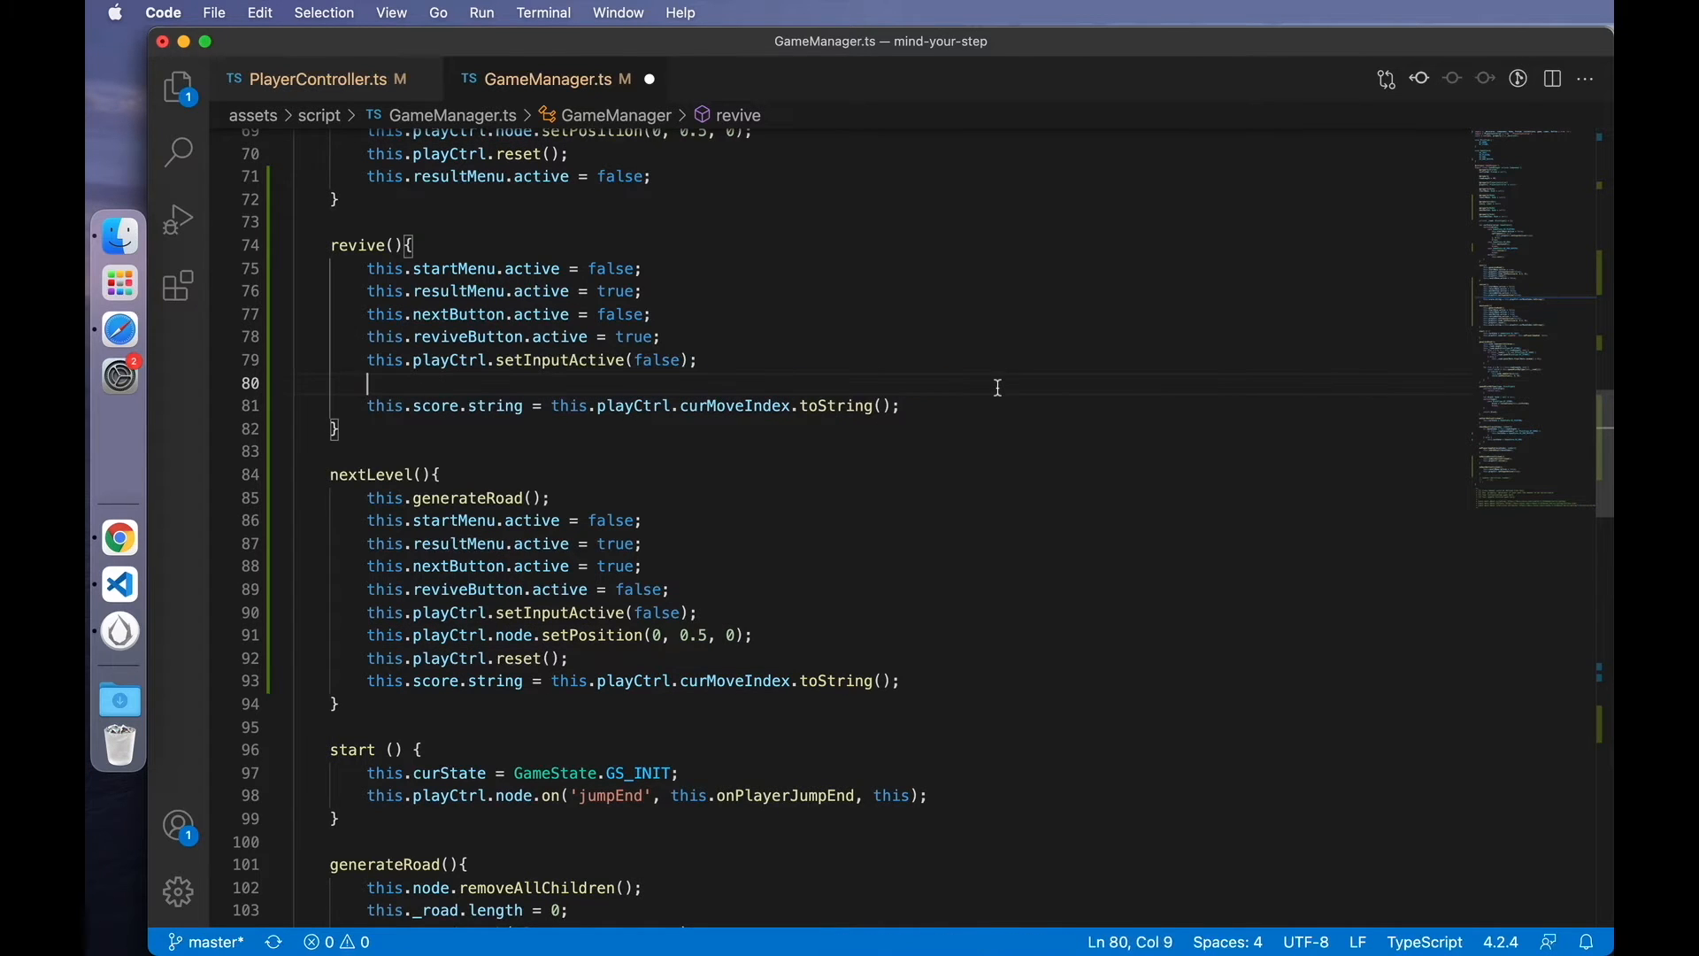
scroll(down, 3)
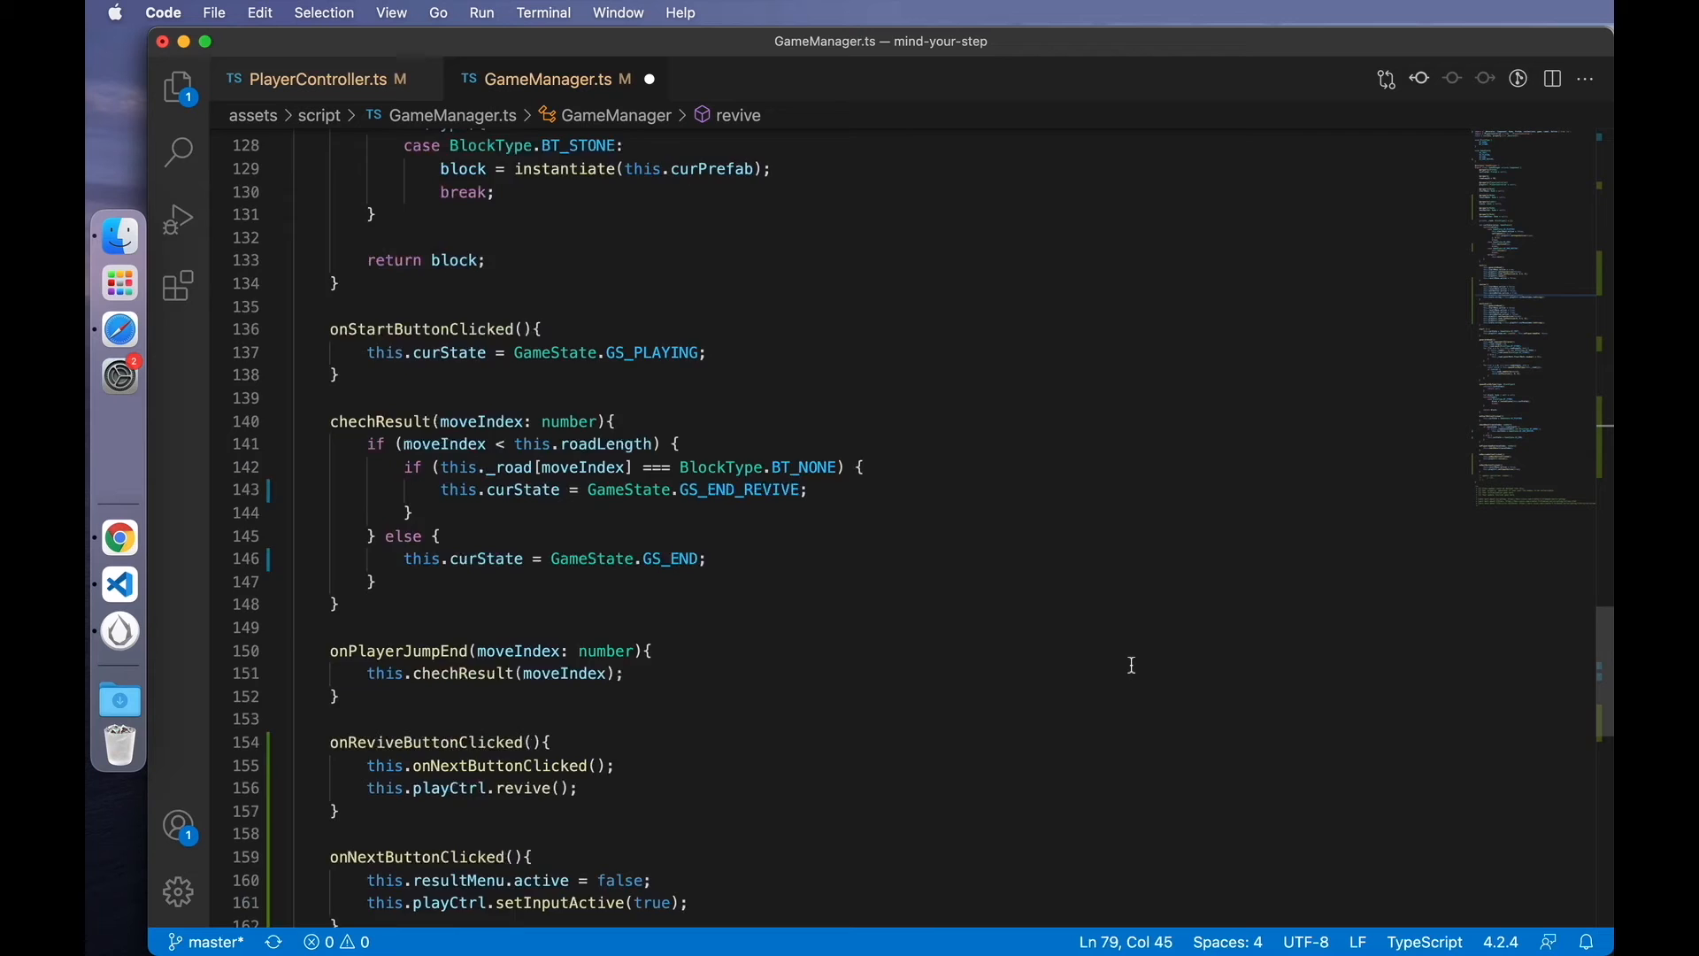
scroll(down, 3)
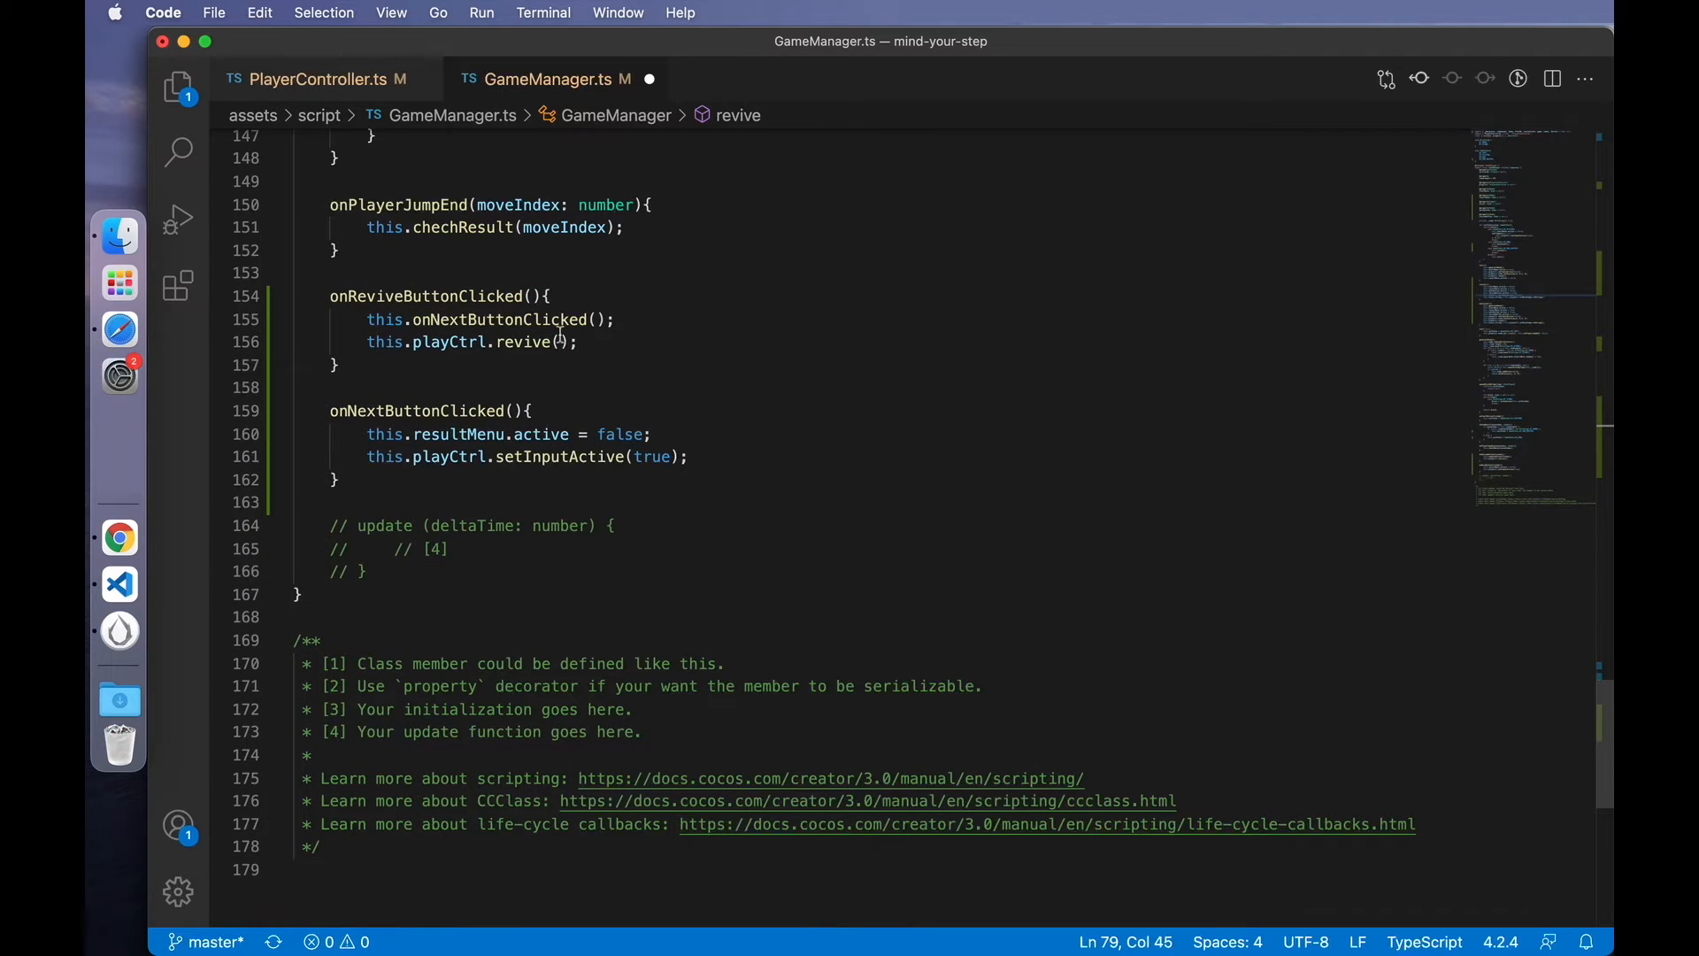
text(this.playCtrl.node.setPosition(this.playCtrl.curMoveIndex, 0.5, 0);)
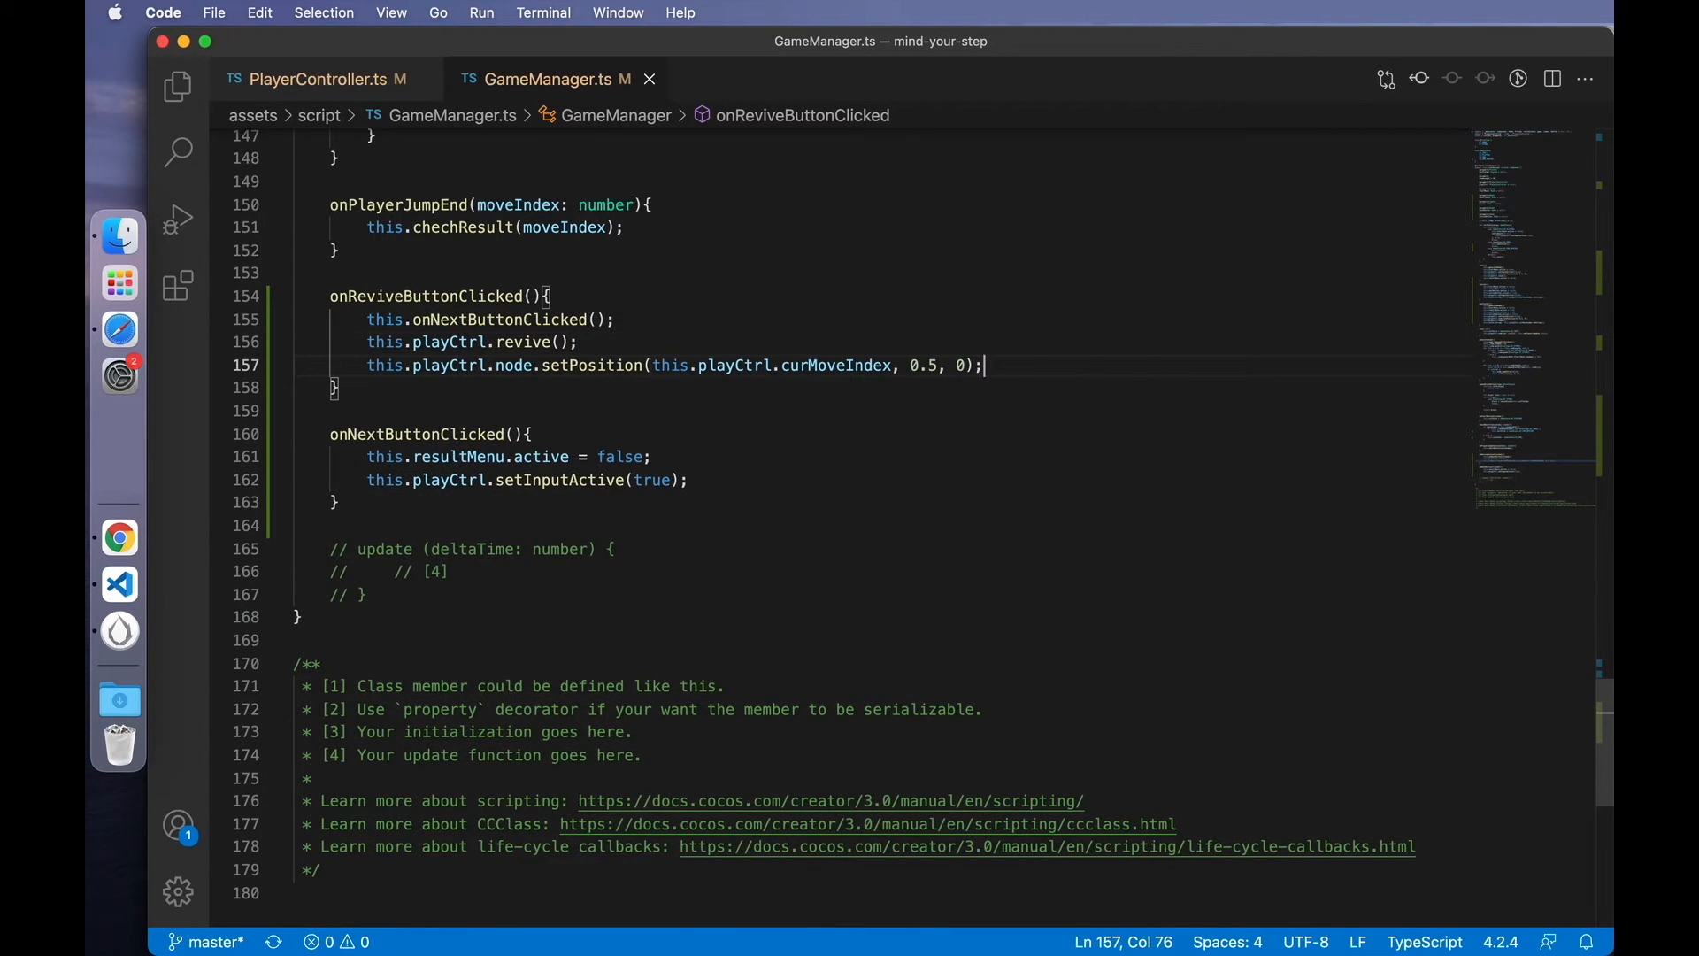
scroll(up, 3)
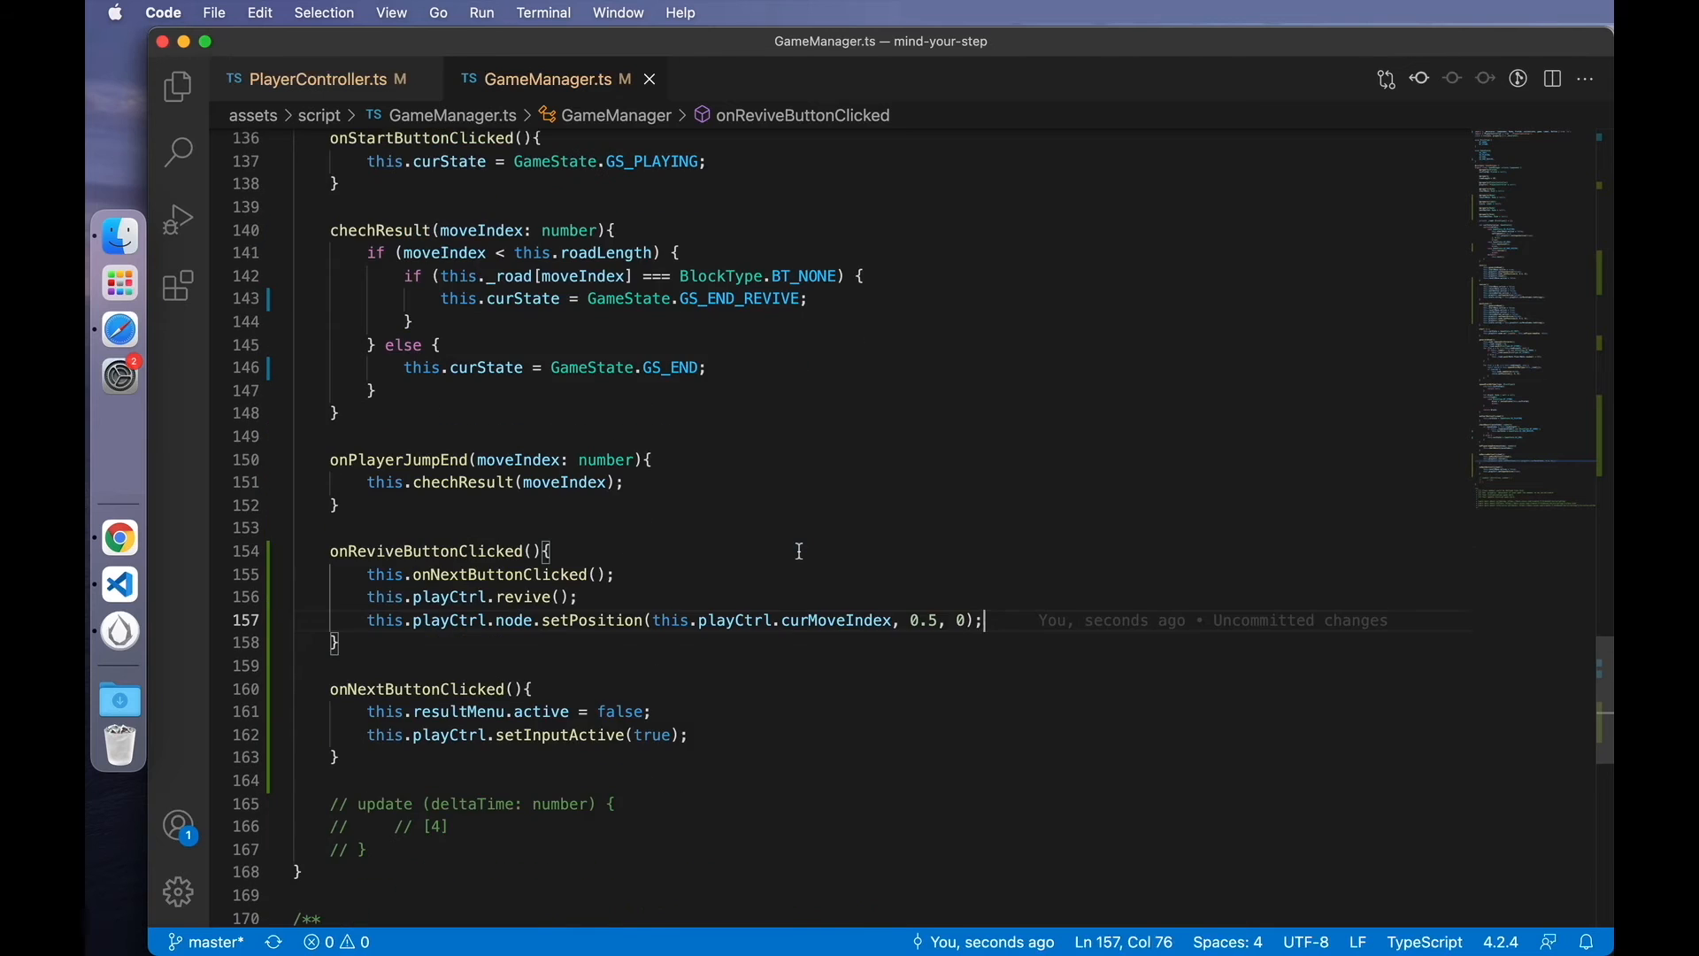
click(493, 672)
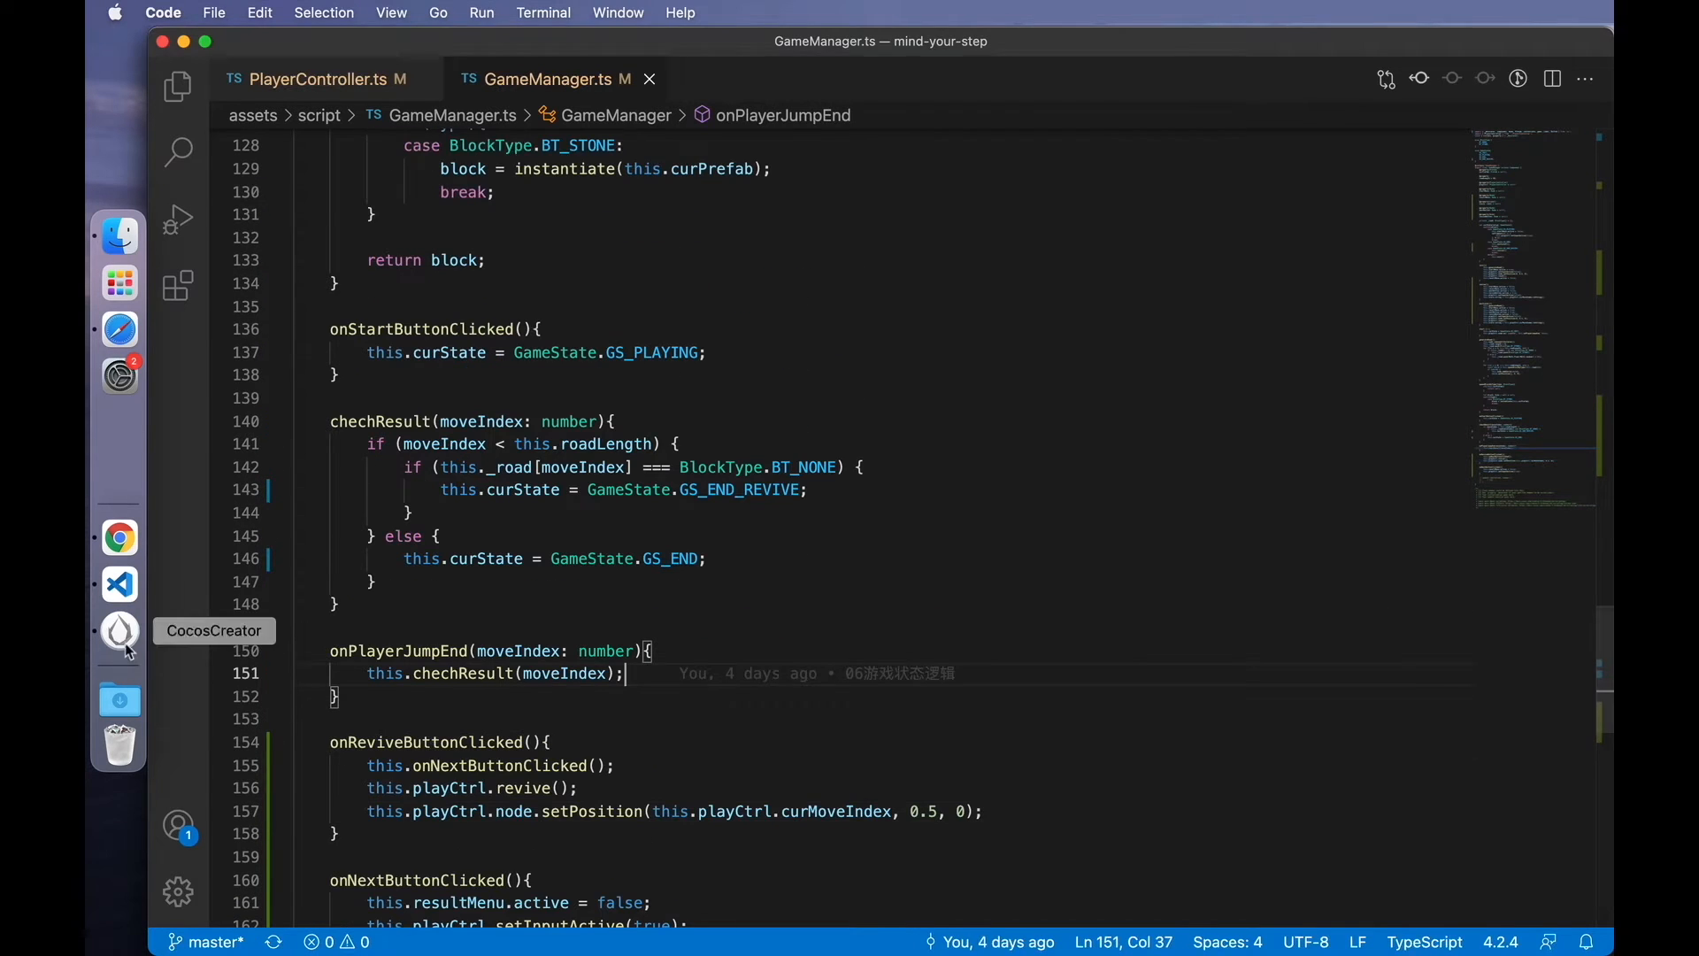
- Run the browser preview from Cocos Creator and play until falling shows score 2 with Revive
click(118, 630)
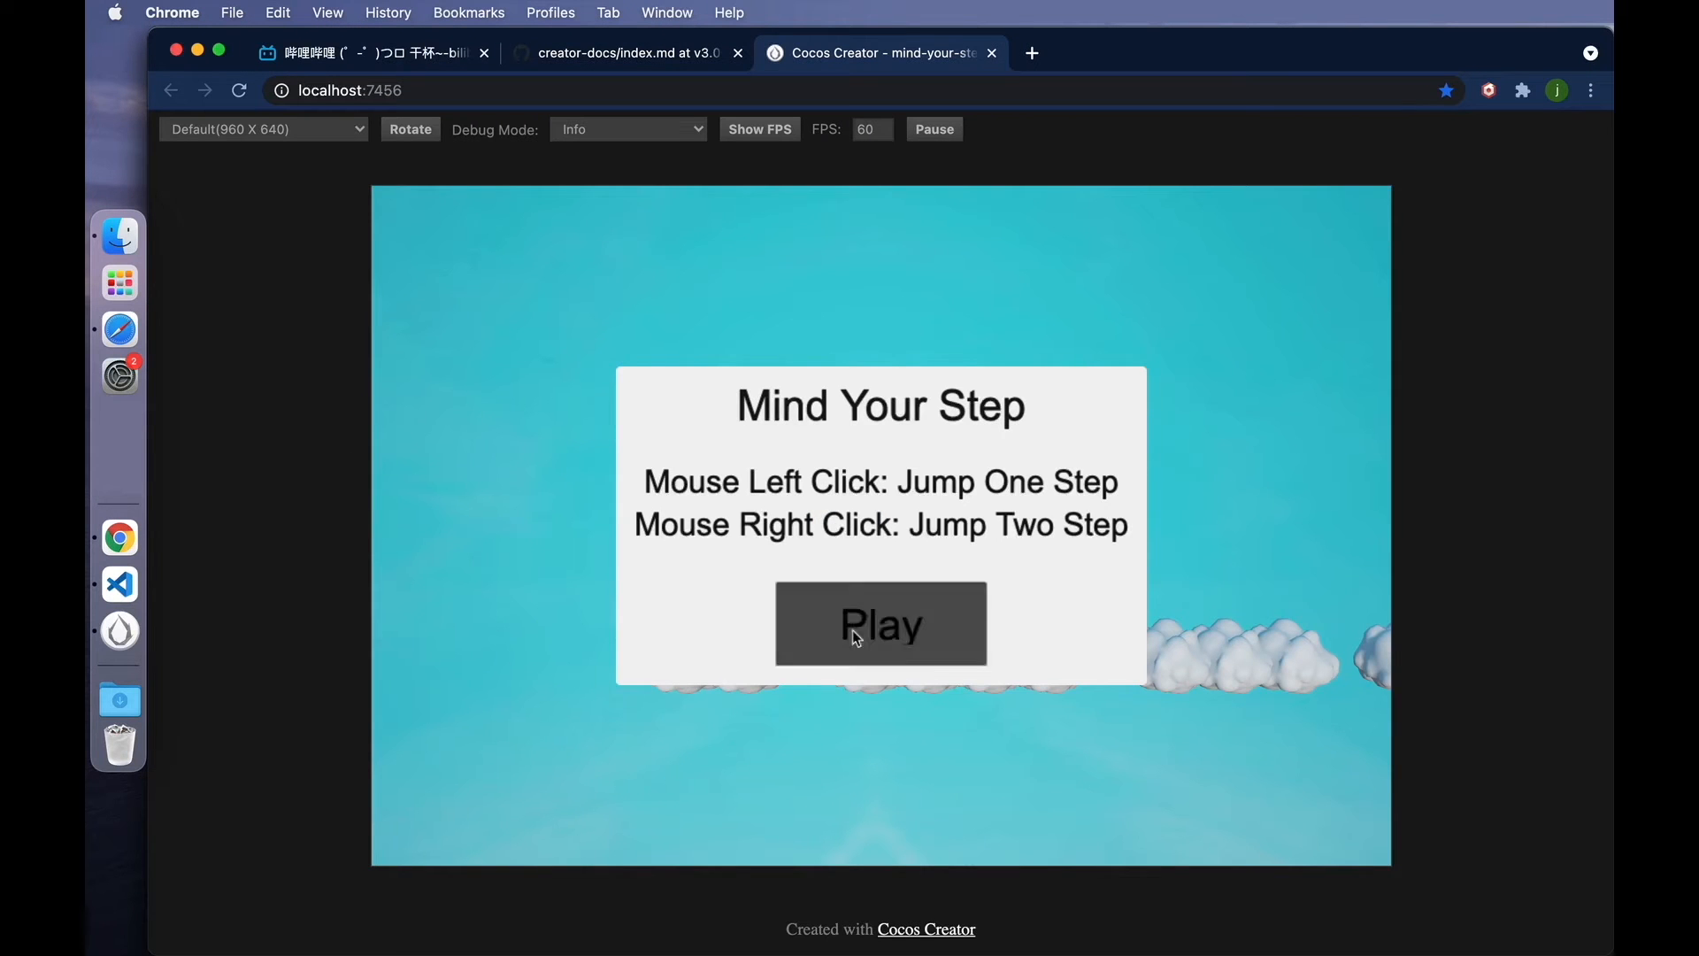
click(880, 623)
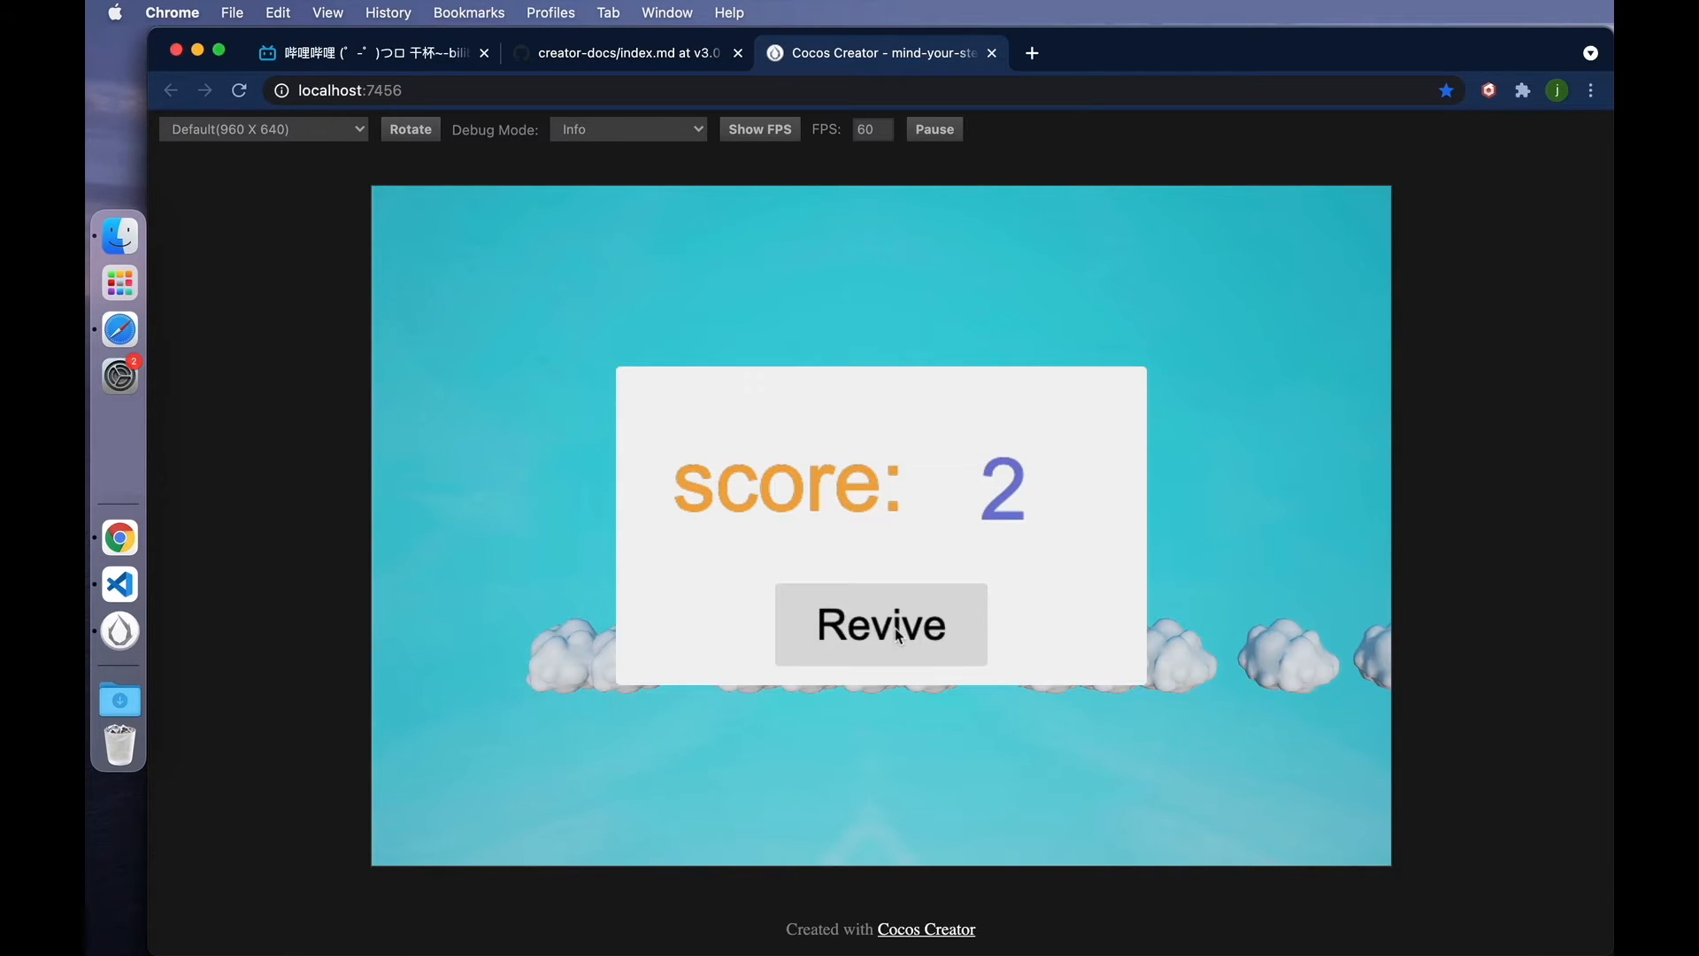
mouse_move(1157, 775)
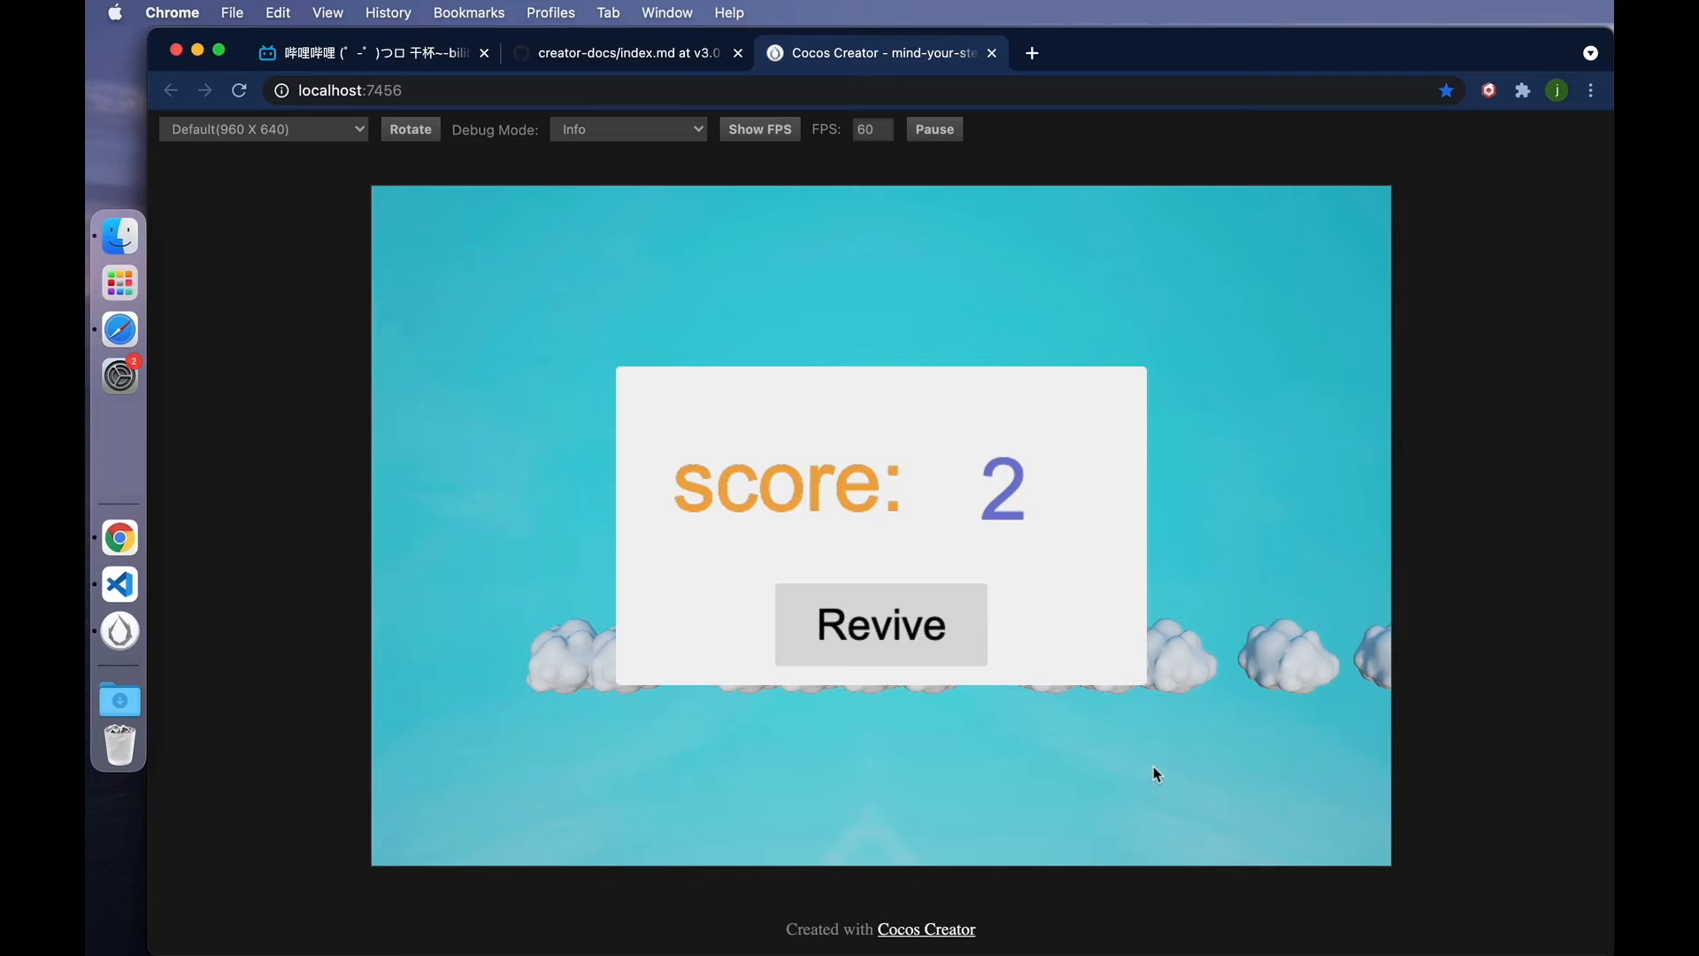
mouse_move(1224, 692)
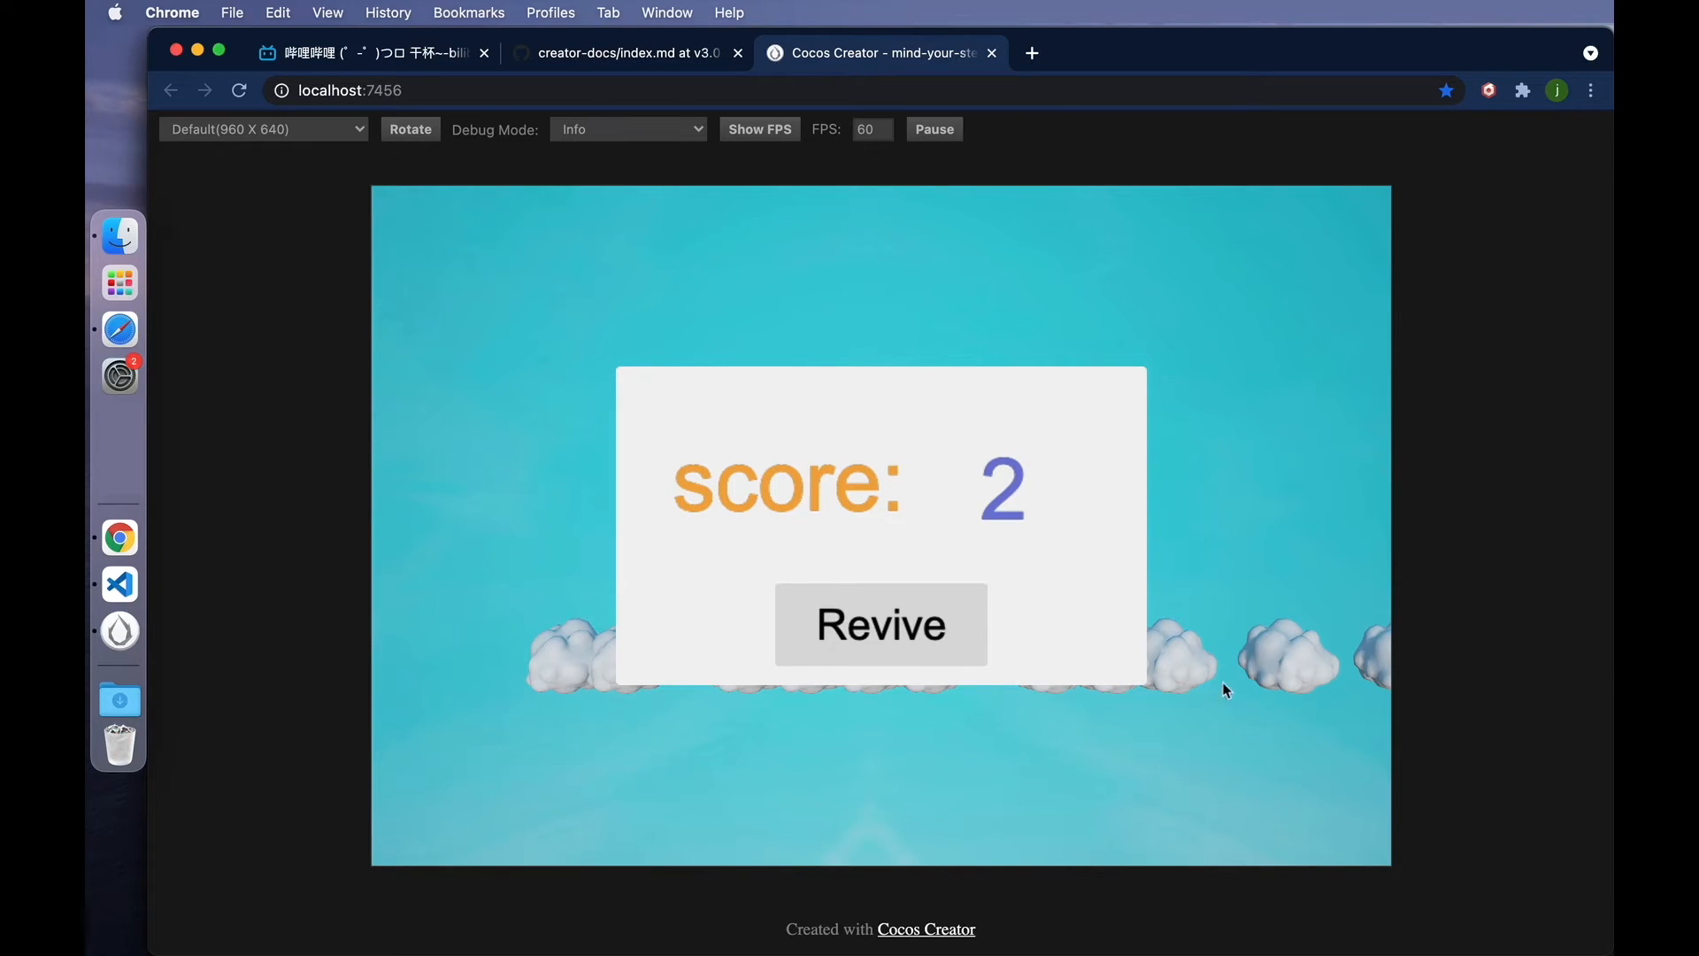
mouse_move(1393, 444)
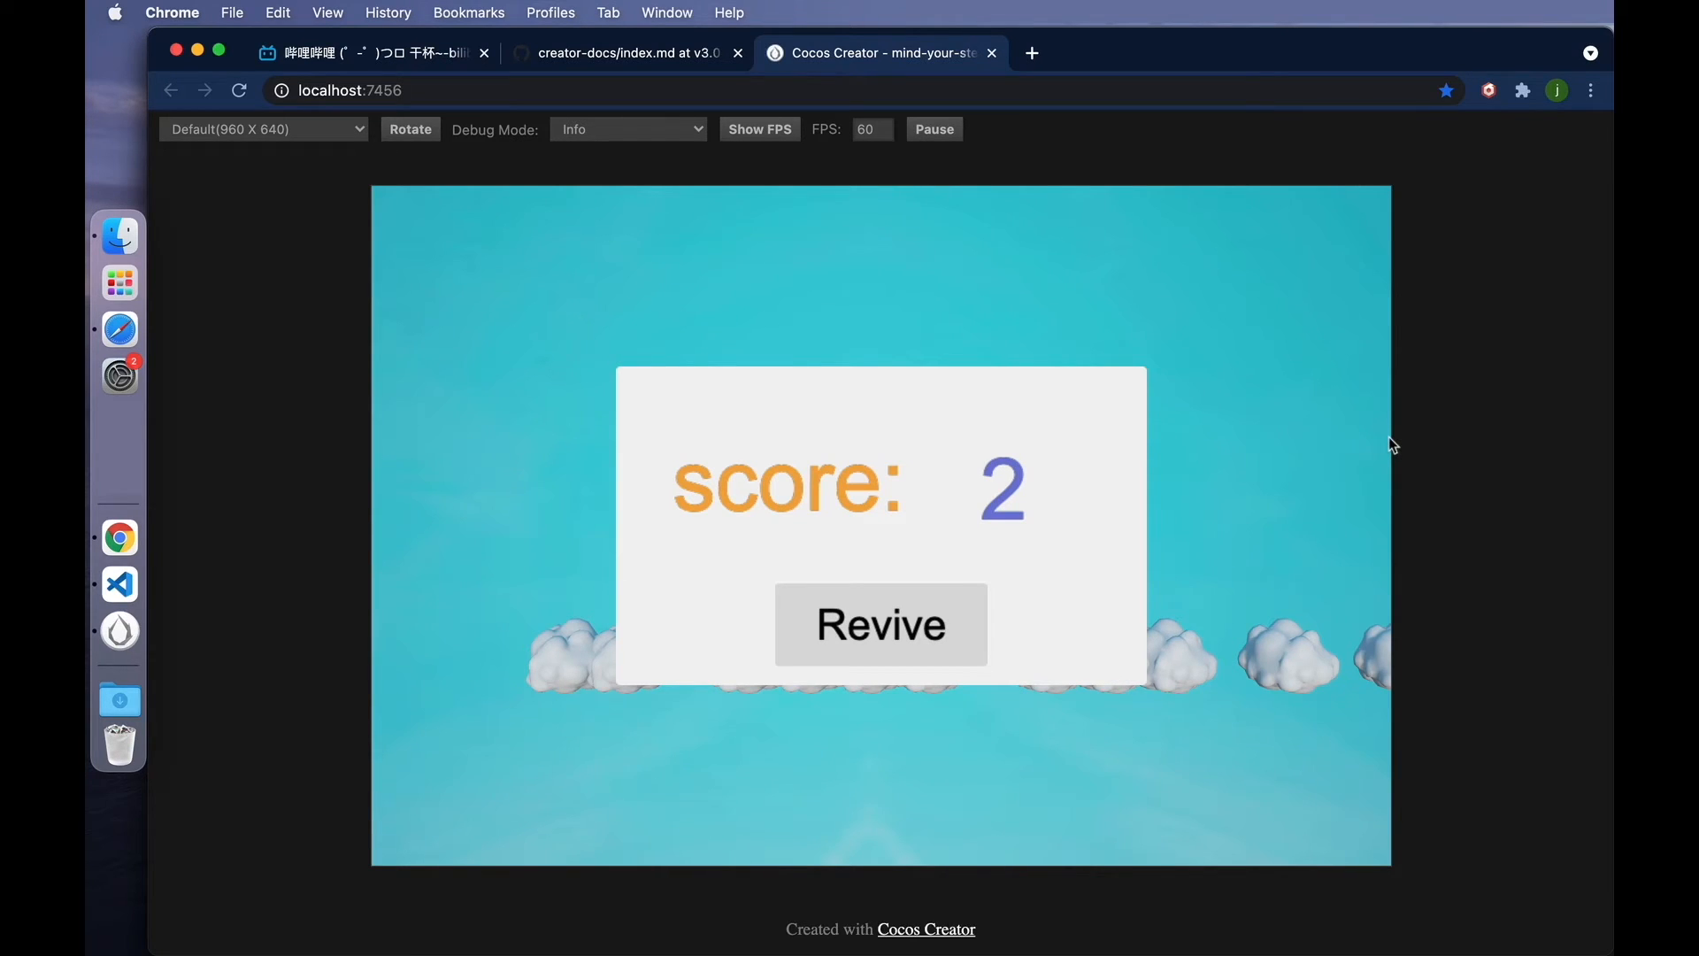
click(1591, 90)
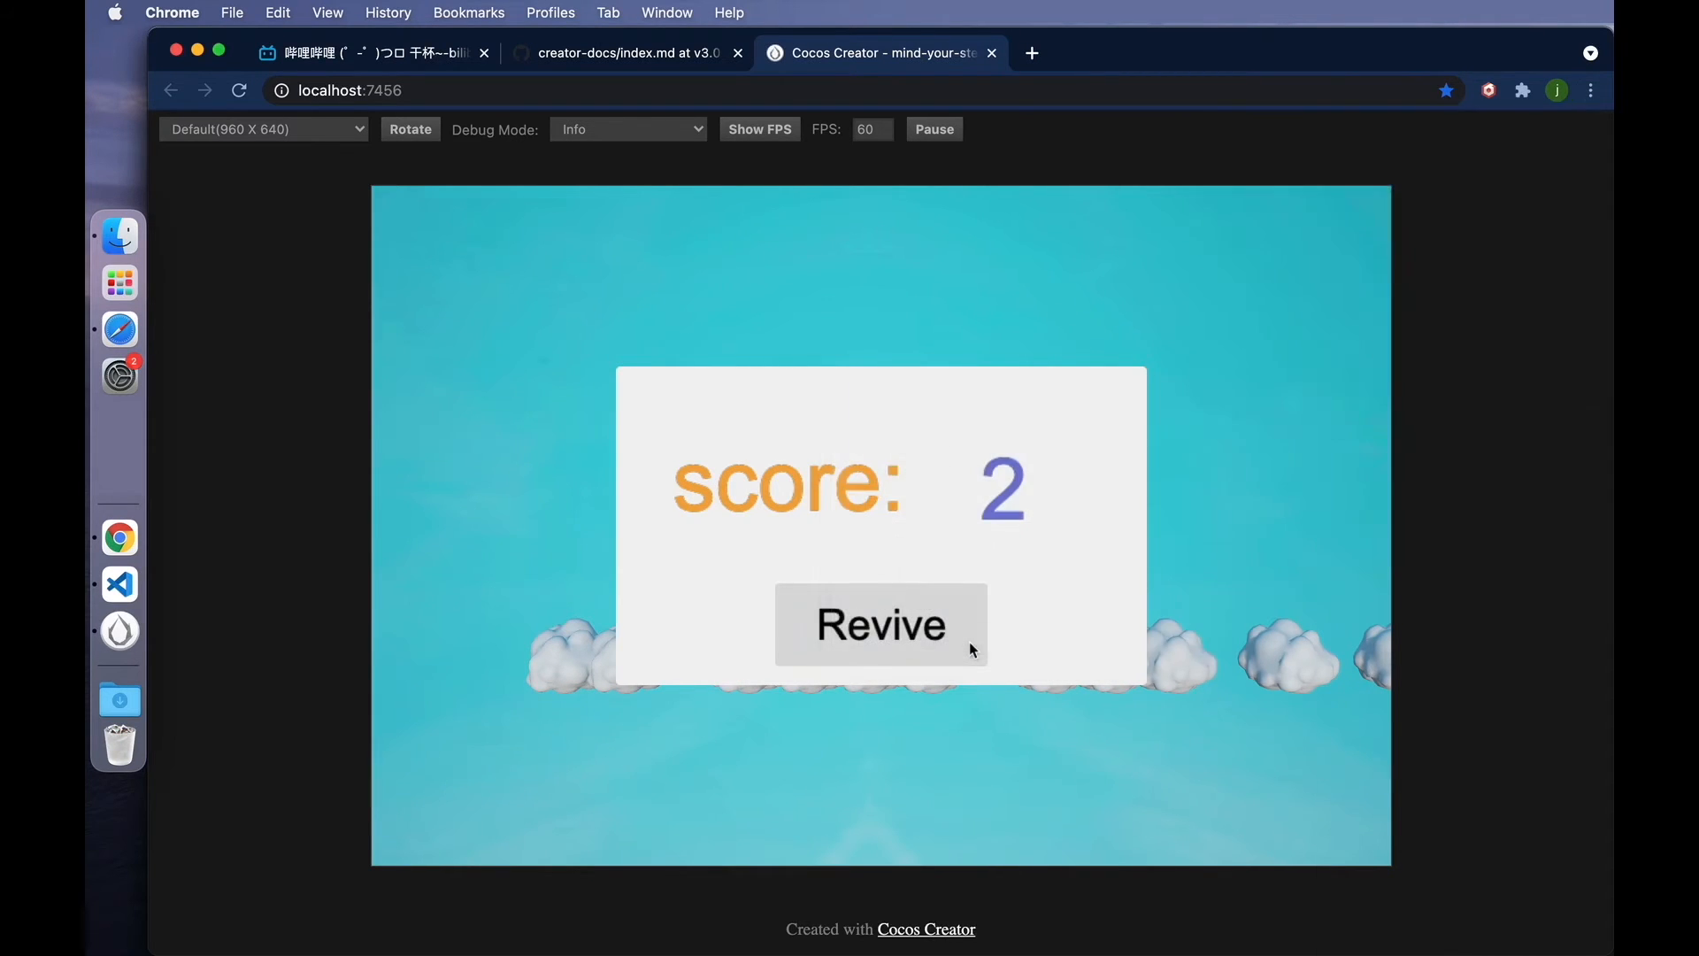
- Open DevTools on GameManager.ts and set a breakpoint at line 155 in onReviveButtonClicked
key(F12)
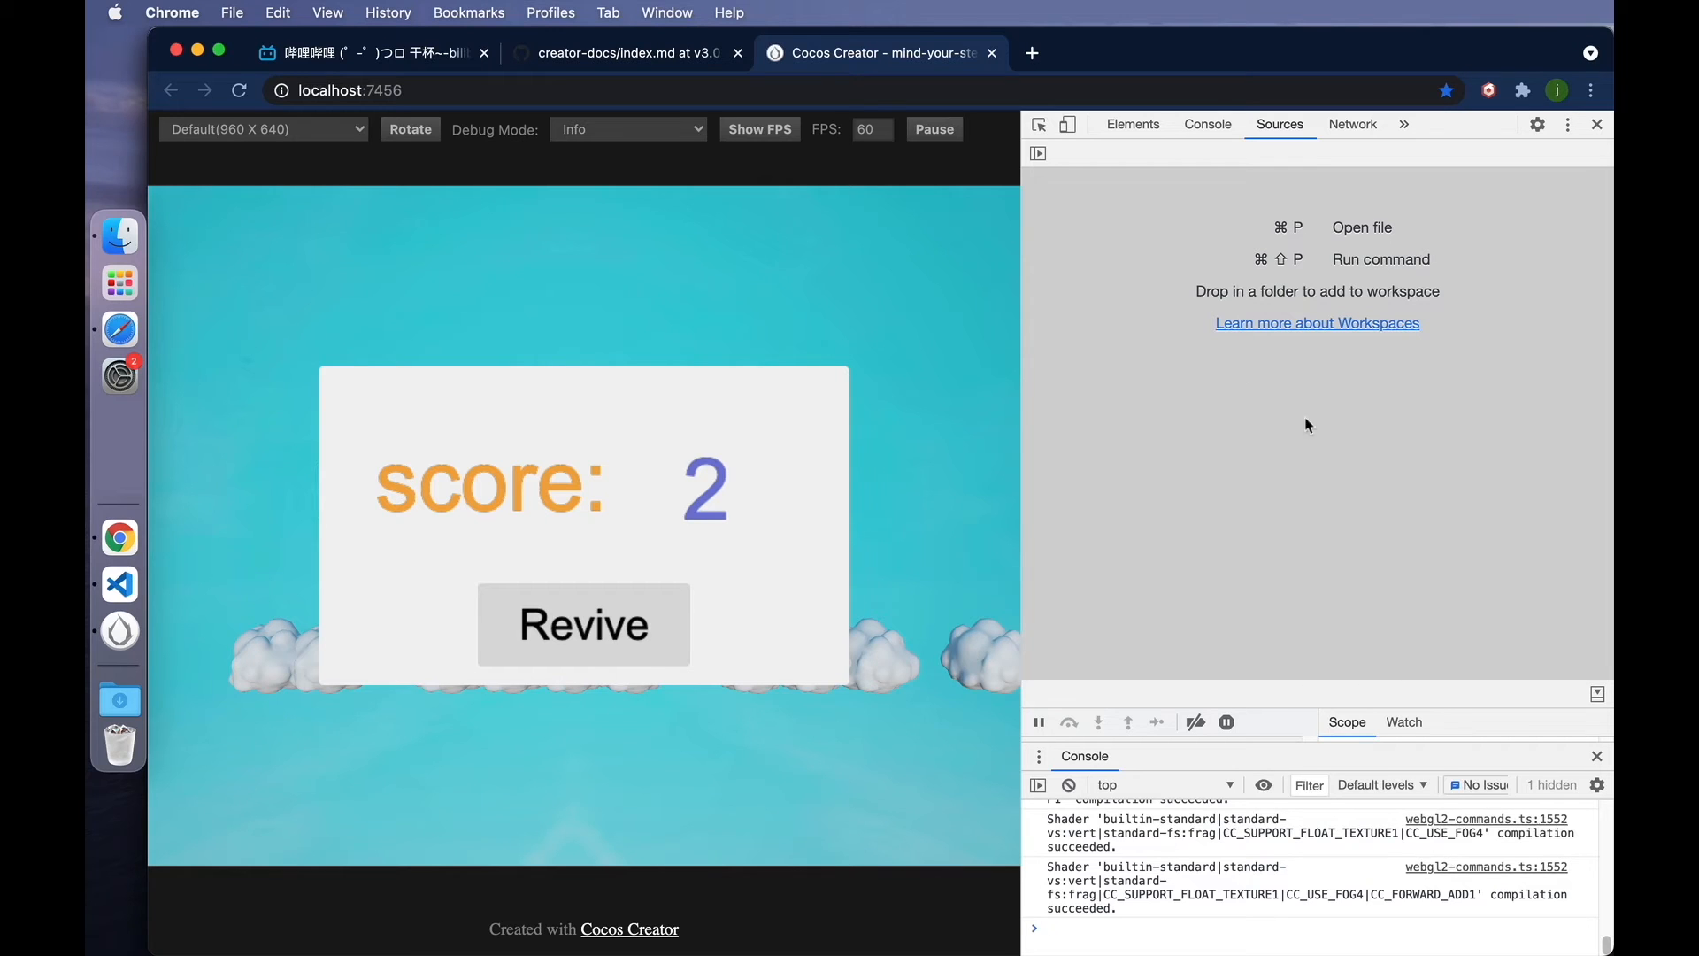
mouse_move(1225, 600)
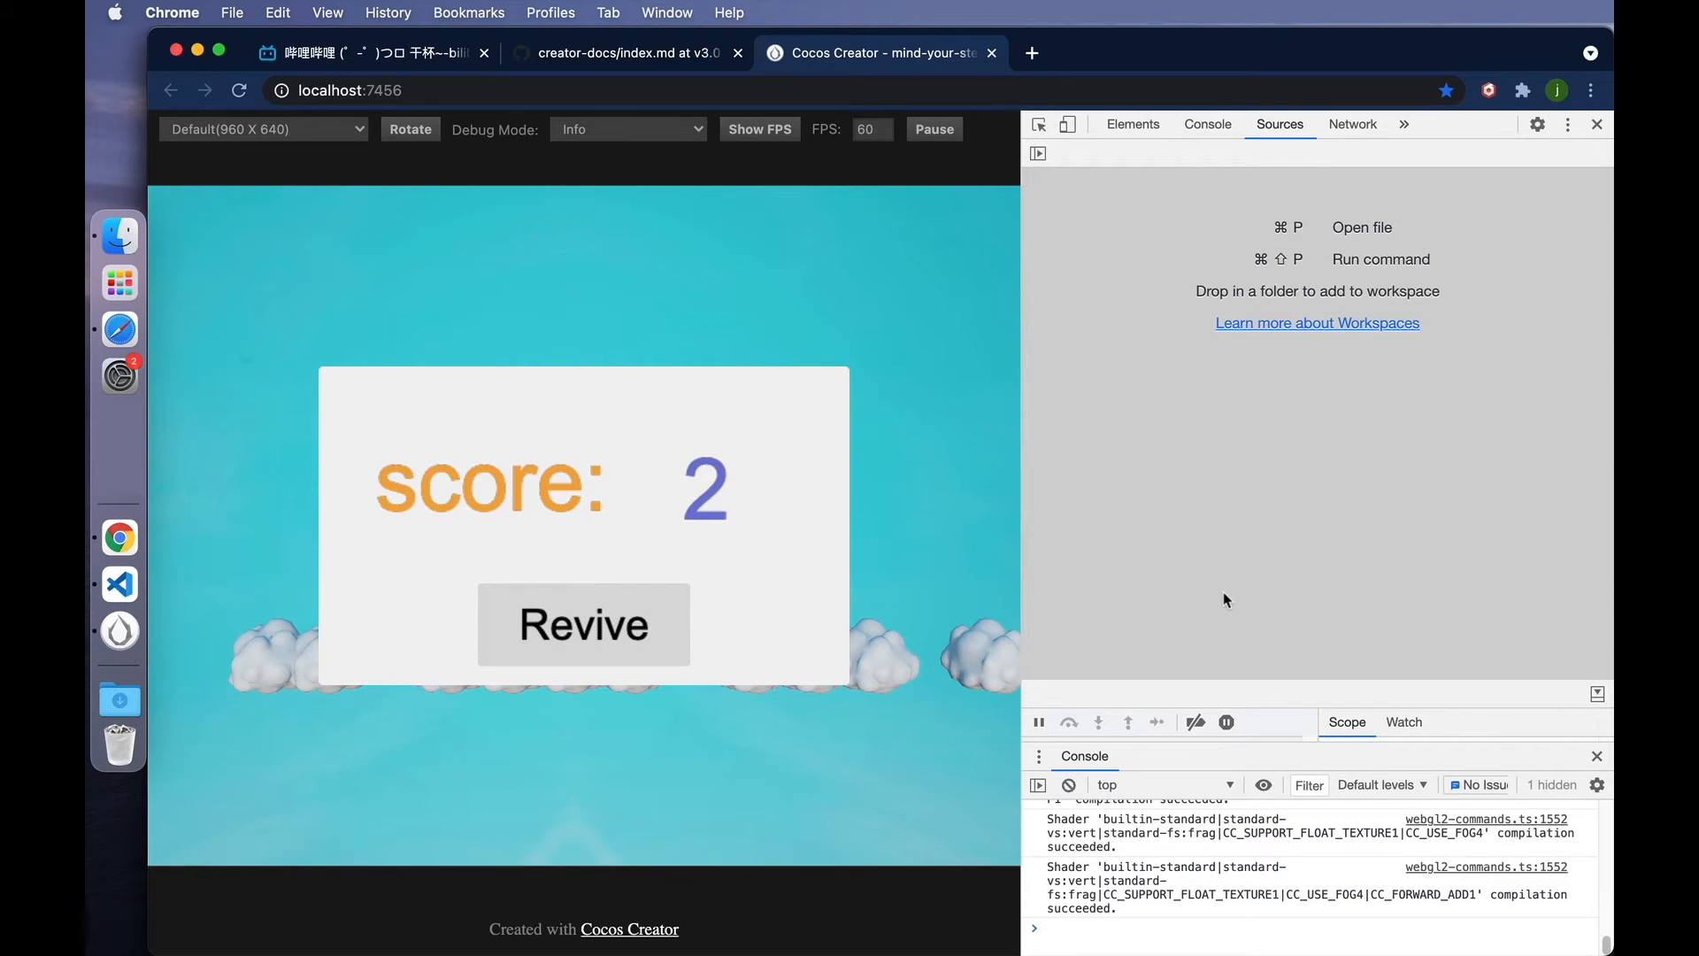
mouse_move(1276, 531)
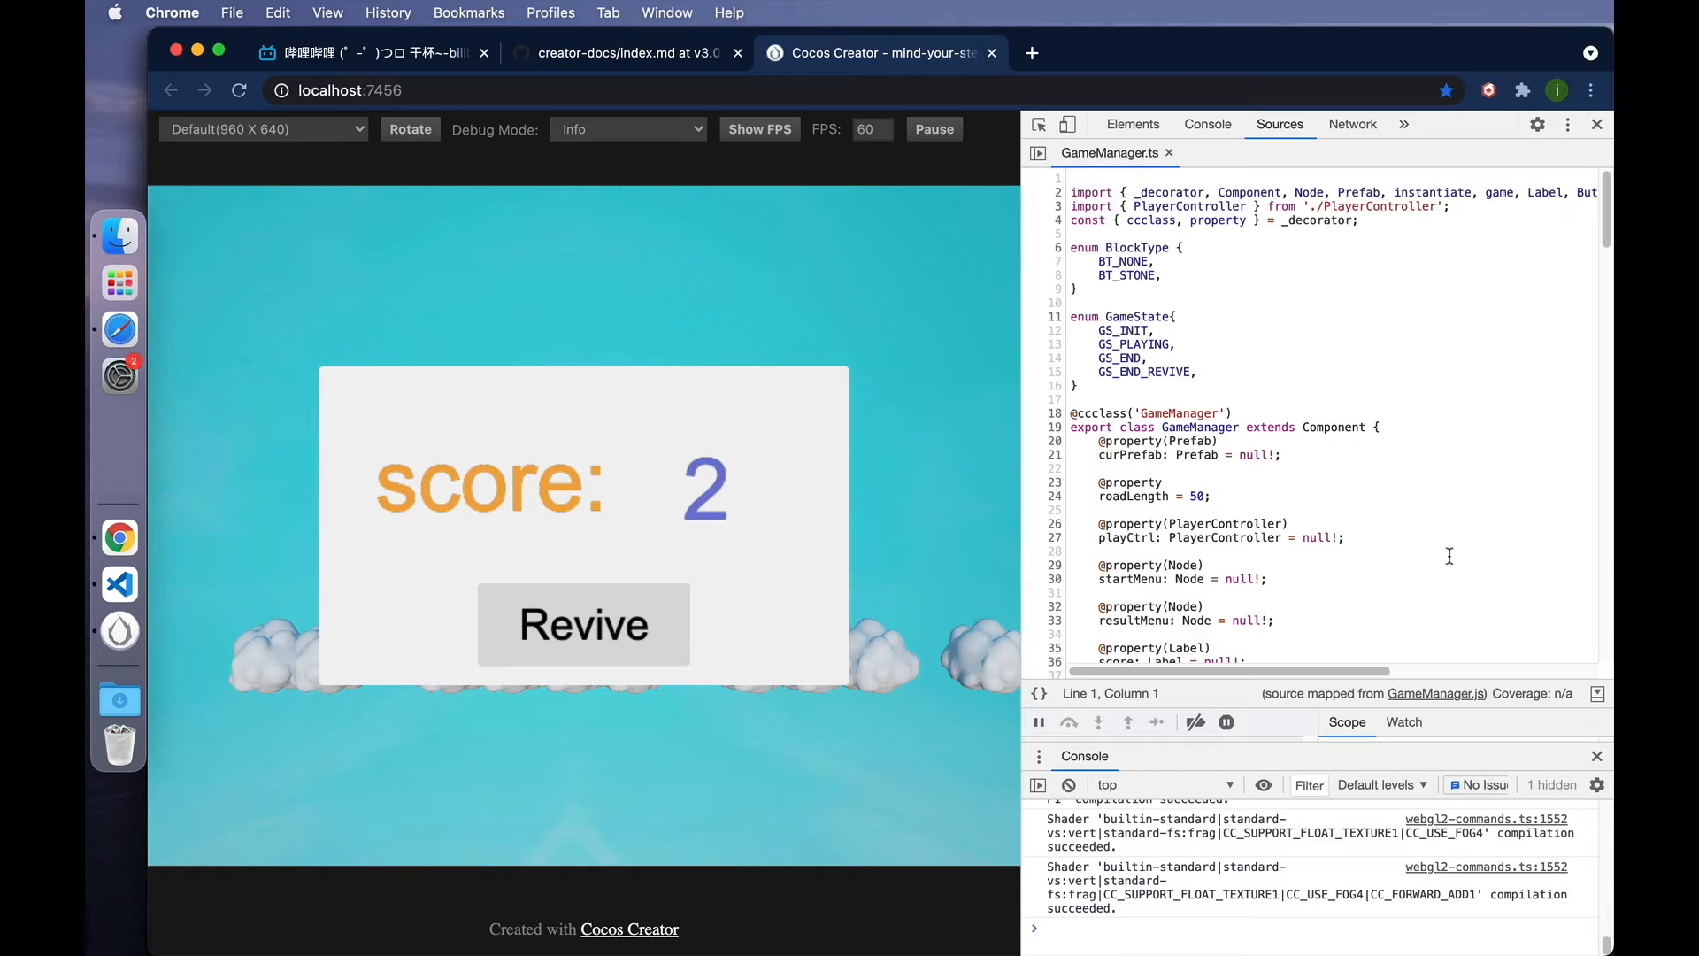
scroll(down, 3)
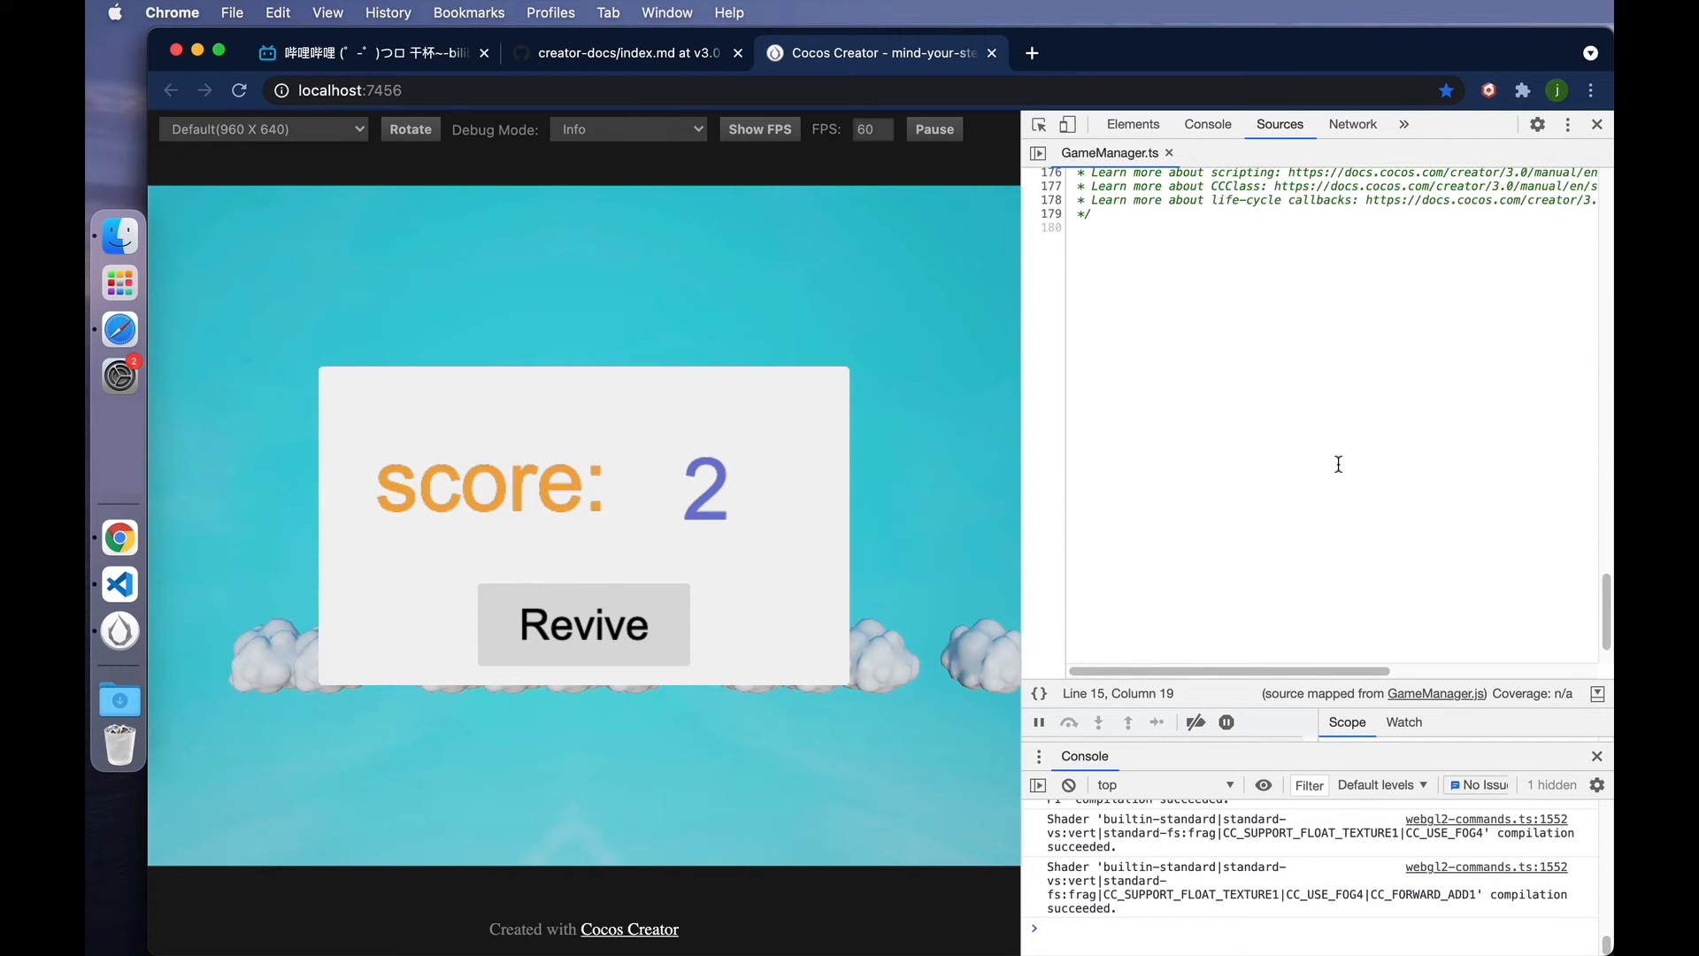
scroll(up, 3)
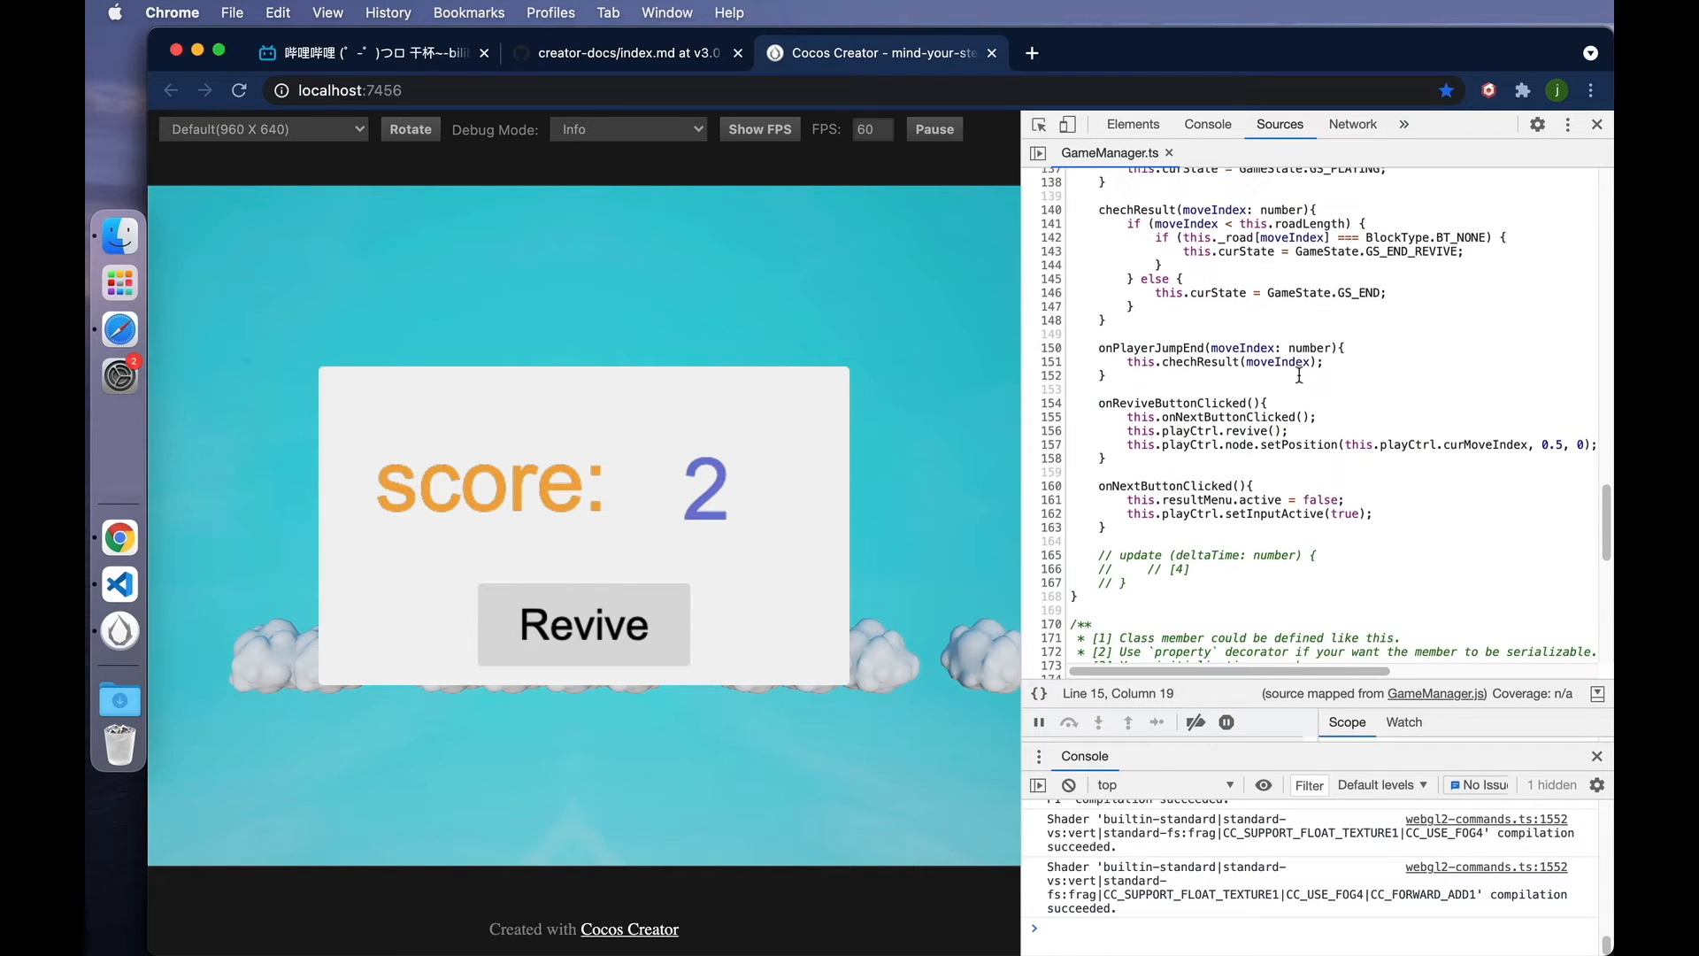
mouse_move(1299, 451)
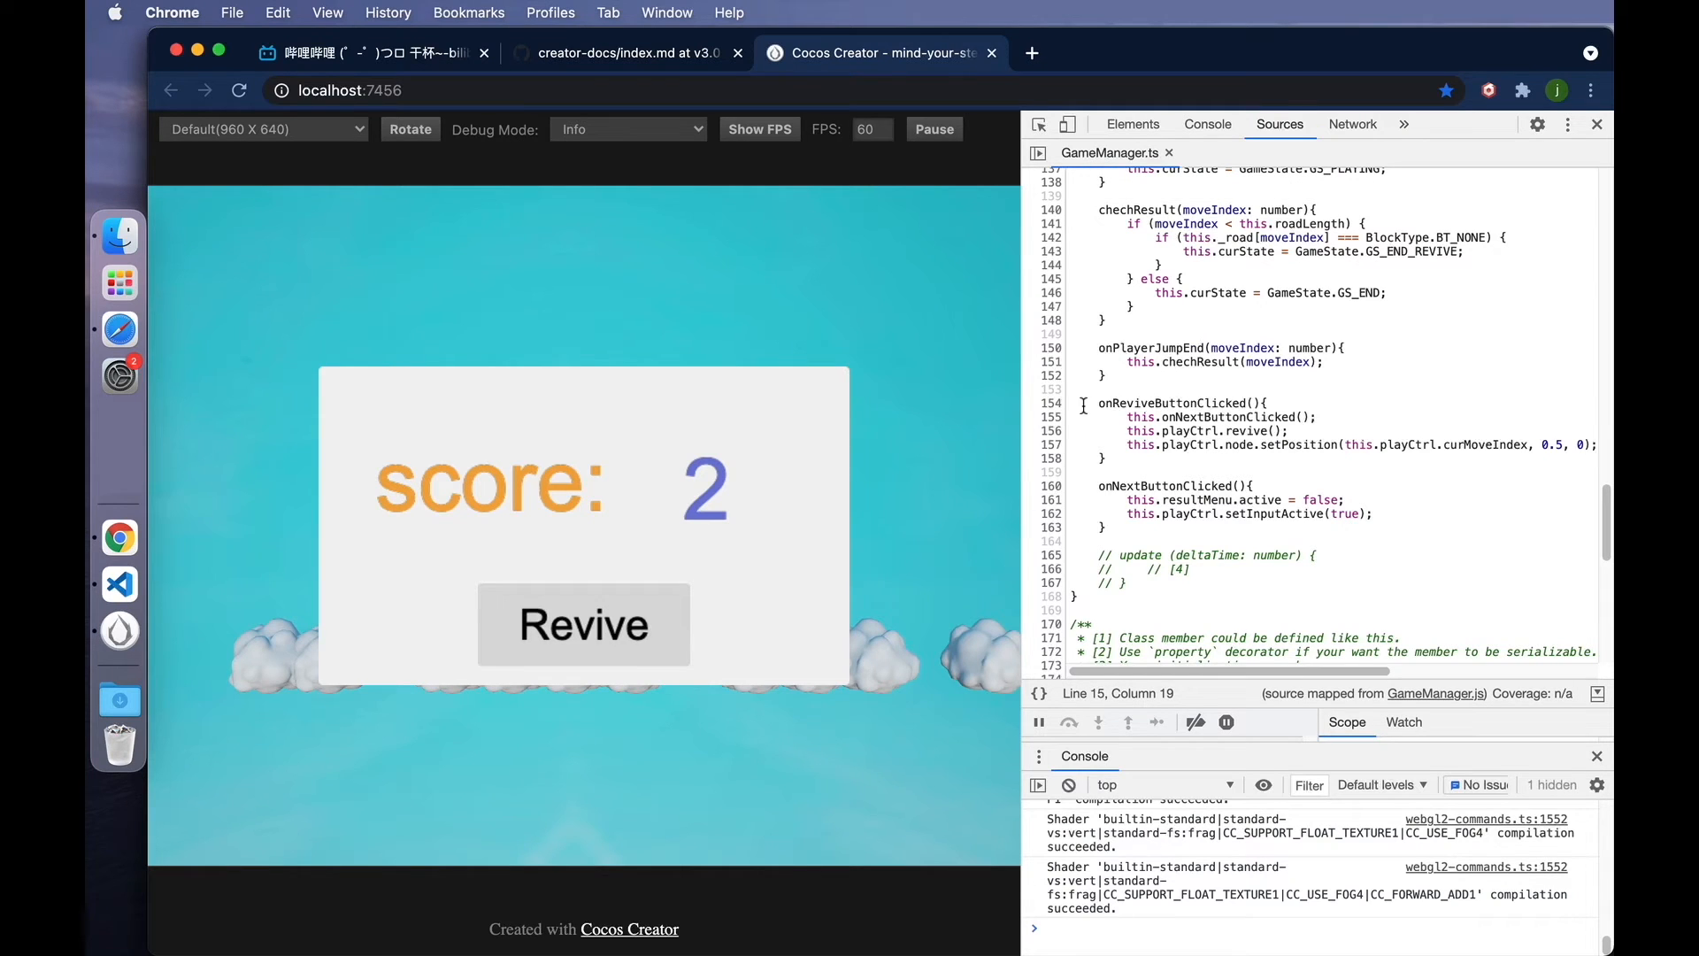
mouse_move(1136, 402)
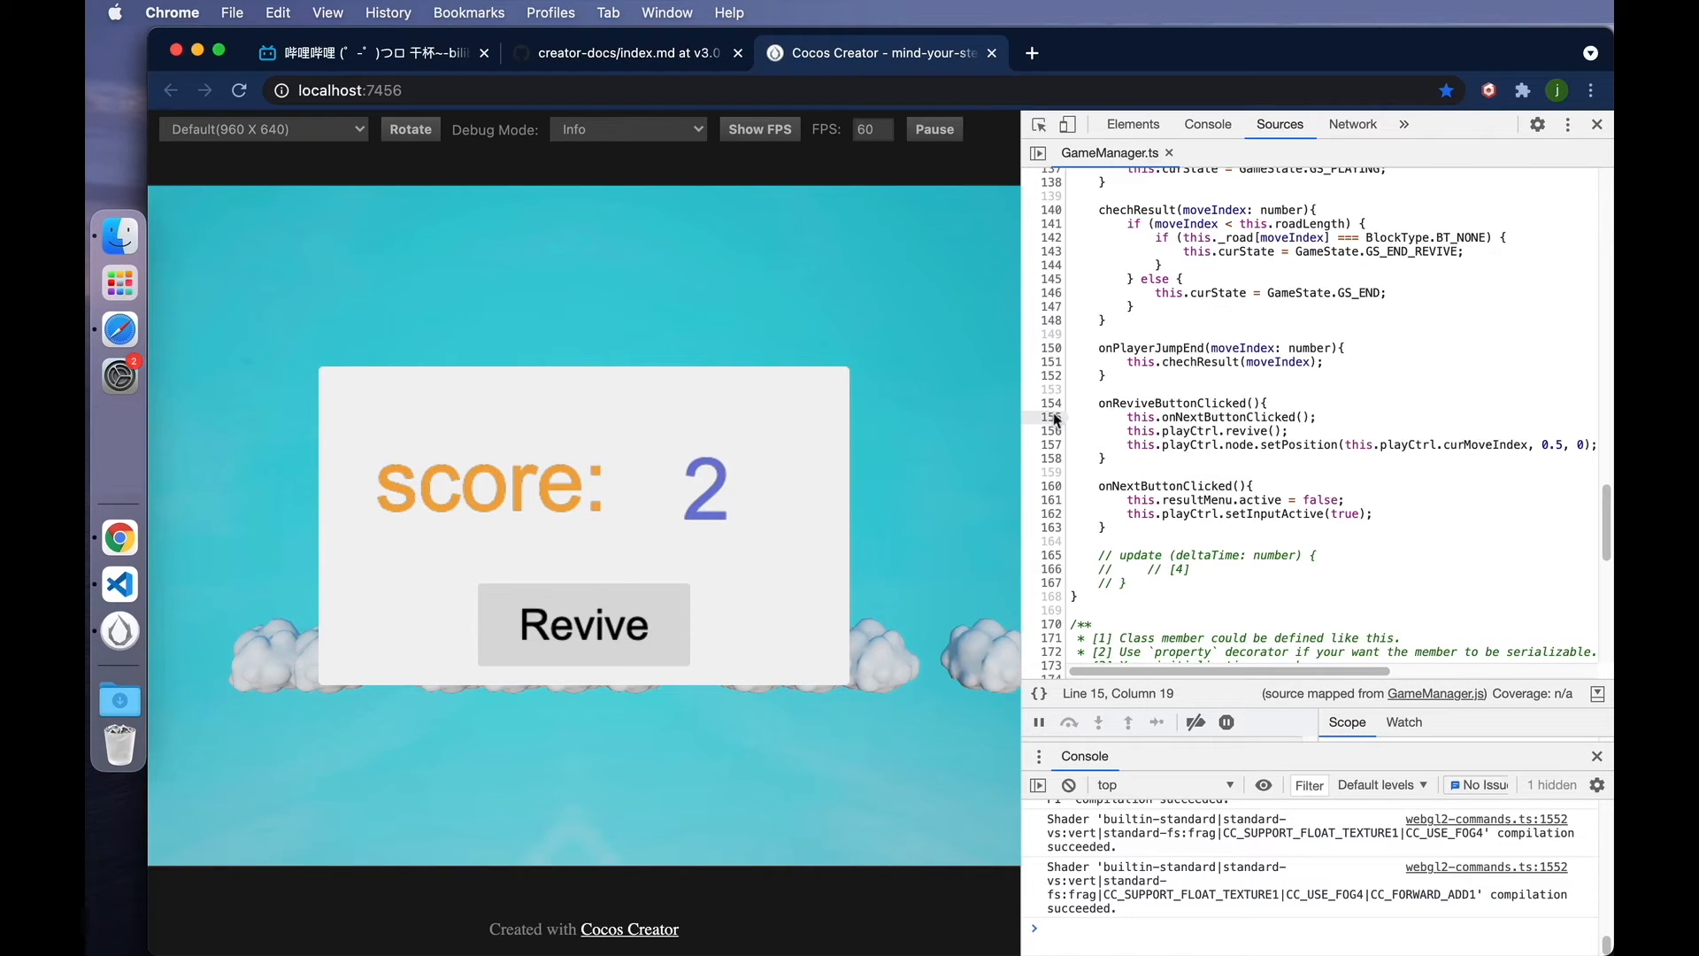
click(1124, 417)
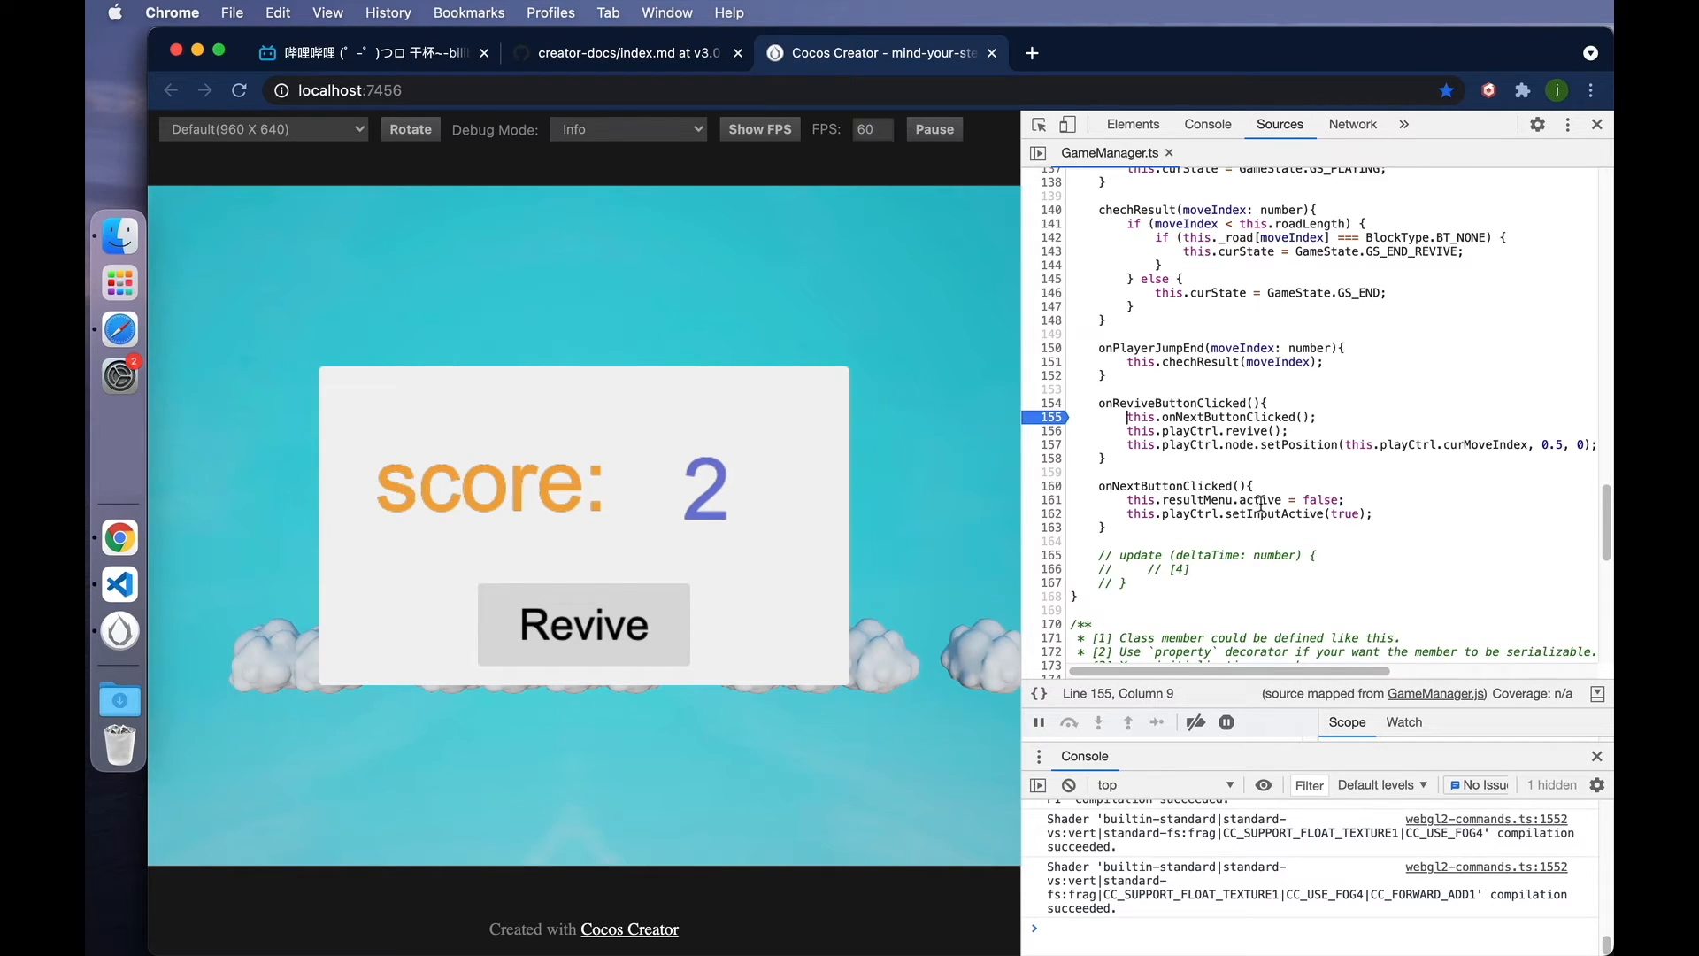
- Set a second breakpoint at line 47 on the curState setter's switch
scroll(up, 3)
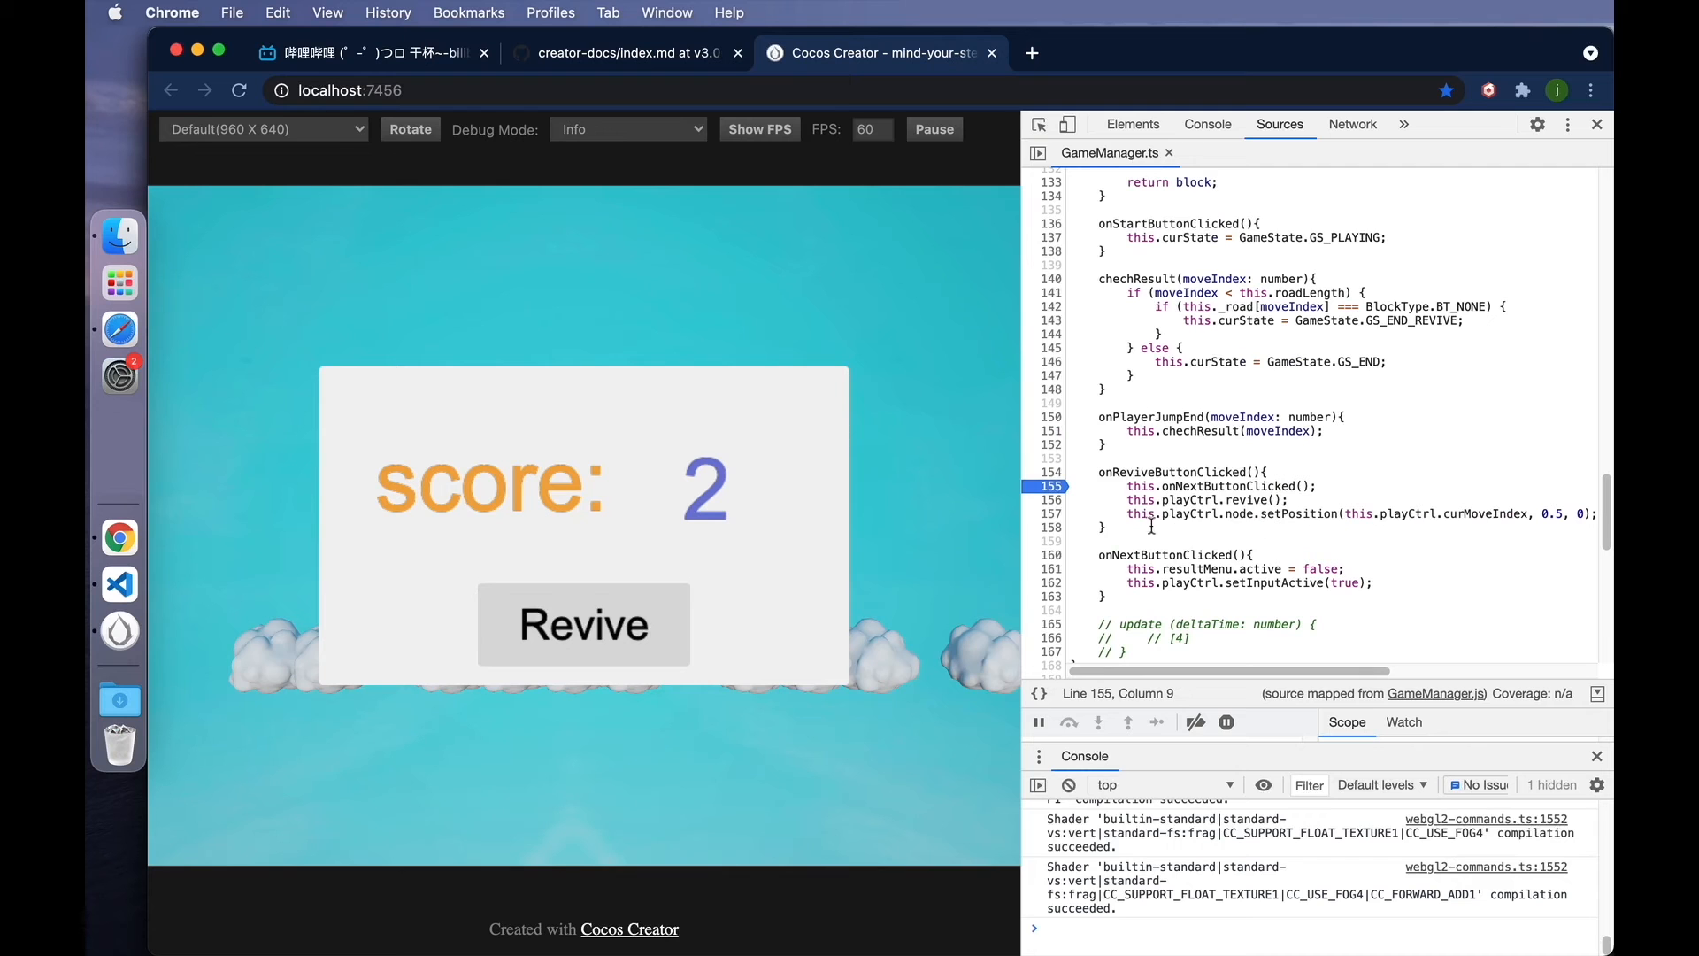
mouse_move(818, 375)
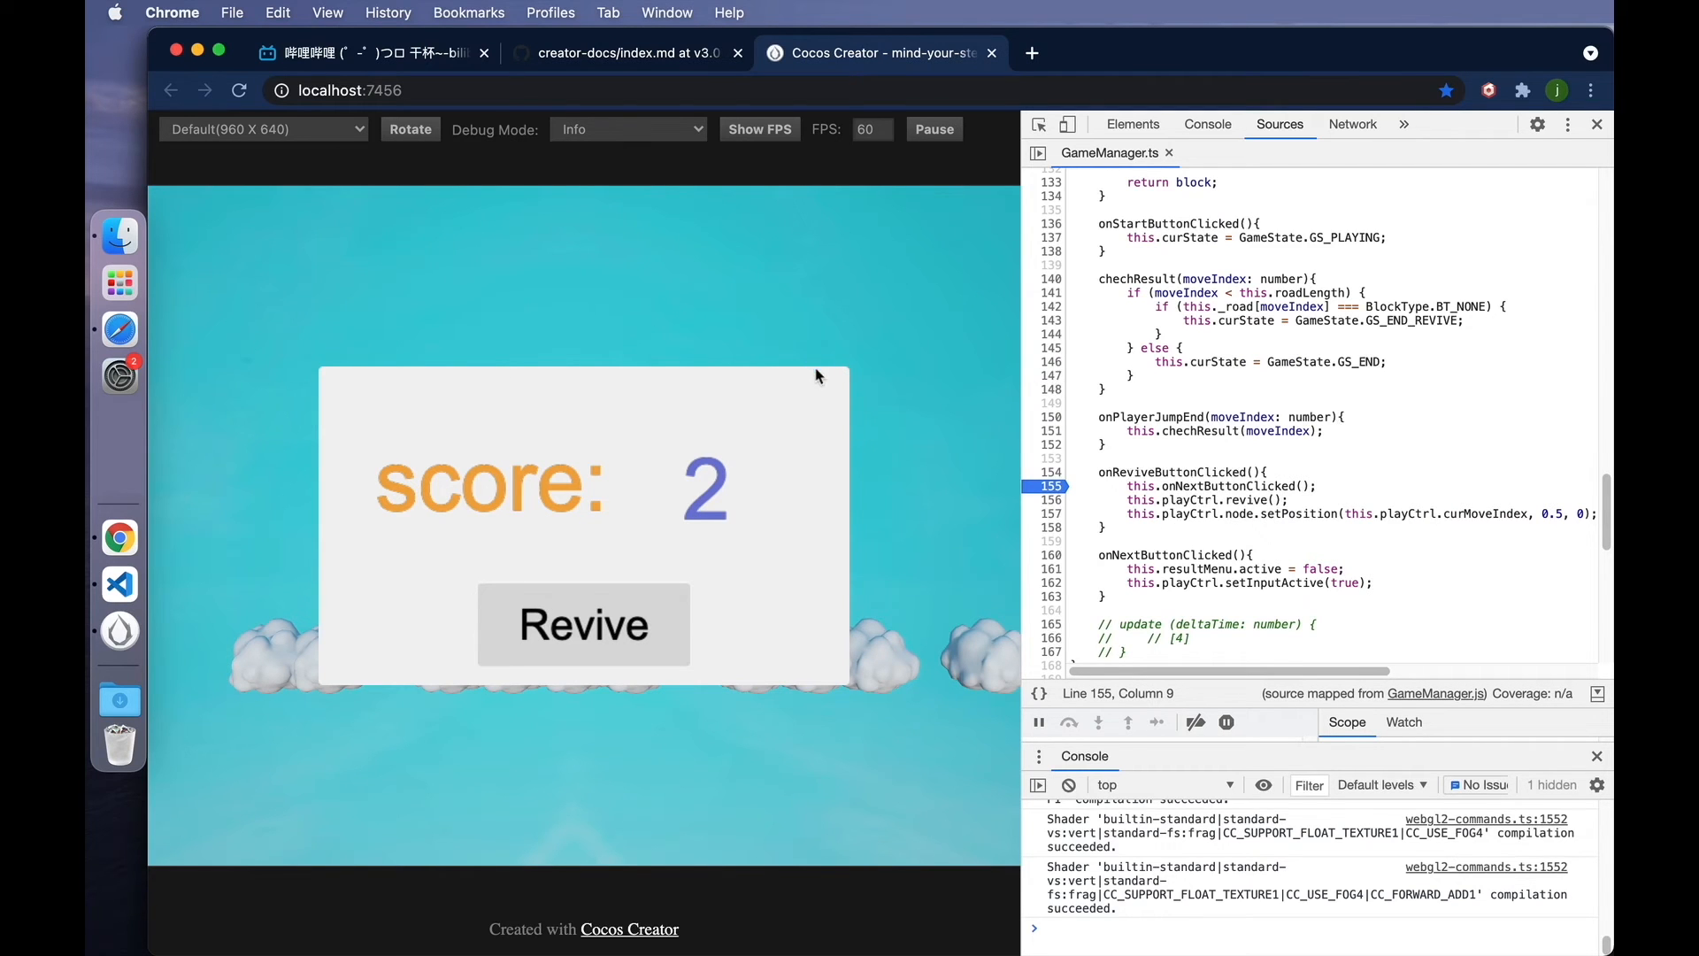
scroll(up, 3)
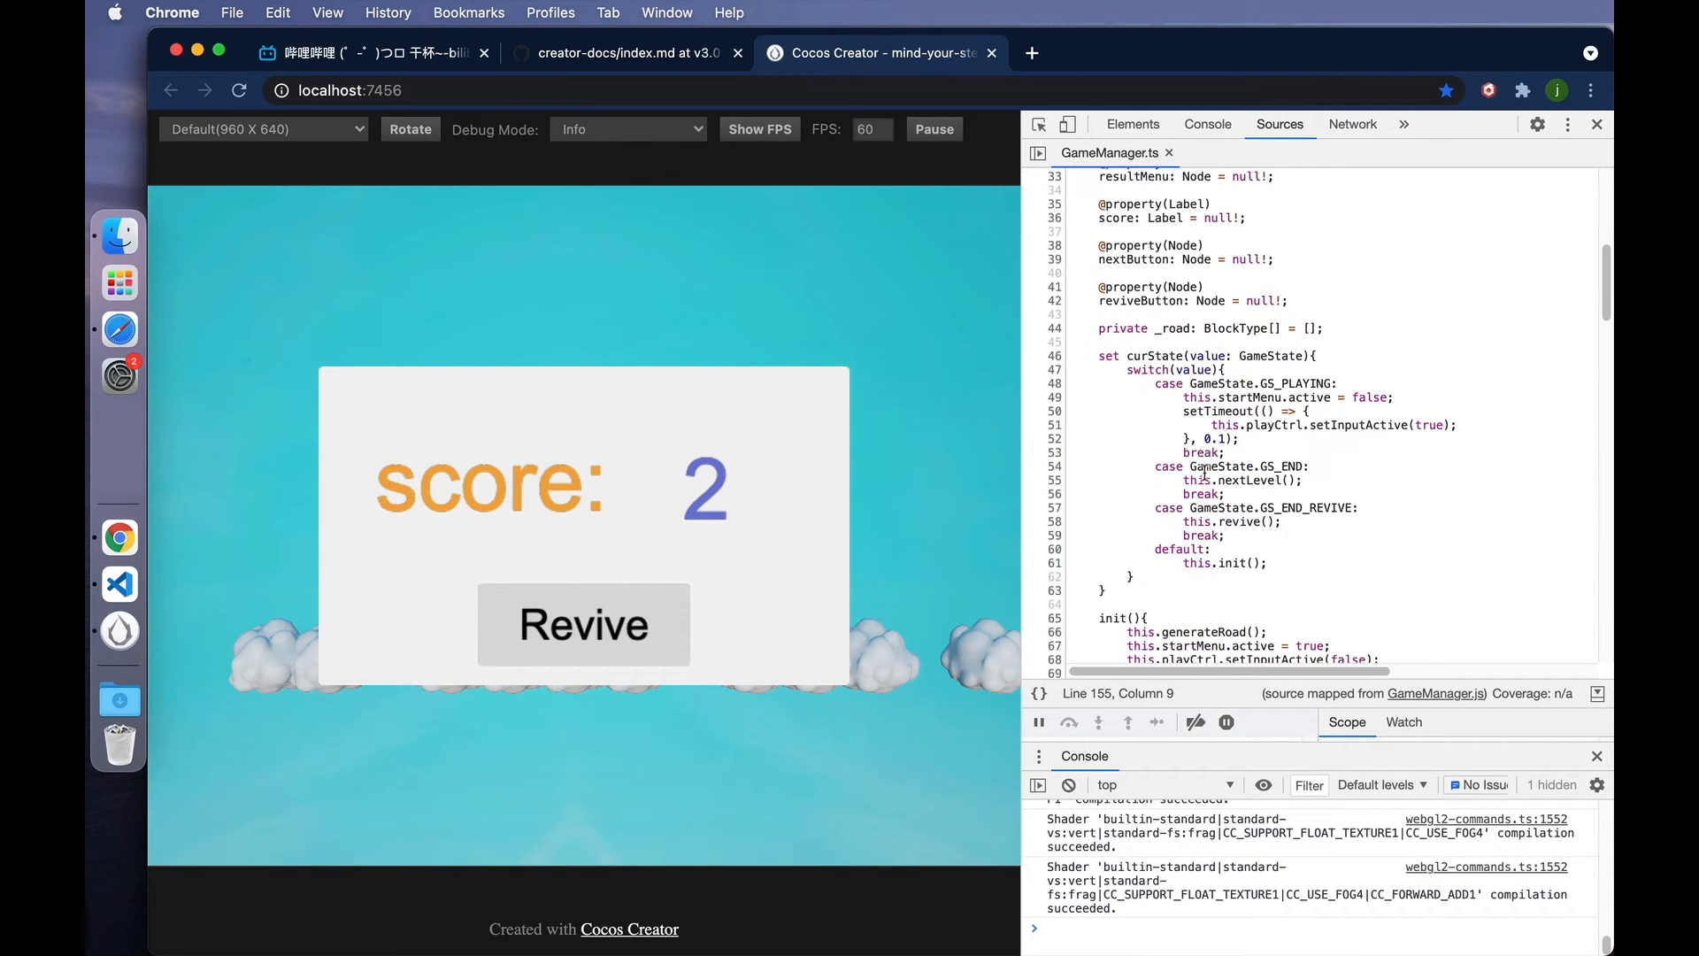
click(1051, 369)
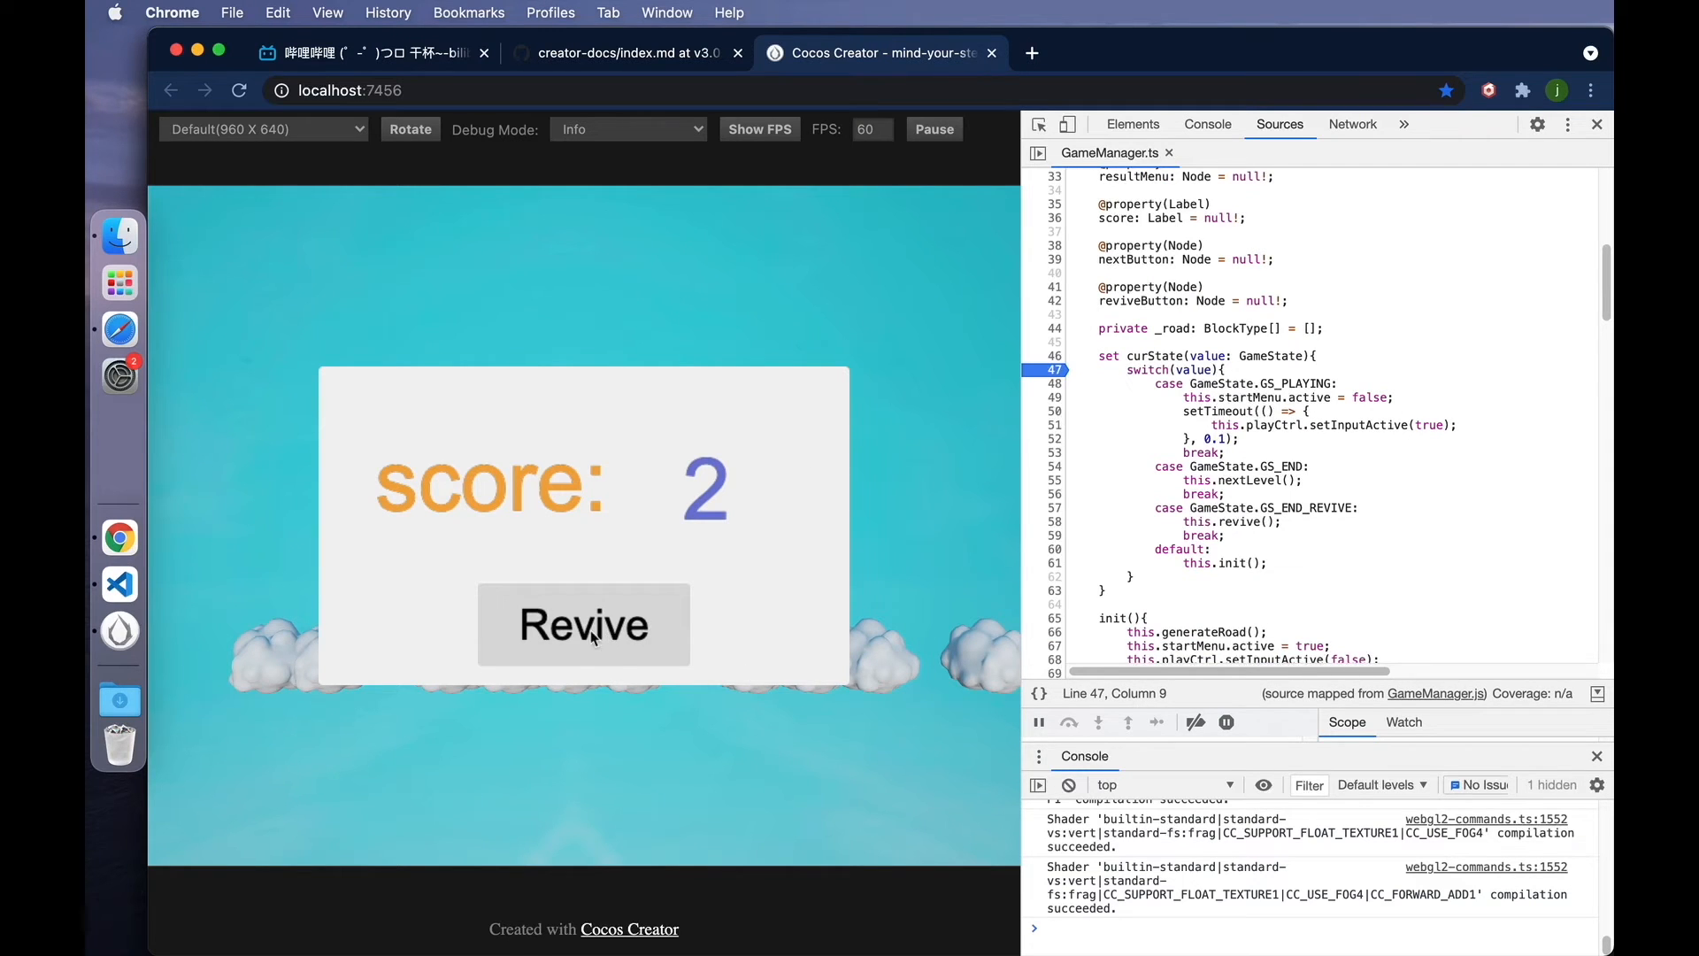
- Click Revive in the game so the debugger pauses at the line 155 breakpoint
click(582, 624)
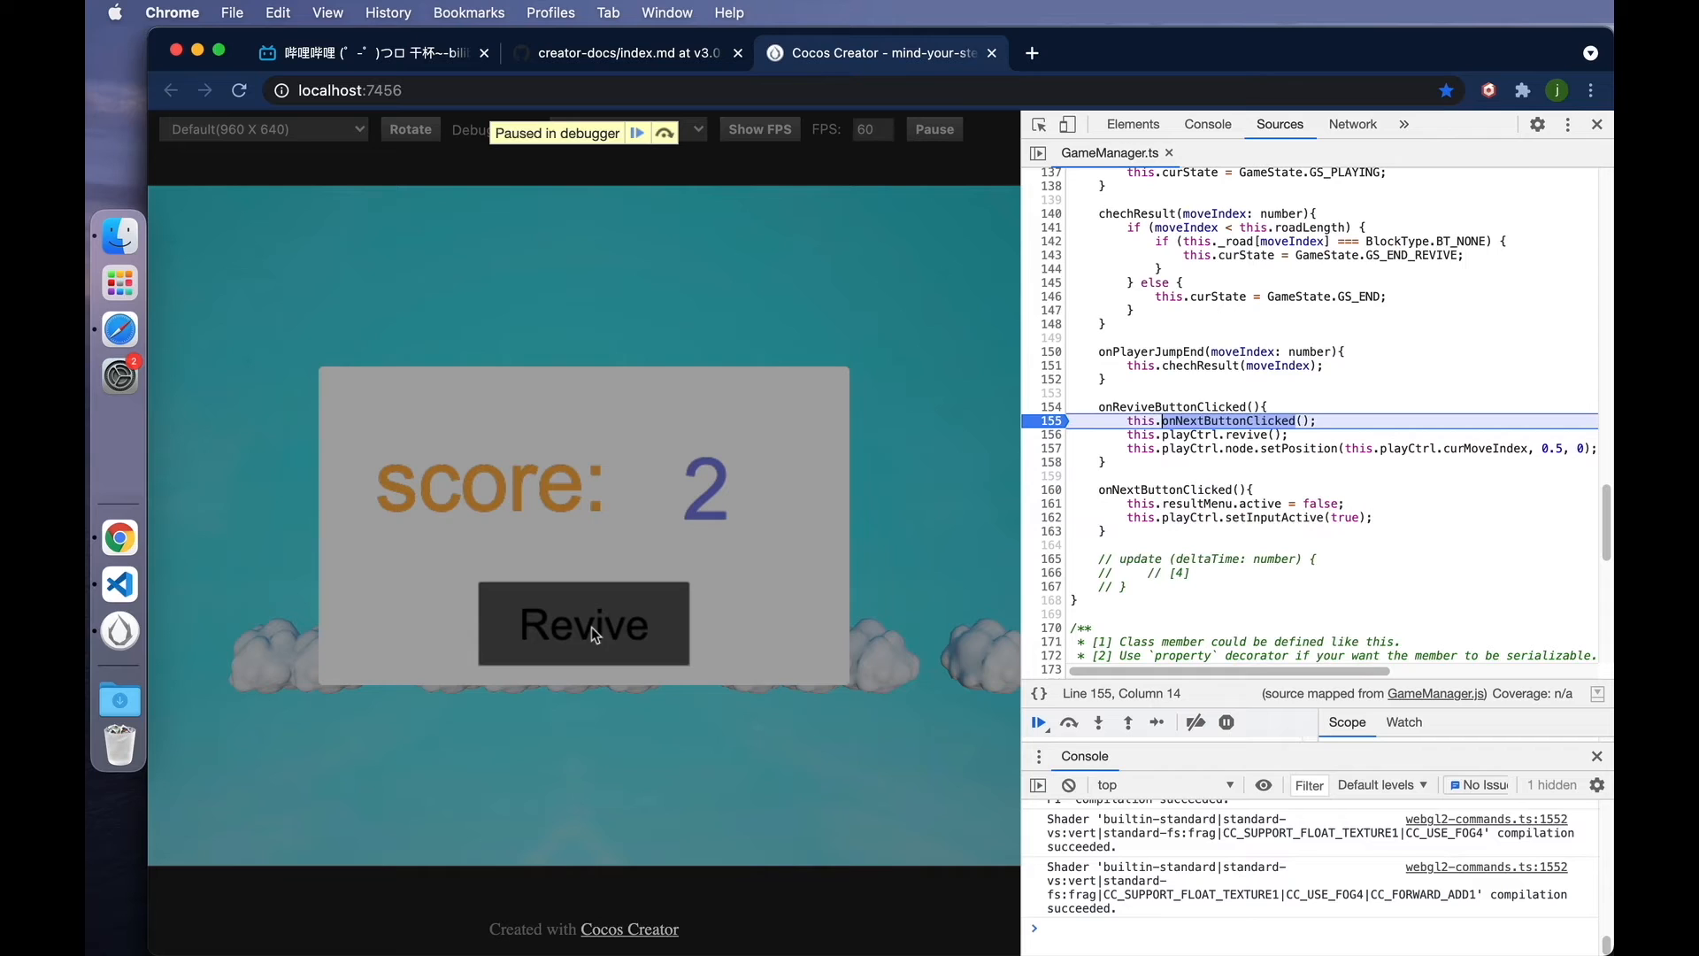
mouse_move(1263, 558)
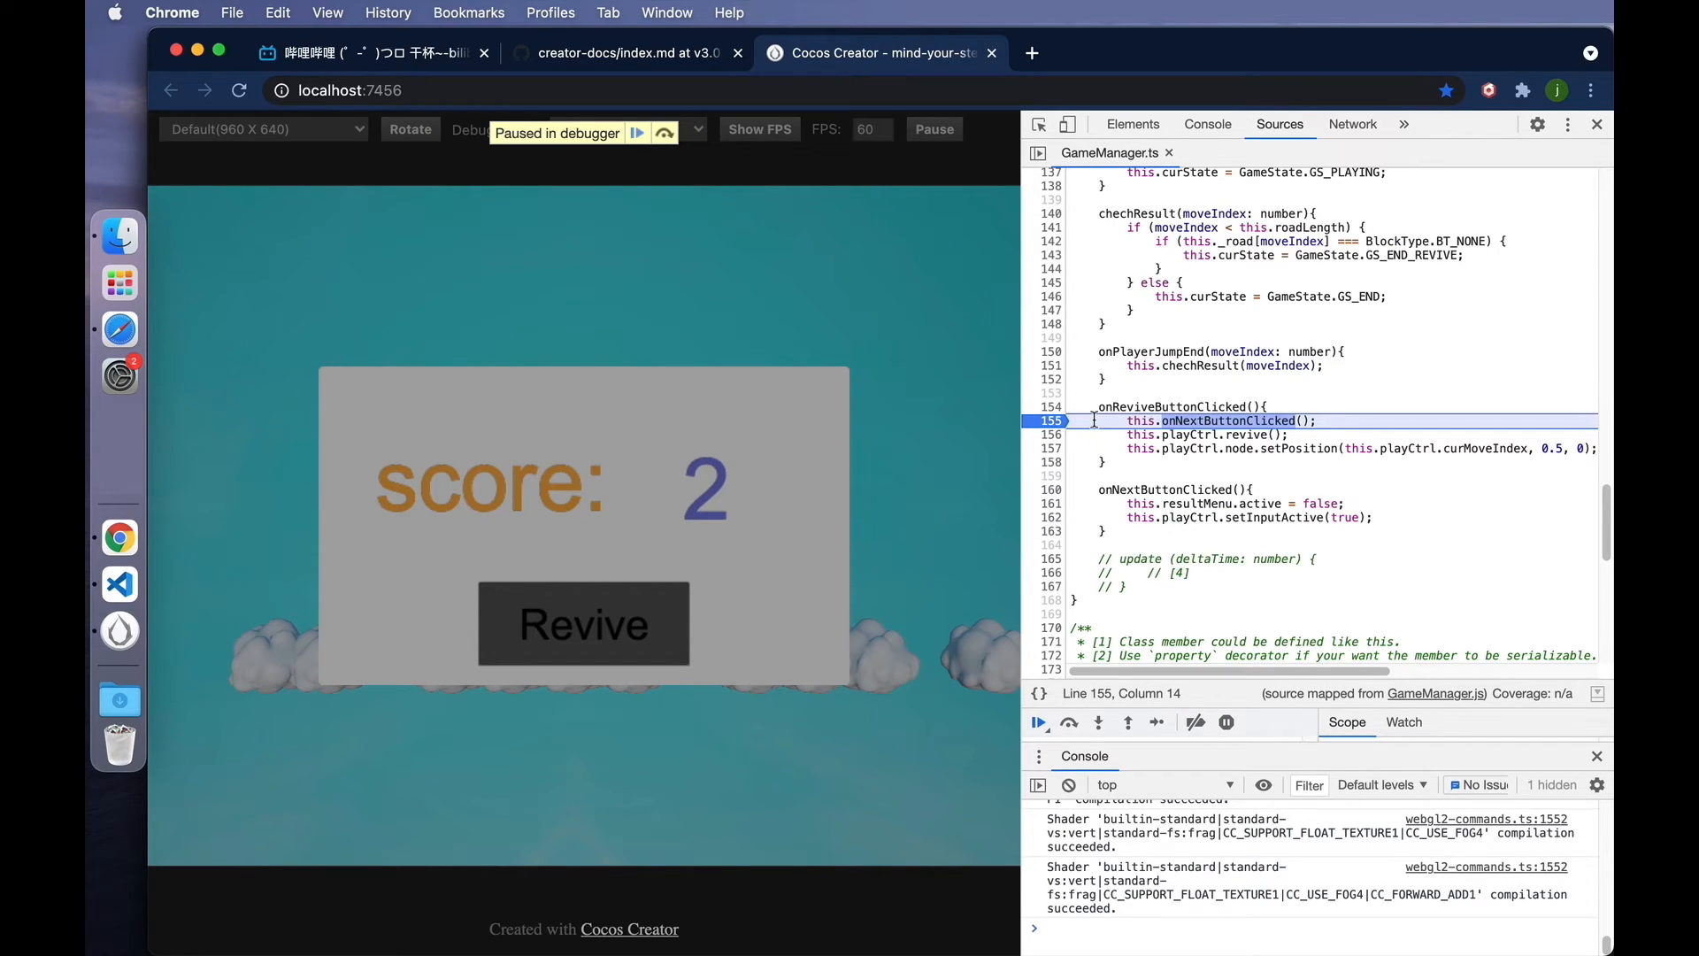
mouse_move(1062, 429)
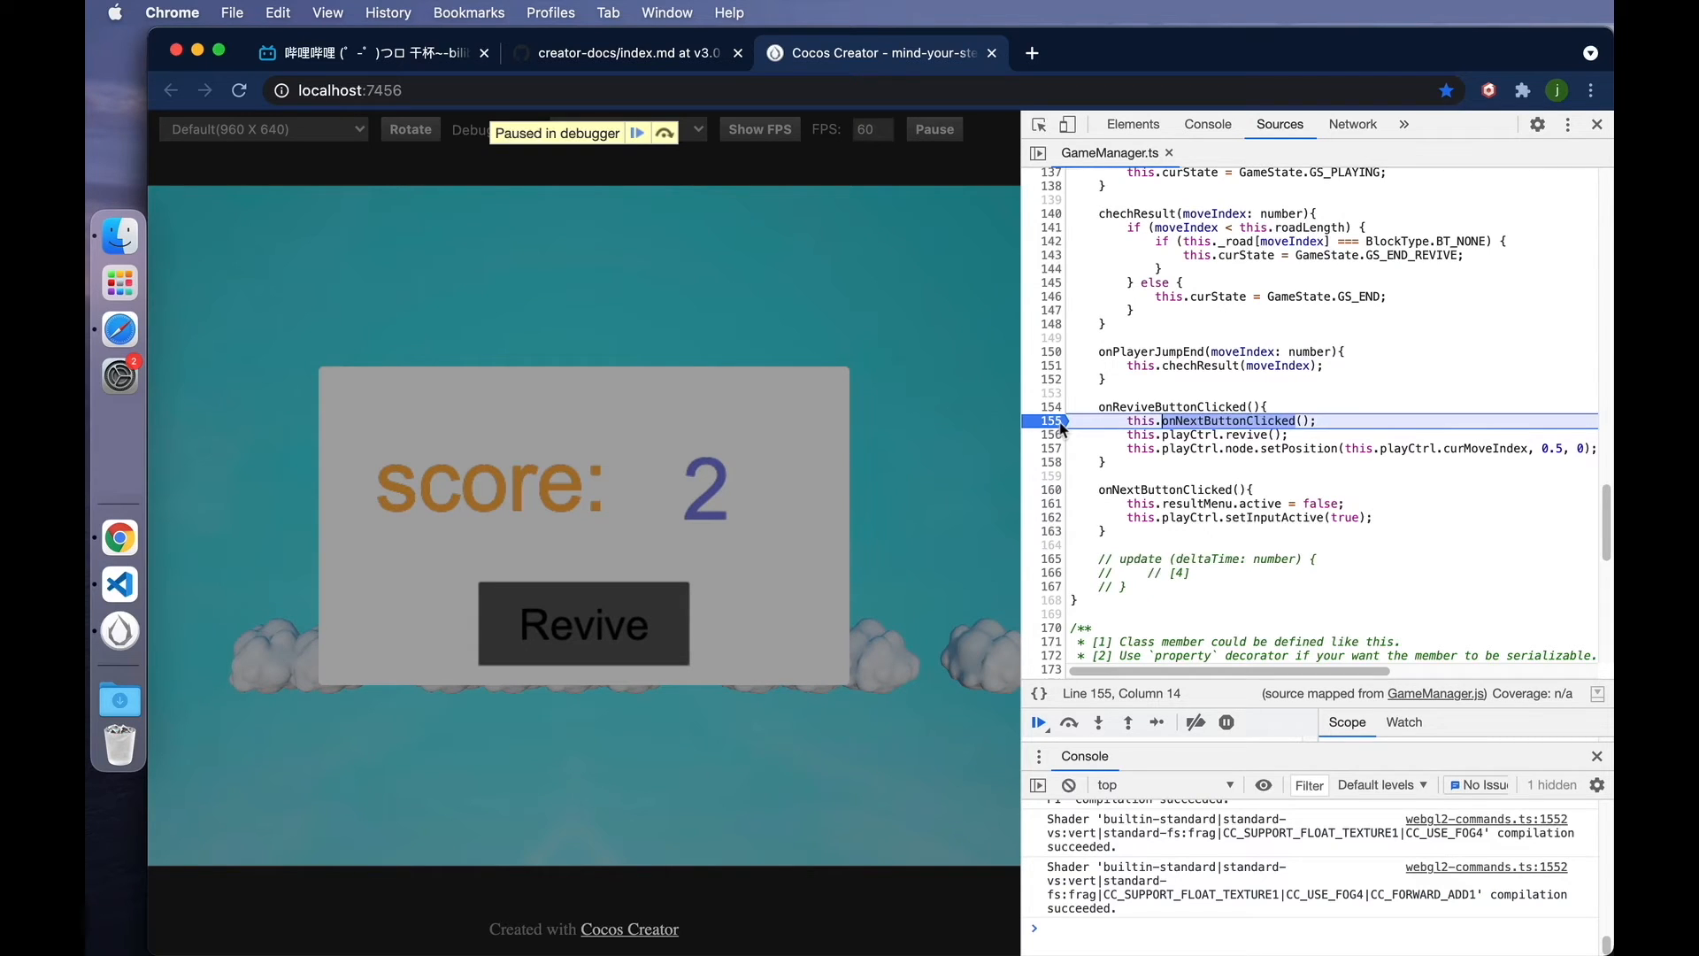
mouse_move(1127, 846)
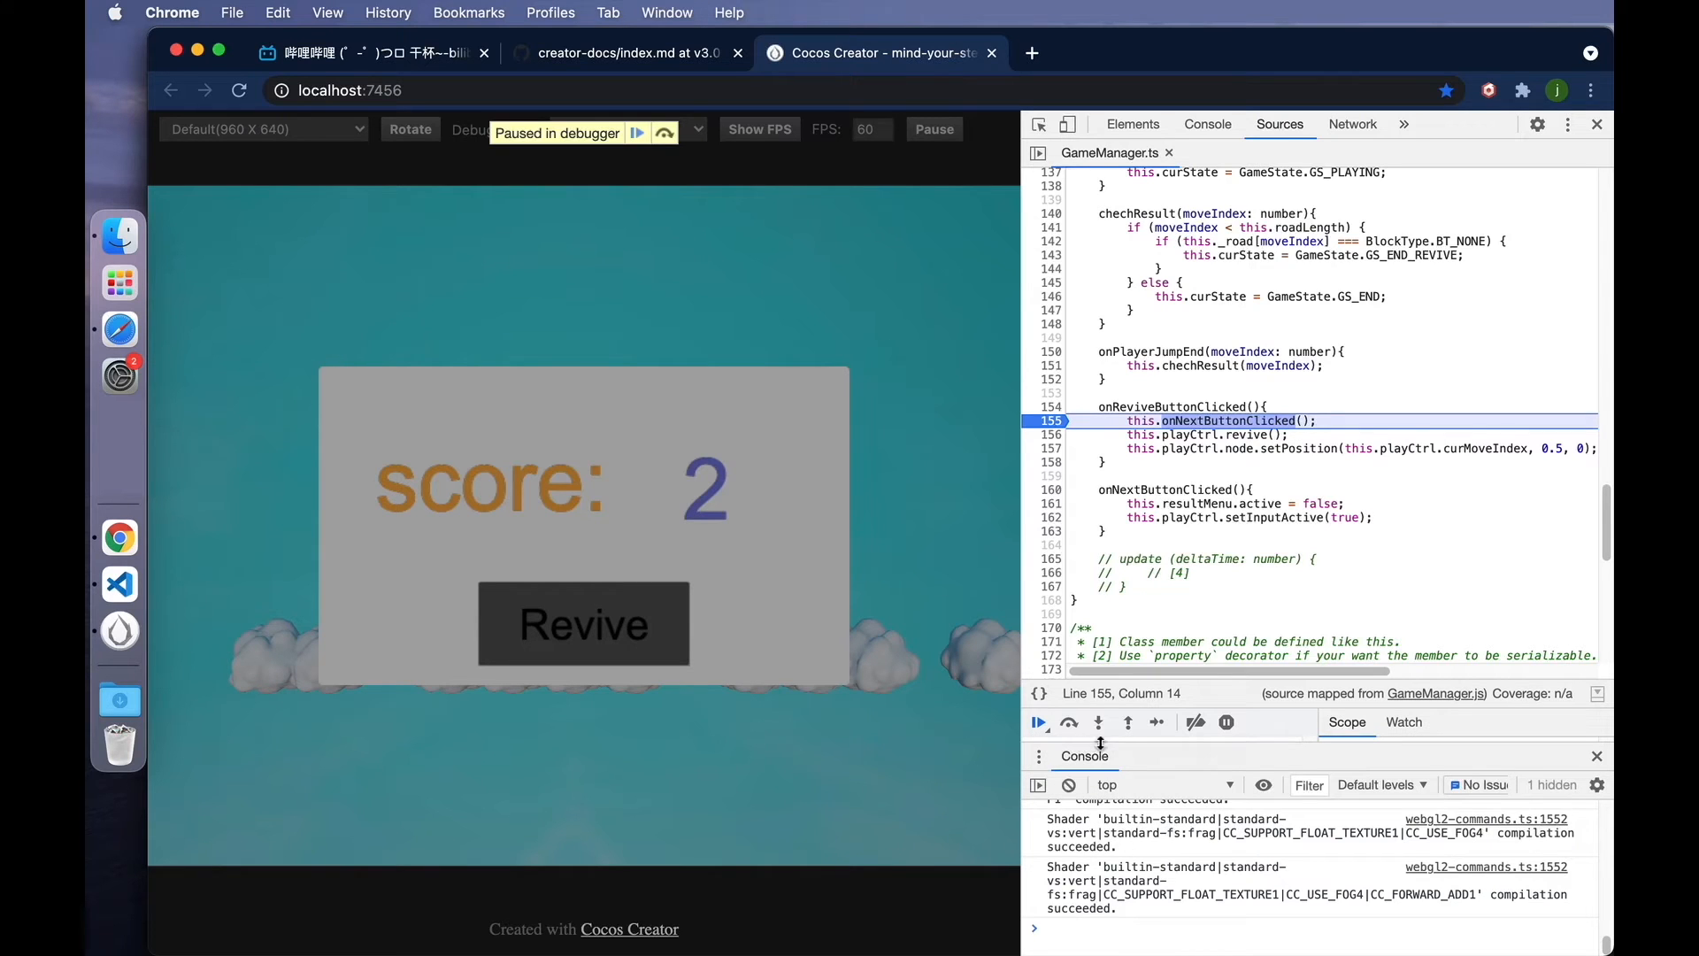
mouse_move(1039, 722)
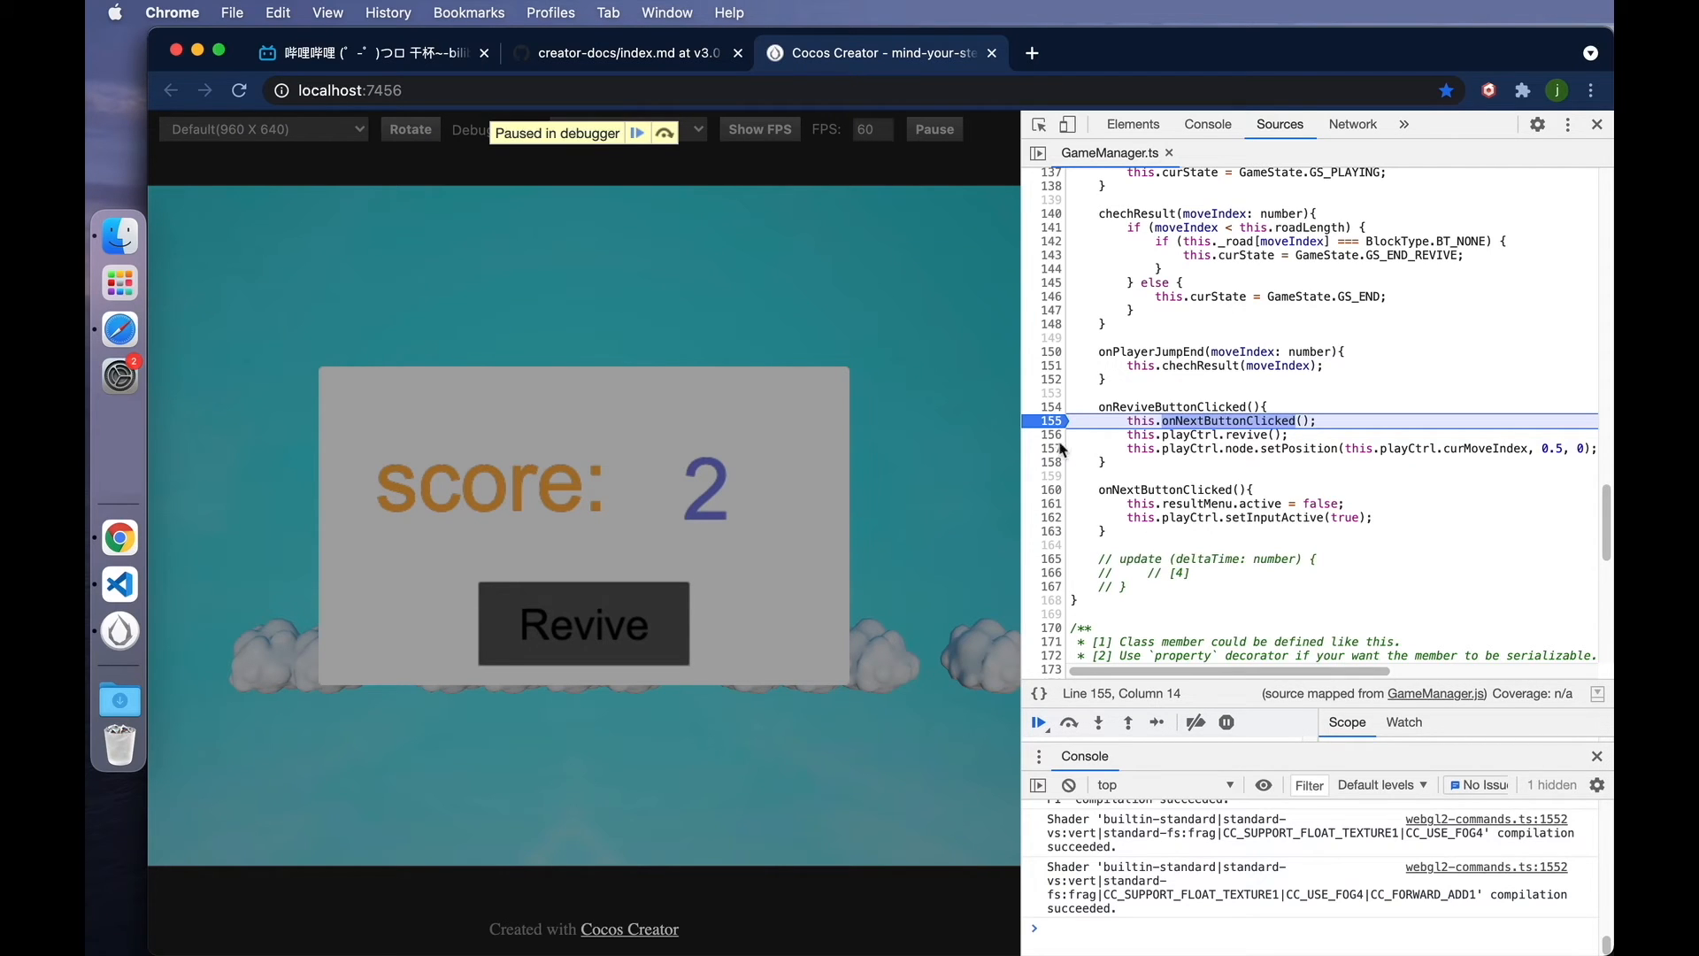
mouse_move(1049, 439)
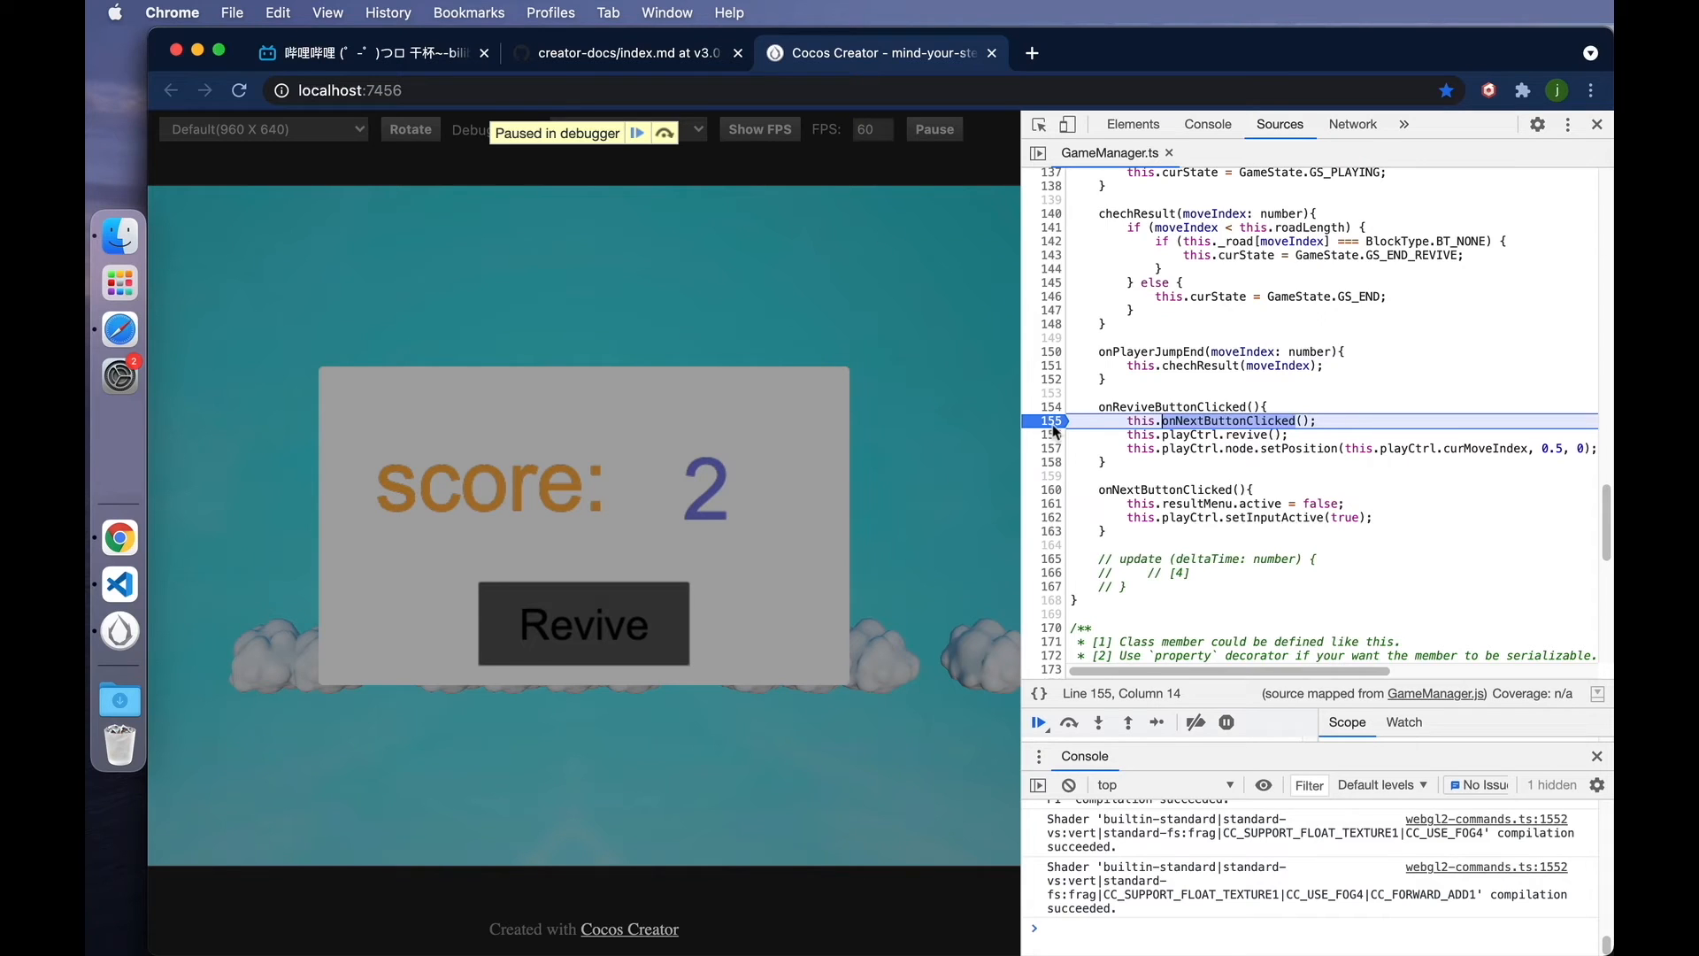
mouse_move(1039, 722)
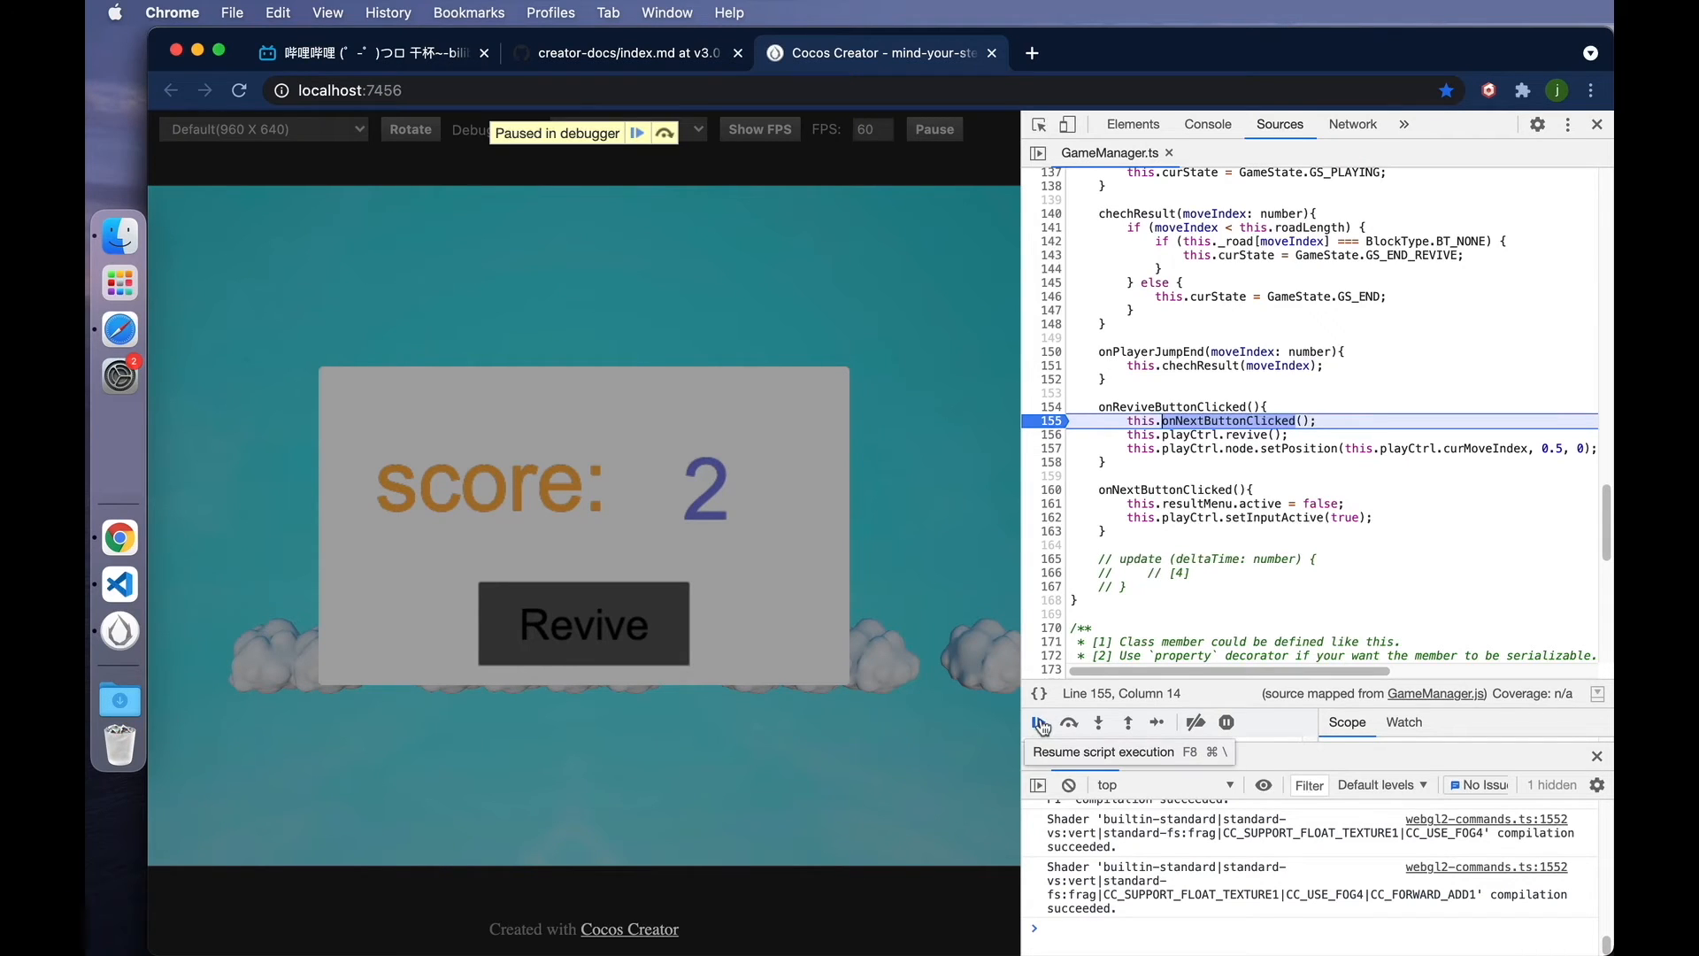
mouse_move(1097, 722)
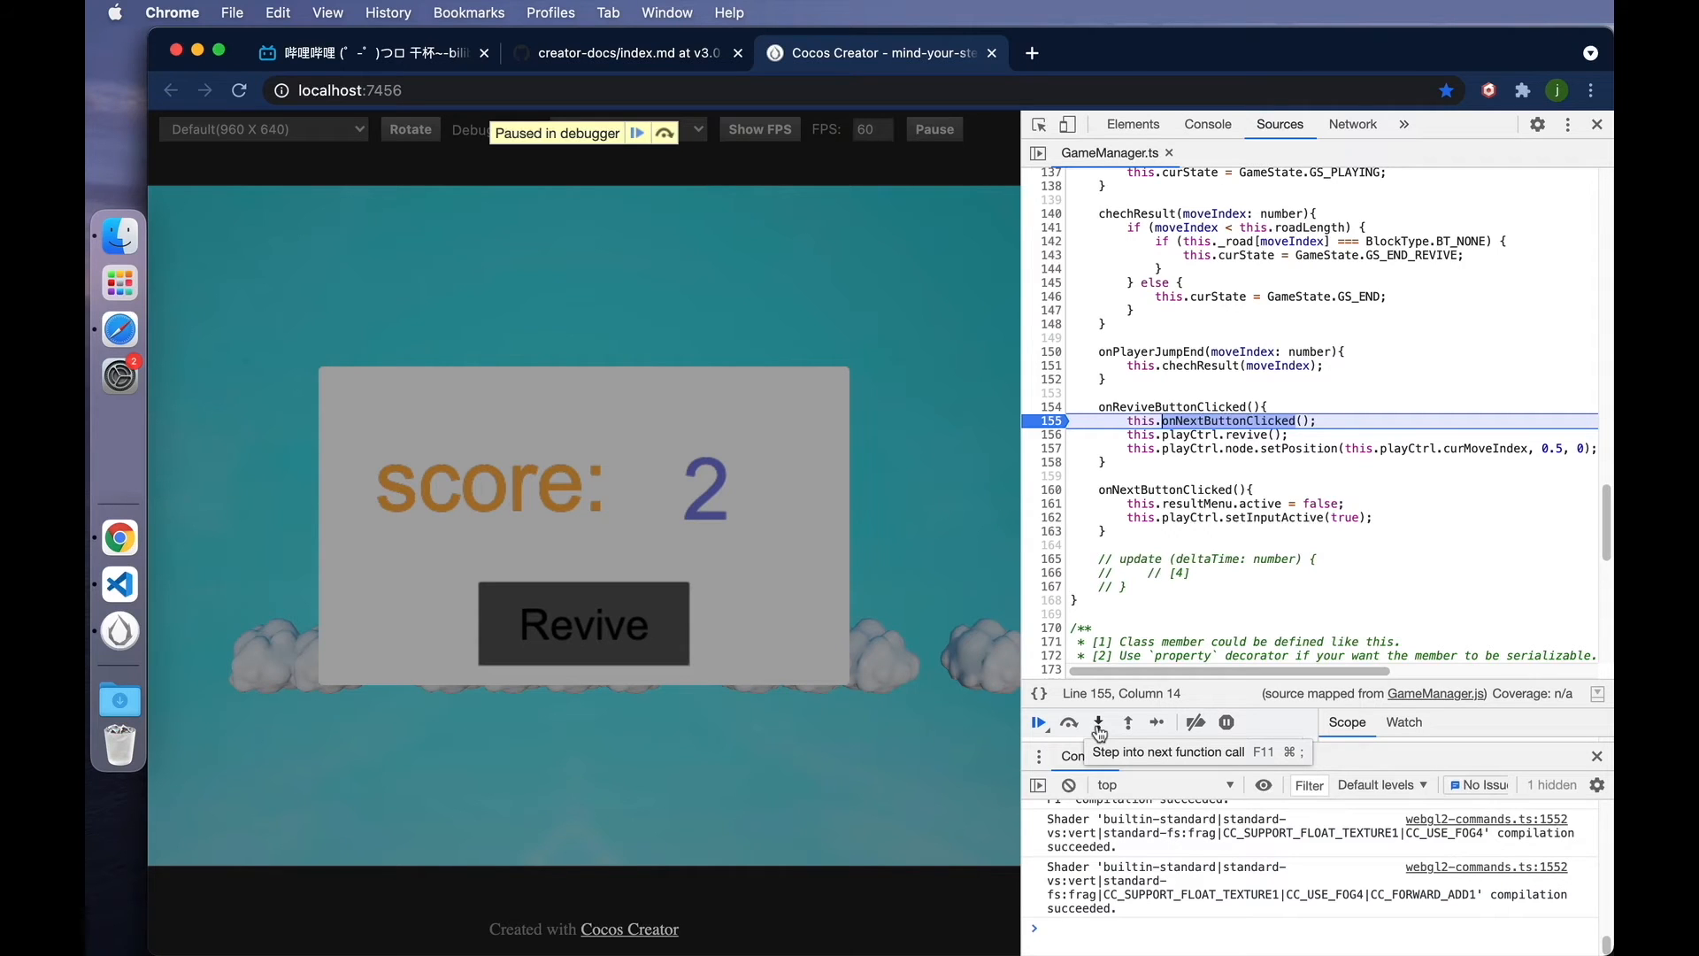
mouse_move(1069, 722)
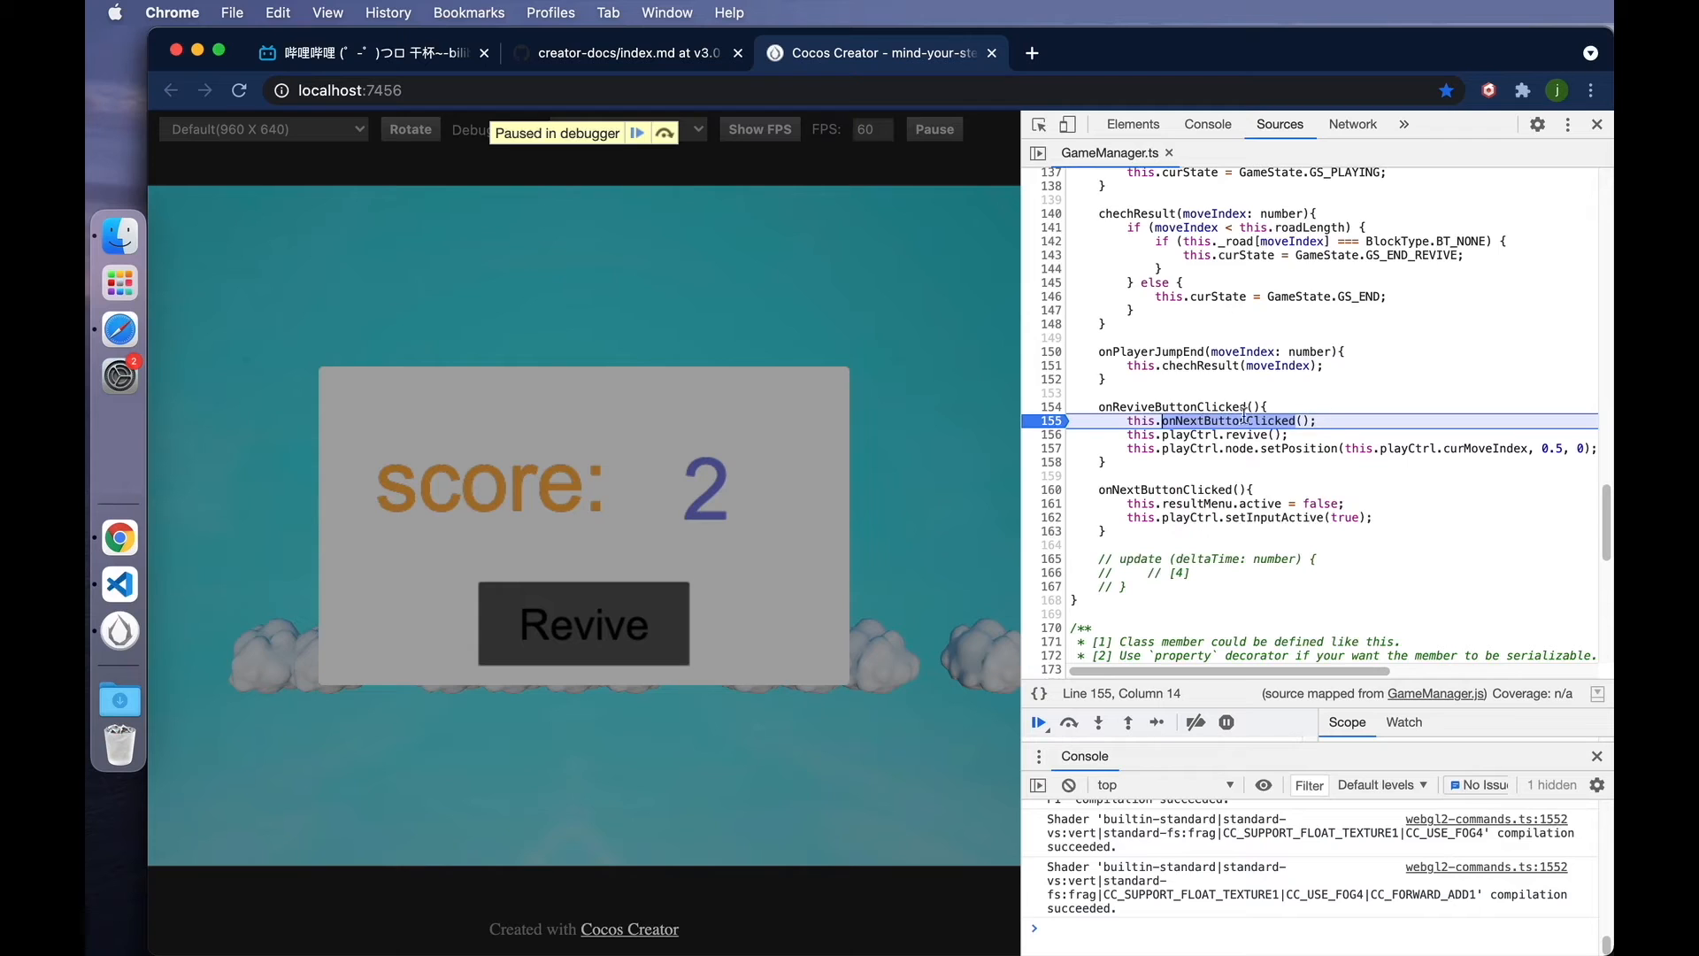
mouse_move(1328, 439)
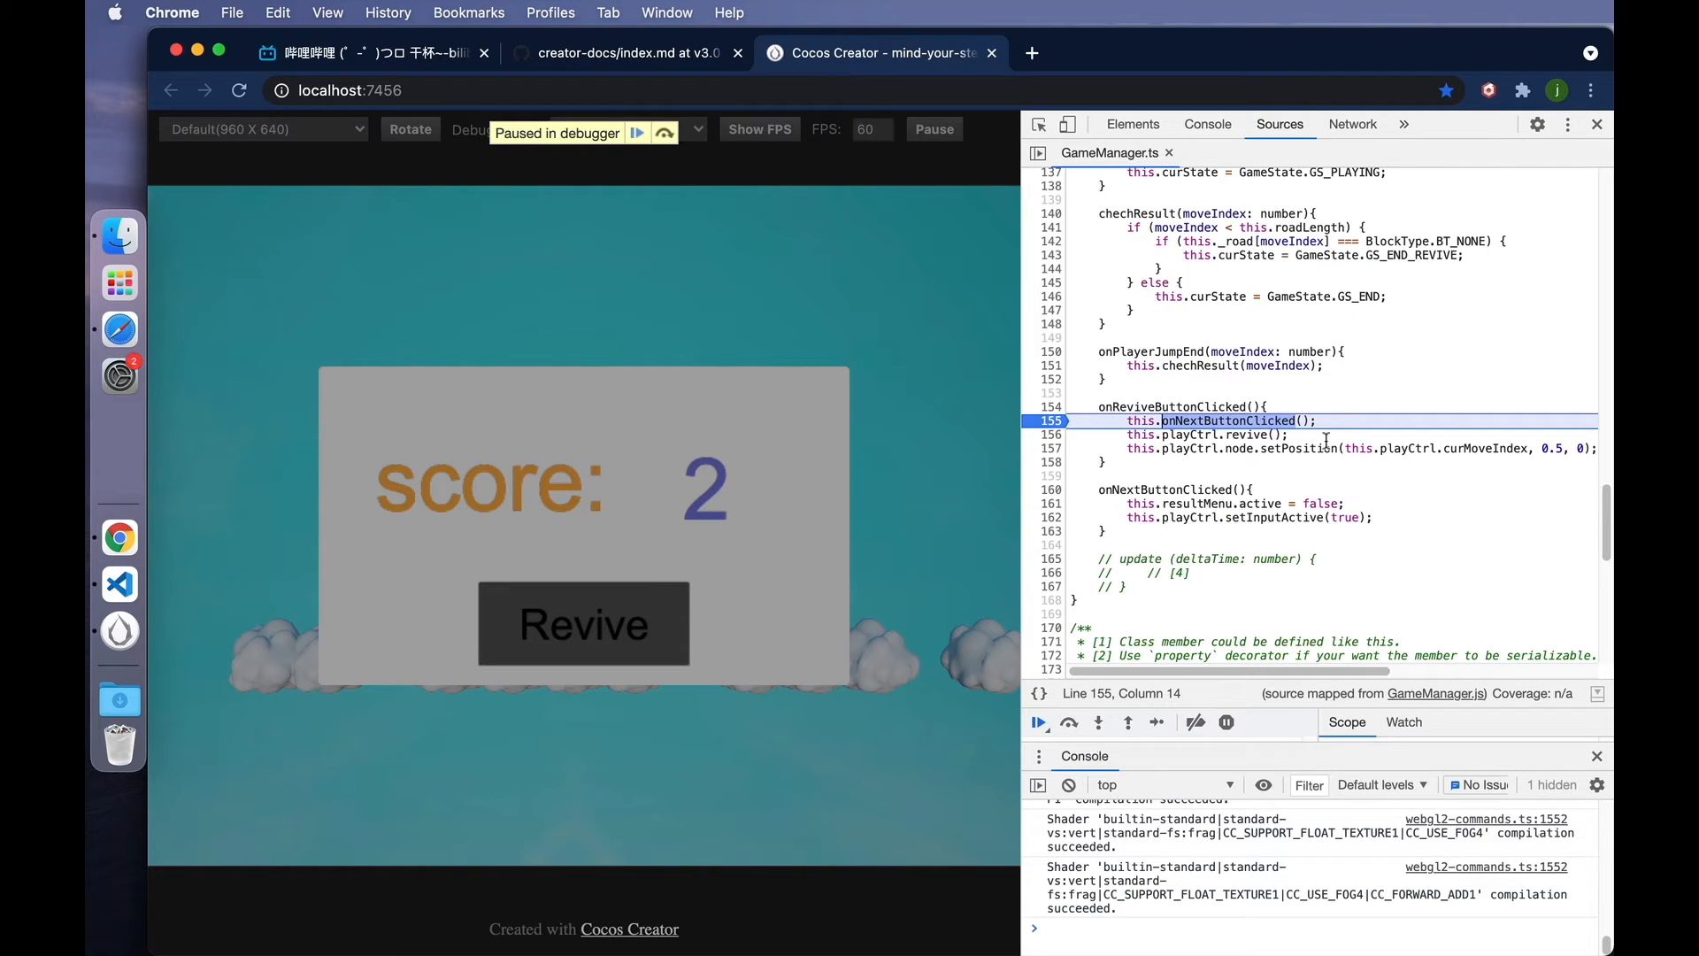
mouse_move(1127, 723)
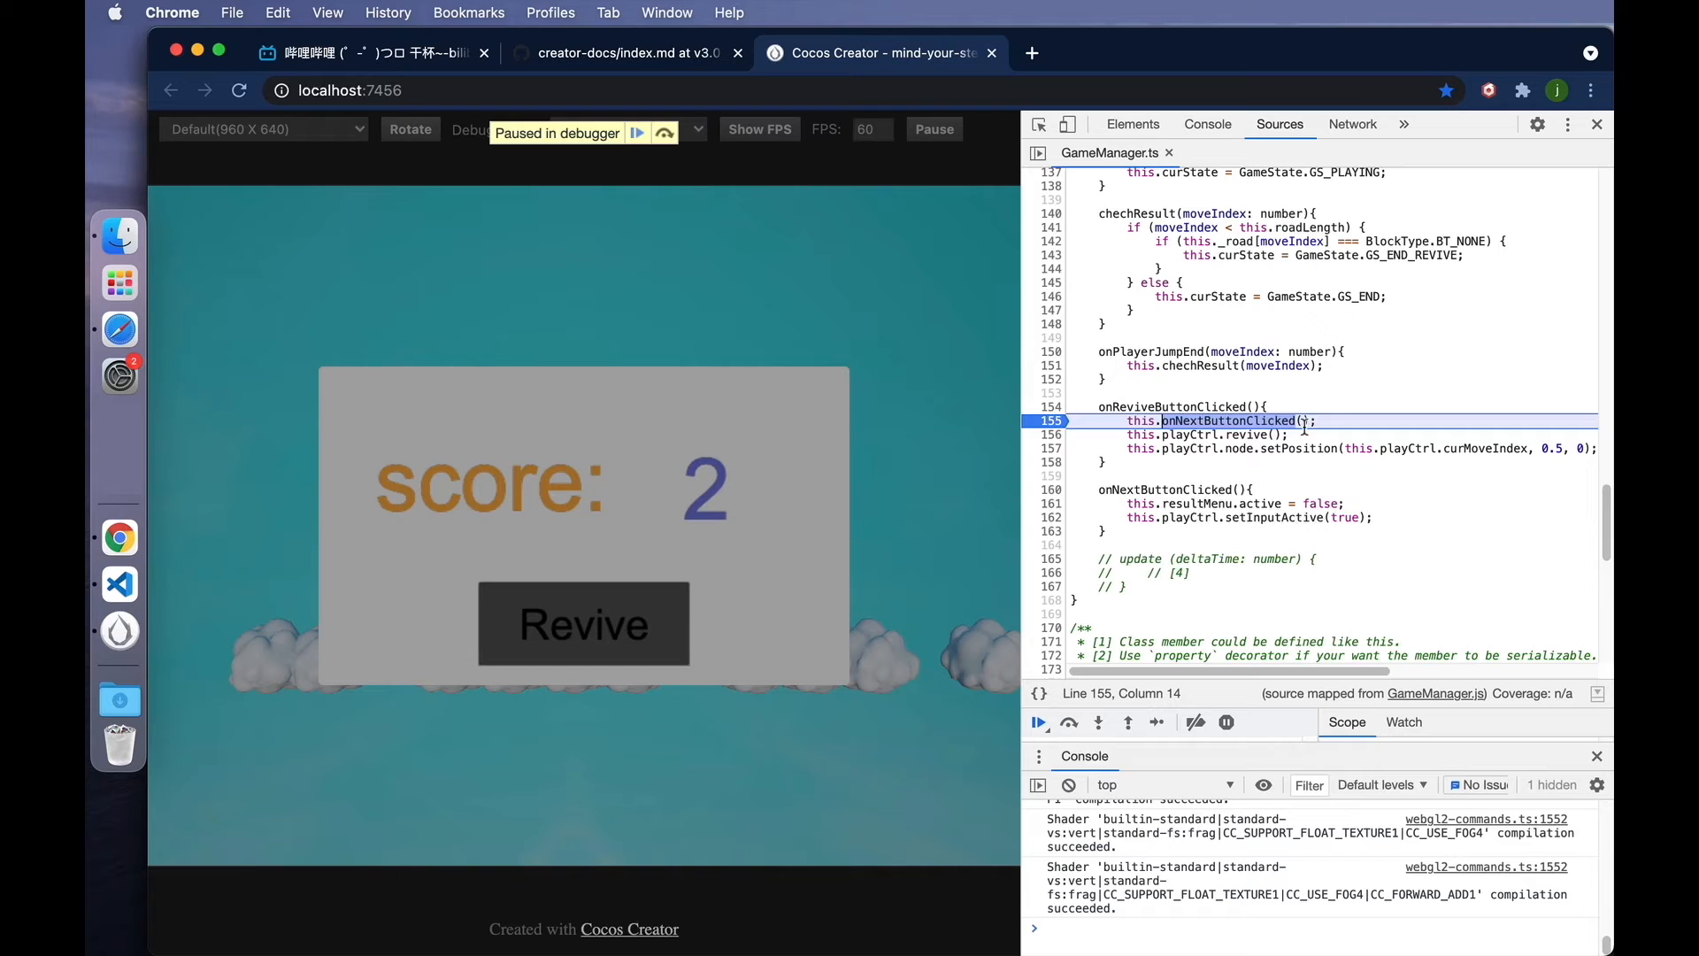
mouse_move(1097, 705)
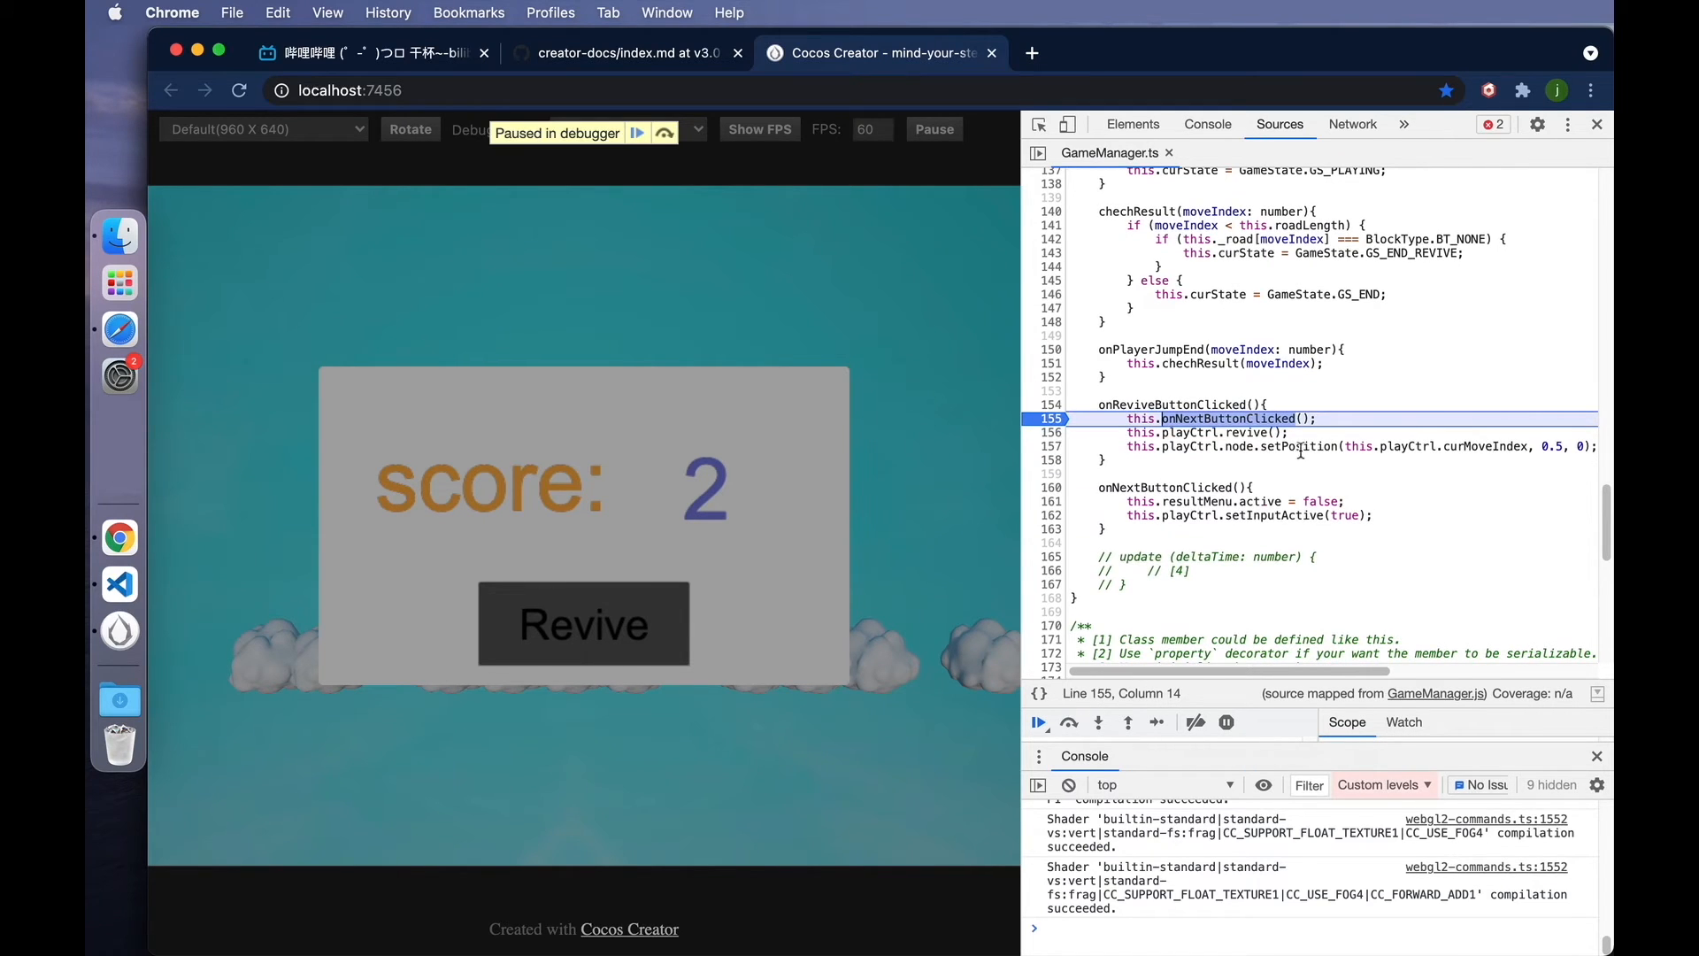
mouse_move(1098, 723)
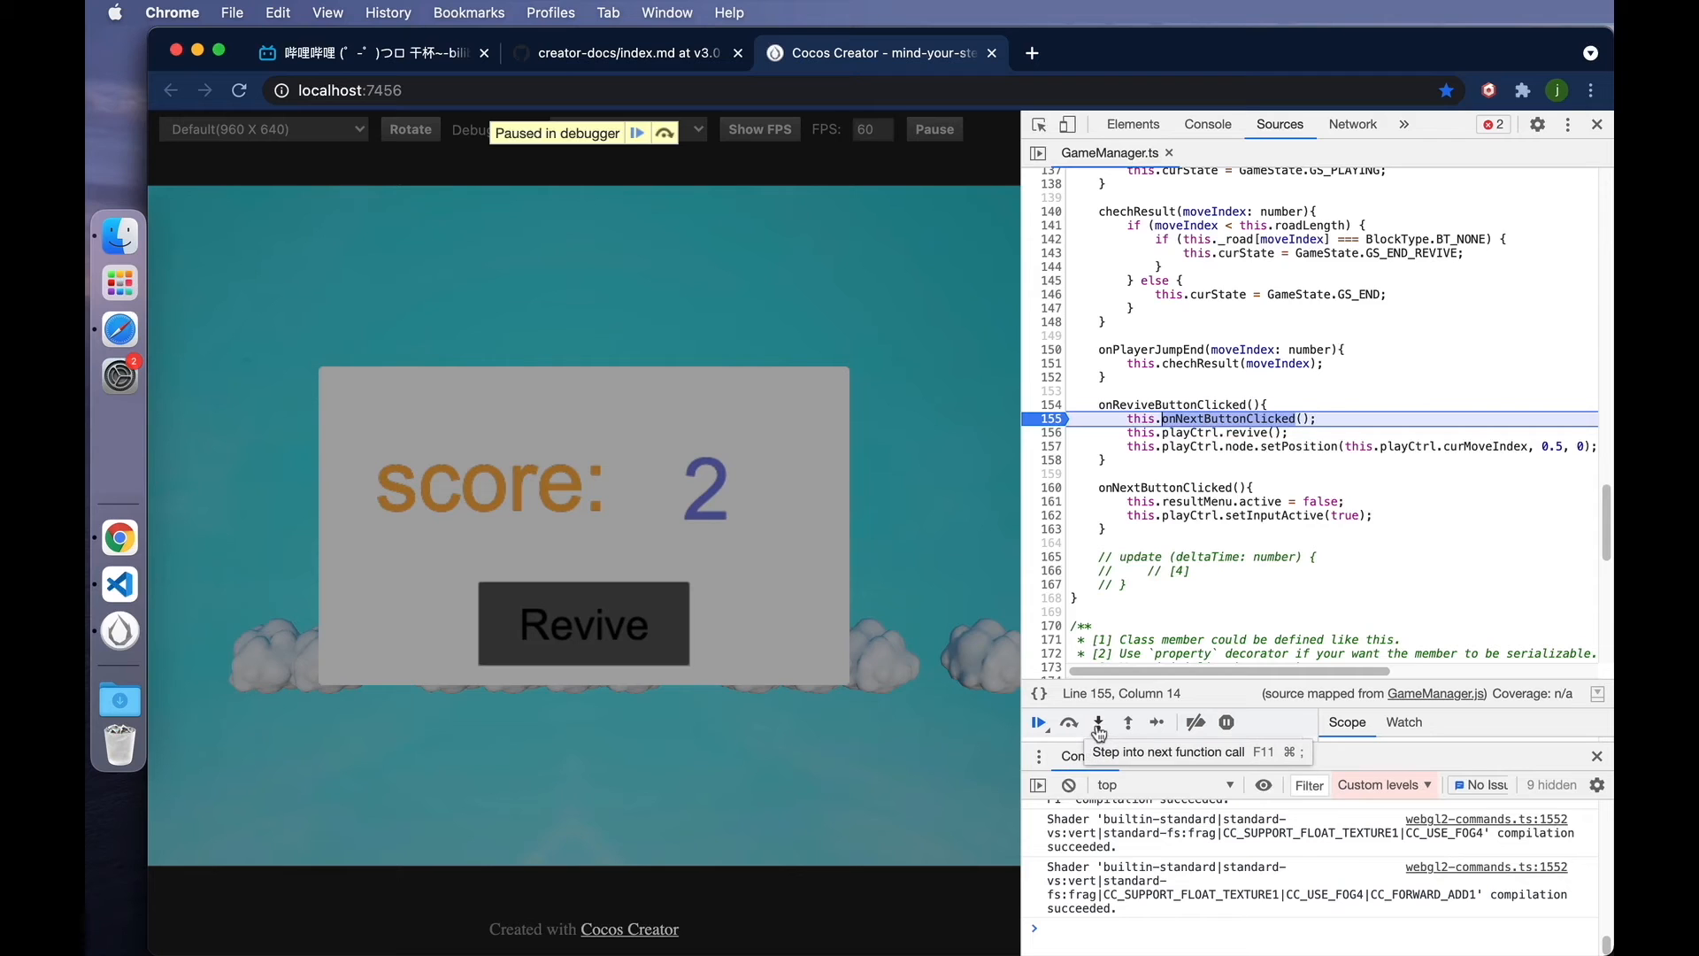
- Step into onNextButtonClicked, over its lines hiding the result menu, and over playCtrl.revive()
click(1099, 722)
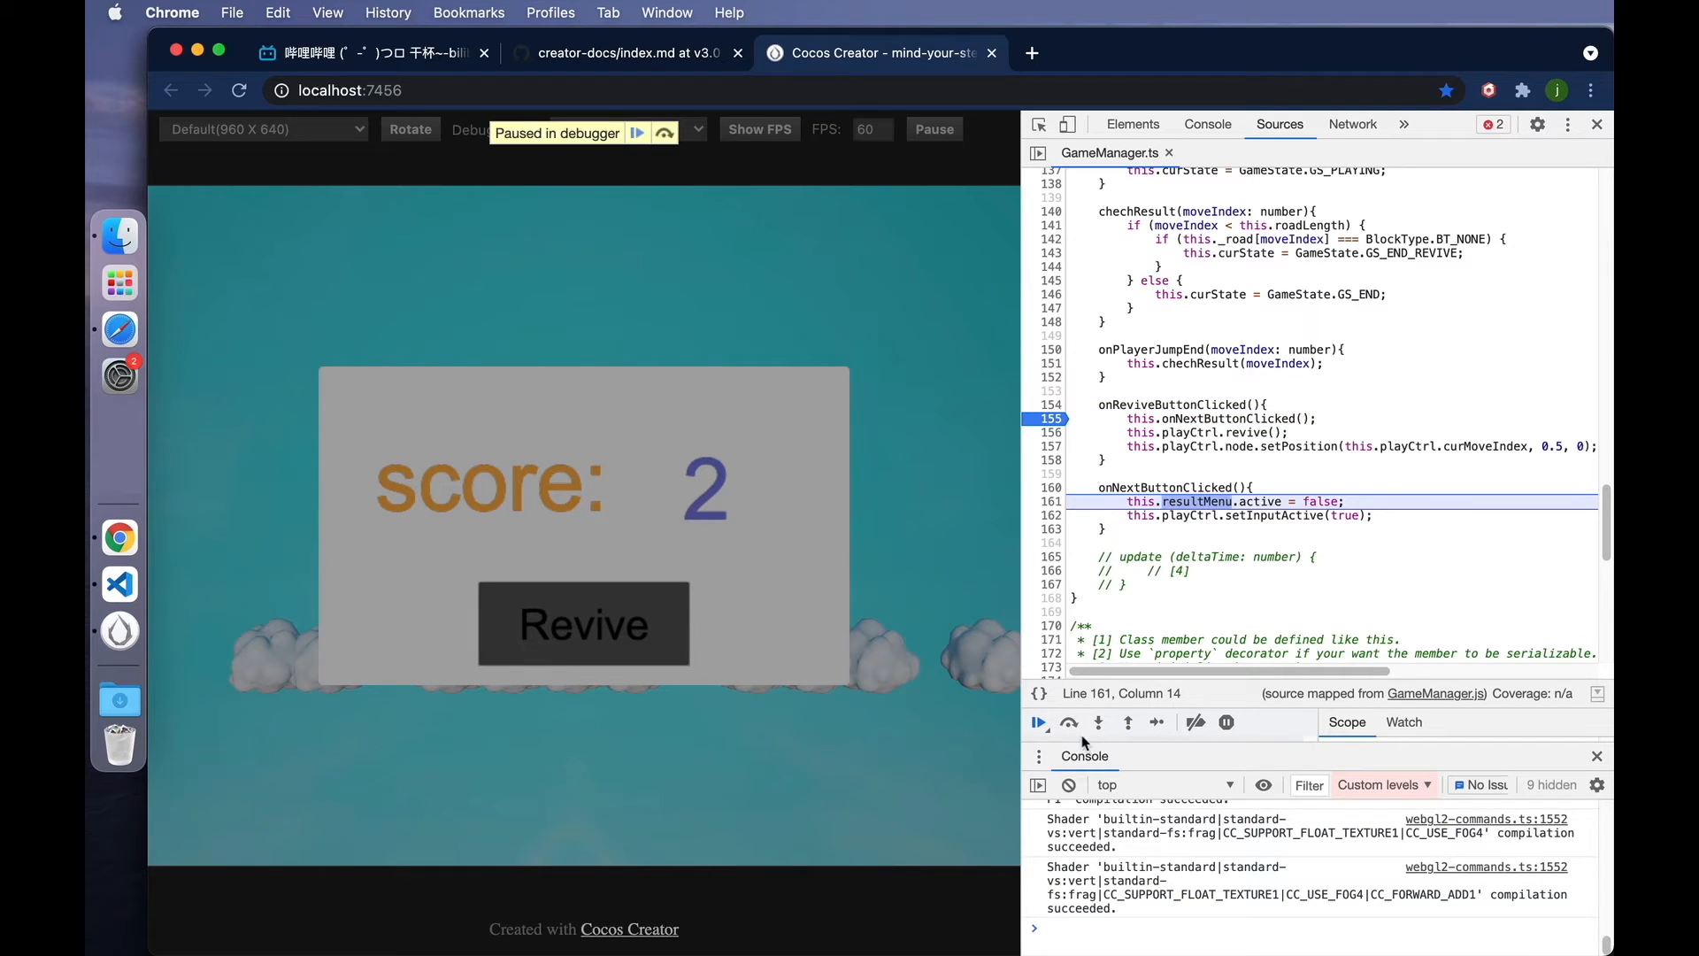
mouse_move(1069, 722)
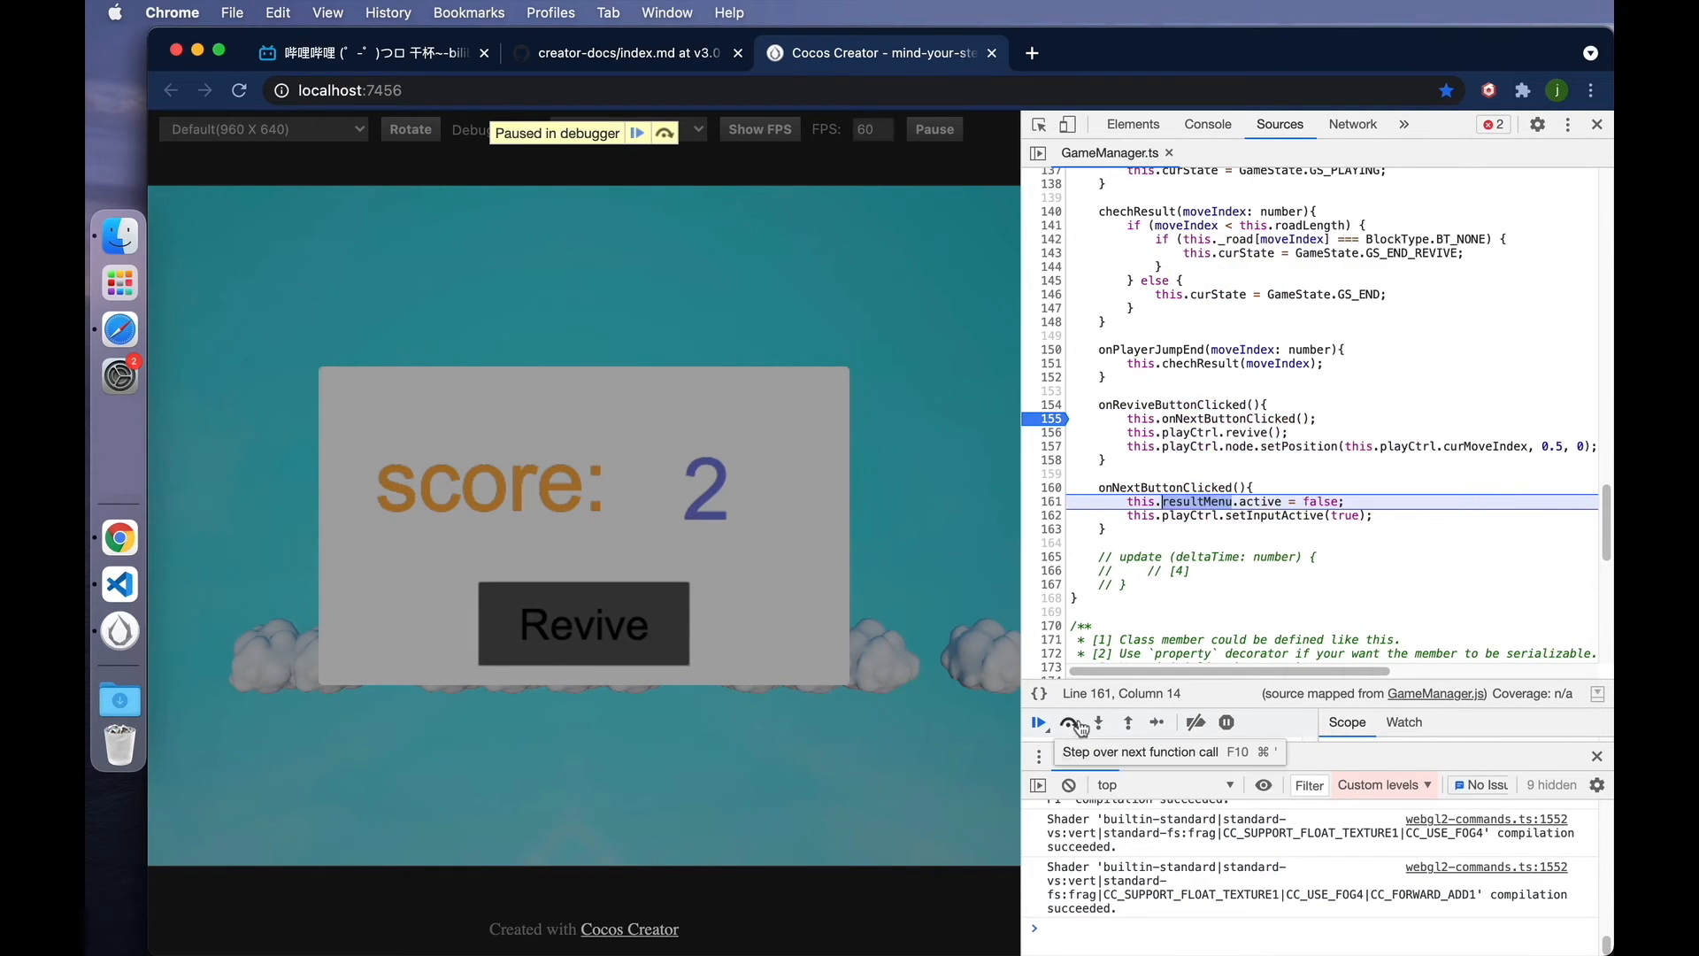
click(1069, 722)
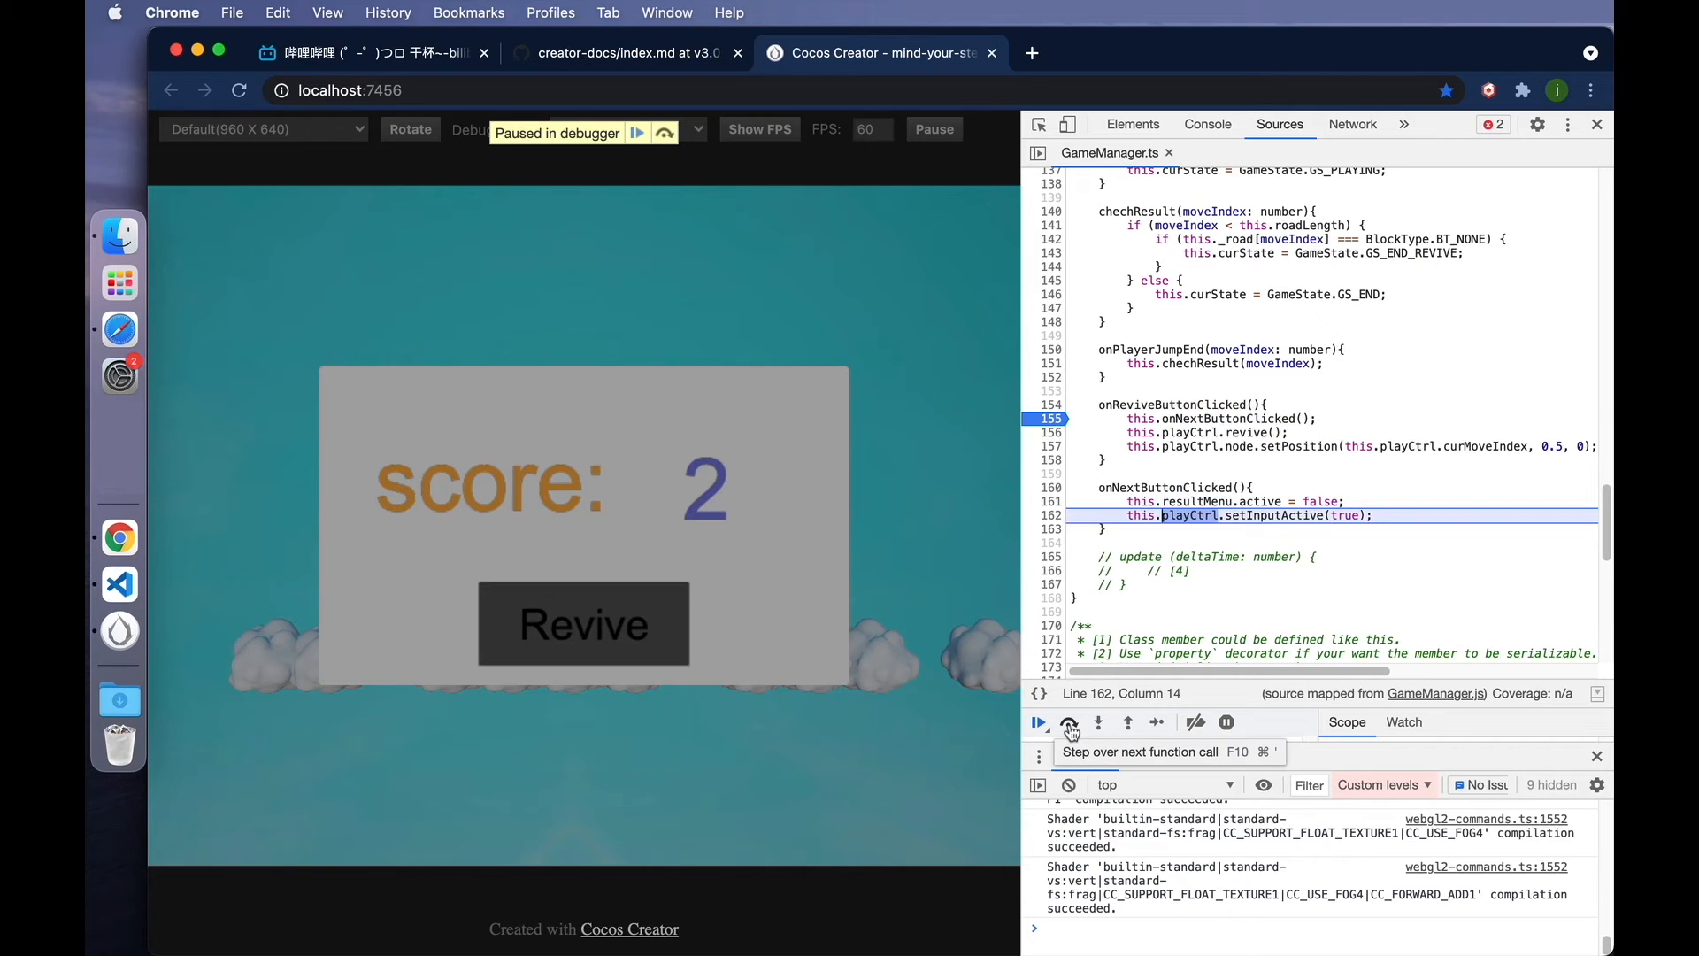
click(1069, 723)
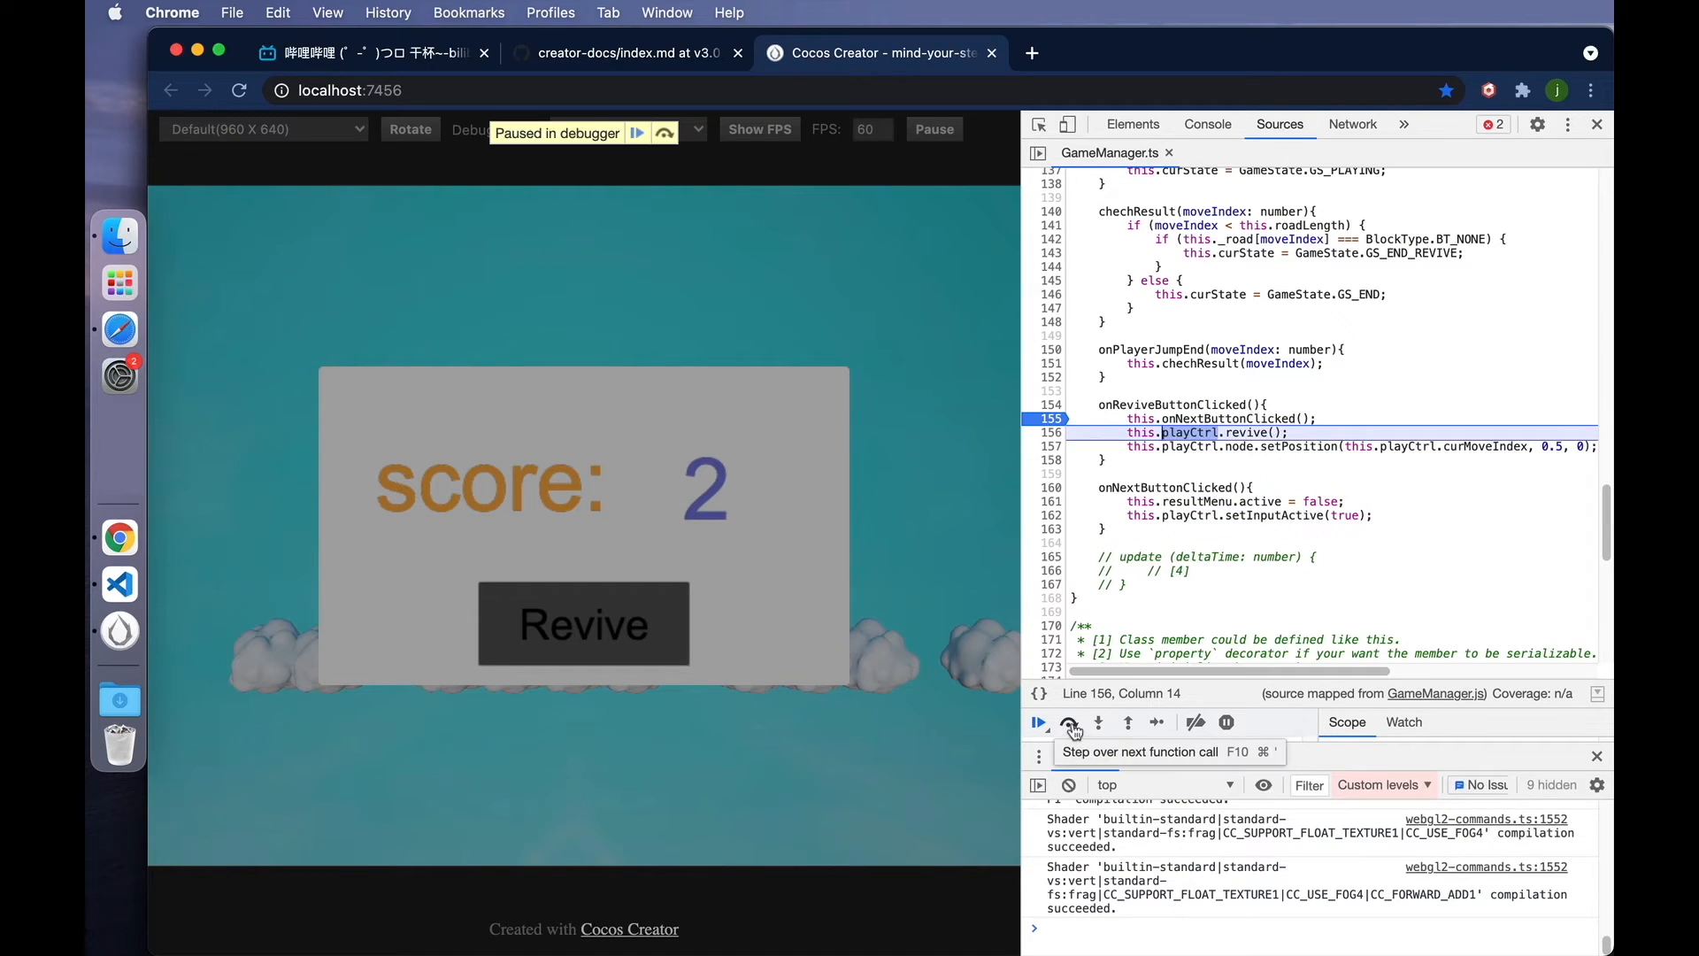
click(1069, 722)
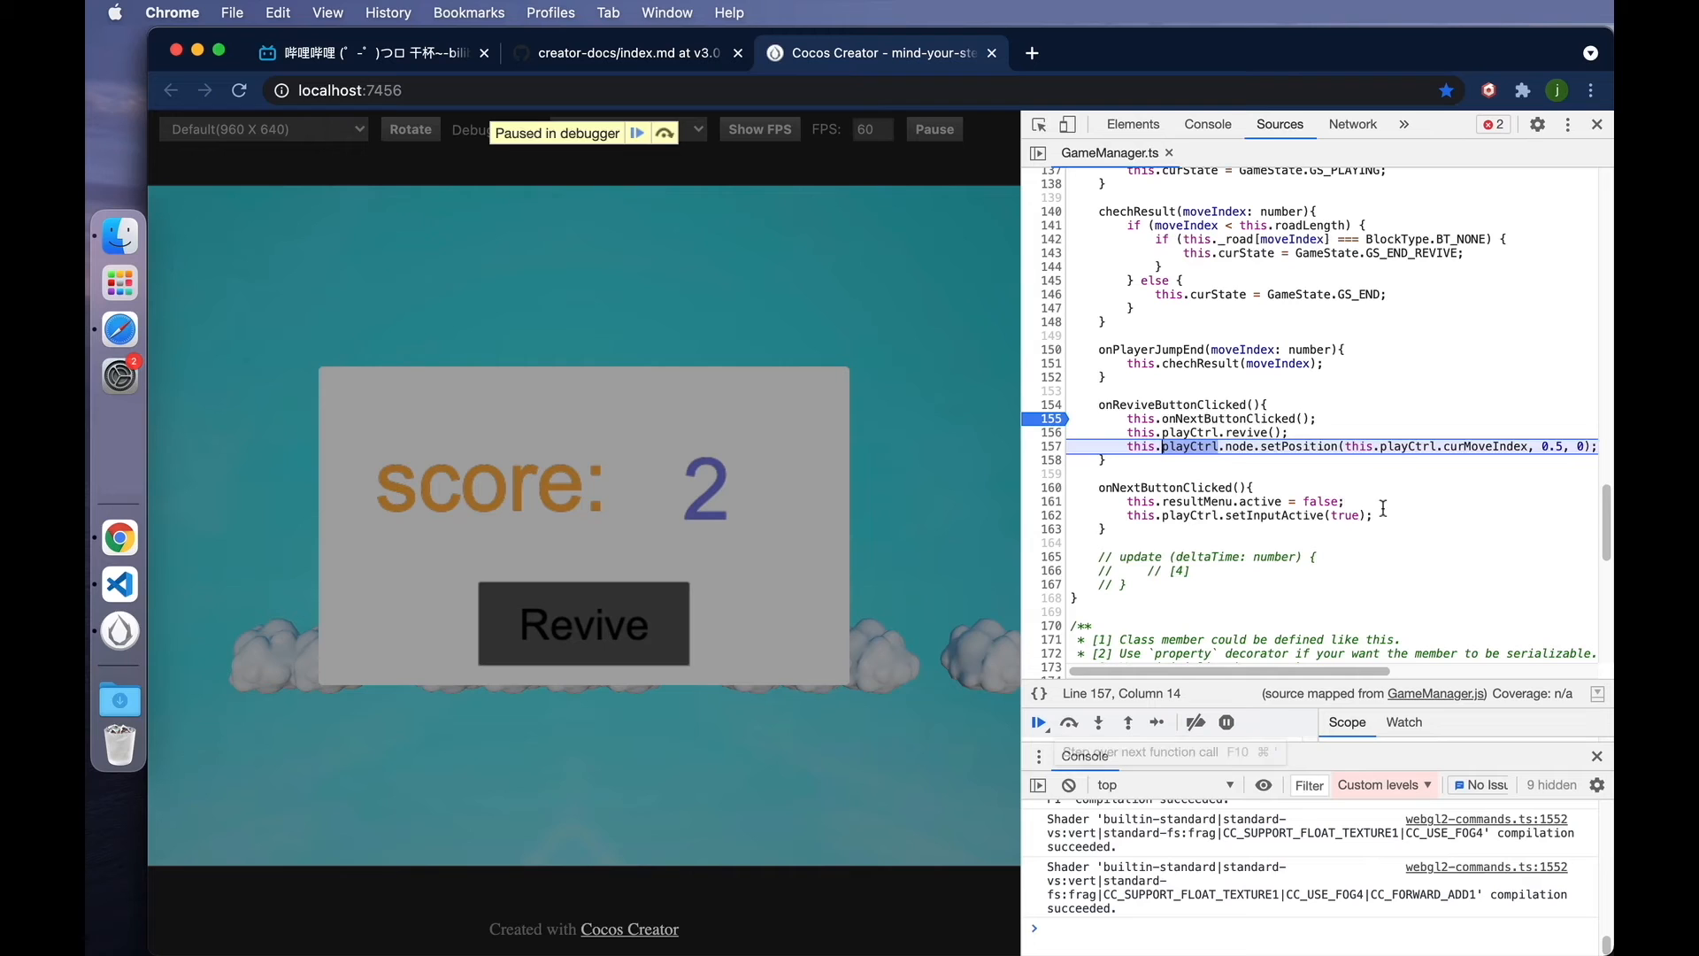
mouse_move(1037, 722)
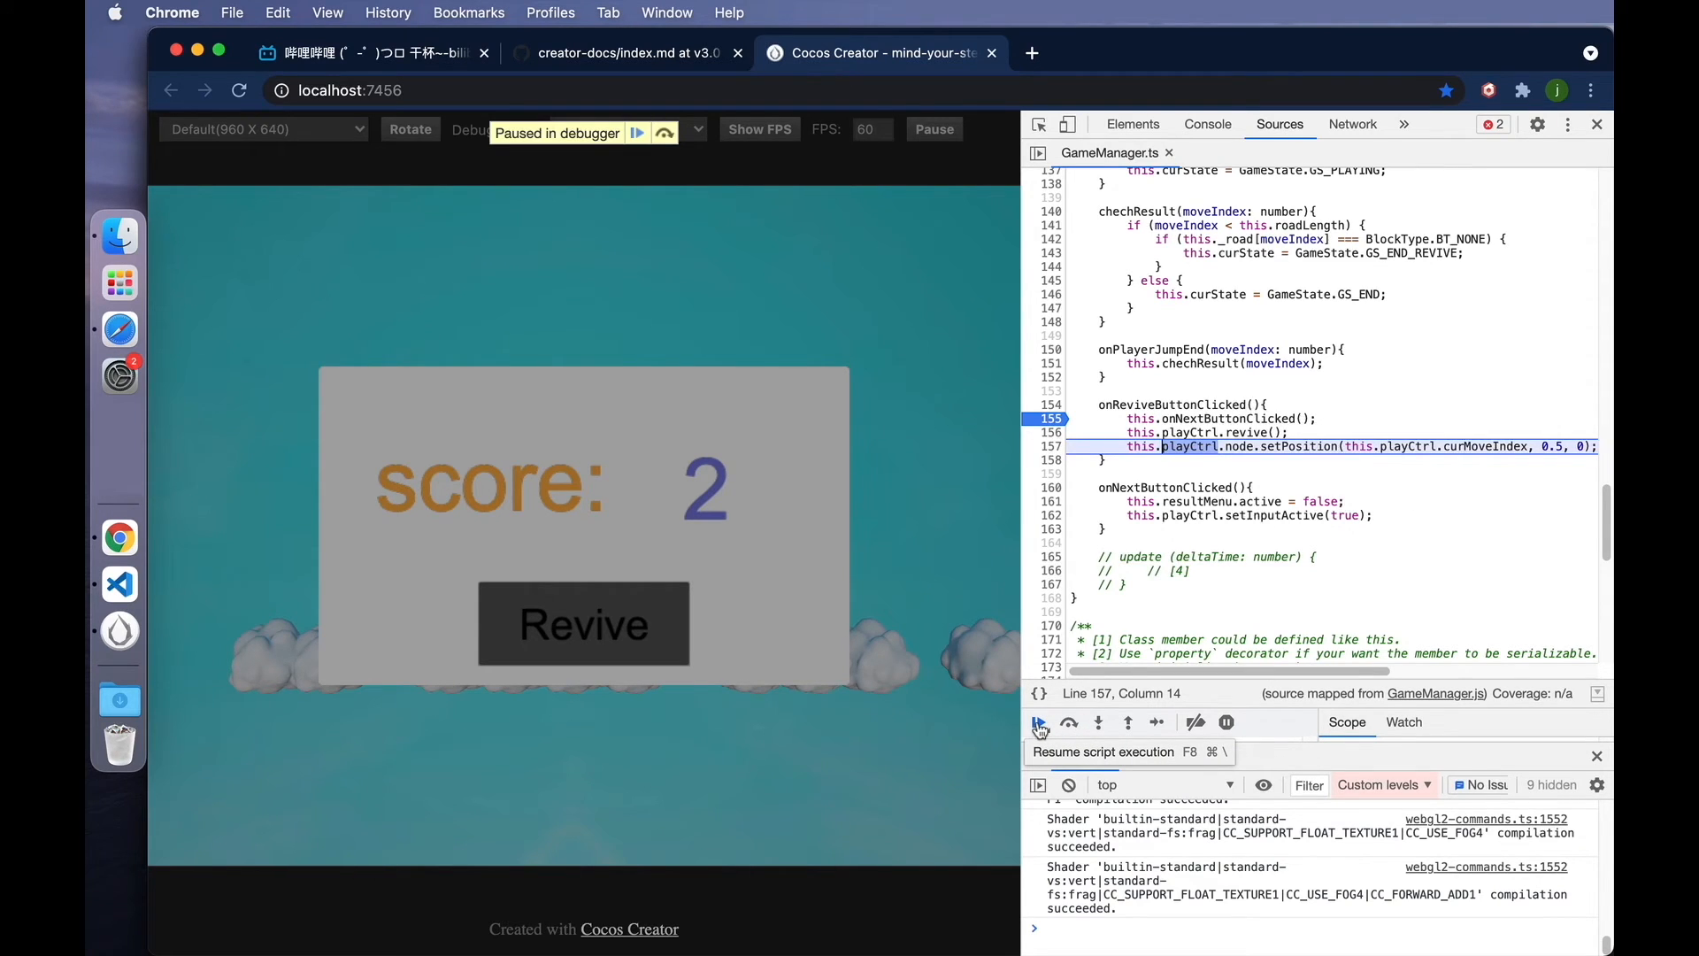
- Resume to the line 47 breakpoint and step into the switch's GS_END_REVIVE case
click(1039, 722)
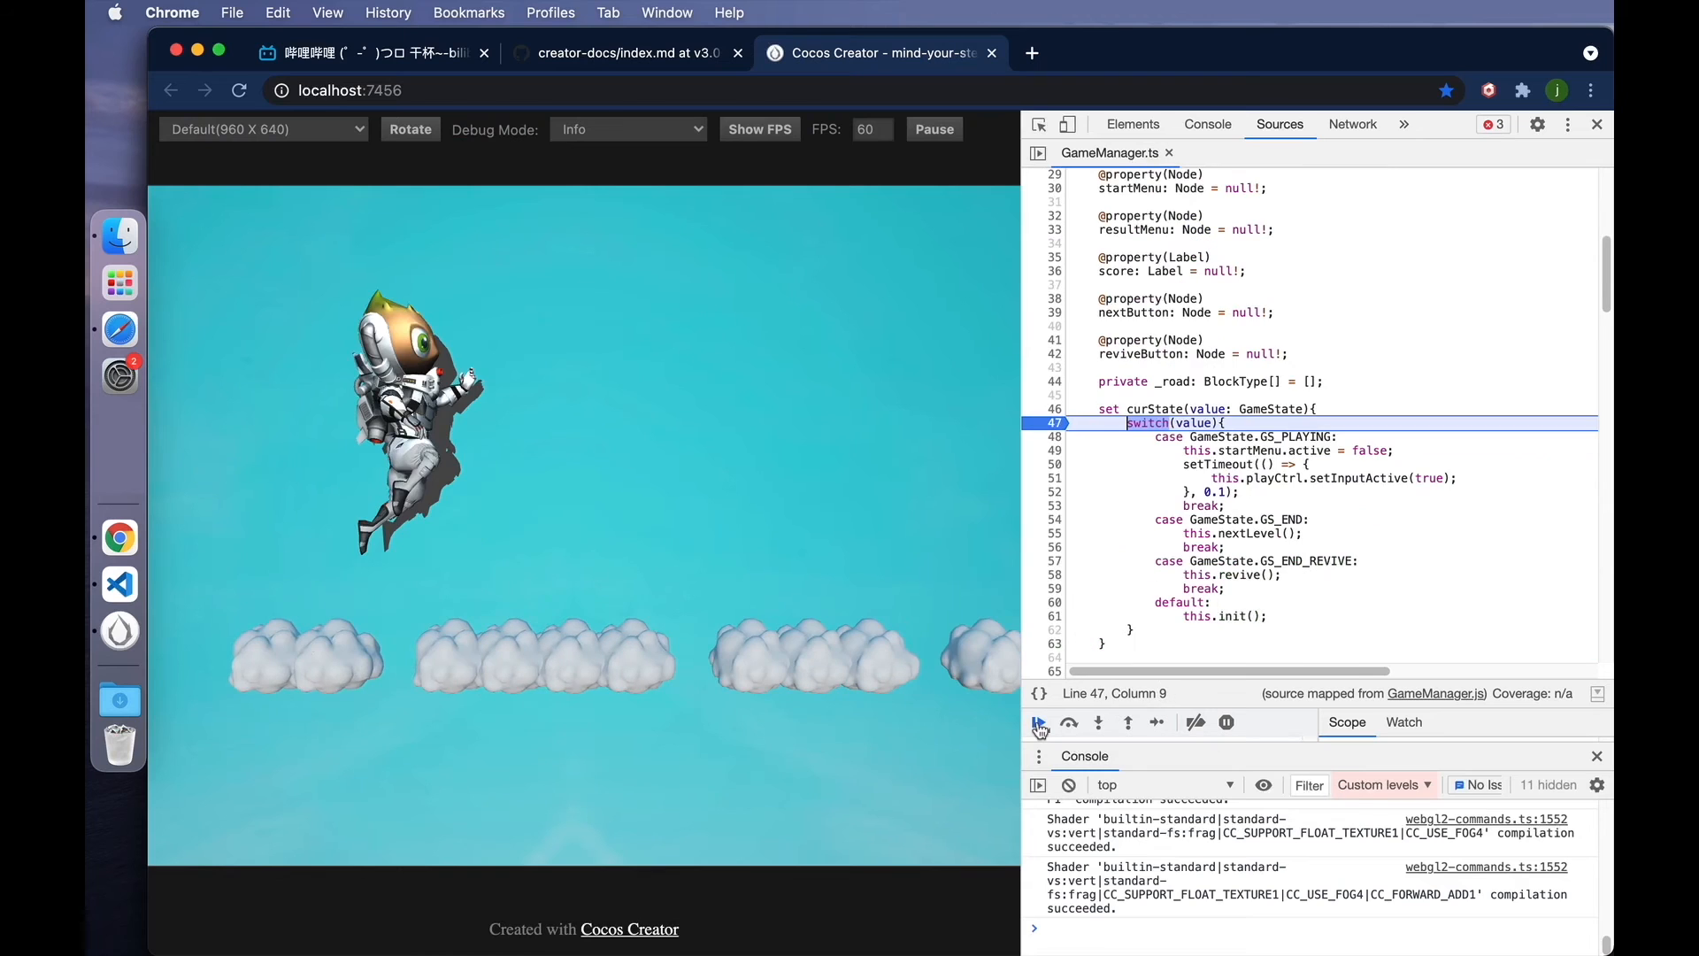
mouse_move(1097, 722)
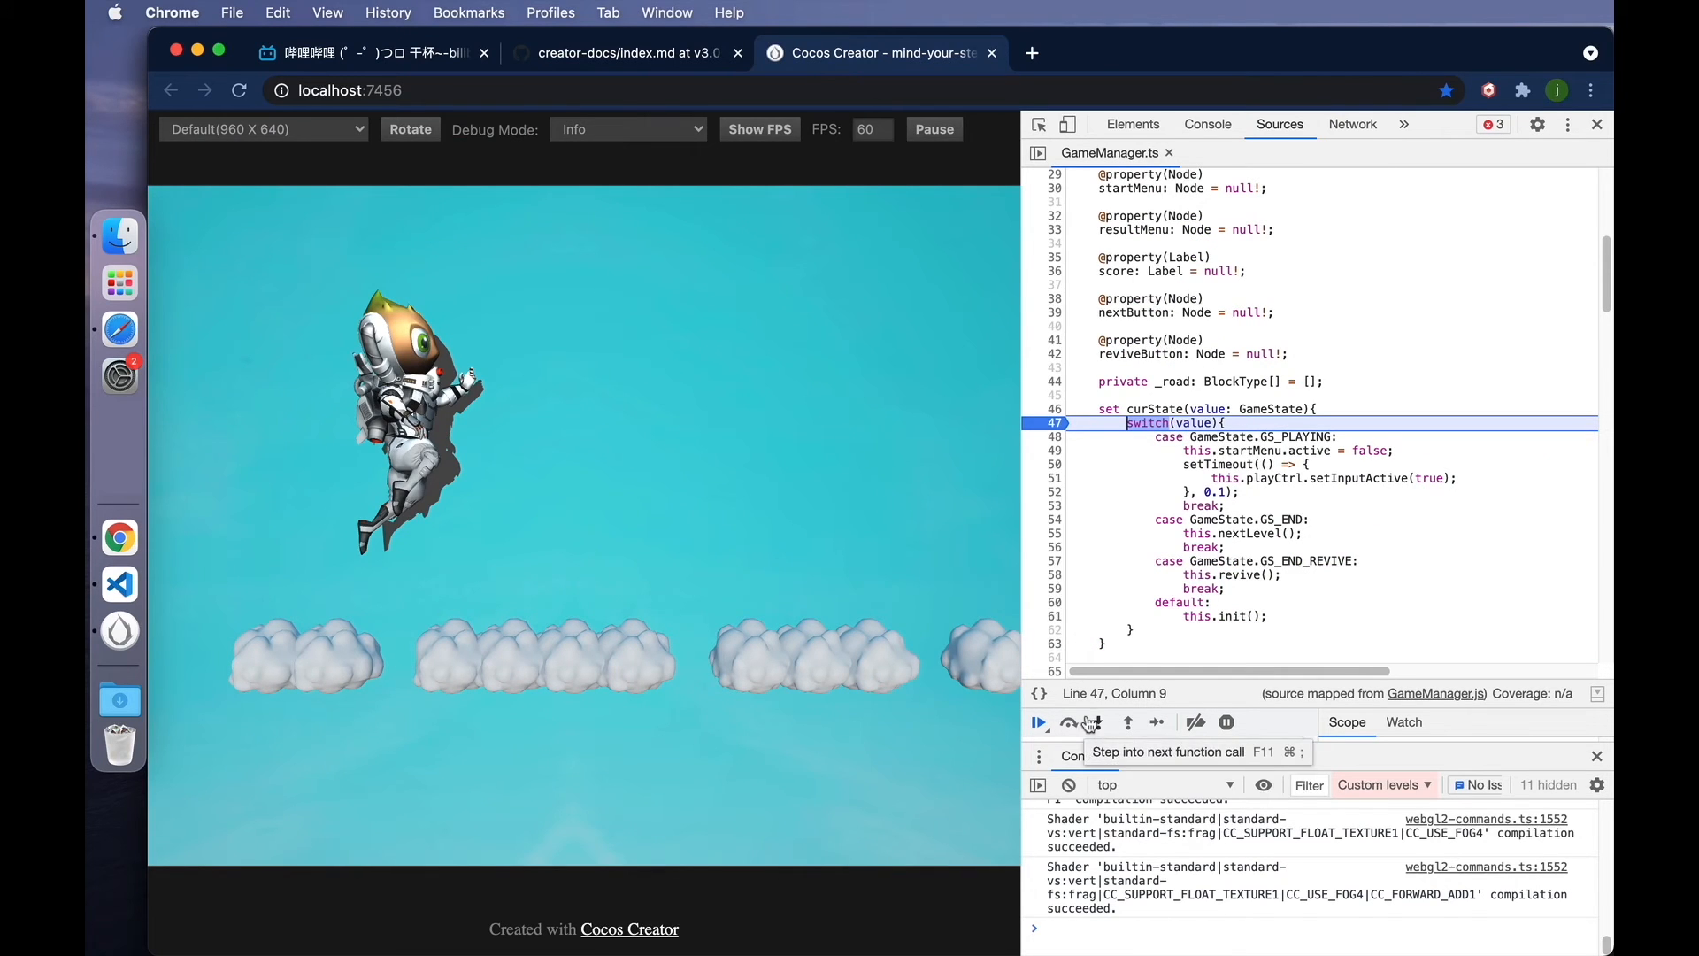
click(1088, 722)
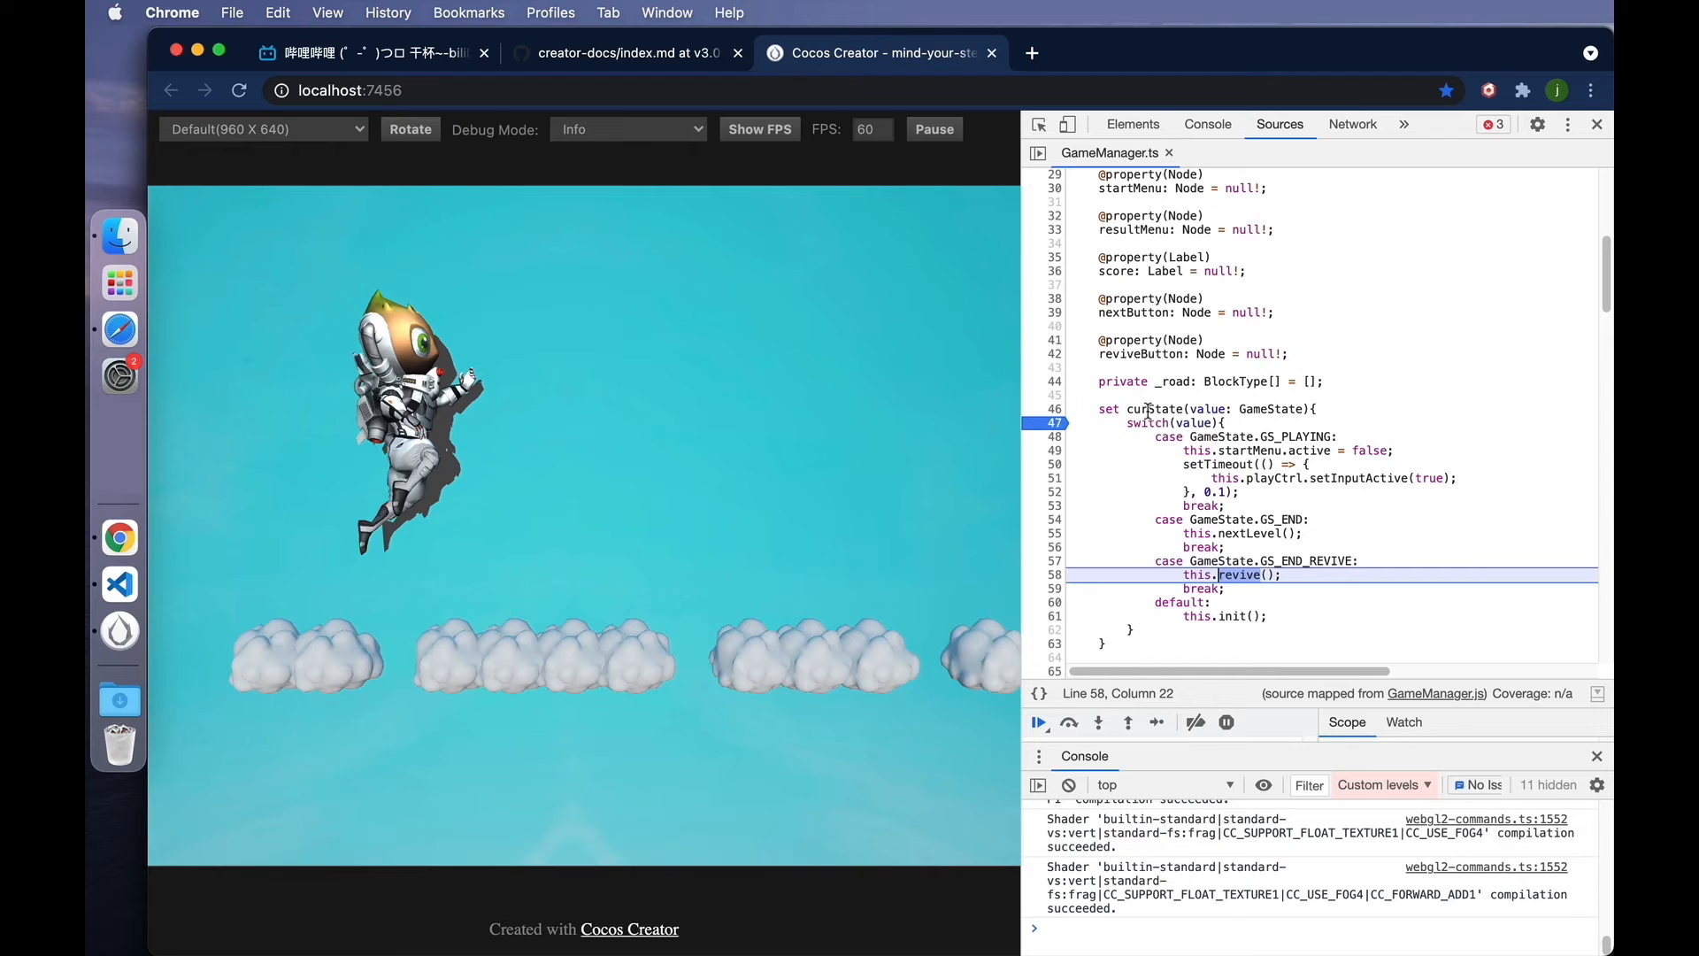
mouse_move(1224, 722)
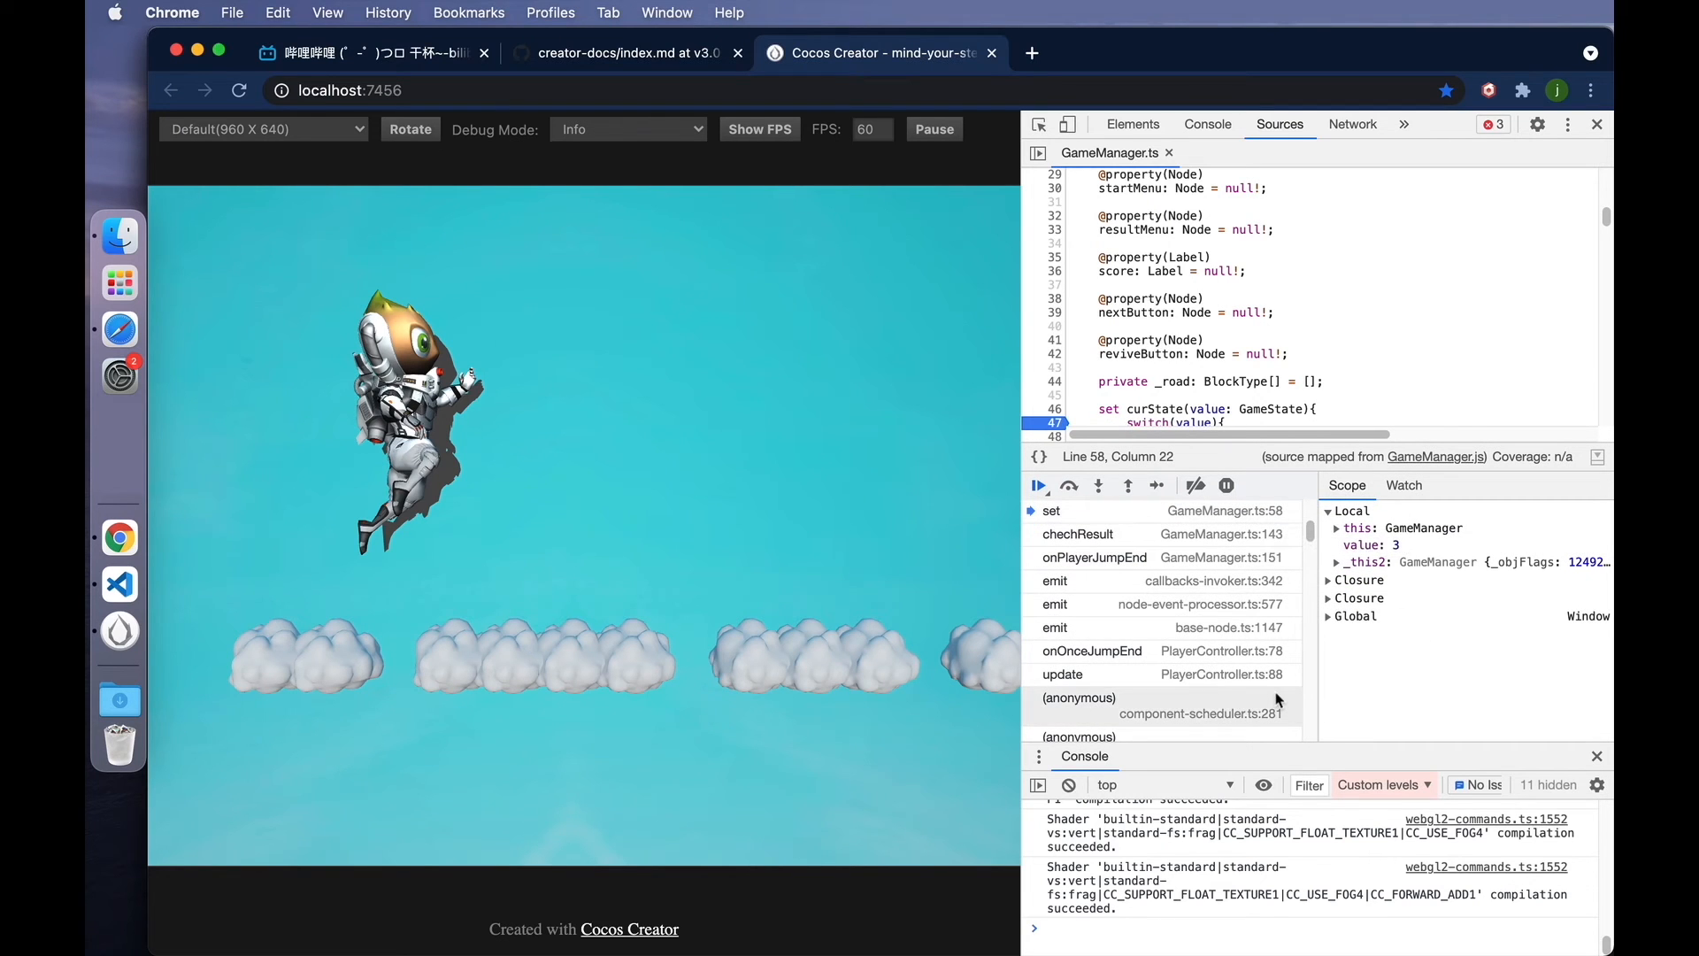
mouse_move(1164, 547)
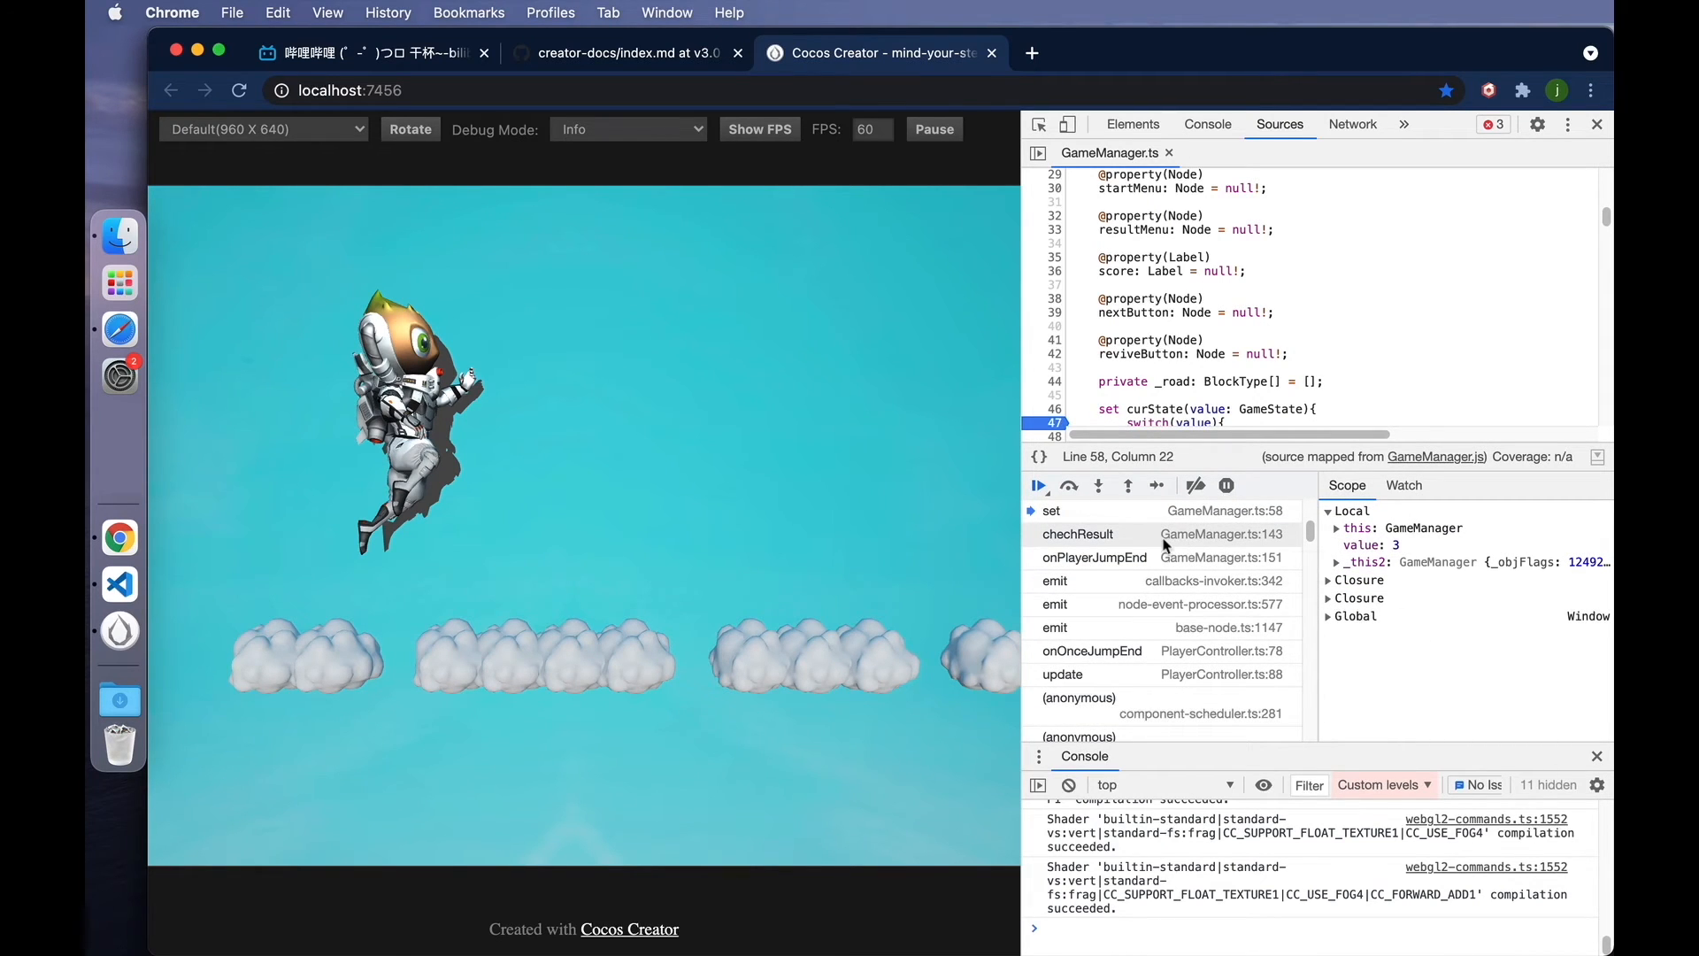
mouse_move(1200, 547)
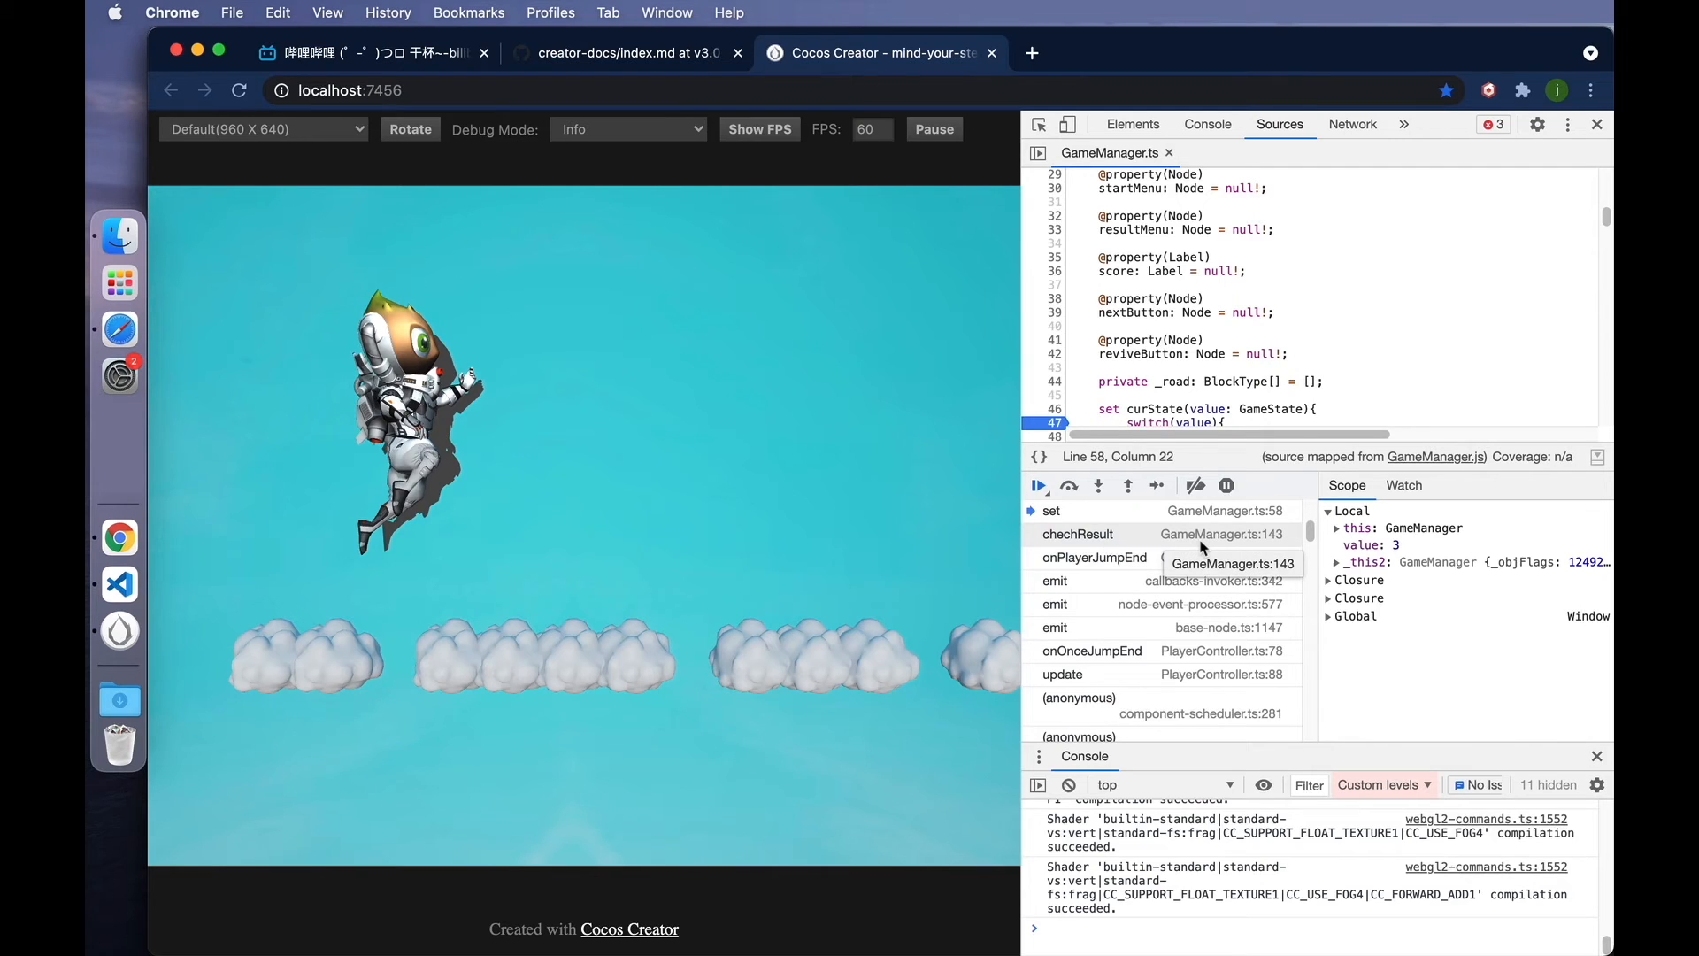
mouse_move(1094, 650)
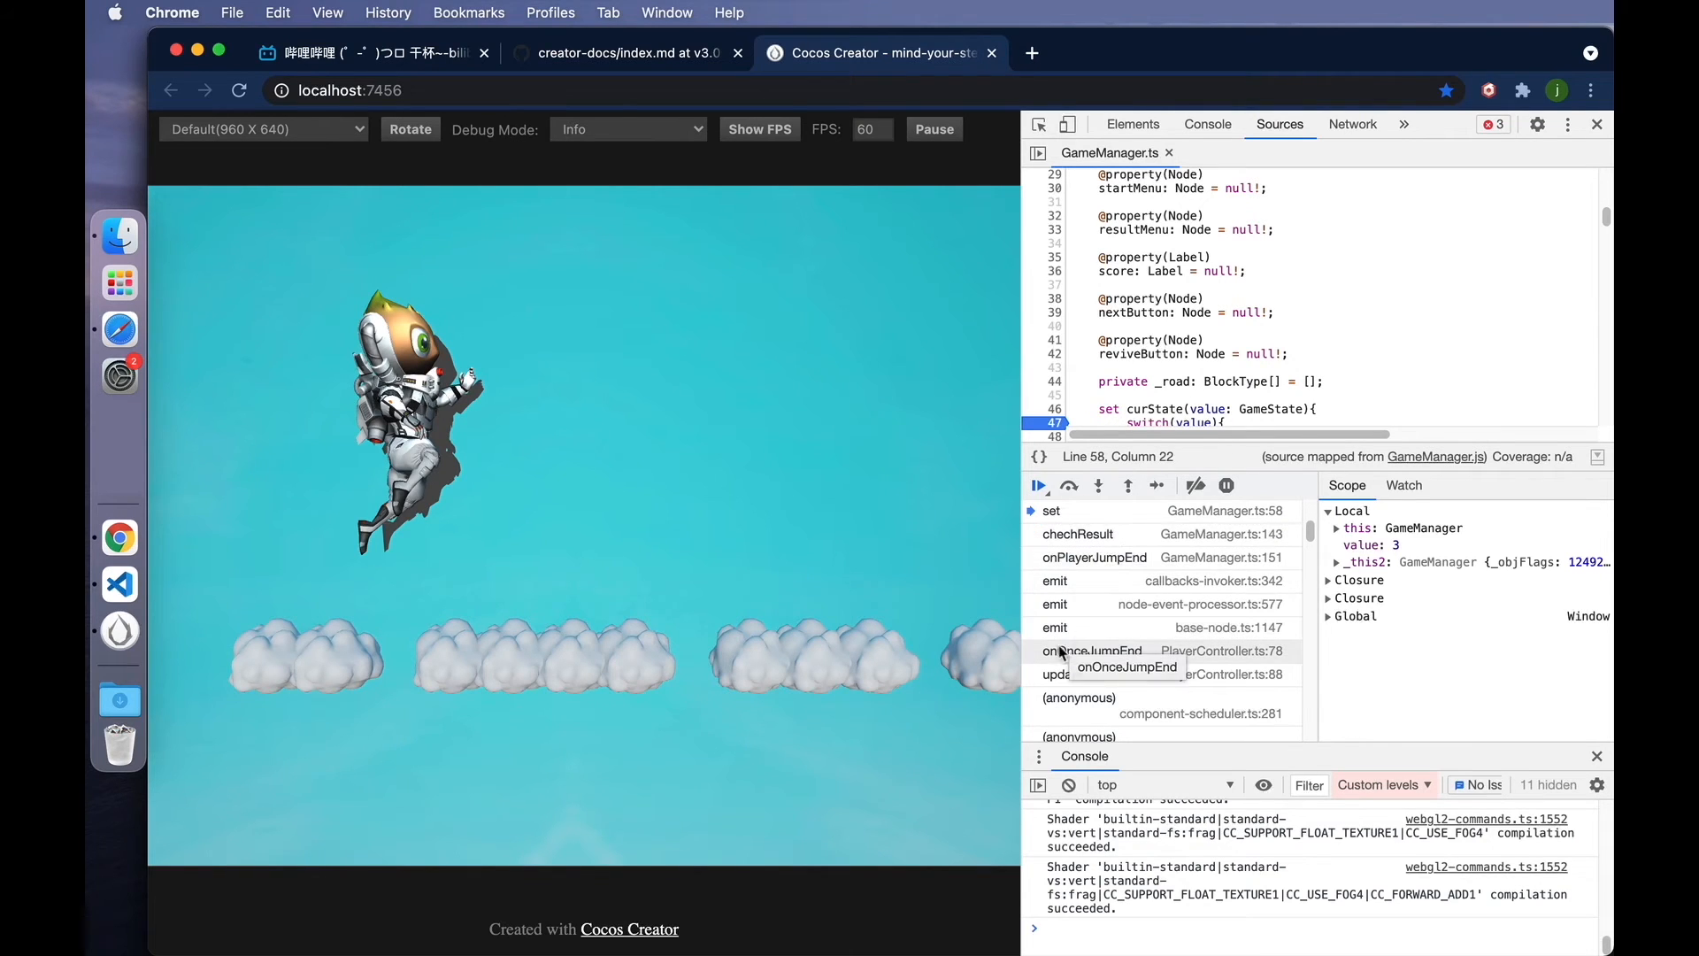
mouse_move(1145, 664)
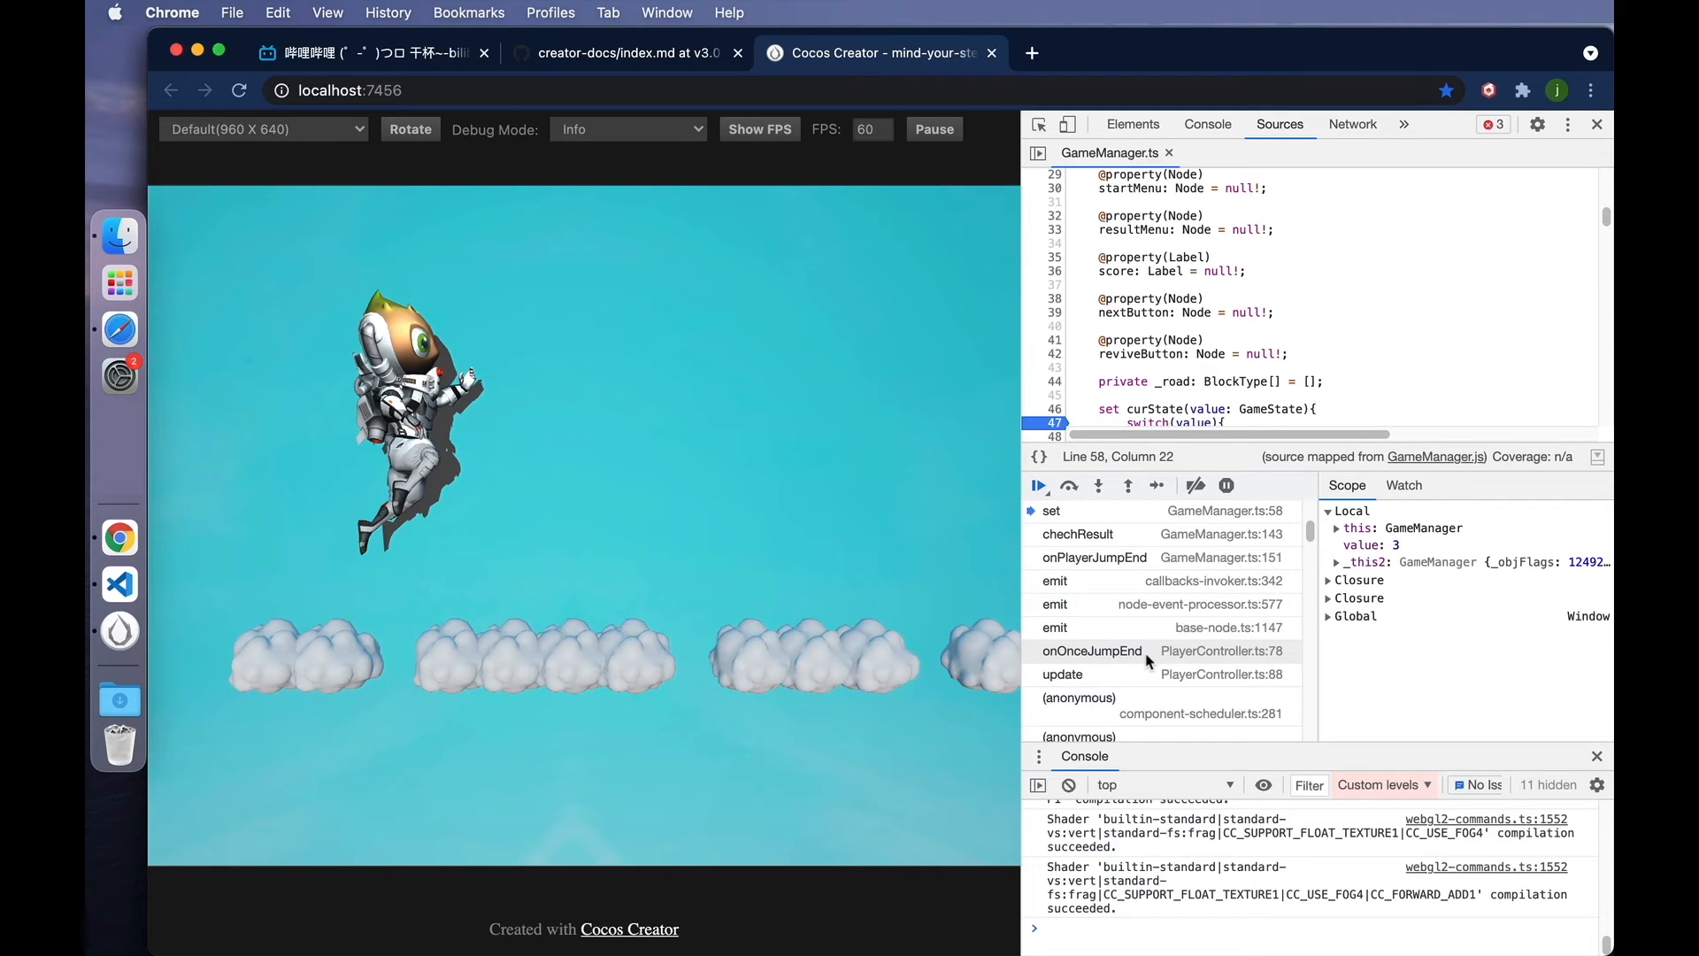
mouse_move(1093, 557)
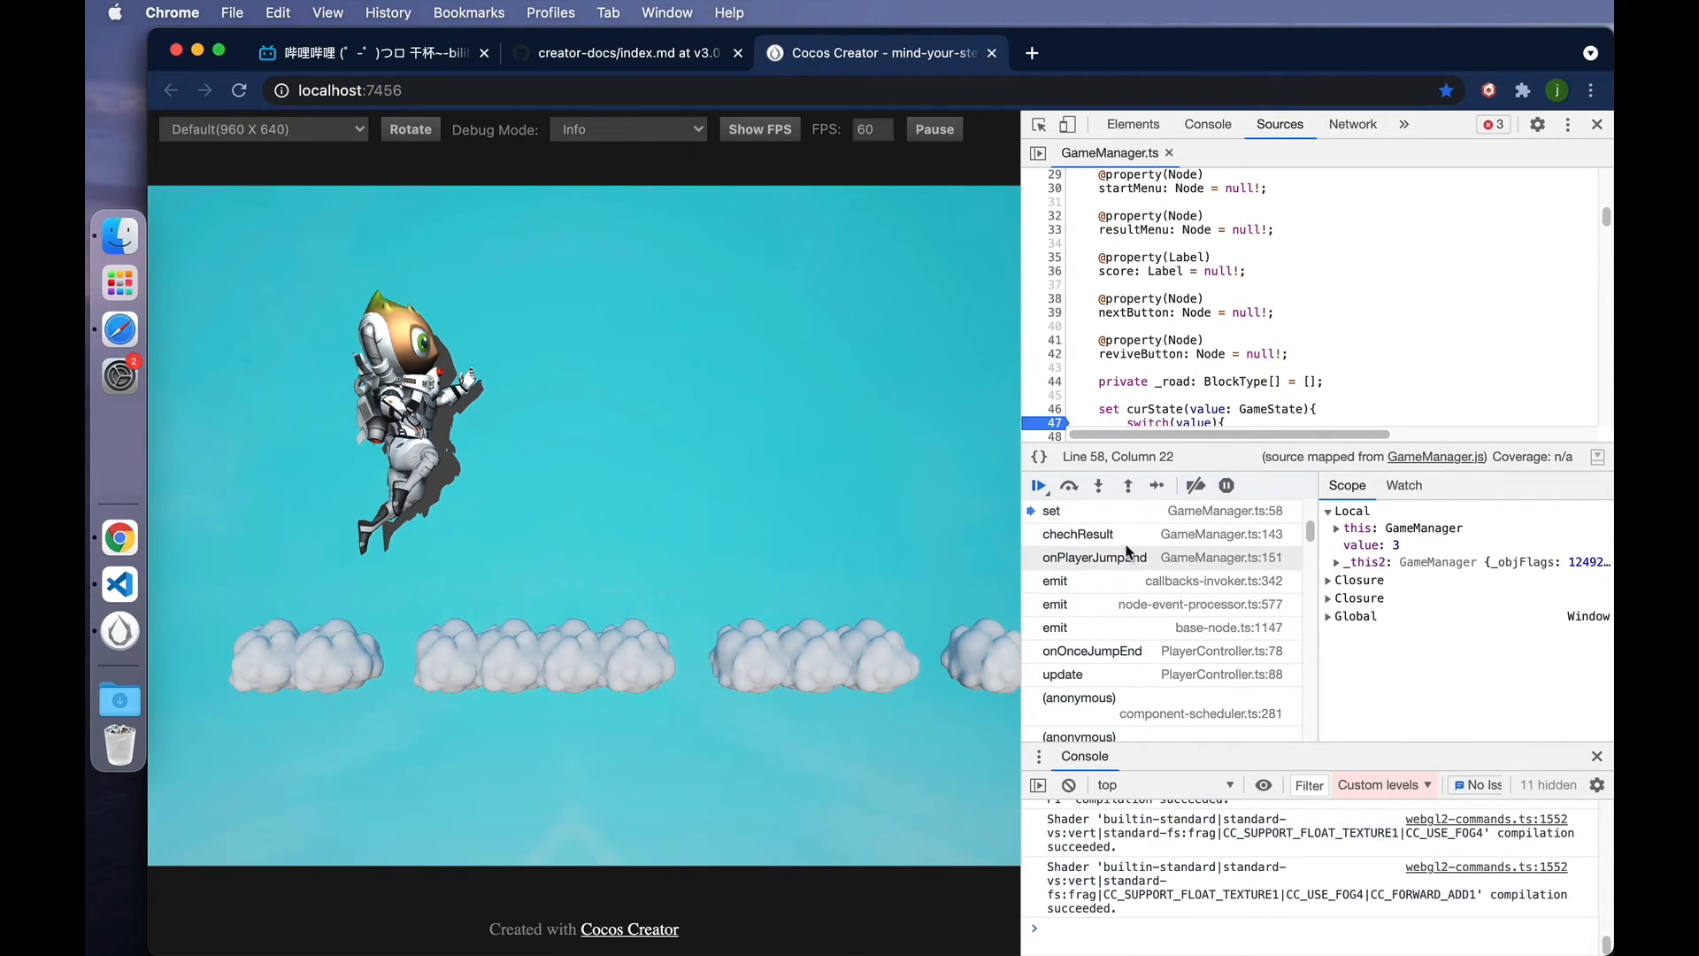
mouse_move(1093, 649)
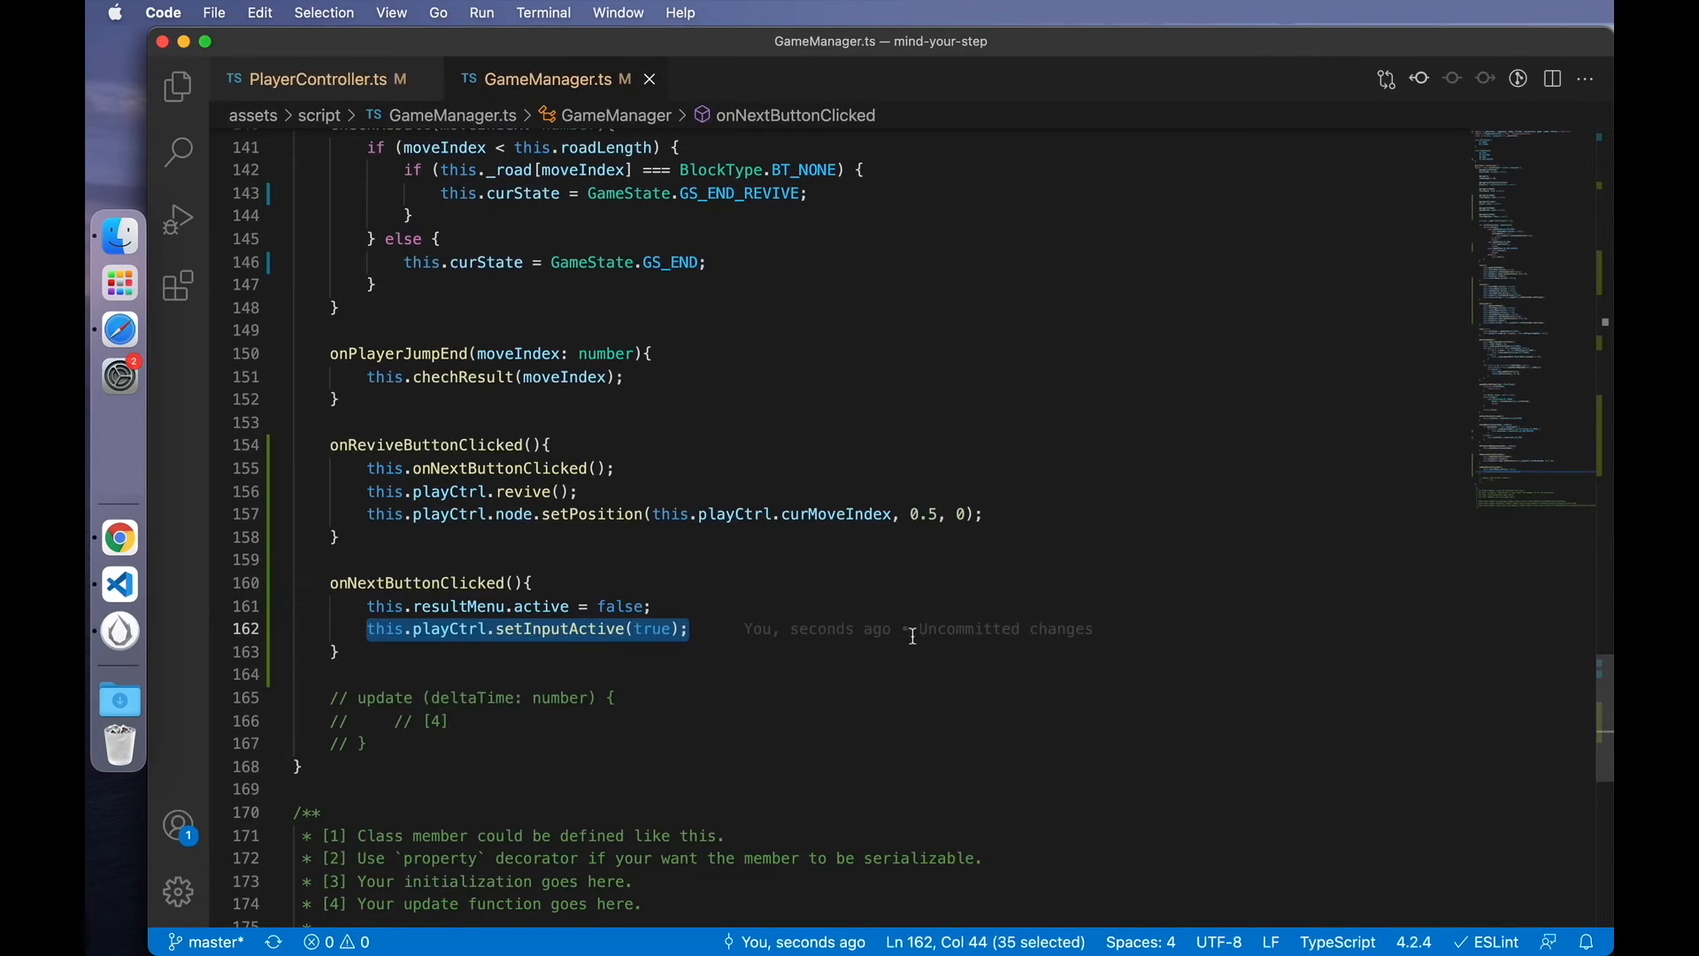
- Wrap onNextButtonClicked's setInputActive(true) call in a setTimeout
scroll(up, 3)
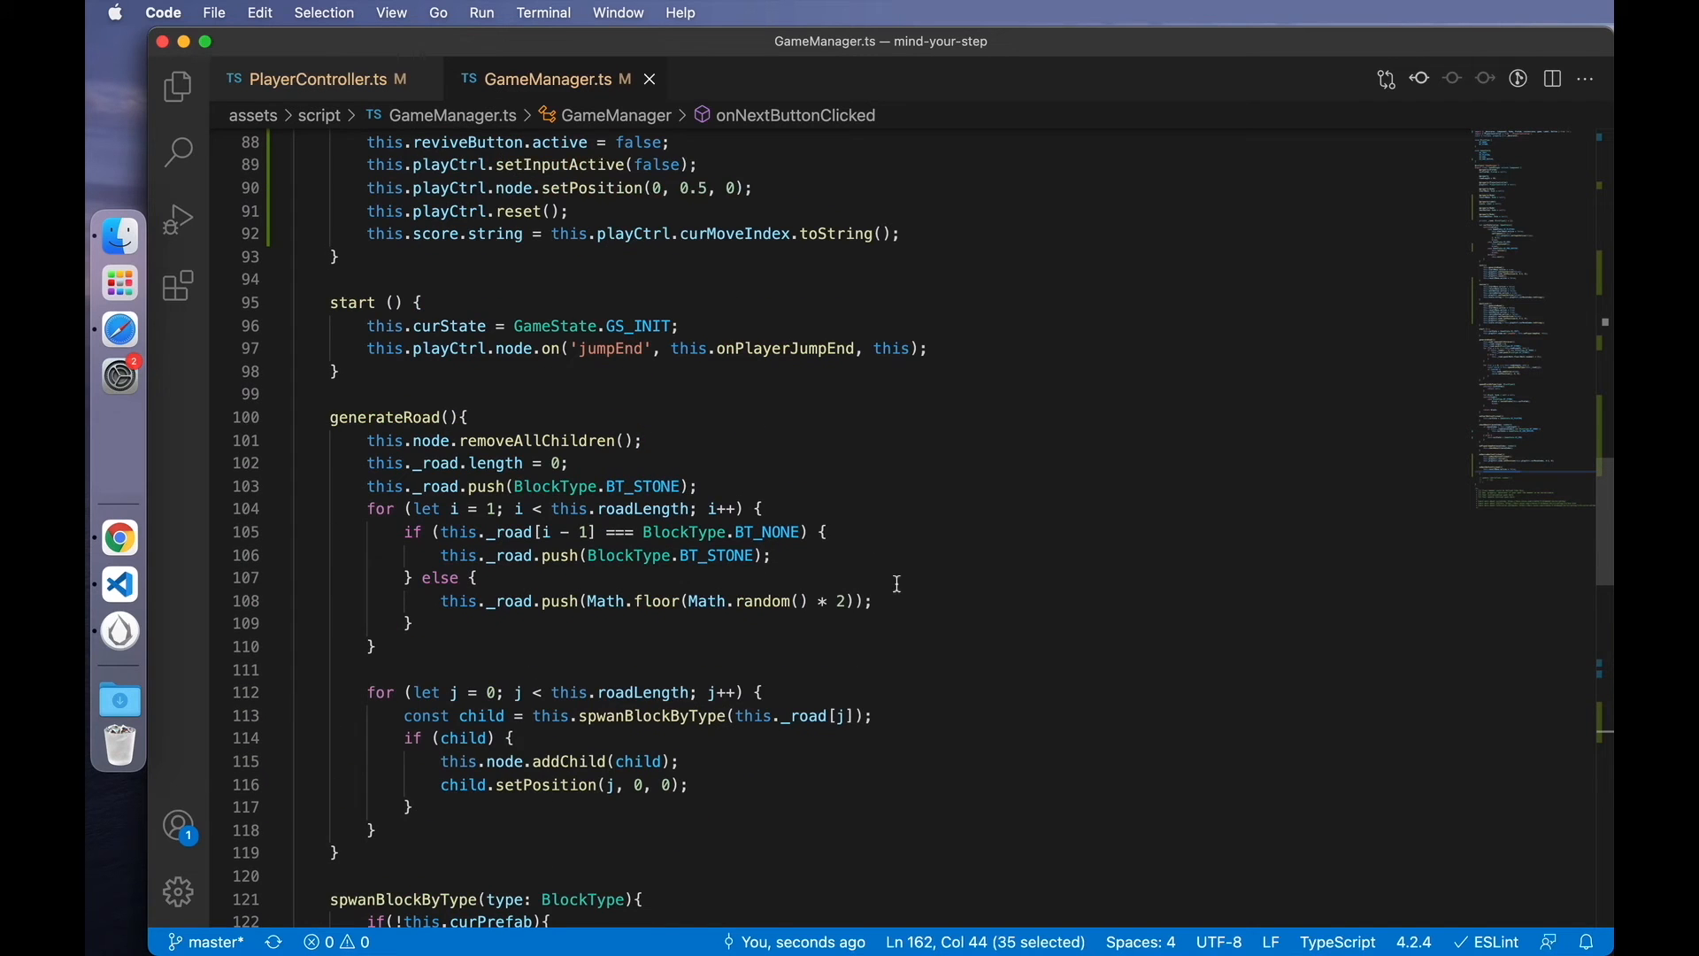
scroll(up, 3)
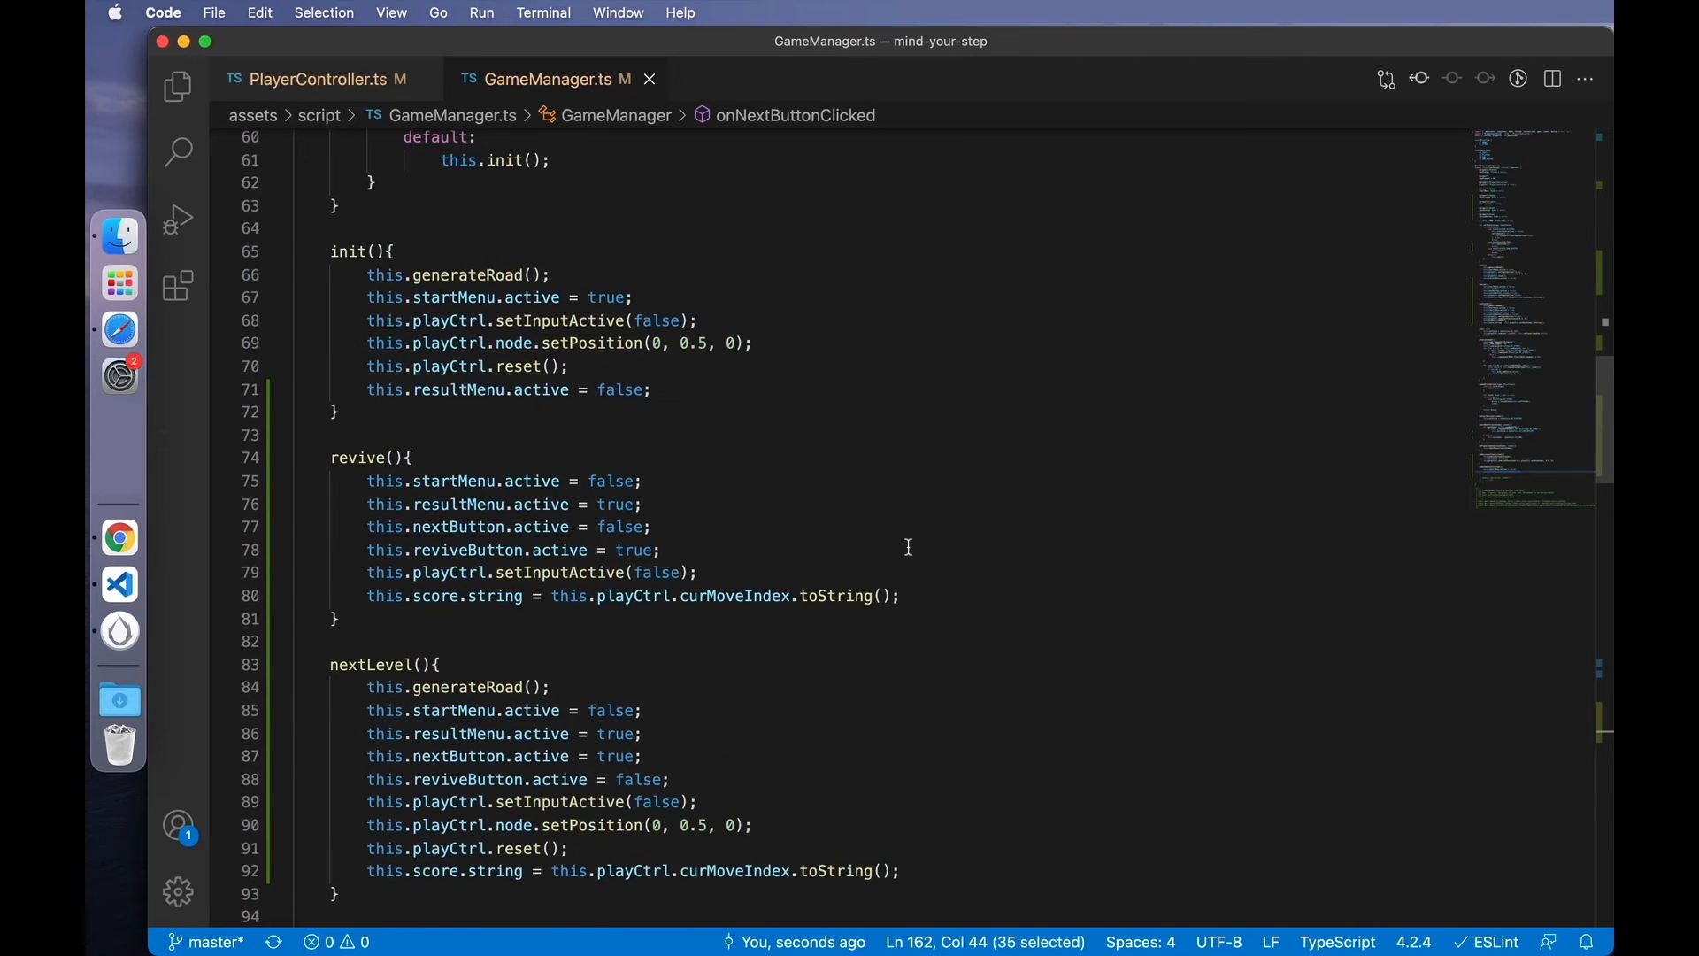
scroll(up, 3)
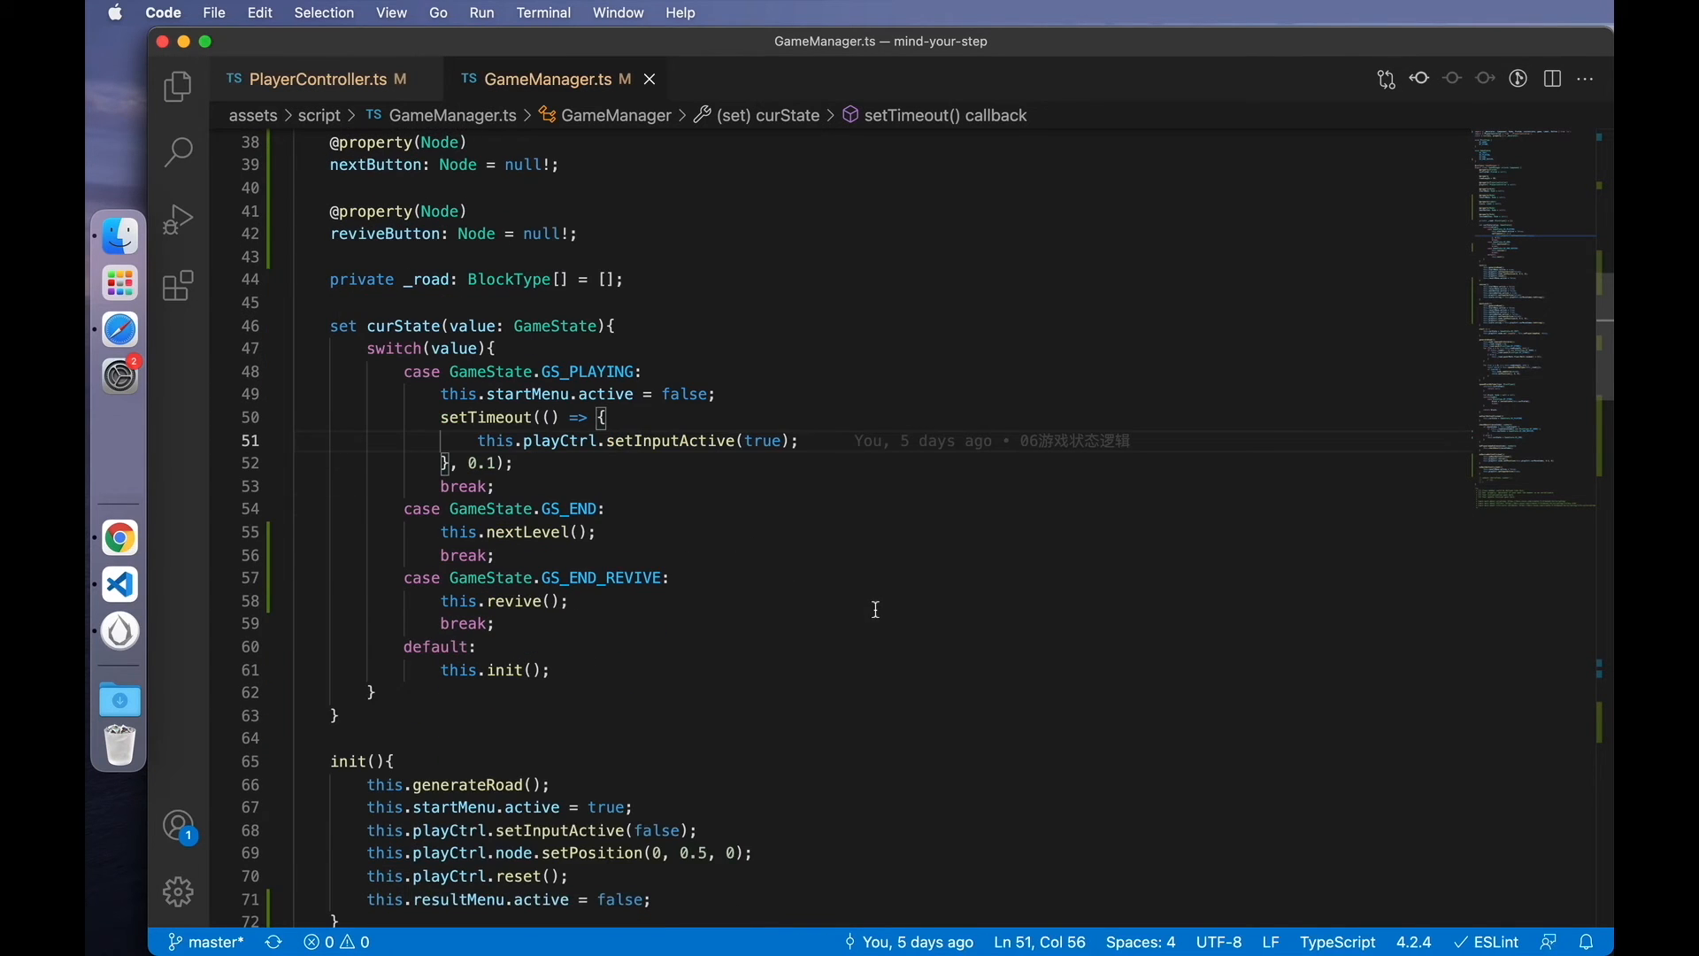
mouse_move(630, 600)
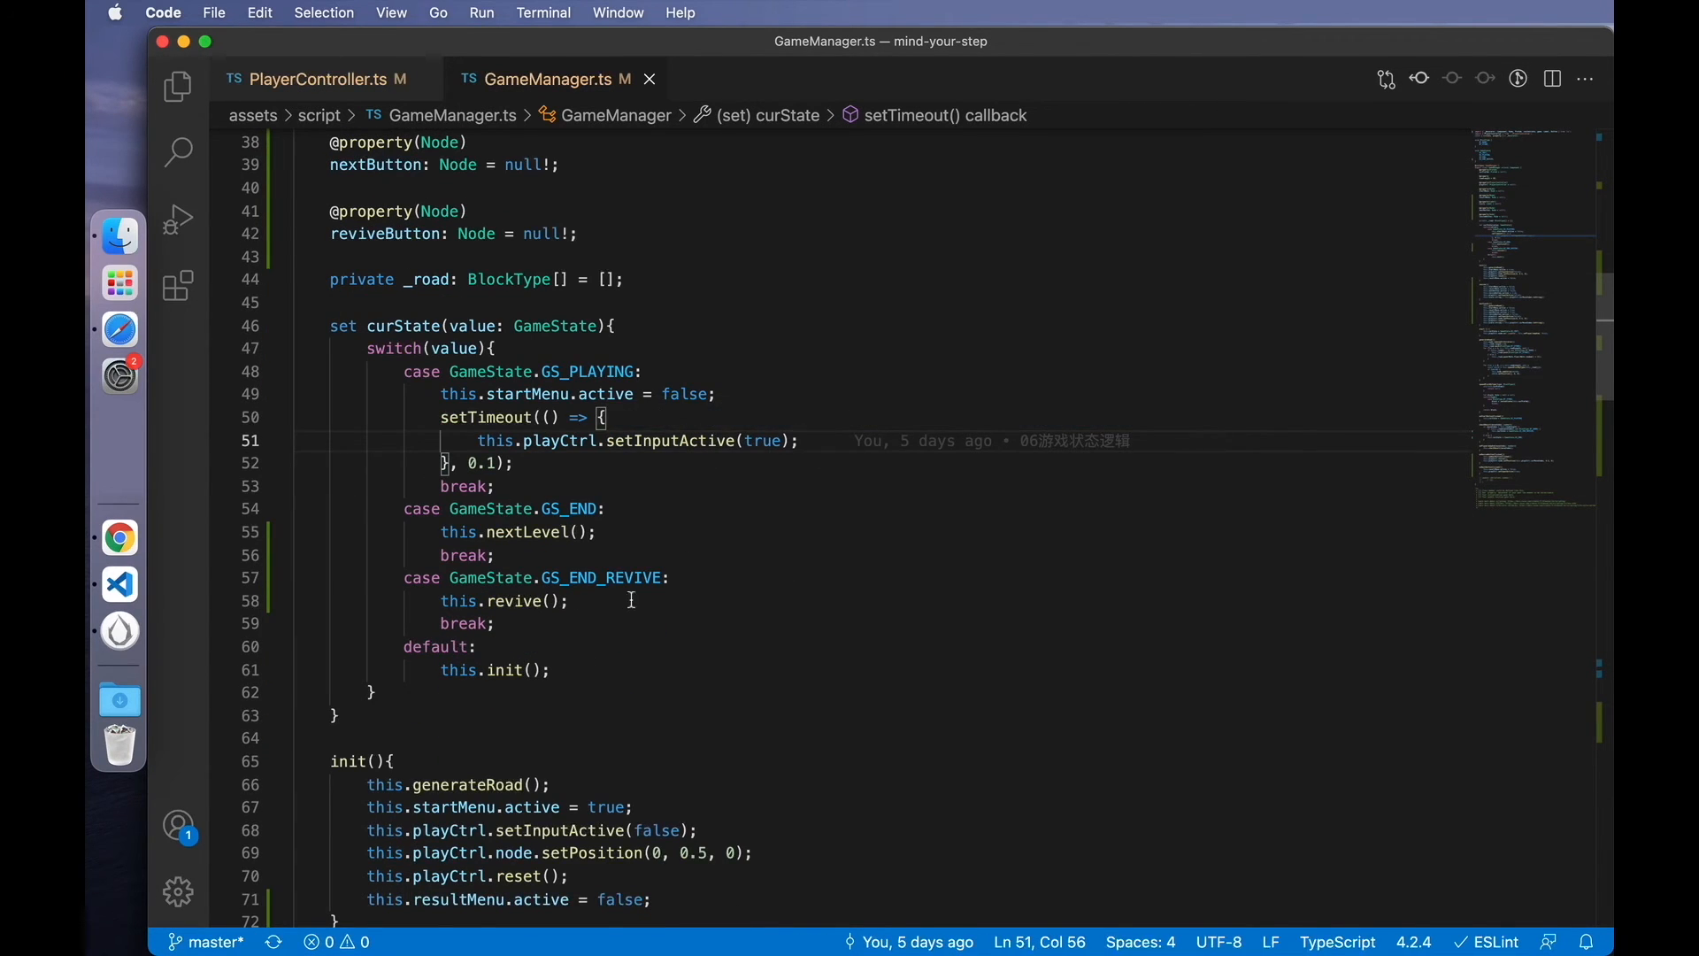
scroll(down, 3)
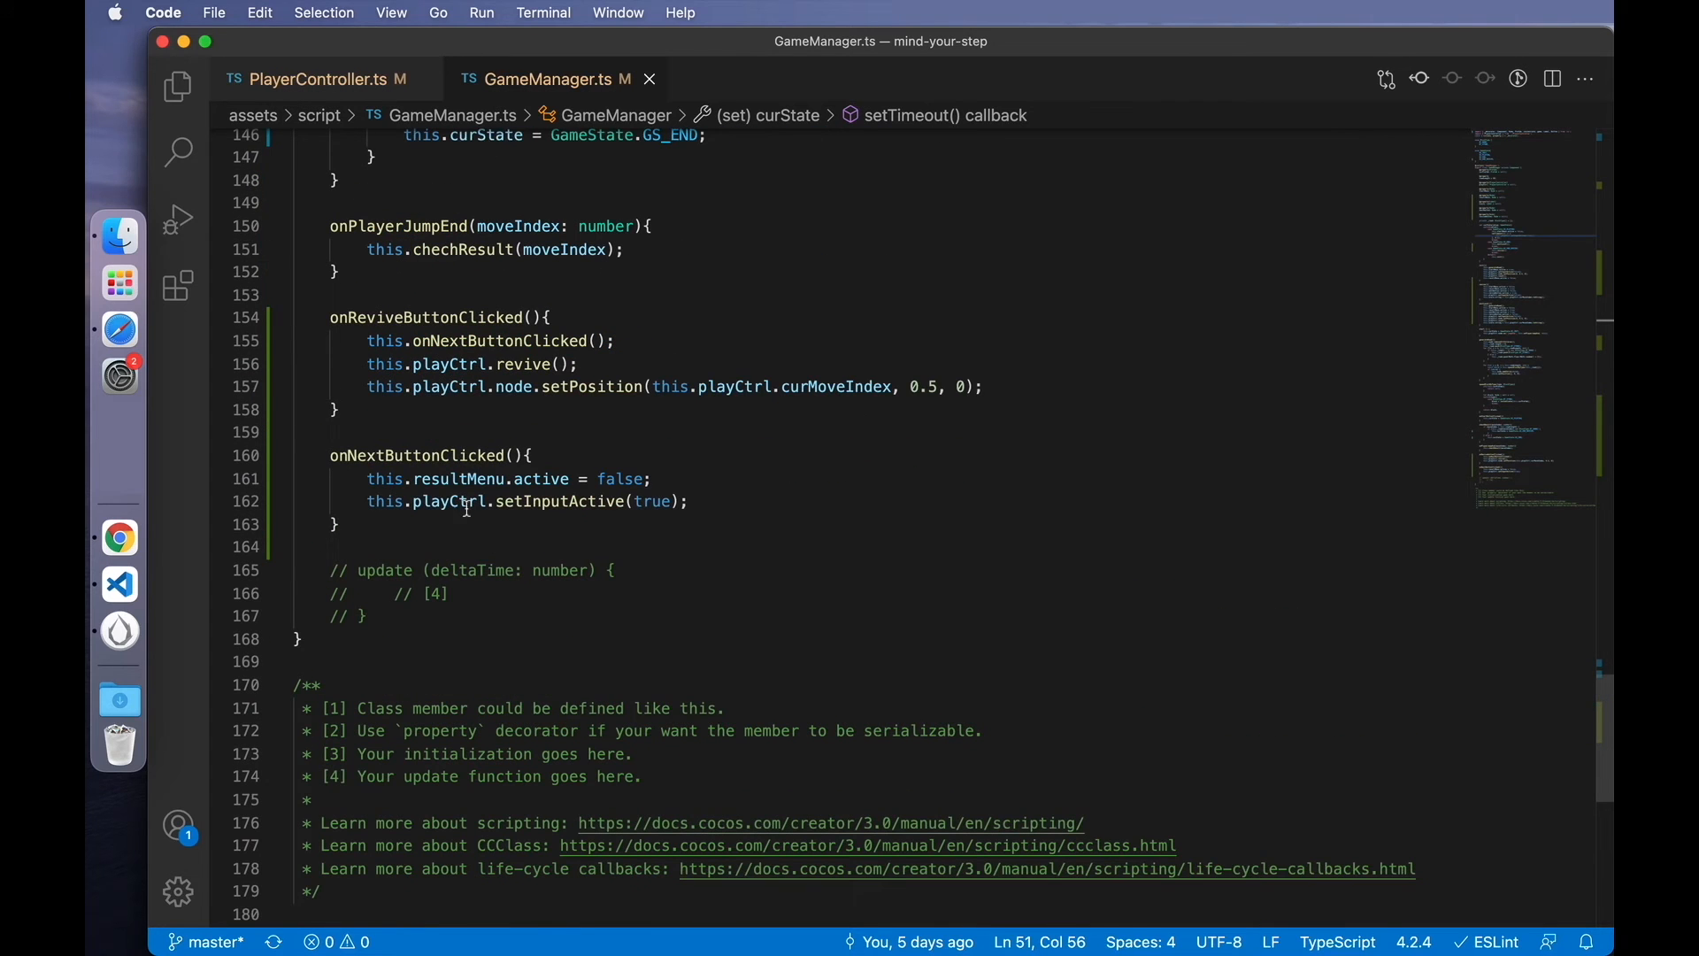
click(356, 511)
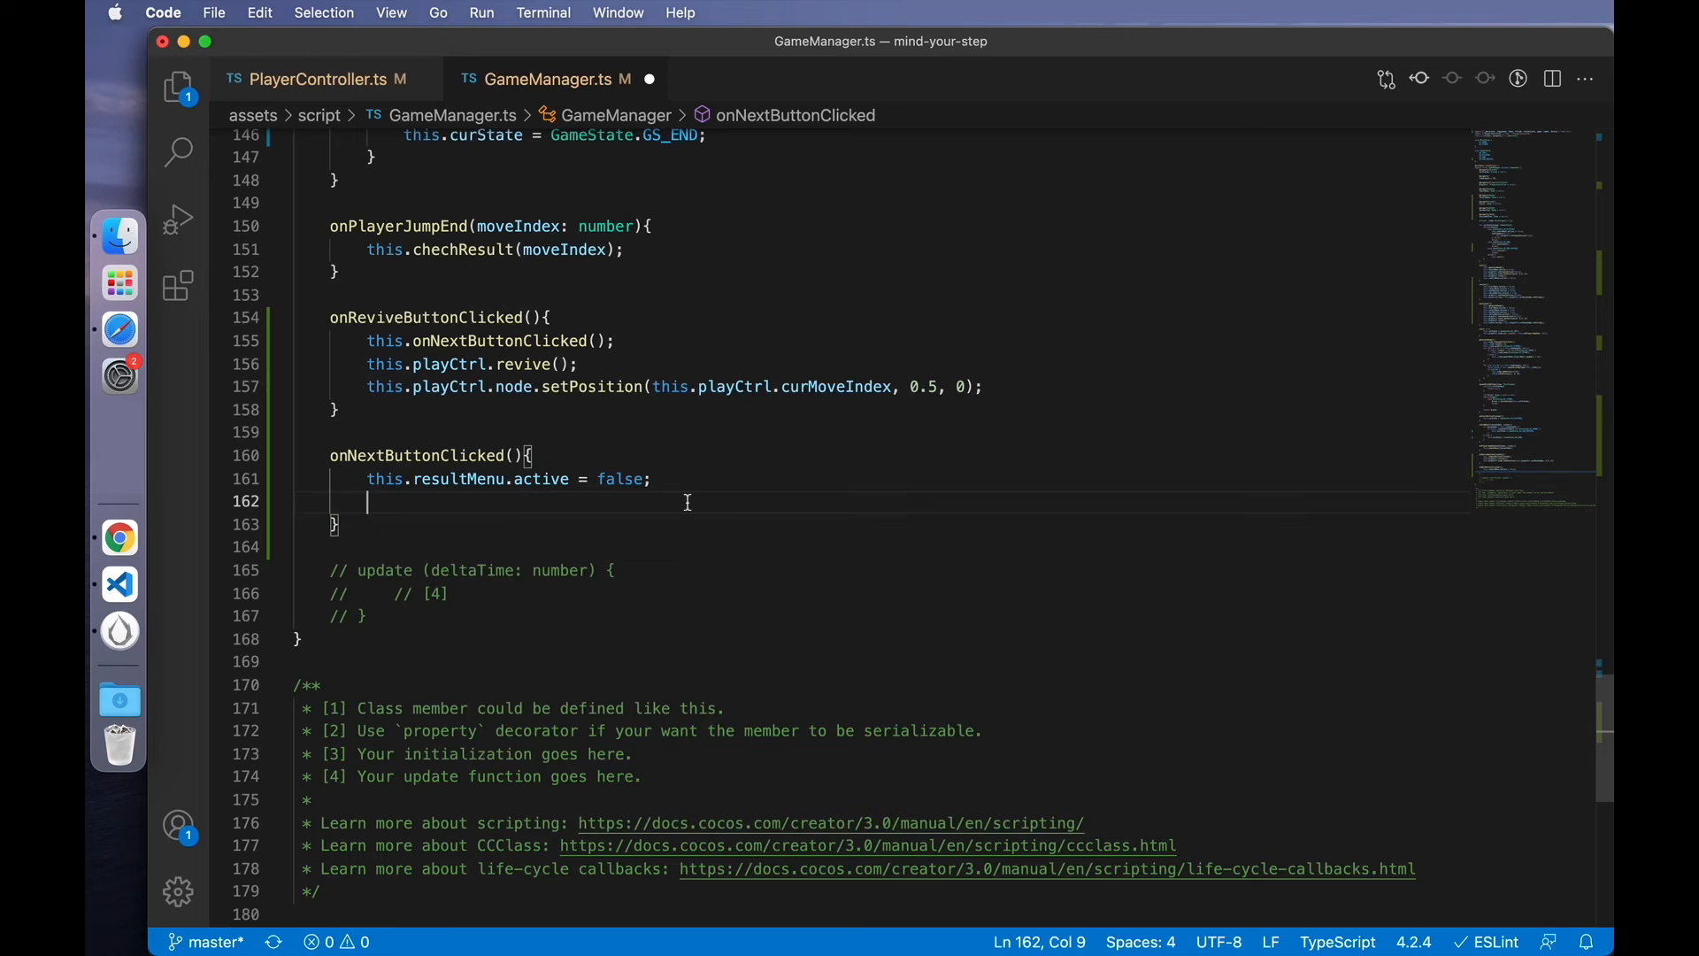
text(sett)
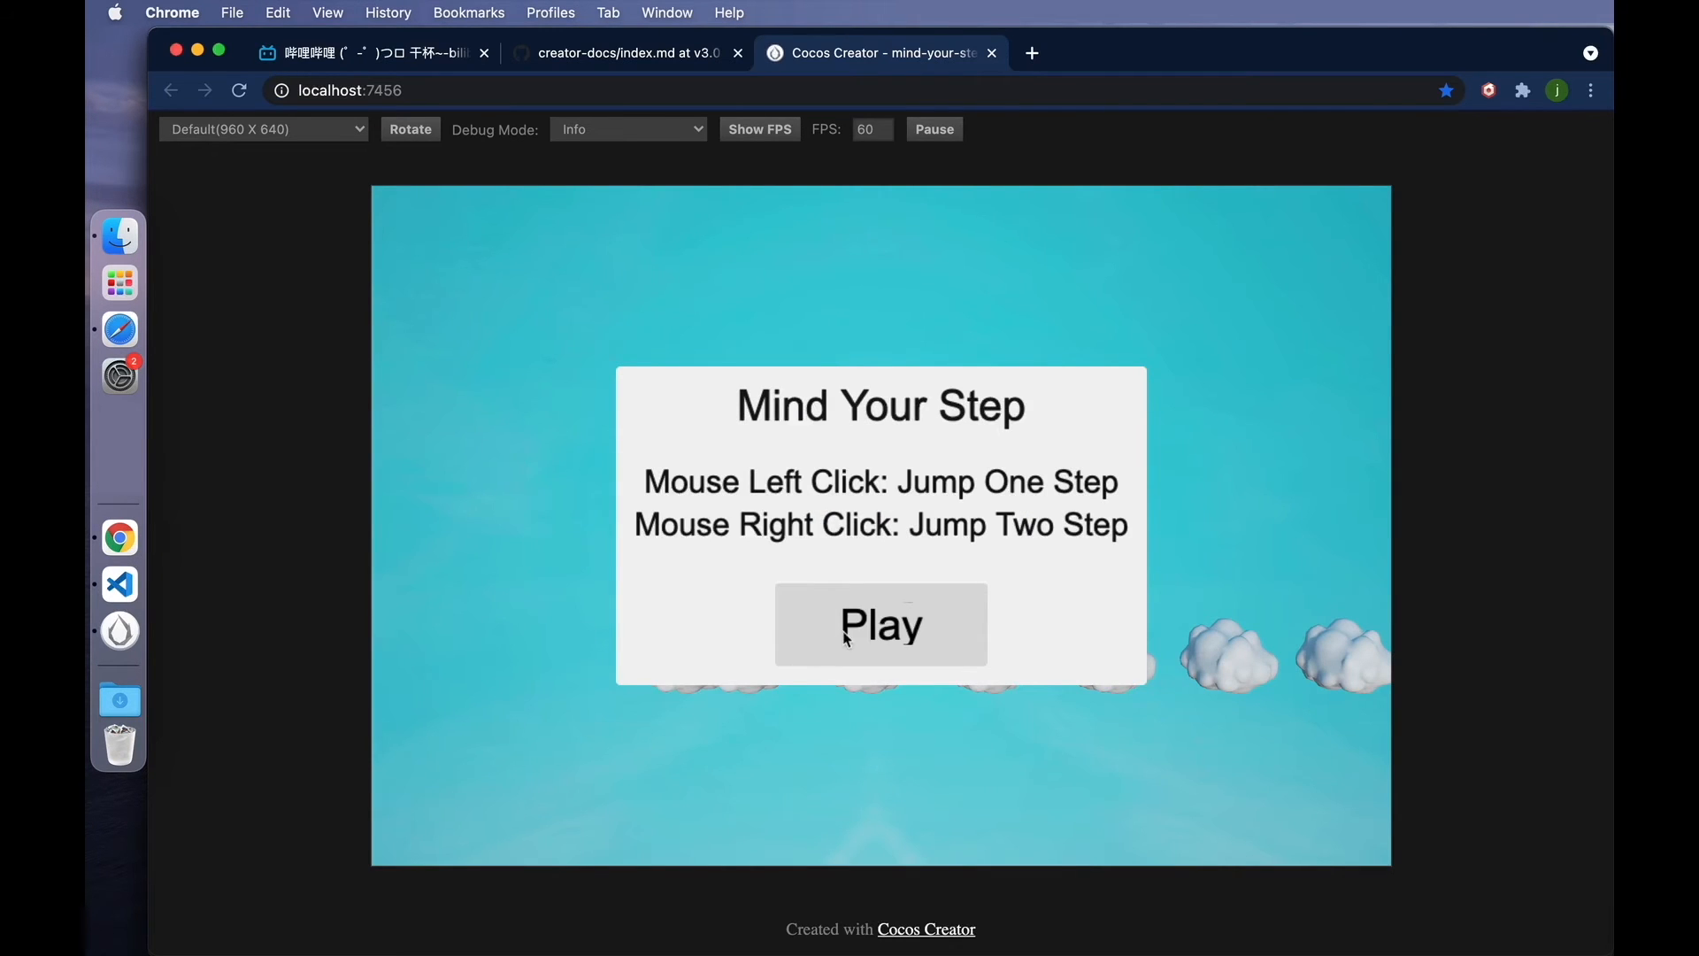
- Play a round, fall and revive to check jumping works, switching between editor and preview
click(880, 623)
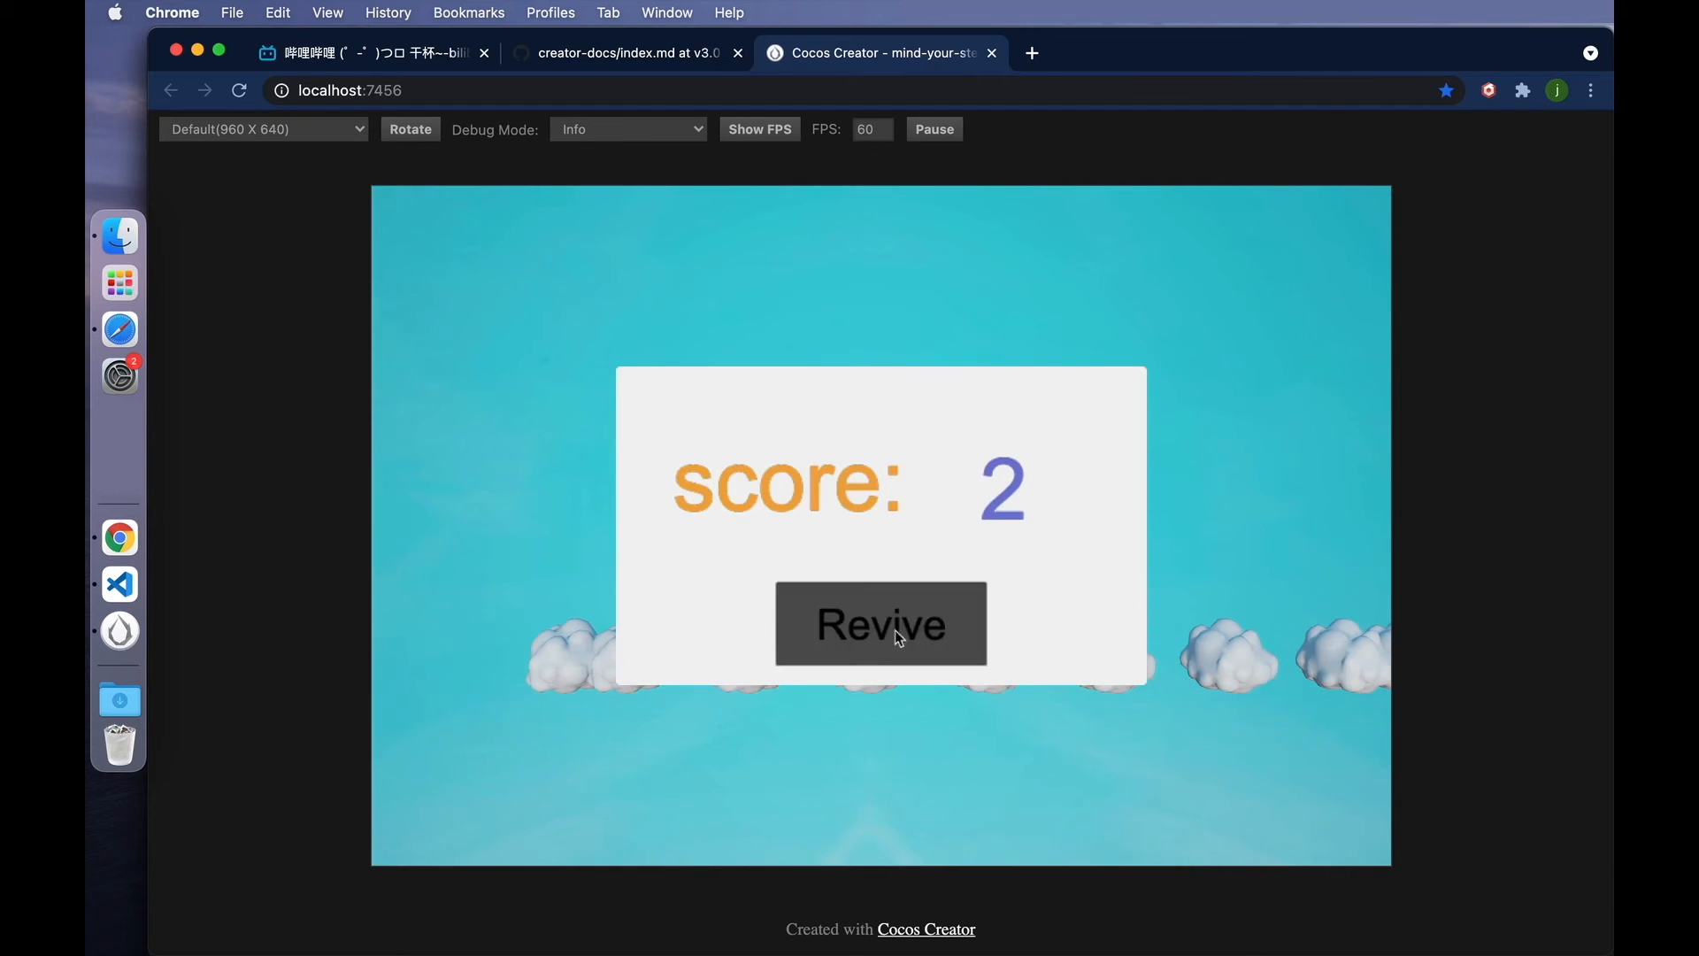
click(880, 623)
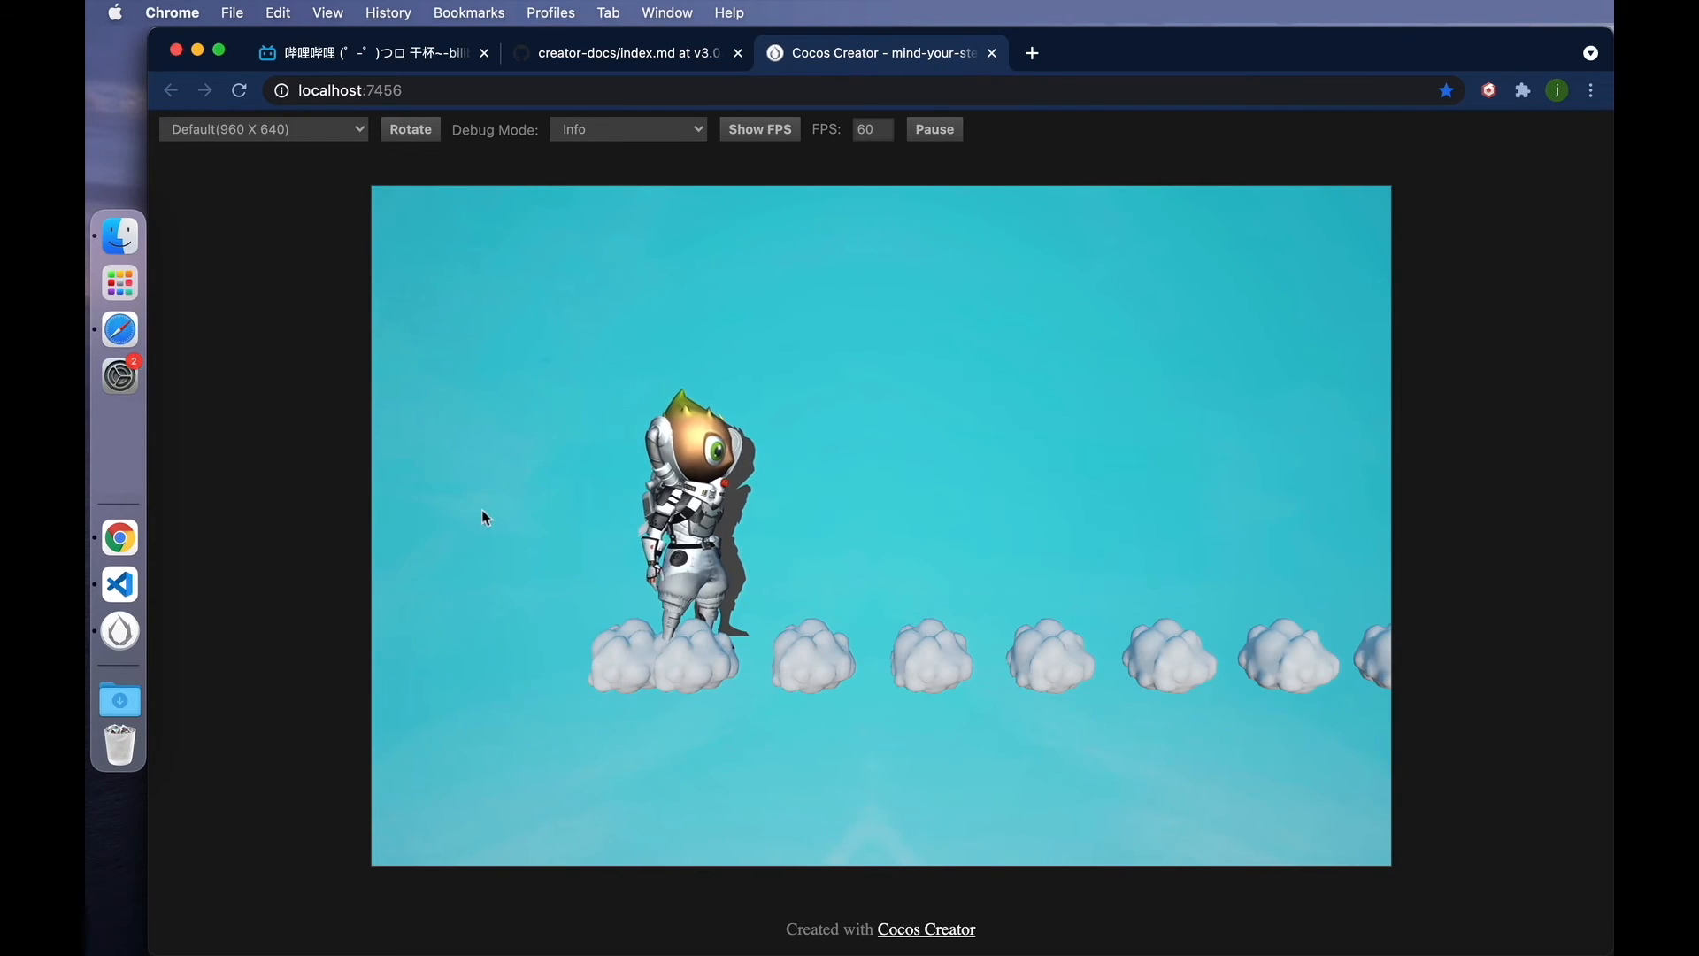
click(119, 582)
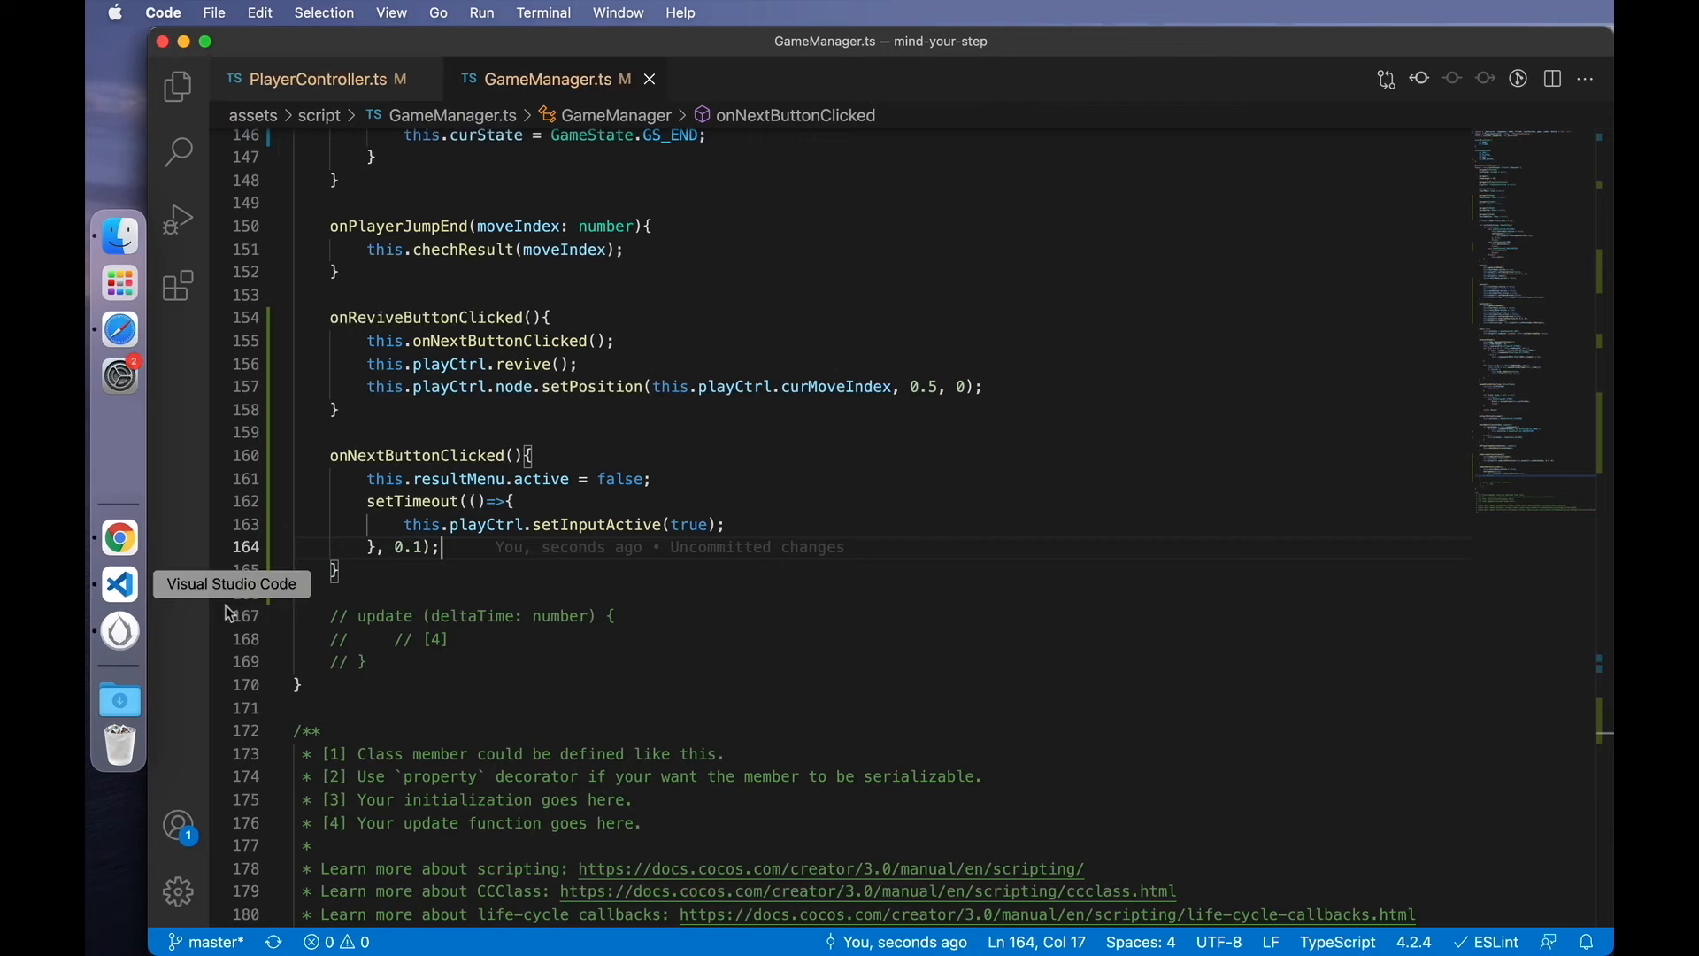
mouse_move(319, 623)
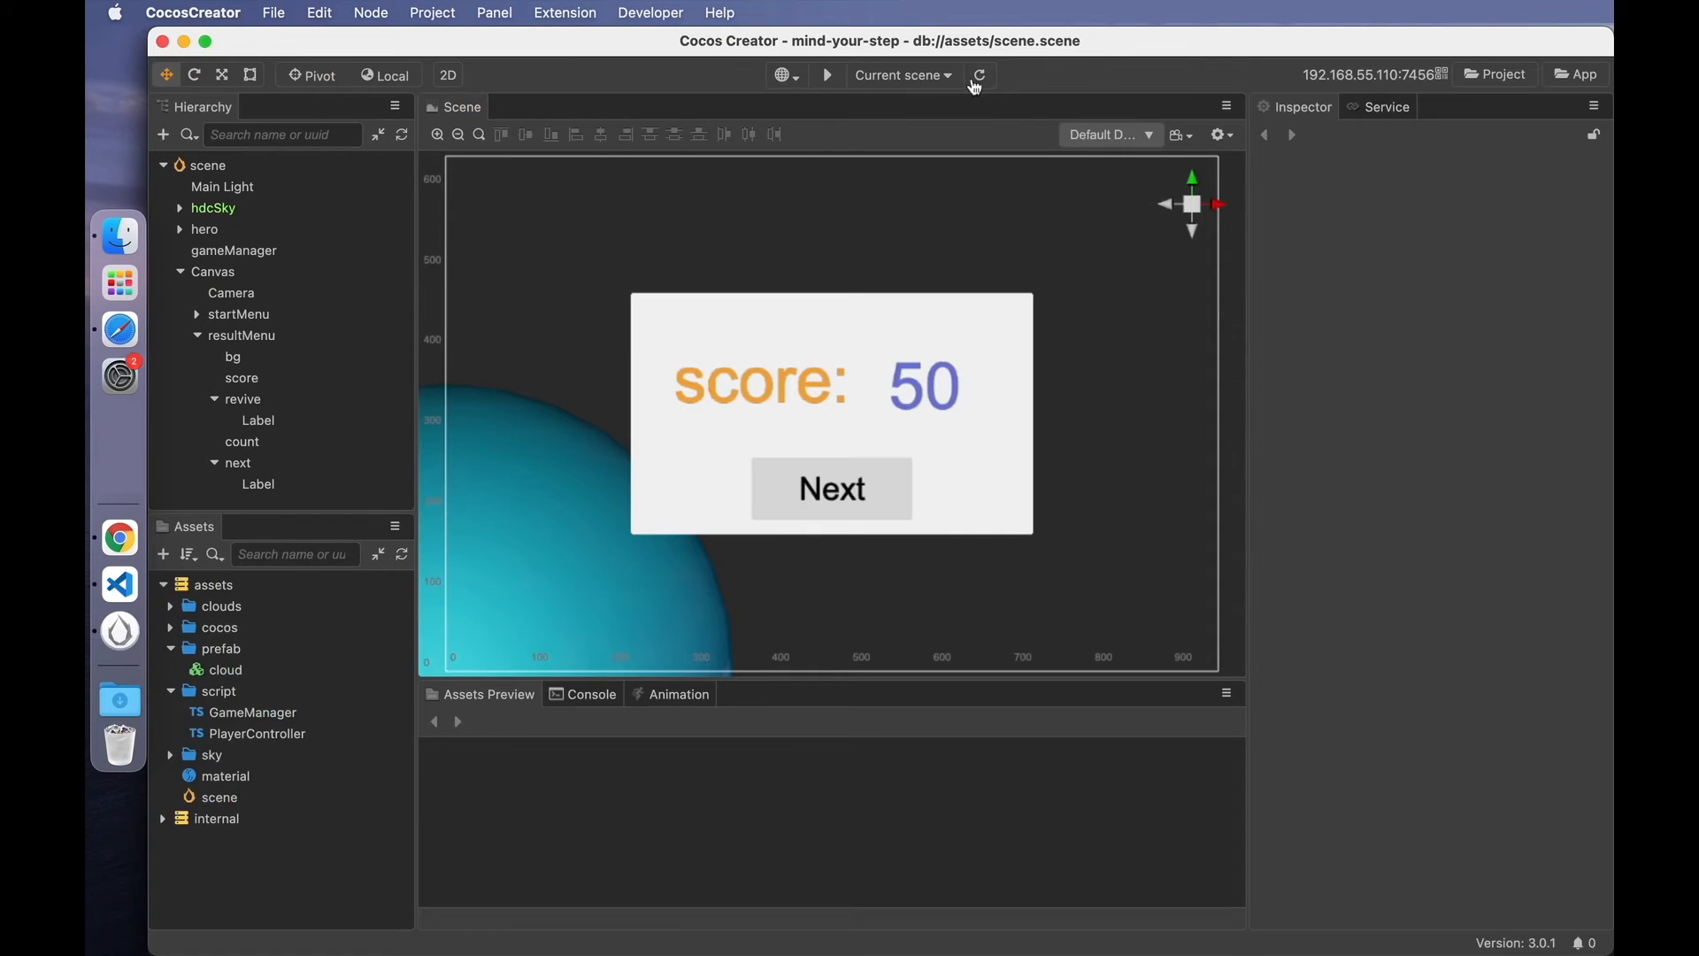
mouse_move(119, 538)
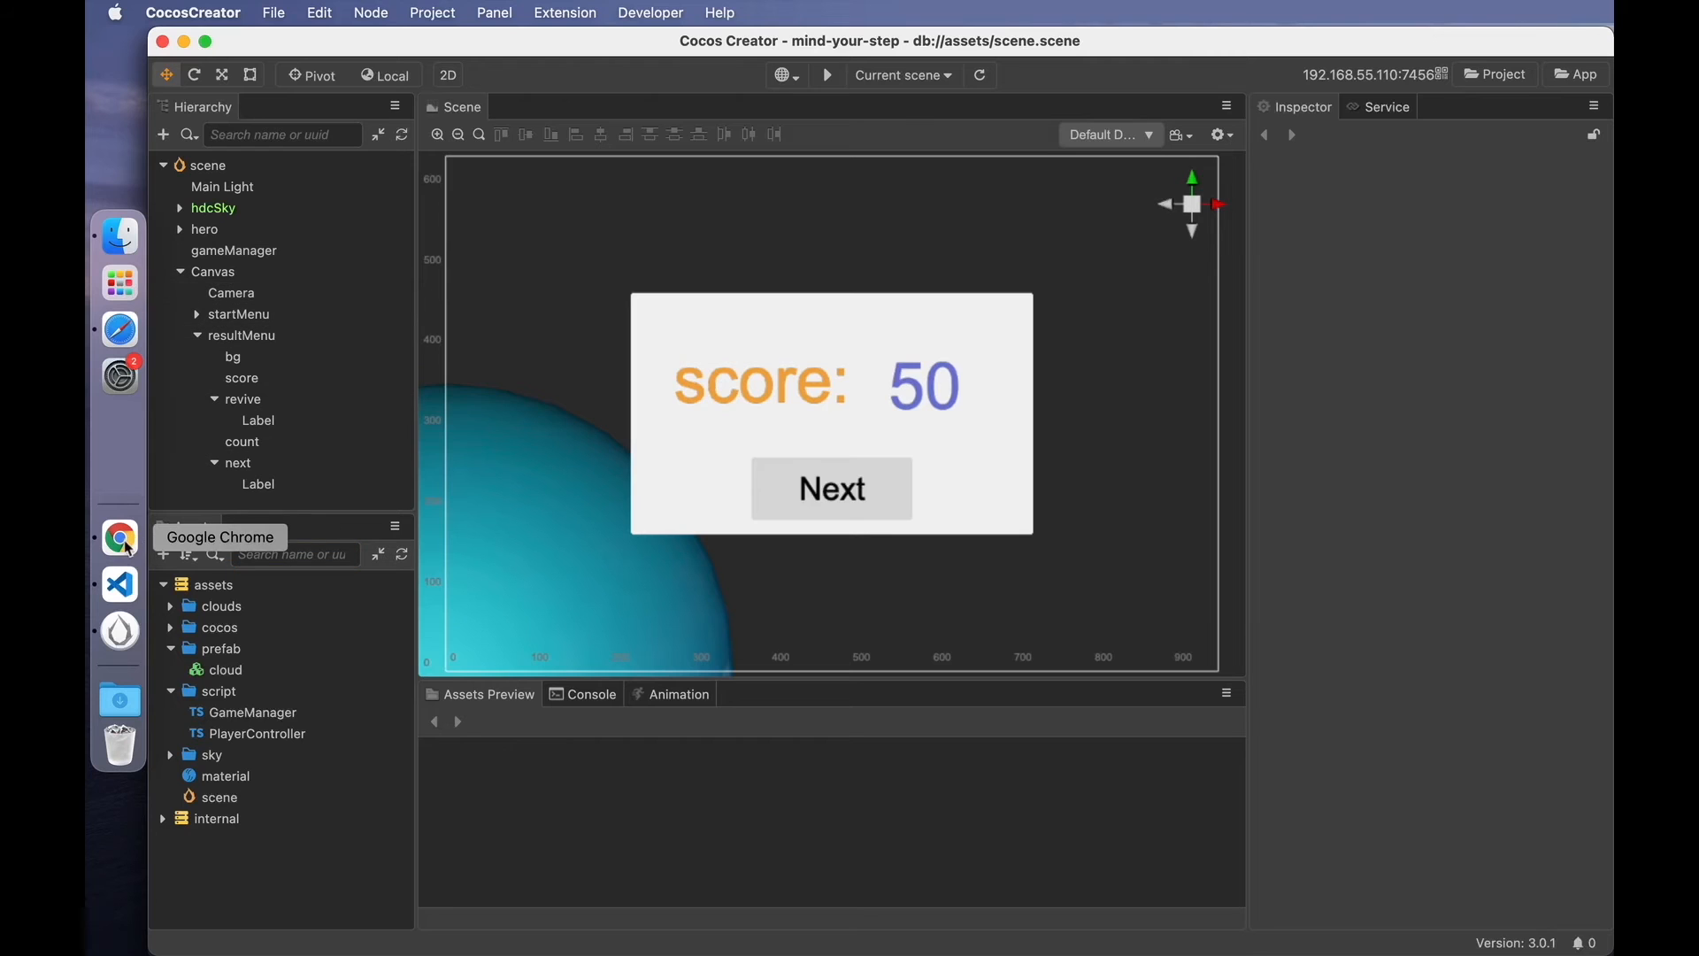
click(119, 538)
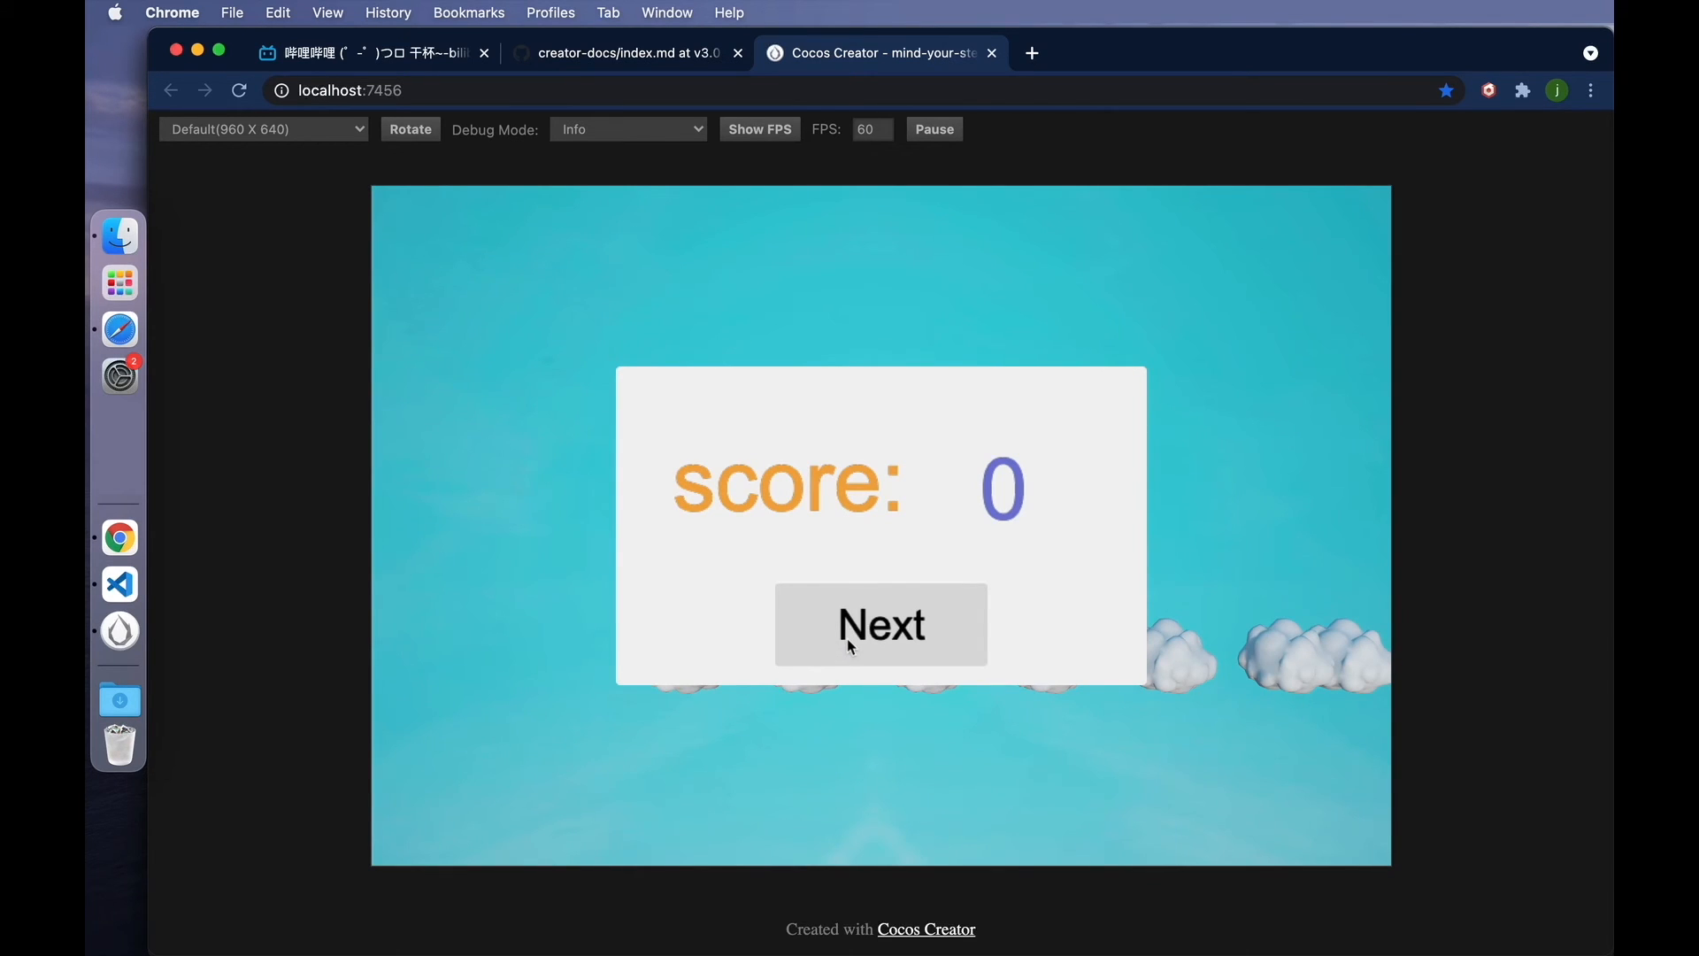
mouse_move(119, 630)
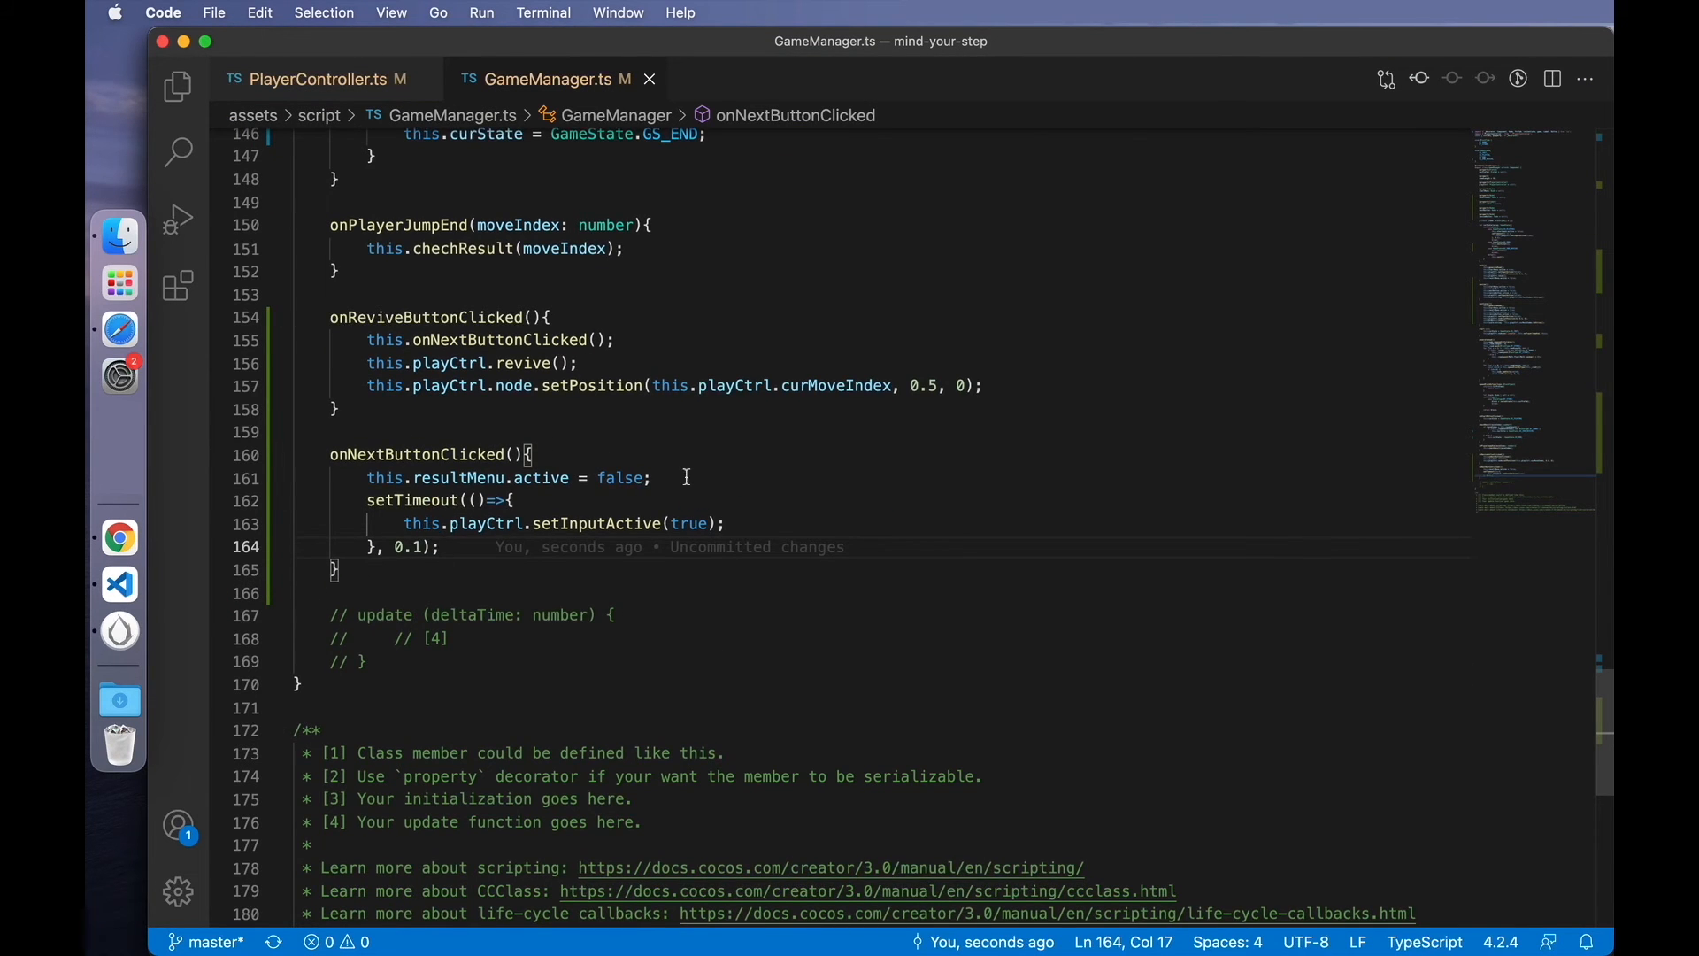
- Rename the misspelled chechResult method to checkResult everywhere via Rename Symbol
scroll(up, 3)
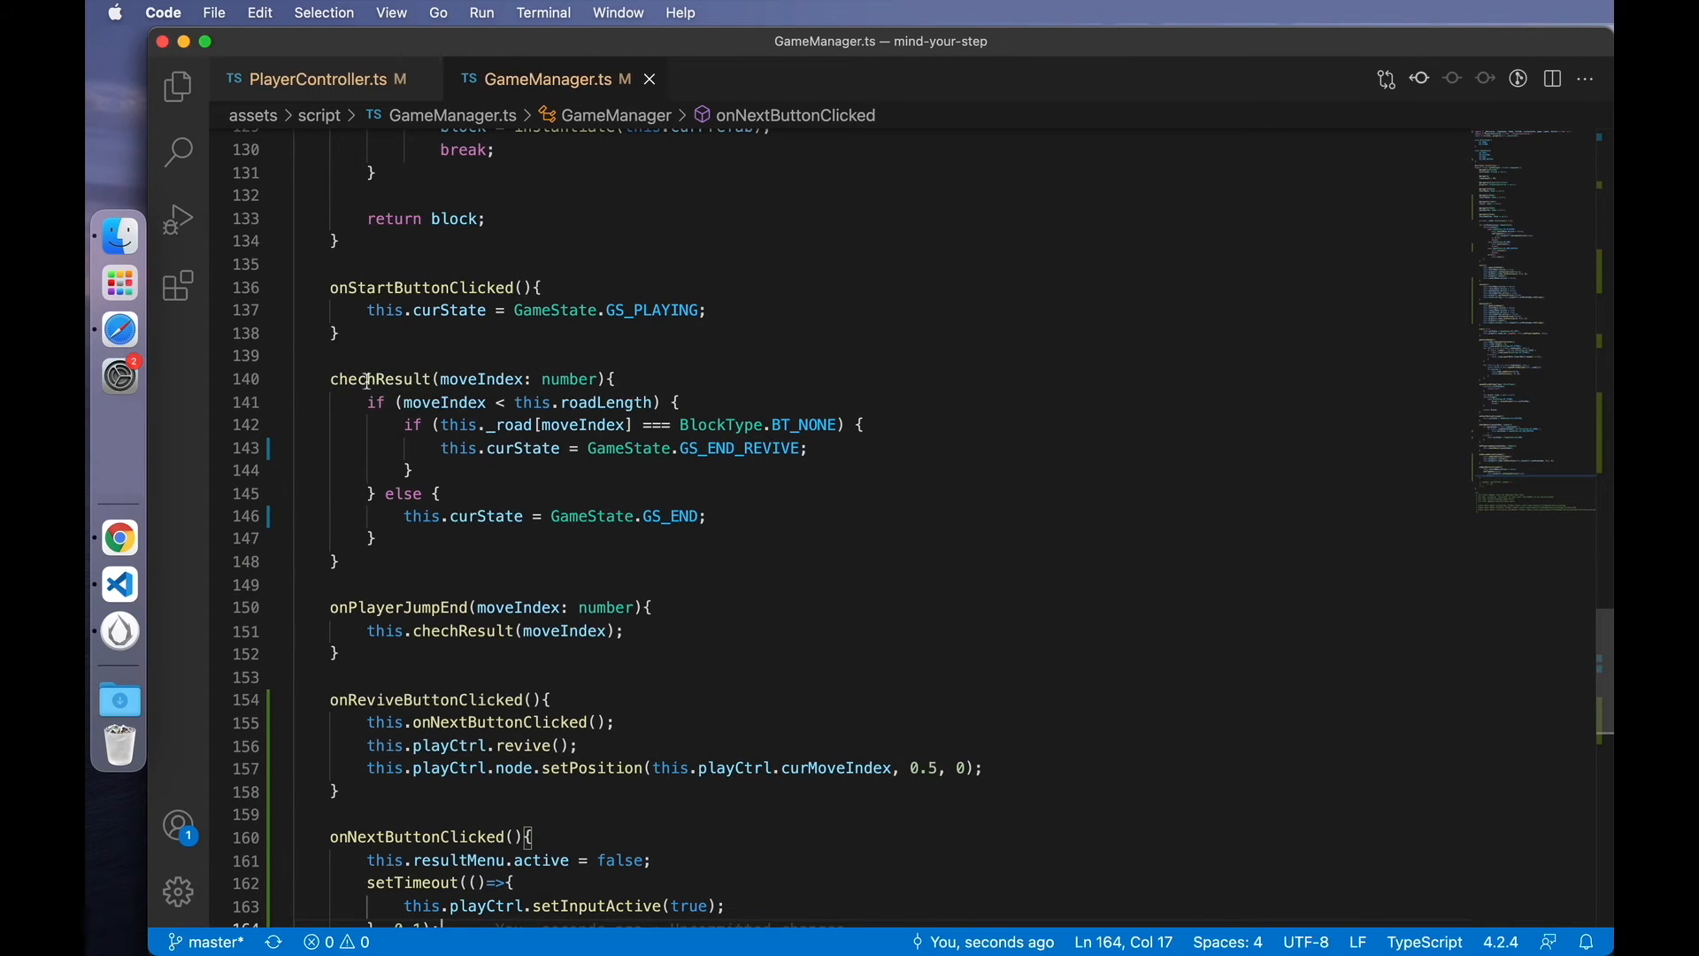
double_click(379, 379)
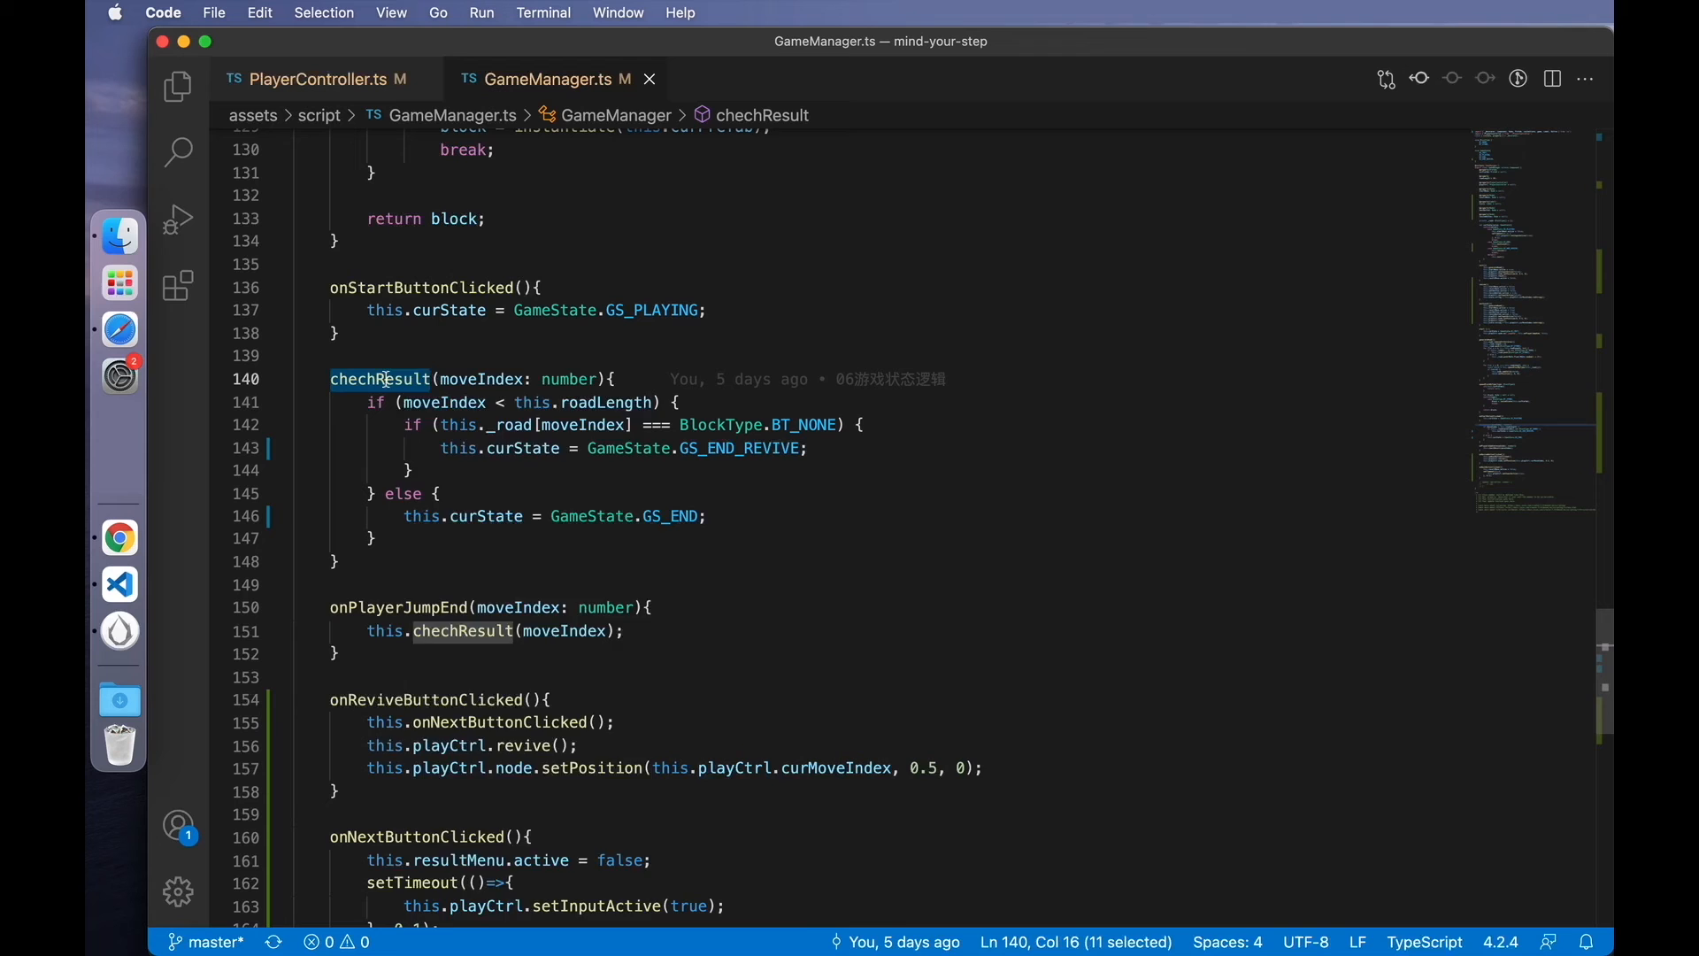
right_click(379, 378)
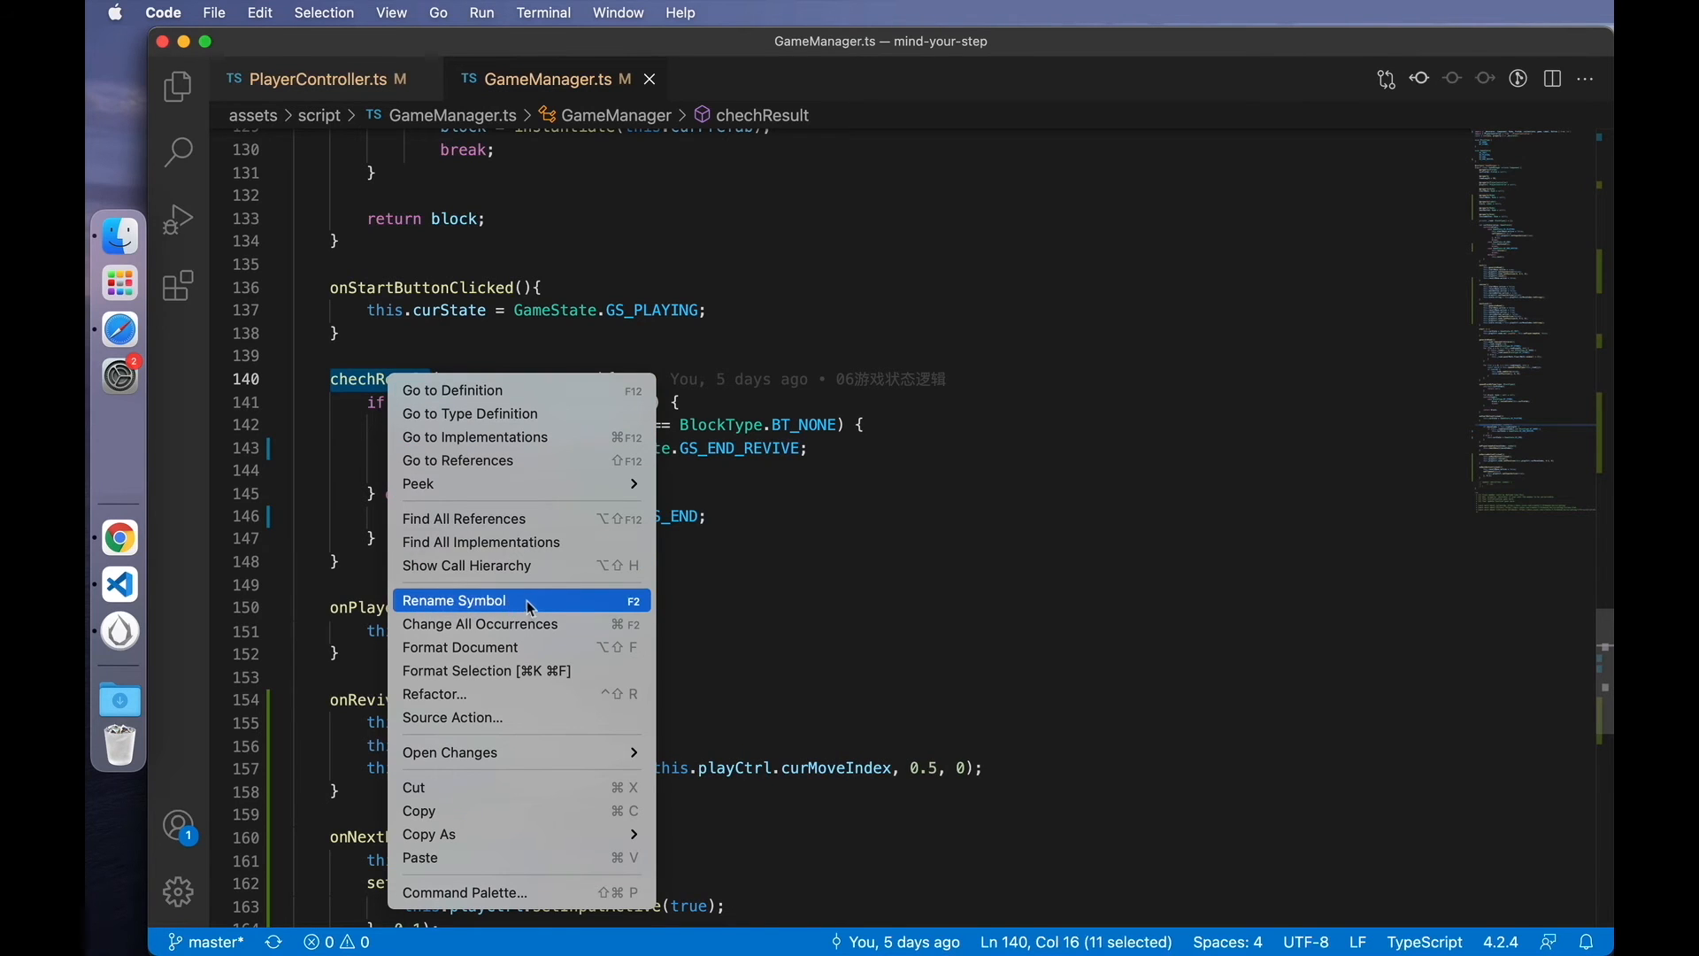
click(455, 600)
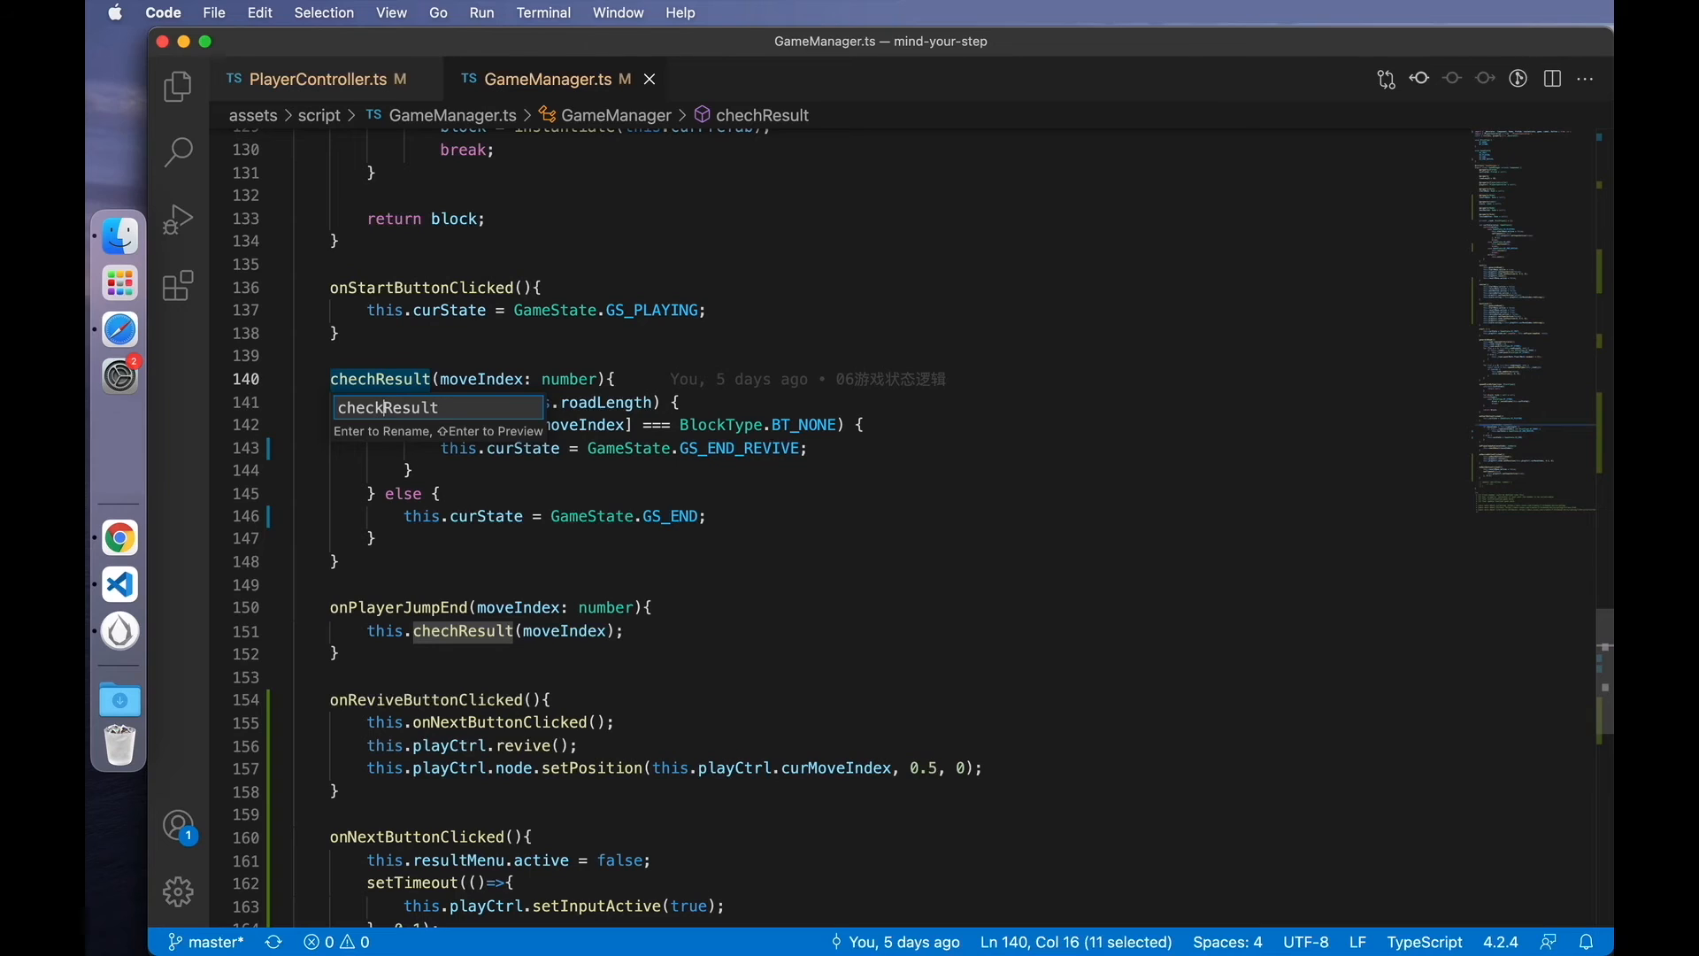
key(Return)
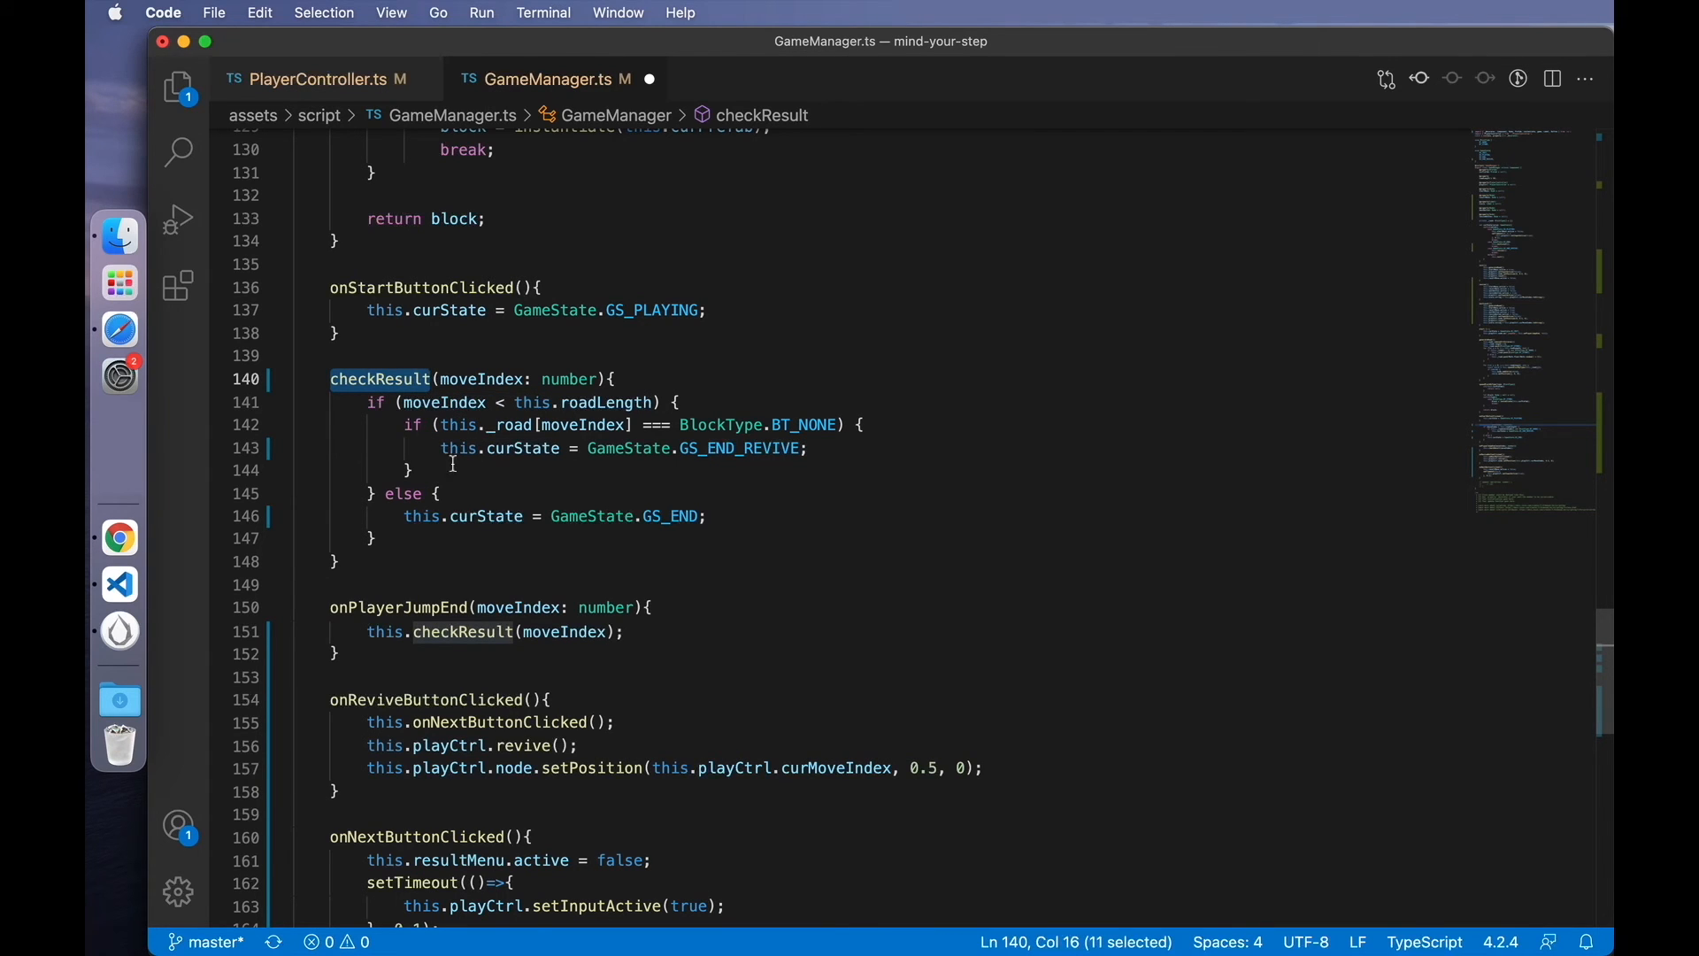
mouse_move(638, 632)
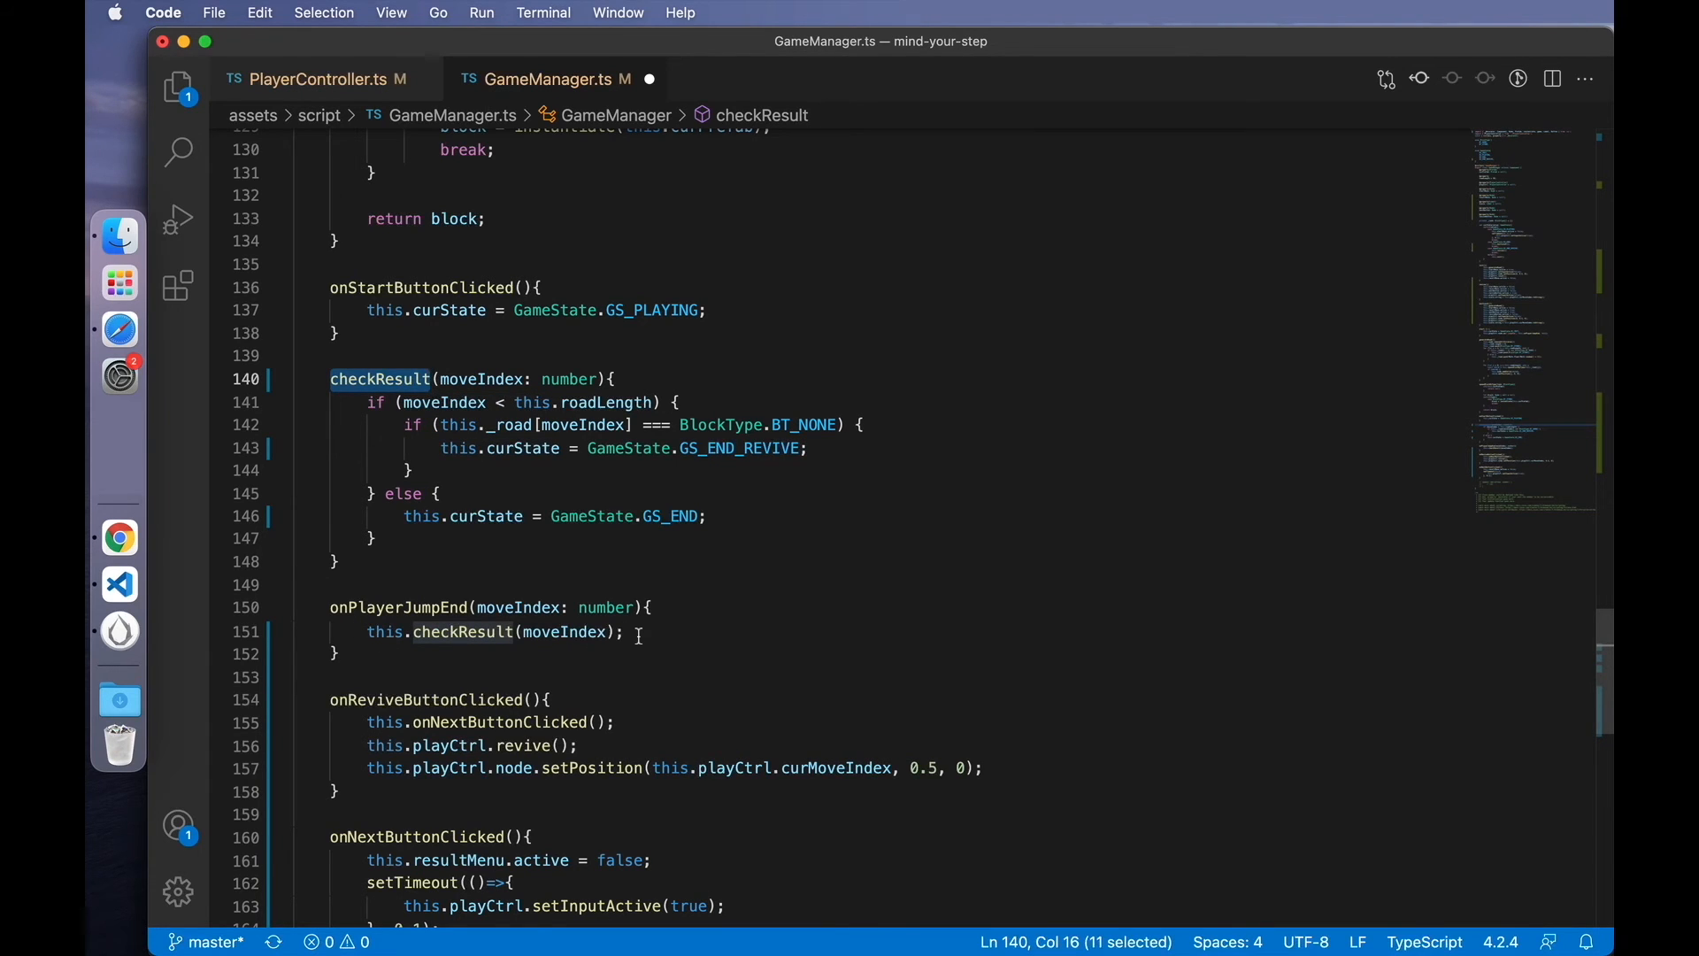
click(626, 632)
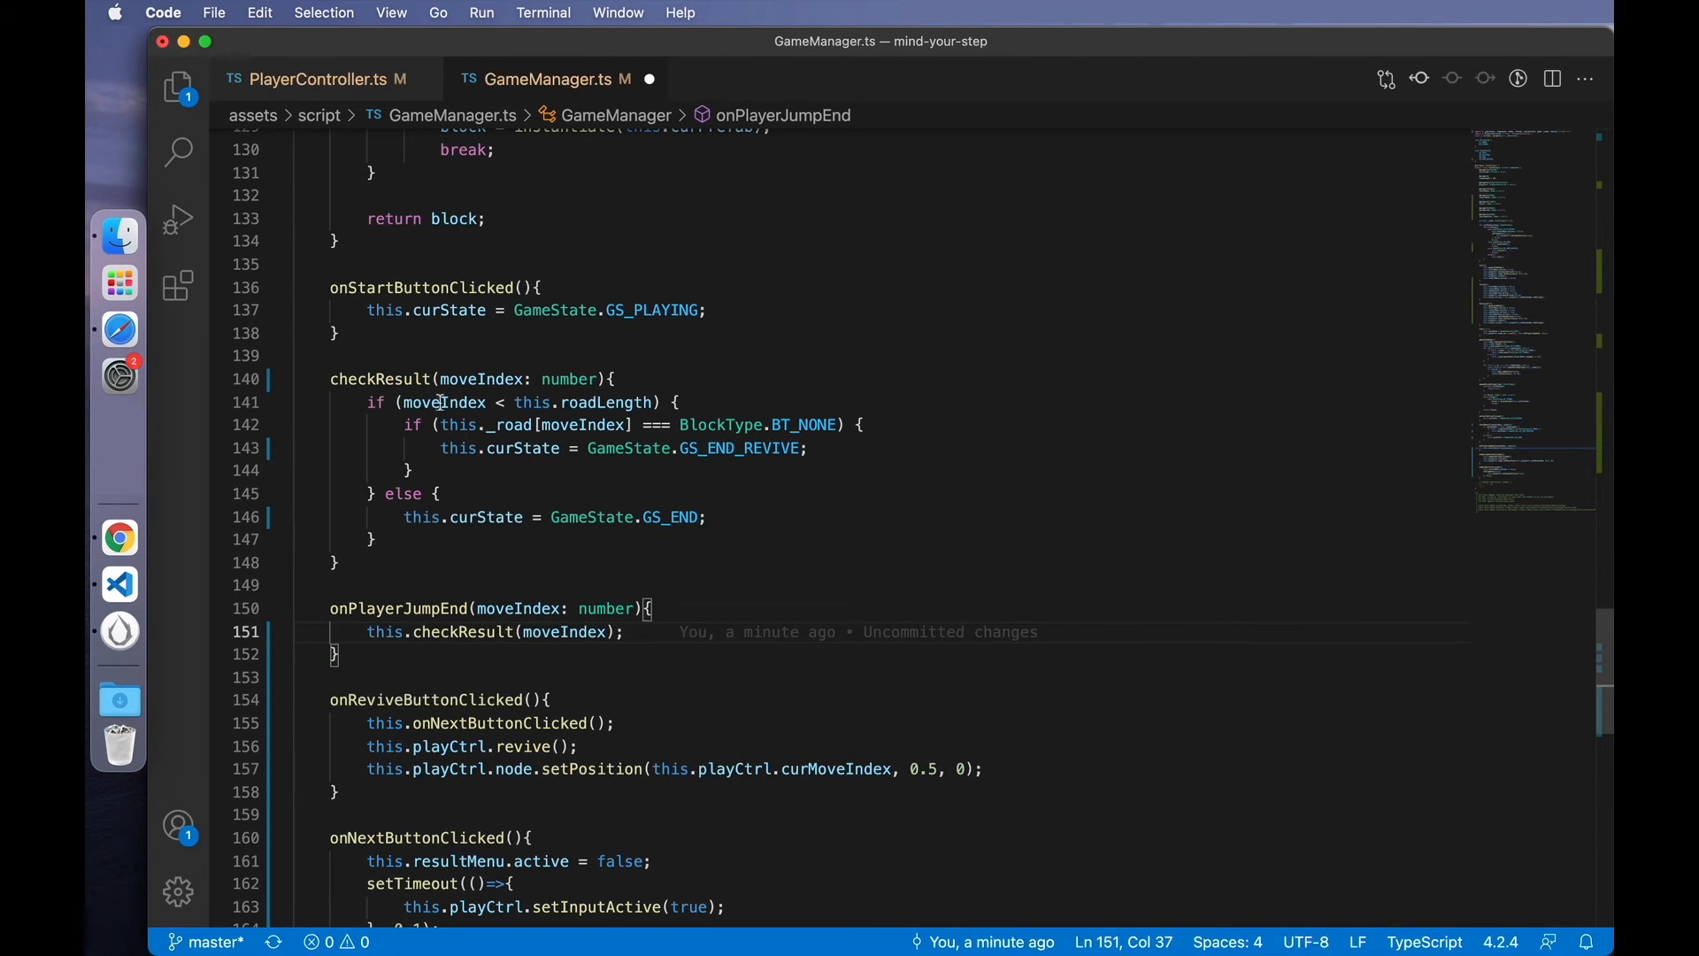
- Trace where _curMoveIndex is incremented and declared in PlayerController.ts
click(315, 77)
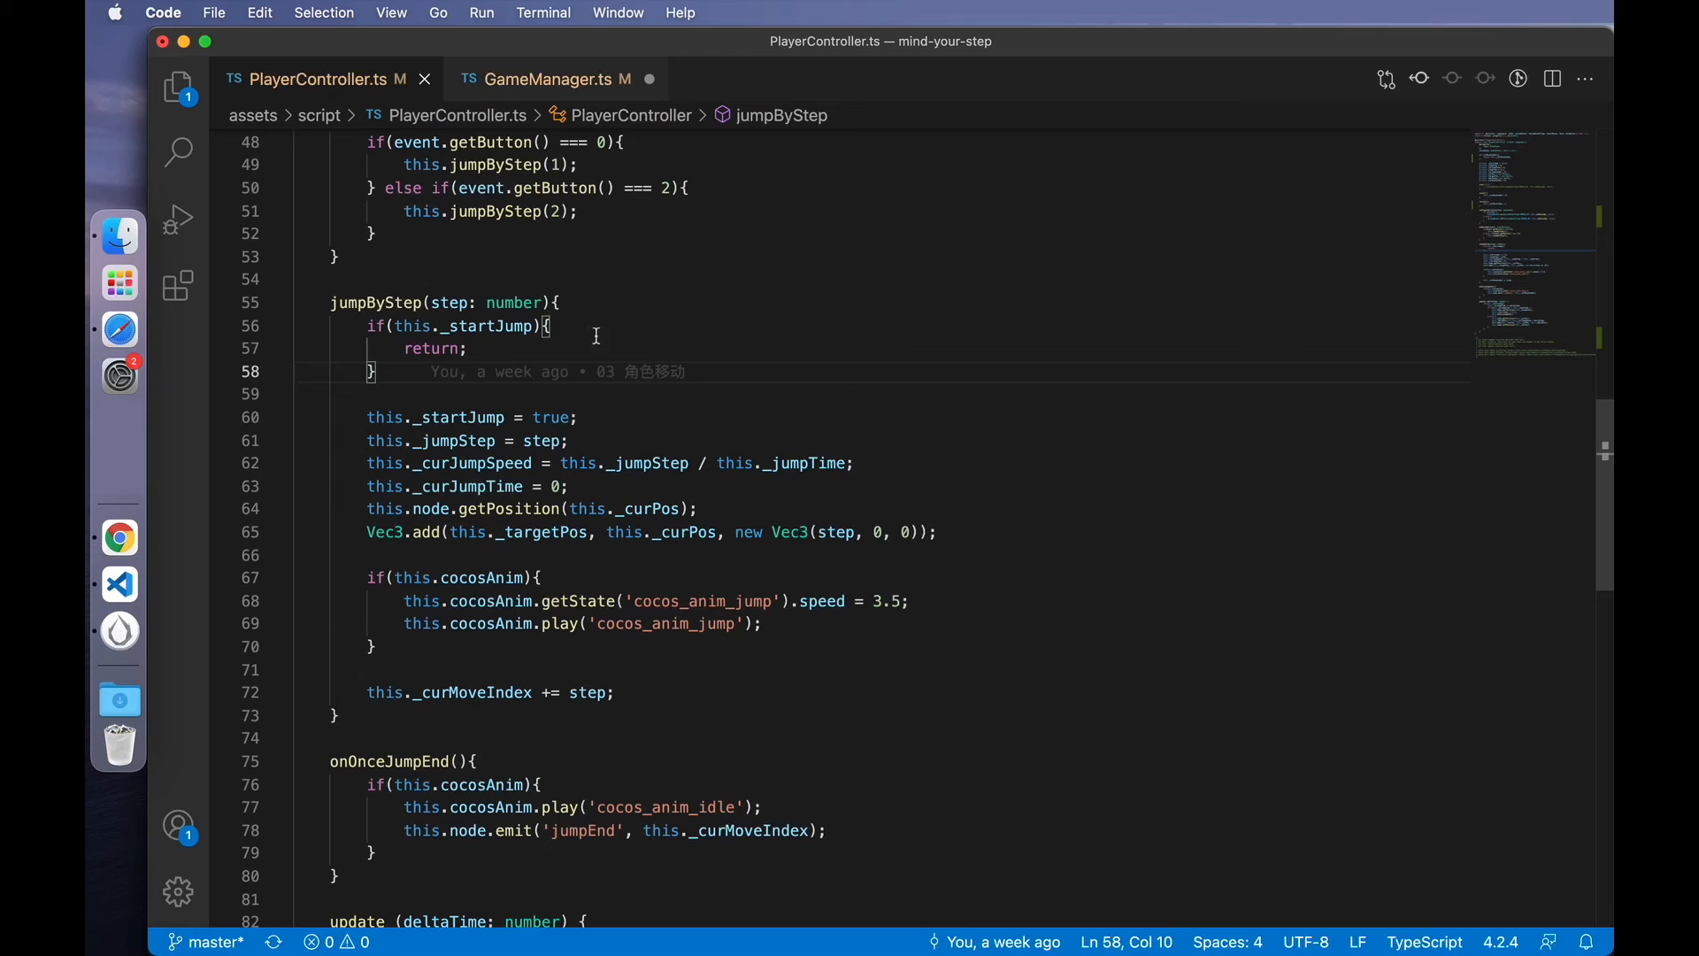
scroll(up, 3)
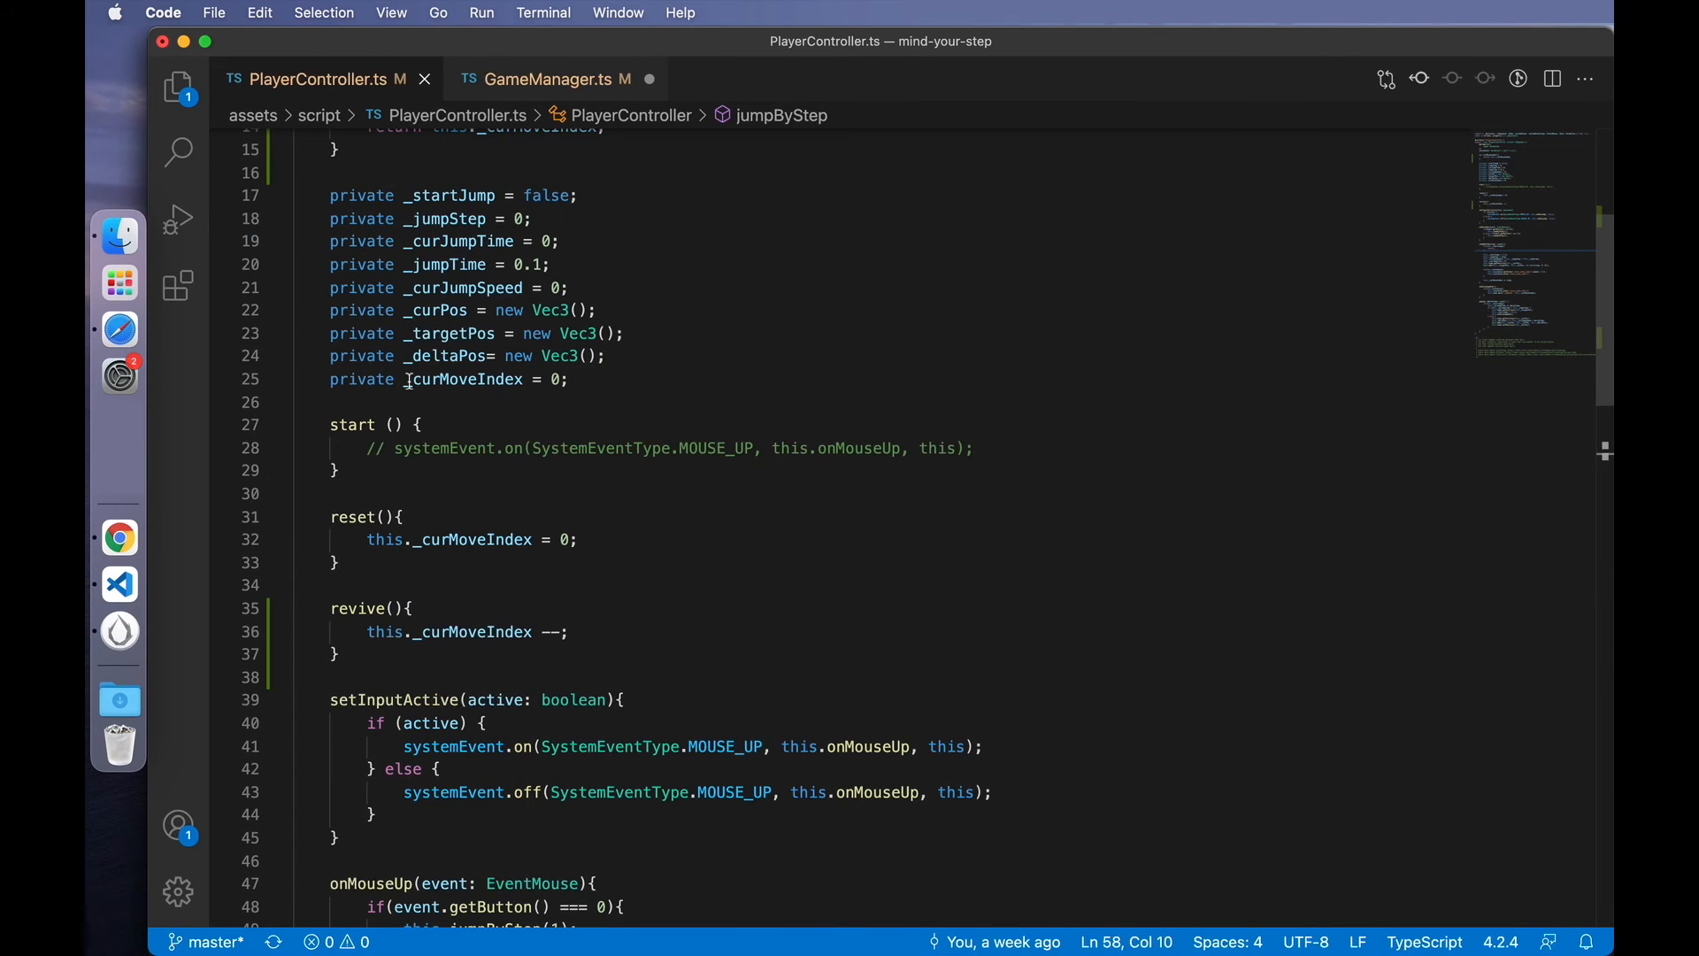
mouse_move(637, 494)
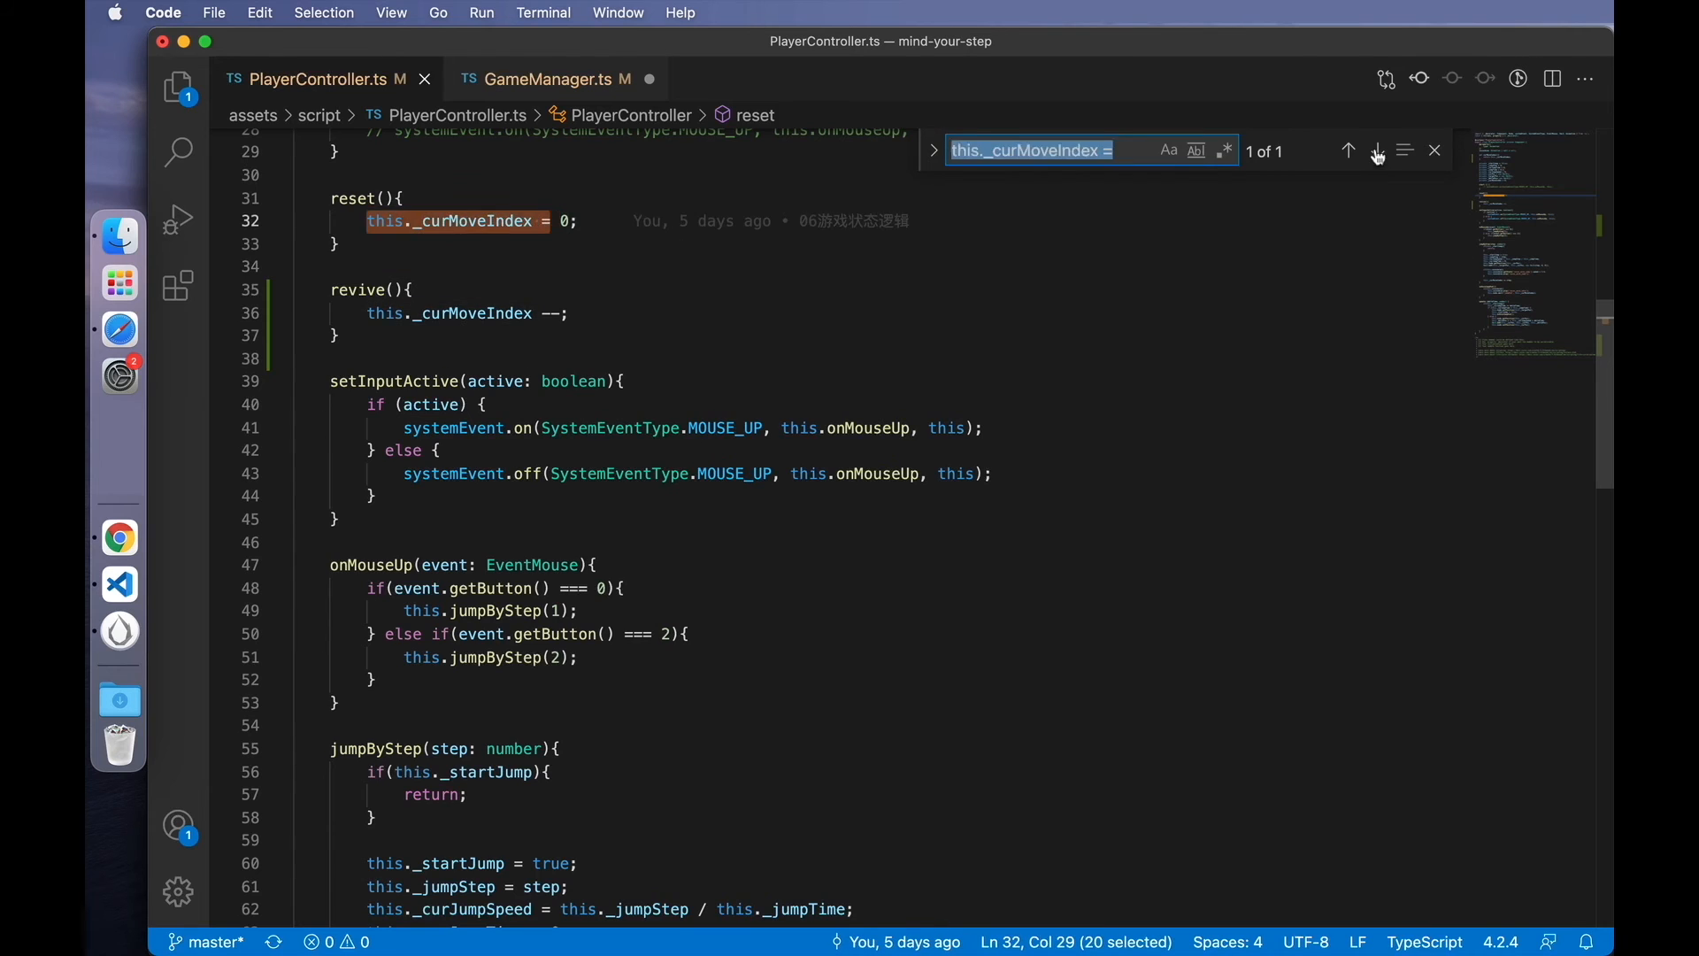
click(1377, 148)
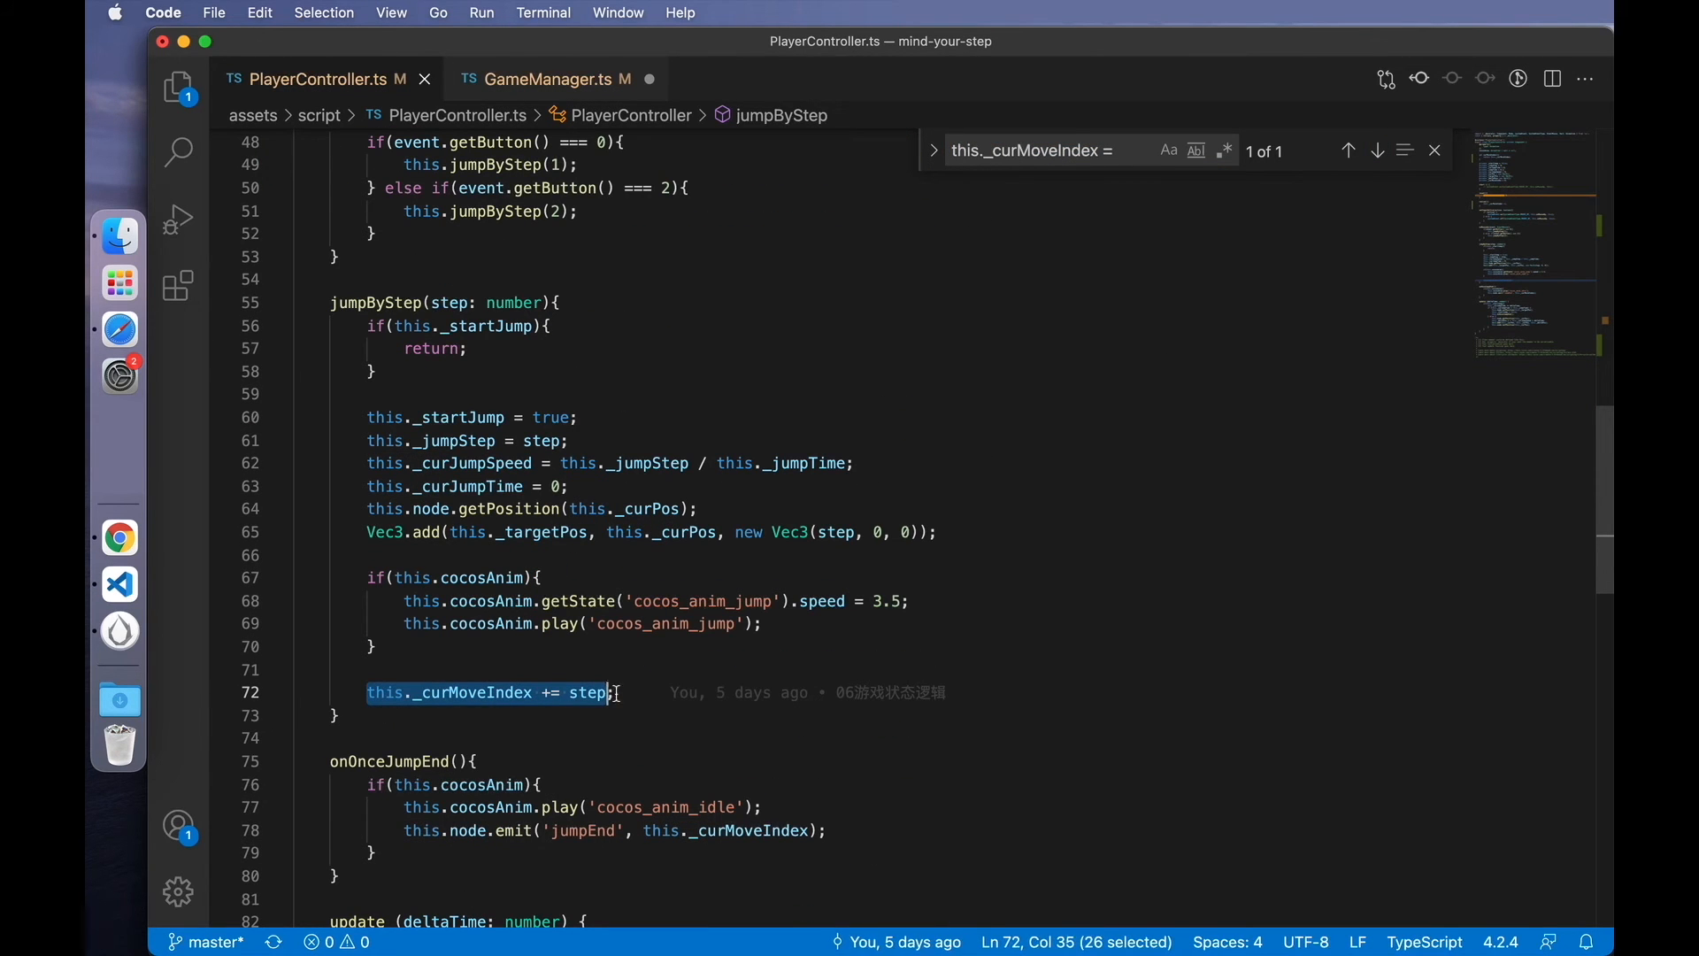
click(612, 692)
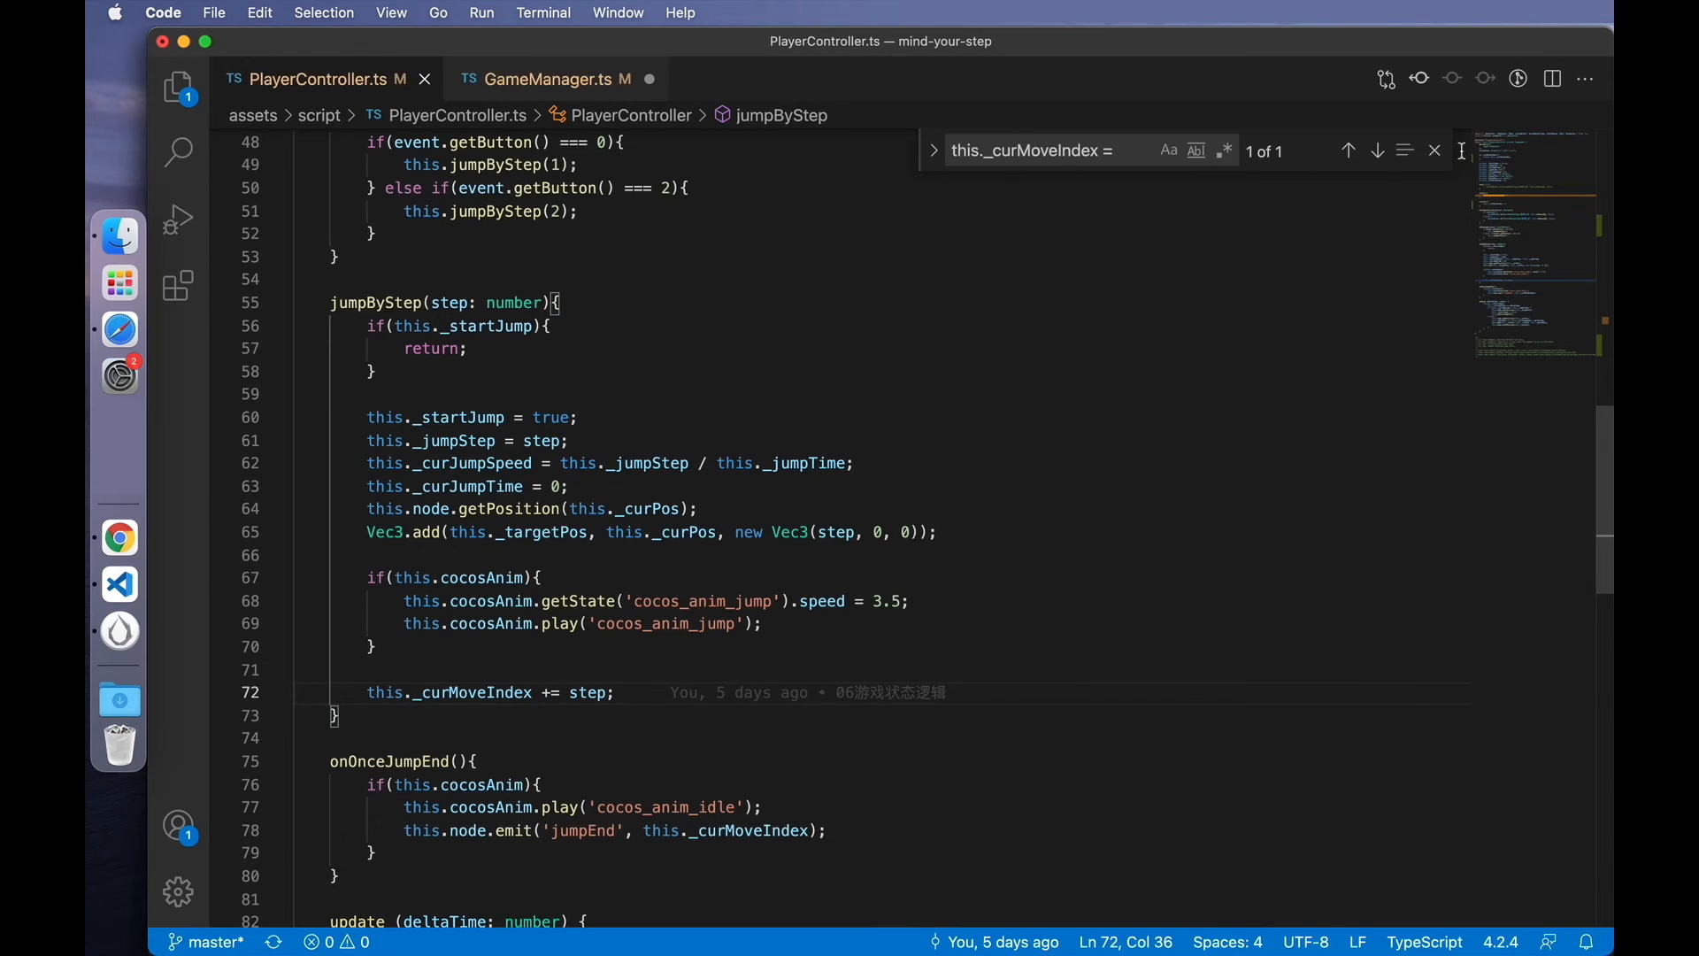
click(1435, 148)
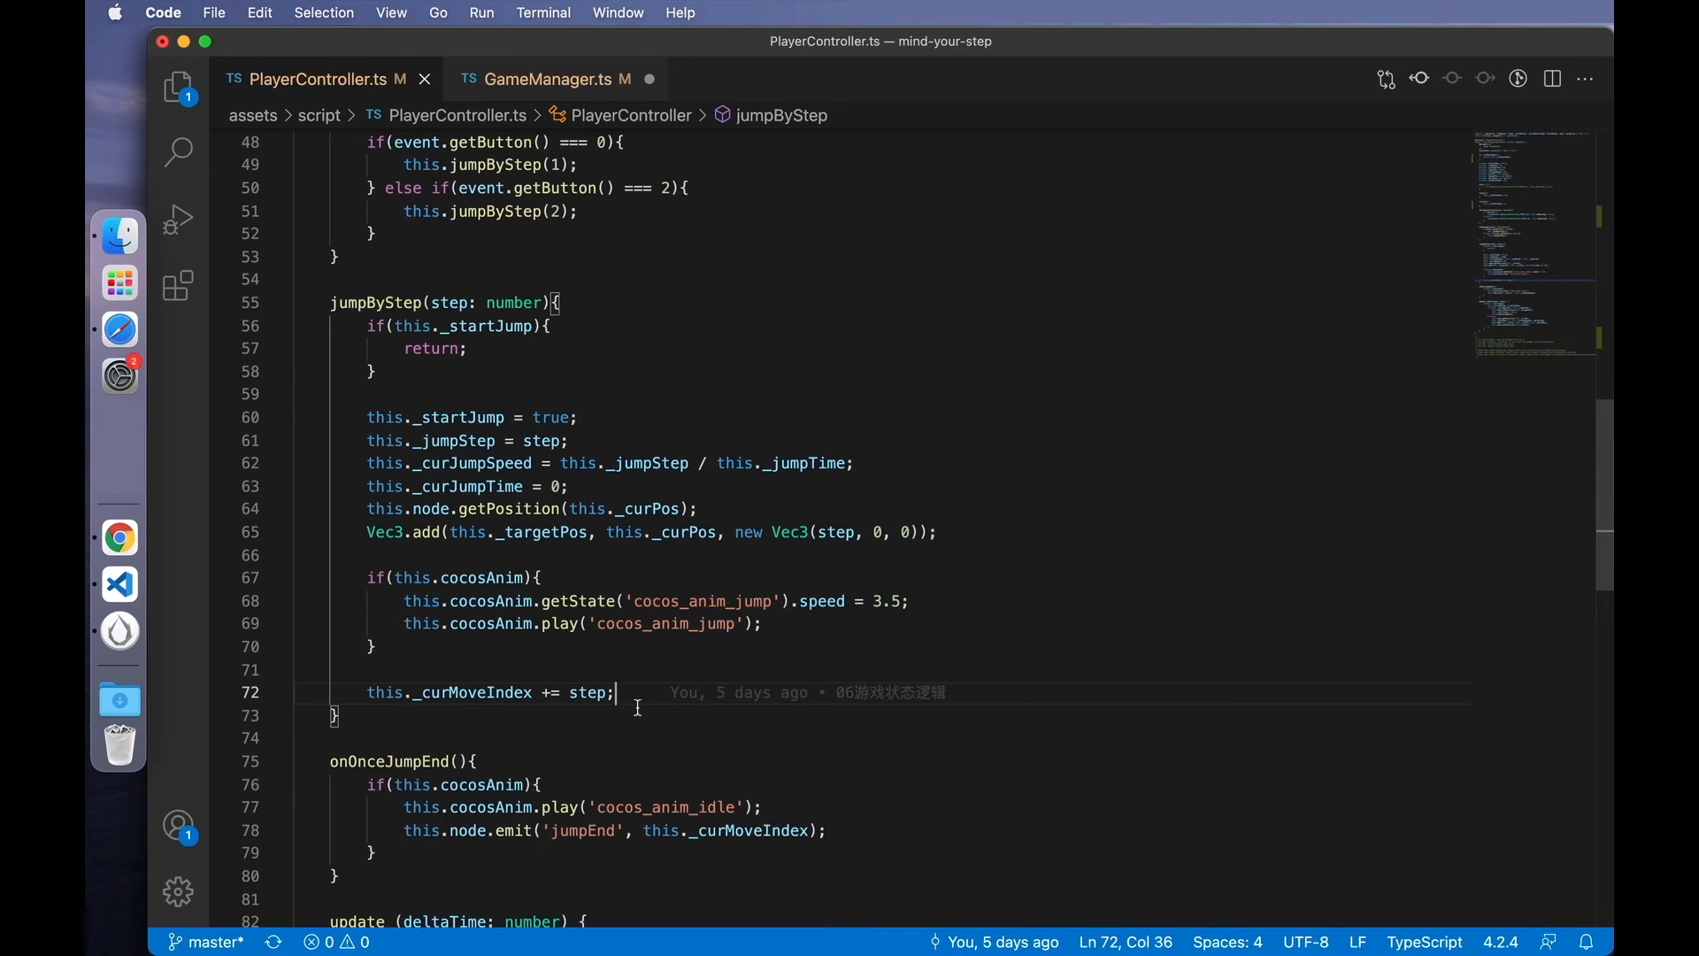
double_click(466, 692)
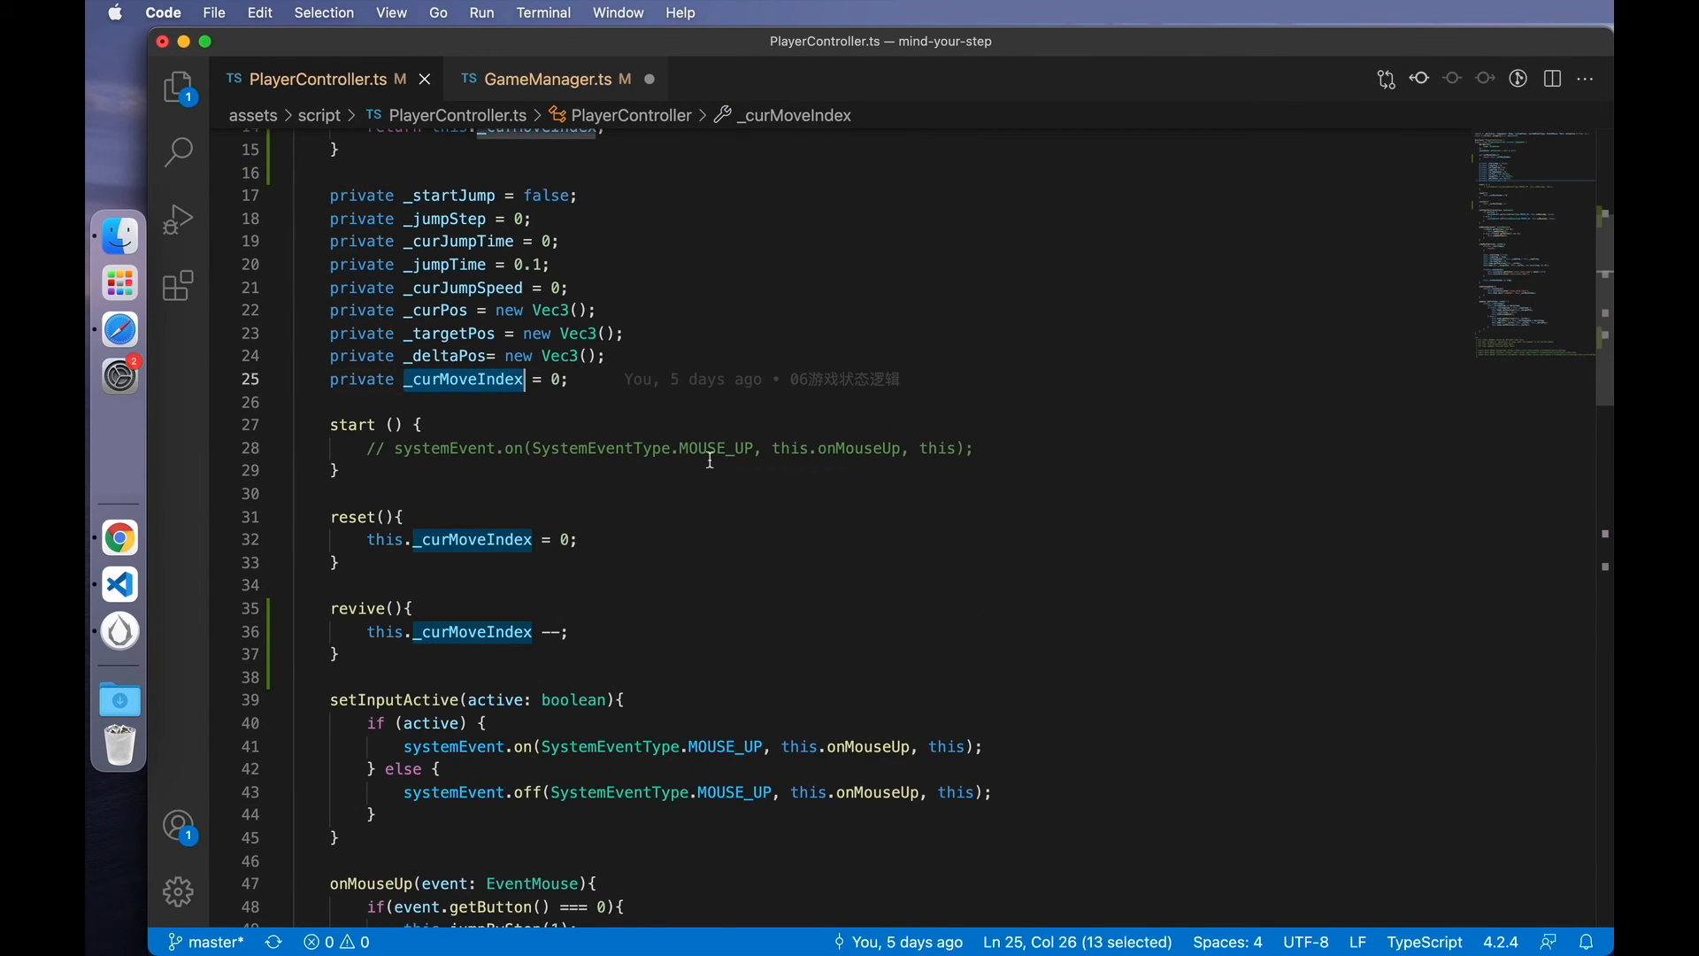
scroll(up, 3)
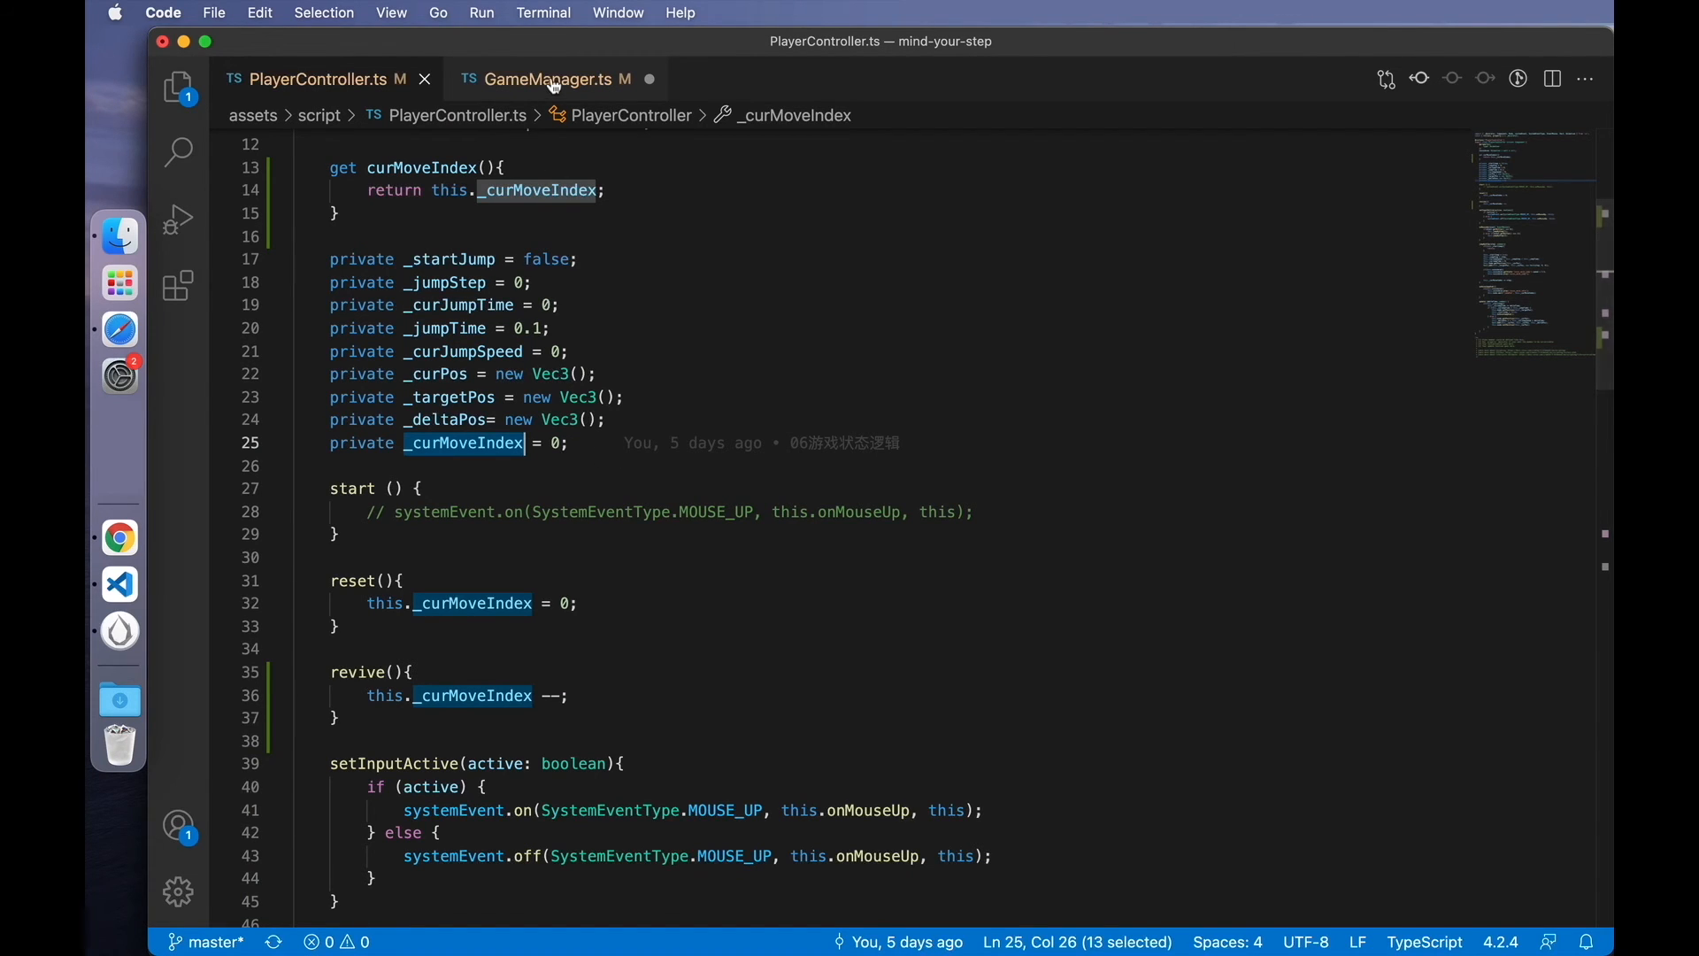
- Change checkResult in GameManager.ts to compare moveIndex against this.roadLength - 1
click(551, 78)
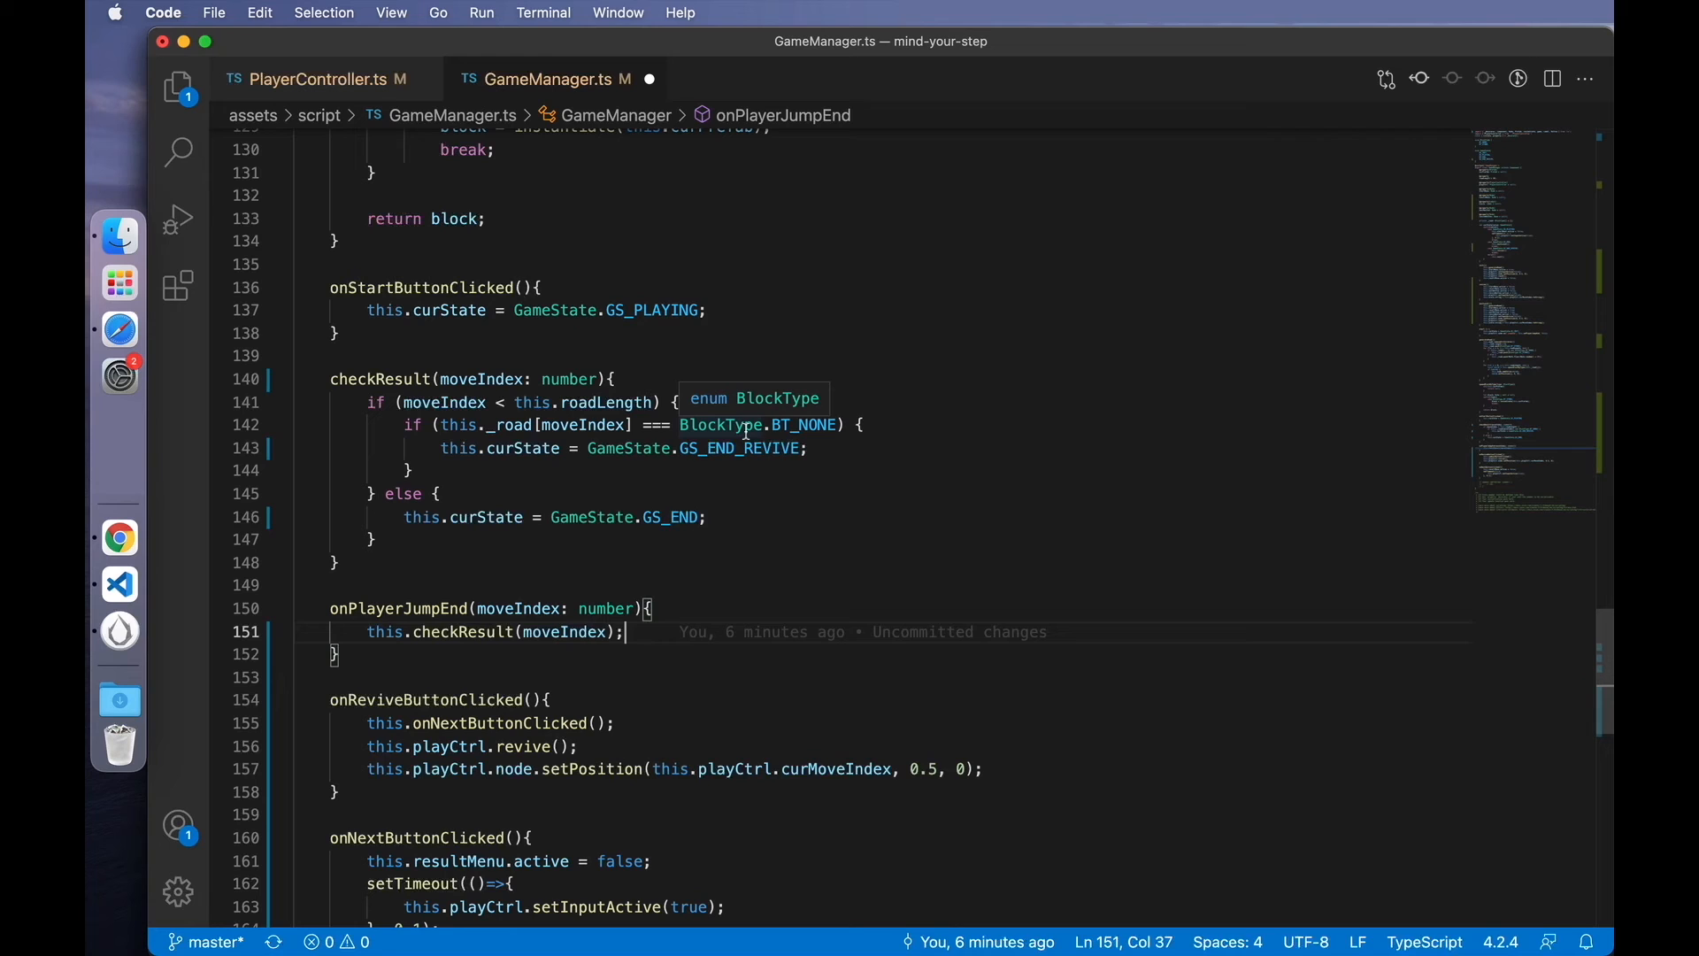
mouse_move(533, 425)
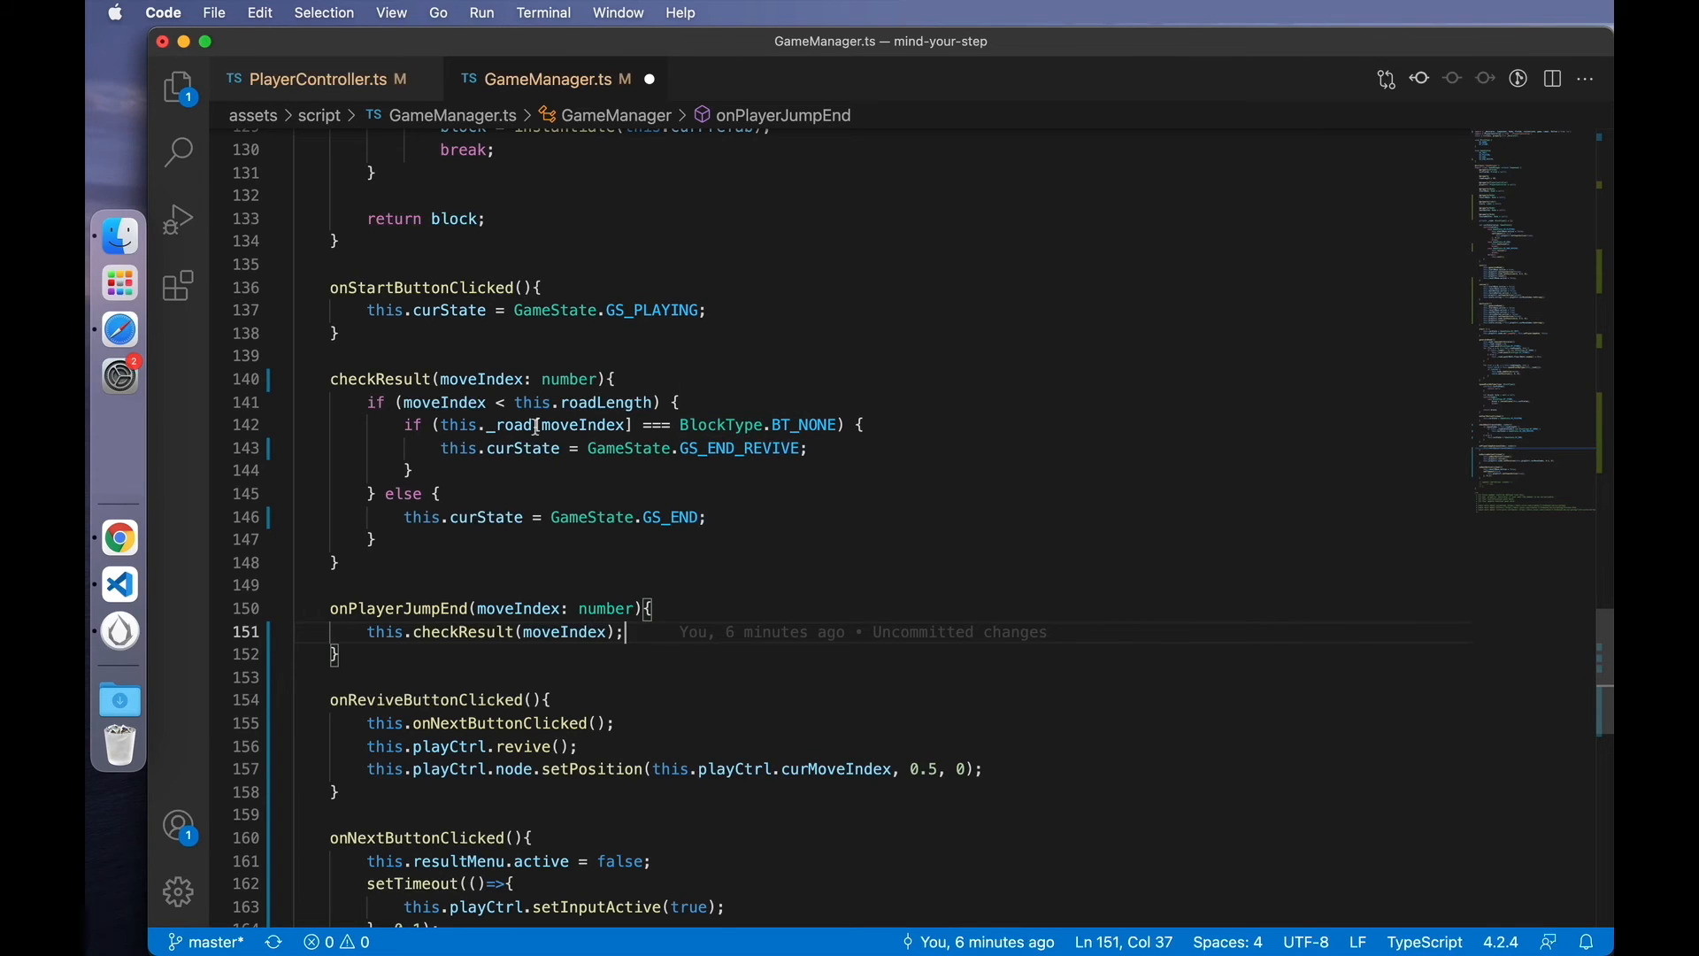
click(664, 402)
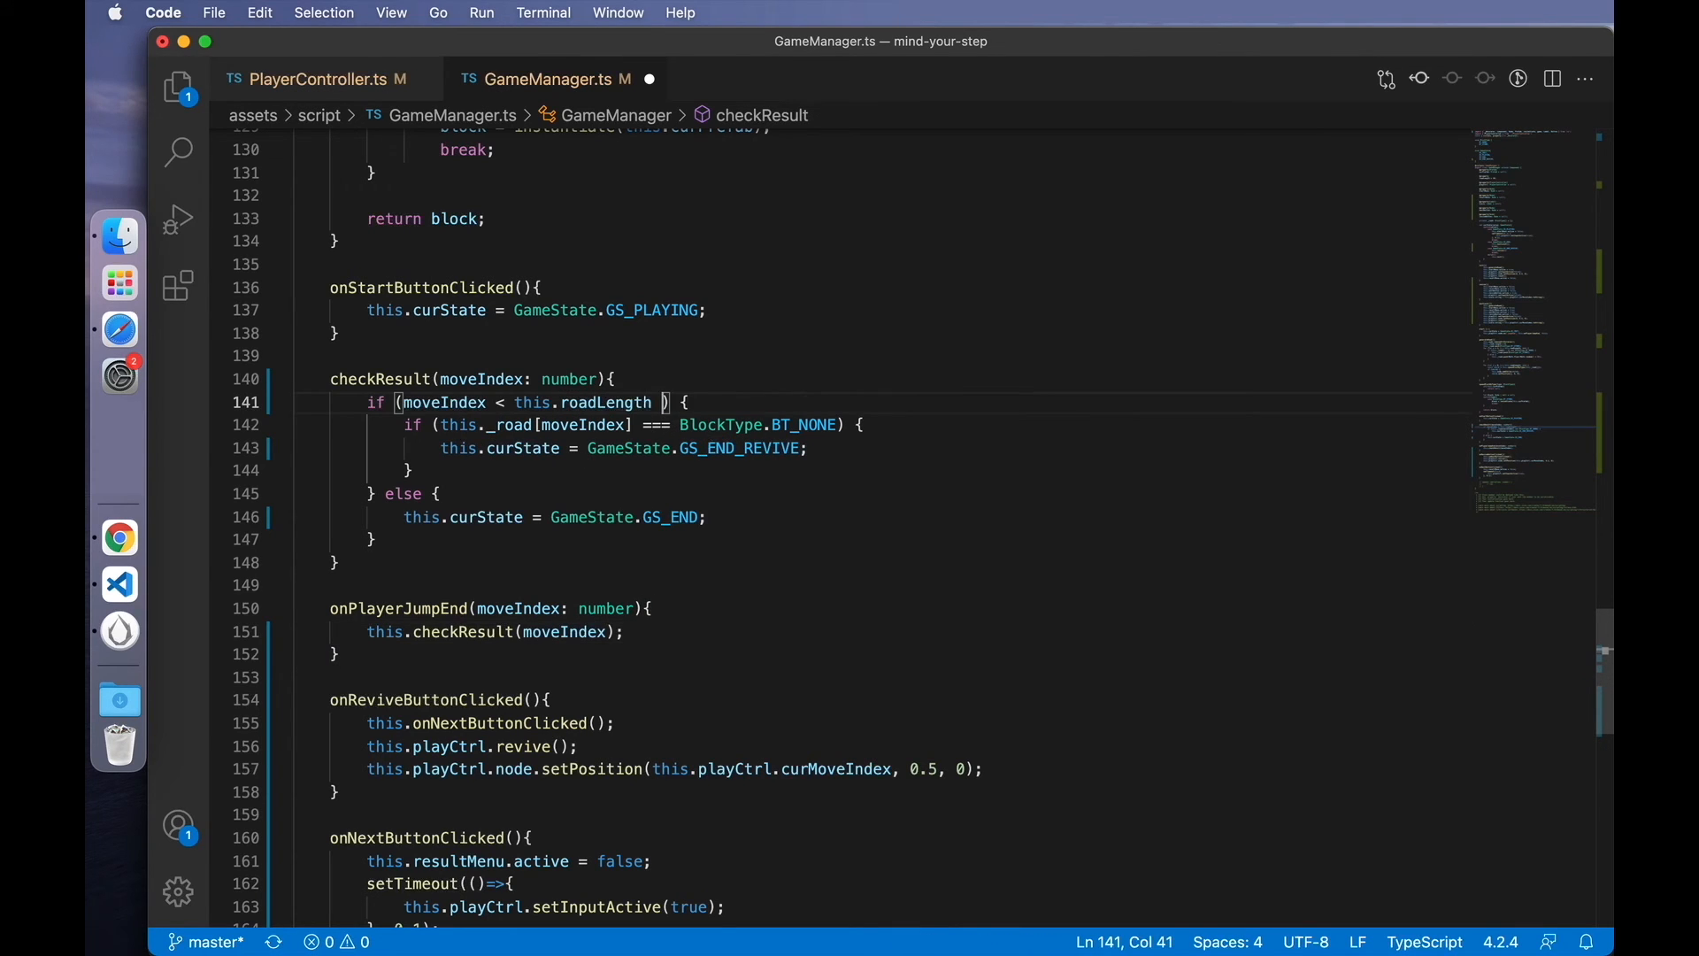
text(- 1)
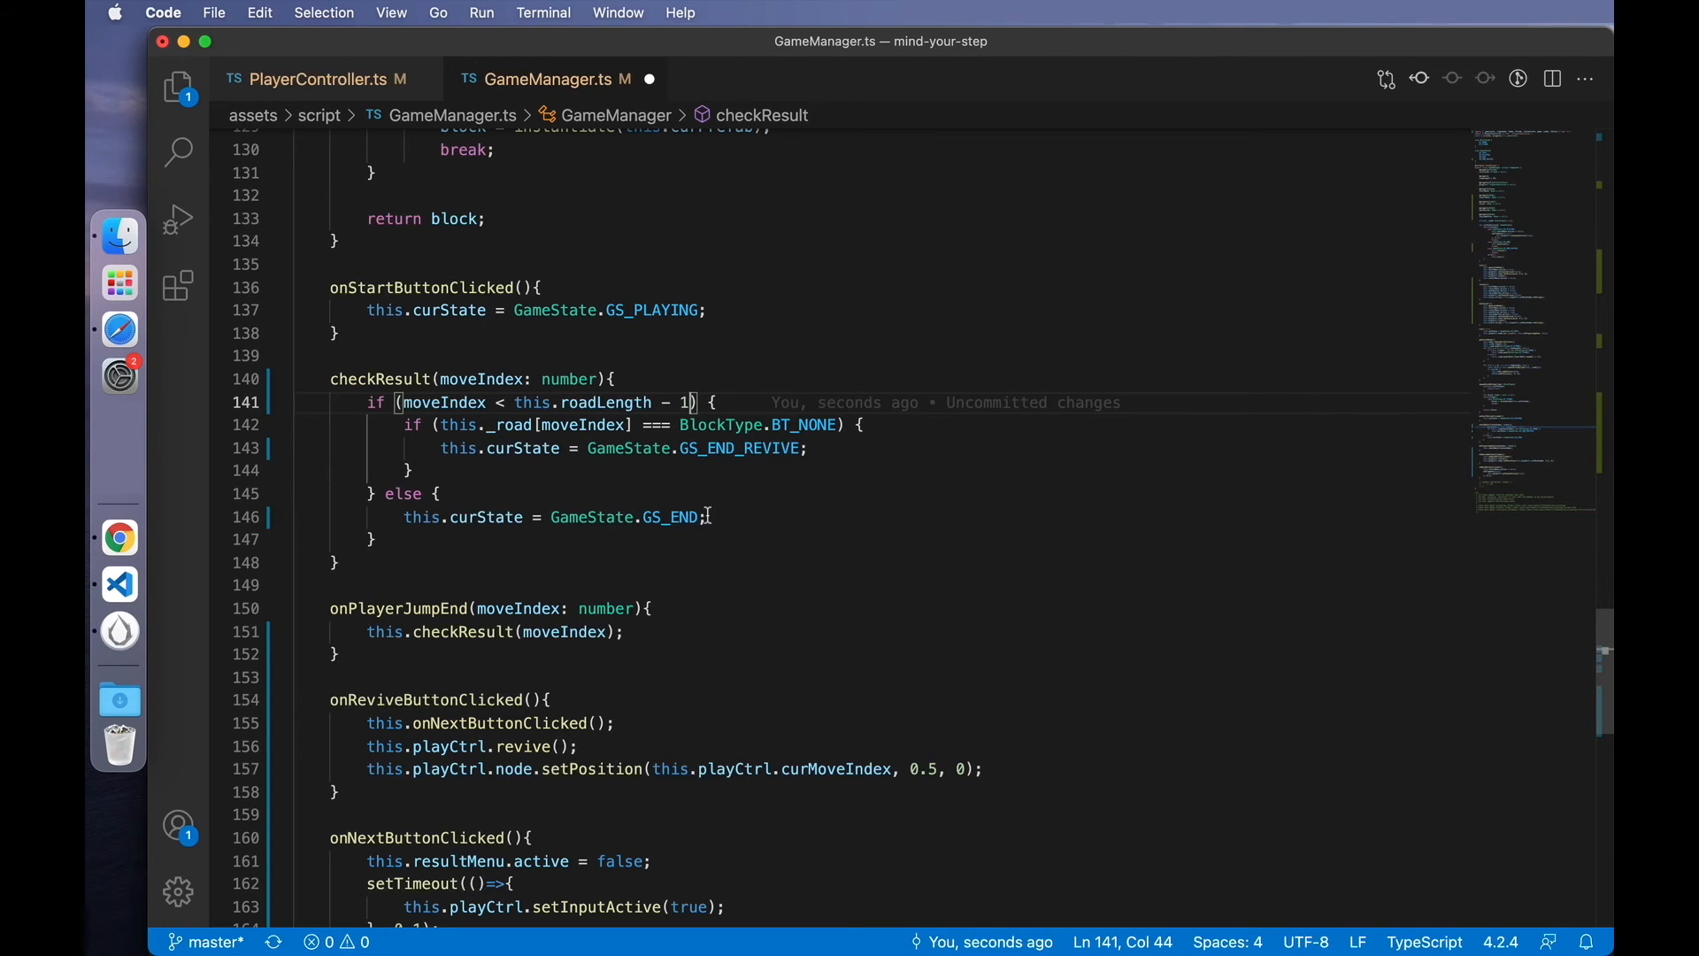
click(118, 630)
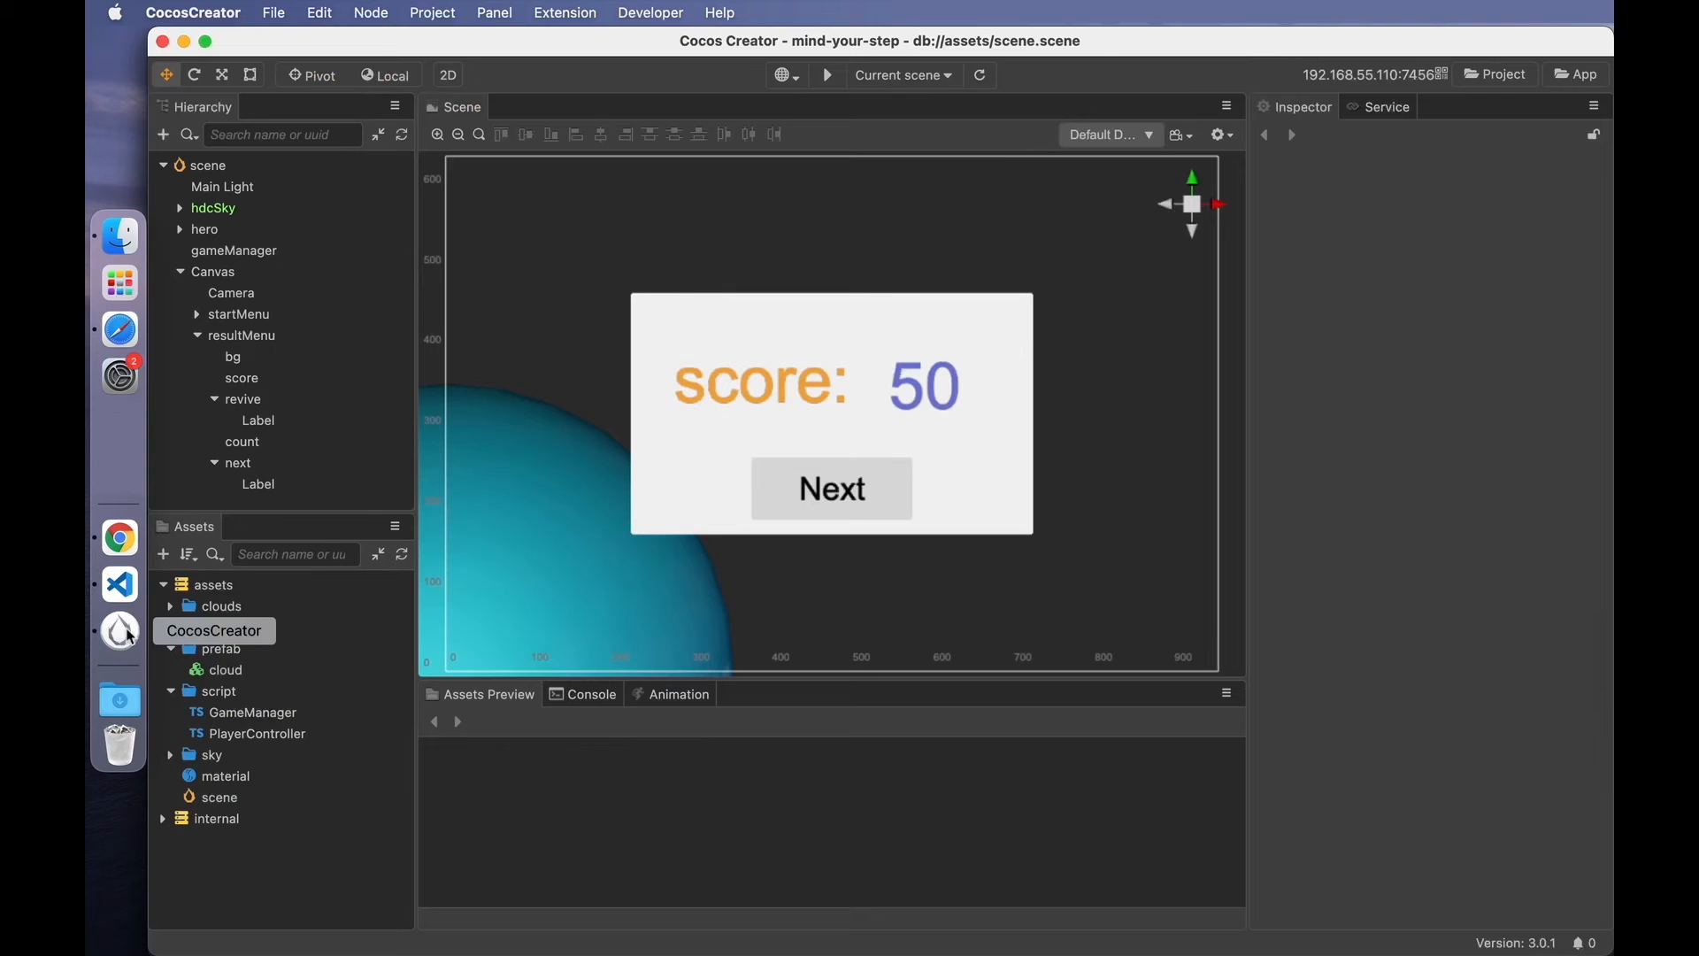
- Bring the Chrome game preview forward, now showing a result panel with score 0
click(120, 538)
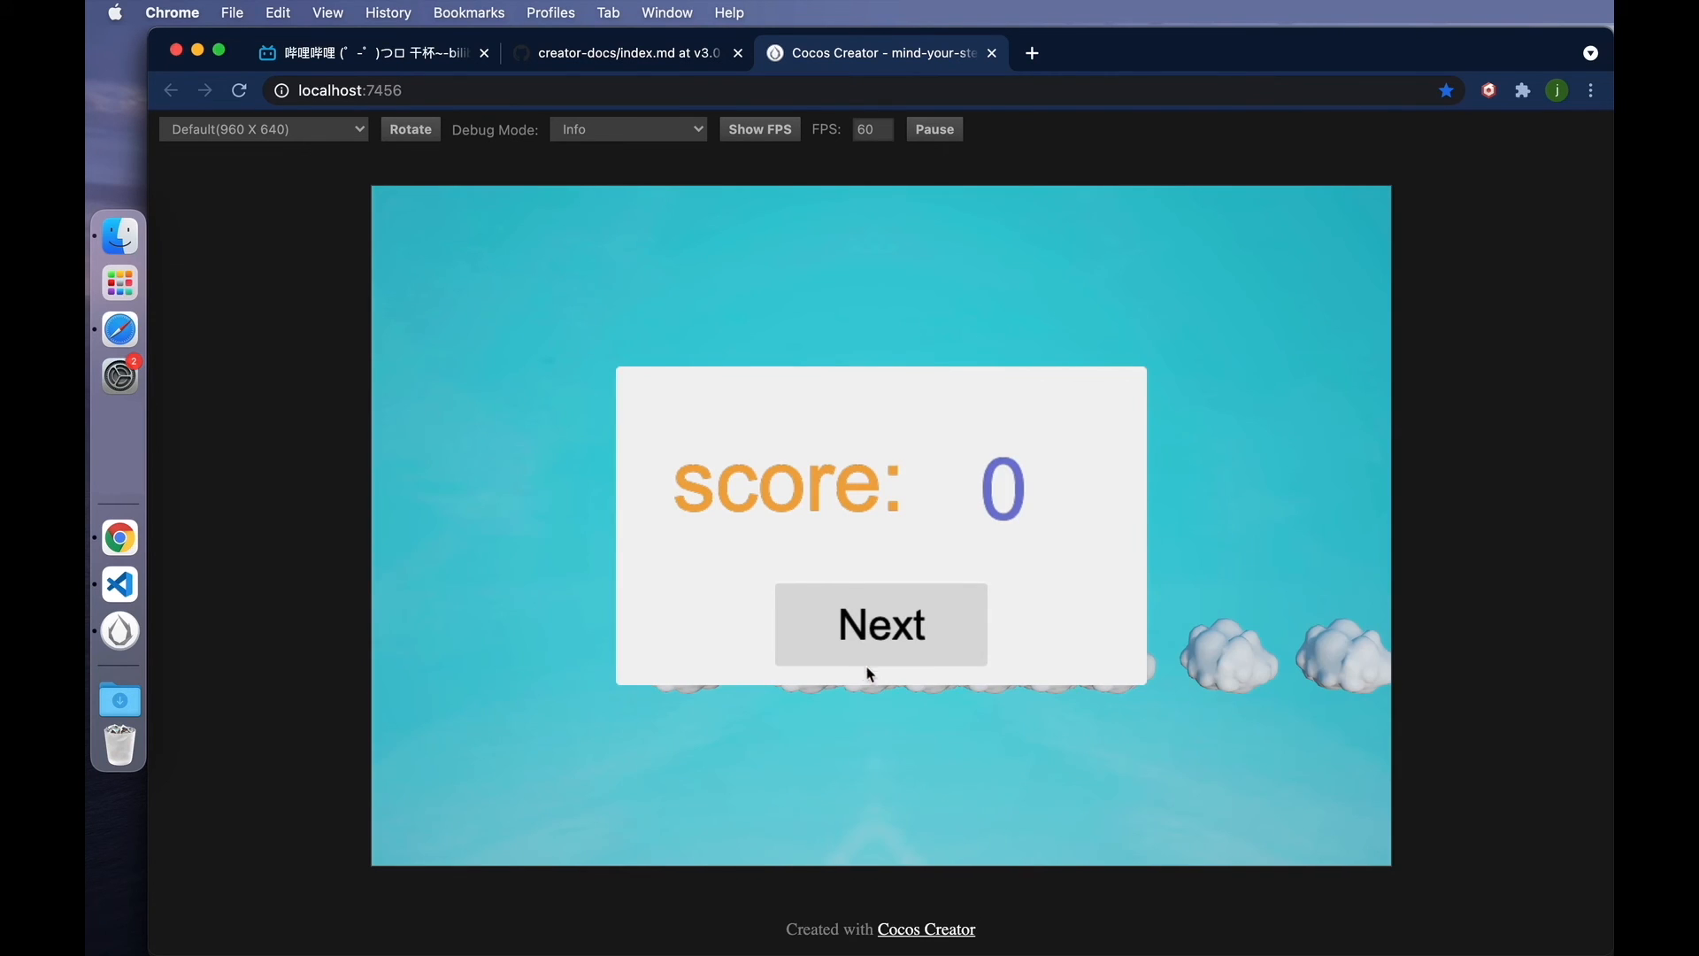
mouse_move(994, 766)
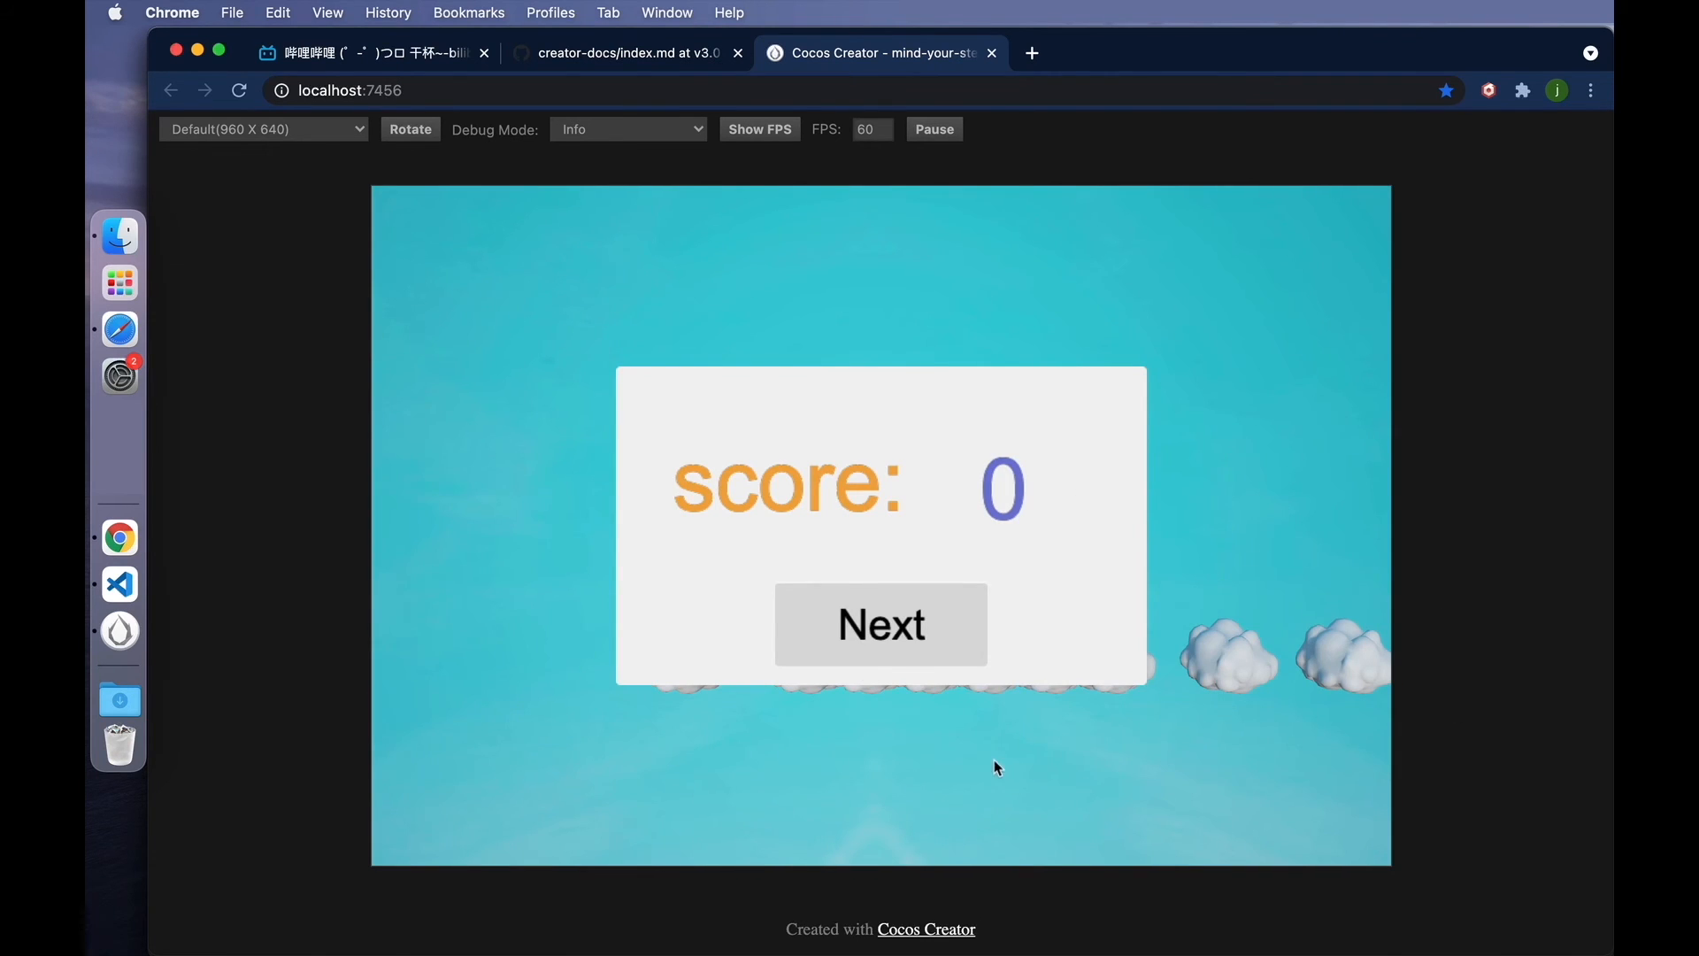
mouse_move(119, 583)
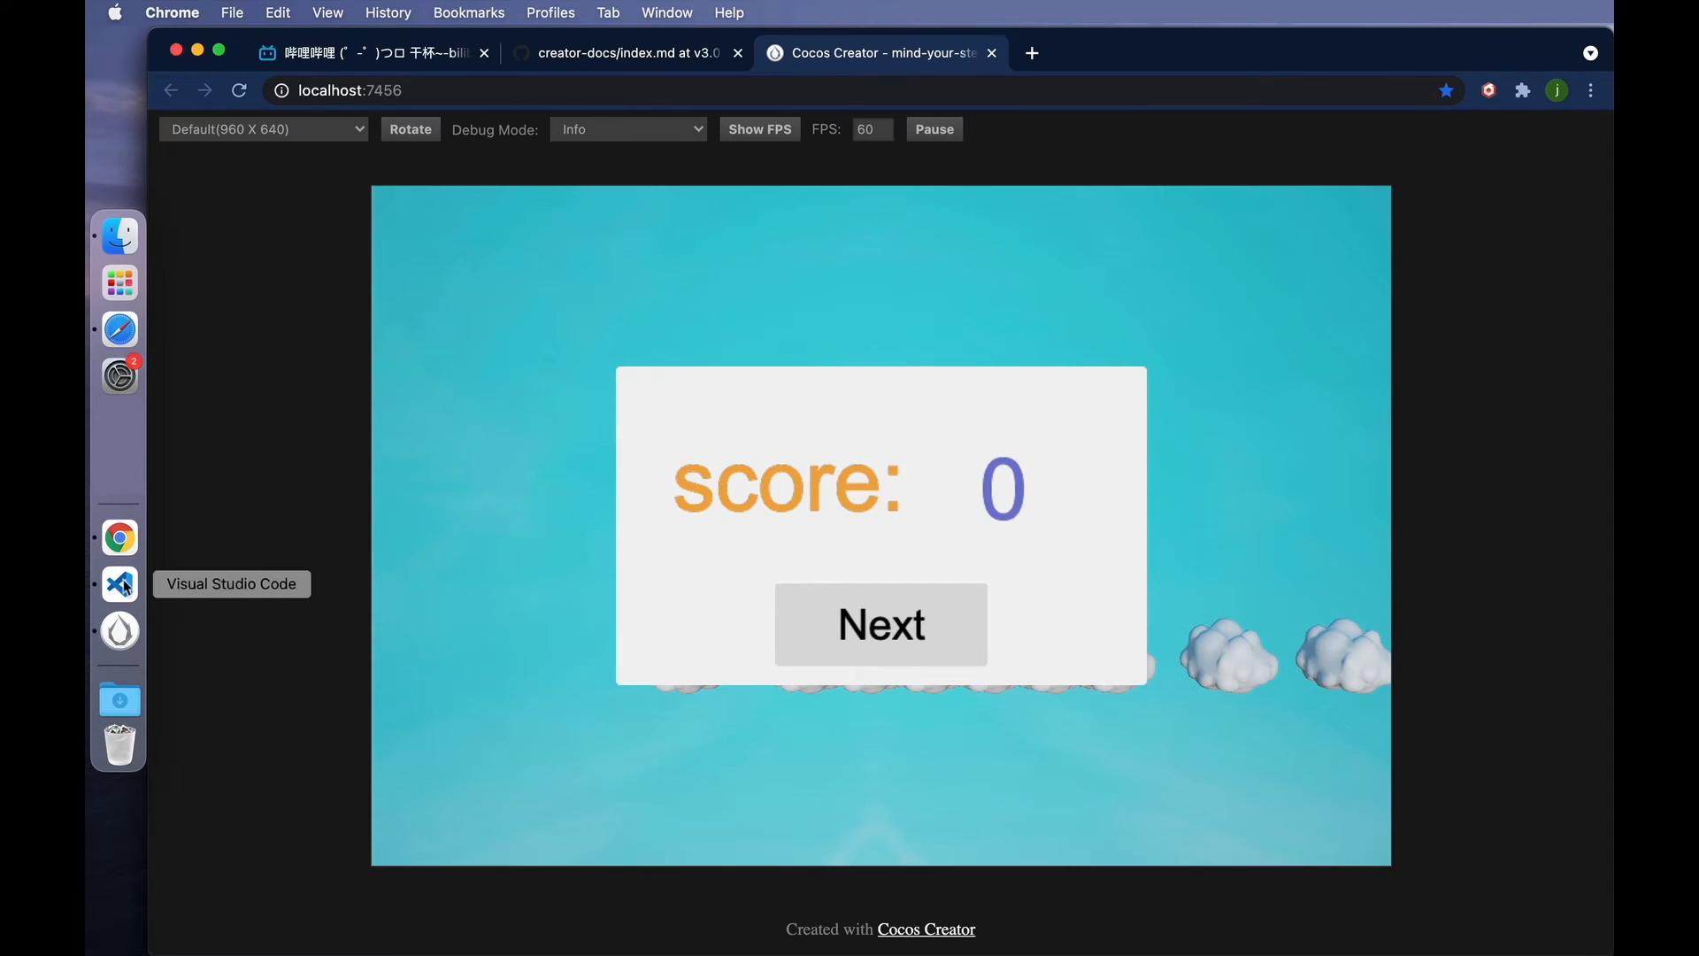
- Replace this.playCtrl.curMoveIndex with this.roadLength in nextLevel's score line
click(119, 582)
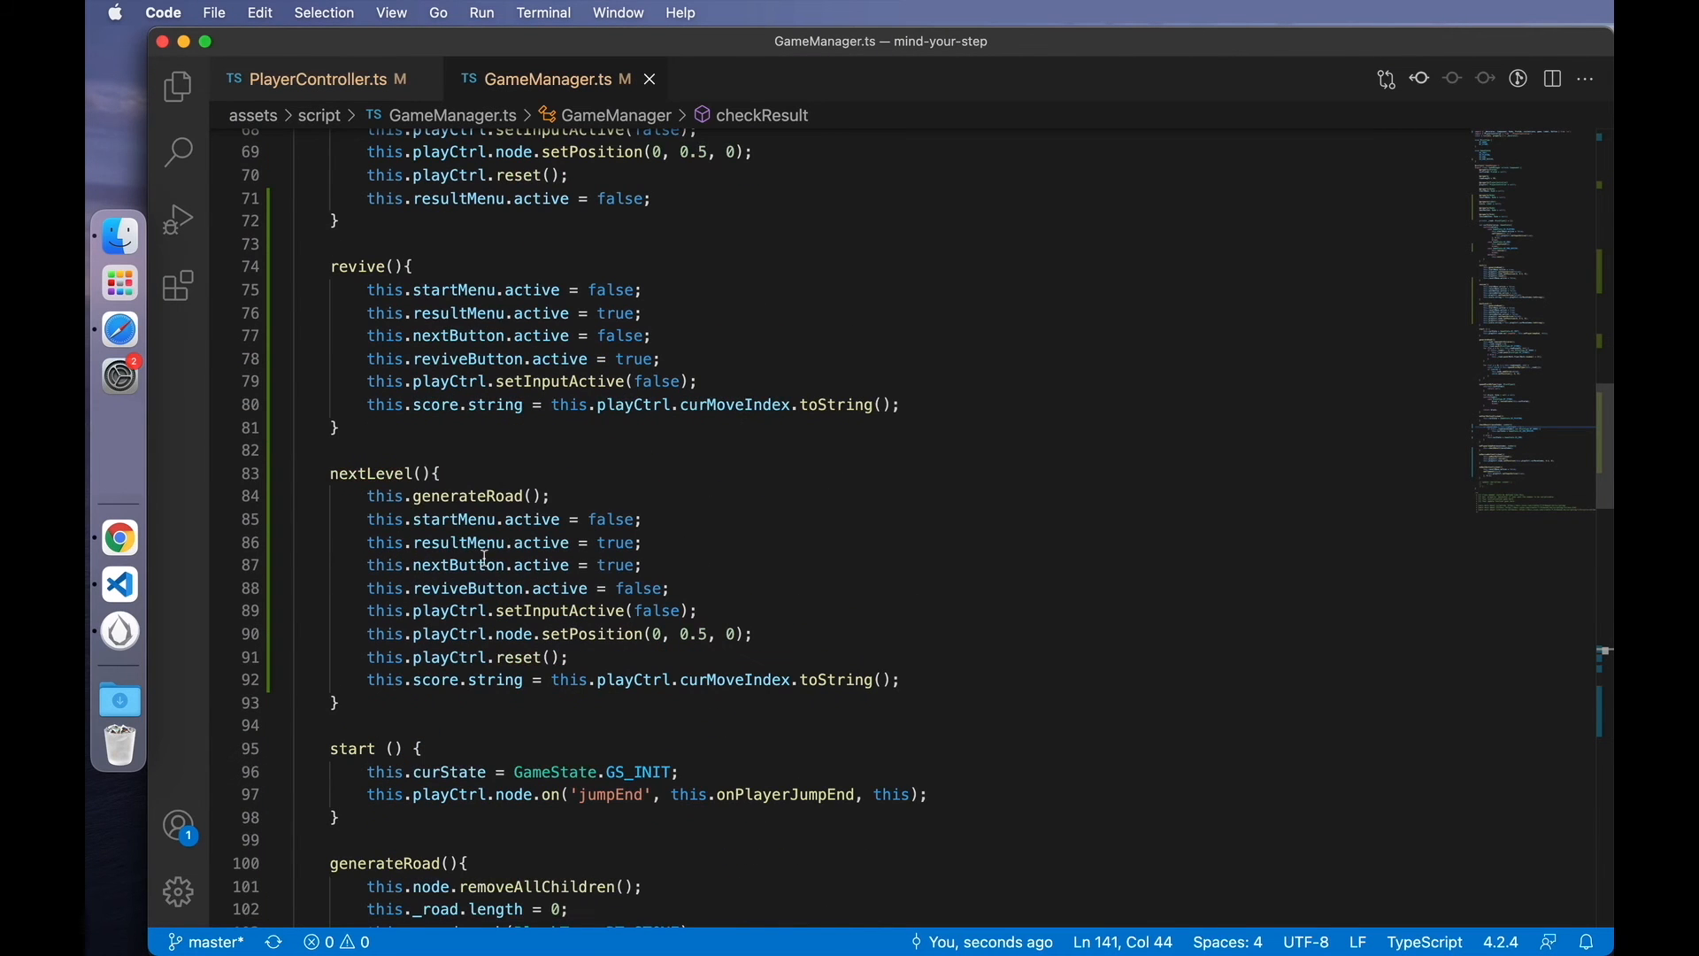
double_click(733, 679)
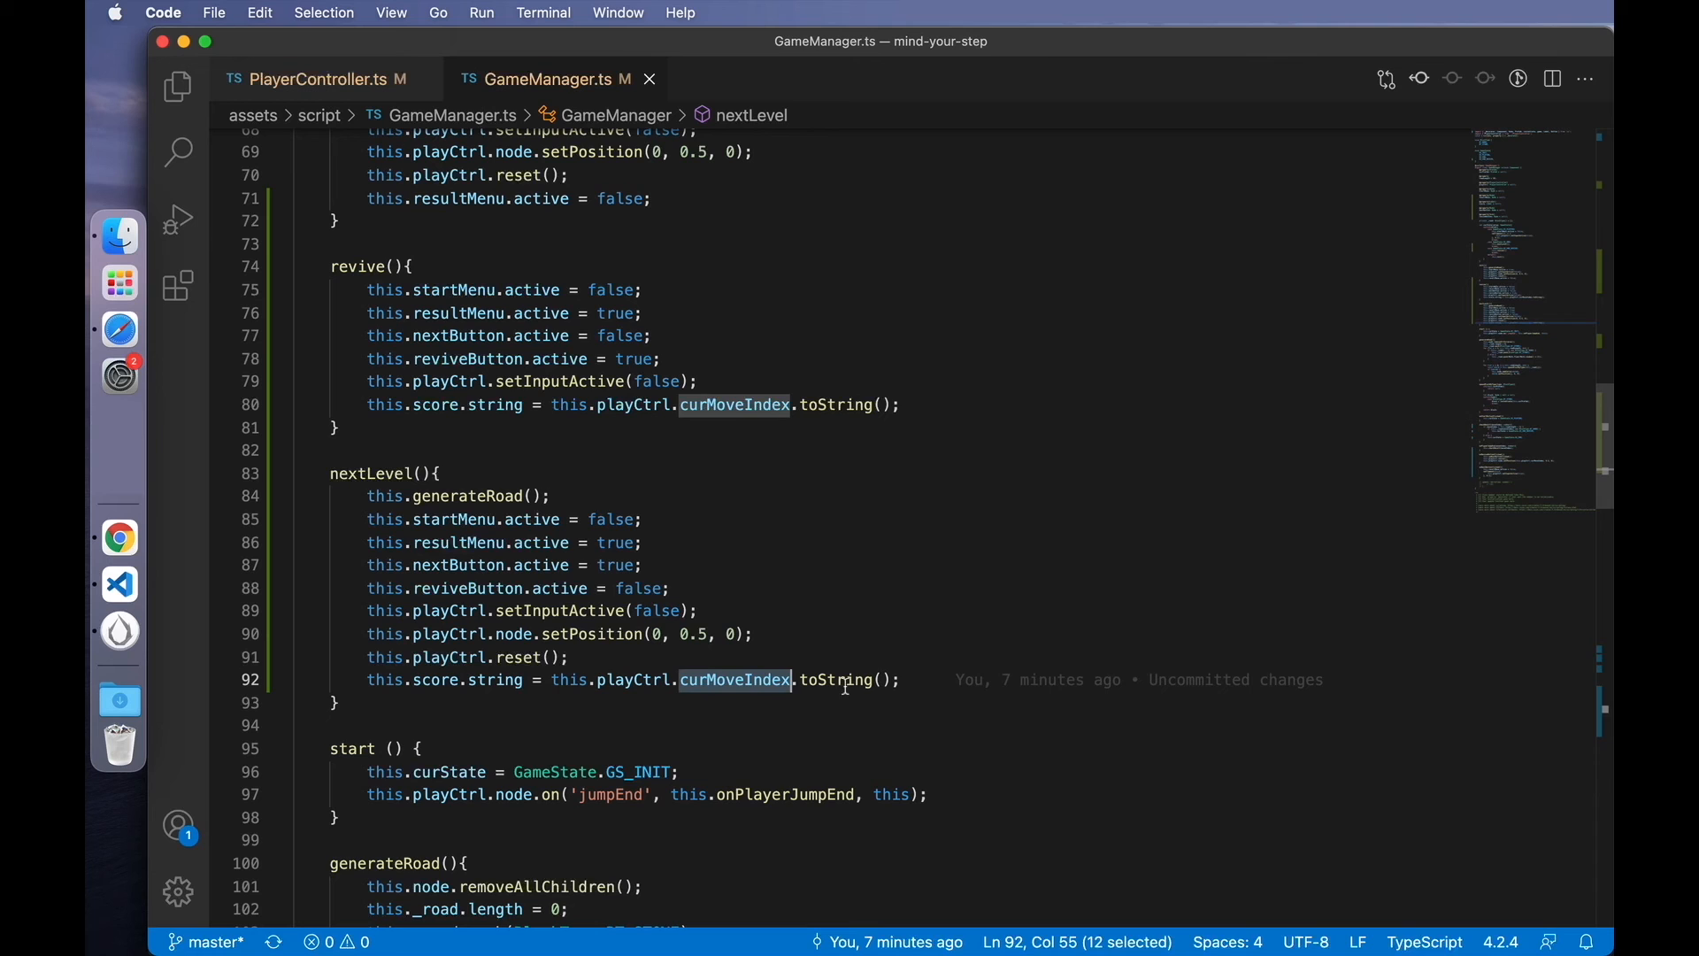
text(t)
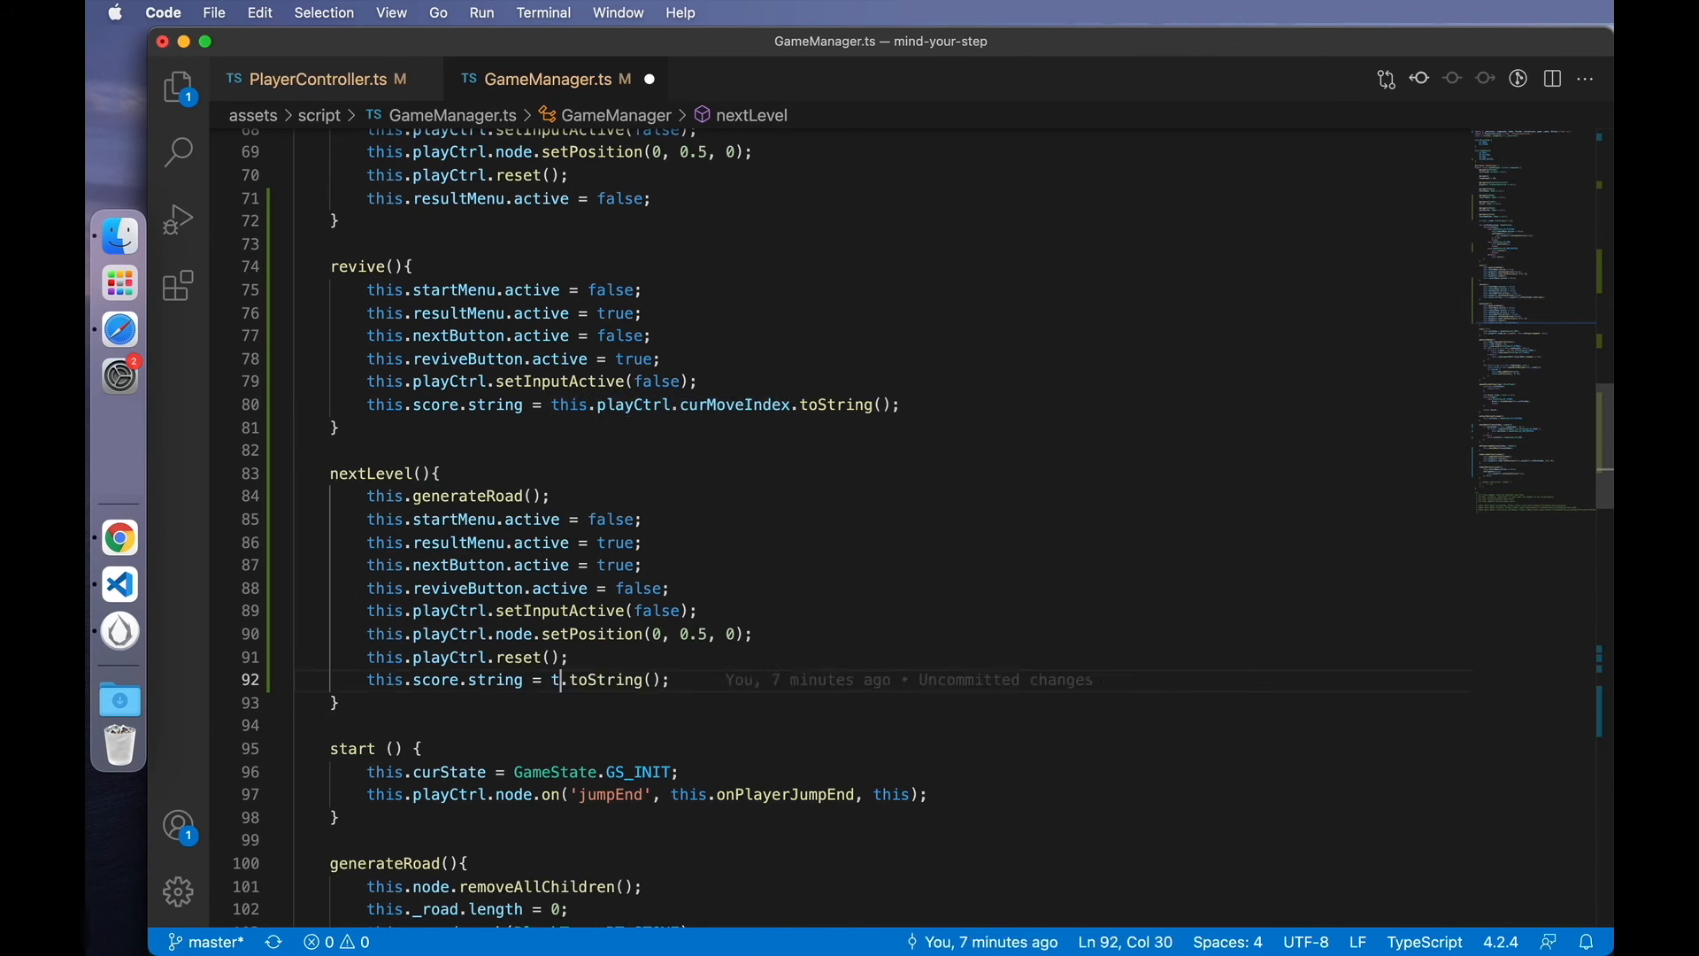
text(his.roadLength)
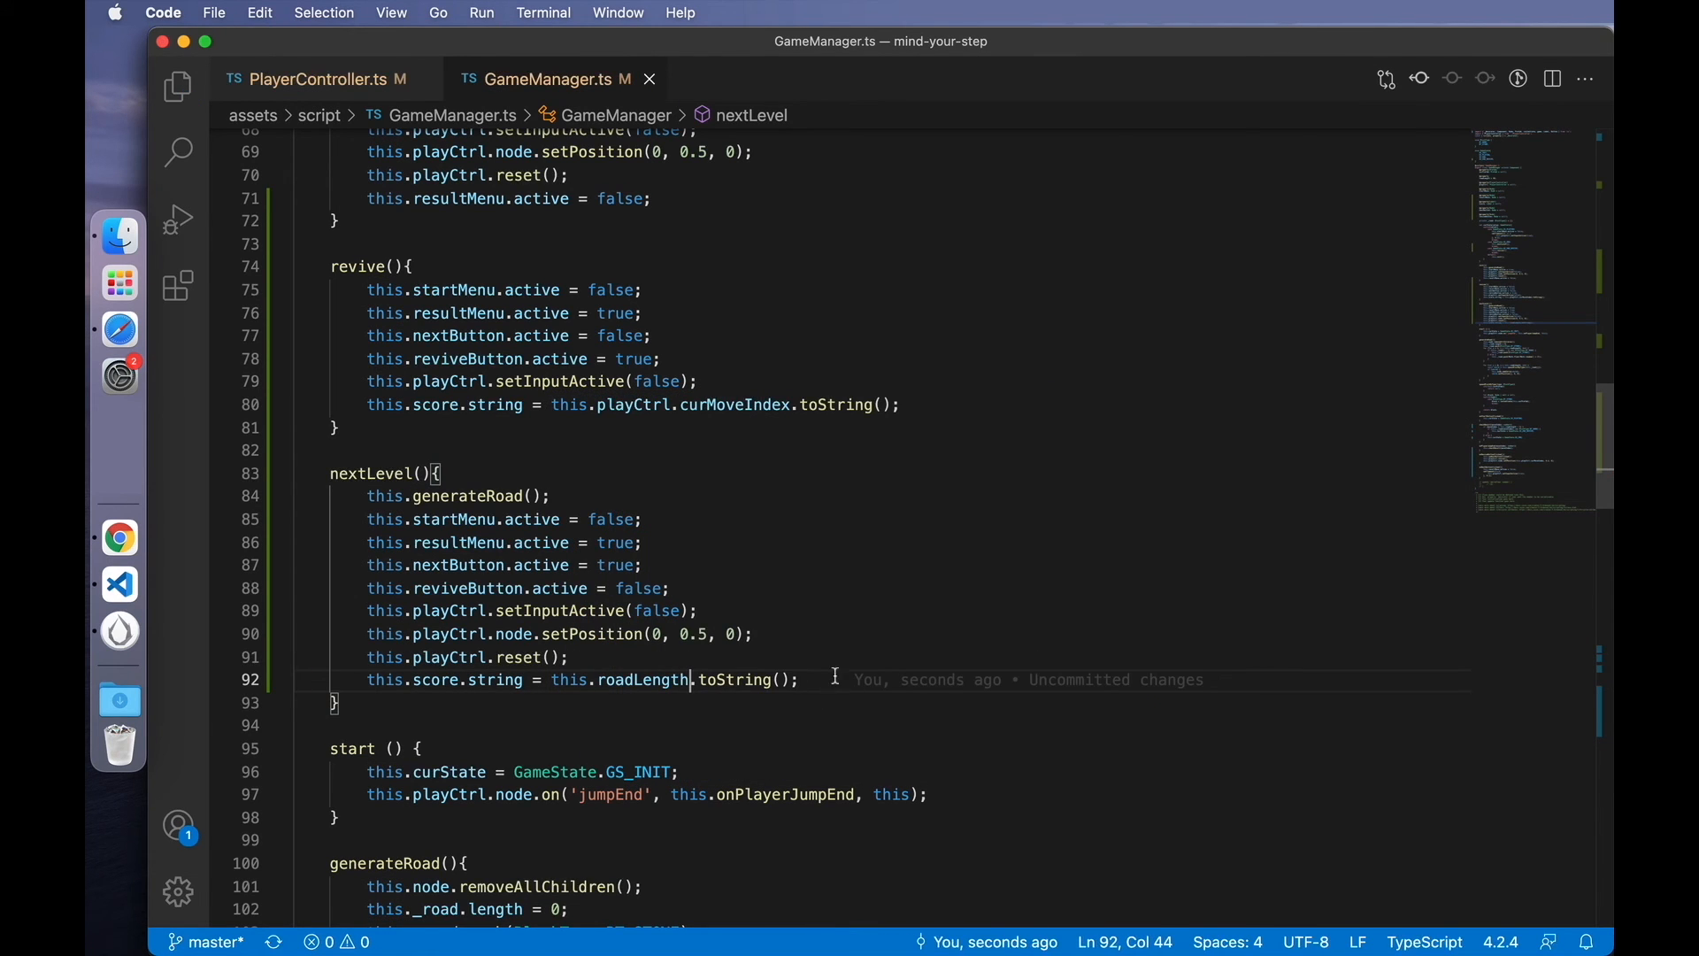
click(802, 680)
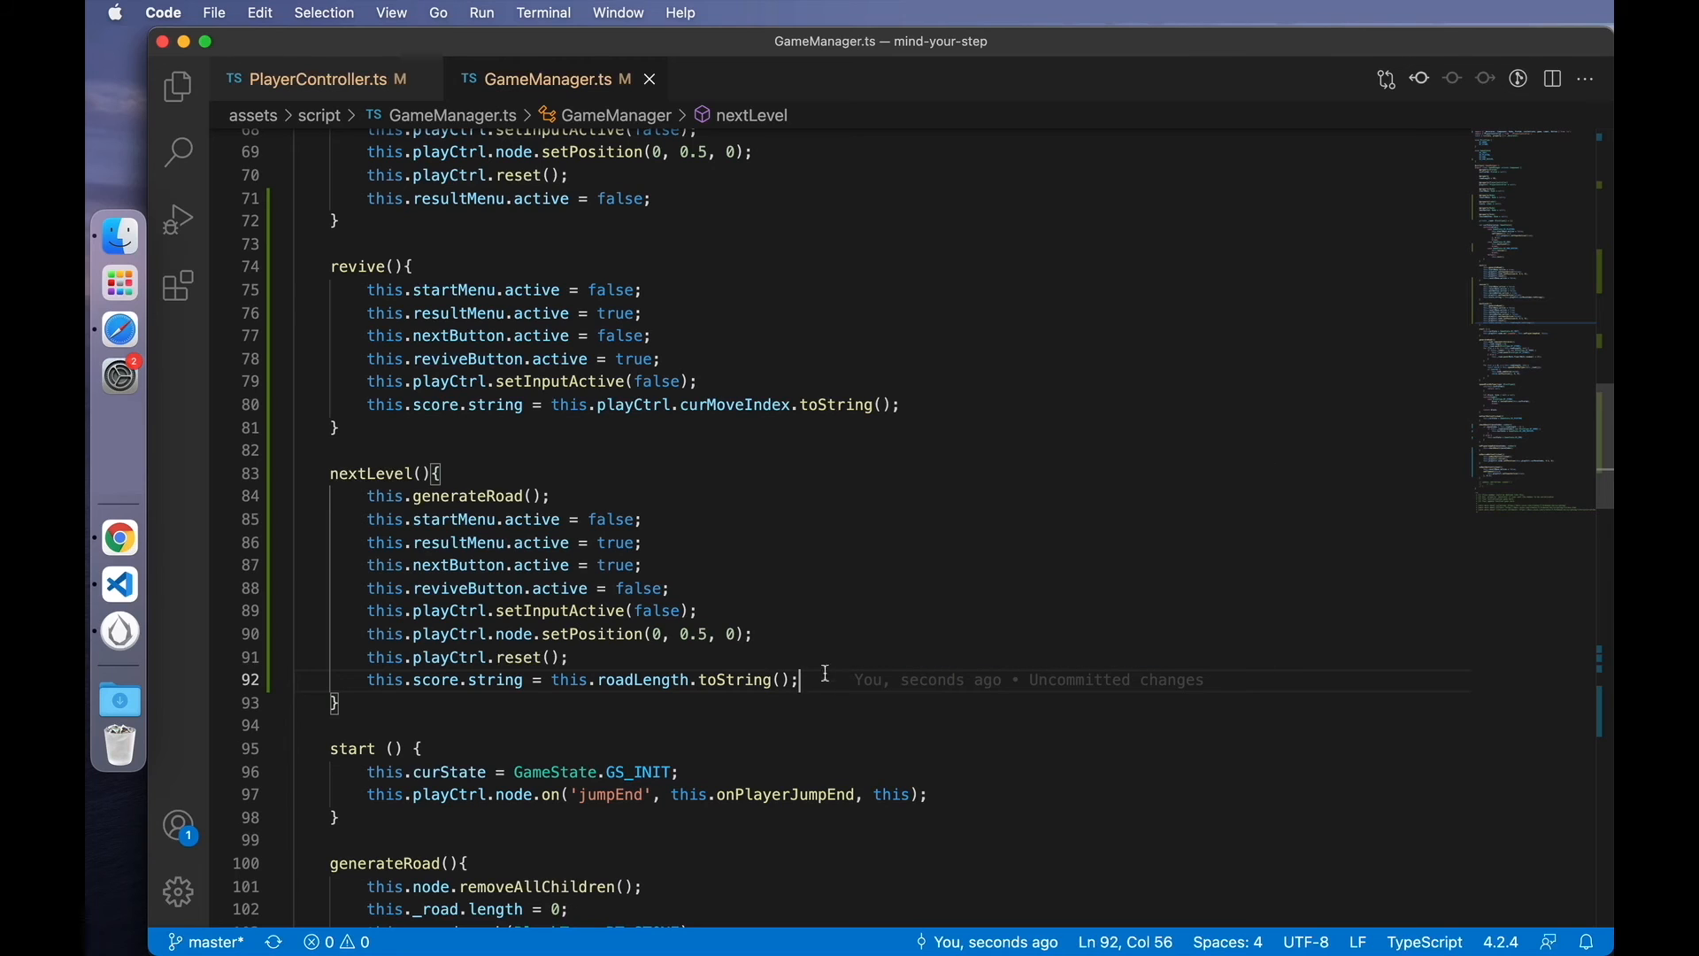
scroll(up, 3)
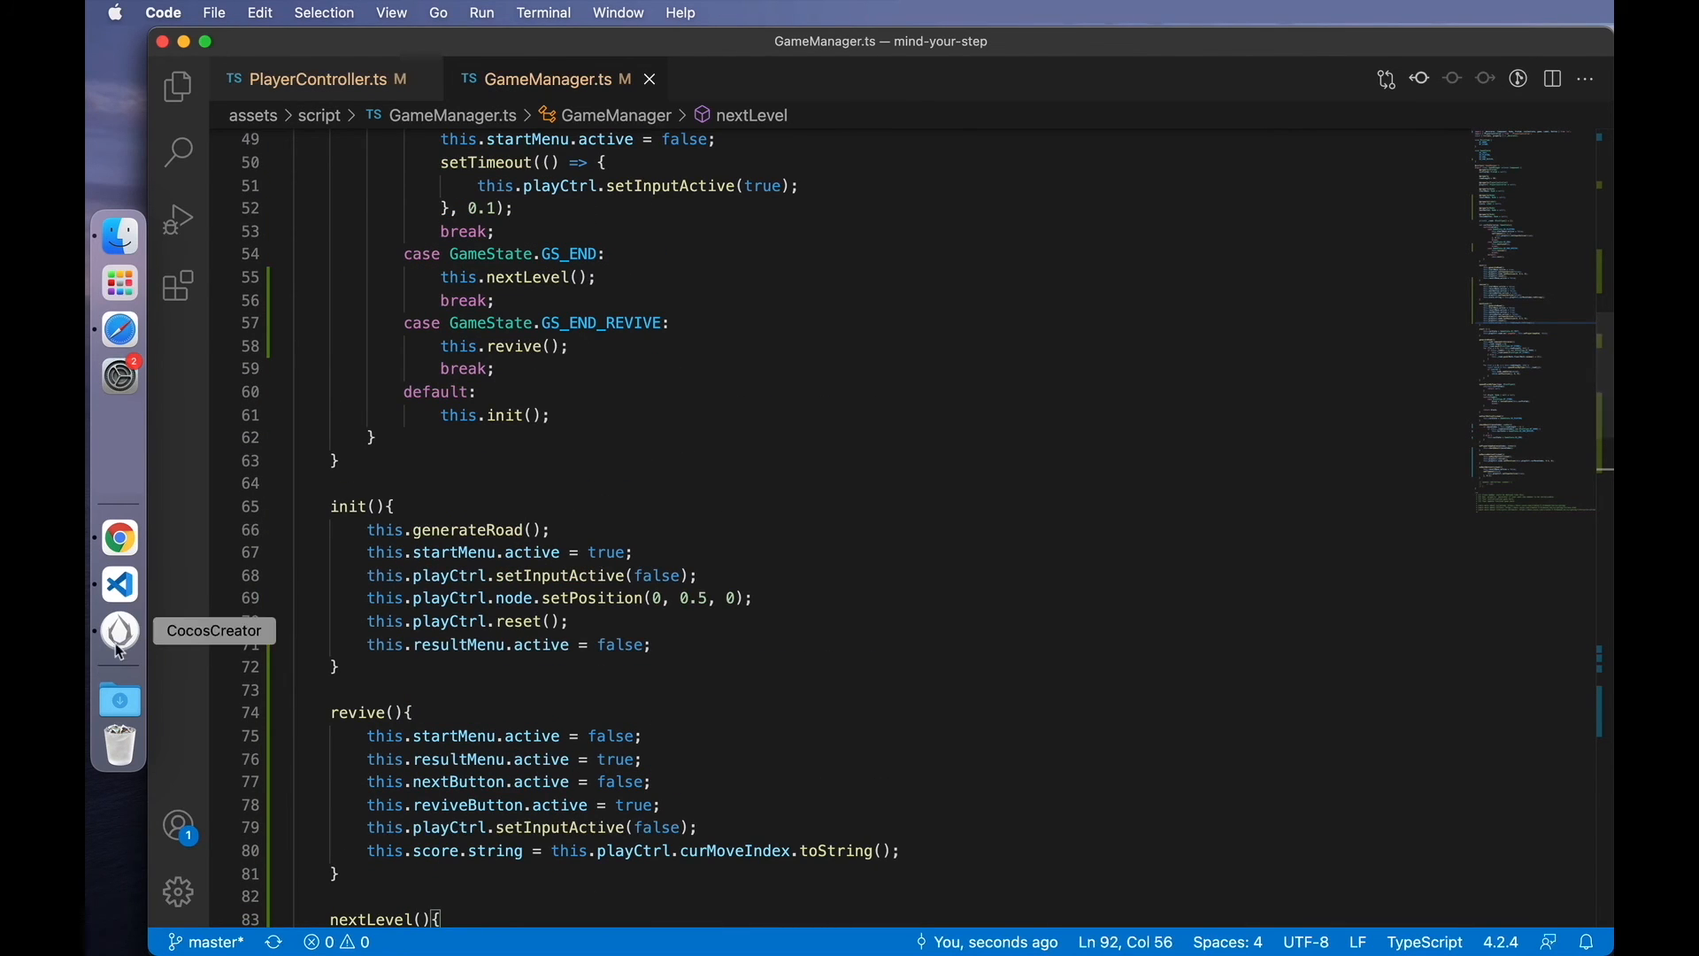
mouse_move(119, 537)
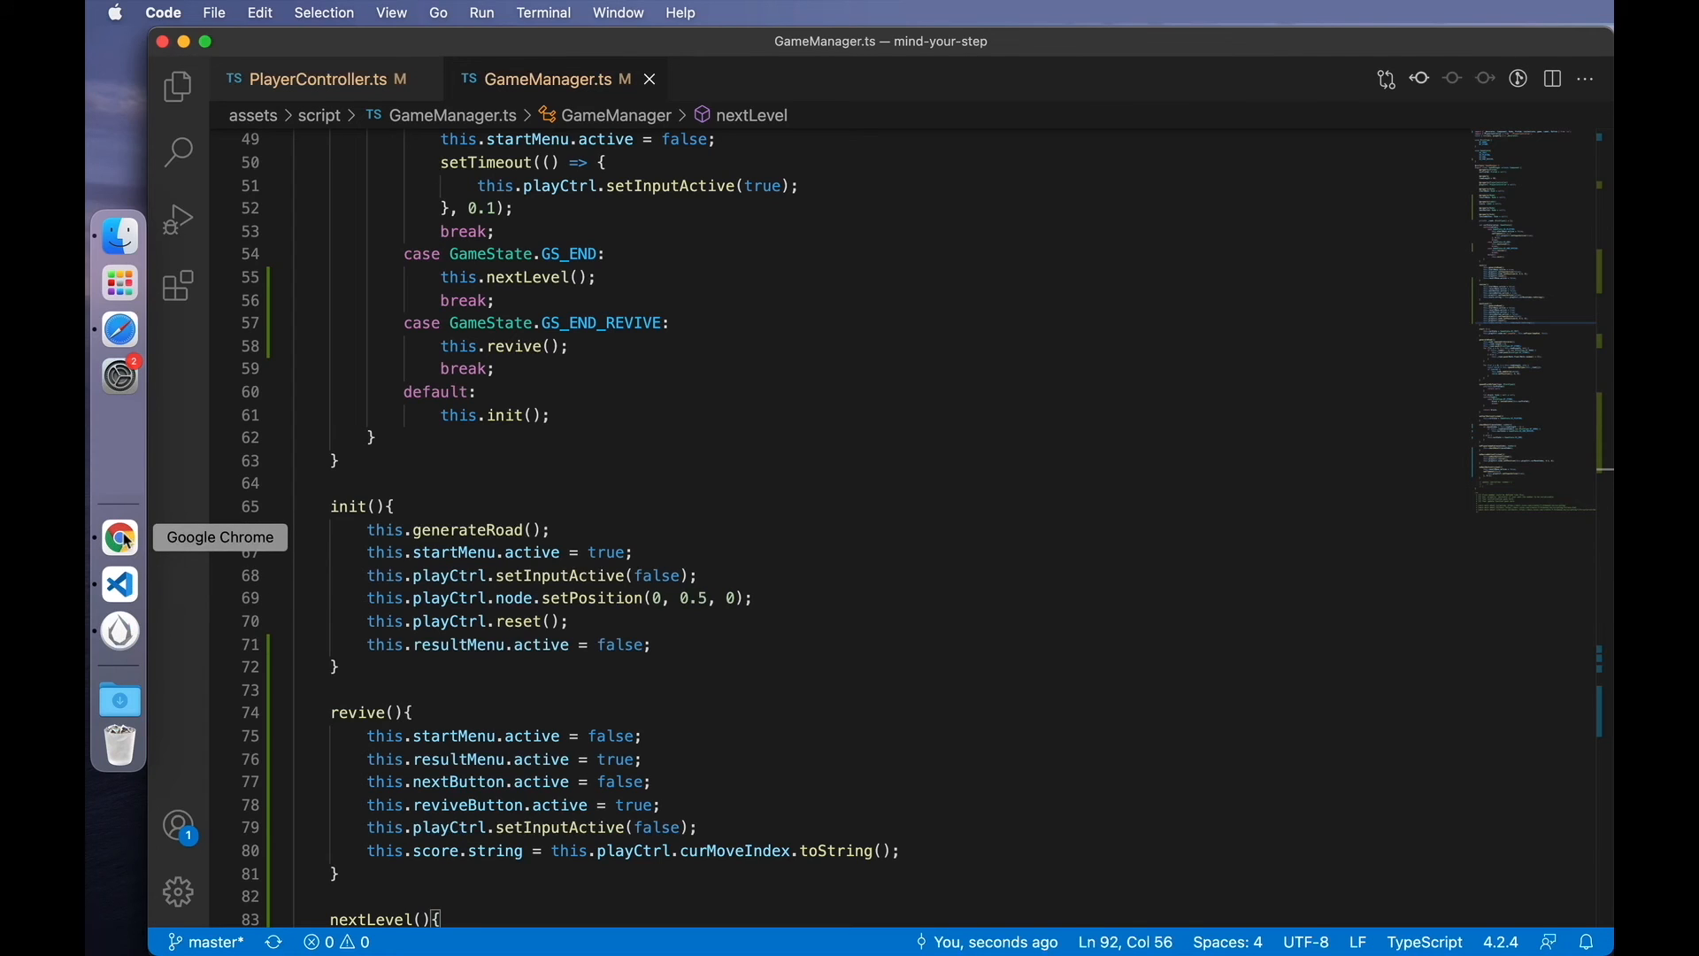
mouse_move(745, 586)
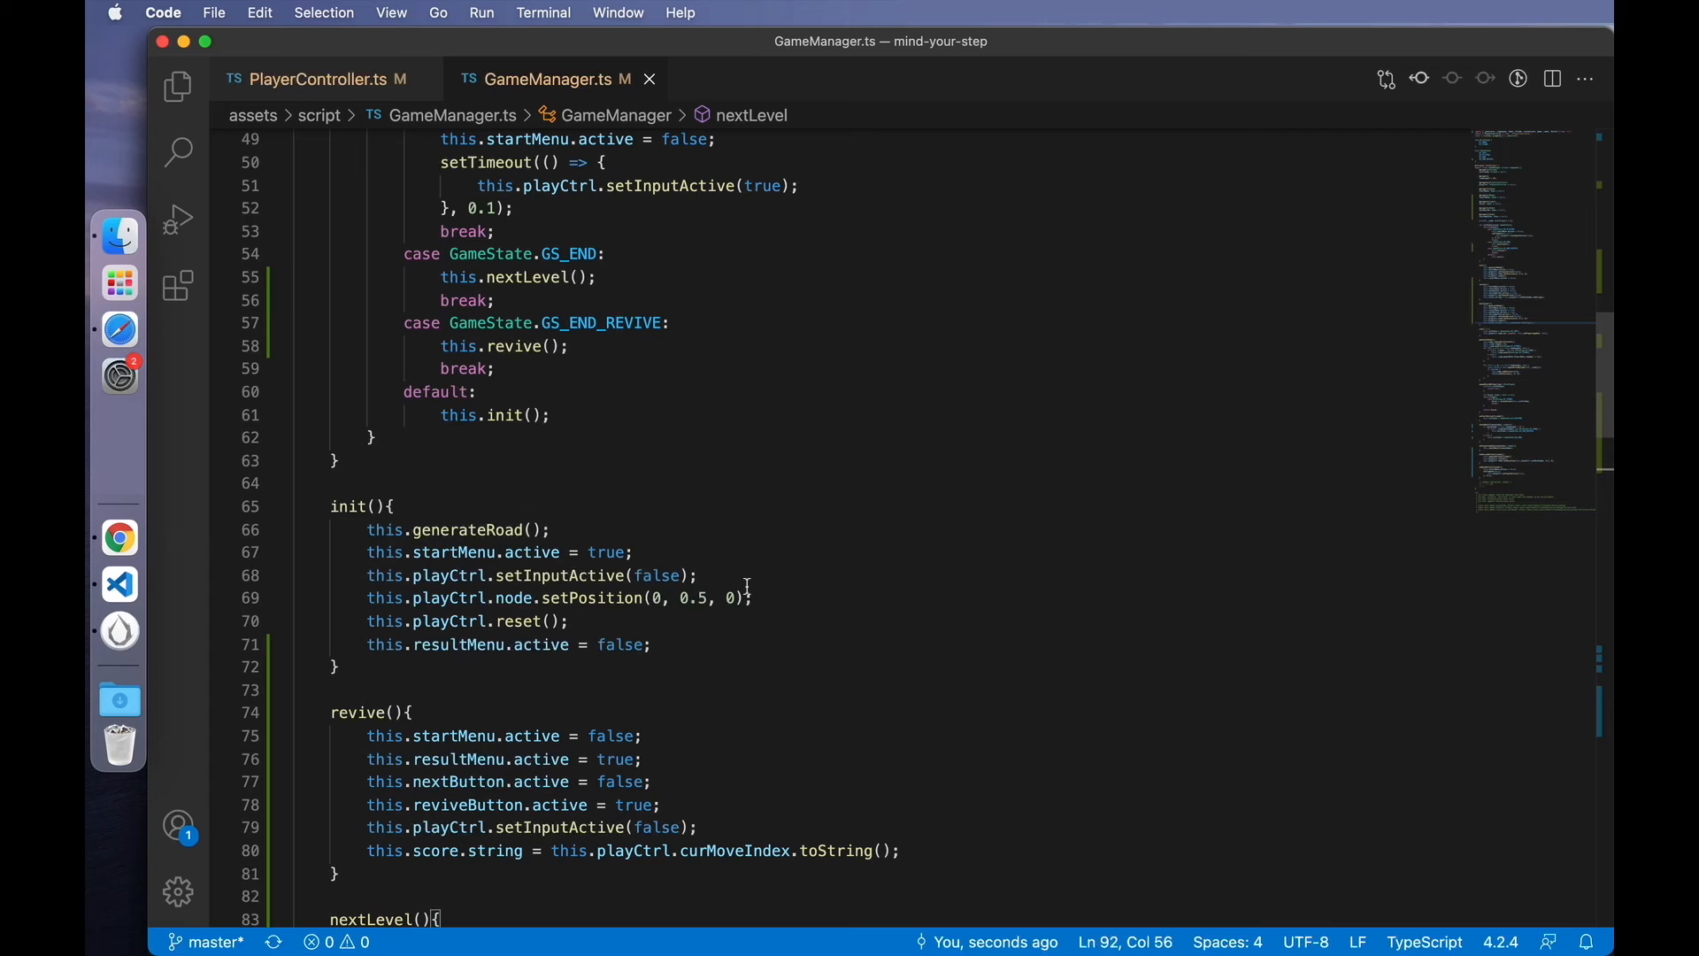
scroll(down, 3)
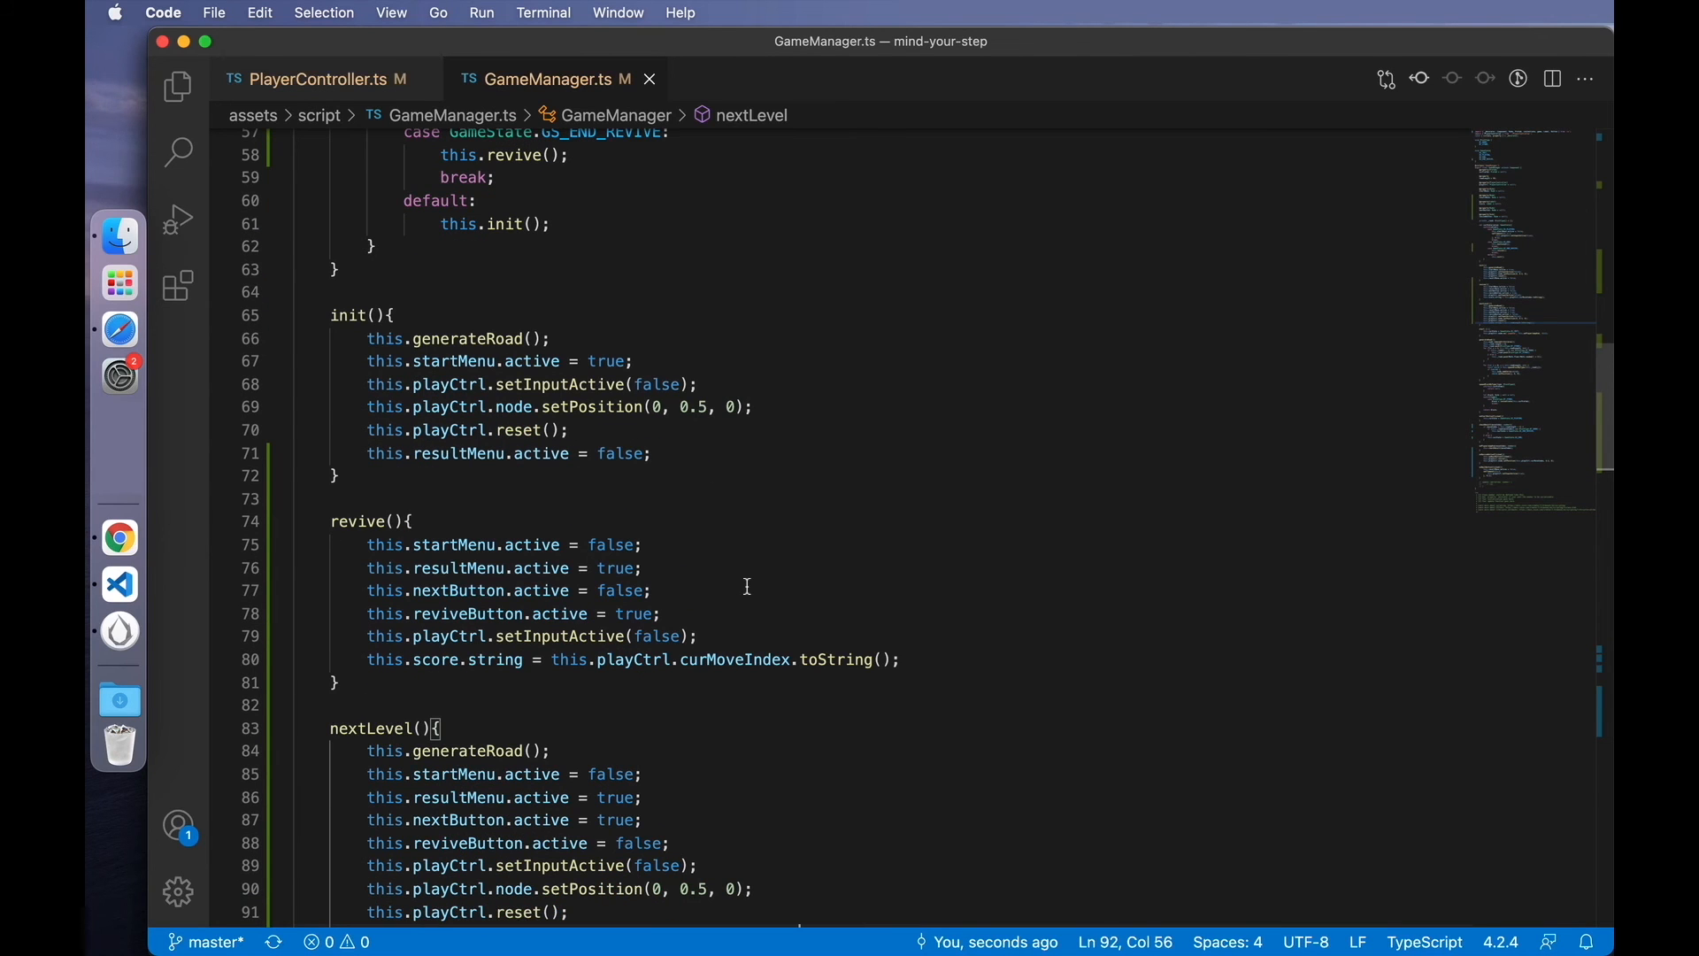
click(119, 630)
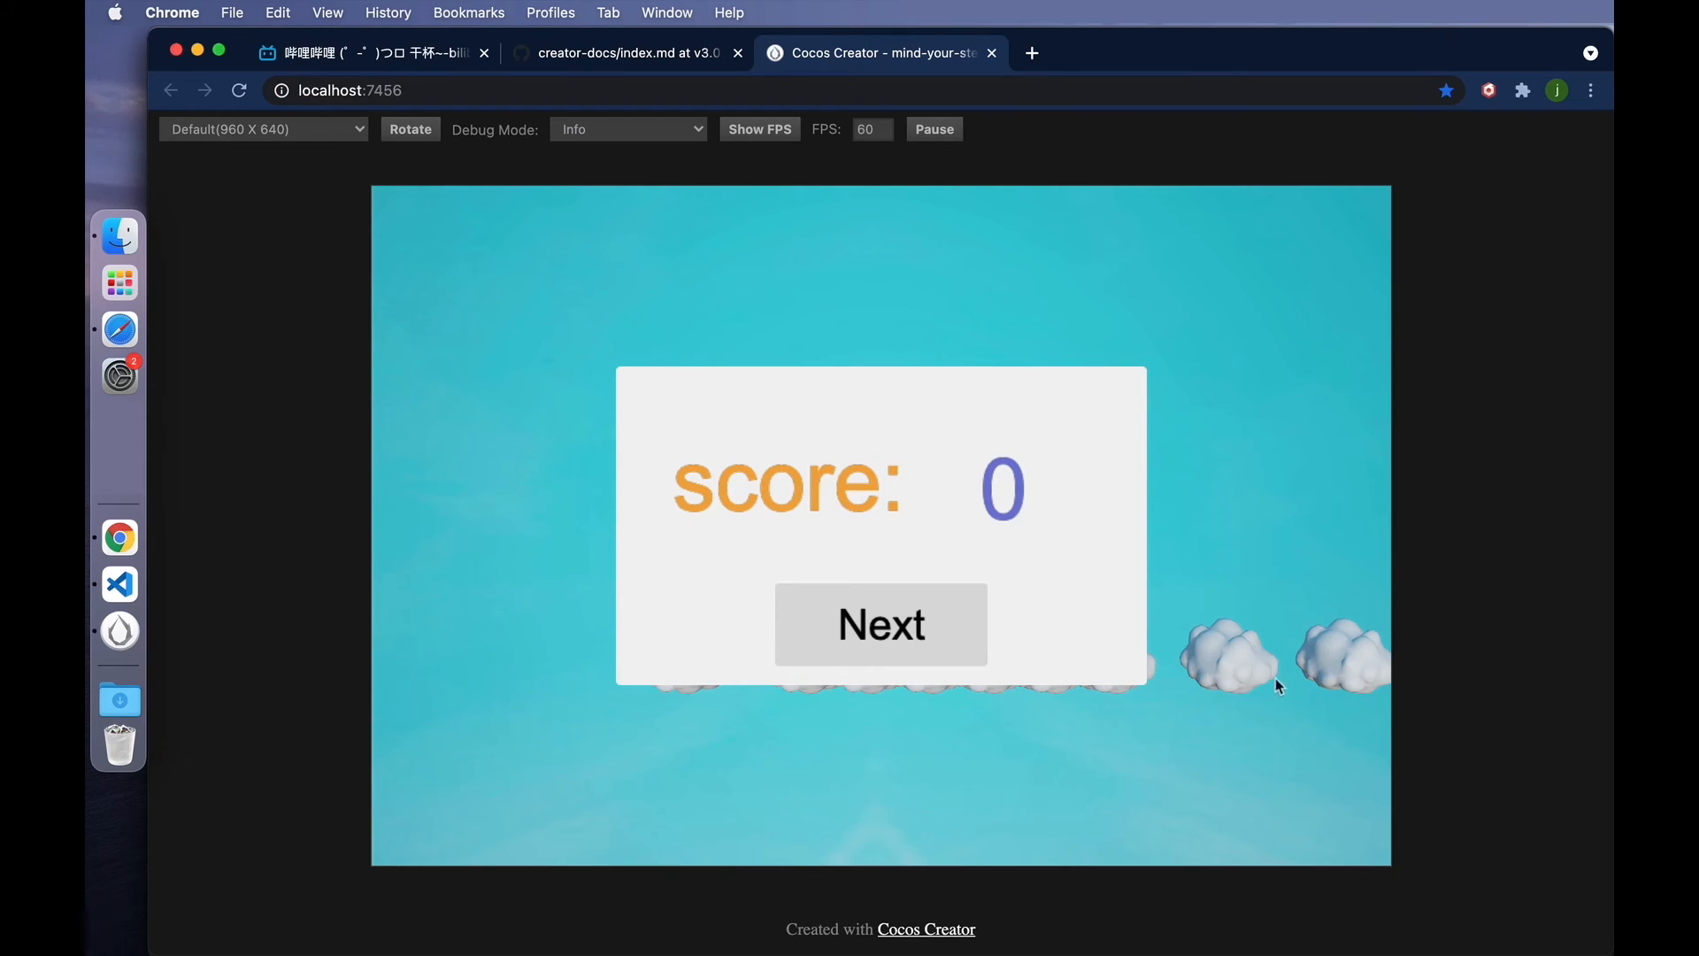
mouse_move(1230, 697)
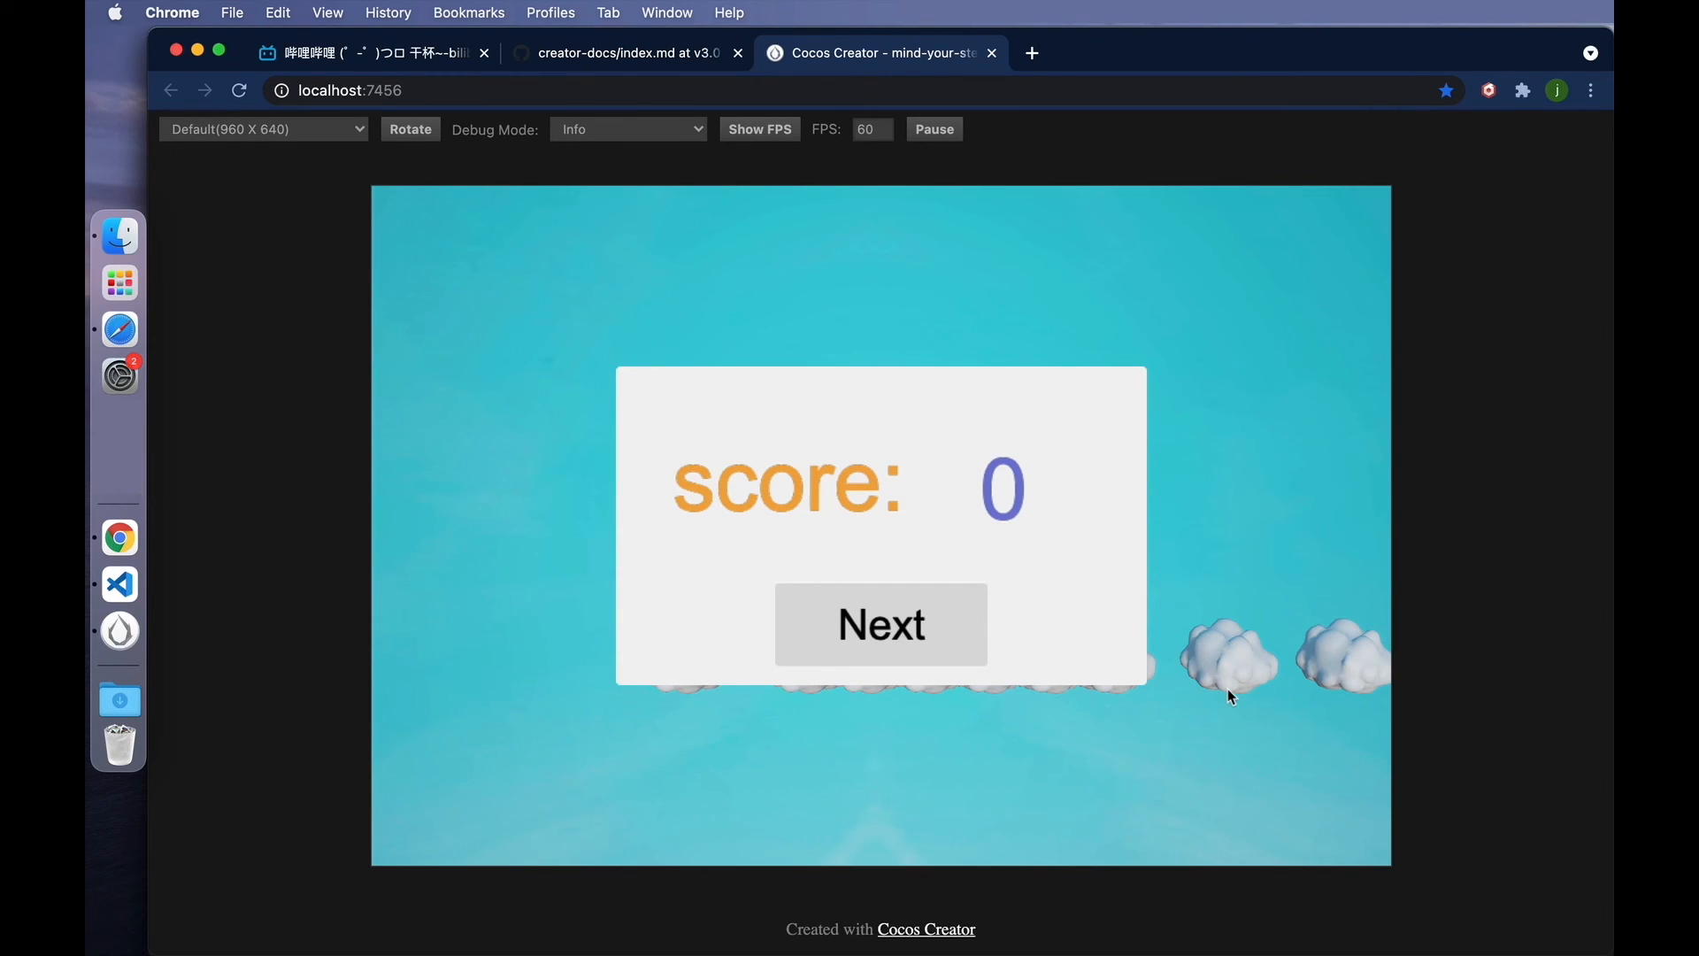
mouse_move(1192, 554)
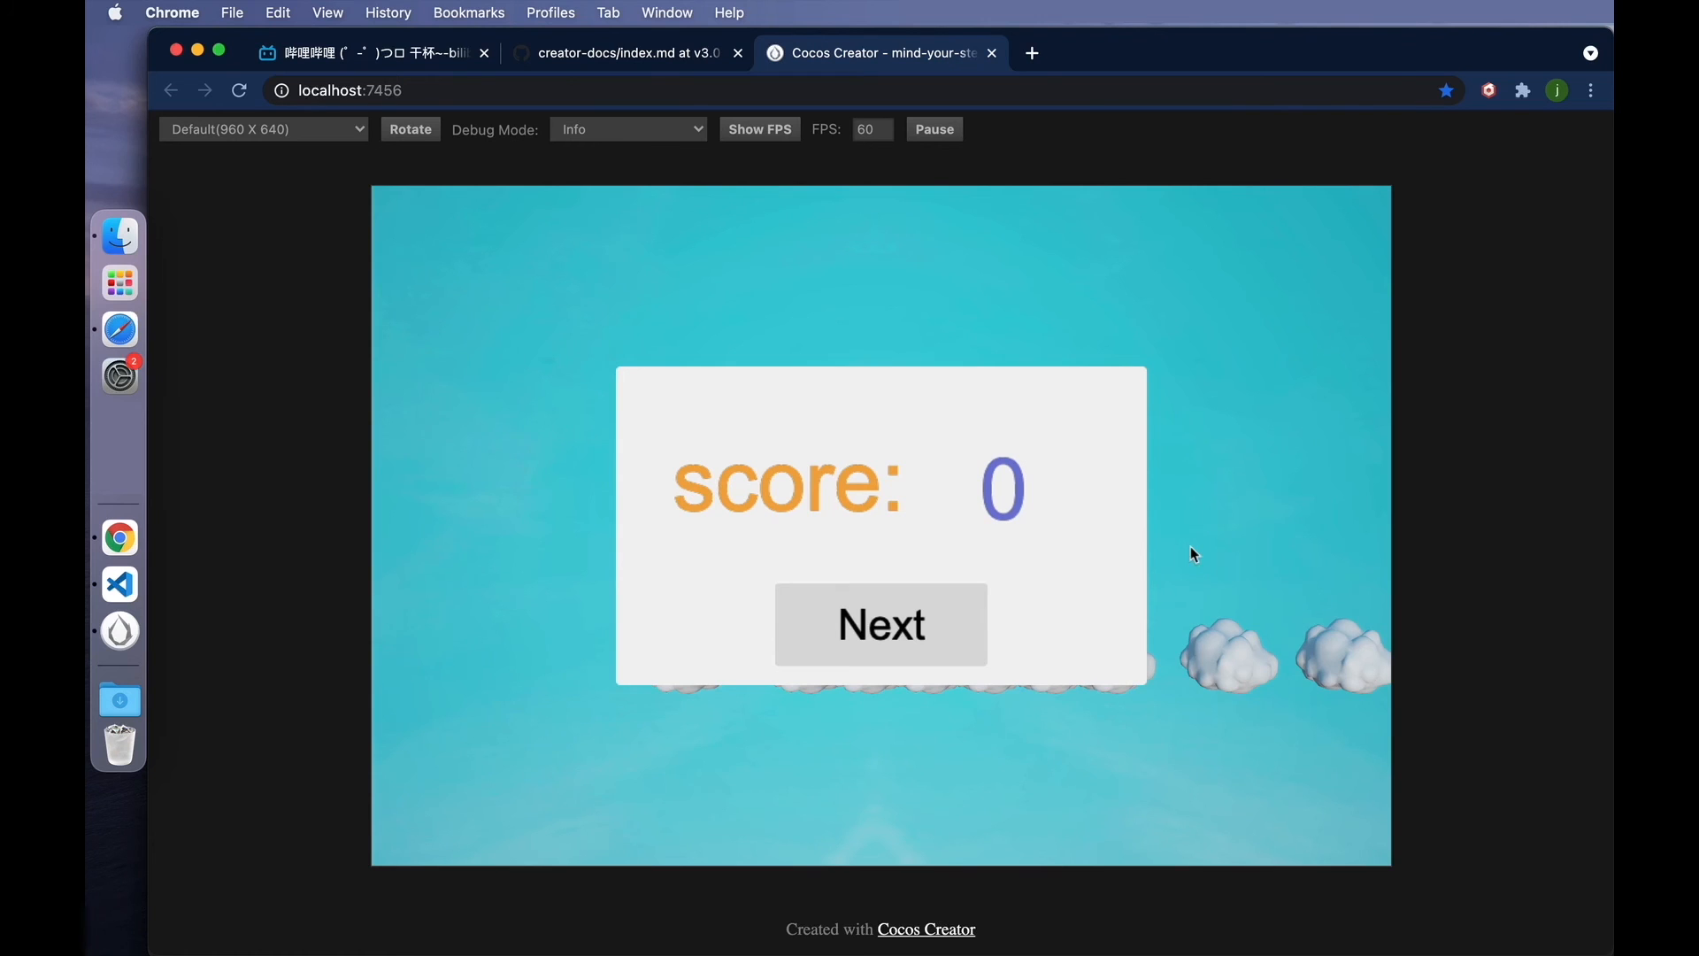
mouse_move(1191, 393)
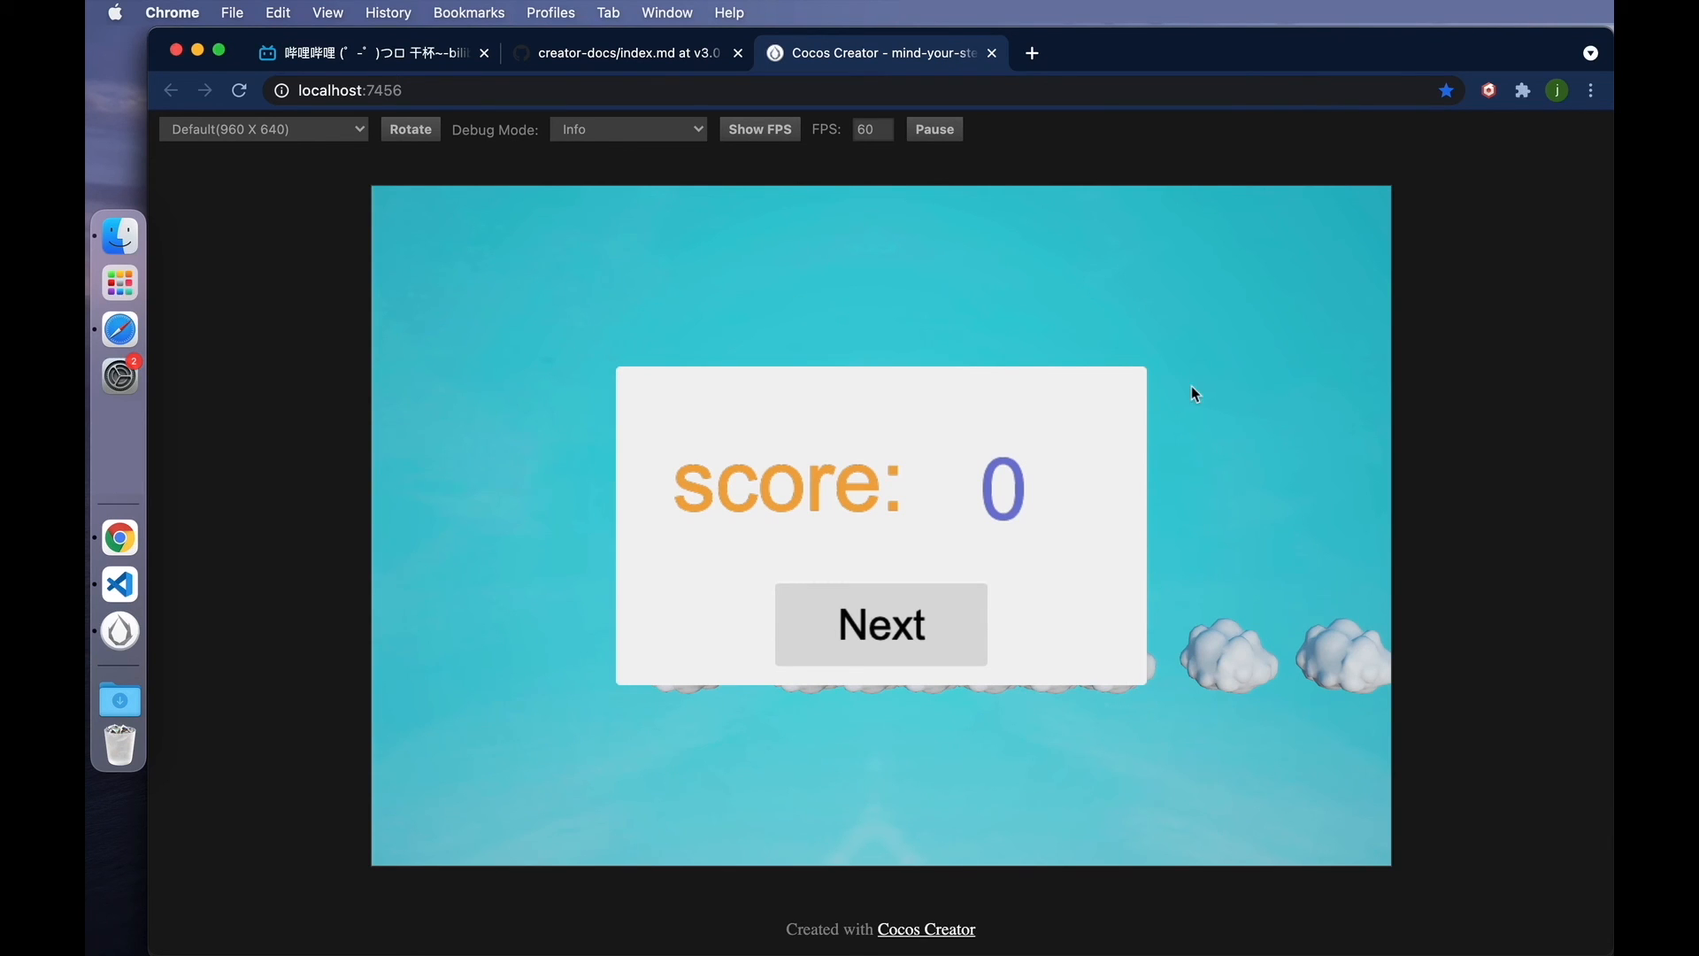
mouse_move(538, 644)
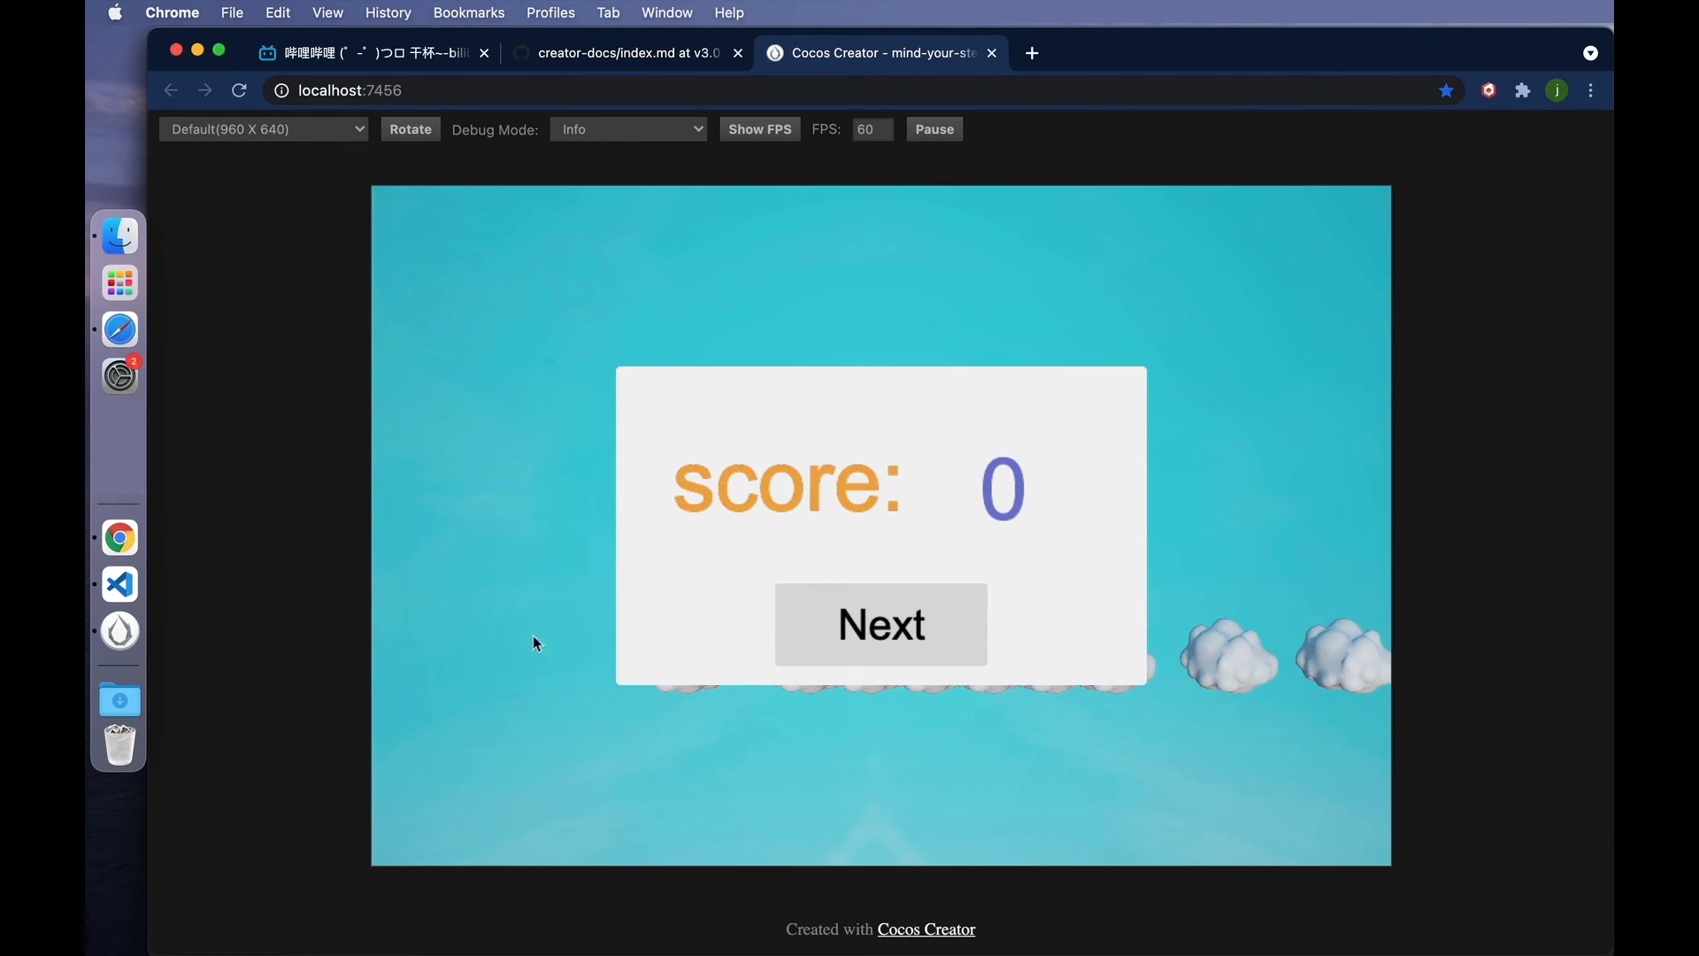
mouse_move(552, 297)
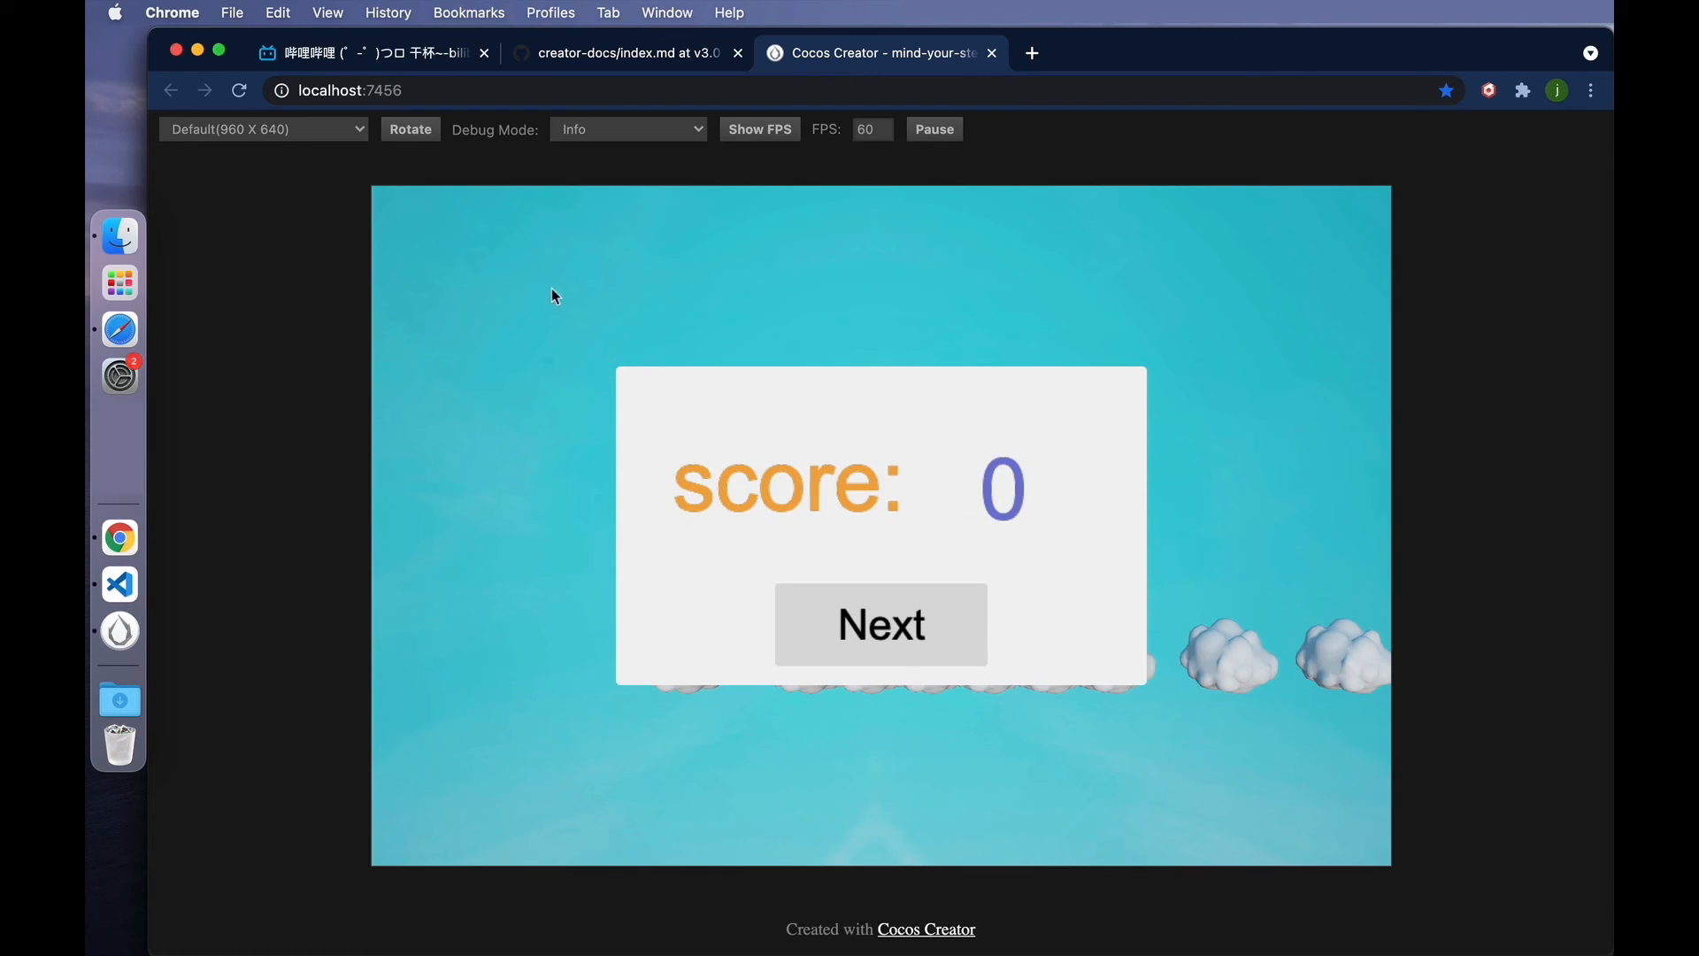
mouse_move(947, 746)
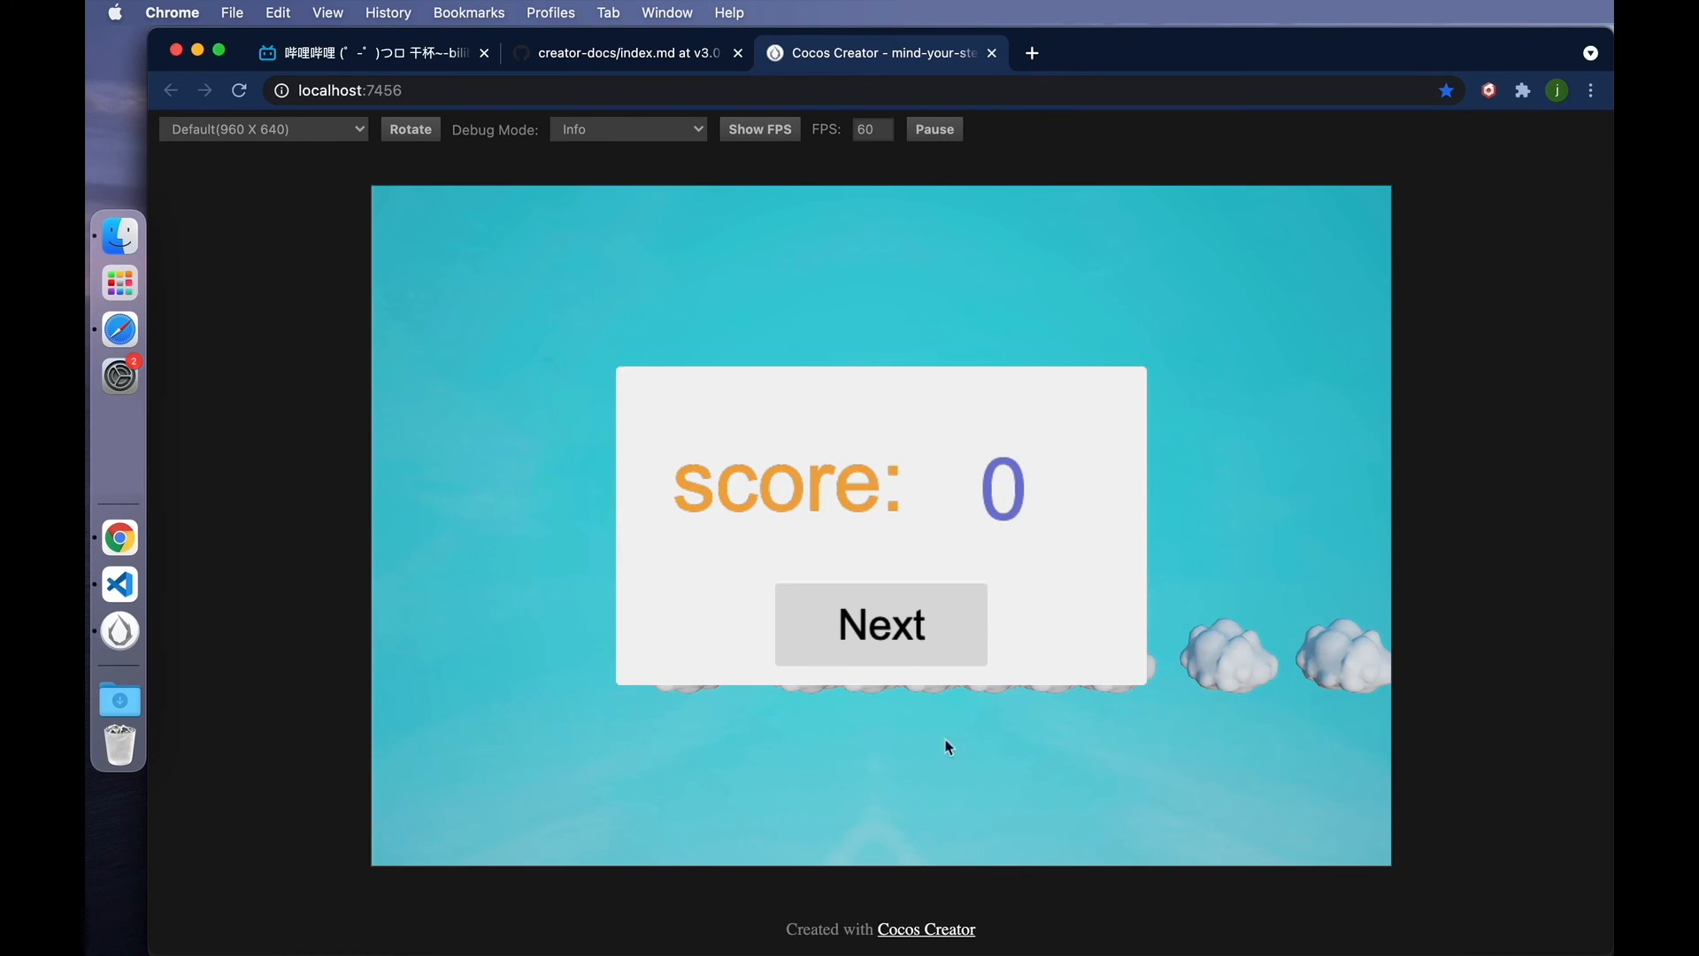
mouse_move(118, 630)
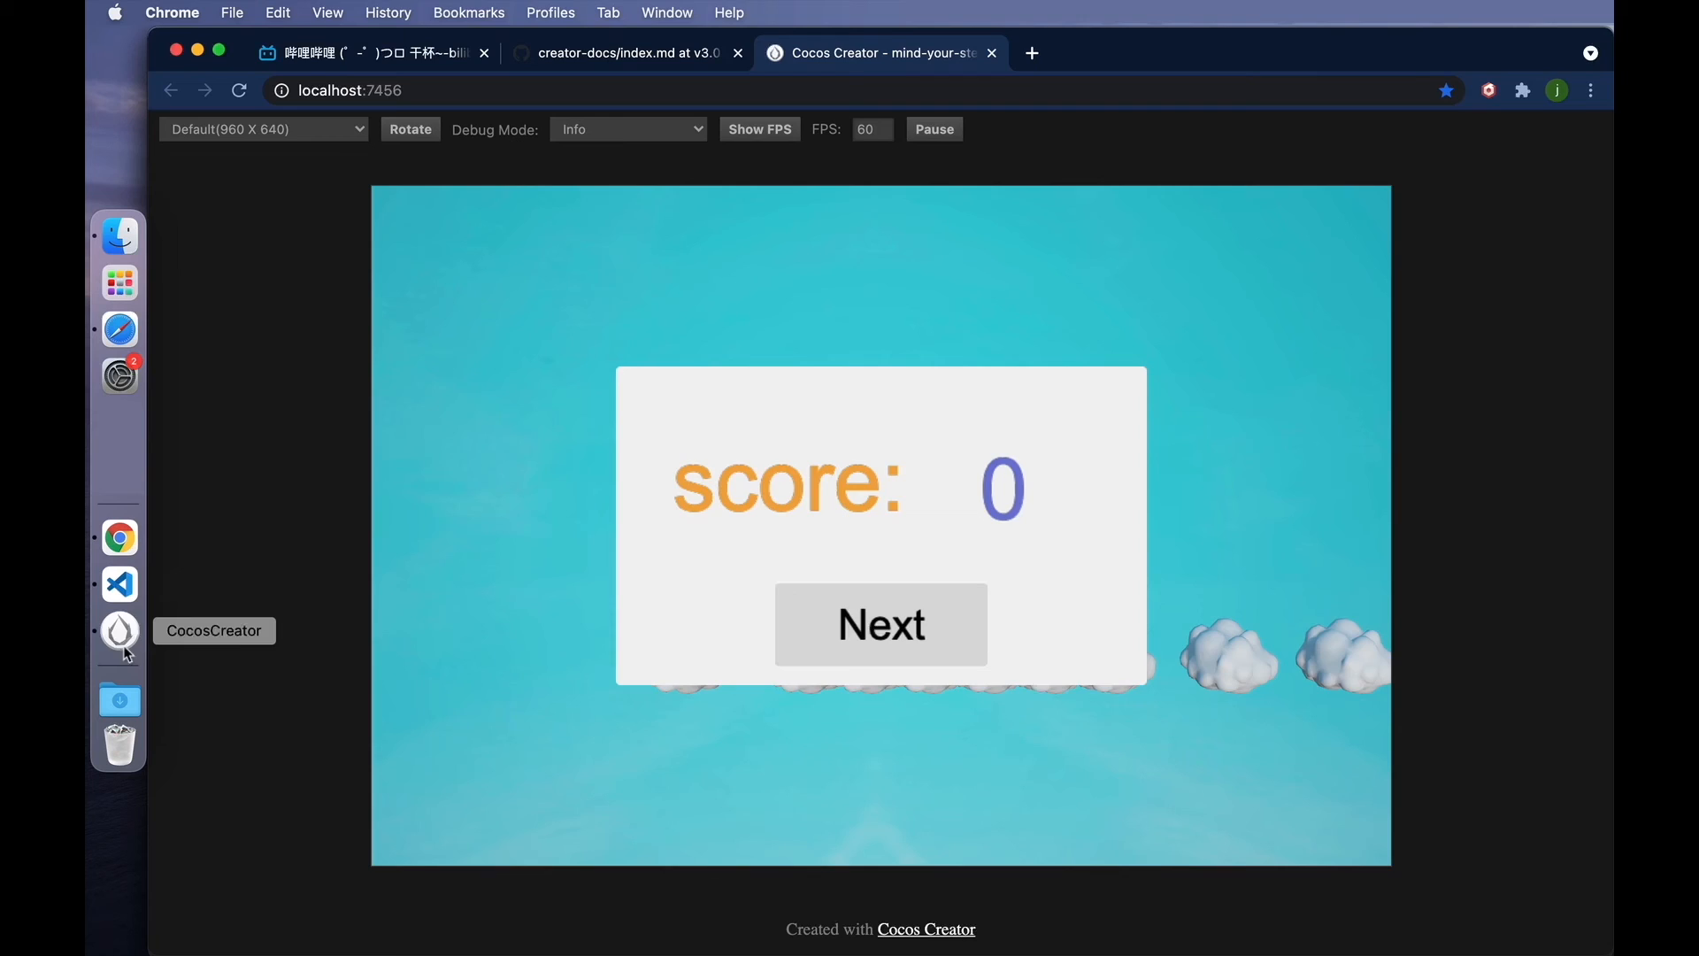
click(119, 630)
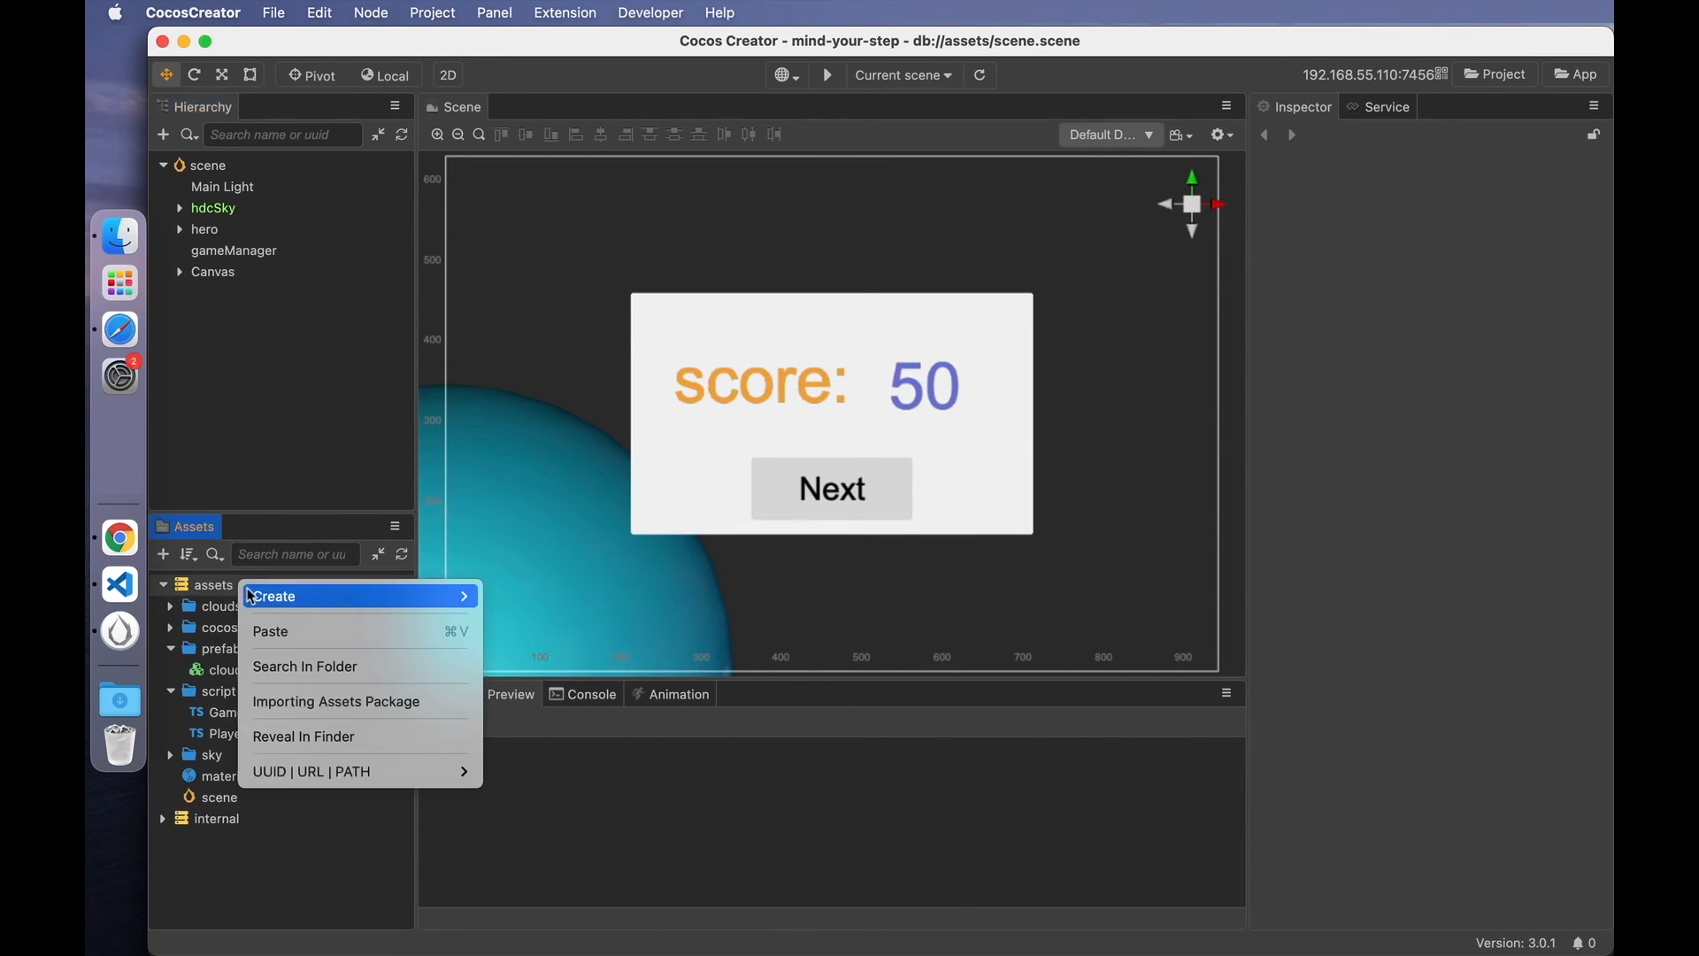
- Create an empty node named sky holding hdcSky and bring it into the animation editor
click(239, 349)
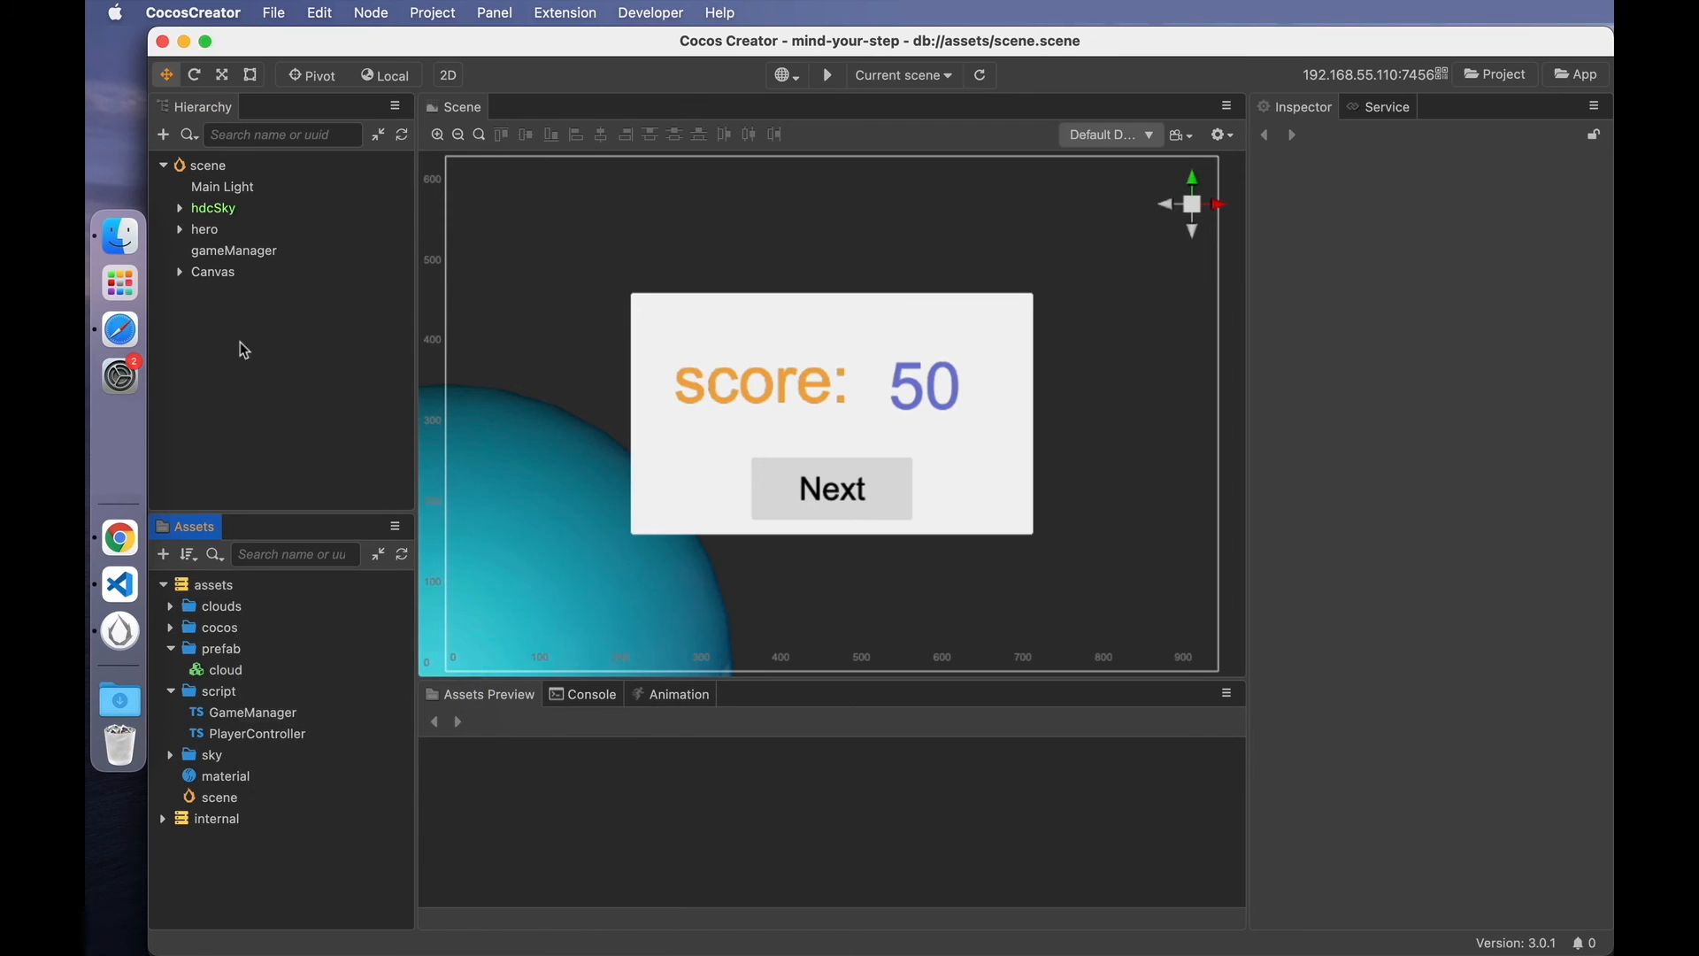
right_click(241, 349)
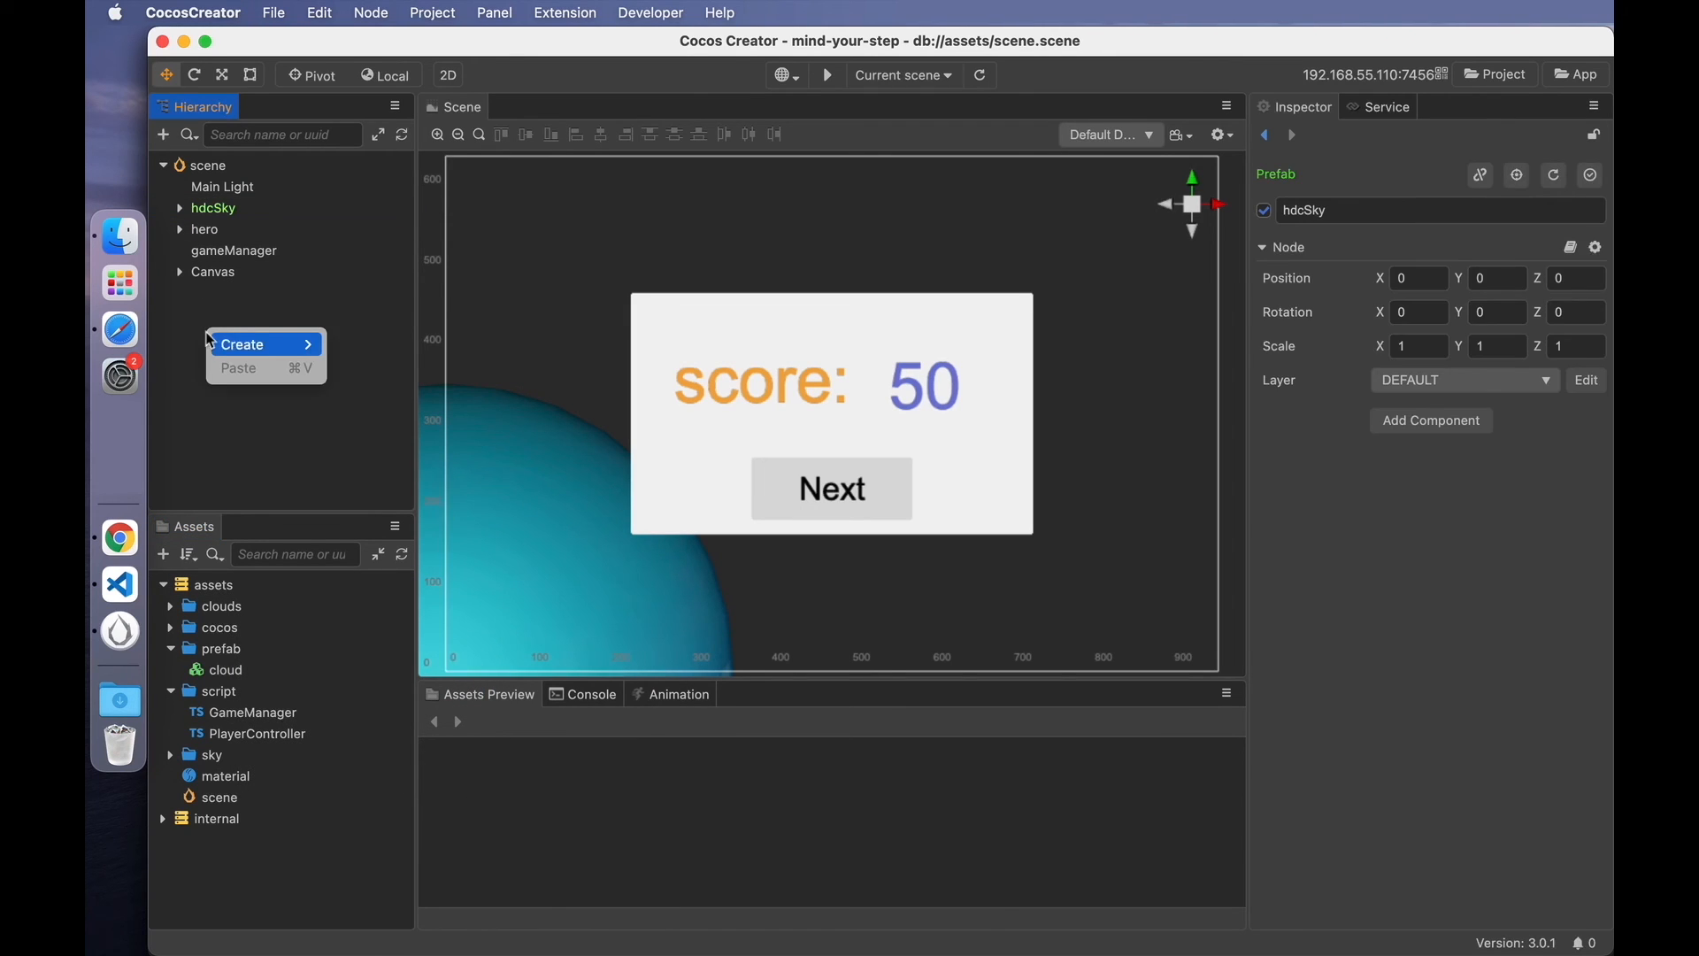
click(240, 345)
text(sky)
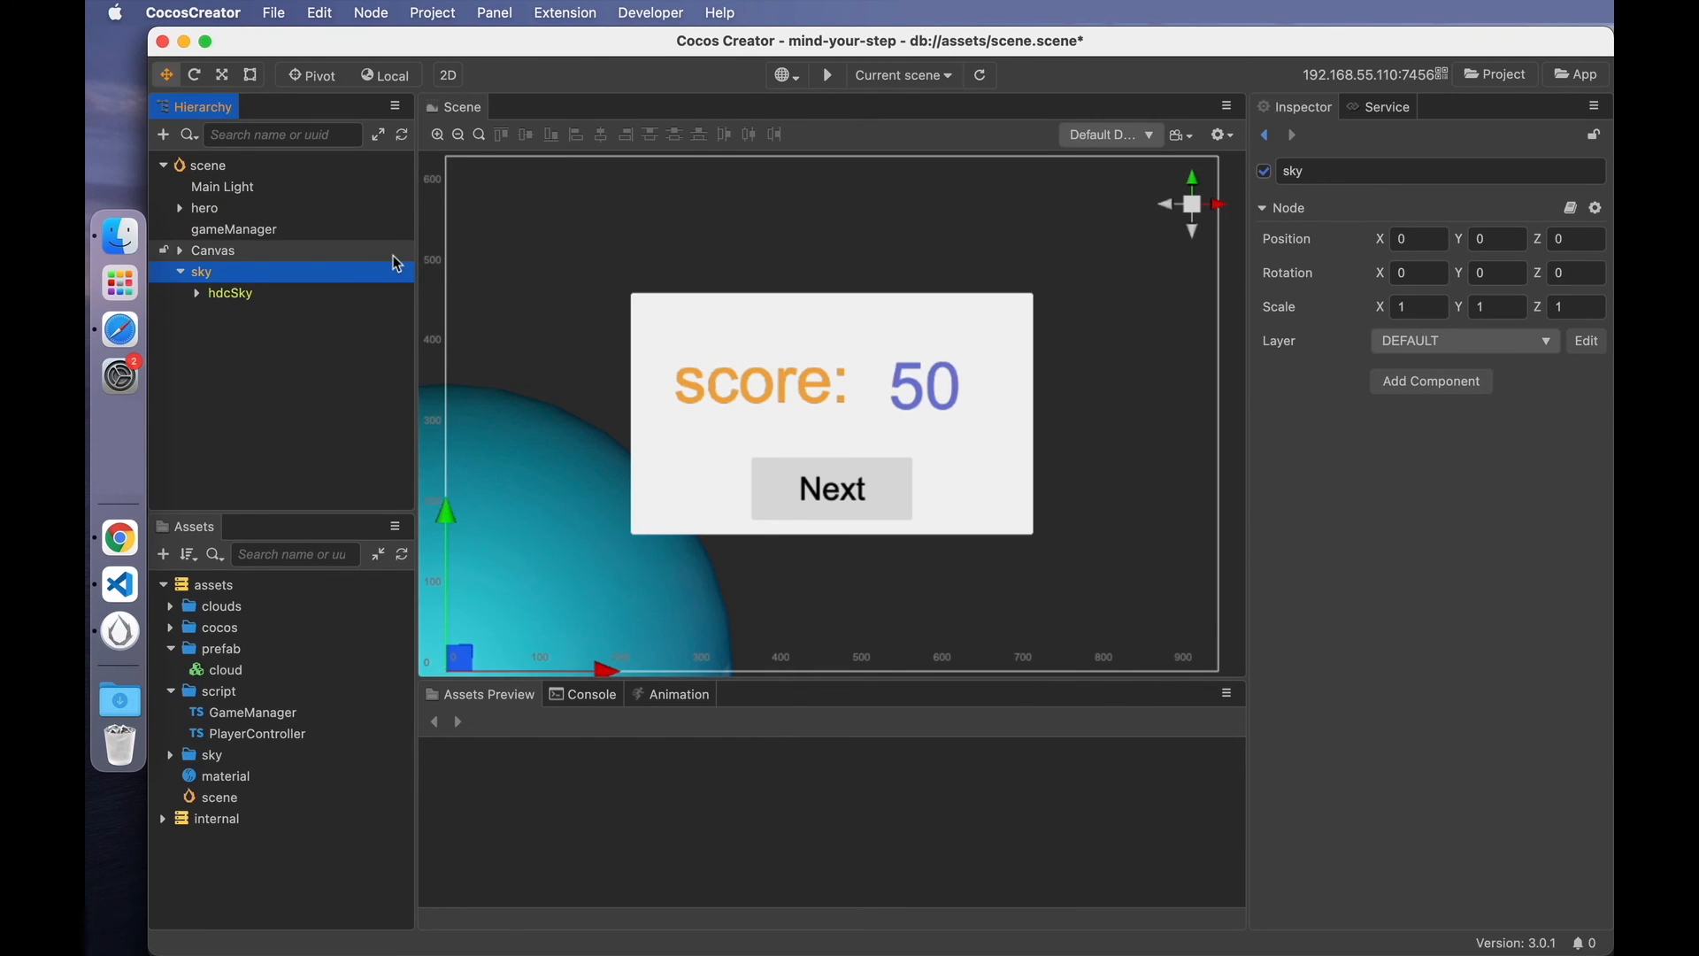
click(178, 270)
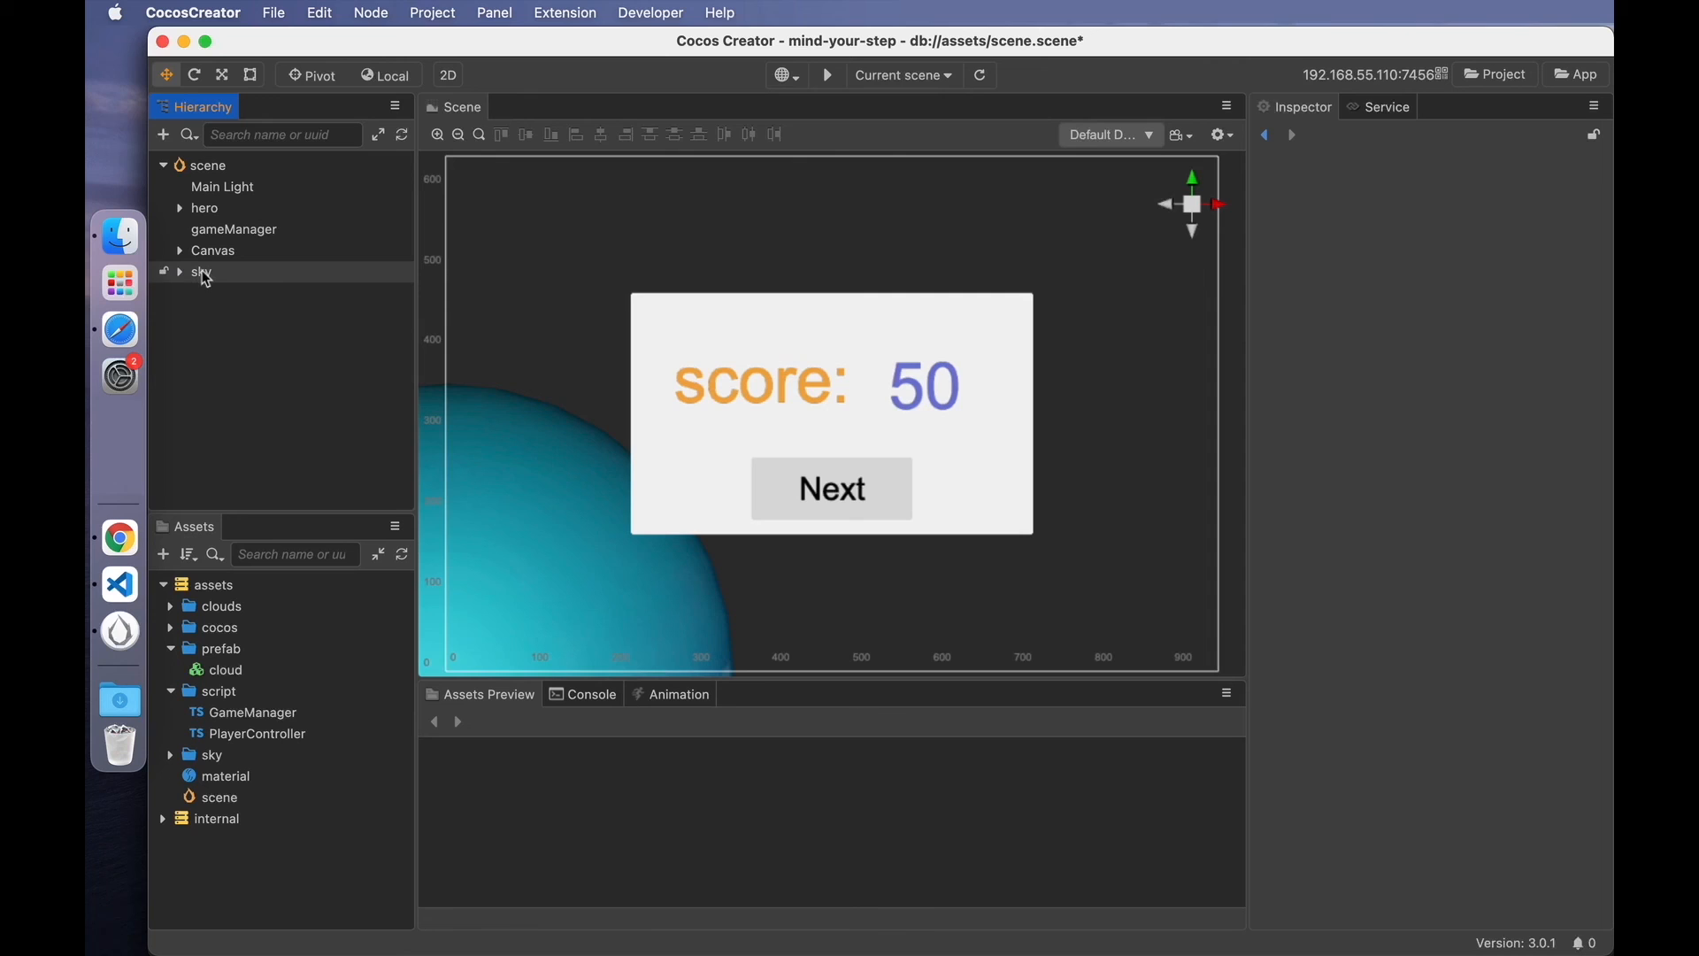
click(202, 273)
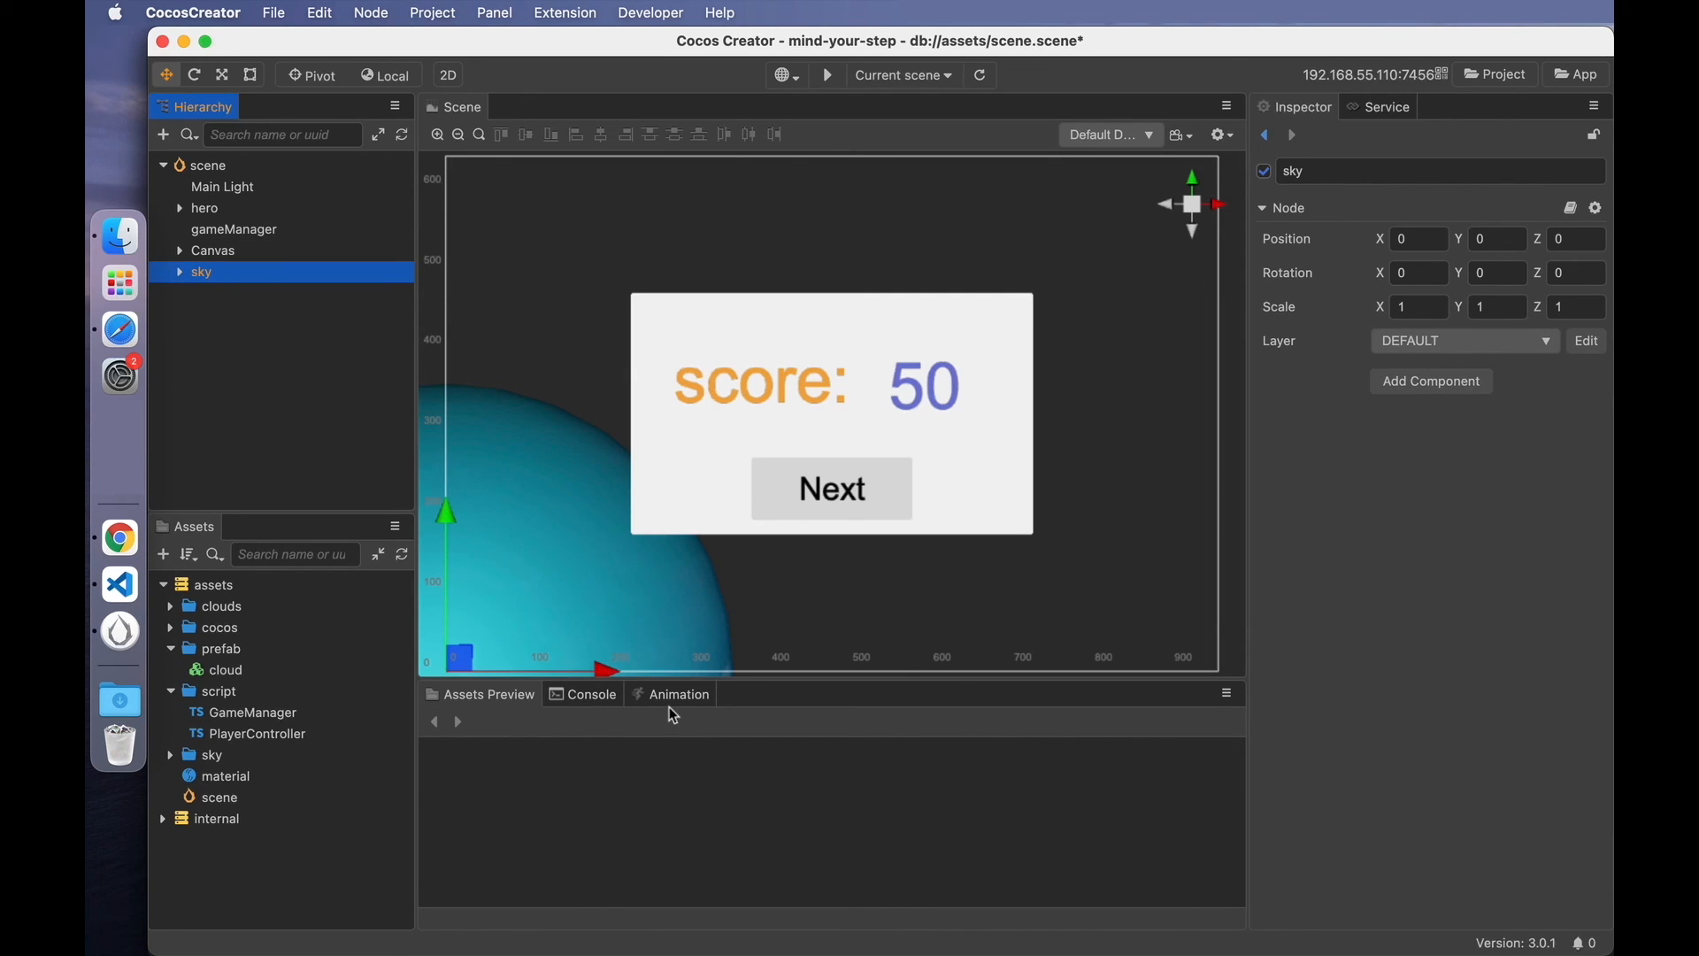
click(678, 694)
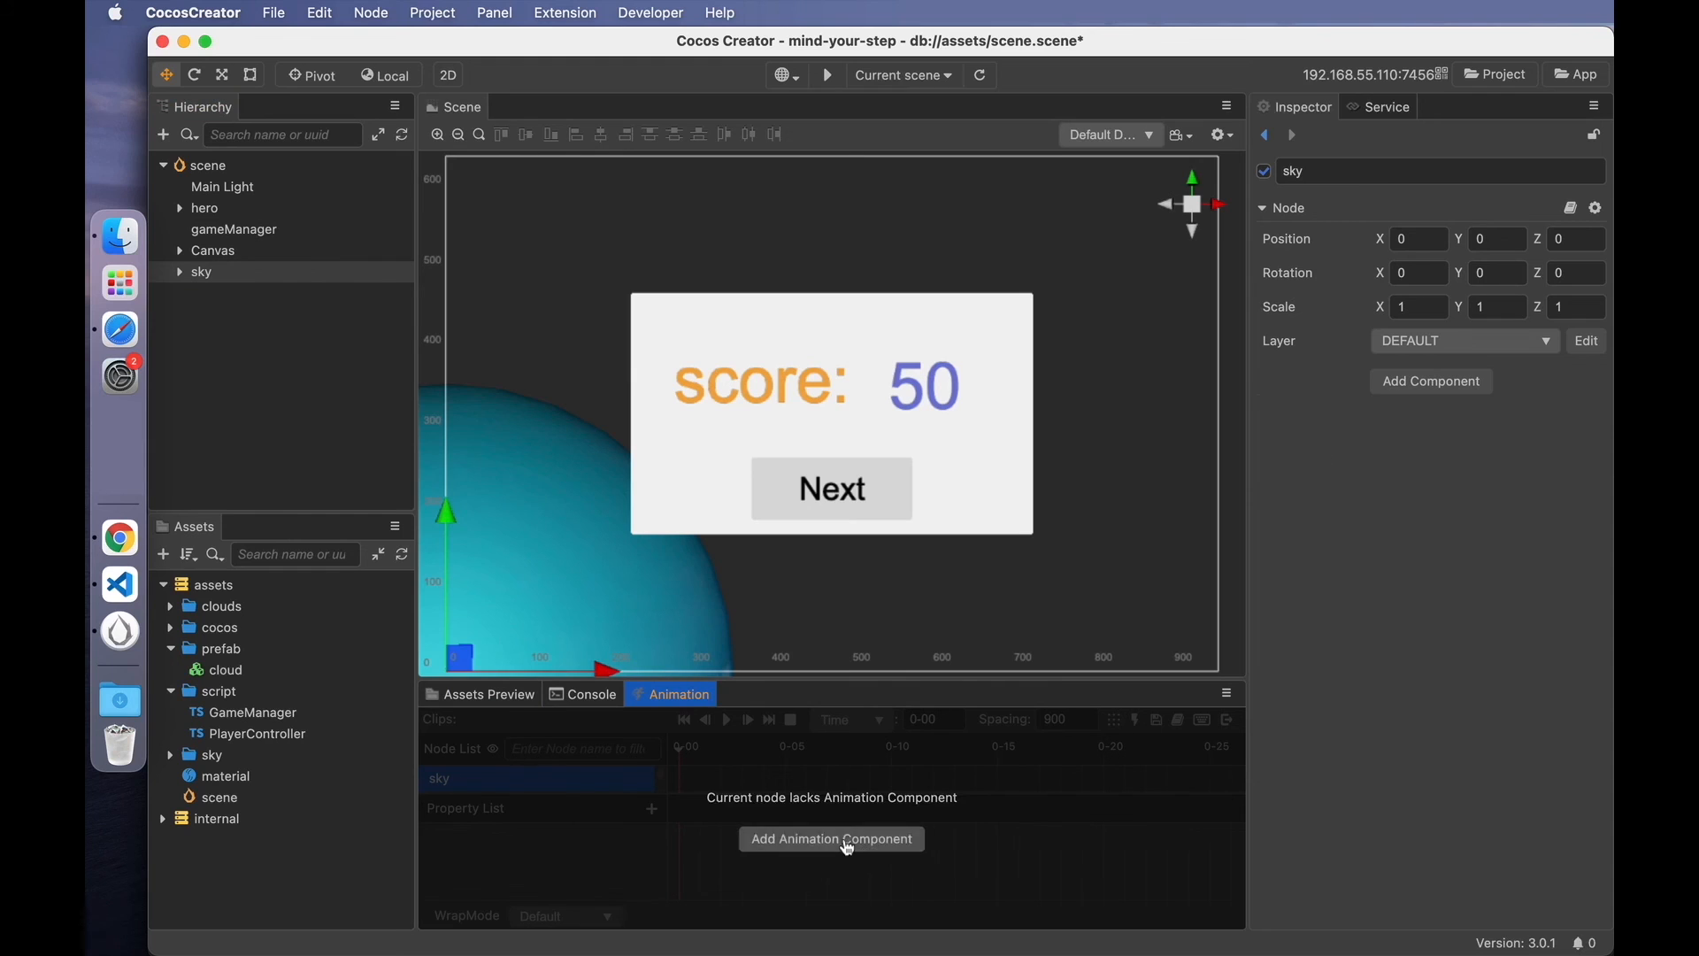
- Add an Animation component to sky with a new clip saved as sky-rotation.anim
click(832, 837)
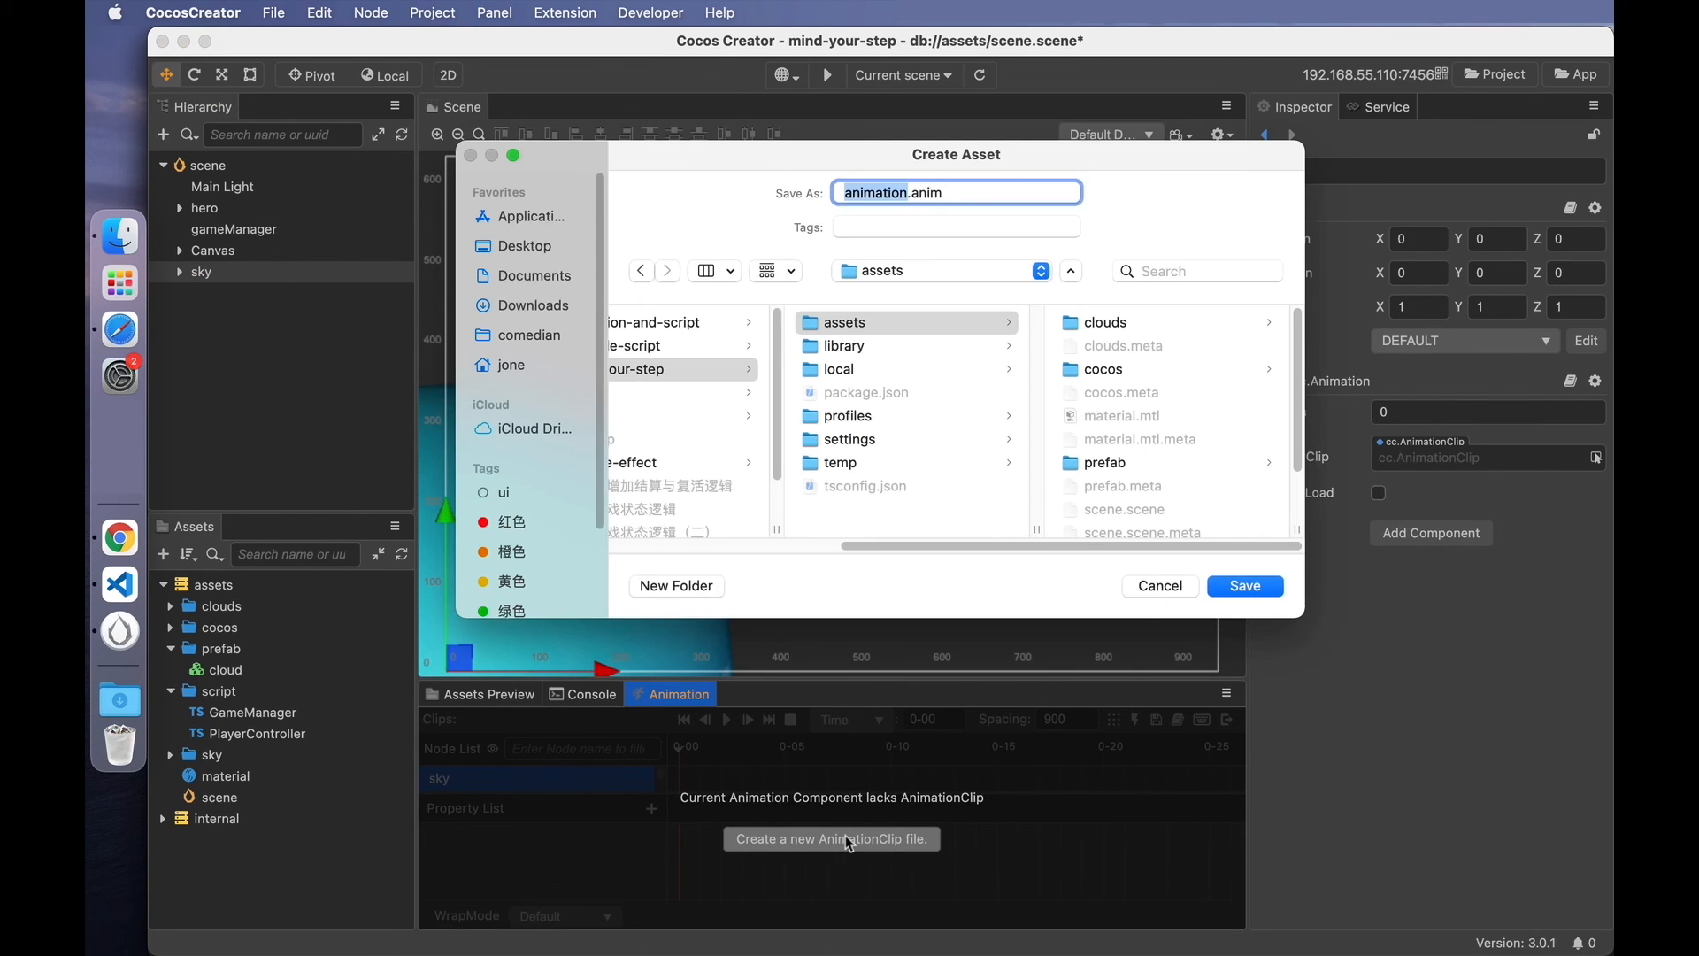
text(sky-m.anim)
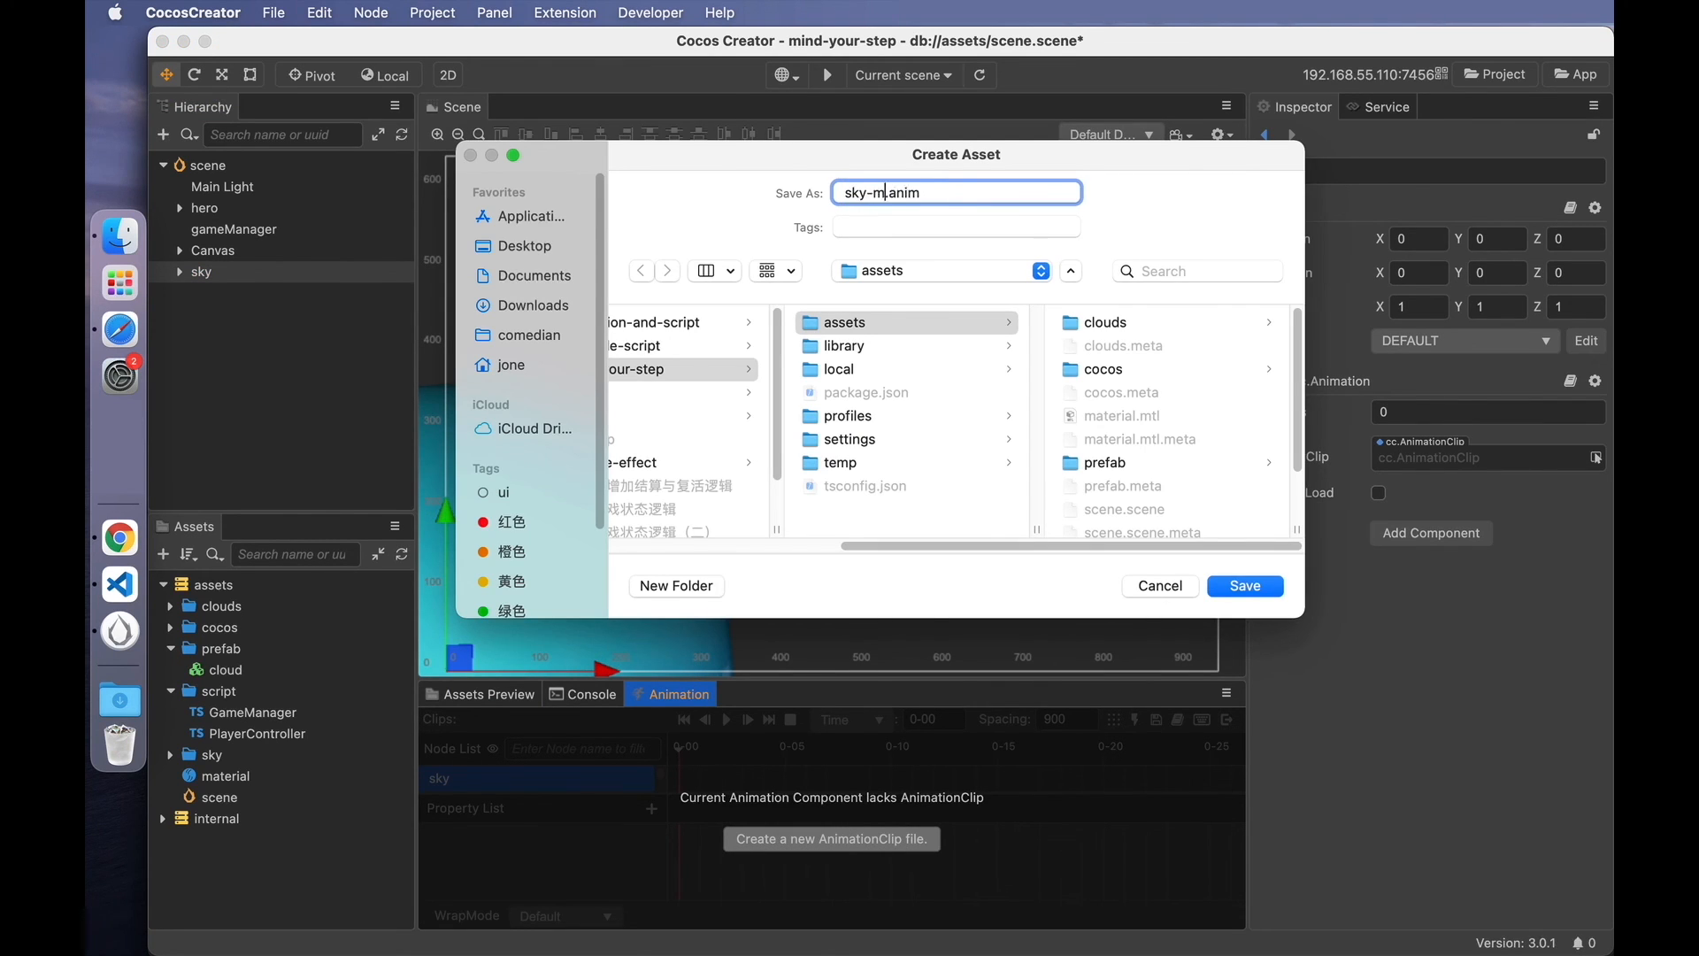
key(Backspace)
text(rotation)
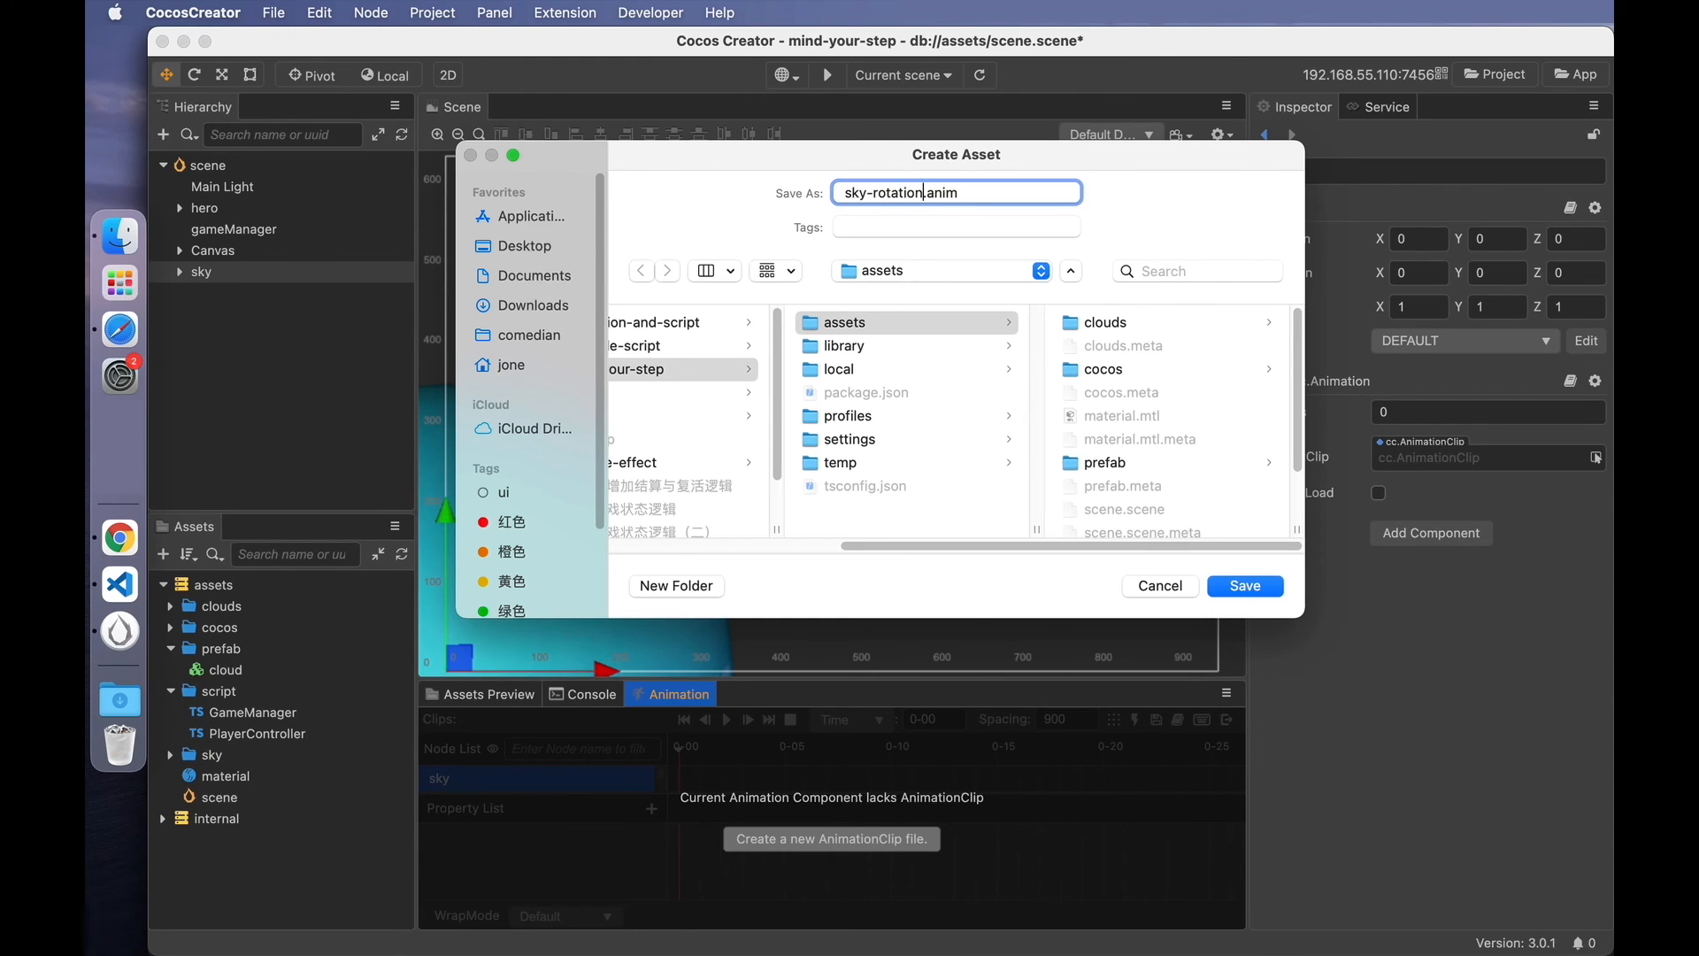
mouse_move(1067, 605)
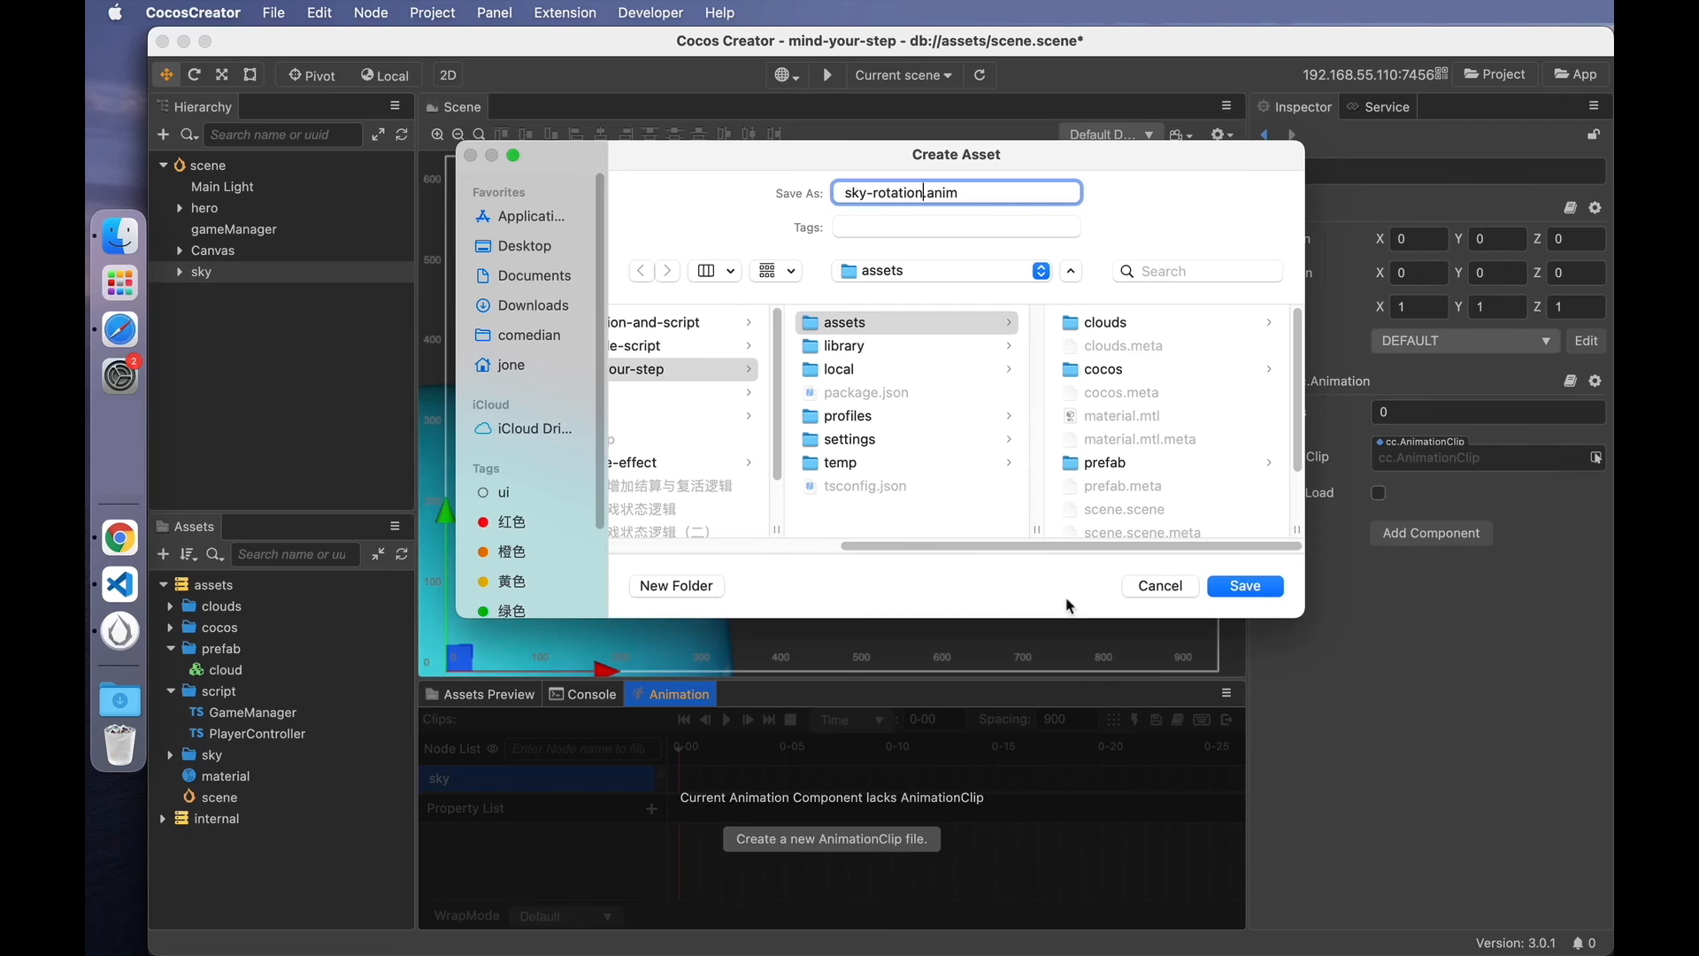
click(1245, 586)
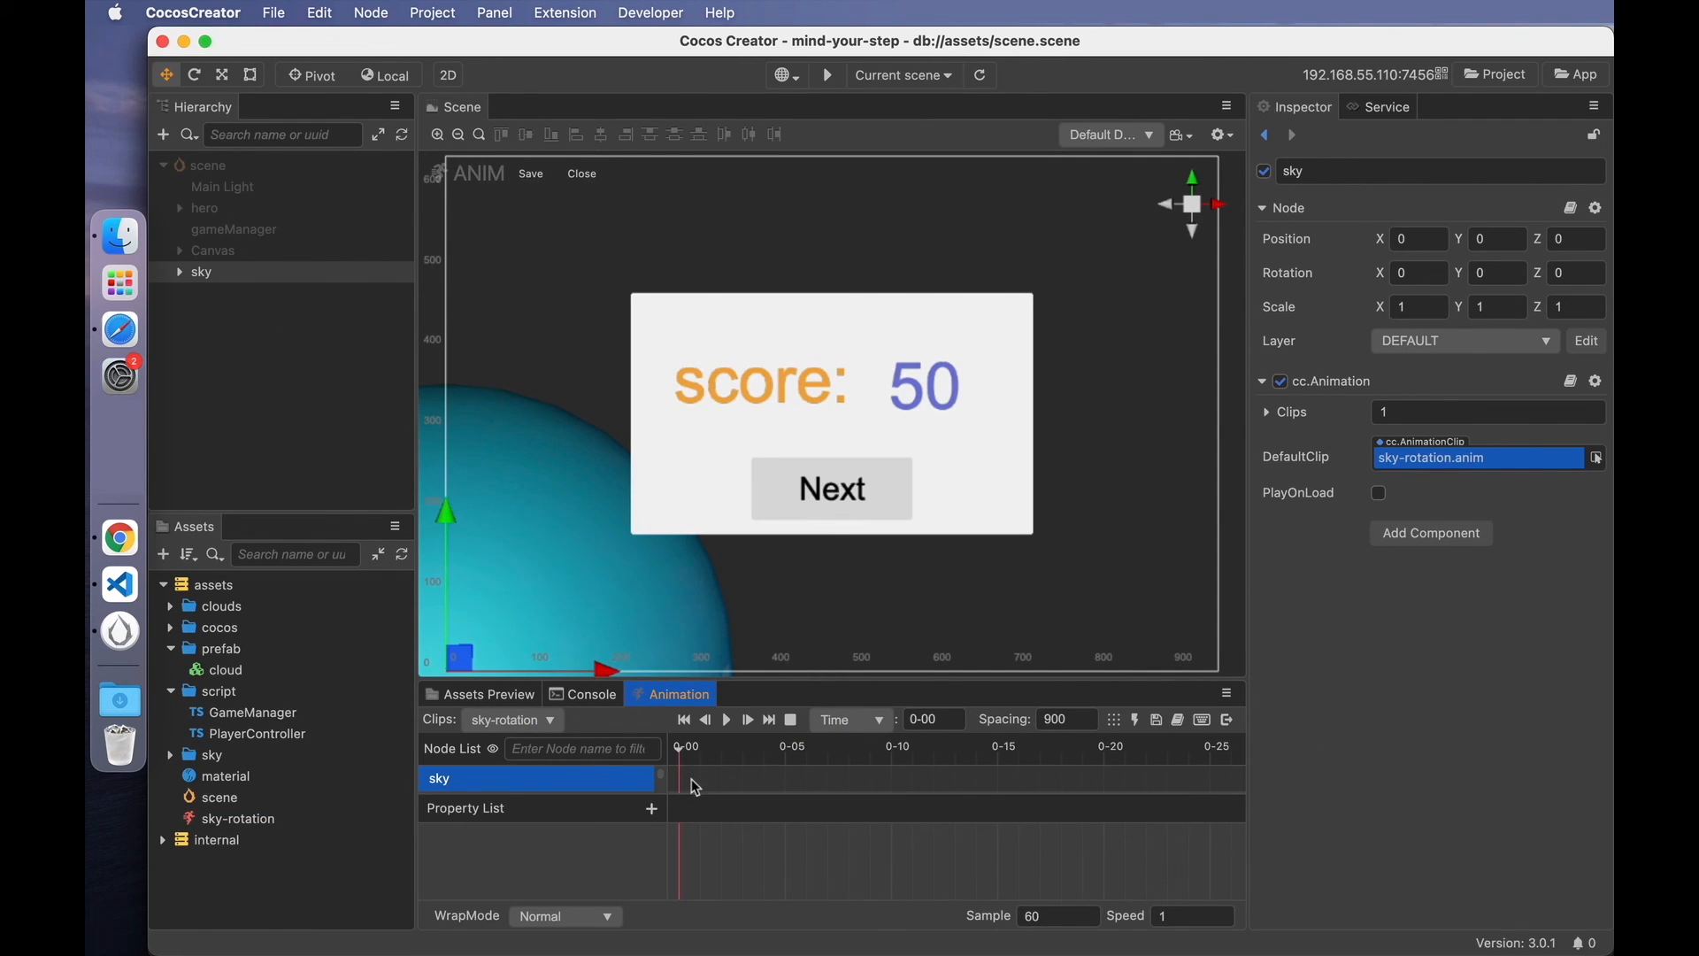
- Add a rotation(eulerAngles) track with a keyframe and enable PlayOnLoad on the component
click(651, 809)
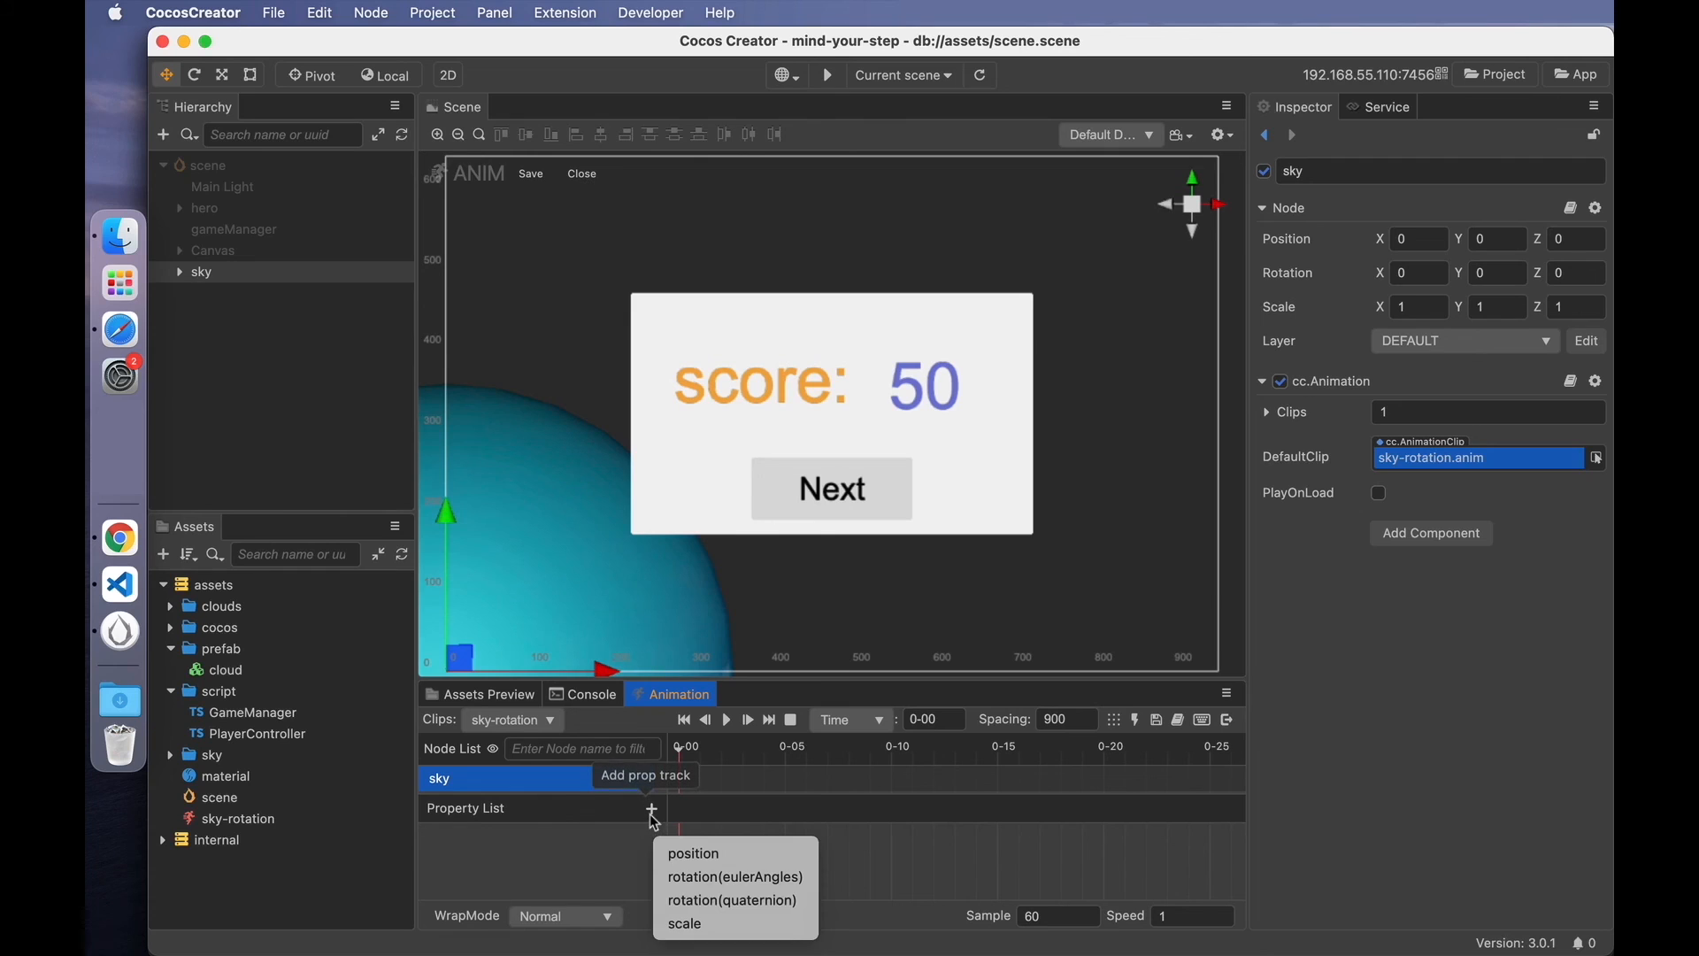
mouse_move(734, 876)
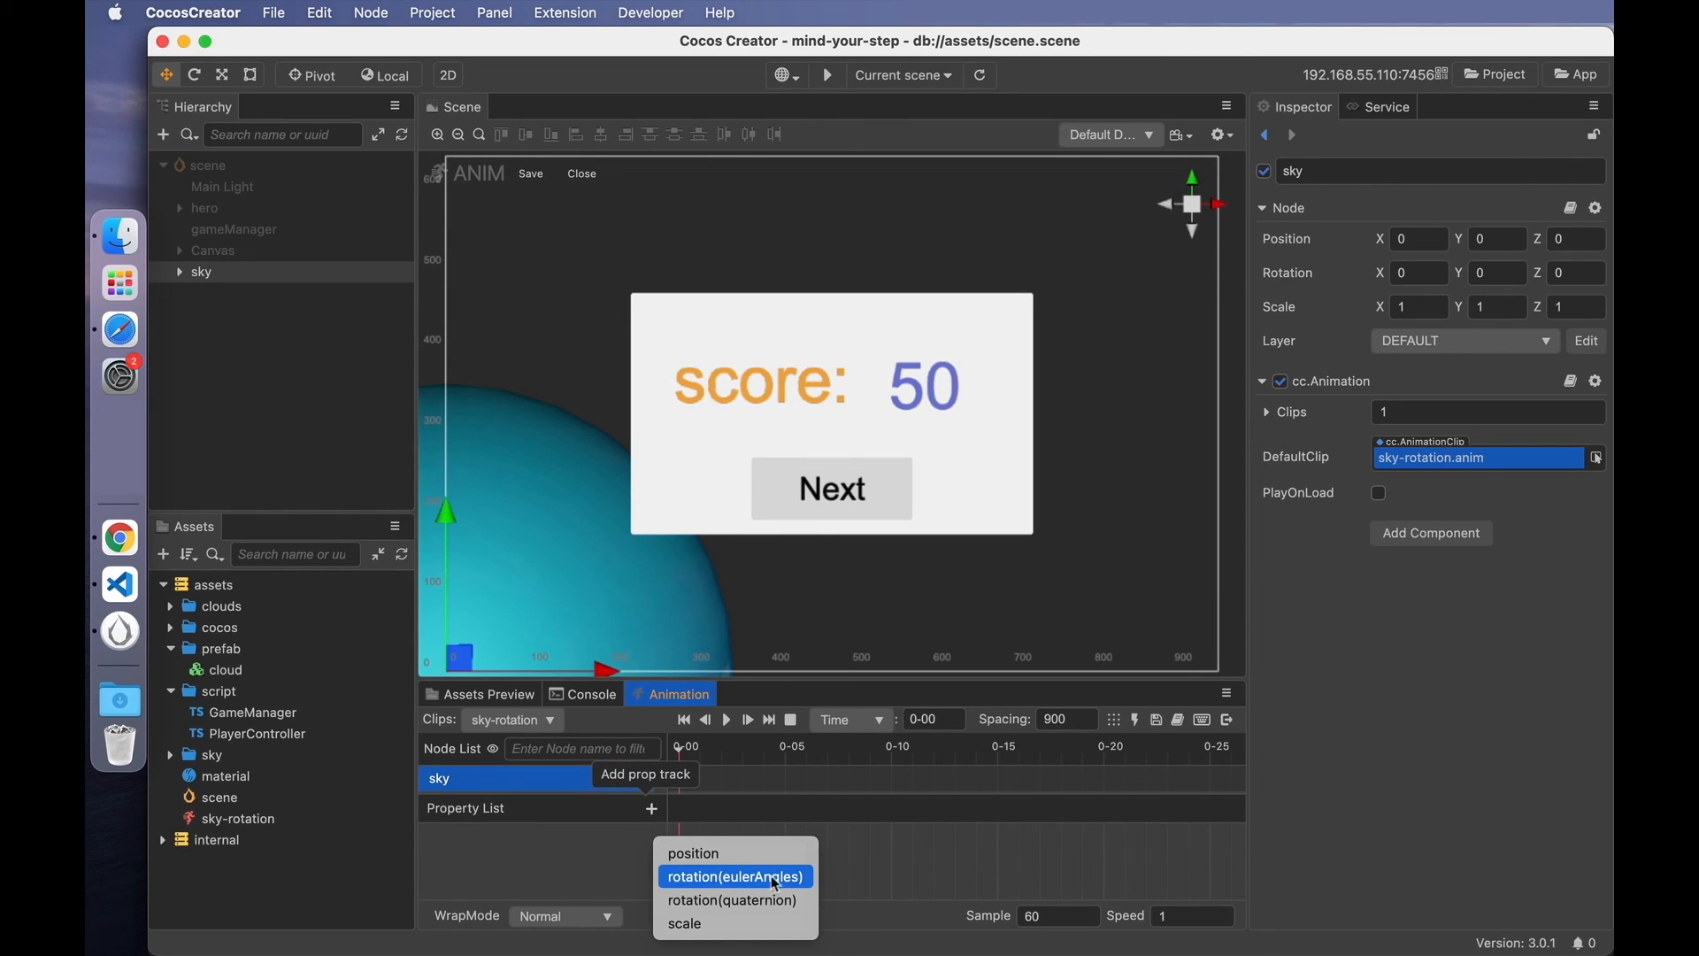
click(734, 876)
text(15)
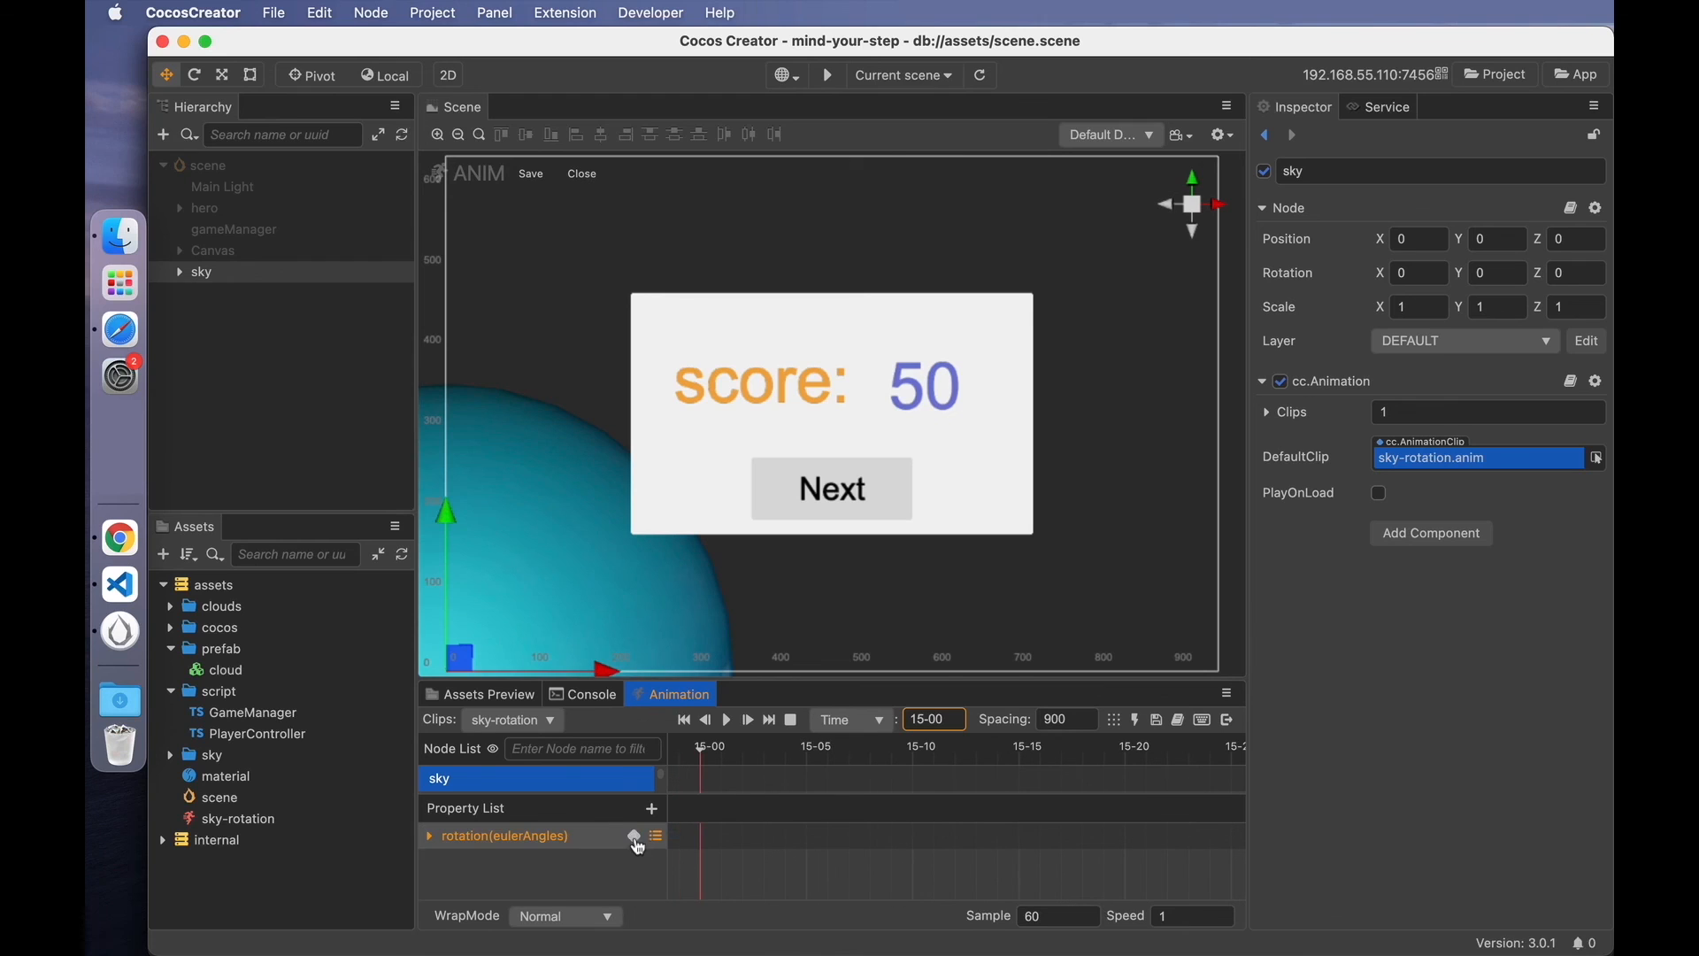
click(633, 835)
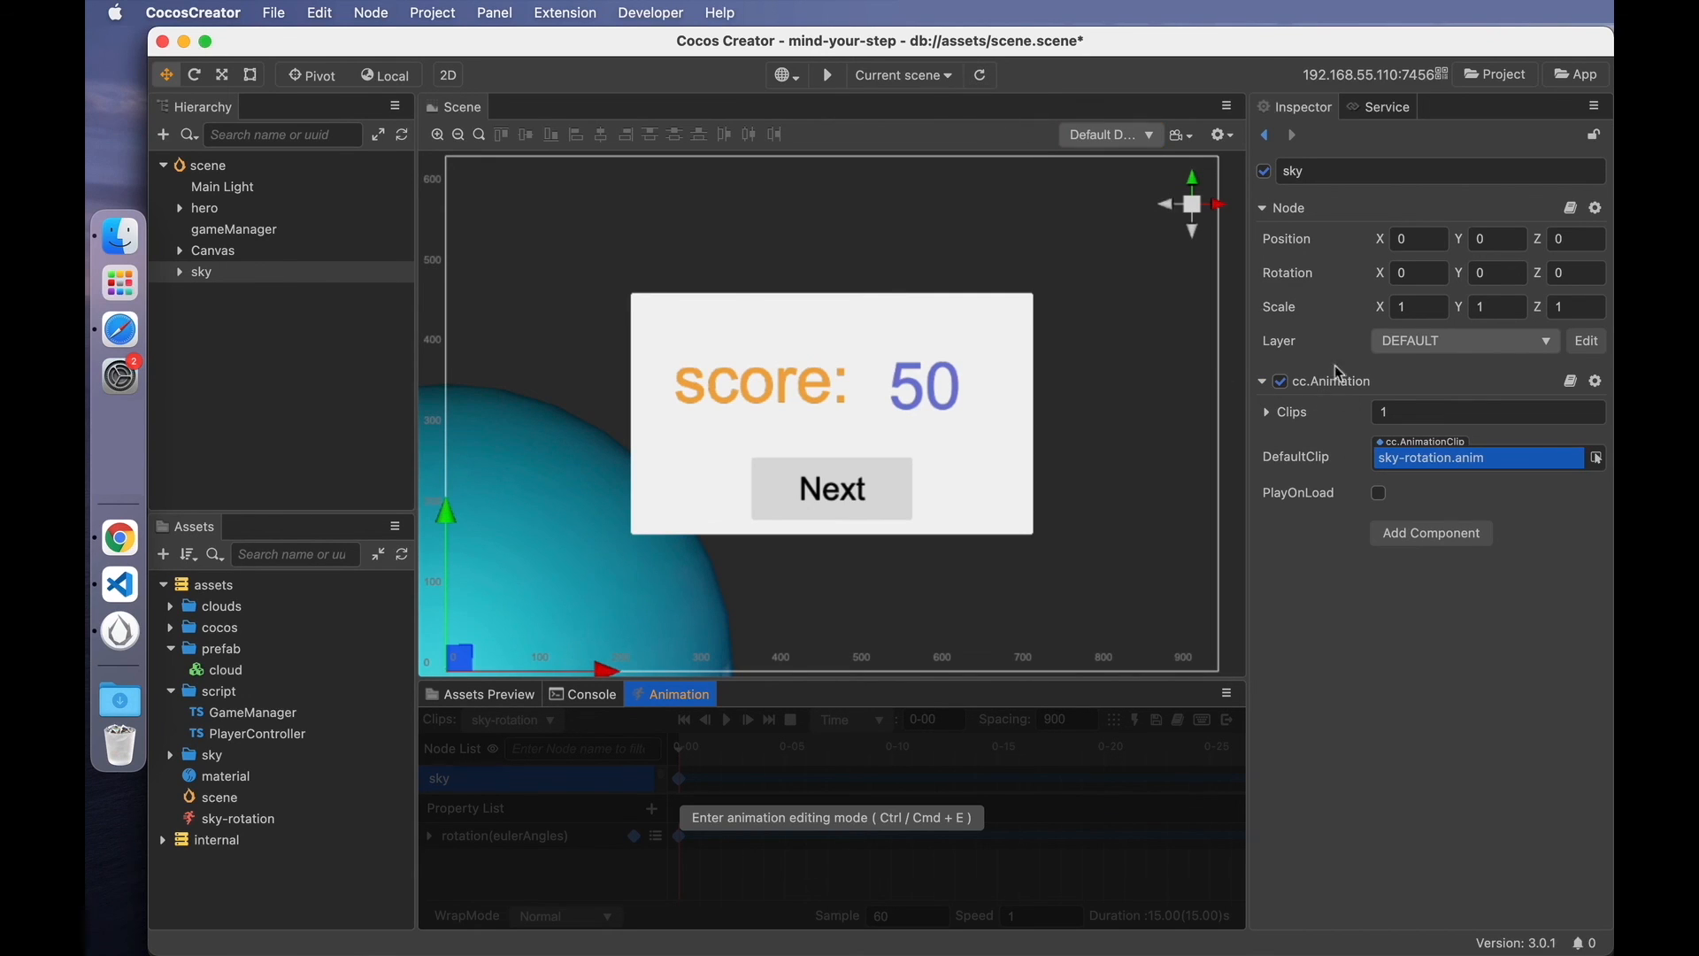
mouse_move(1277, 515)
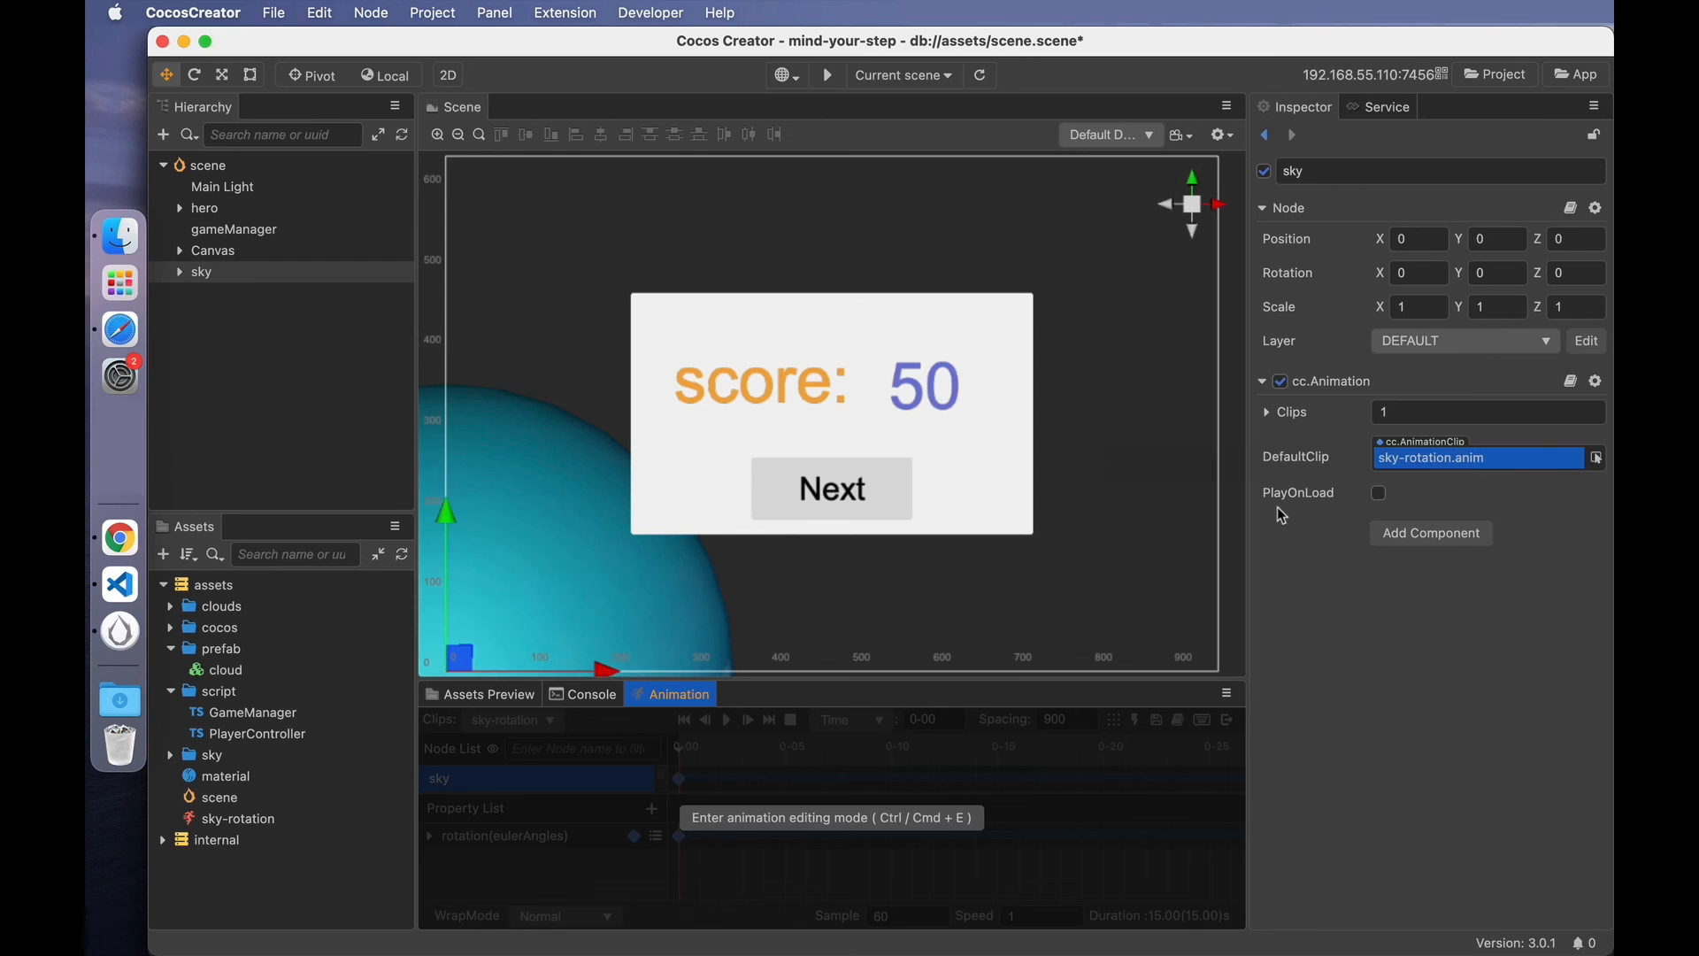
click(1379, 493)
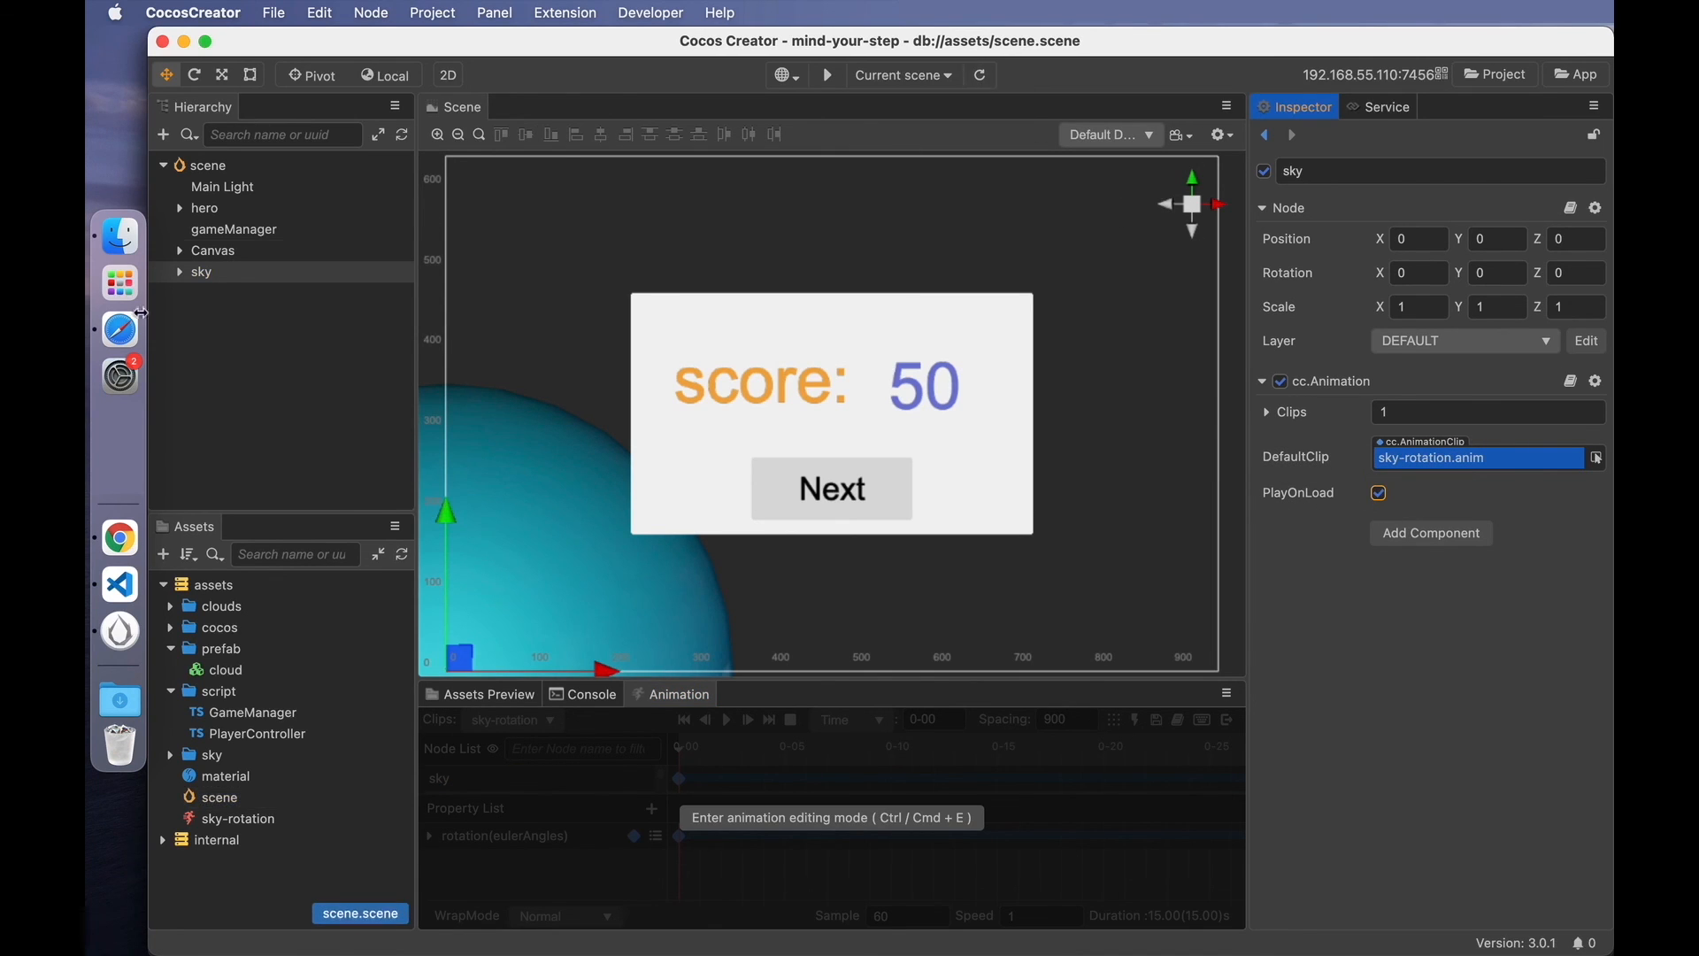
click(119, 536)
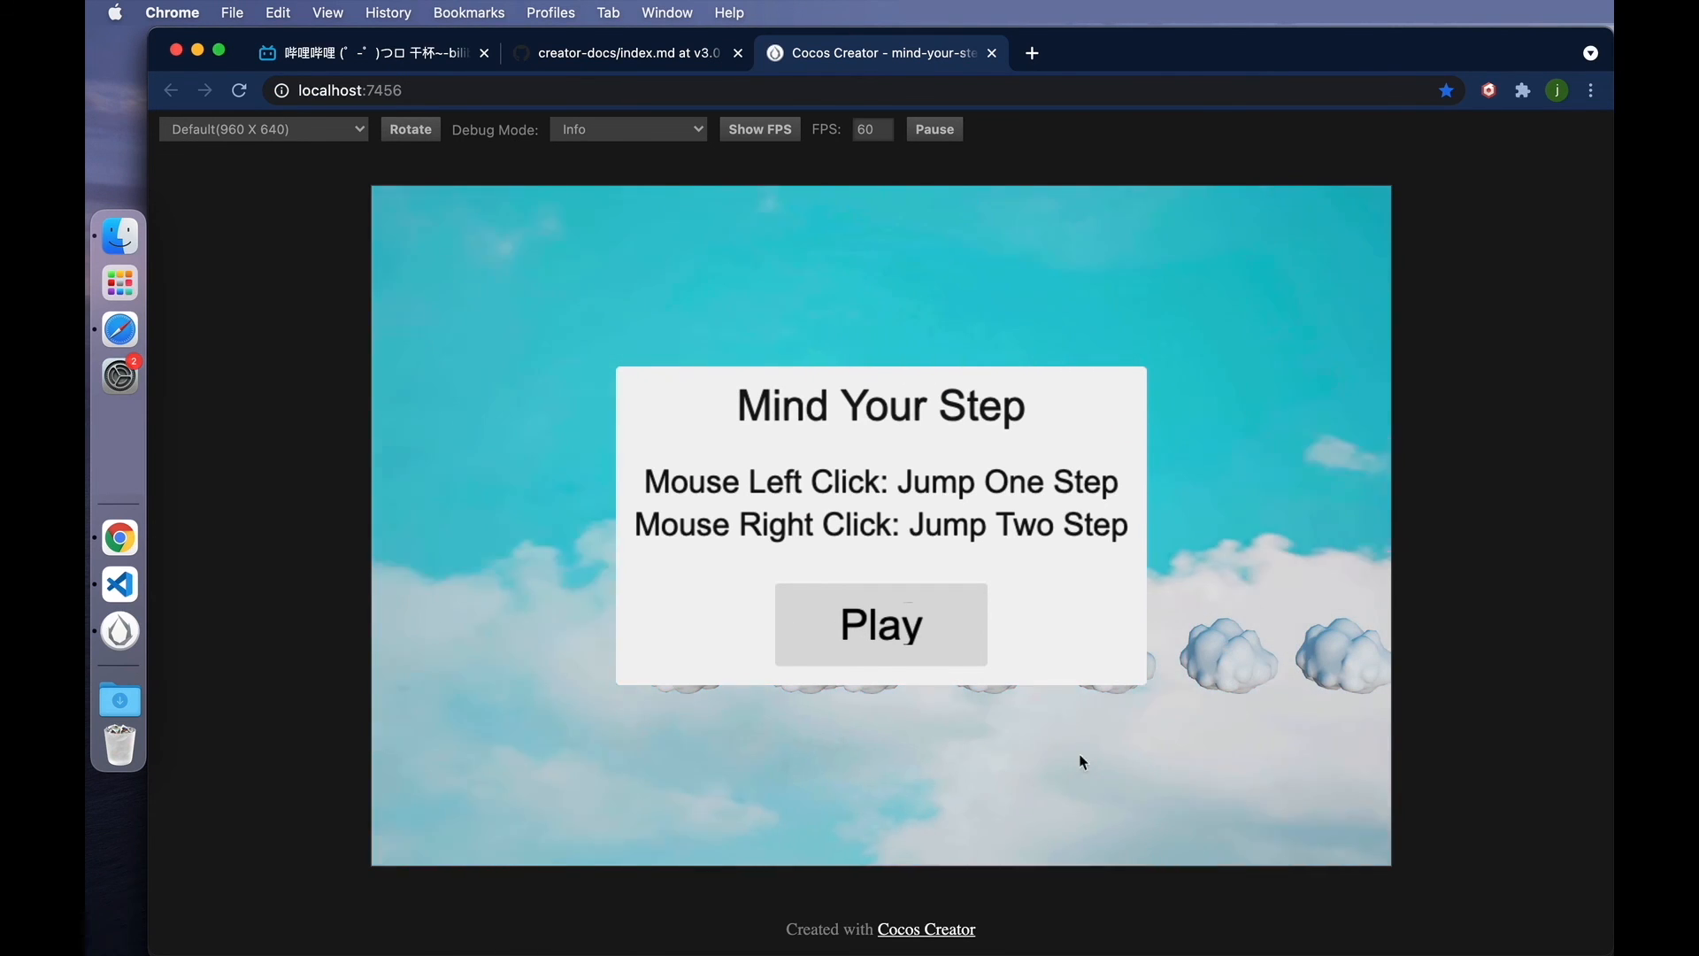
mouse_move(499, 591)
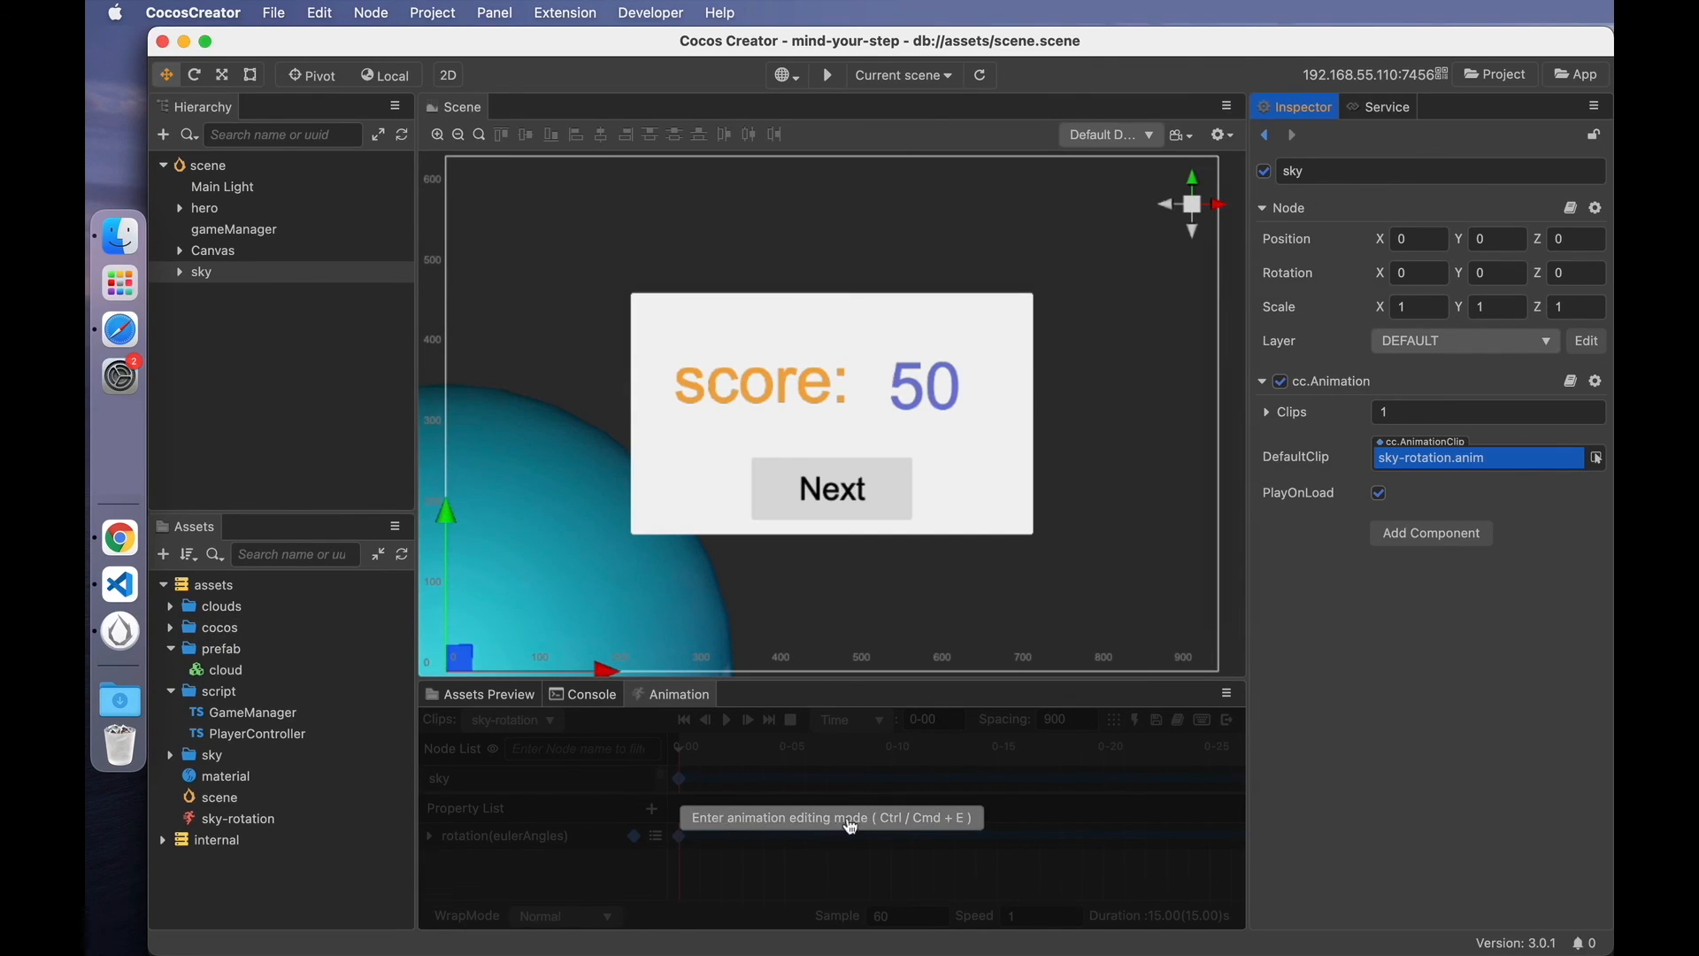
- Set the sky's euler Y rotation to 360 at the clip's 30-second keyframe
click(830, 818)
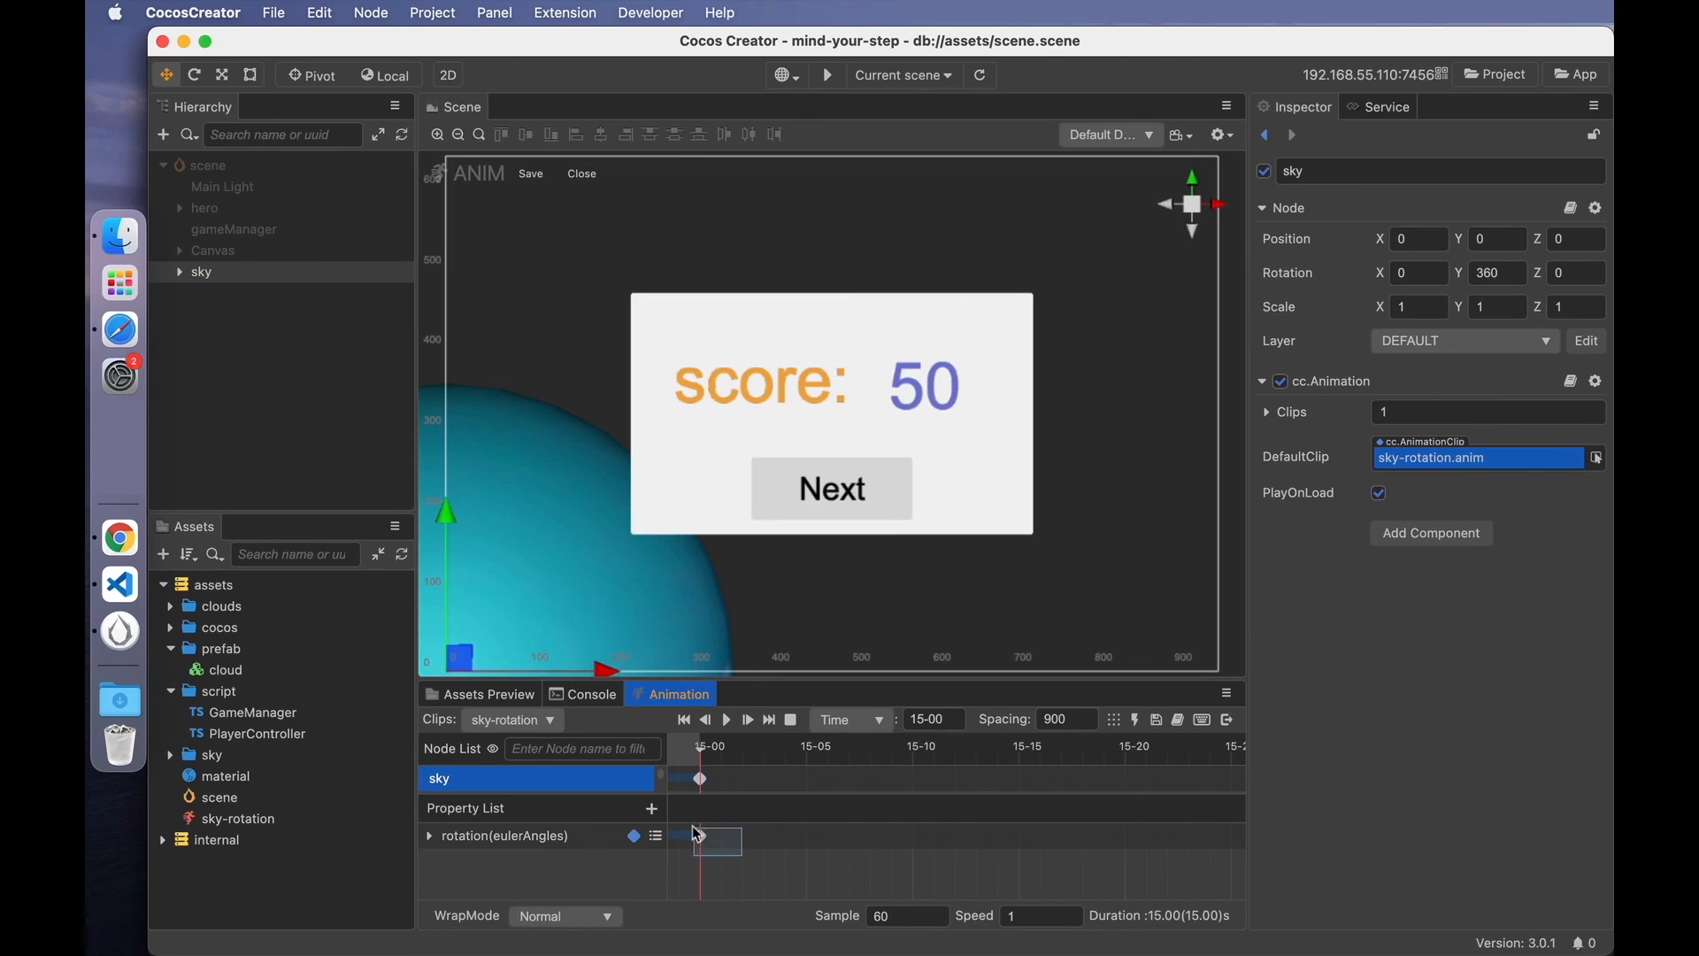
right_click(699, 833)
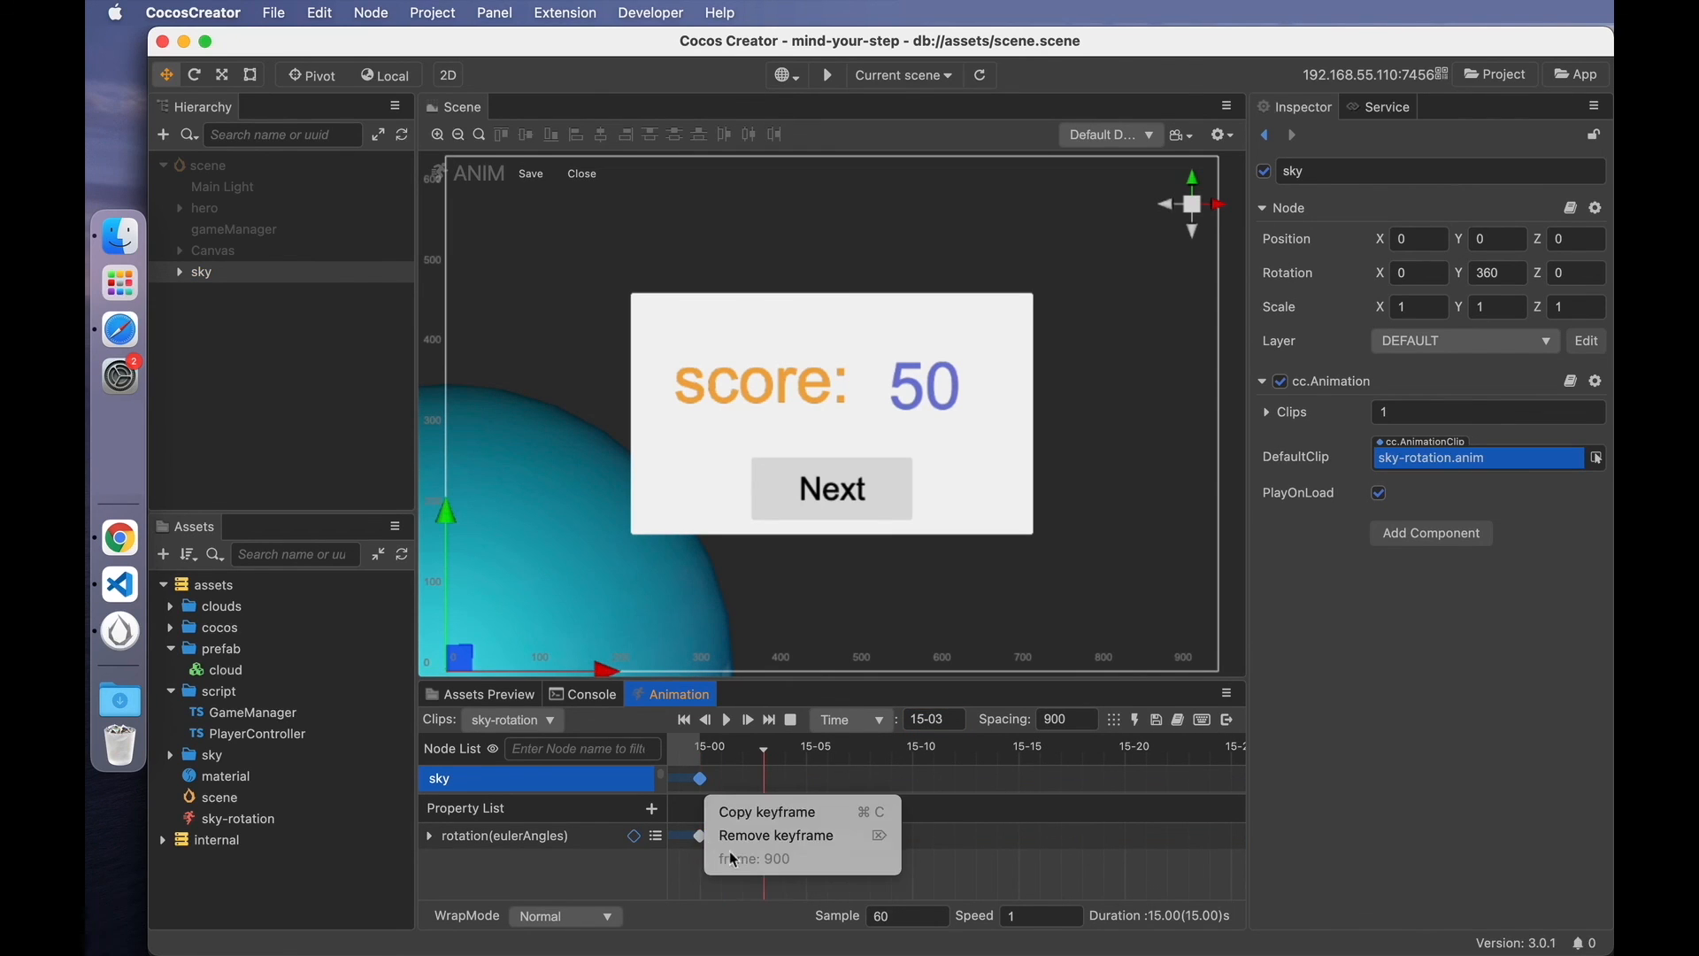
click(776, 834)
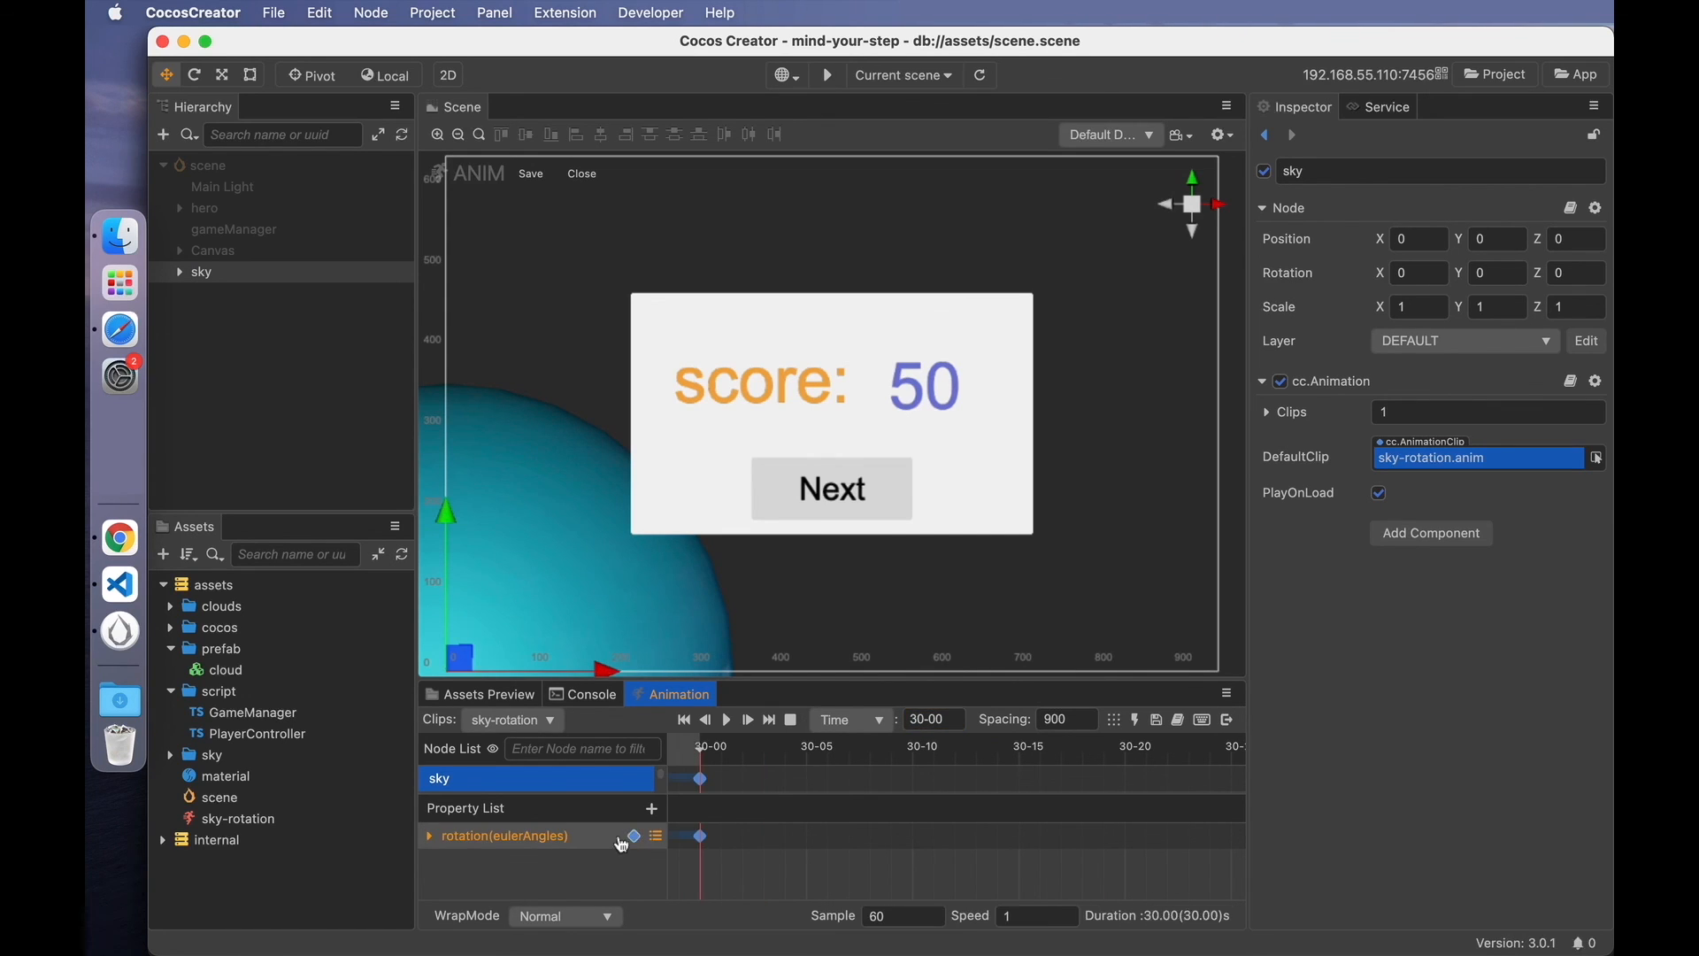
click(505, 834)
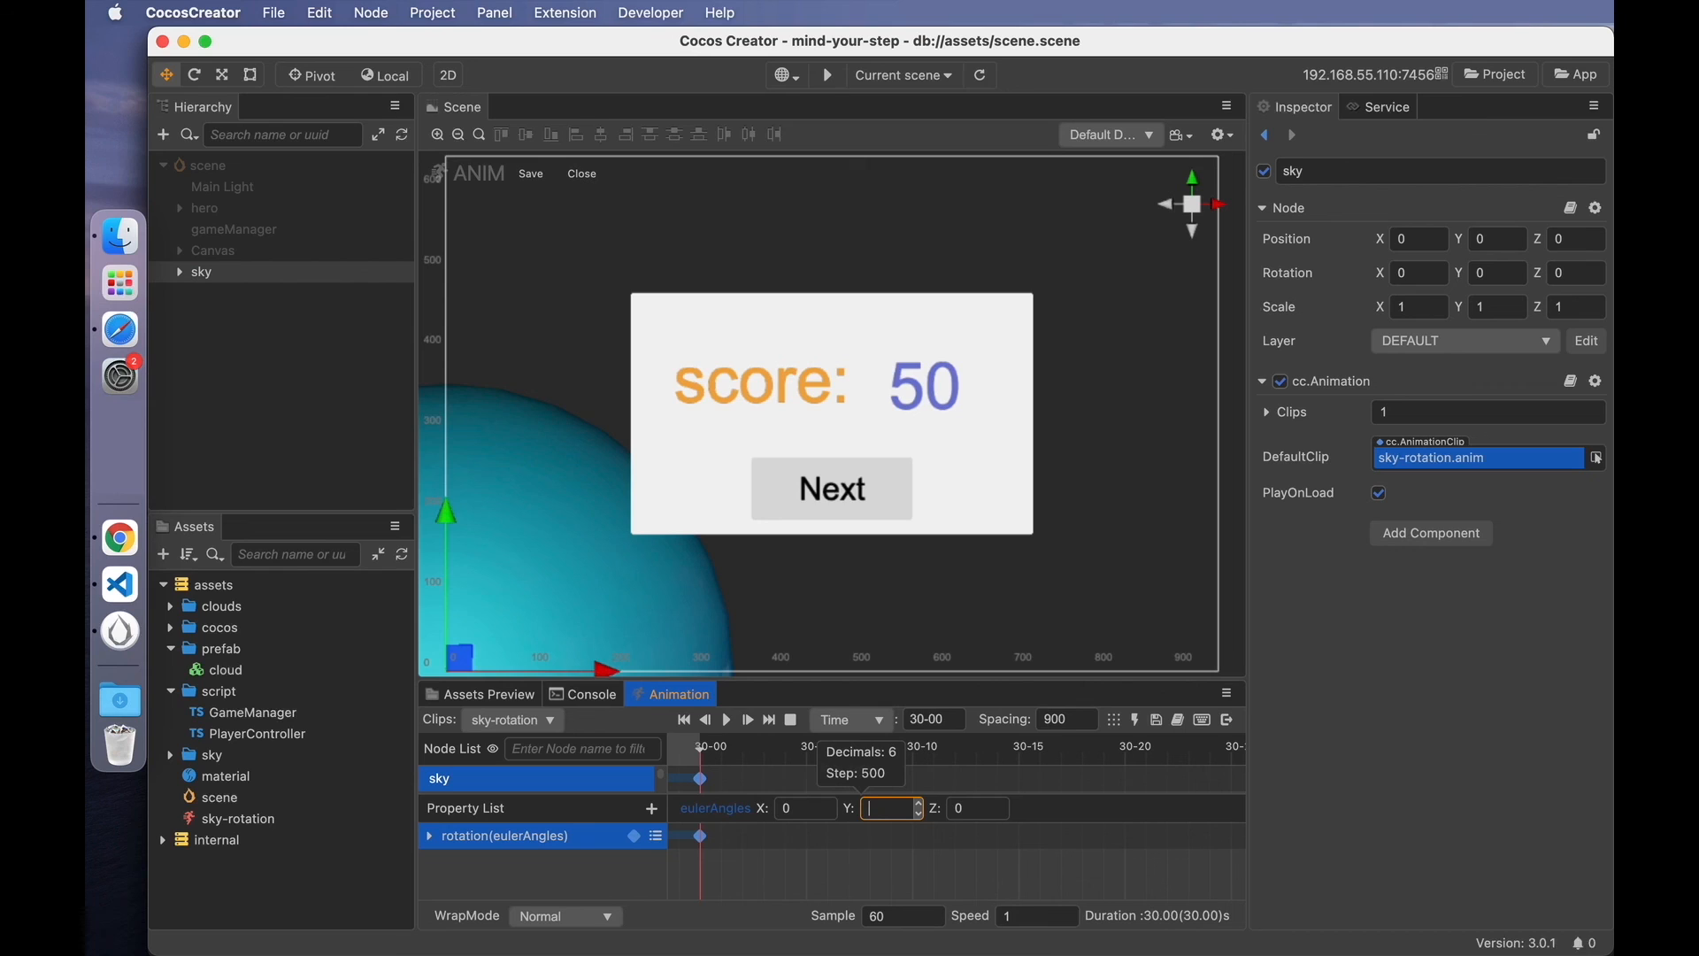
text(360)
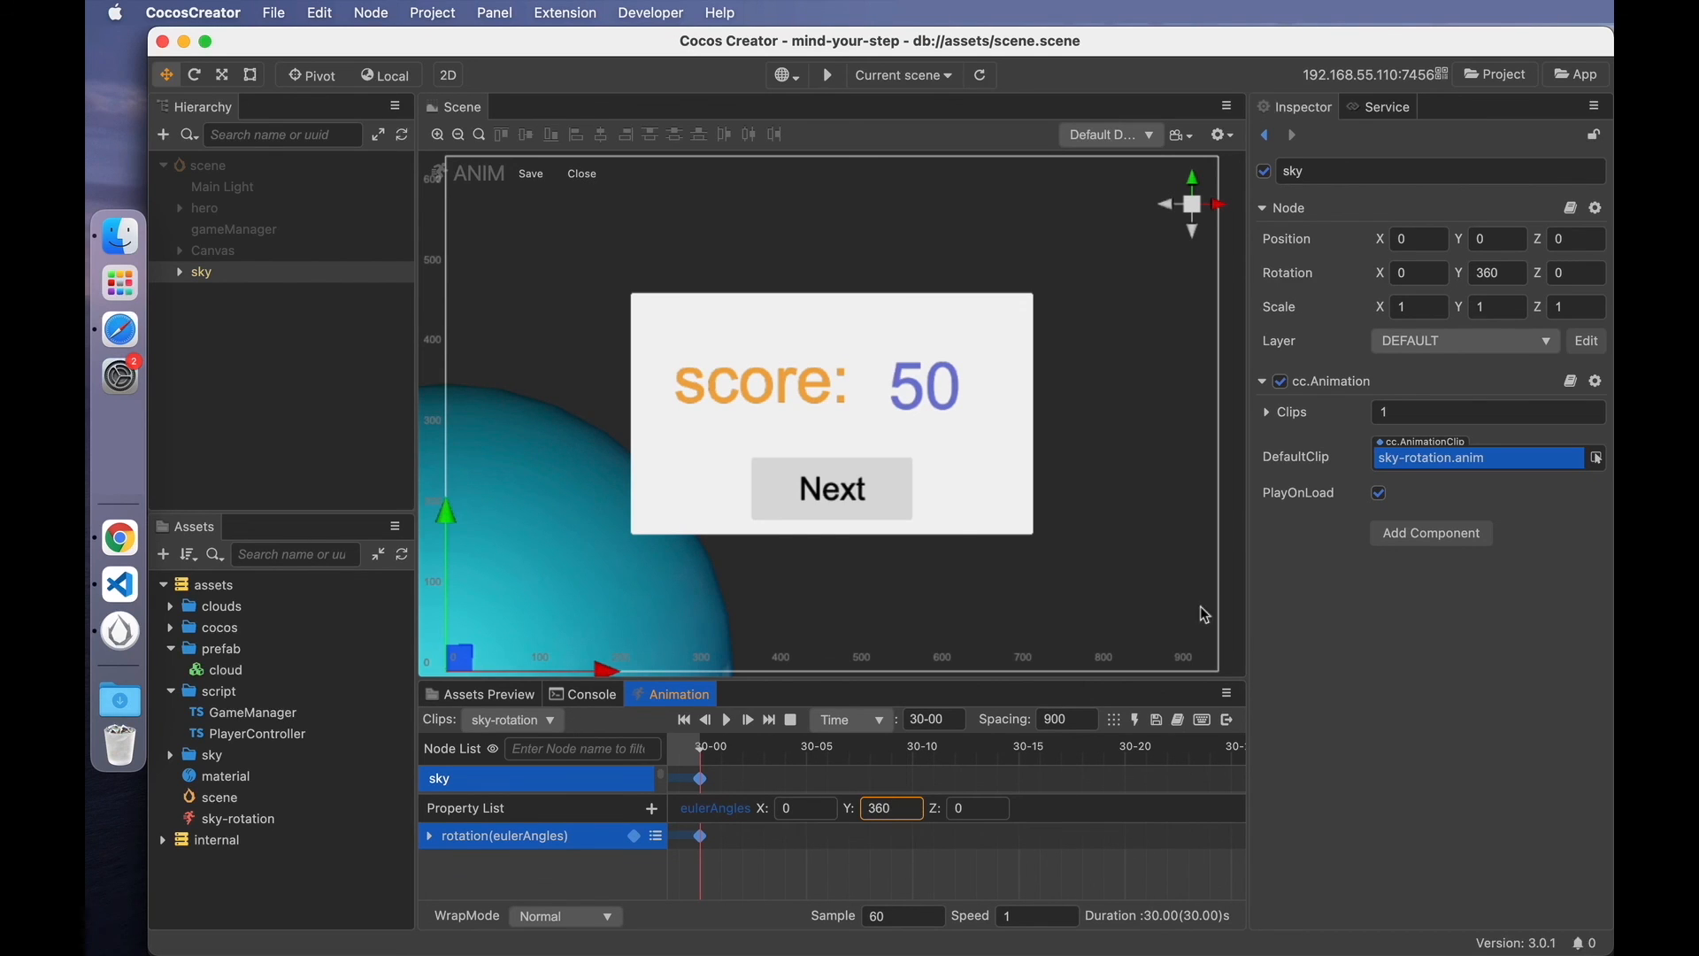
click(581, 173)
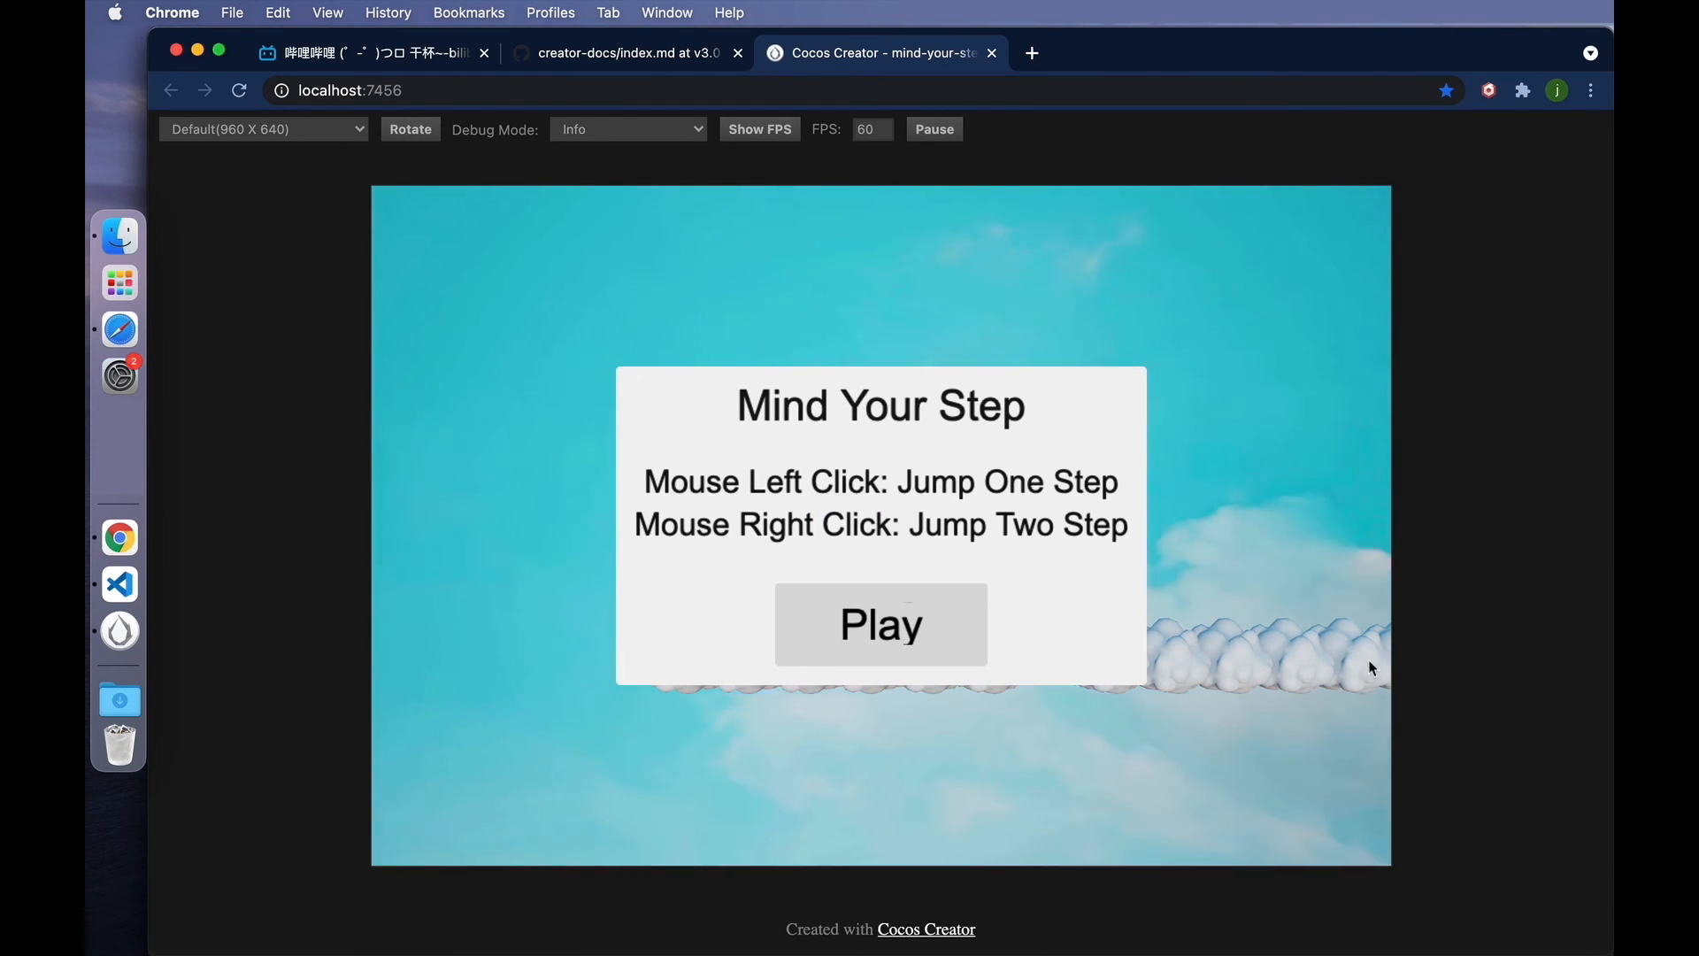
mouse_move(512, 354)
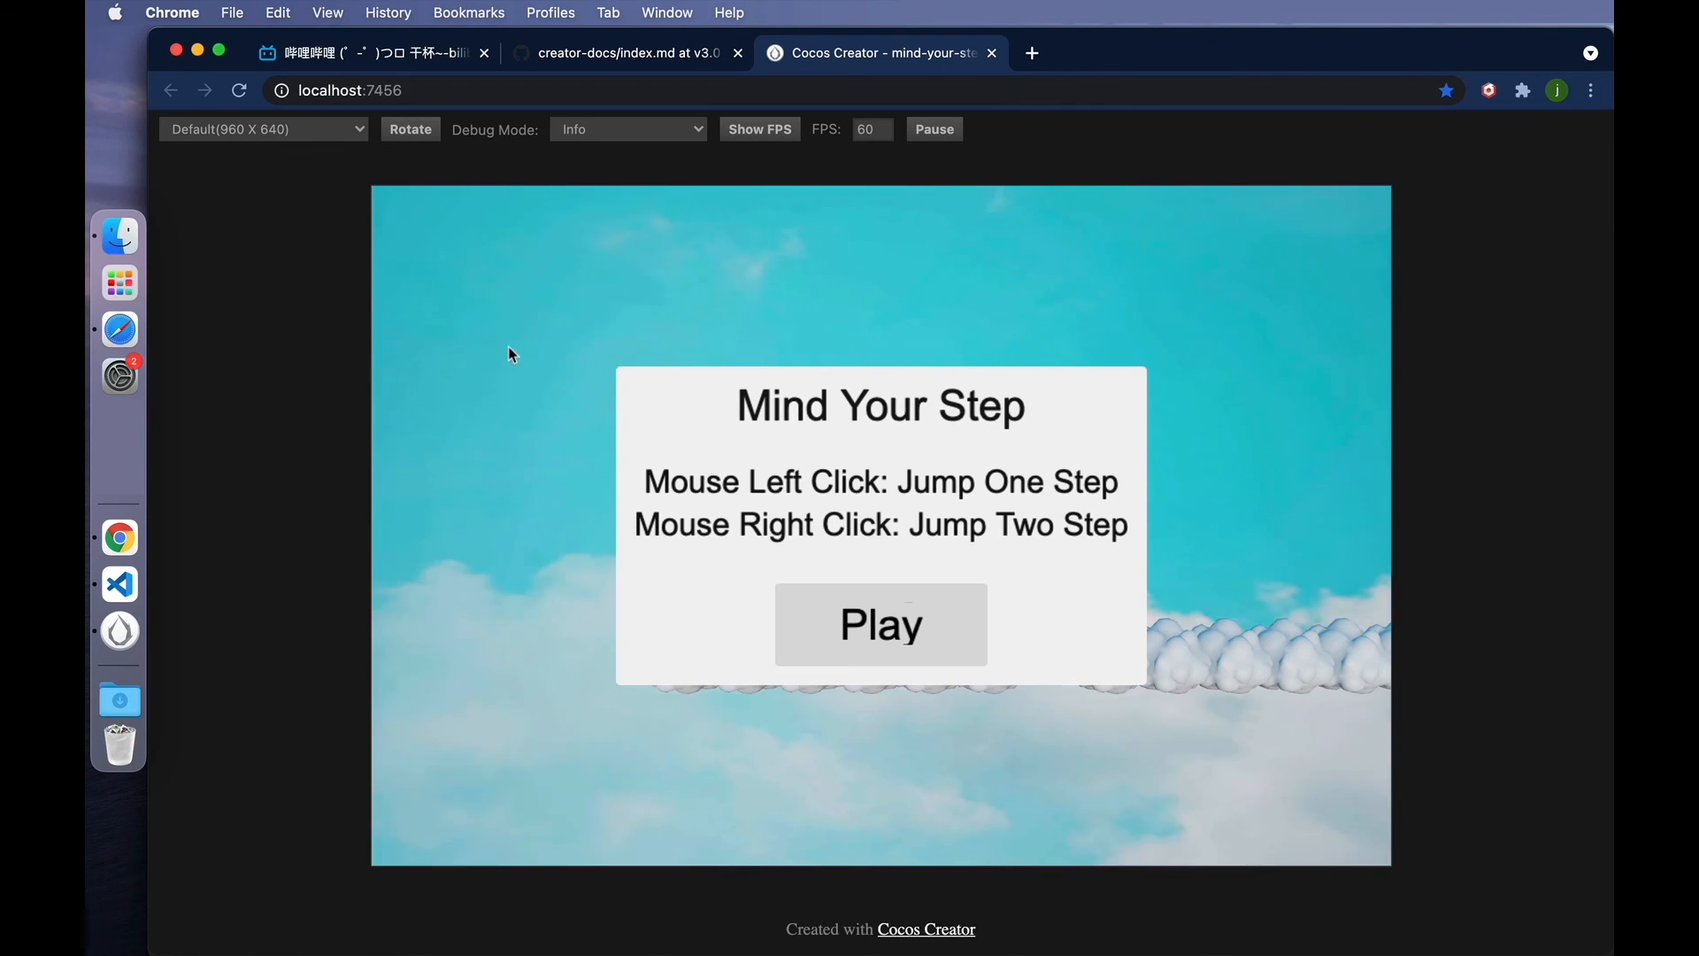